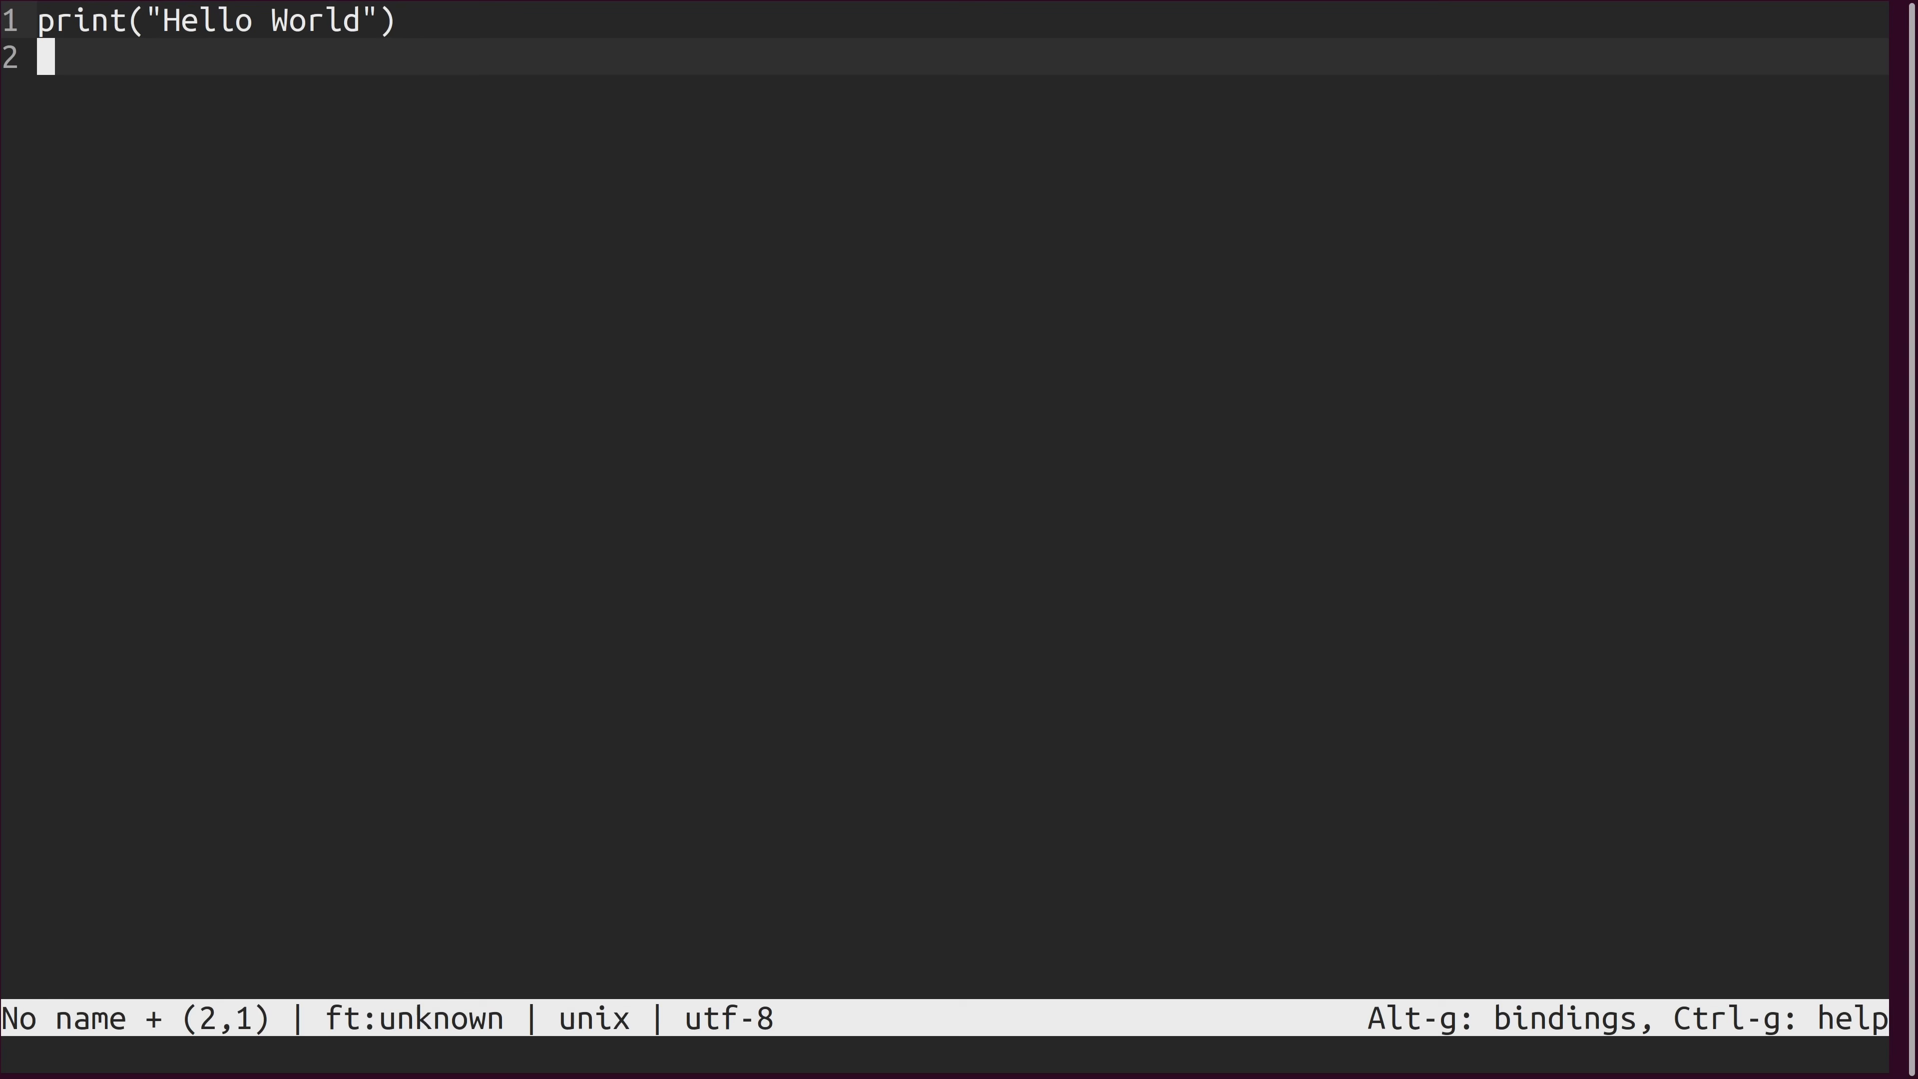
Save the Hello World script under the filename test.py.
type("test.py")
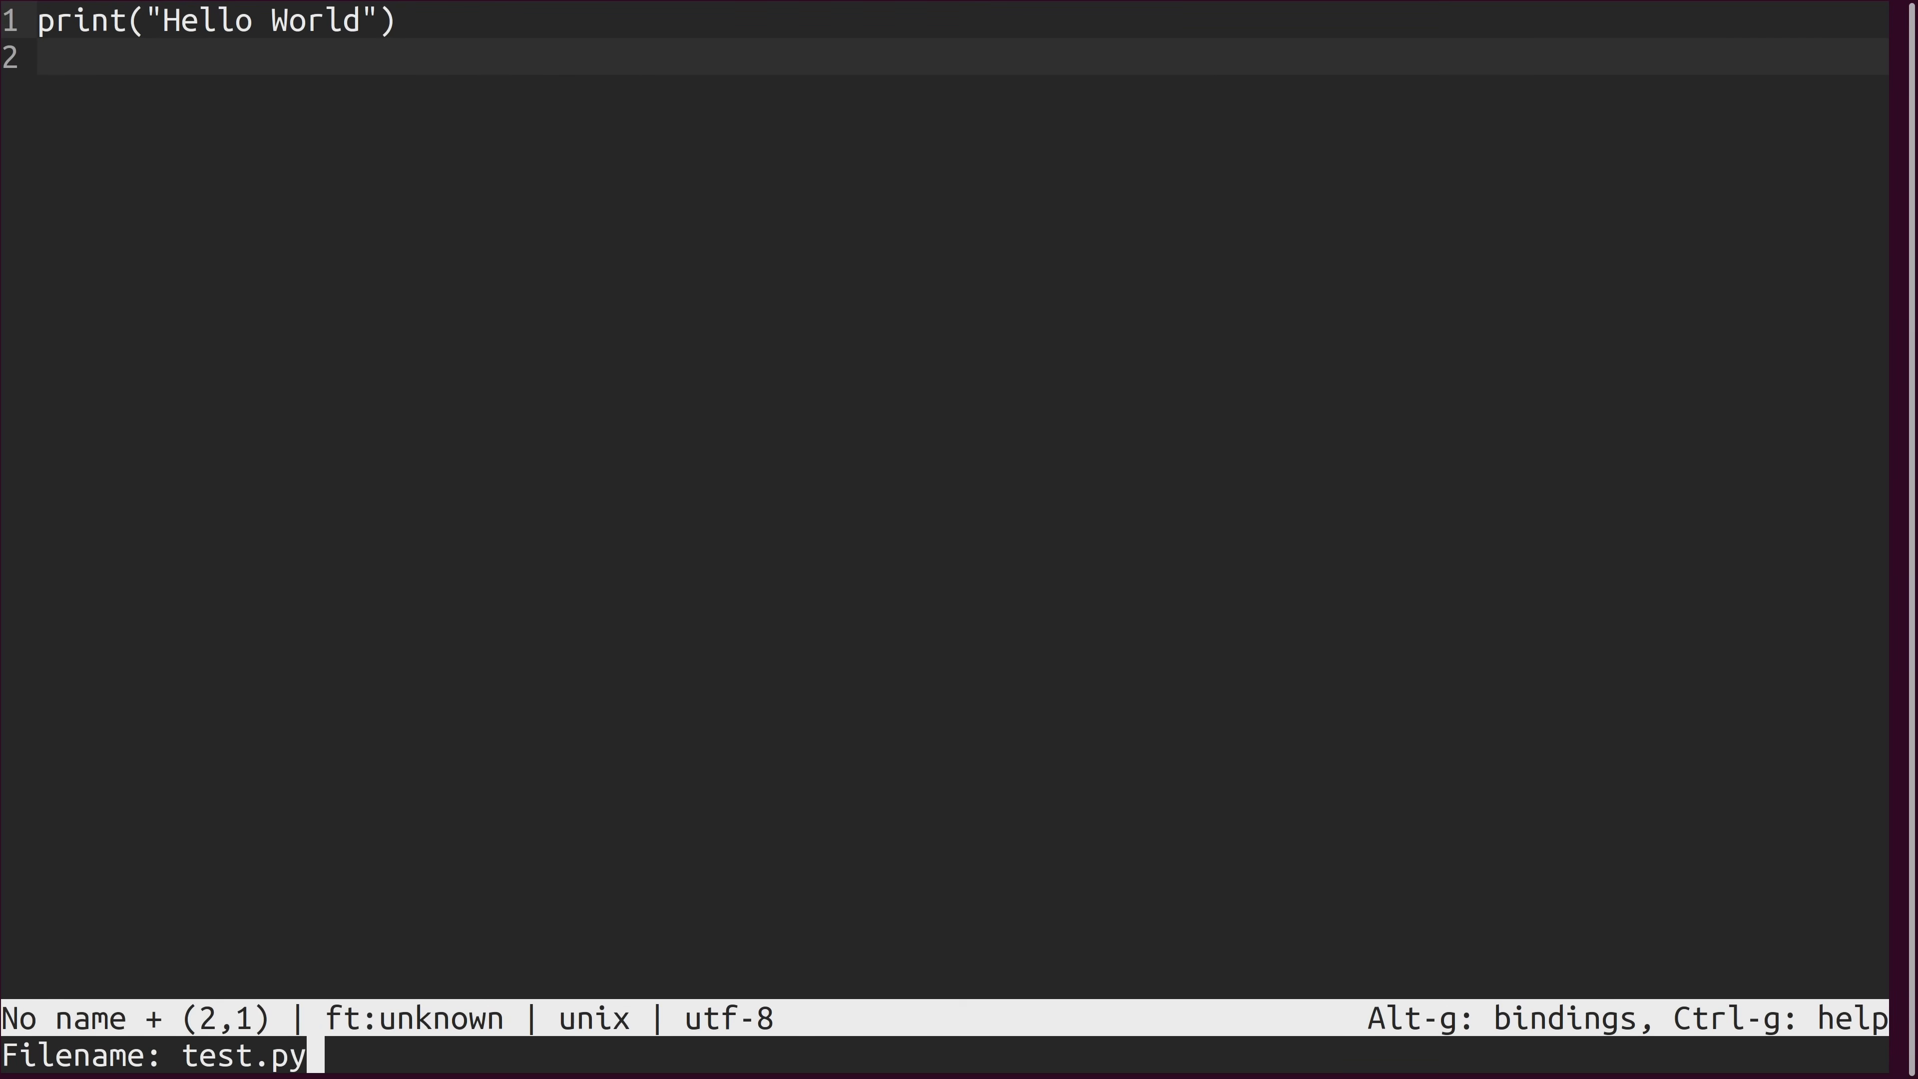
key("Return")
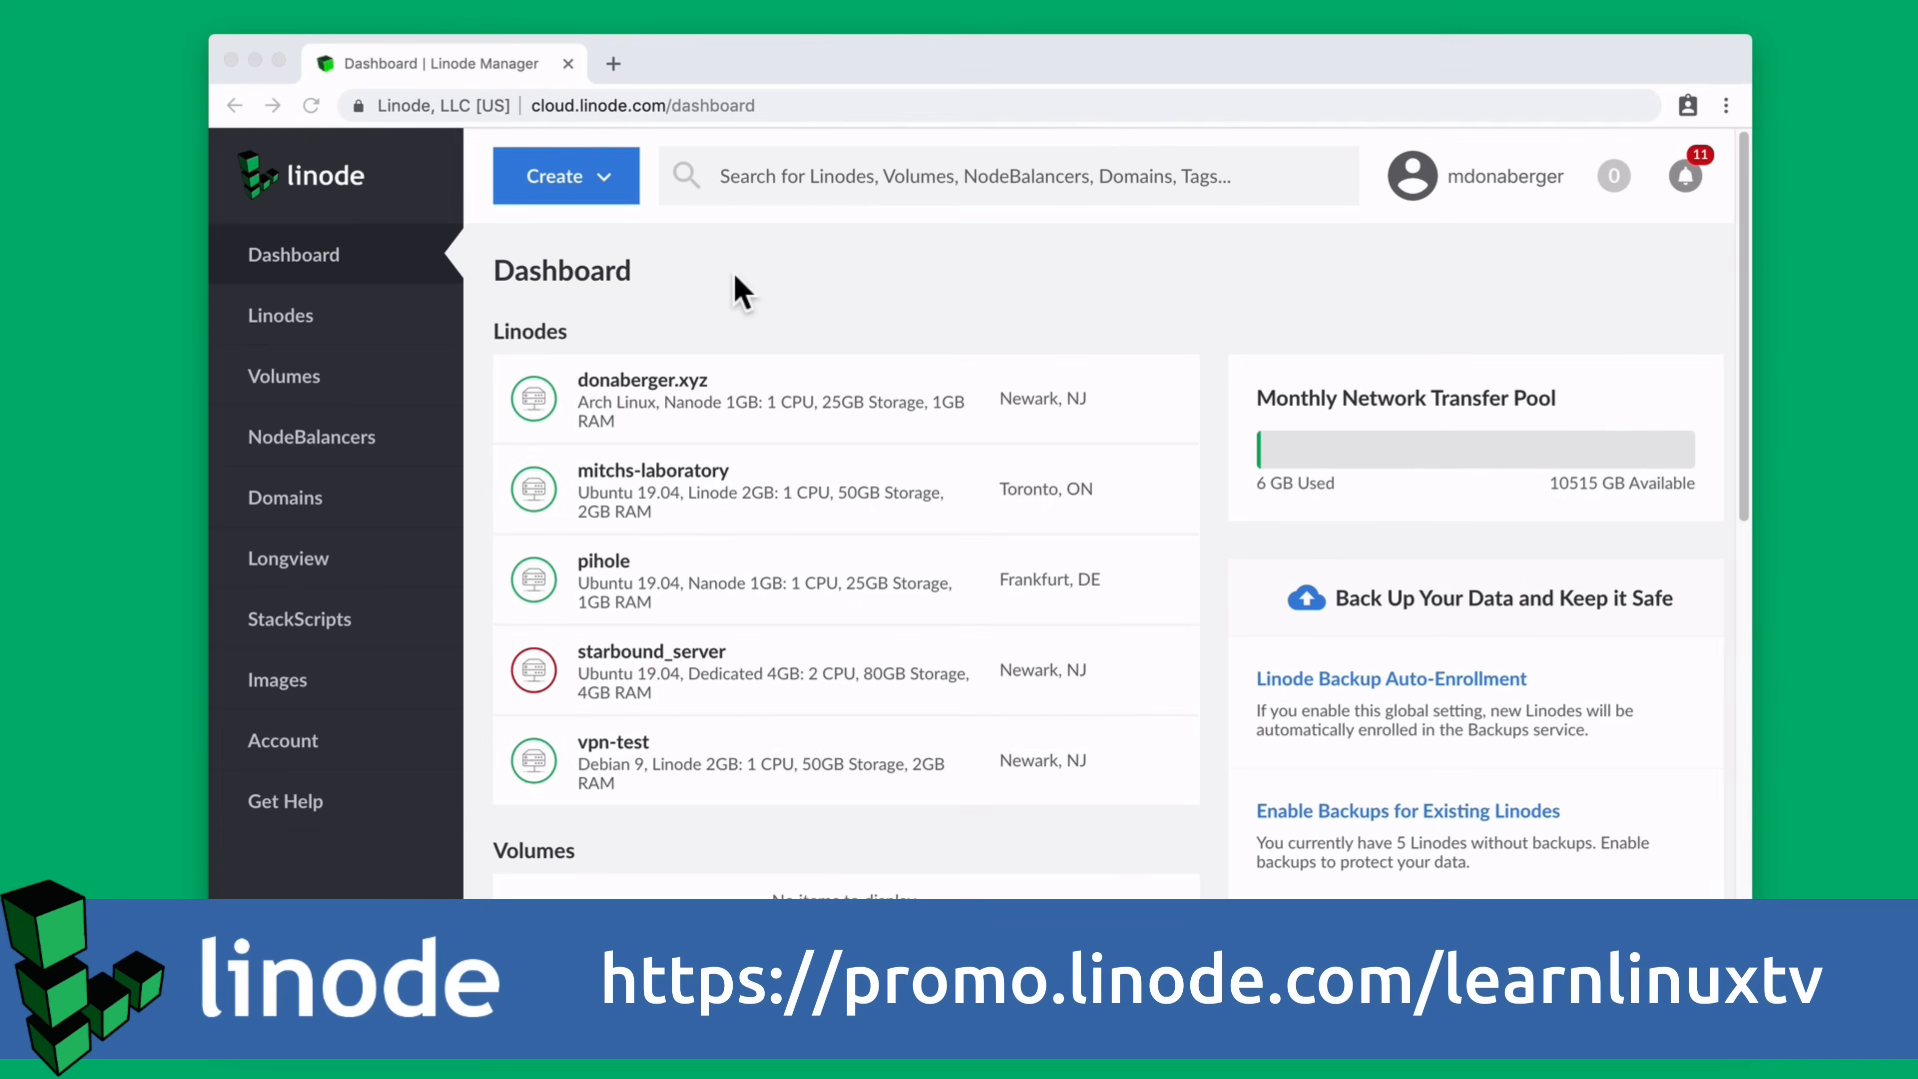
Start a new Linode with Ubuntu 18.10, the Nanode 1GB plan and label hello-world.
left_click(552, 175)
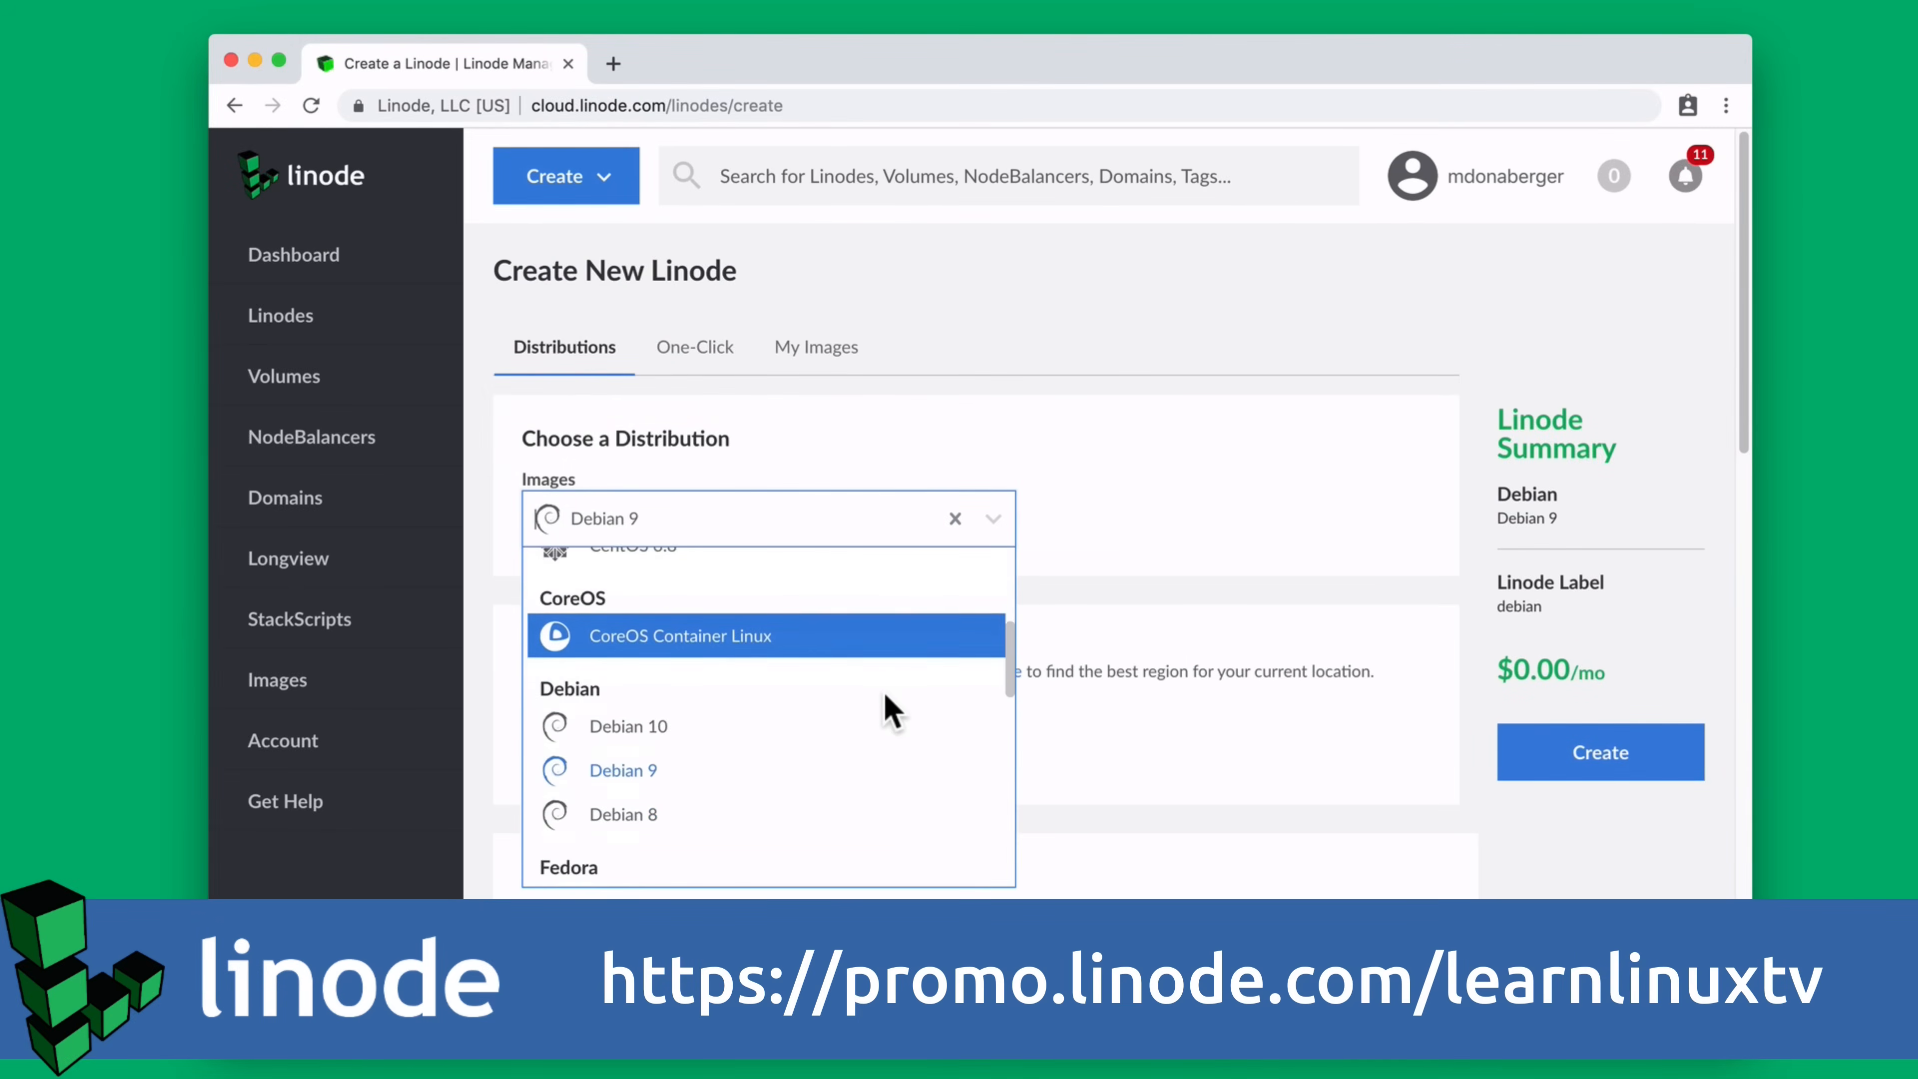
scroll("down", 3)
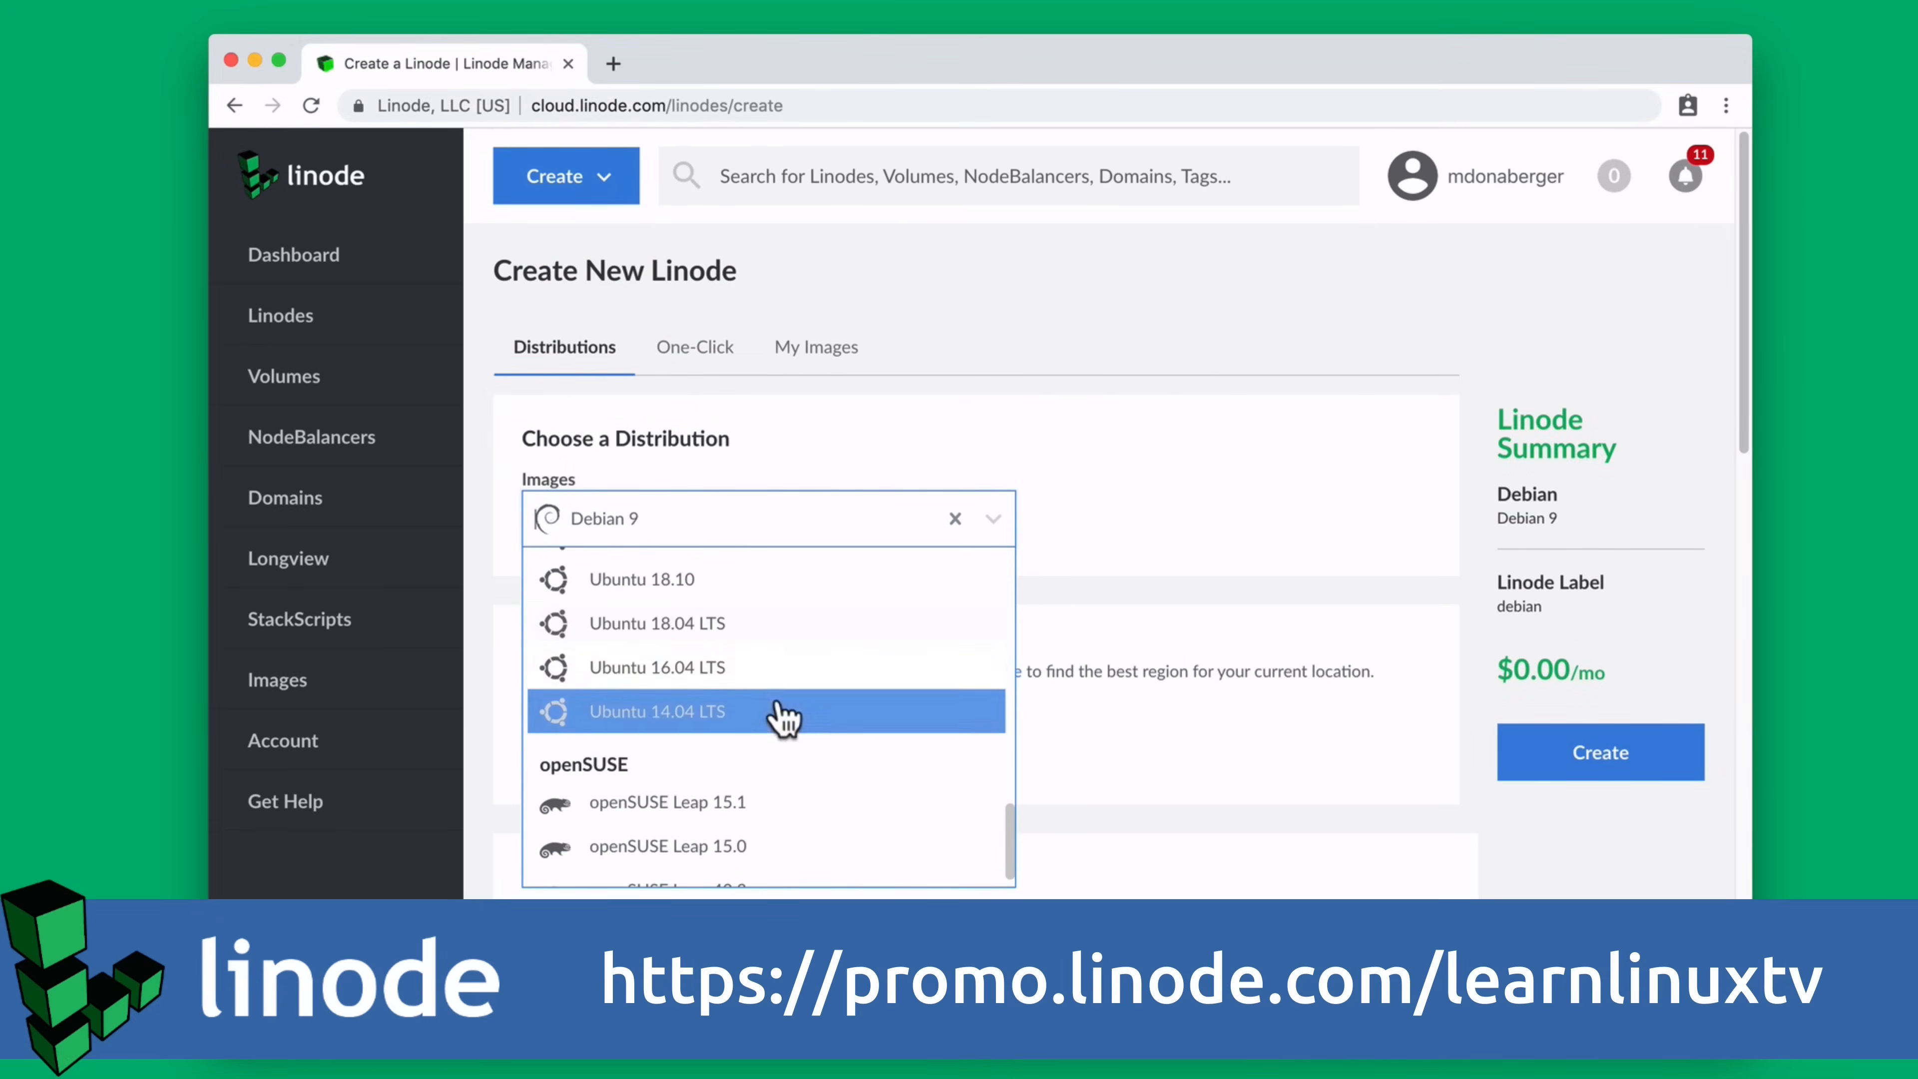
left_click(641, 578)
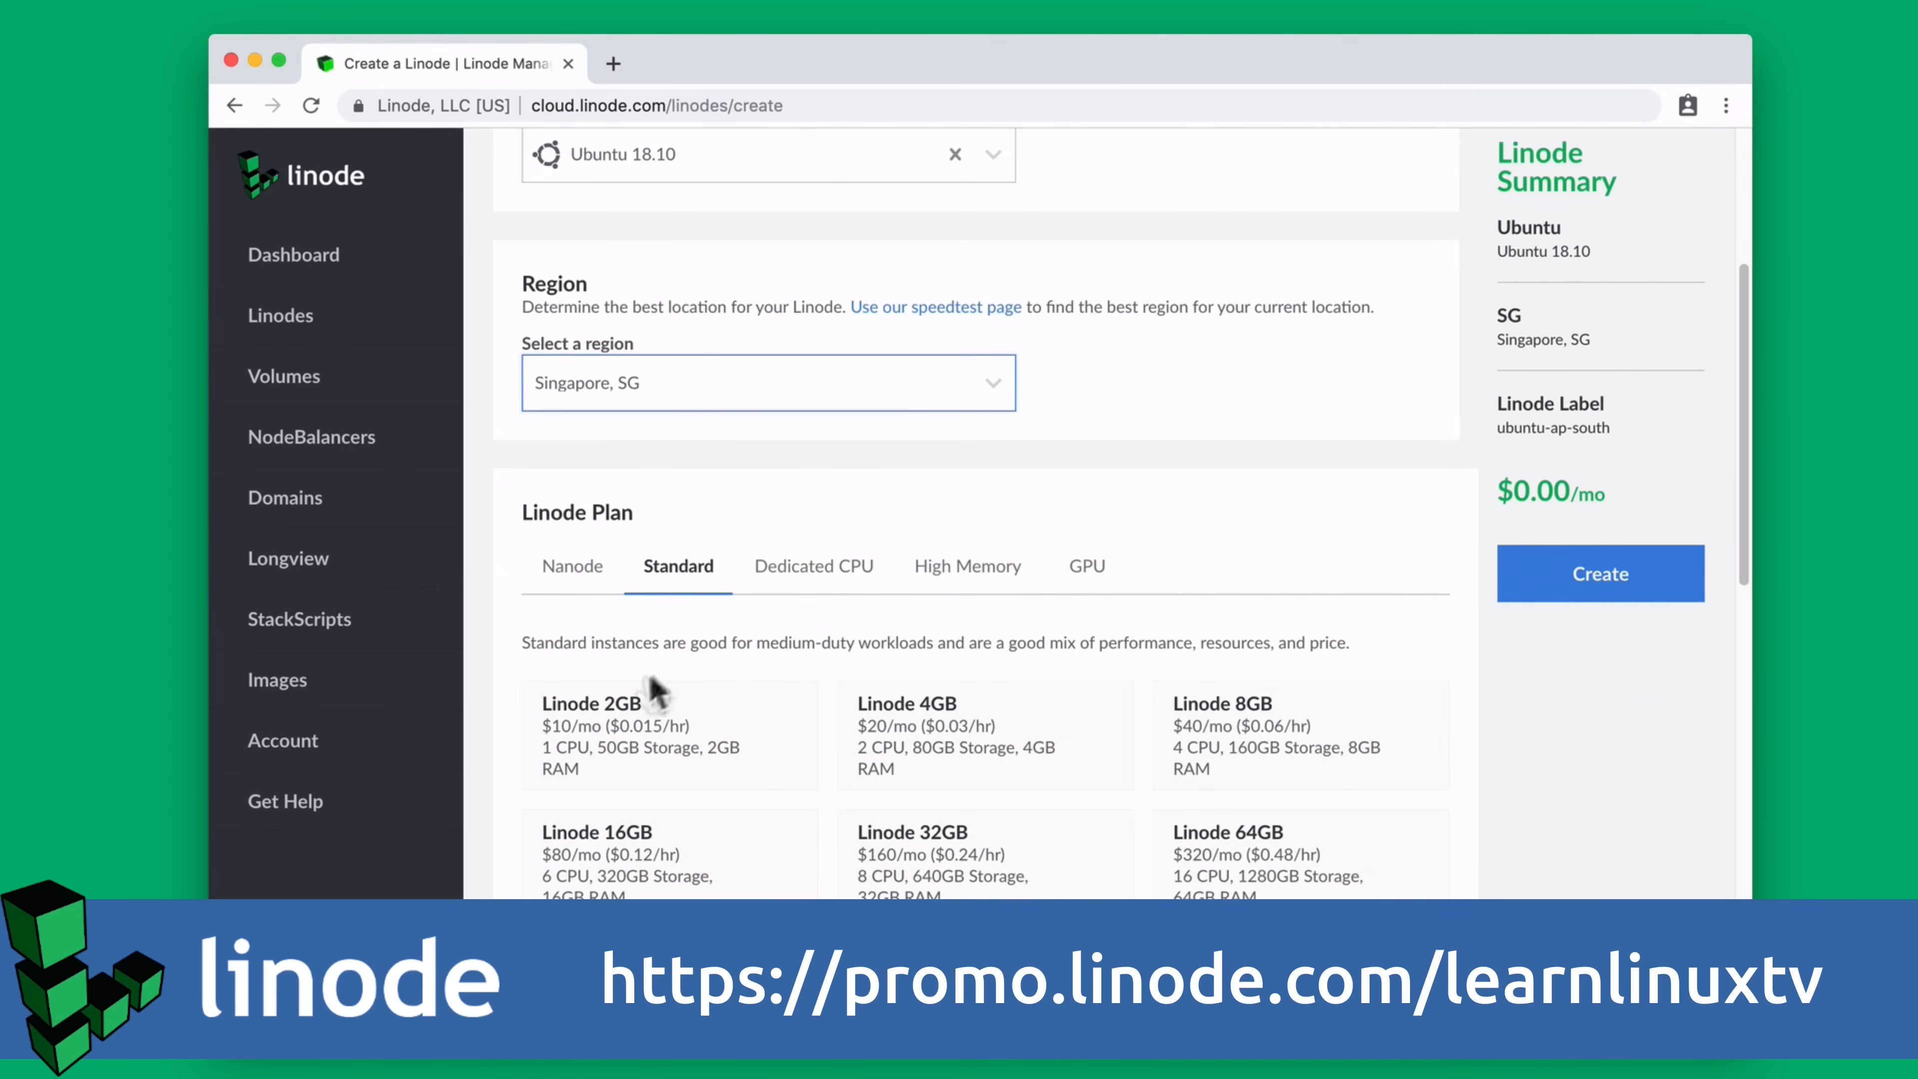
left_click(572, 566)
type("h")
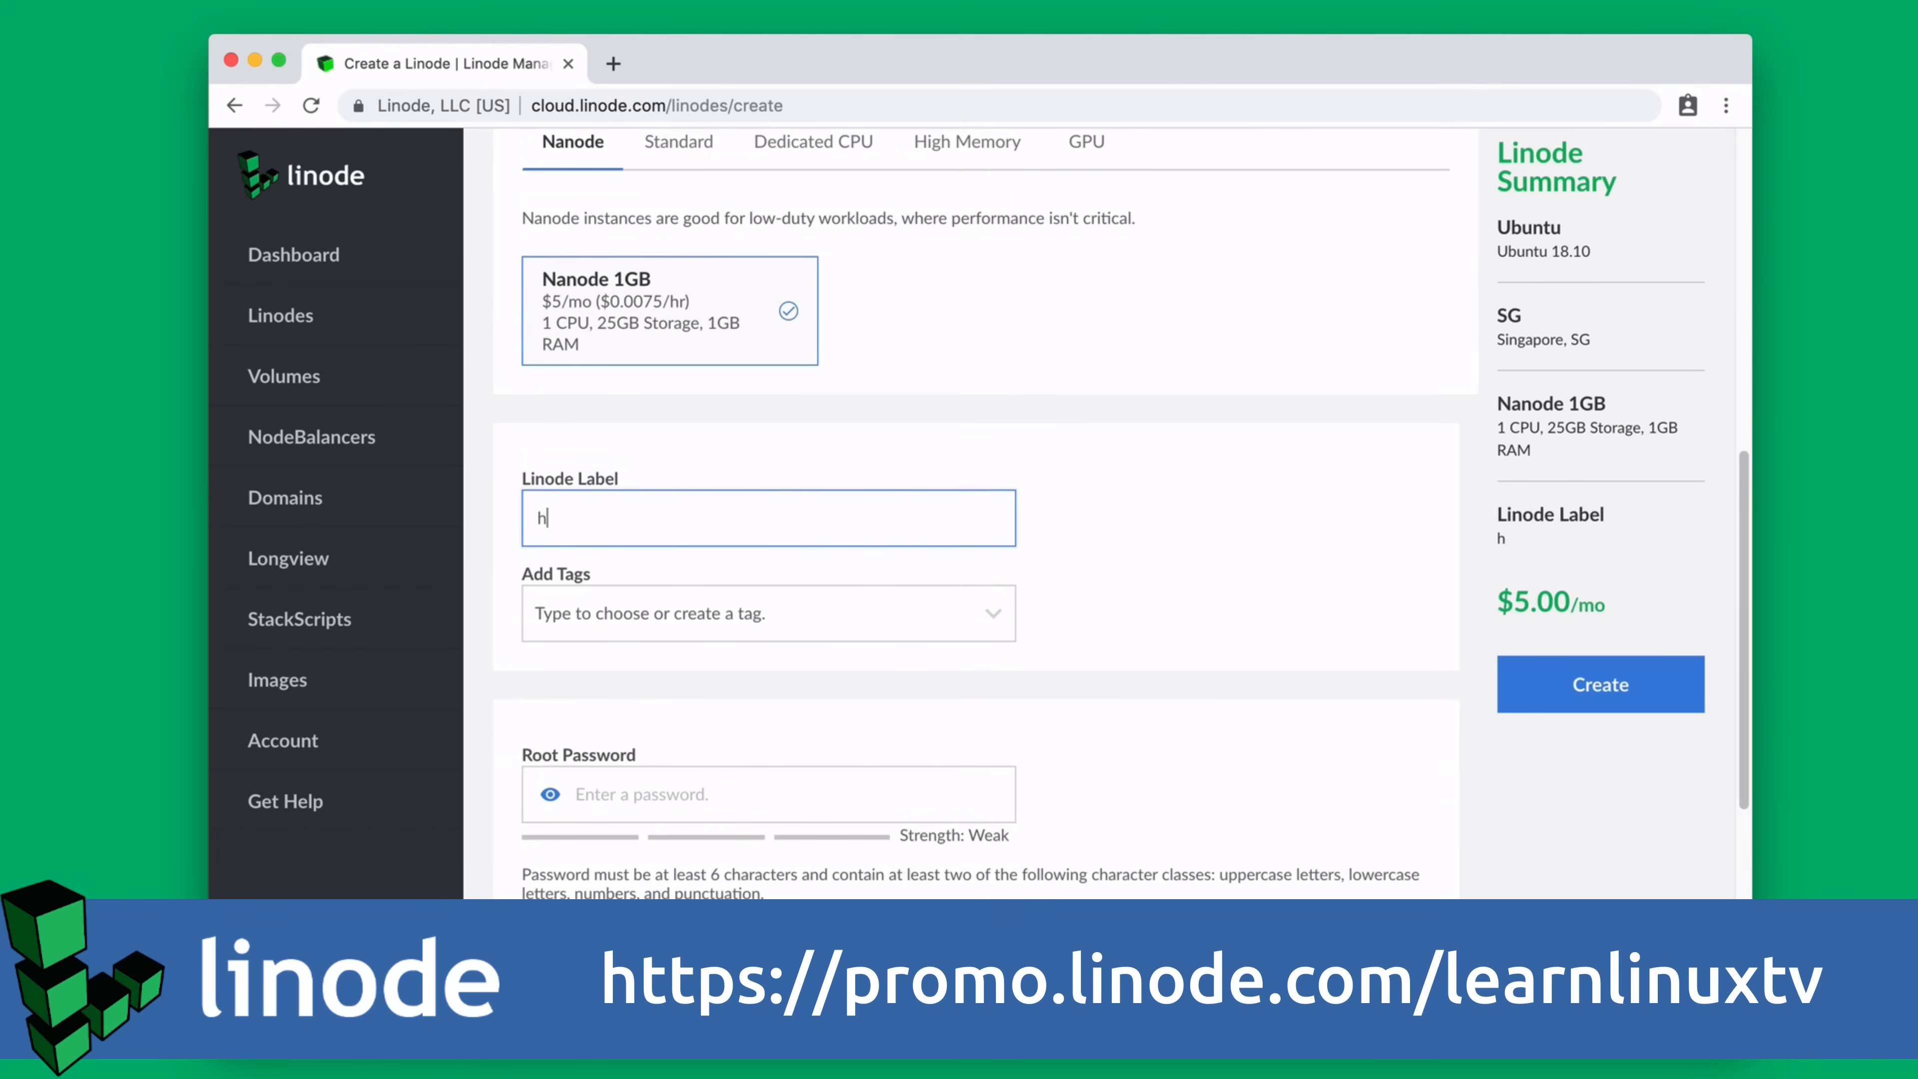
type("ello-world")
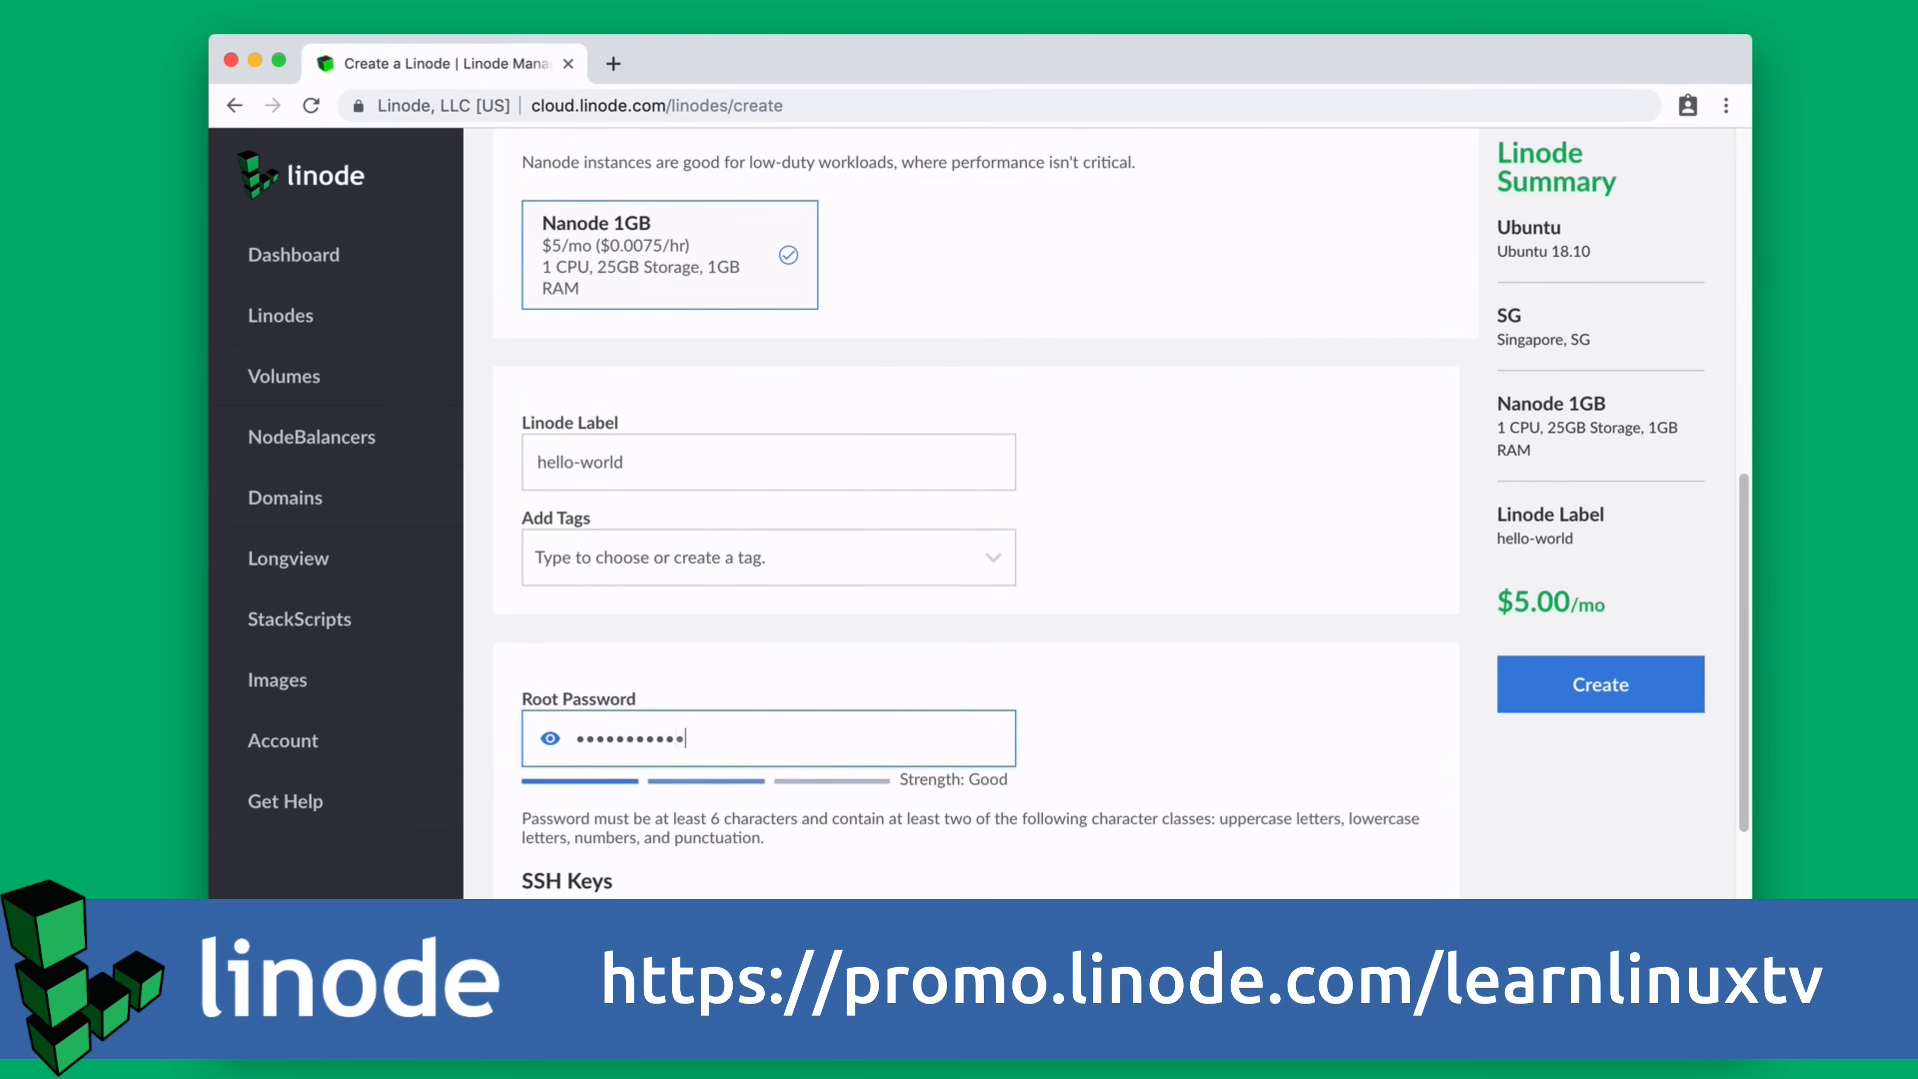
Authorize the saved SSH key, create the Linode and bring up the hello-world server's console.
scroll("down", 3)
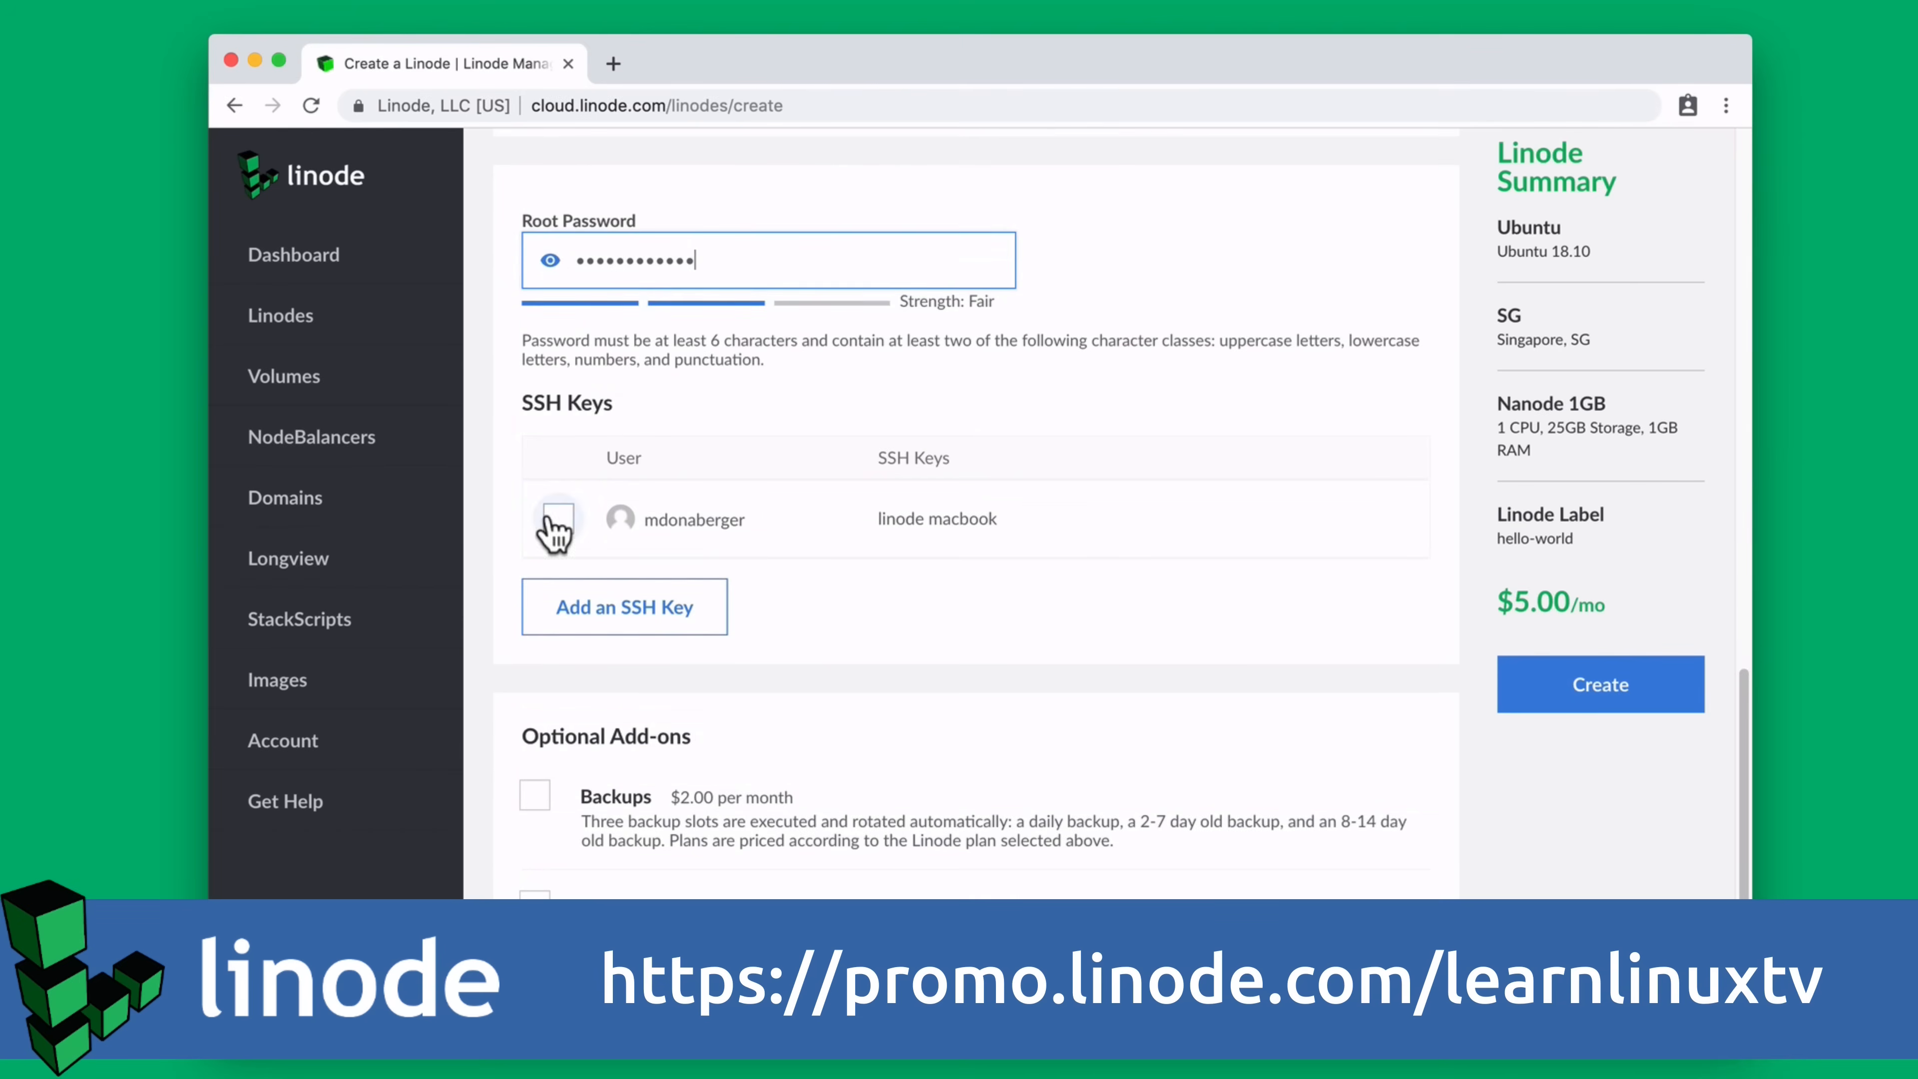
left_click(1598, 683)
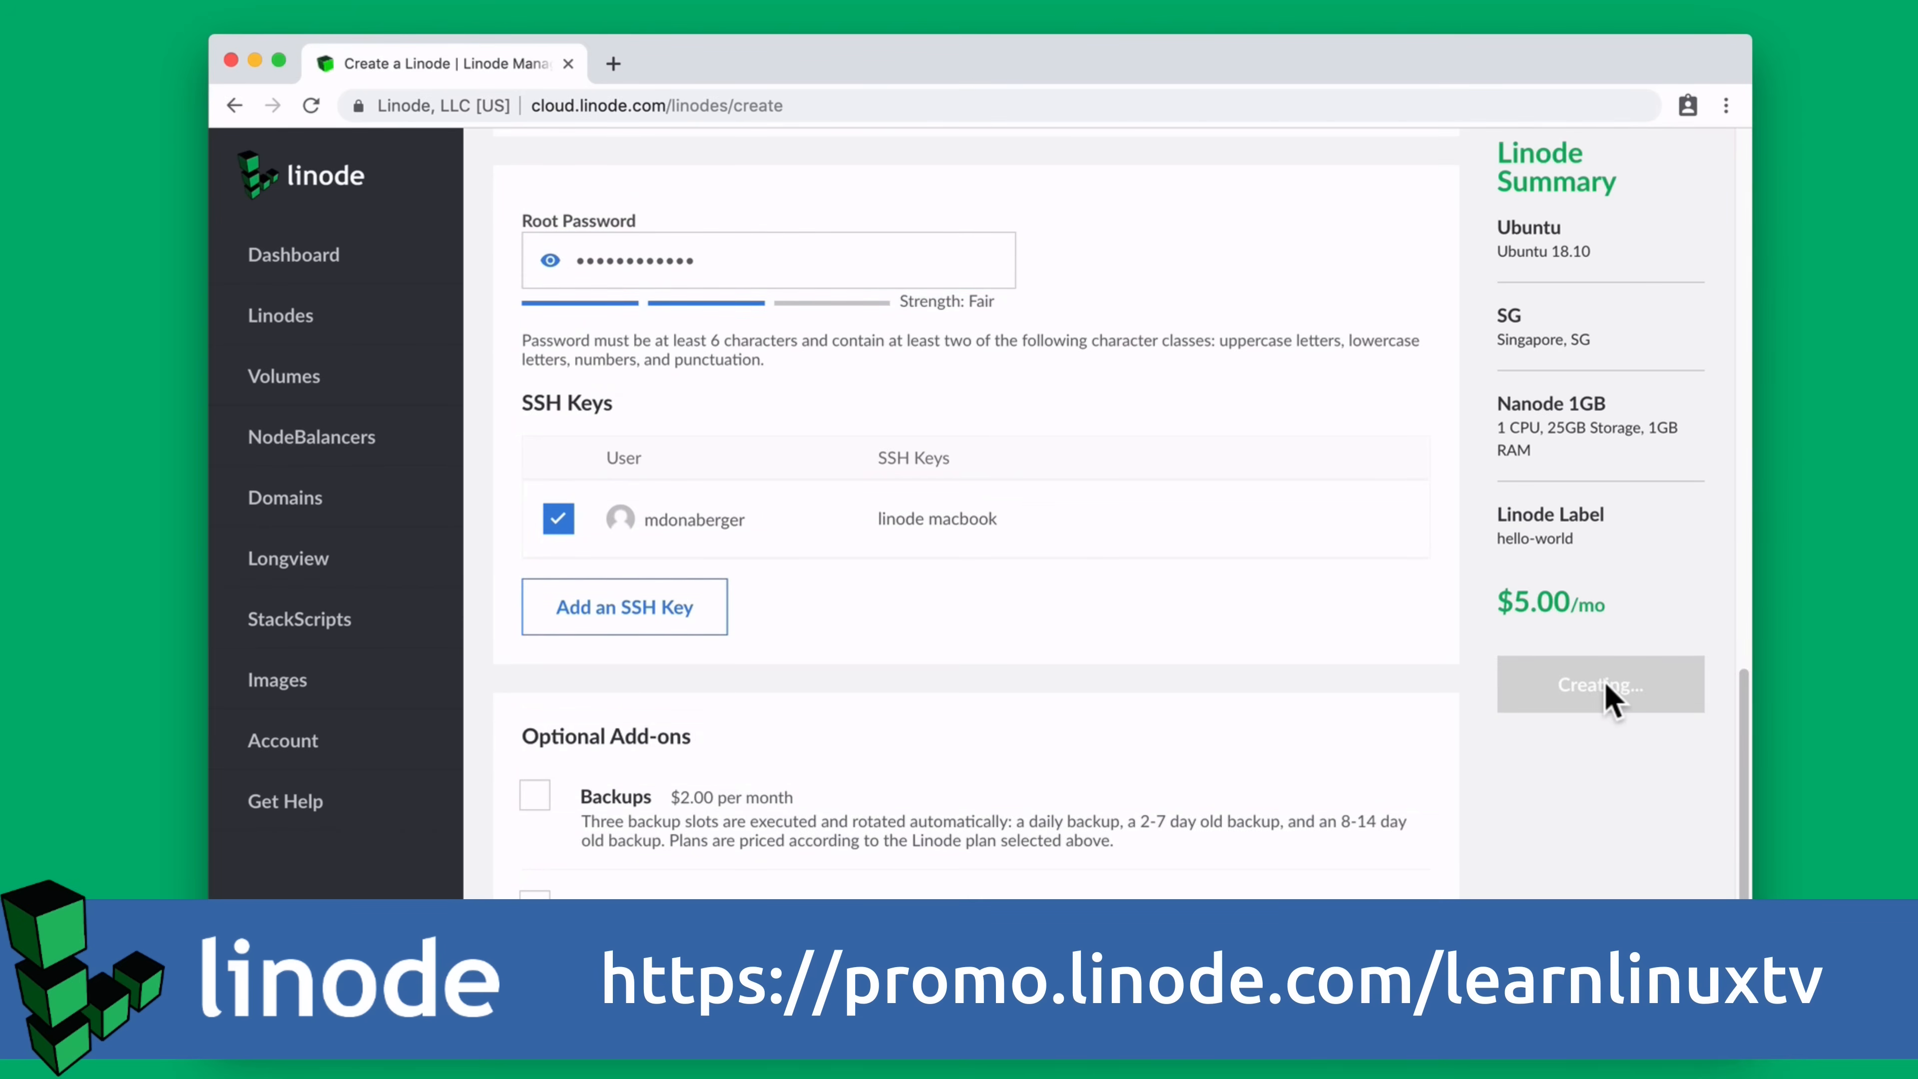
left_click(1599, 684)
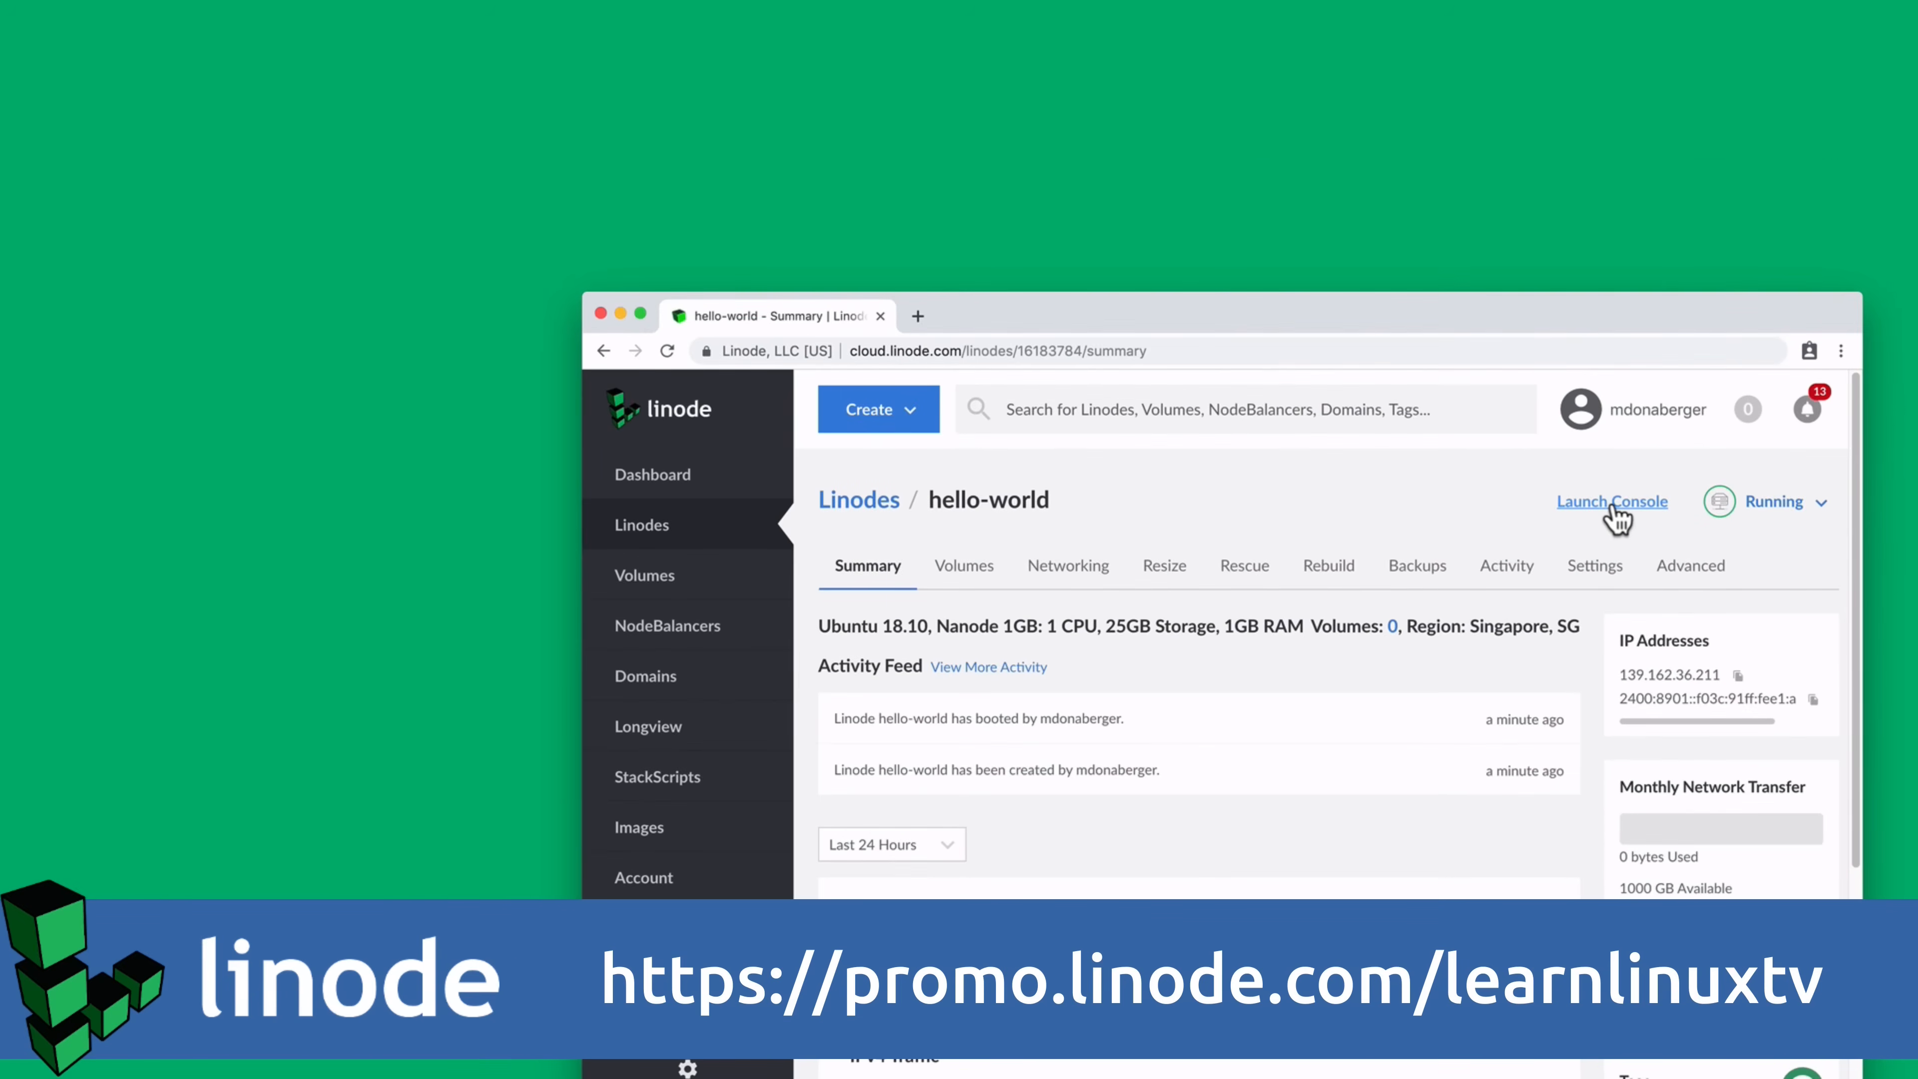
left_click(1611, 502)
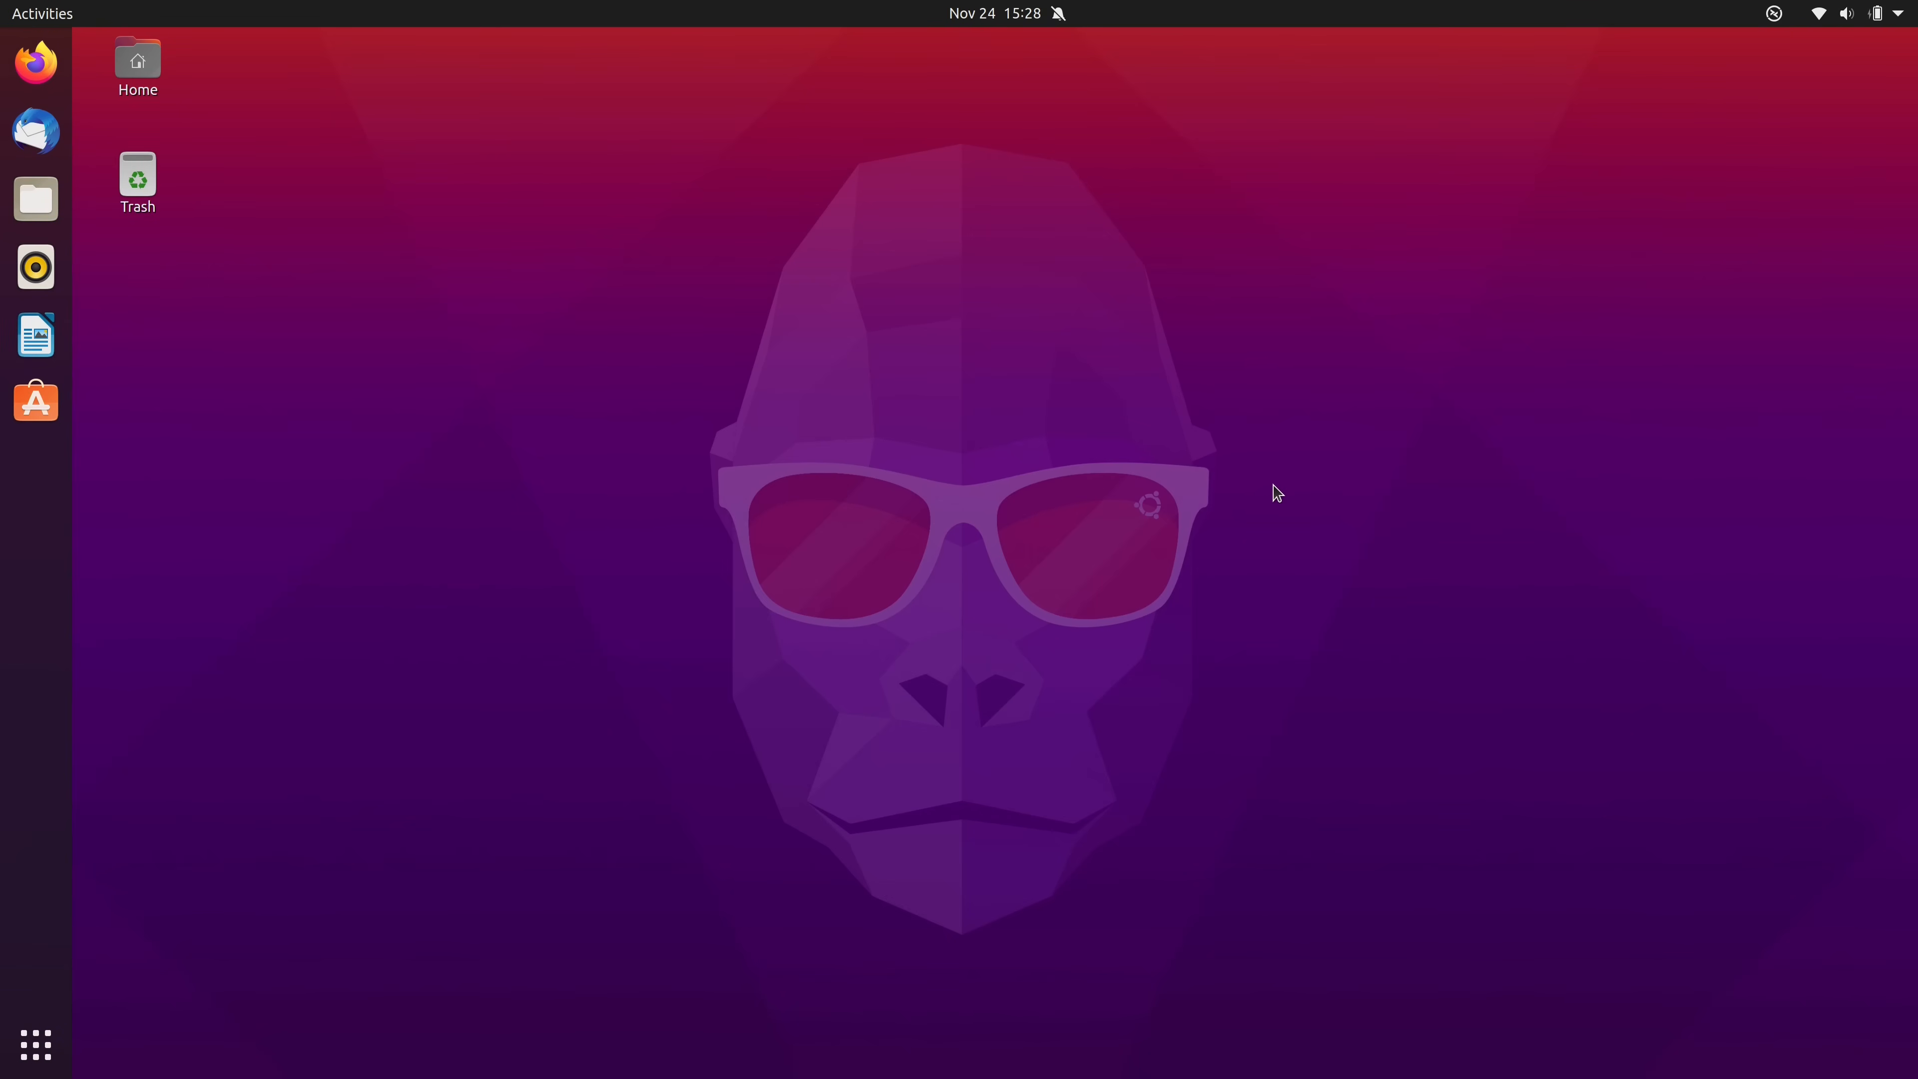
mouse_move(236, 118)
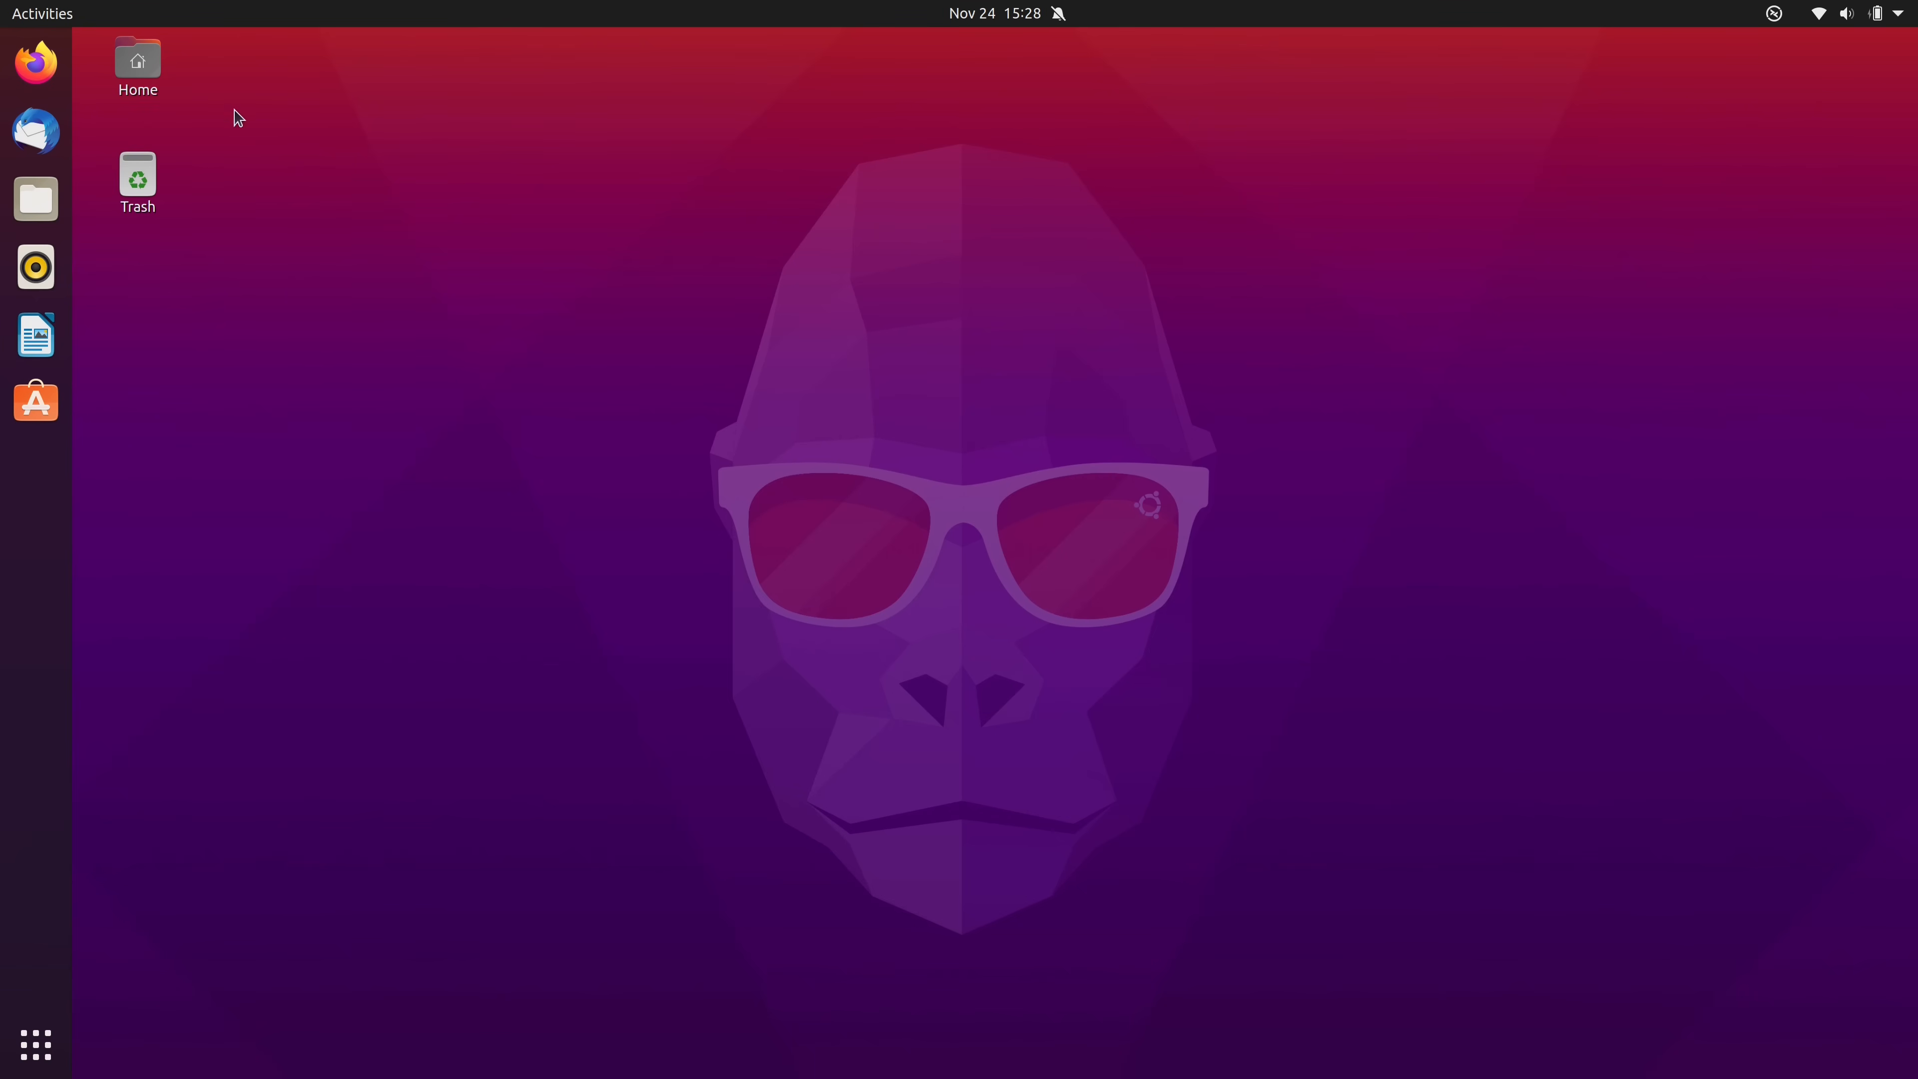
Launch Firefox maximized and go to micro-editor.github.io.
left_click(36, 61)
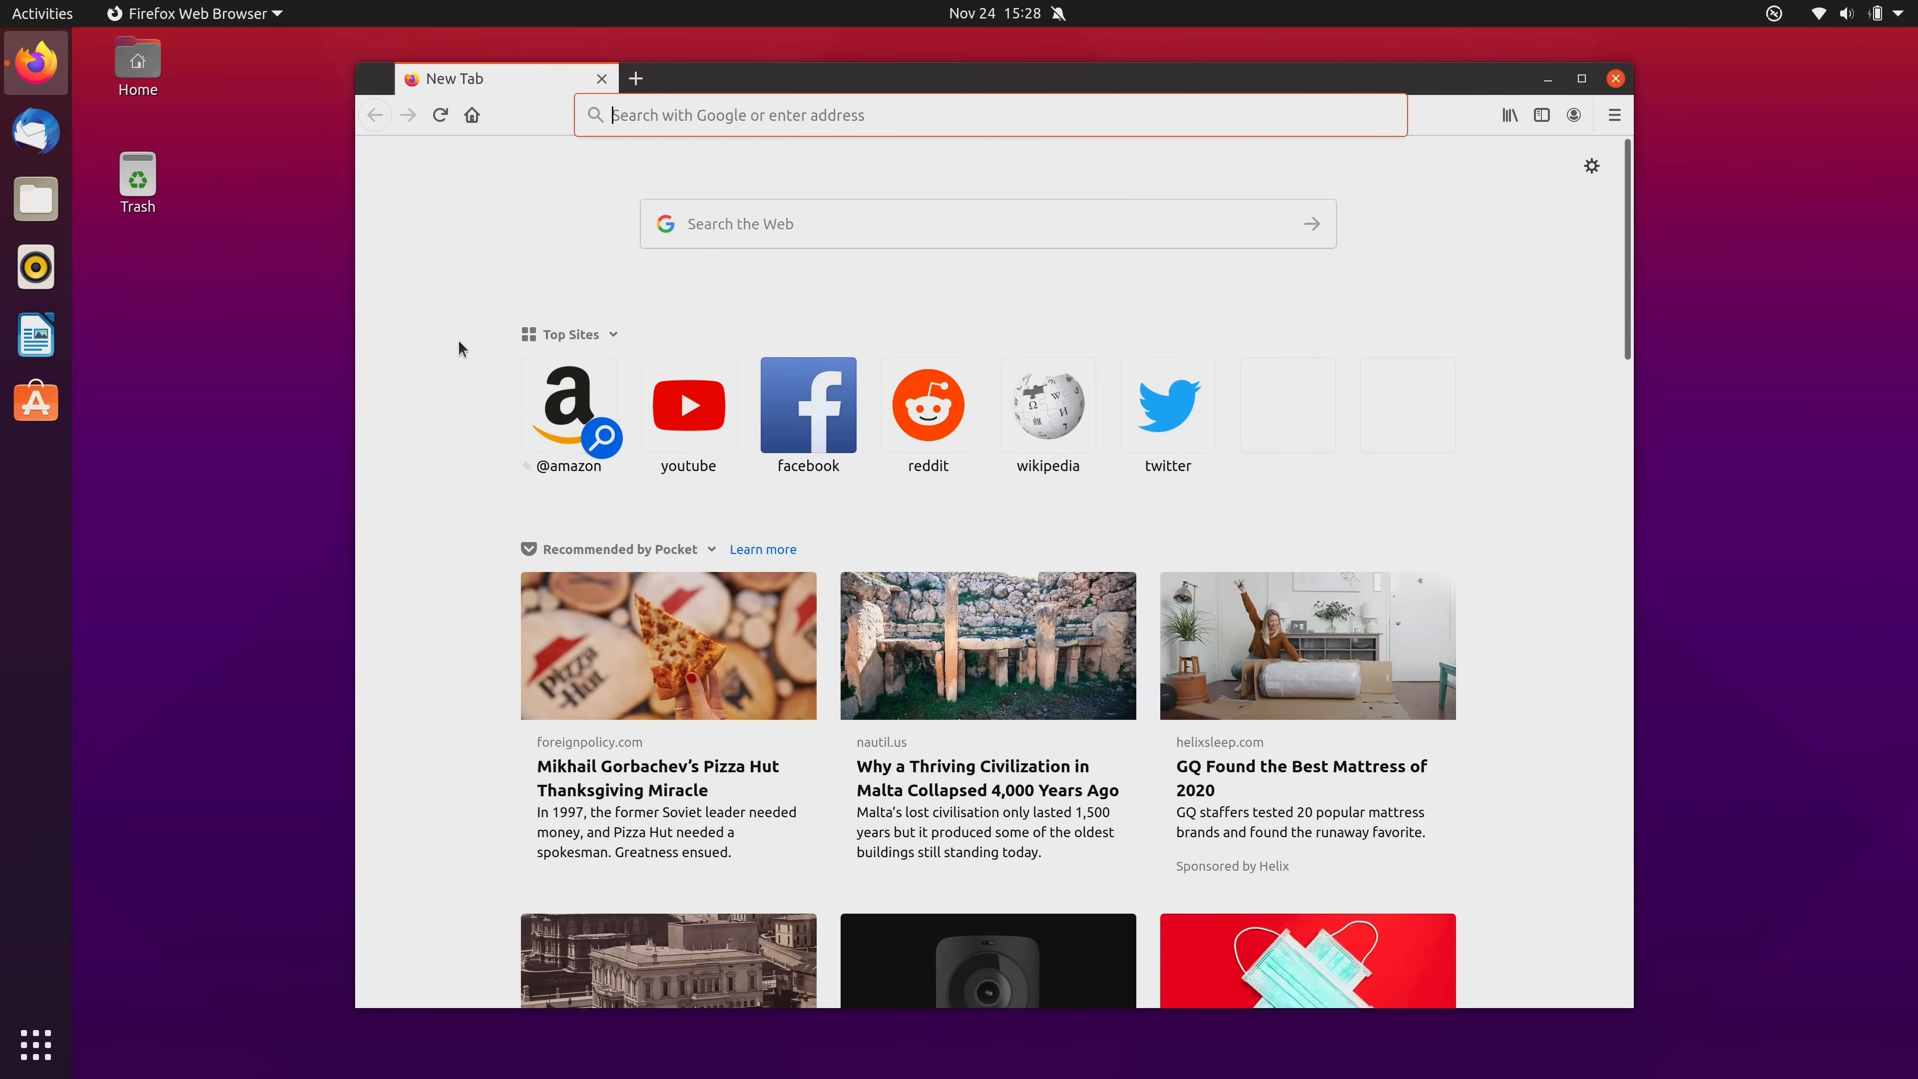
left_click(1581, 77)
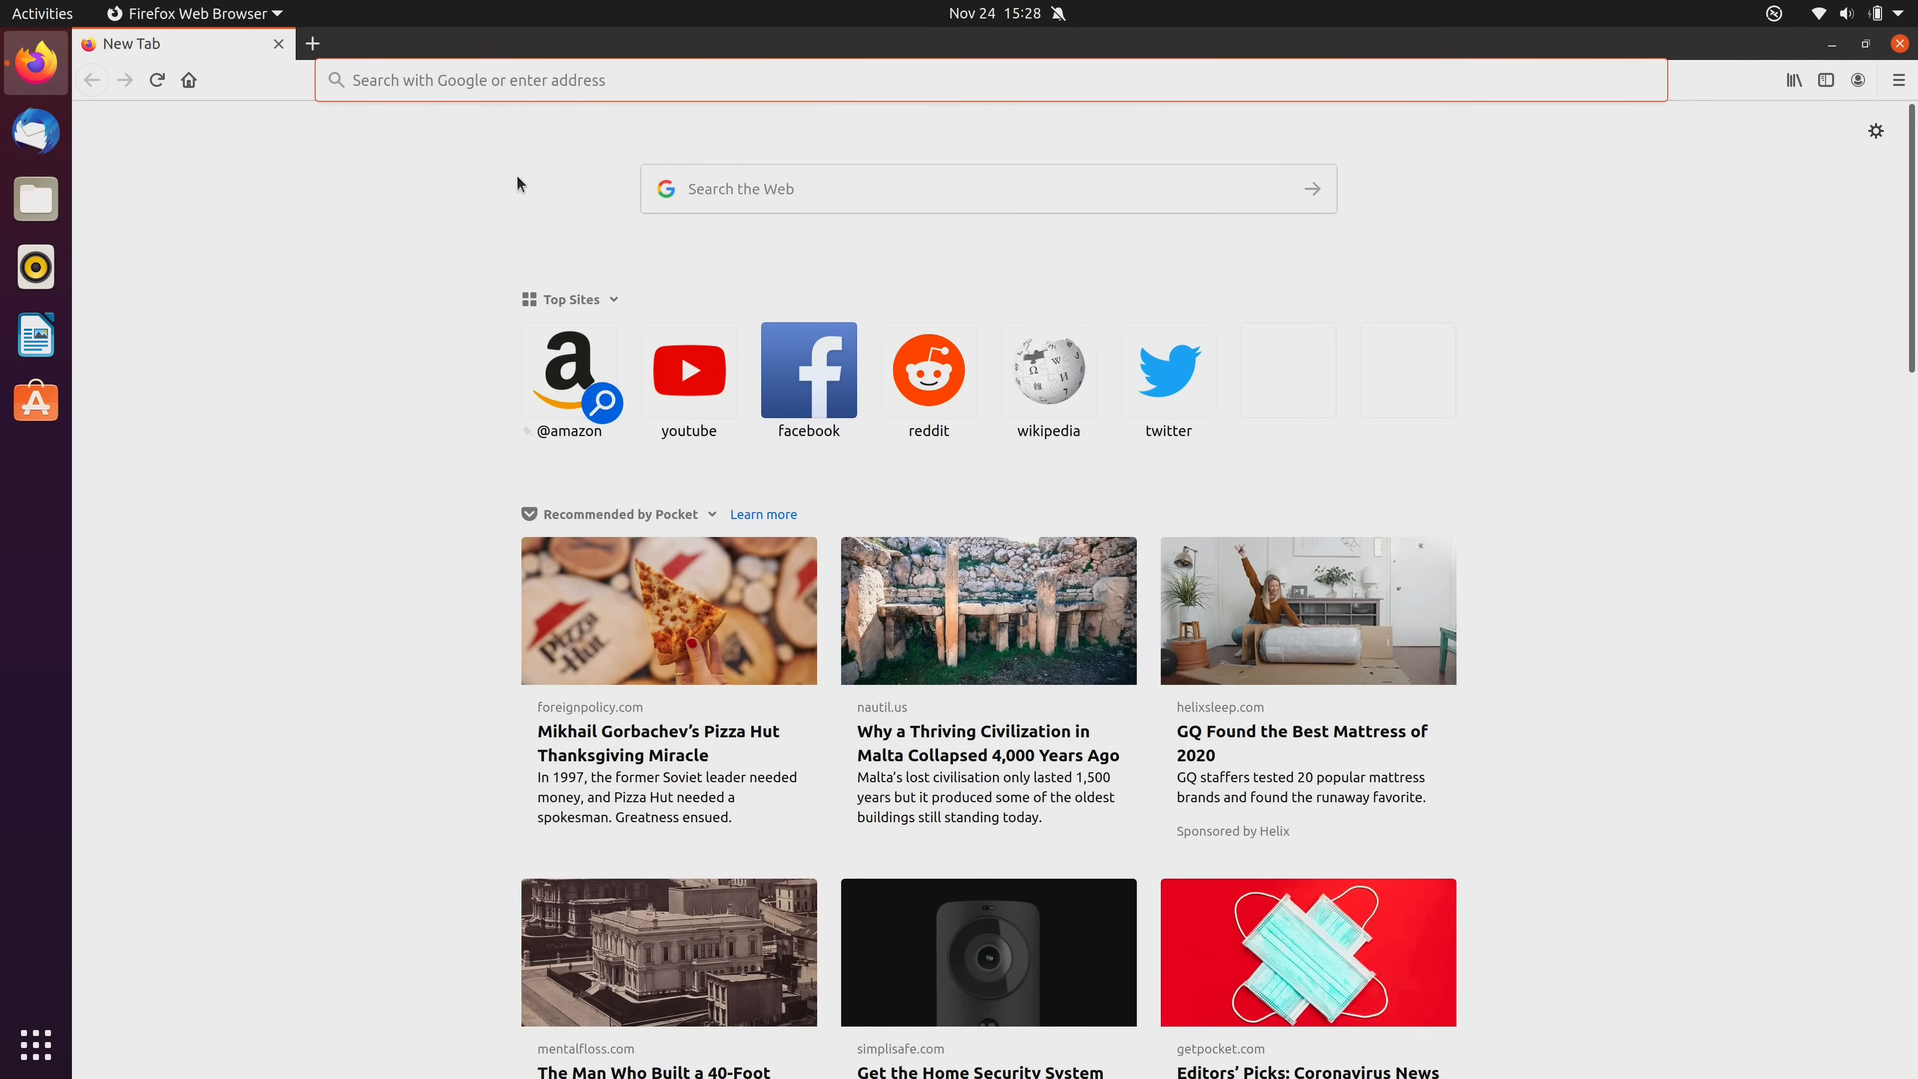
type("micro-editor.")
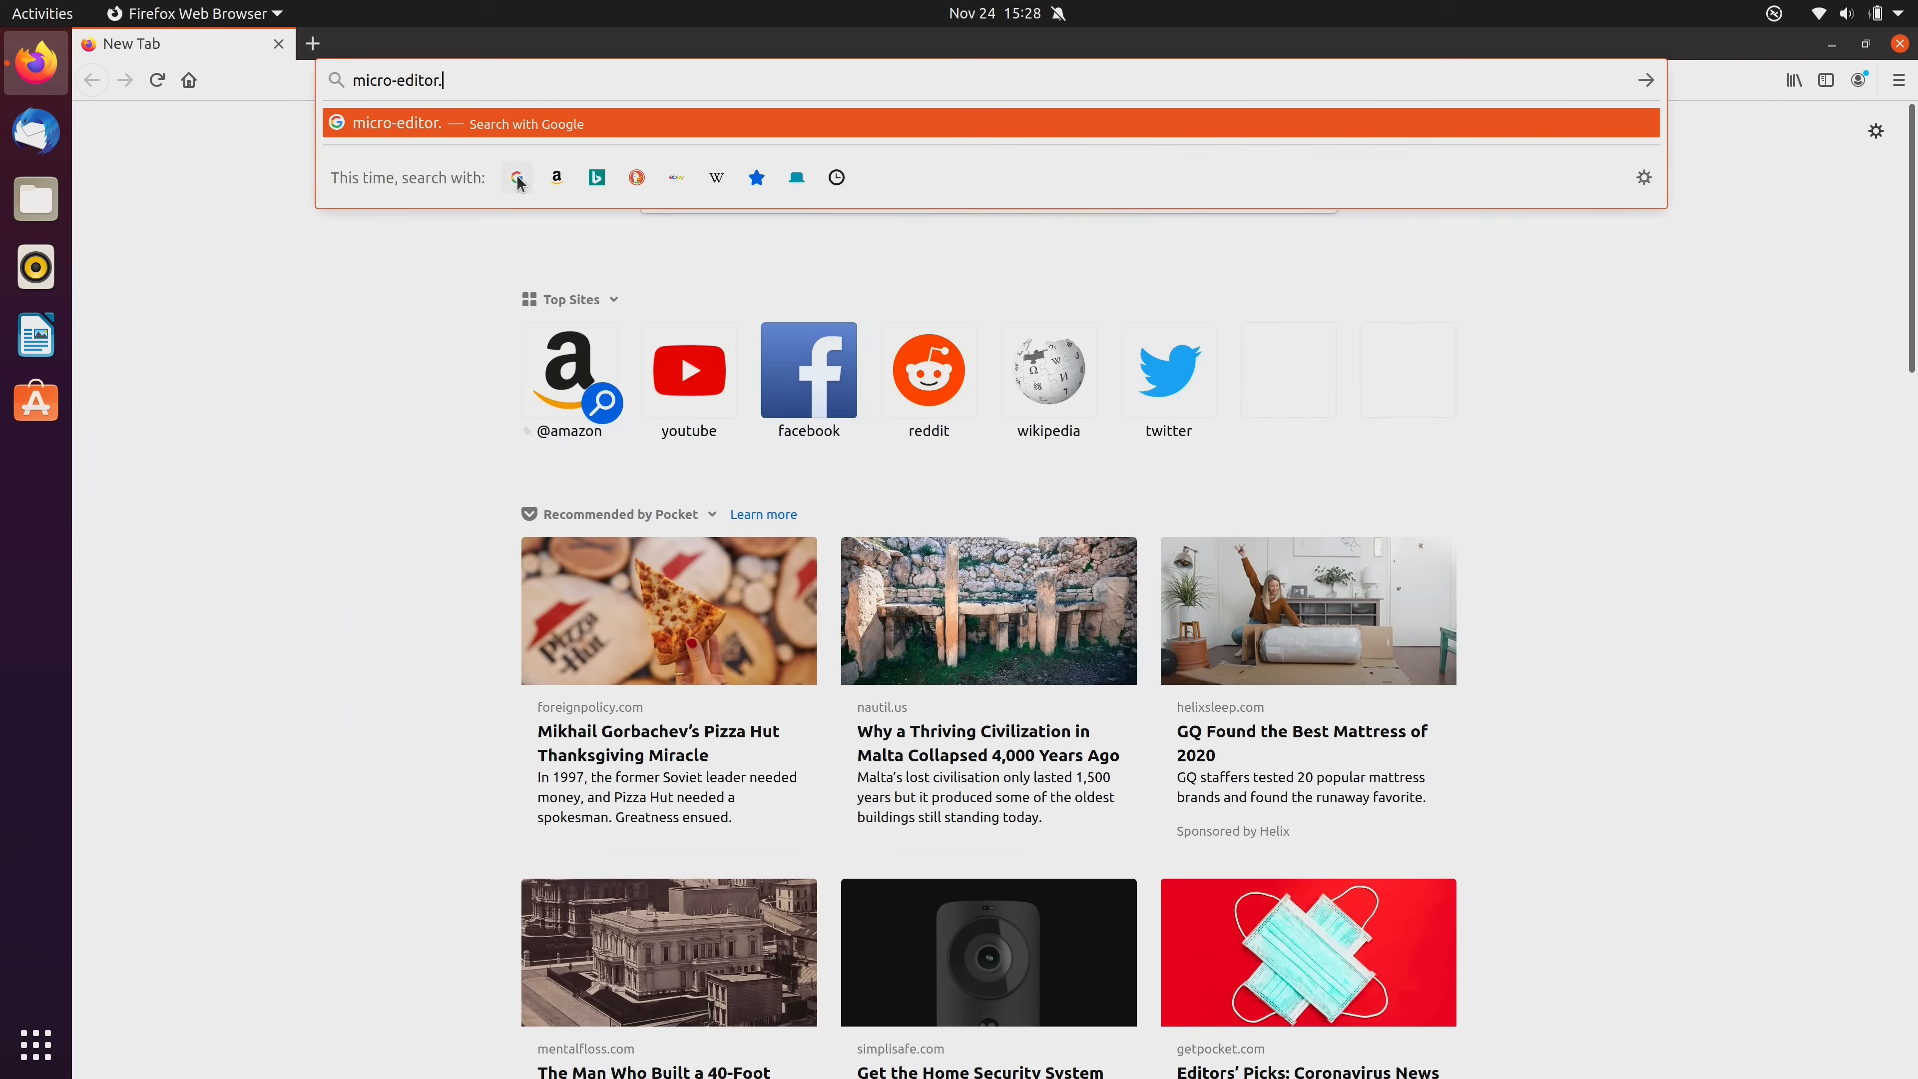
type("github.io")
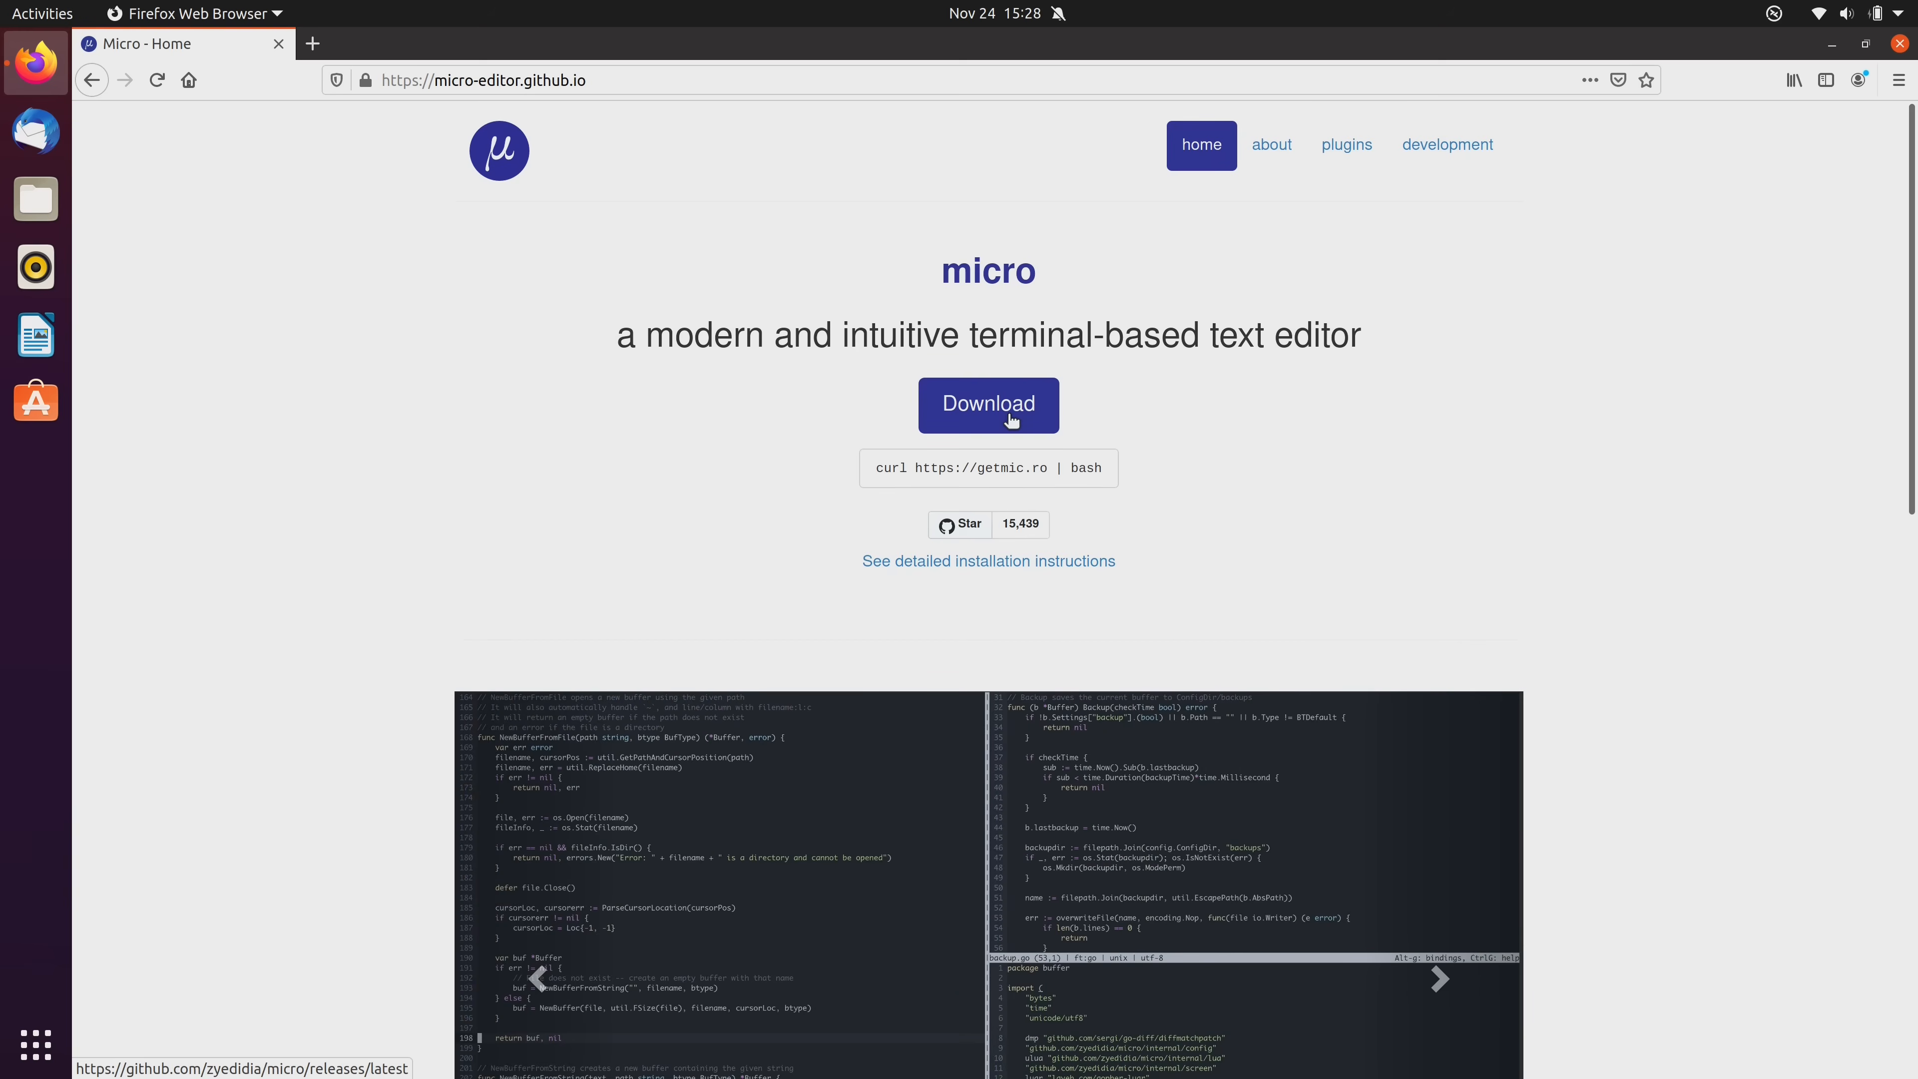
mouse_move(1019, 421)
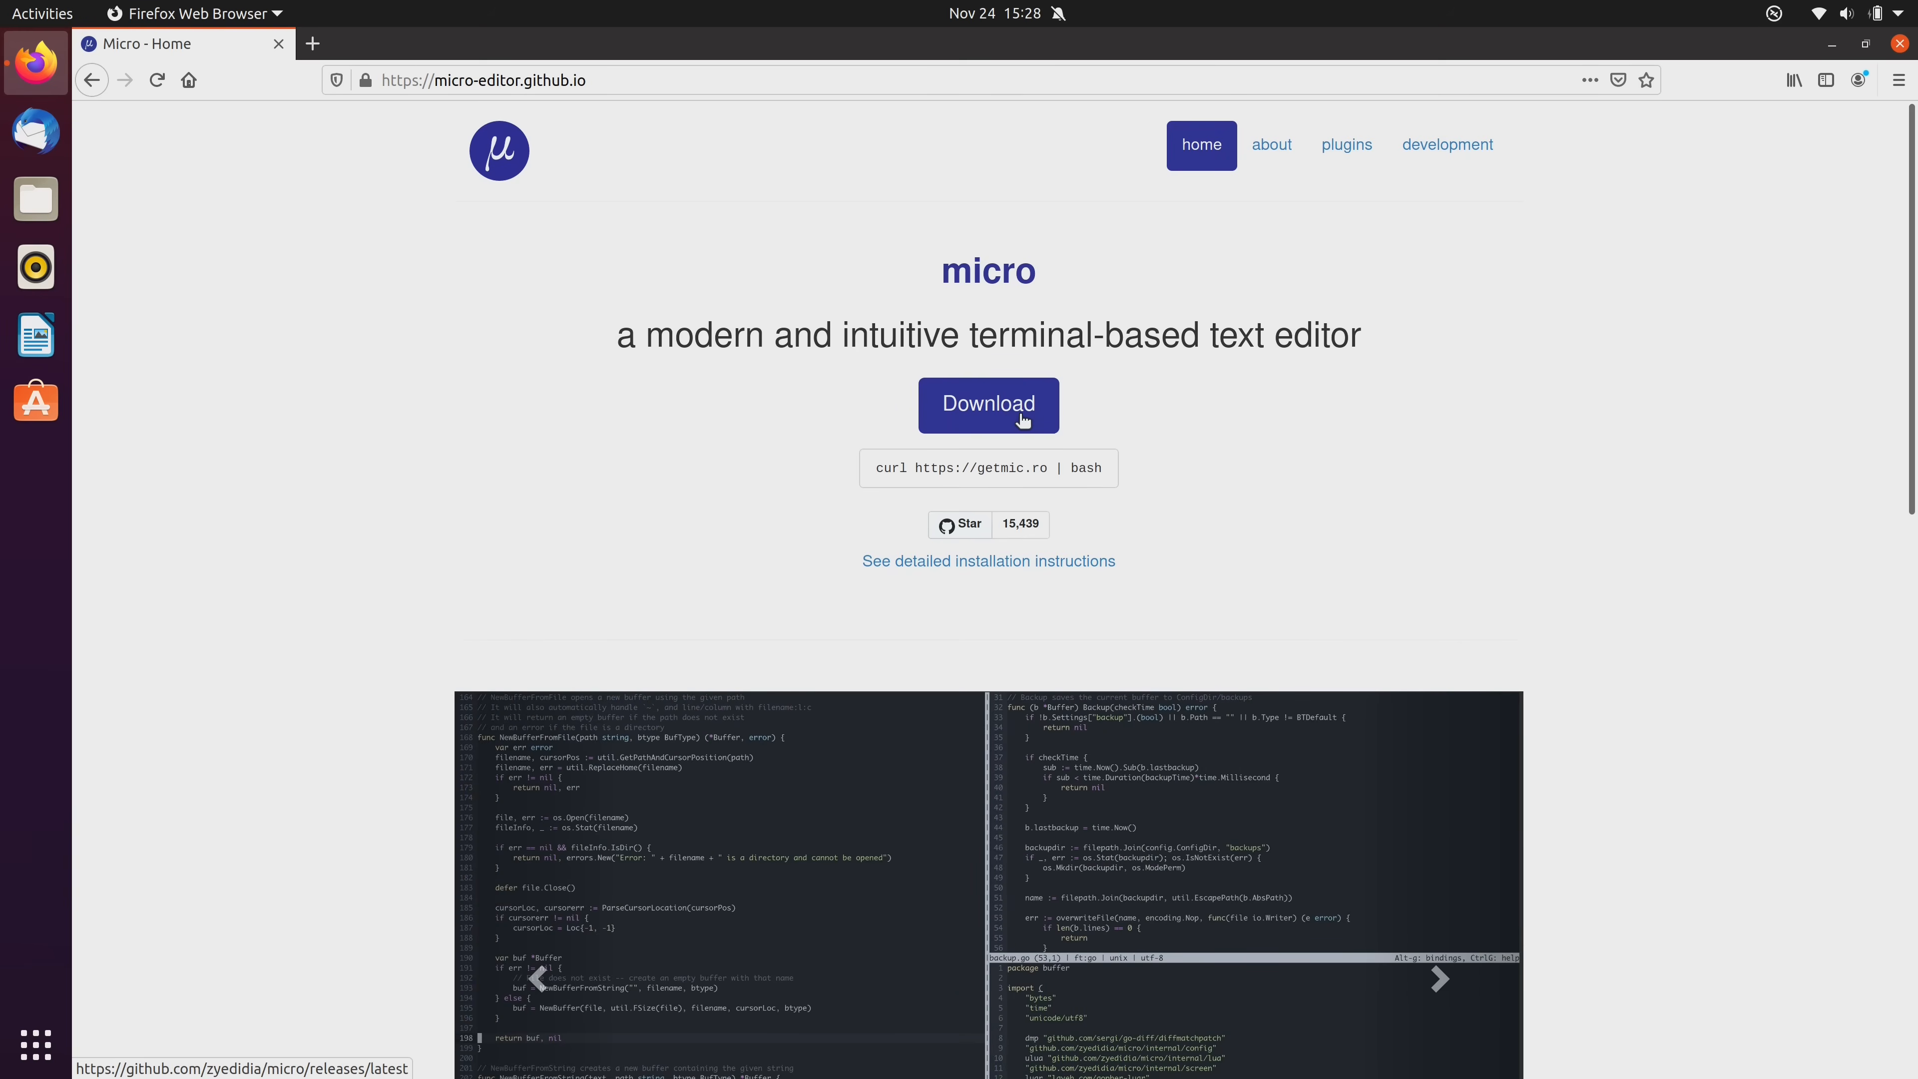
scroll("down", 3)
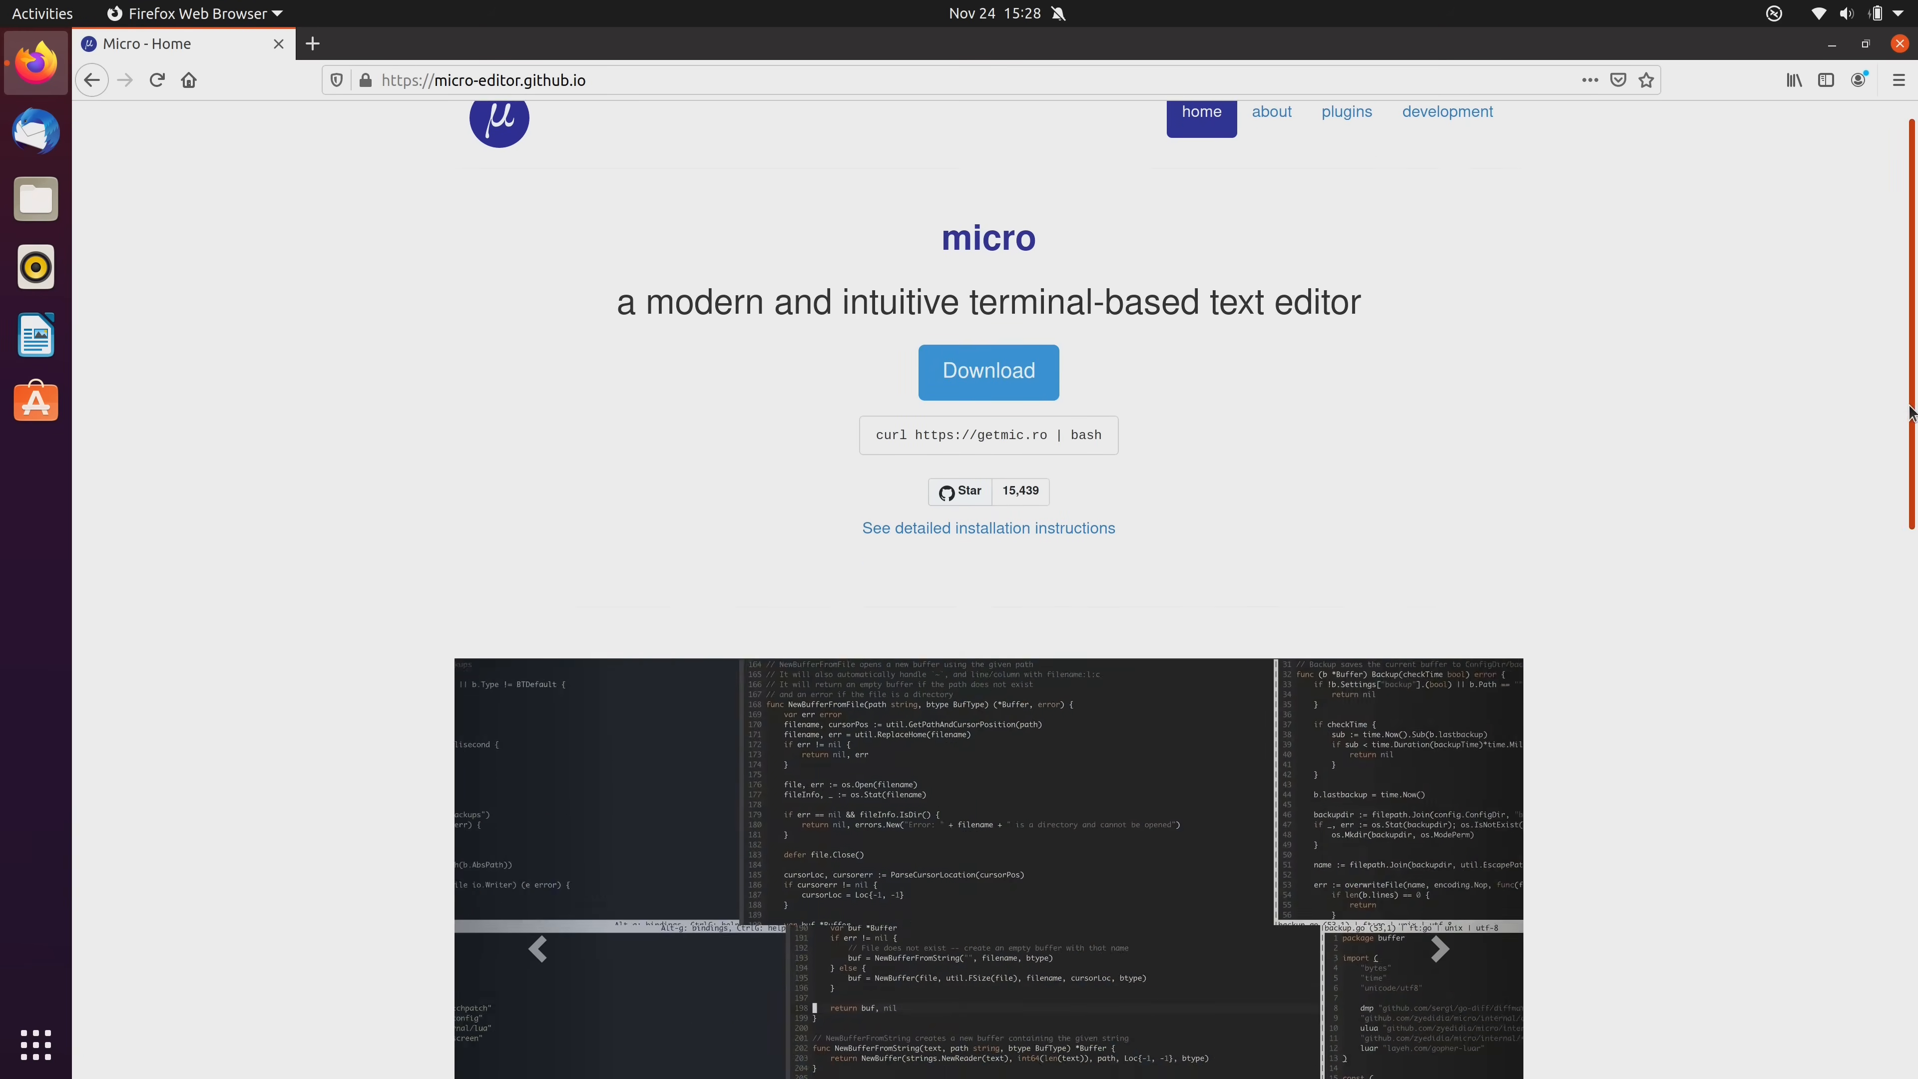
scroll("down", 3)
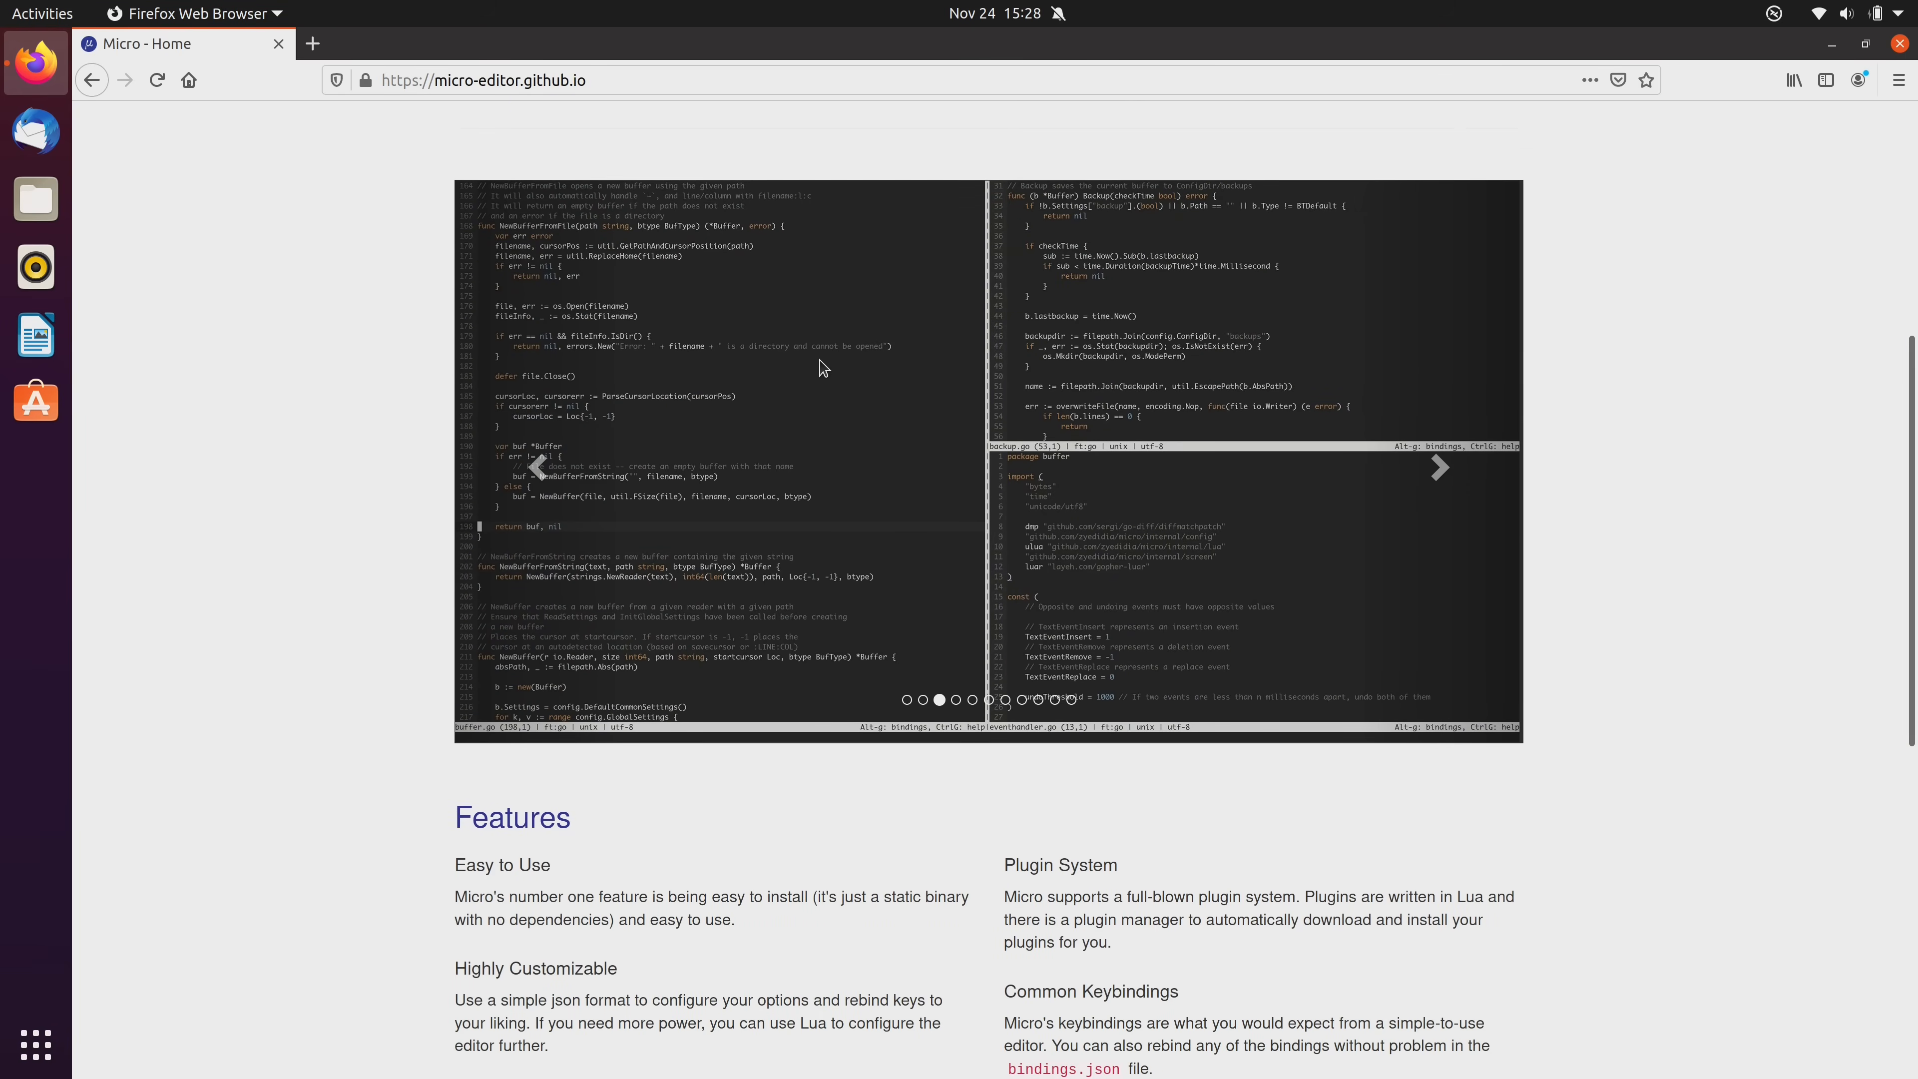
mouse_move(1075, 534)
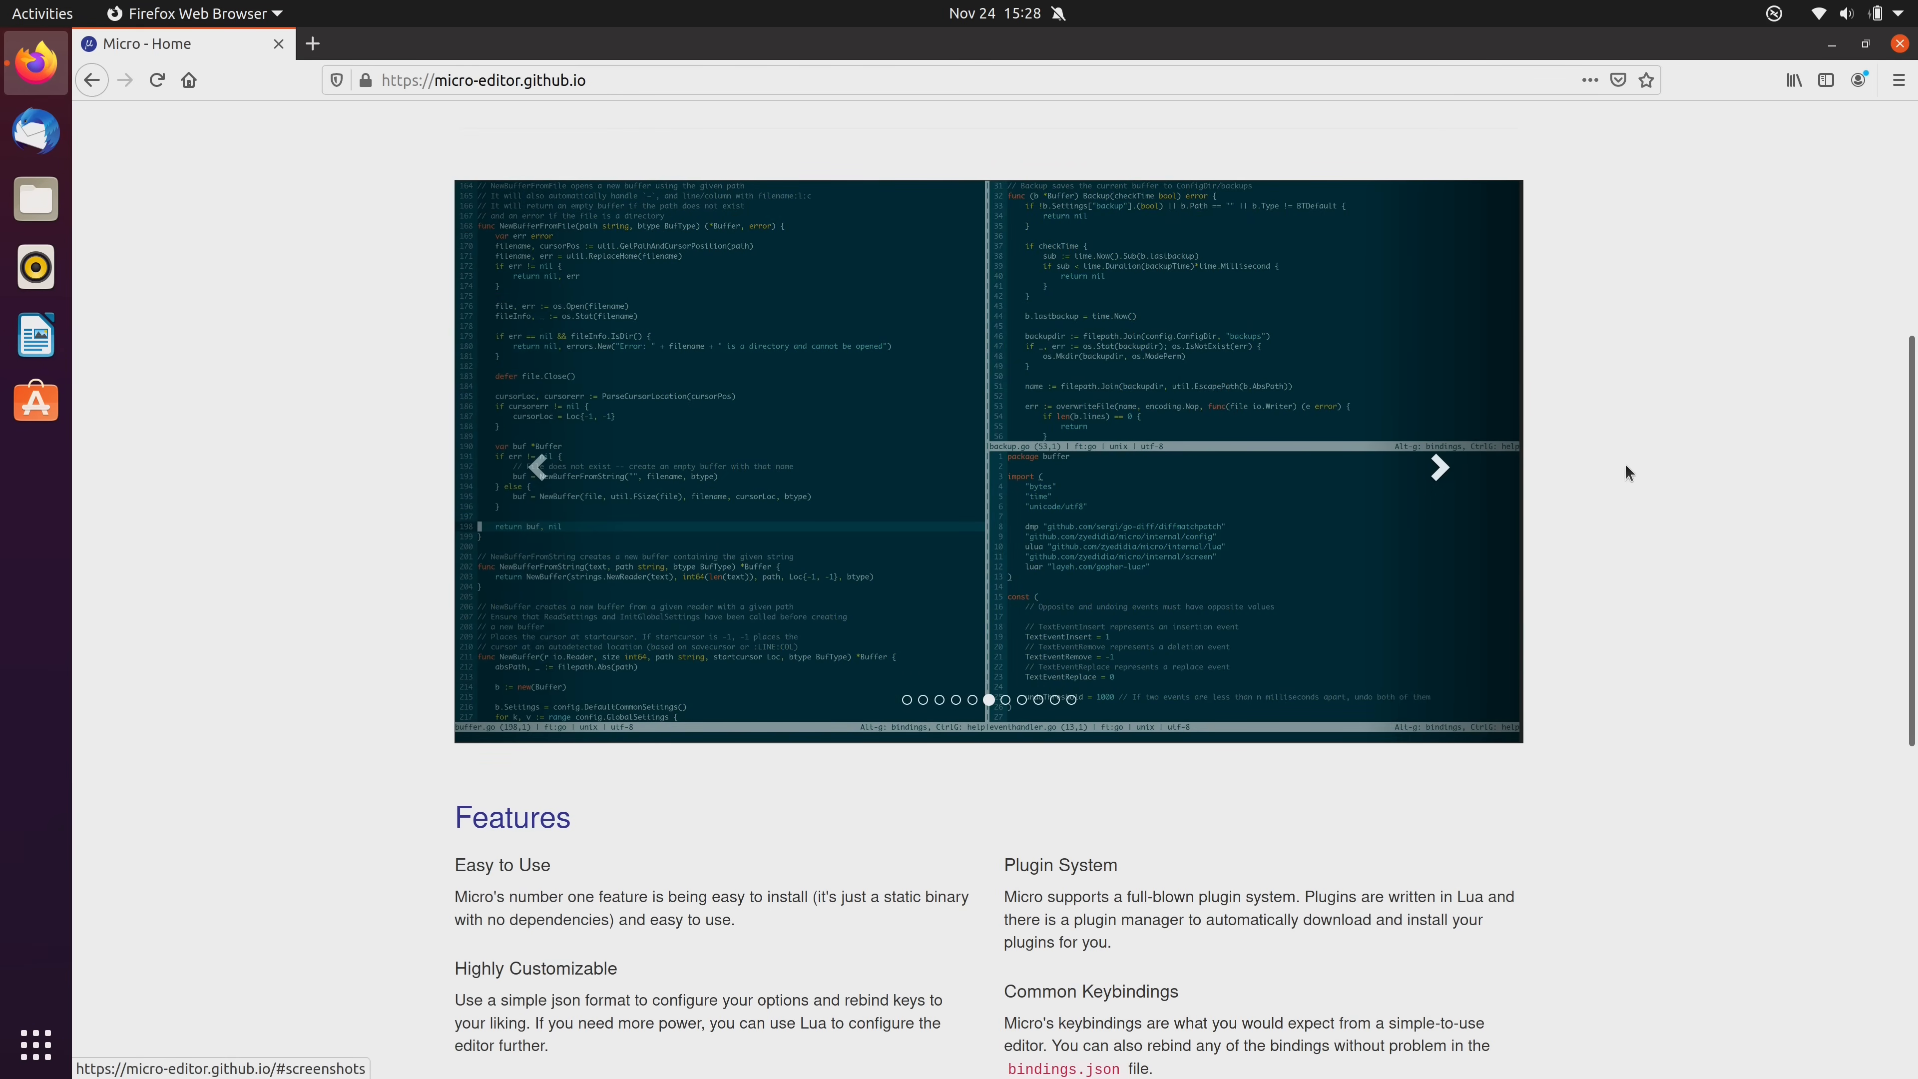
scroll("down", 3)
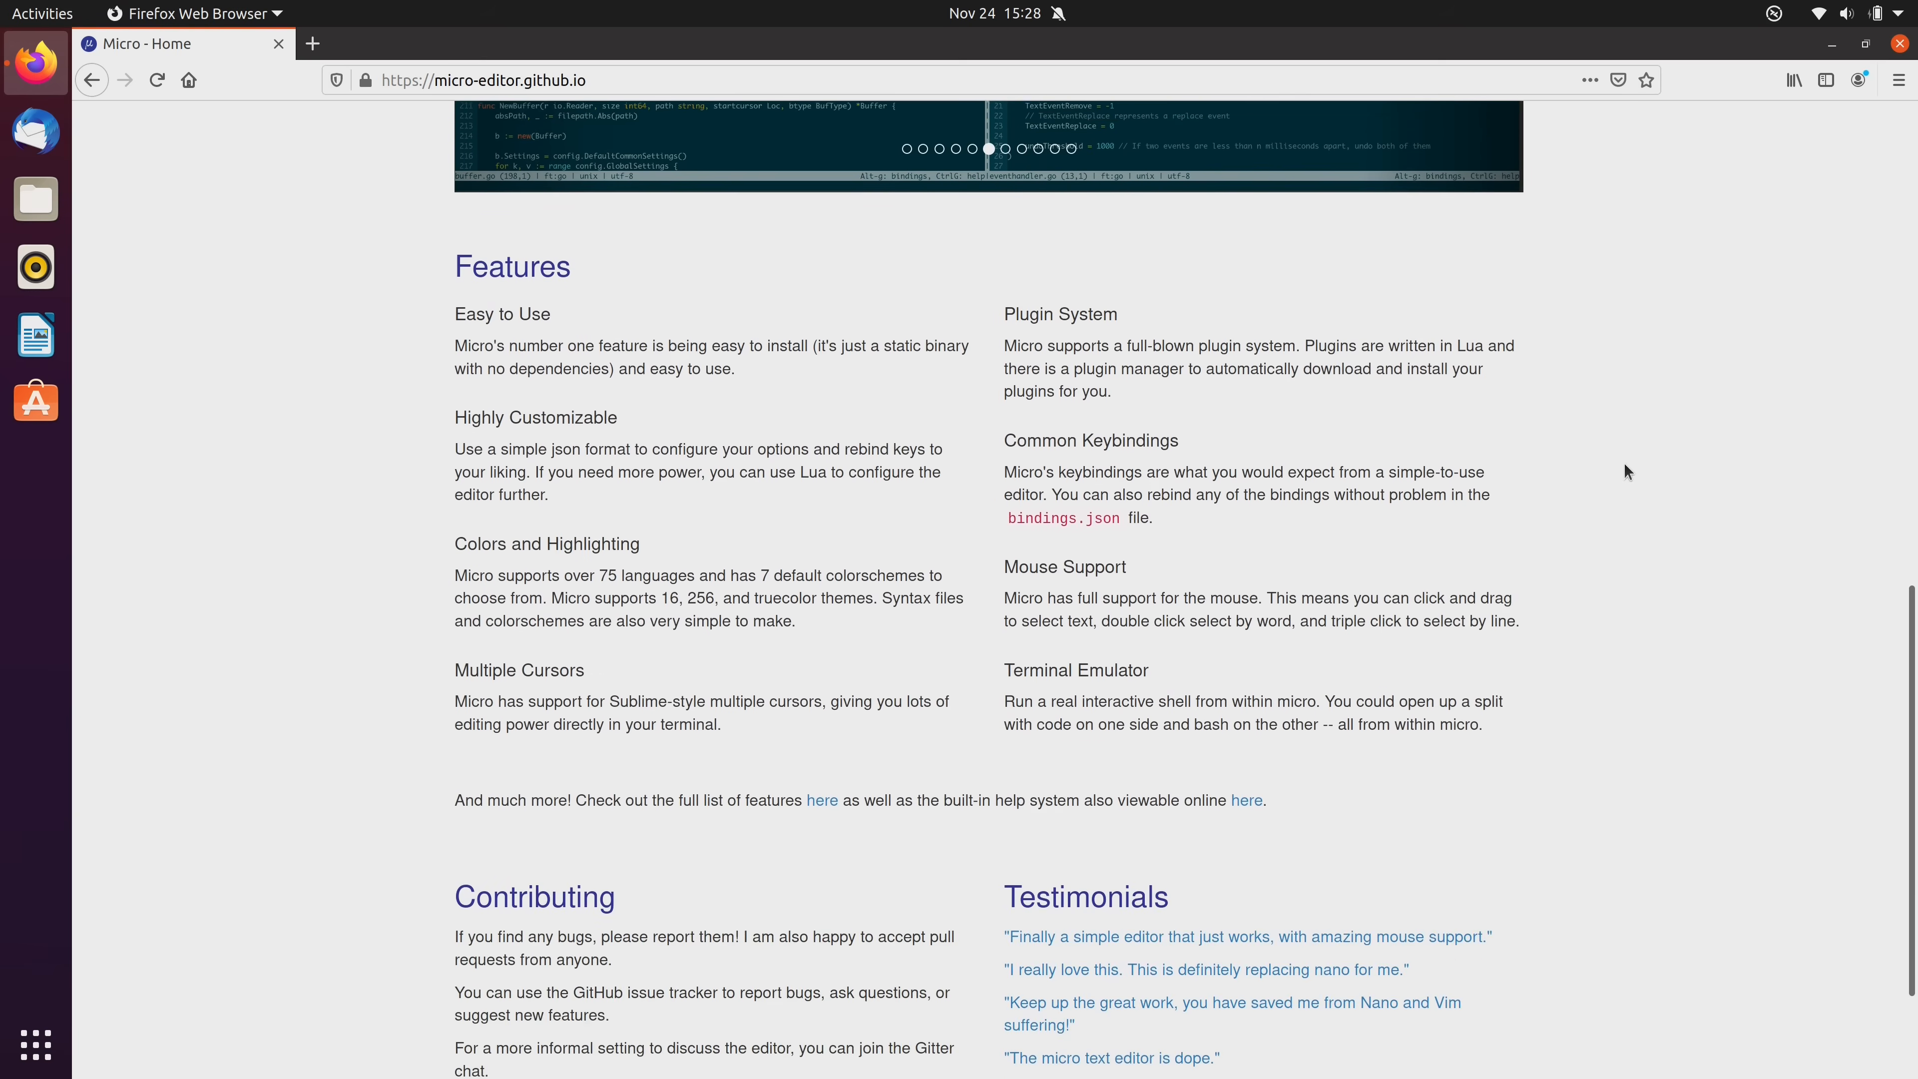
scroll("down", 3)
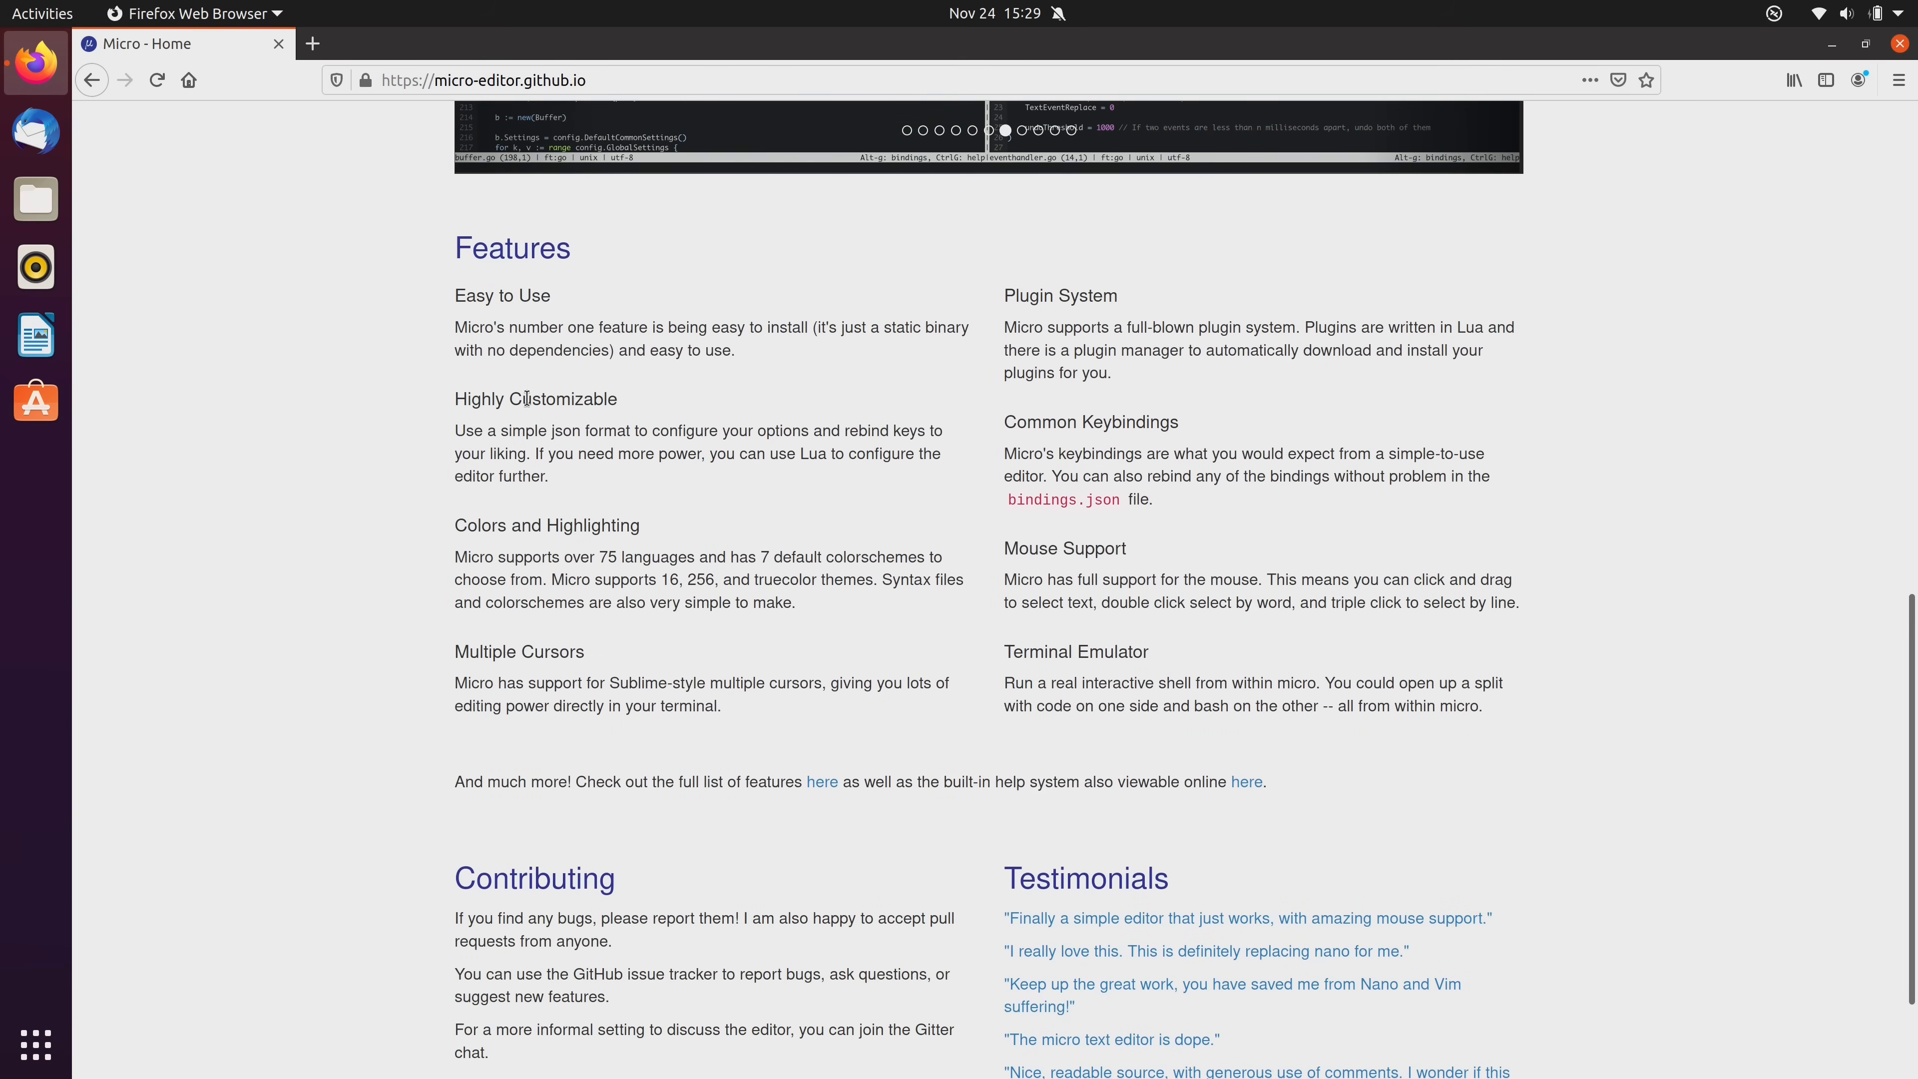
mouse_move(523, 524)
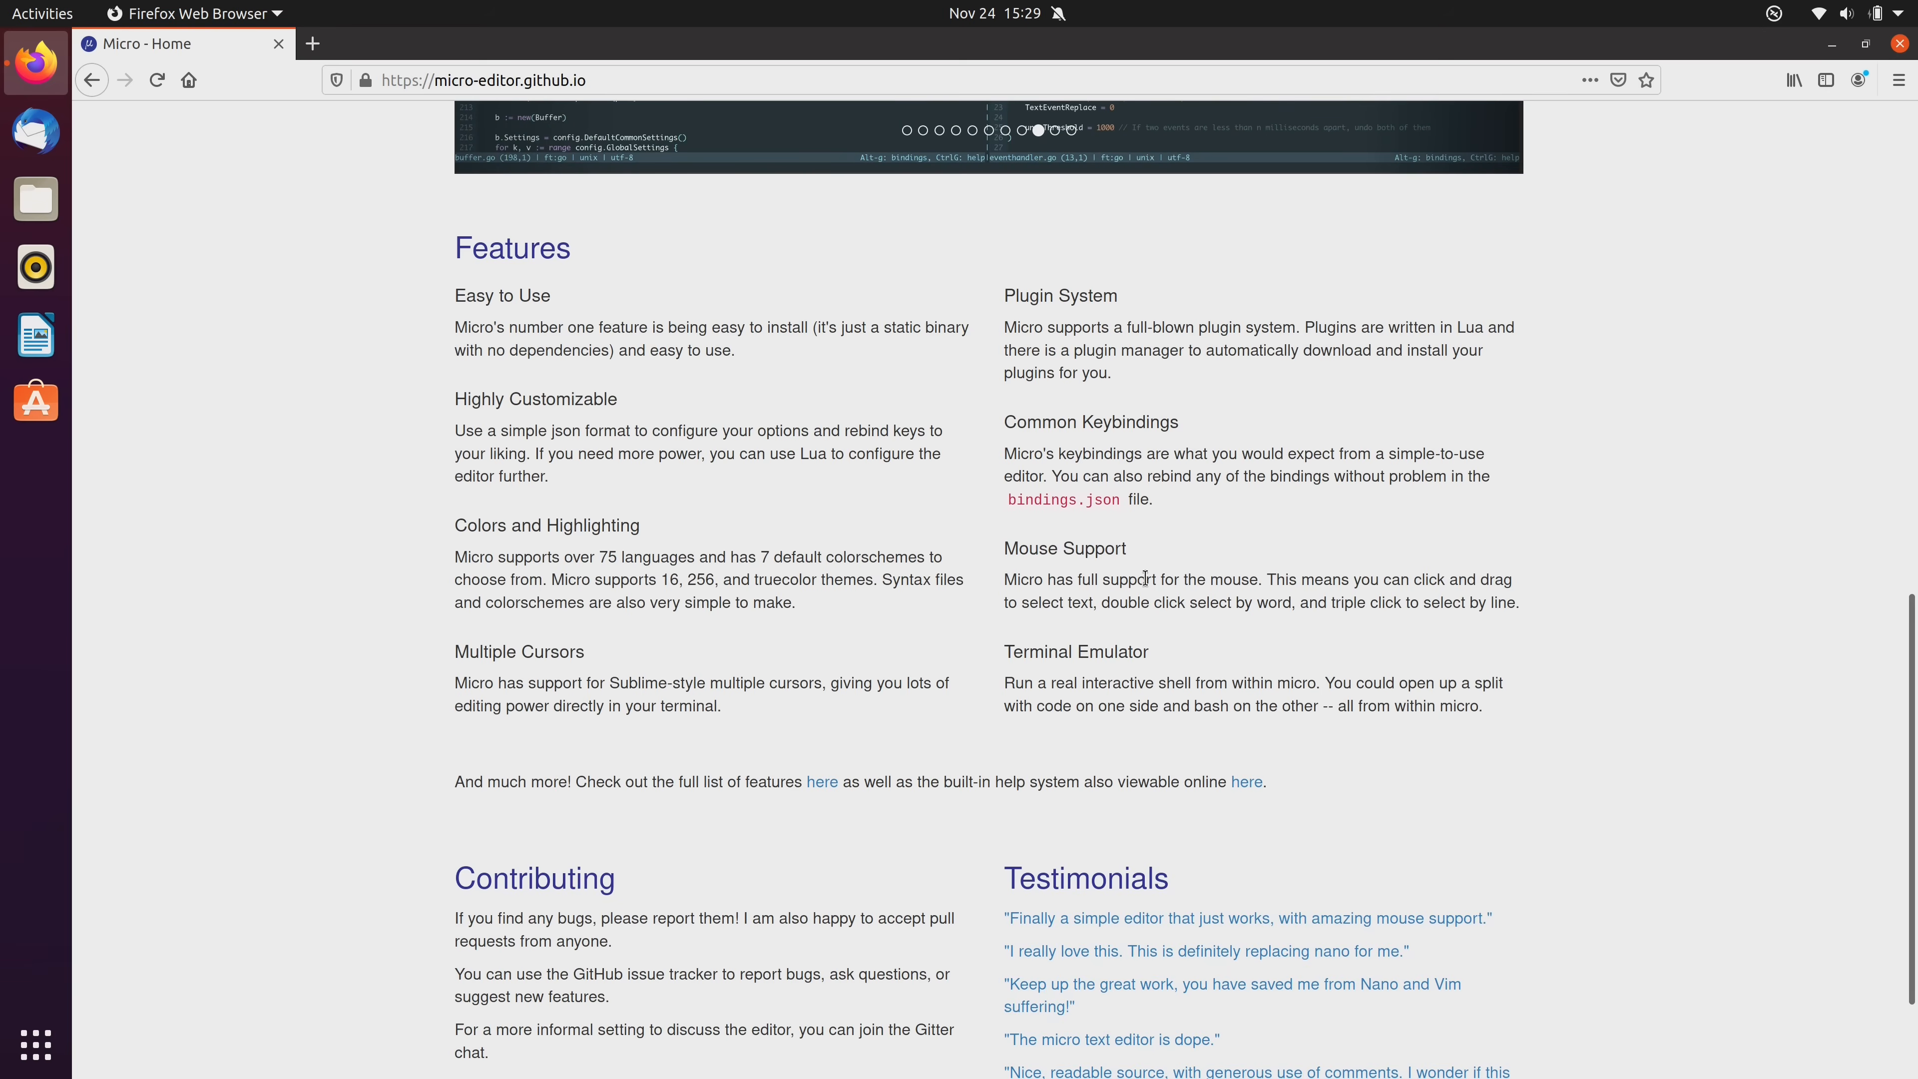
scroll("up", 3)
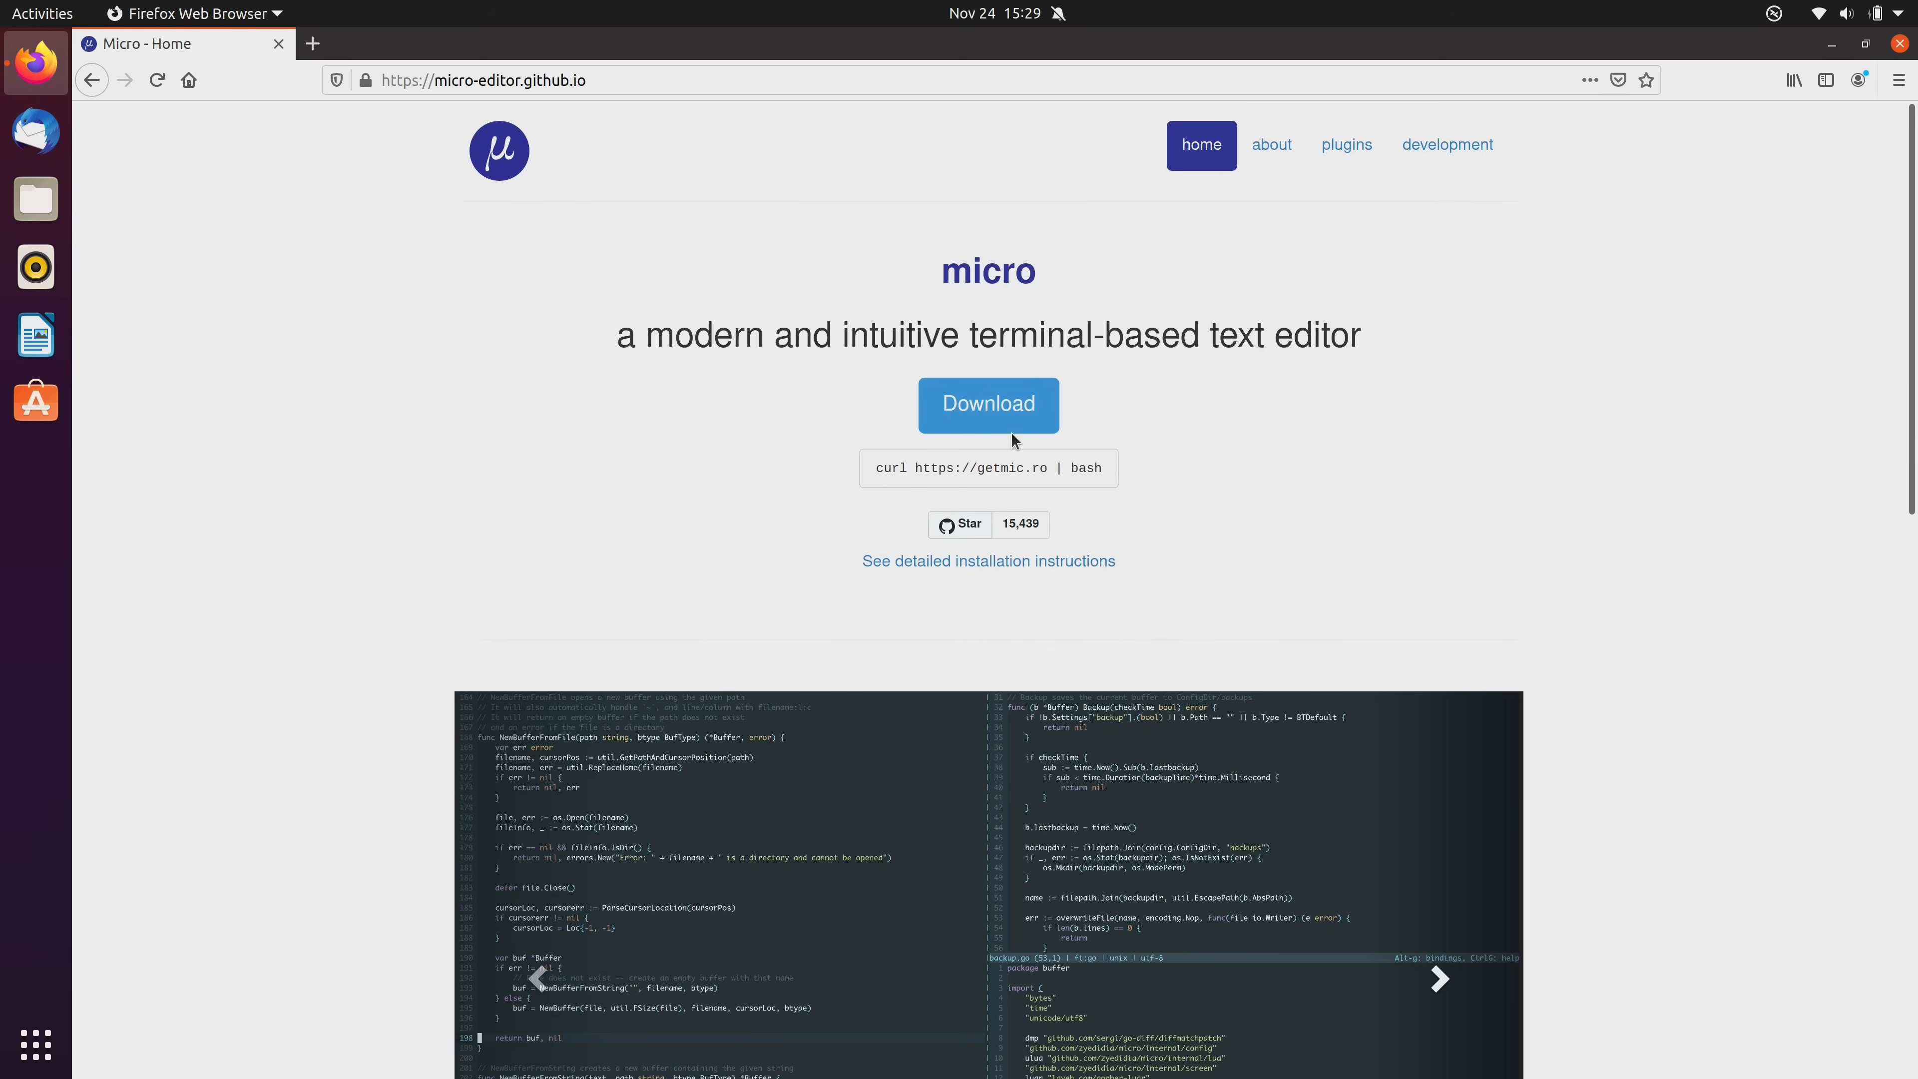
View the latest micro release 2.0.8 page with its downloadable assets on GitHub.
left_click(987, 405)
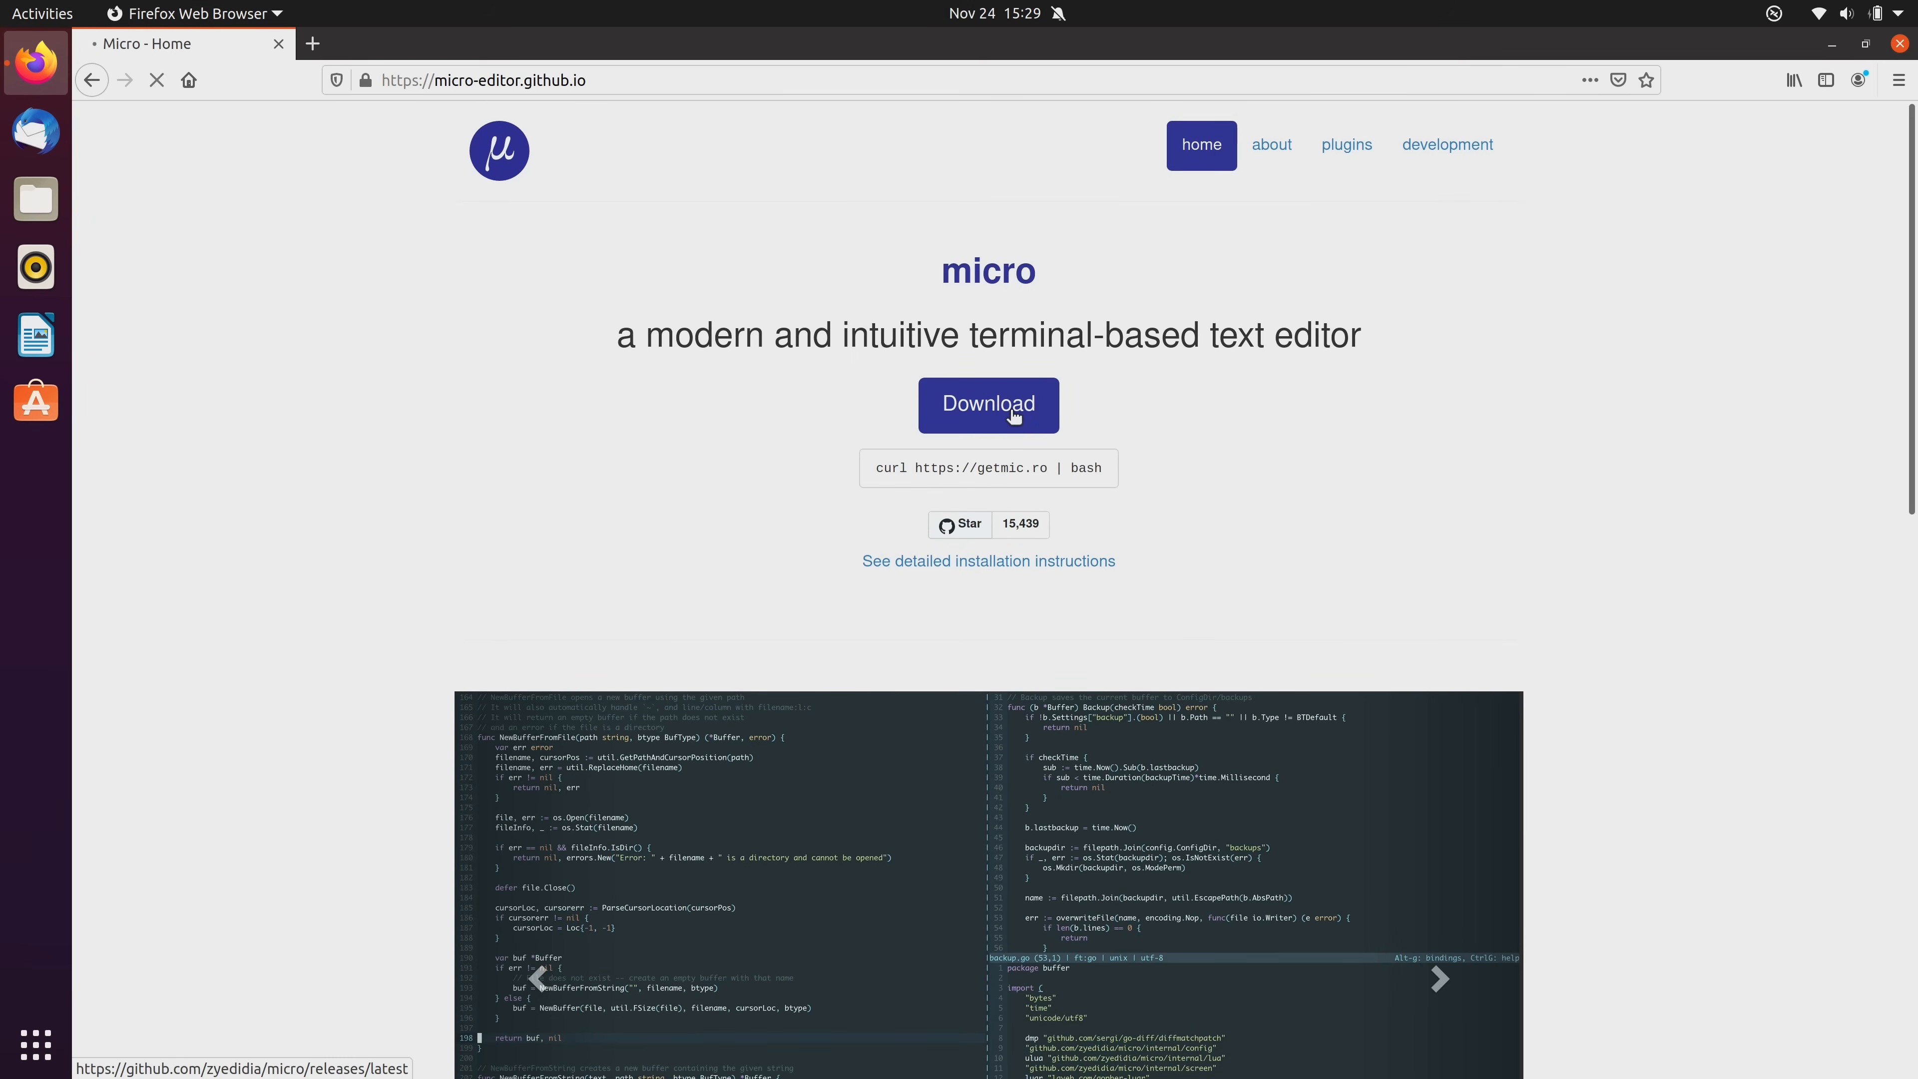
left_click(988, 403)
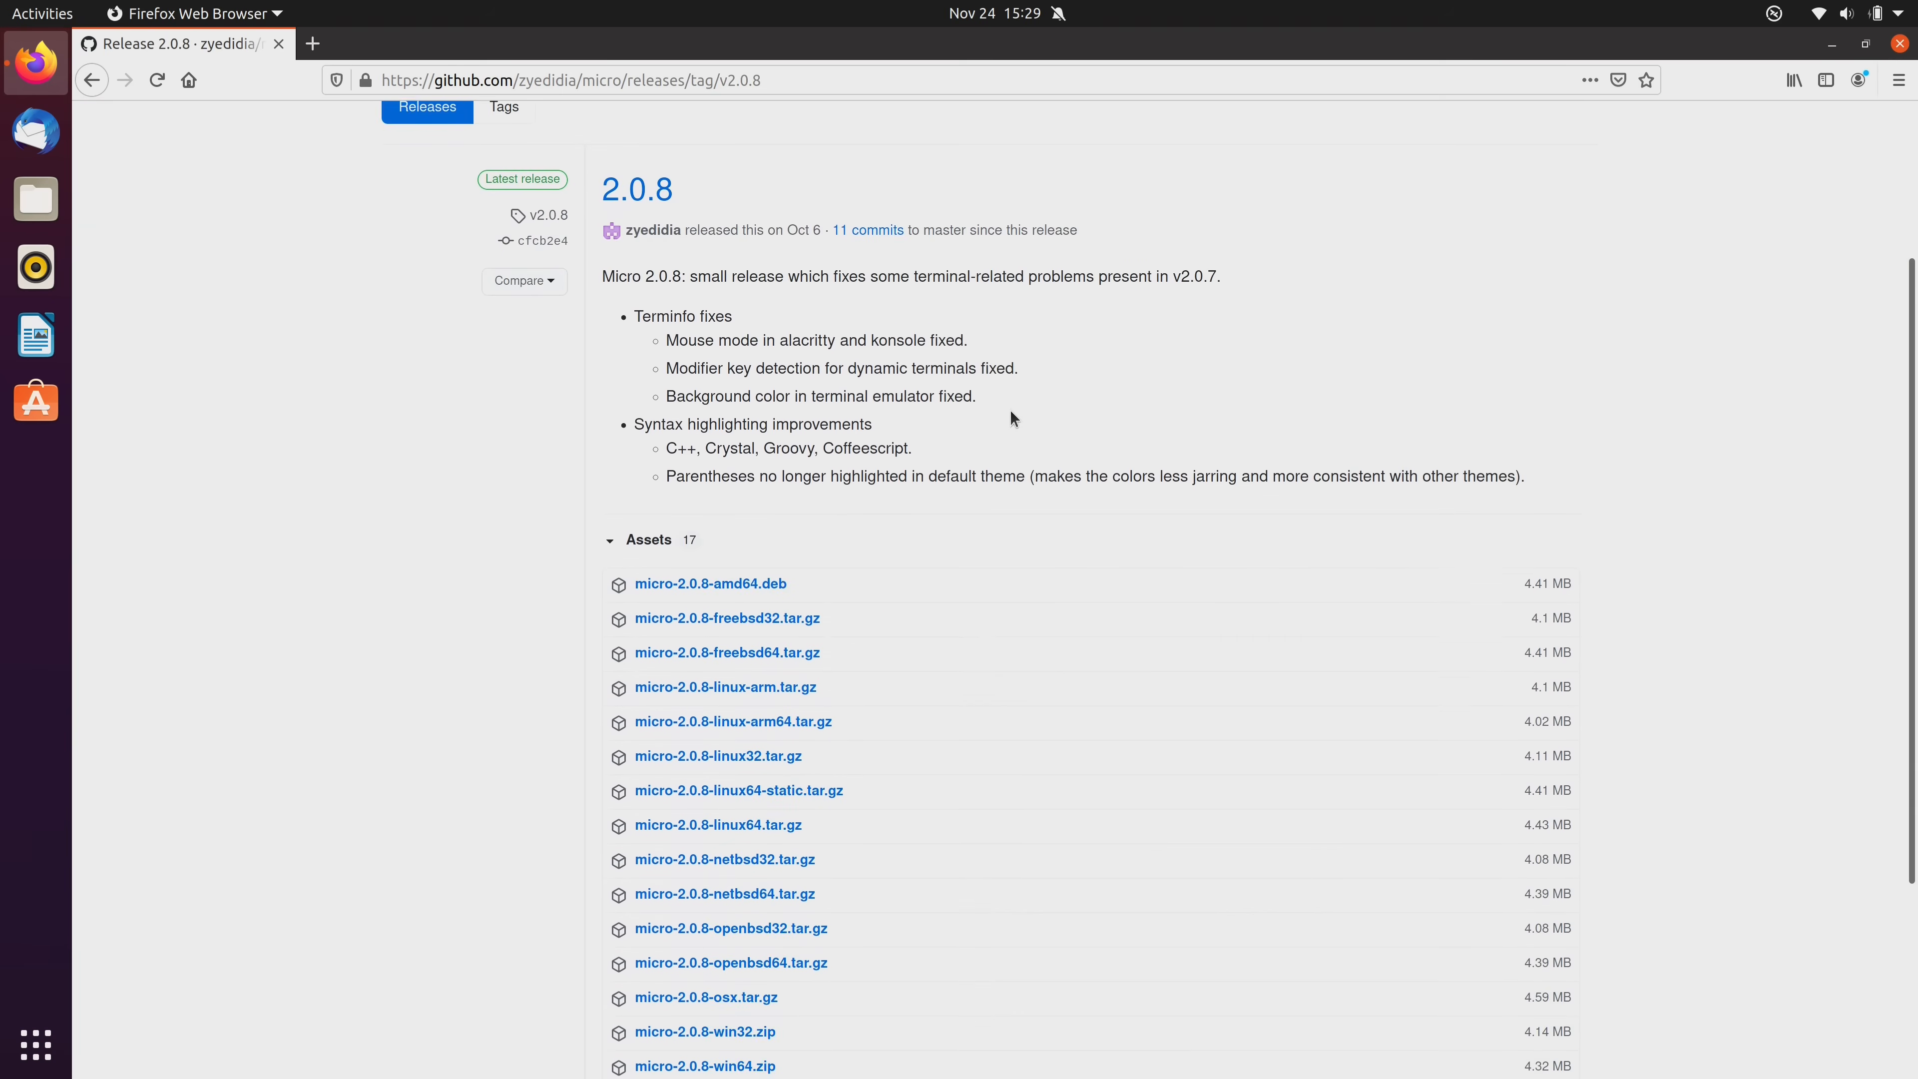
scroll("down", 3)
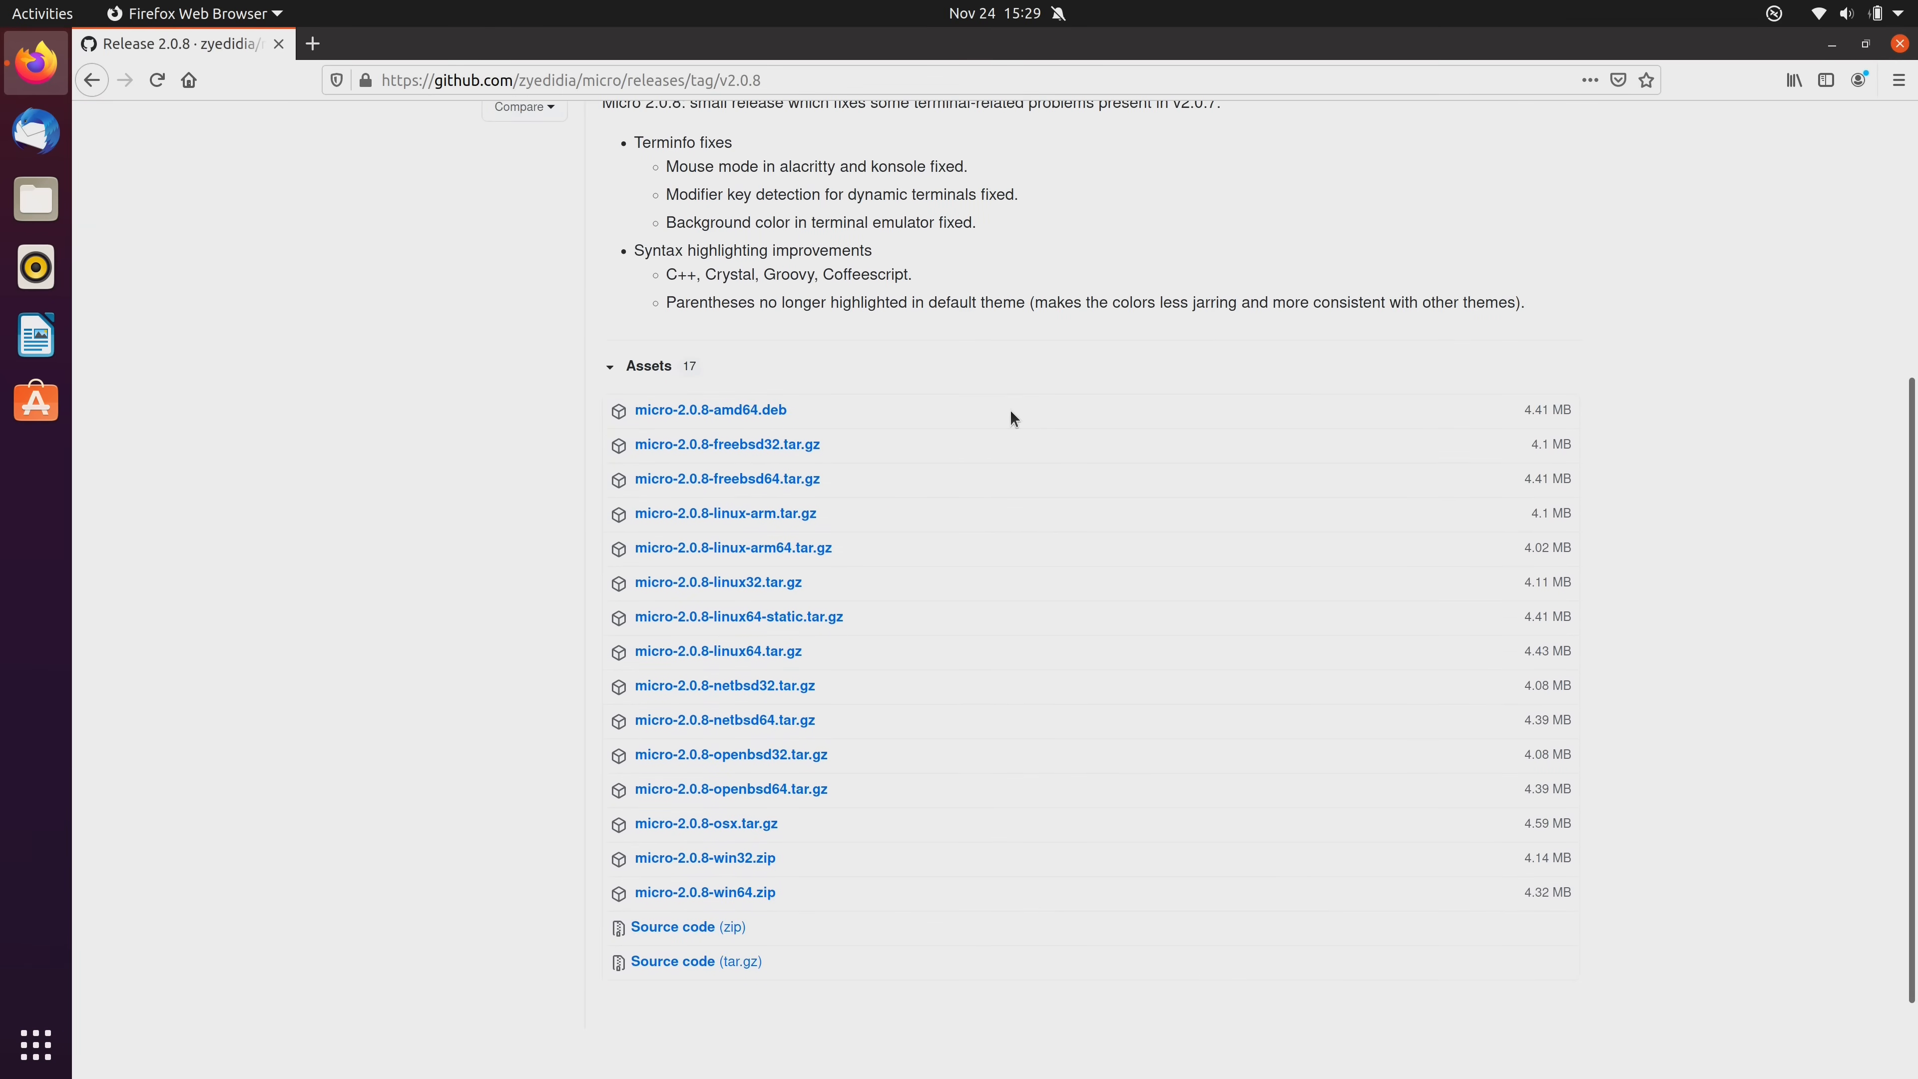
mouse_move(779, 426)
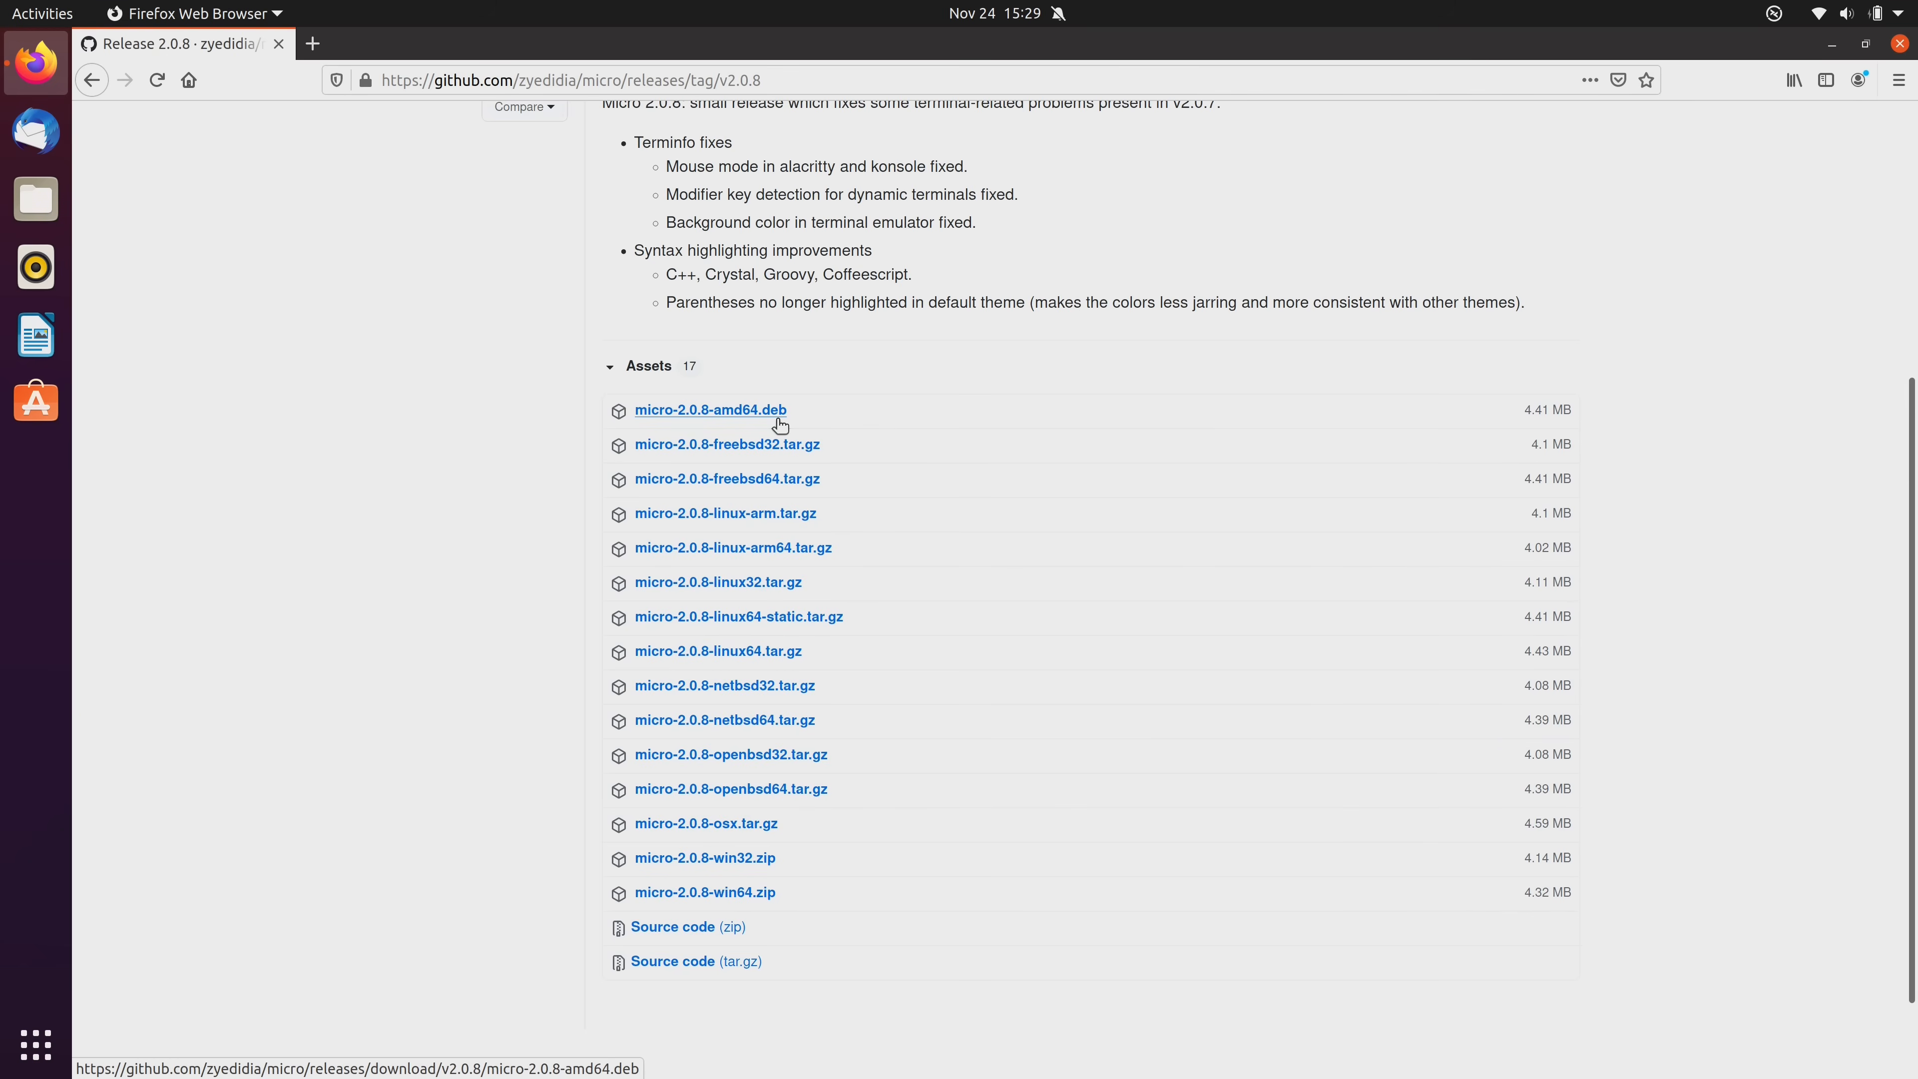
mouse_move(381, 97)
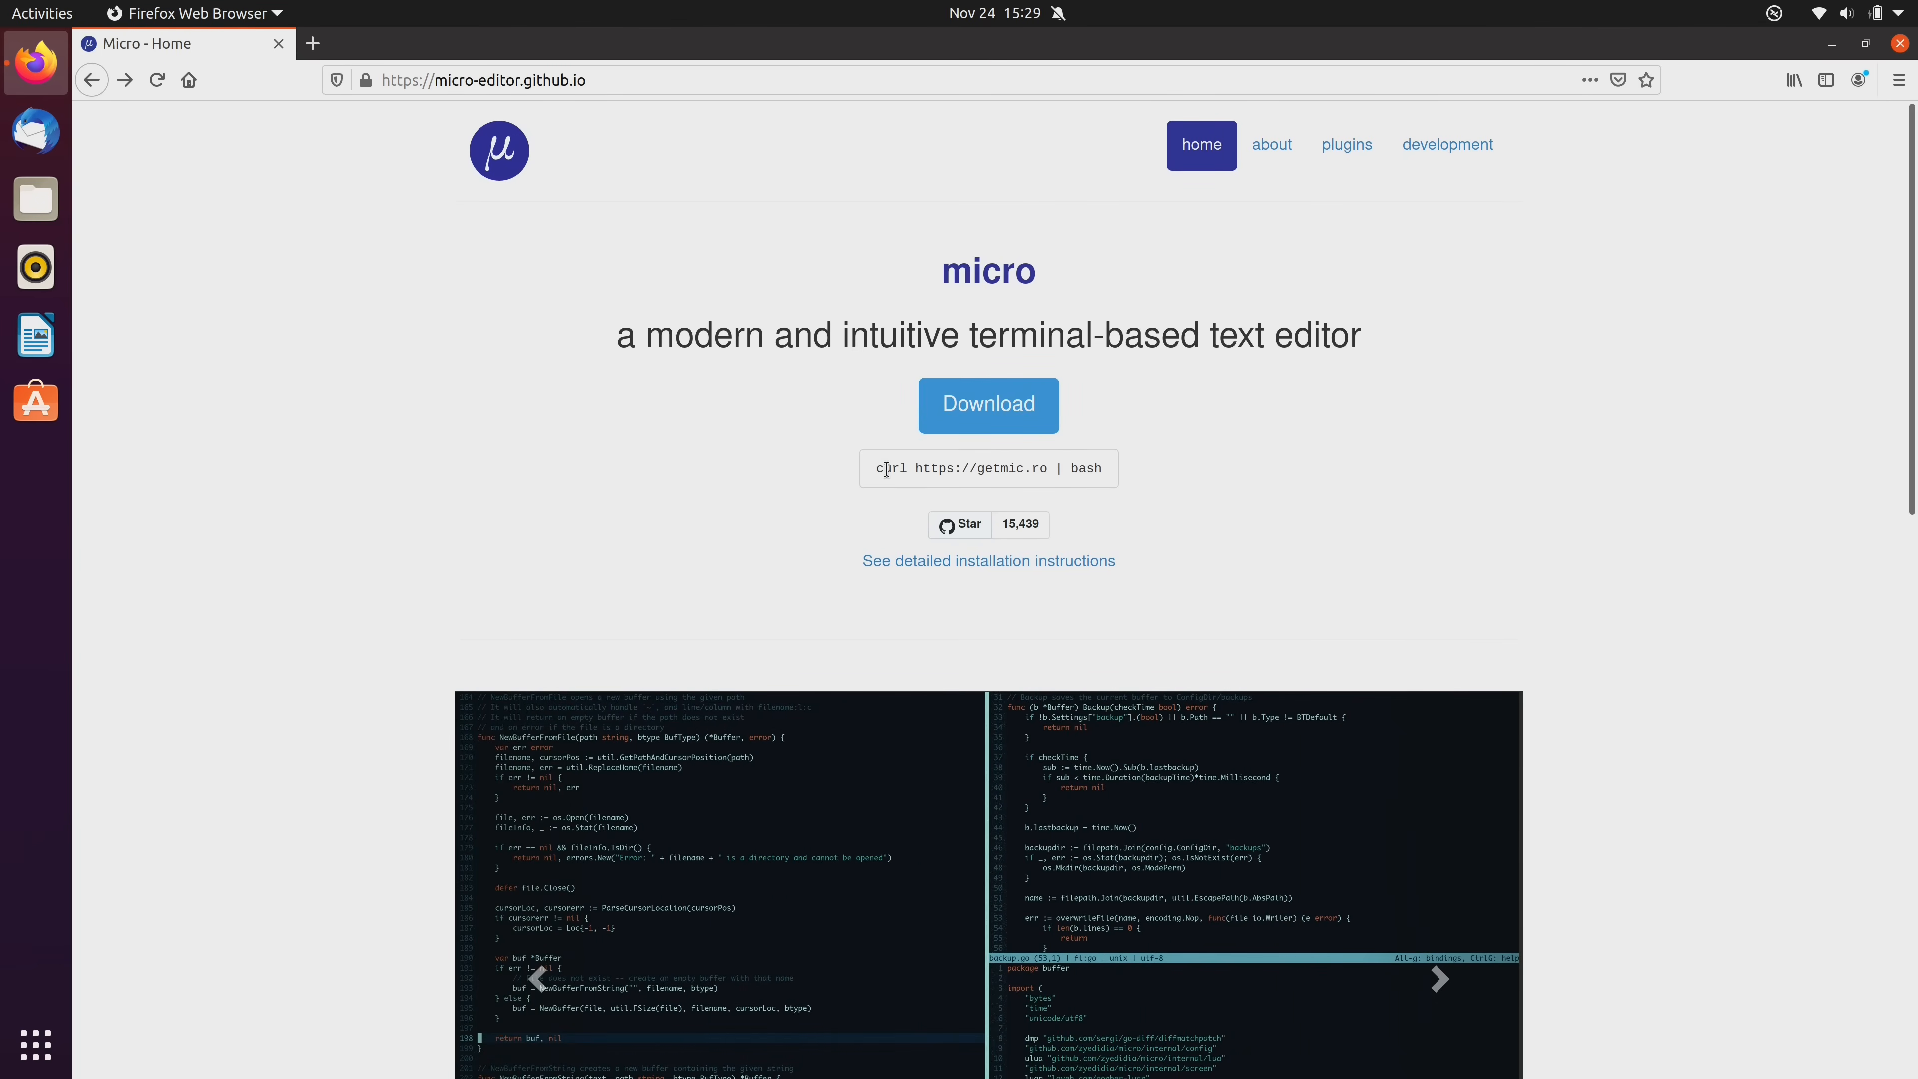
triple_click(988, 467)
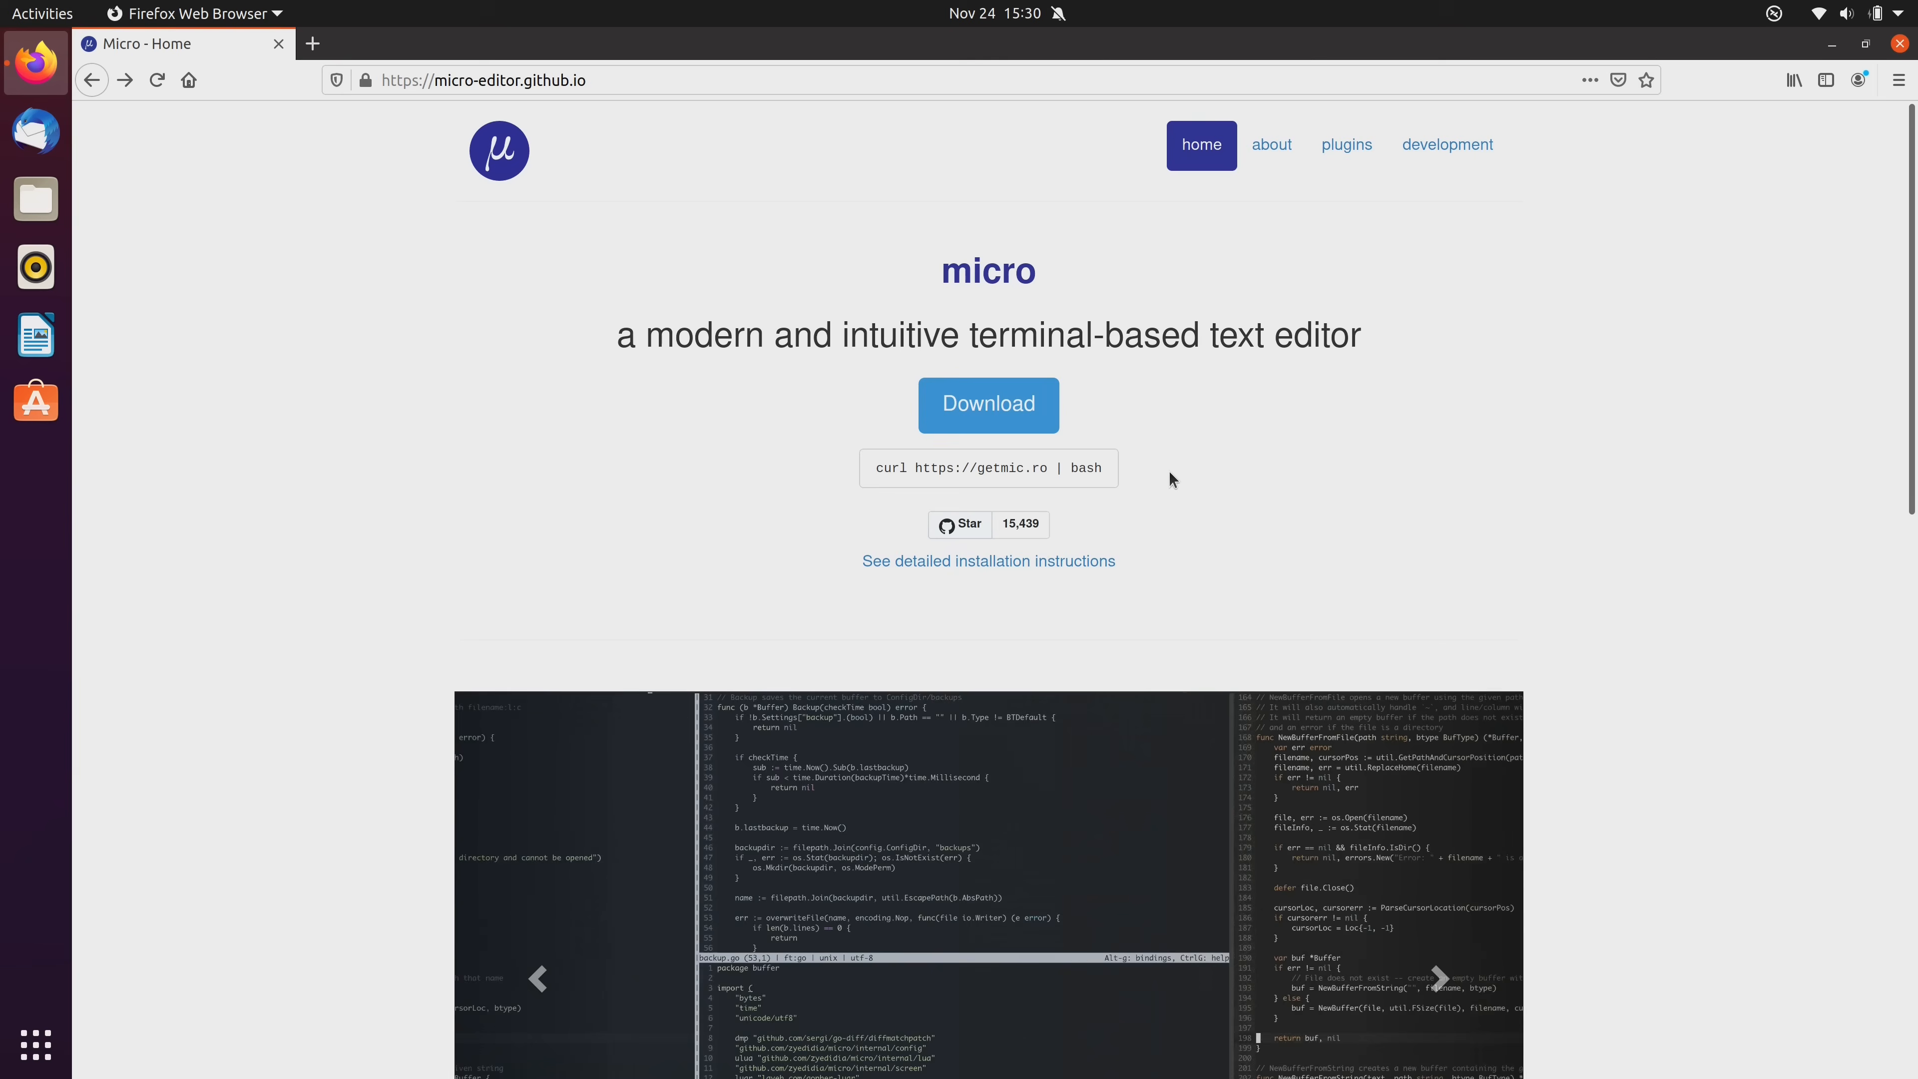
left_click(1439, 977)
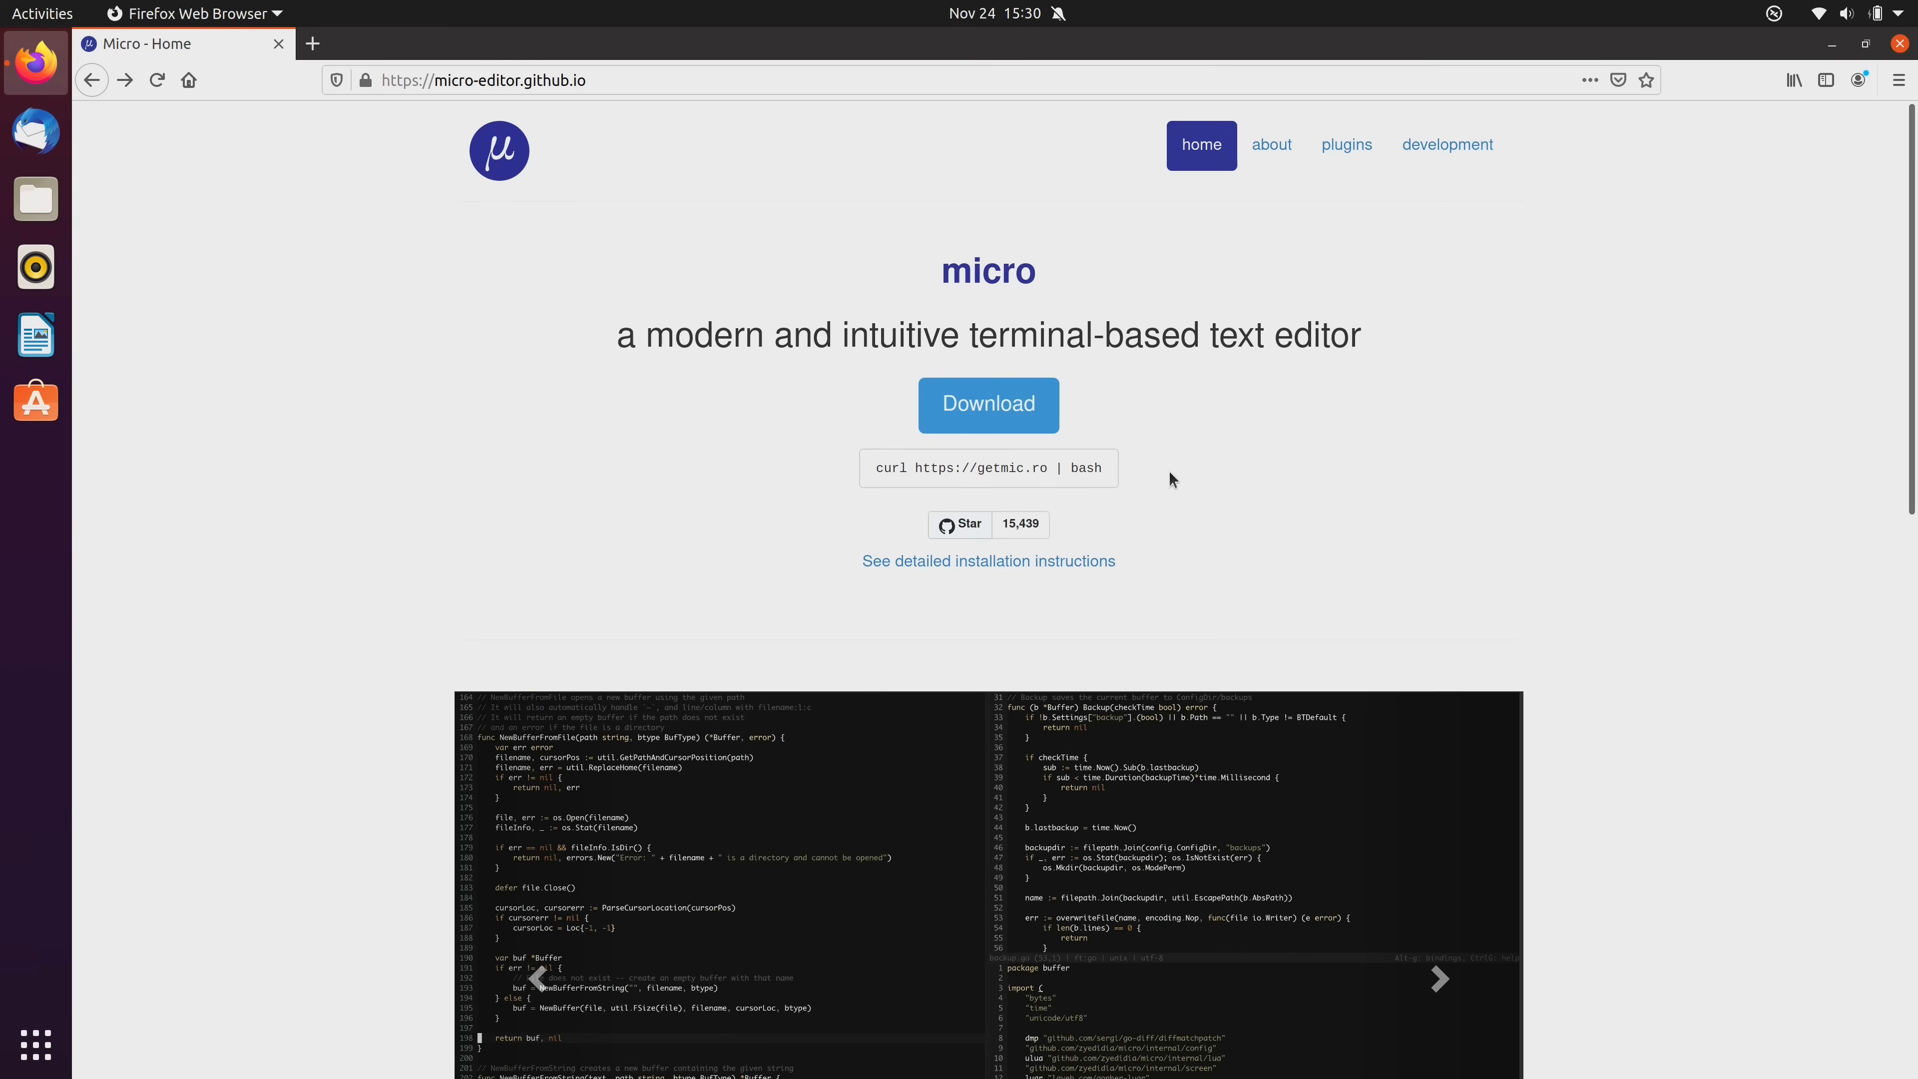
mouse_move(296, 76)
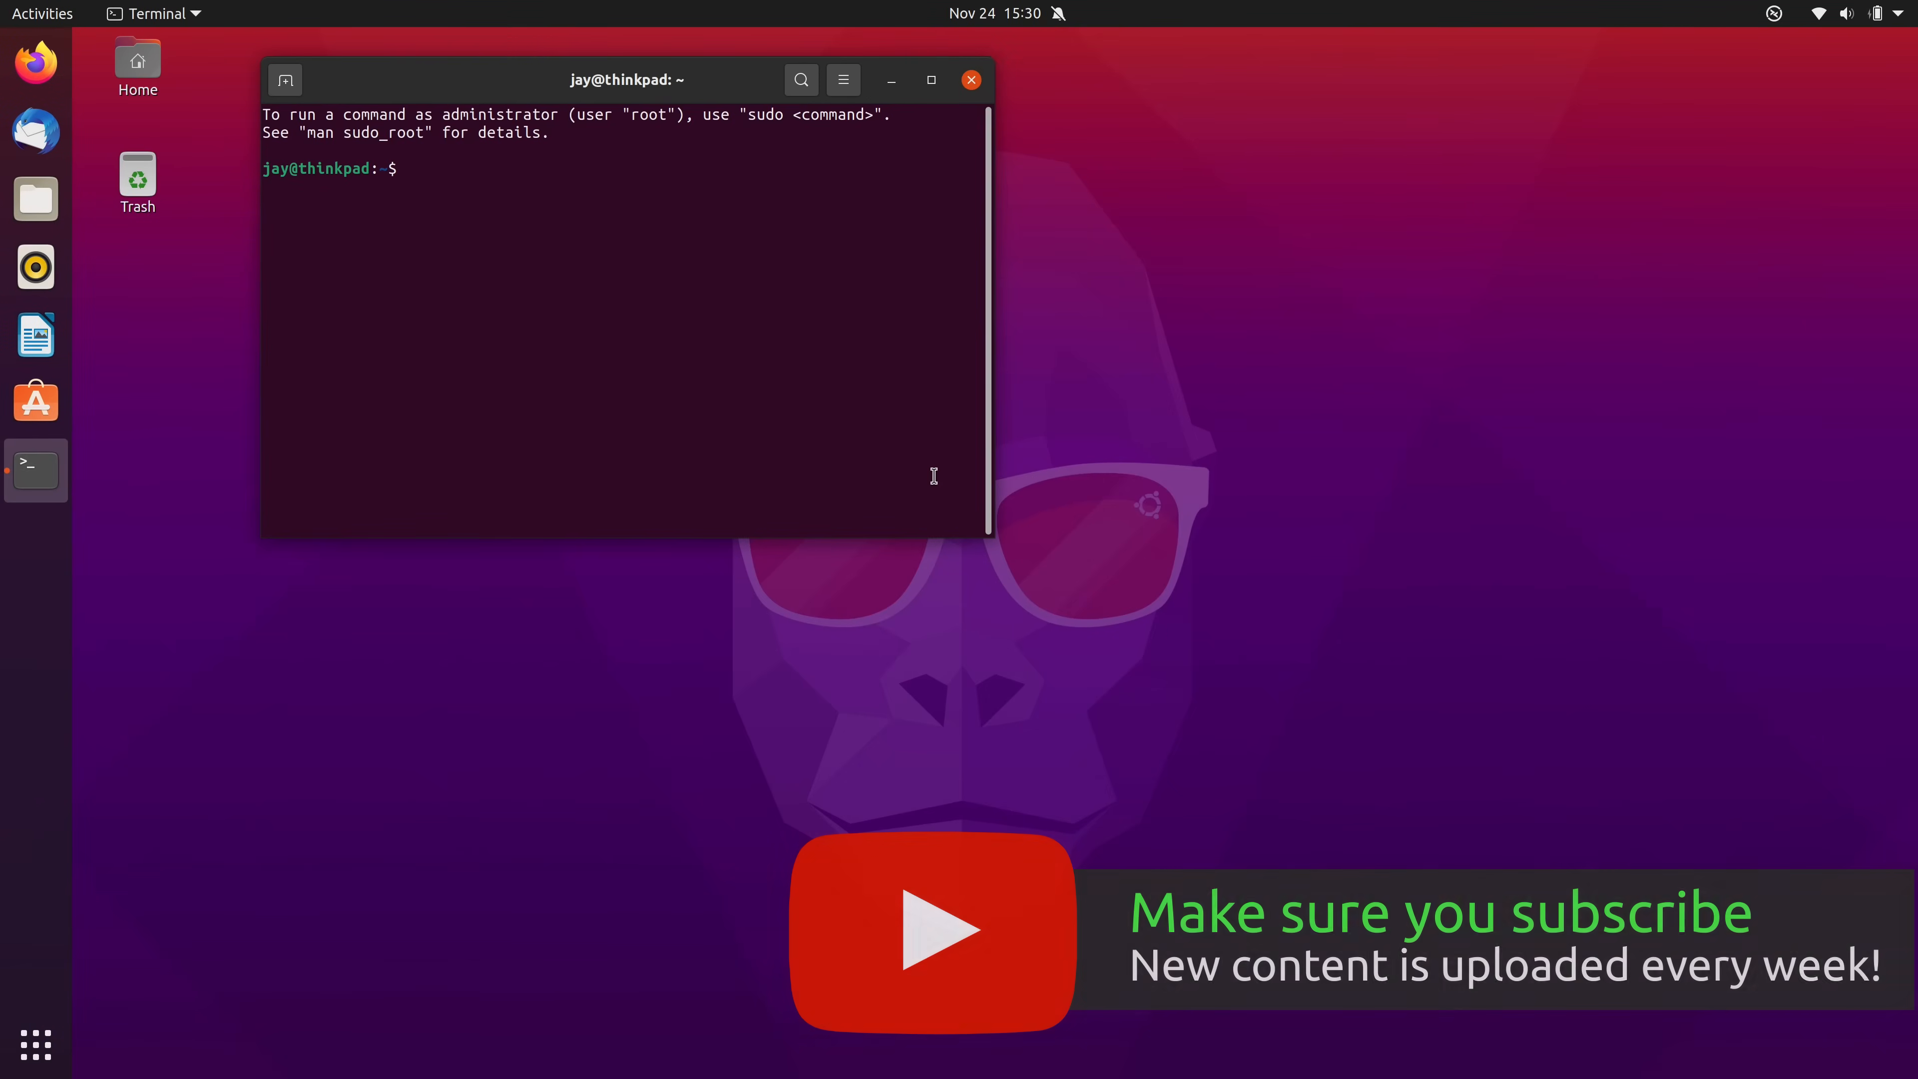
Paste and run the curl install command, which fails because curl is missing.
right_click(729, 358)
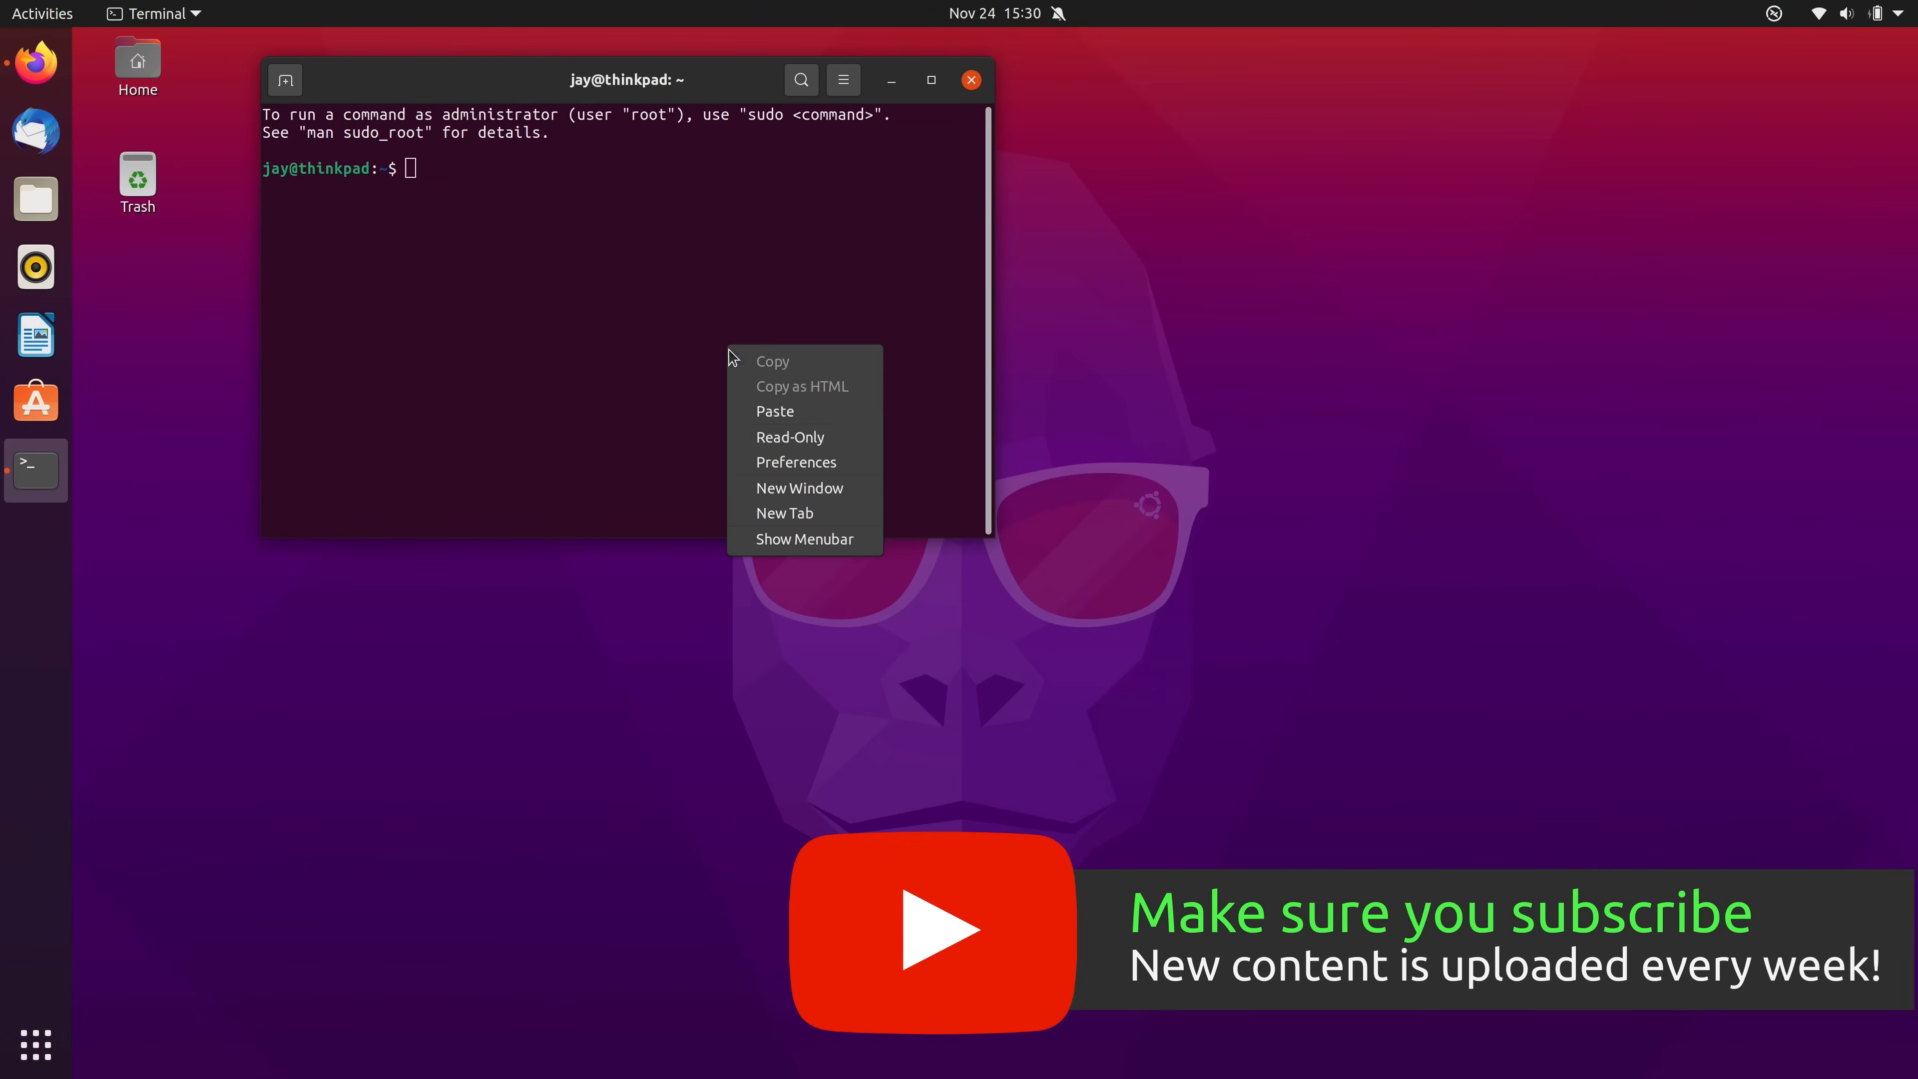
left_click(774, 411)
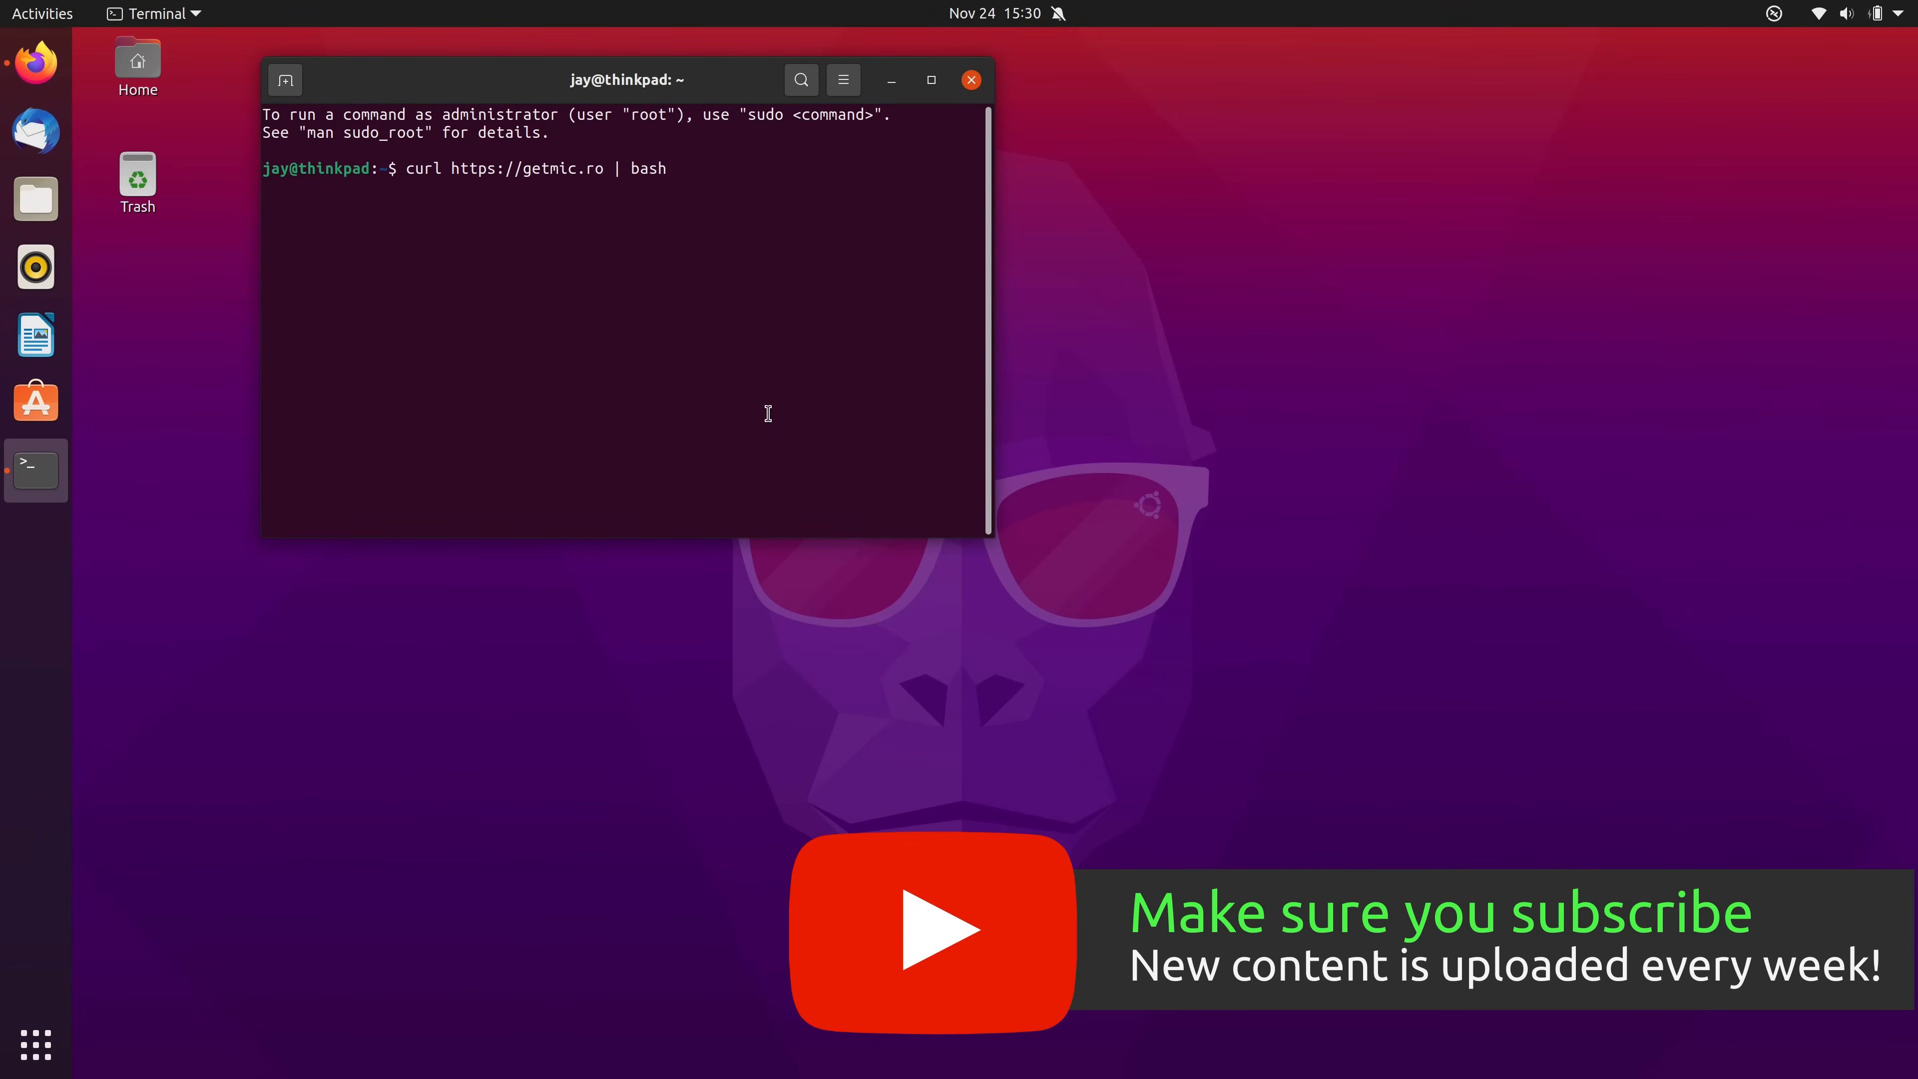
mouse_move(467, 177)
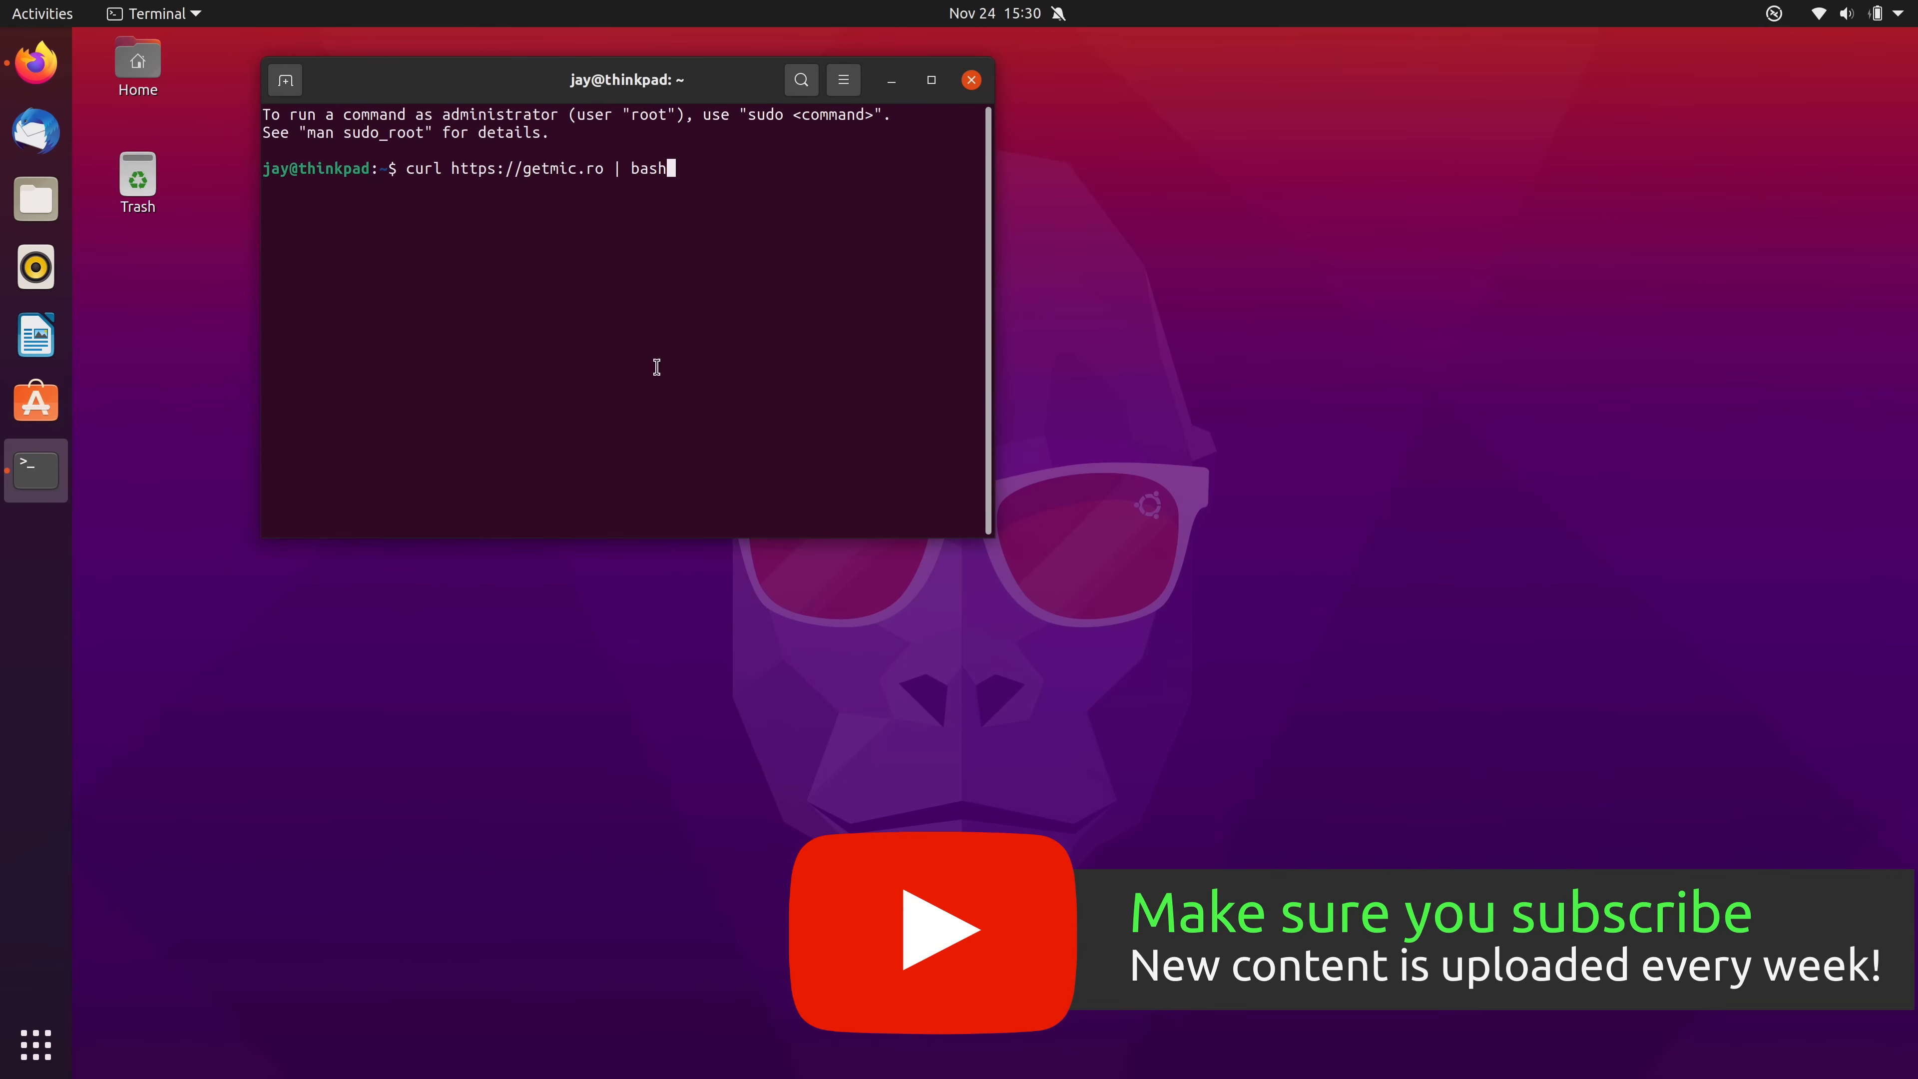
mouse_move(709, 389)
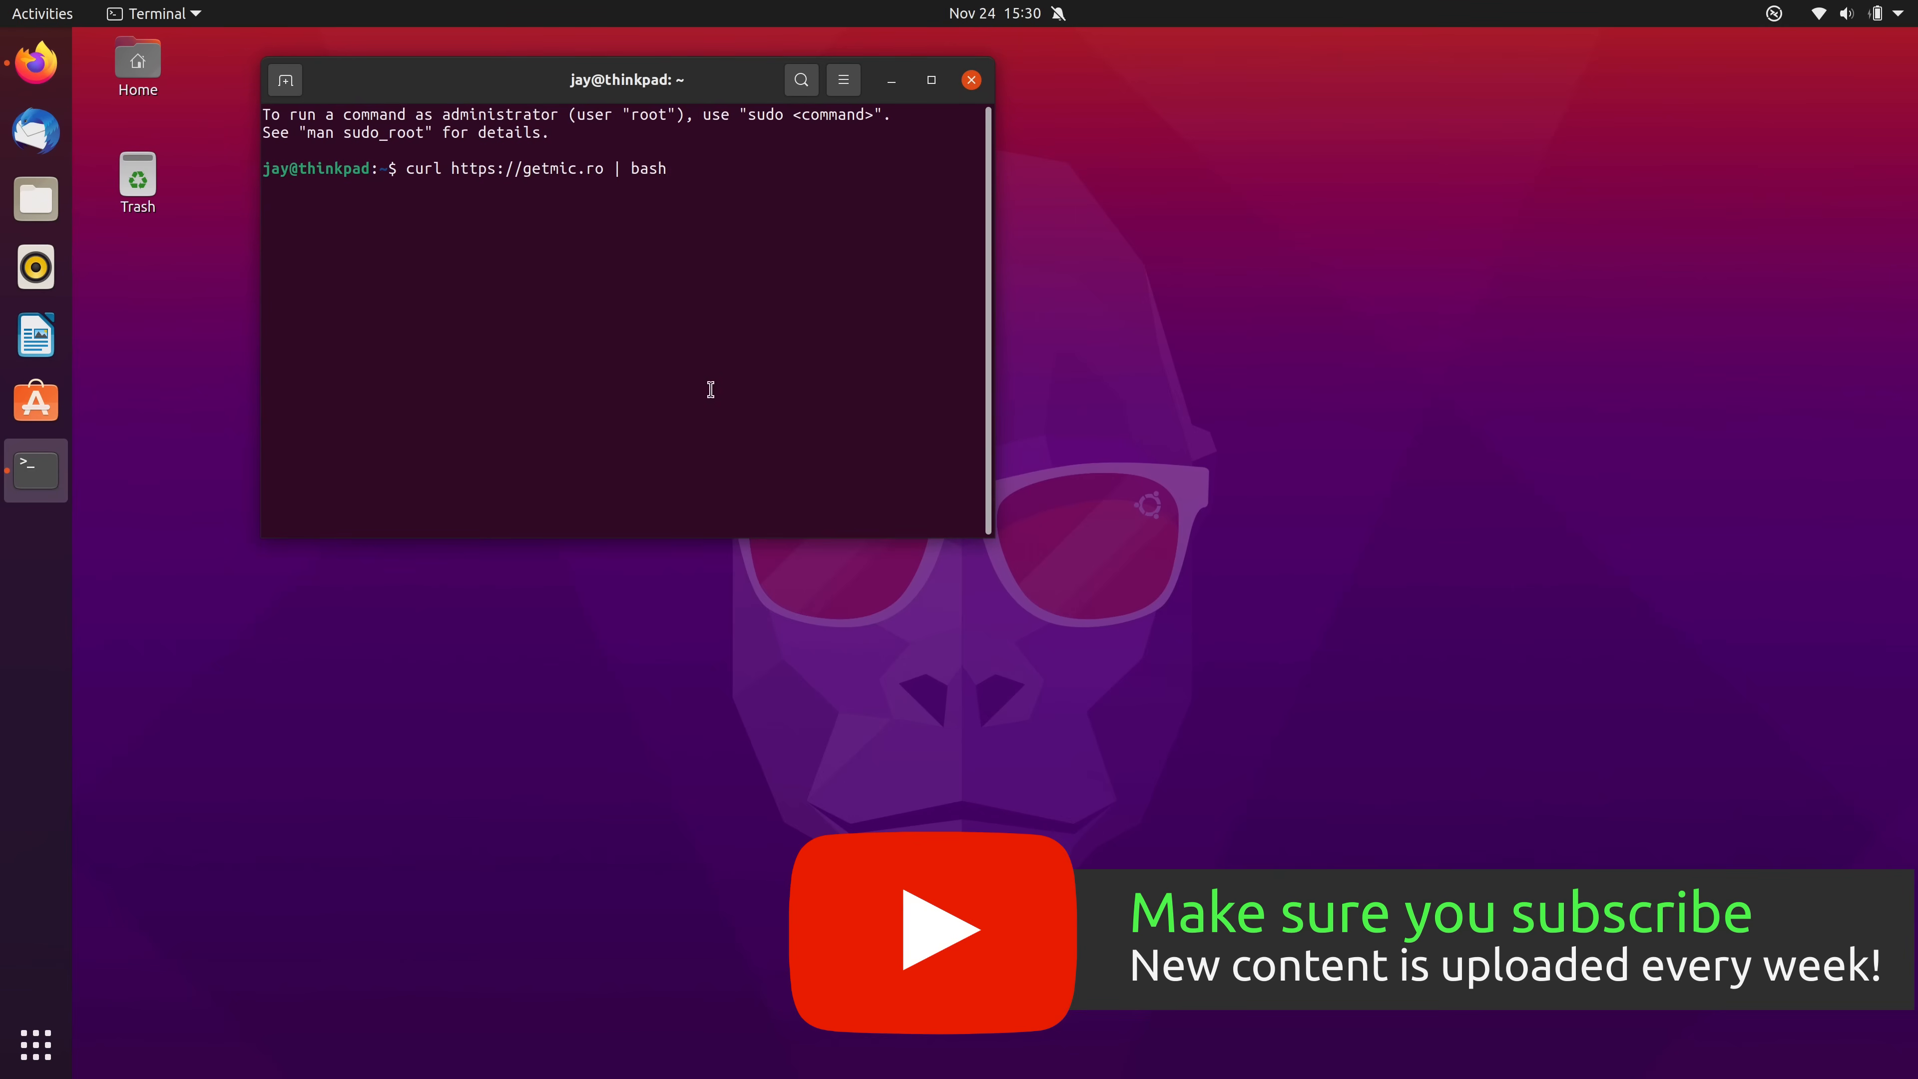
key("Return")
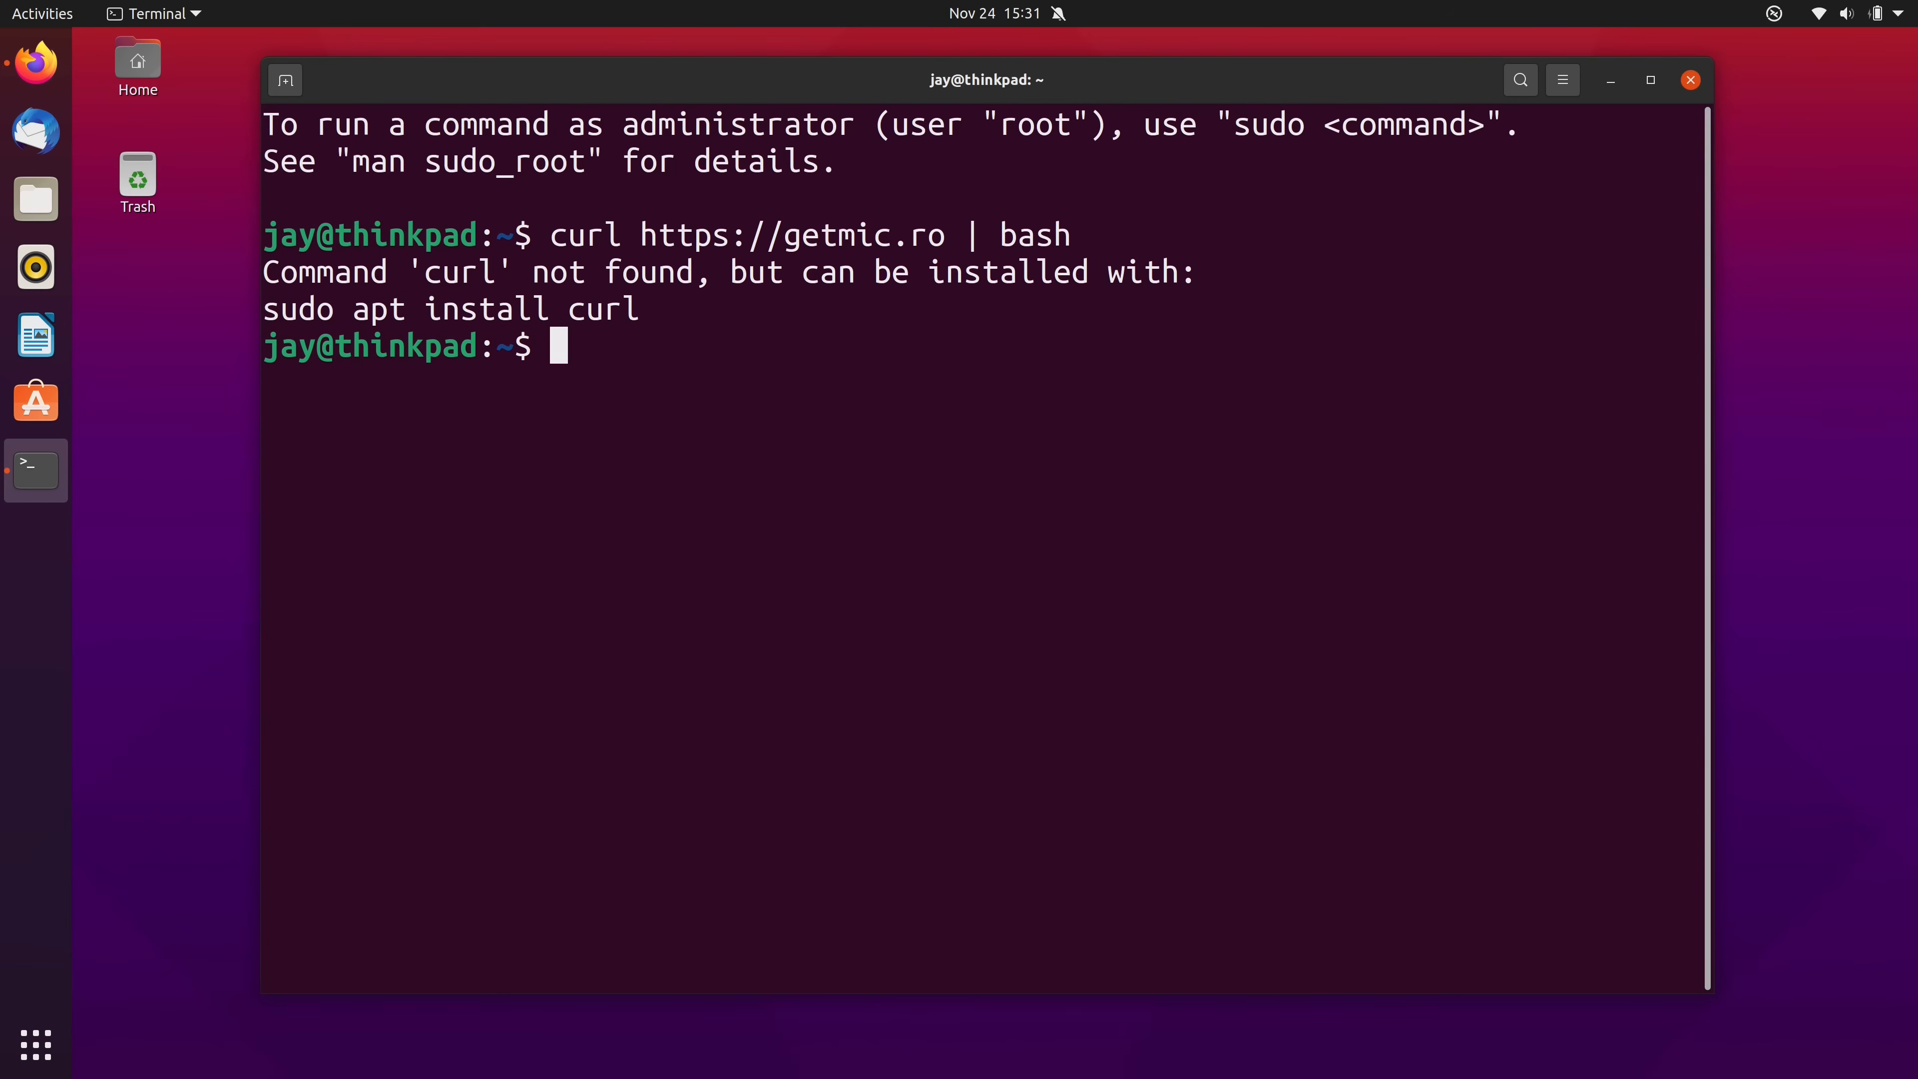
Run sudo apt install curl, enter the password and confirm the installation.
left_click(1649, 80)
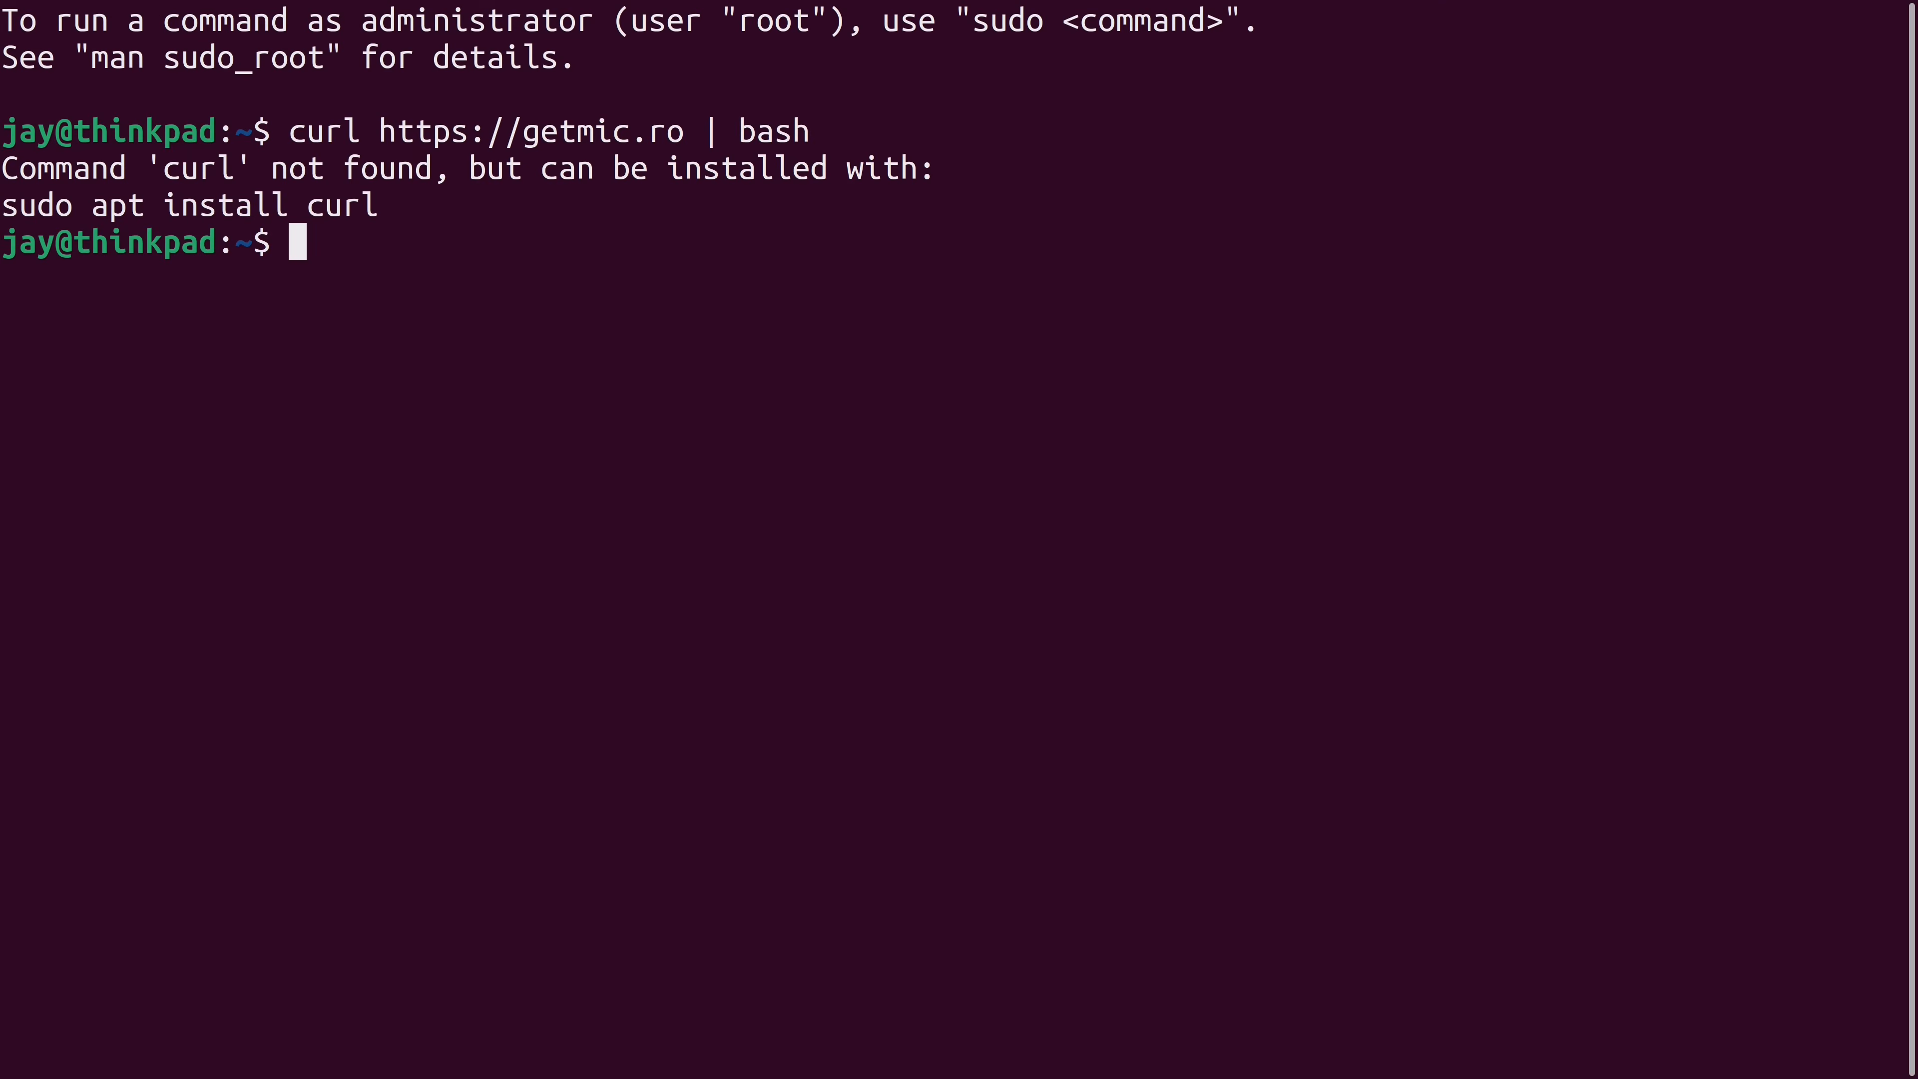
type("sud")
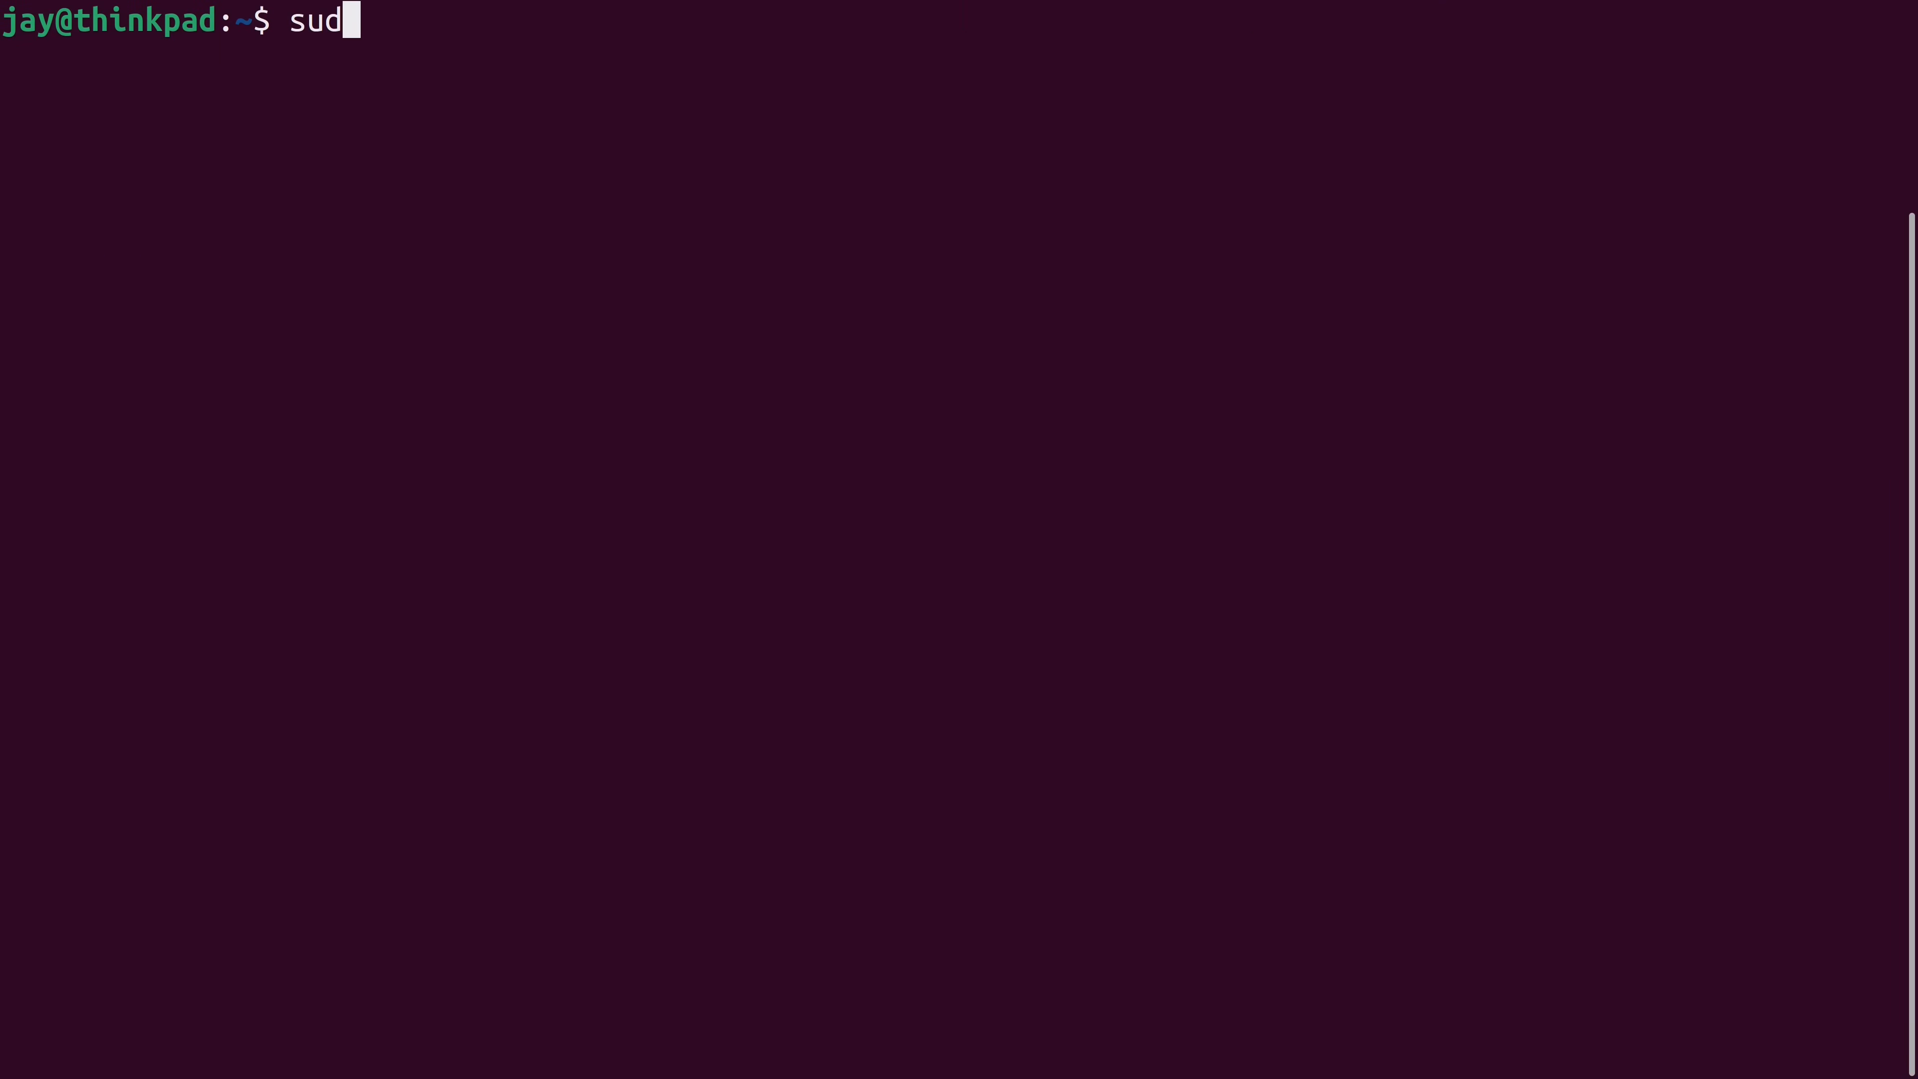
type("o apt install cur")
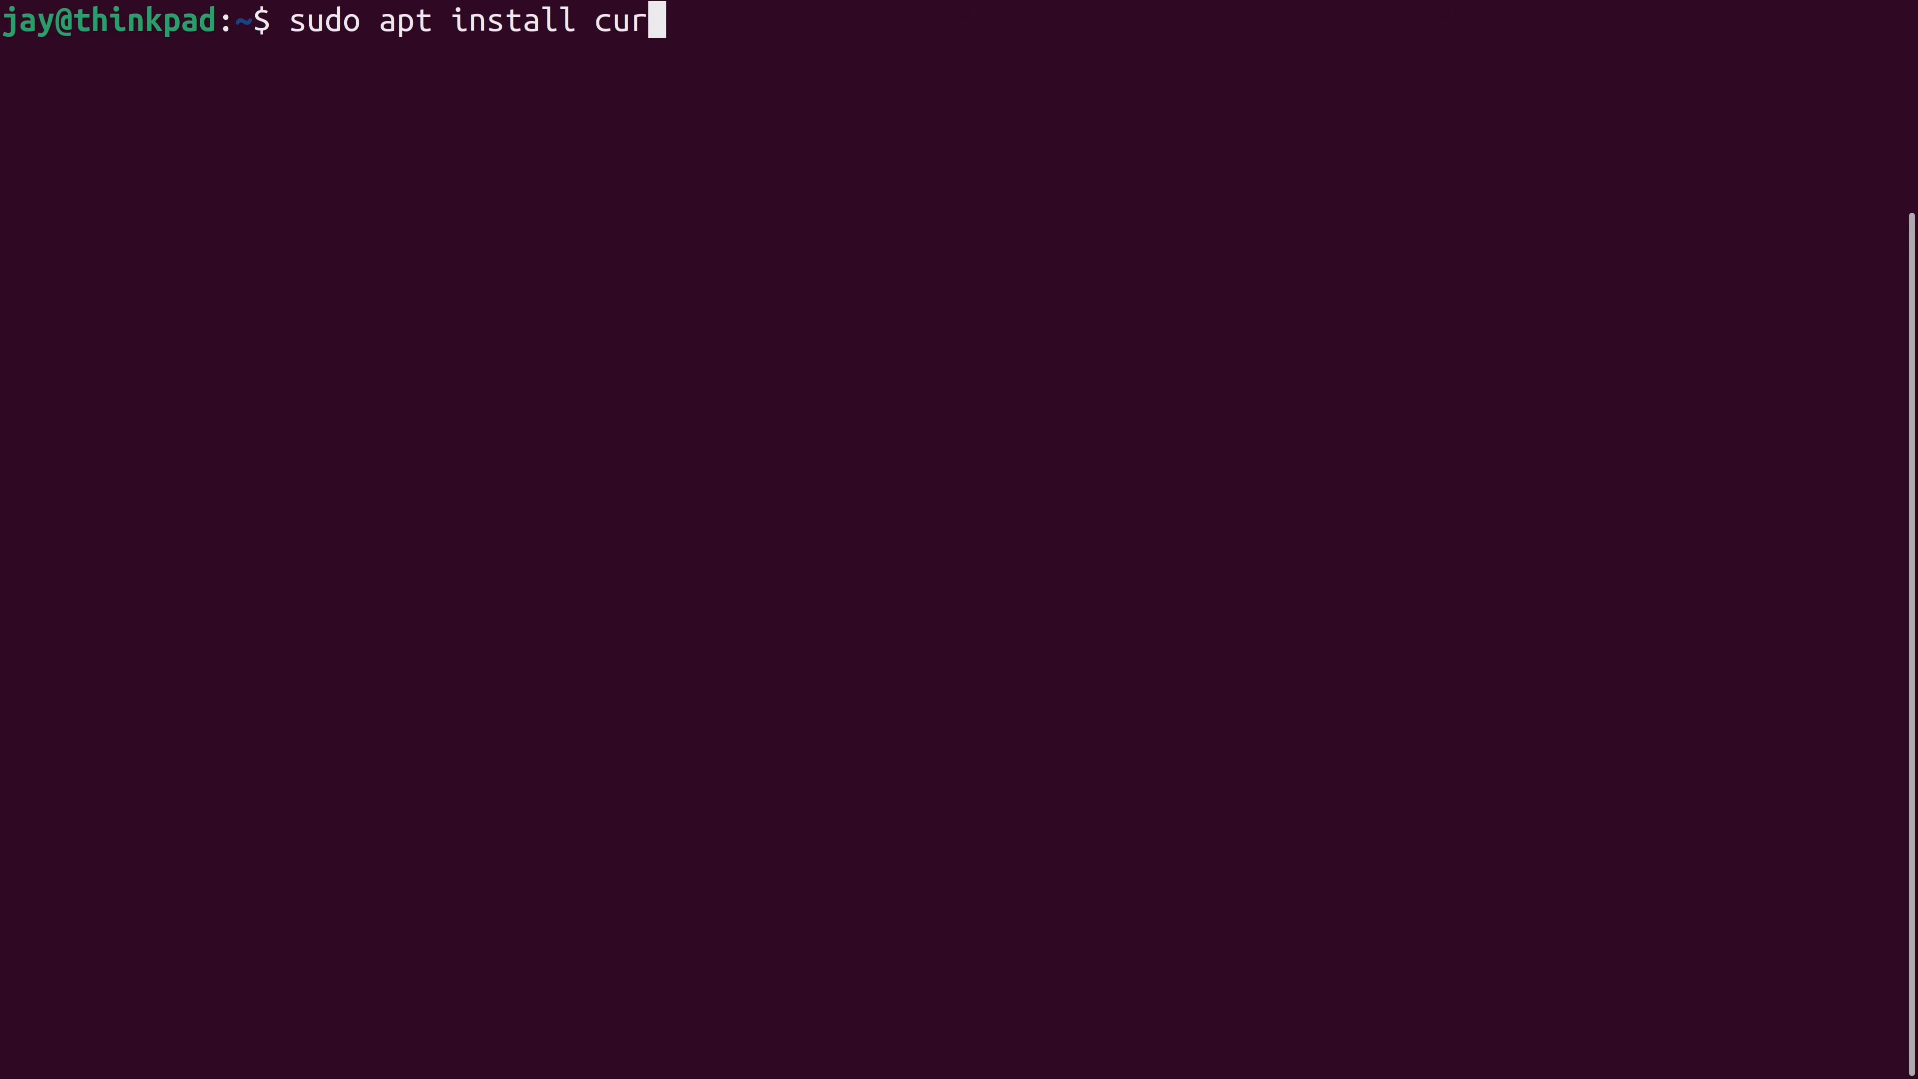
key("Return")
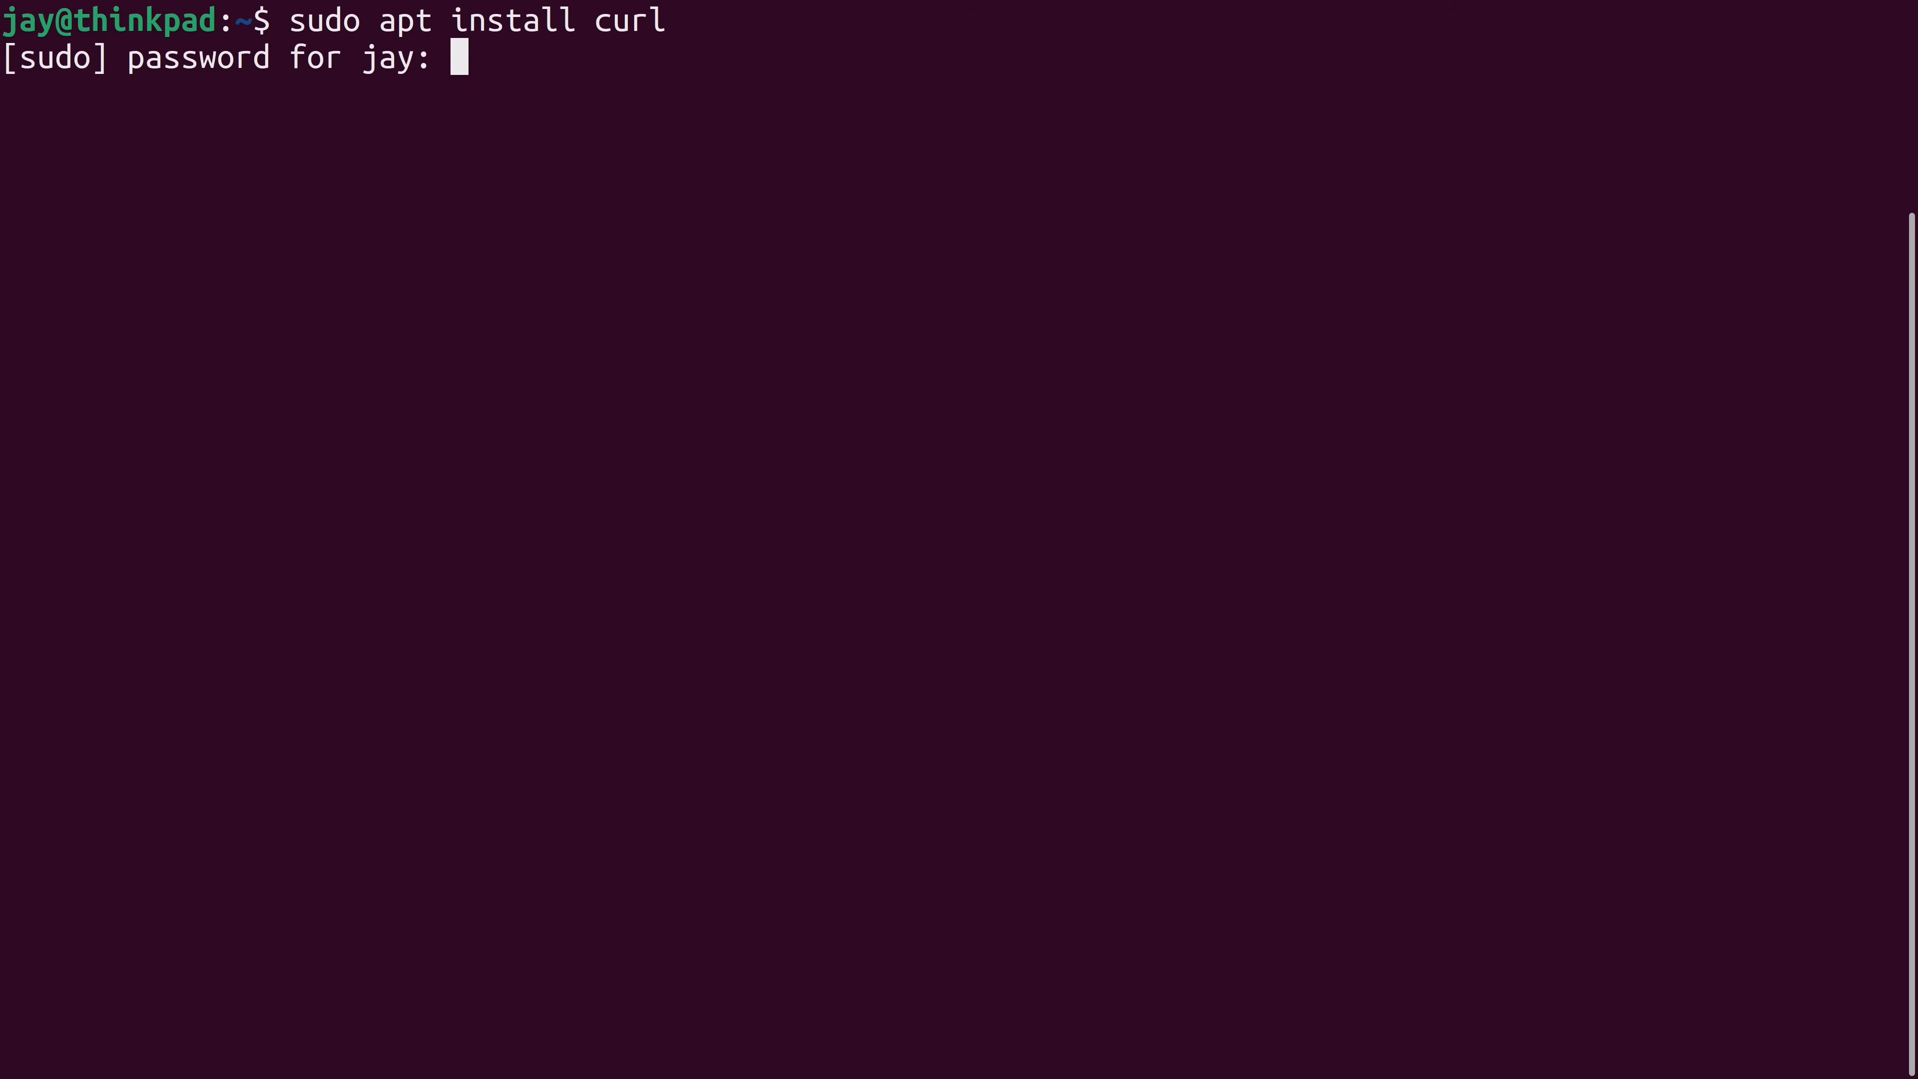
key("Return")
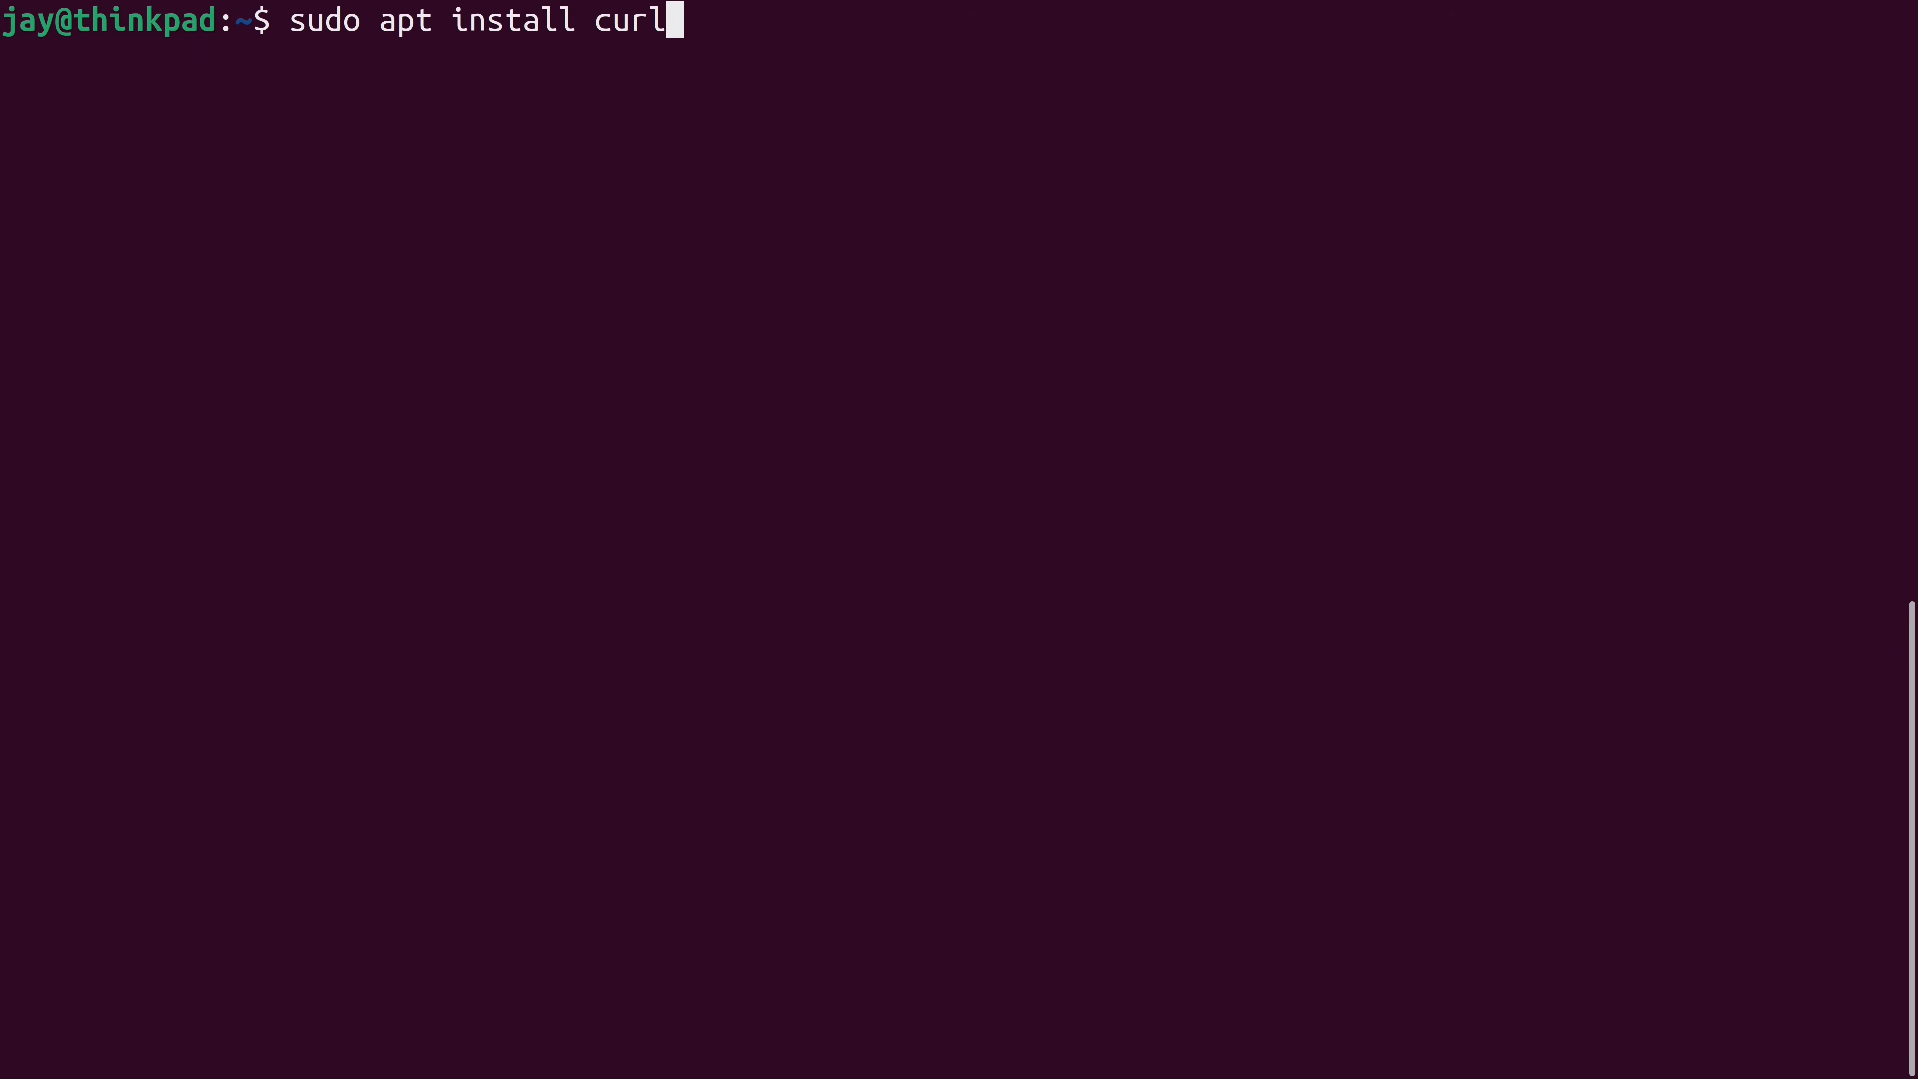
key("Return")
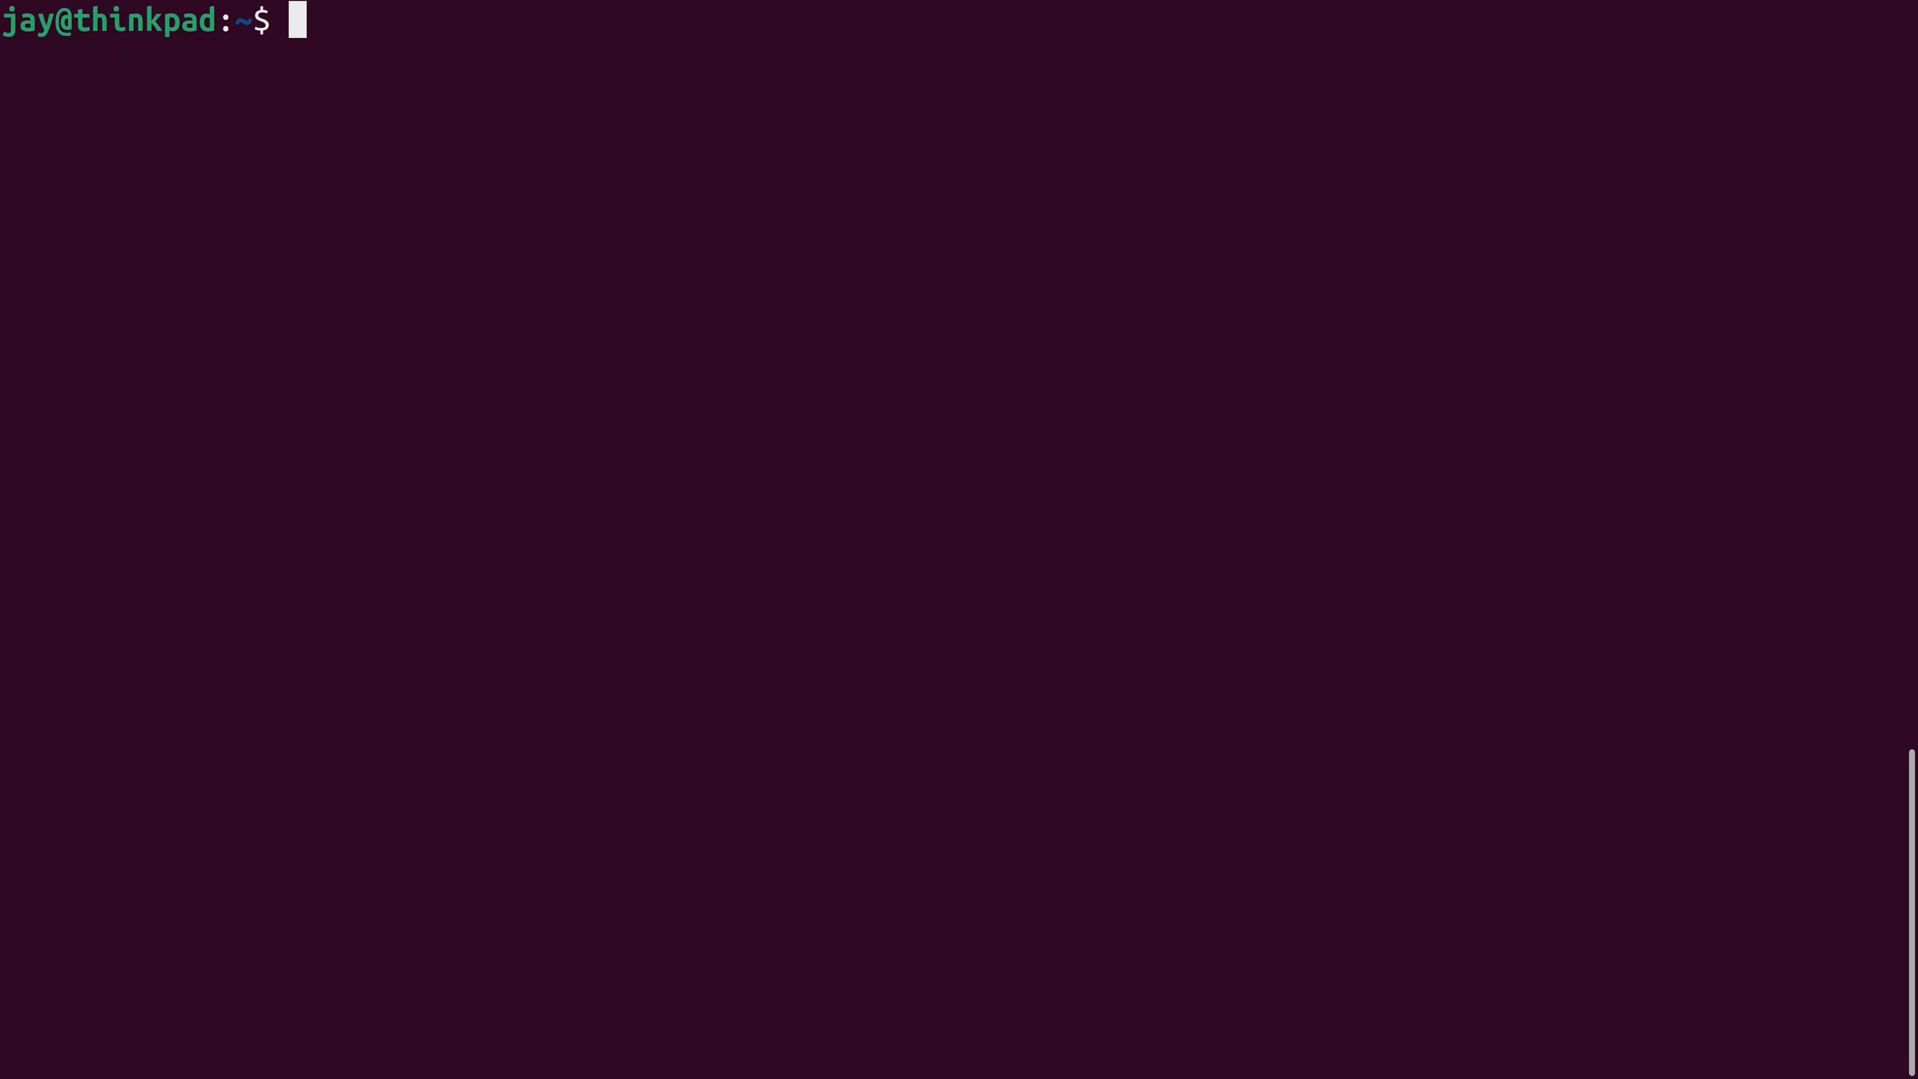
List the home folder with ls -lh and highlight micro's 12M size.
type("ls -lh")
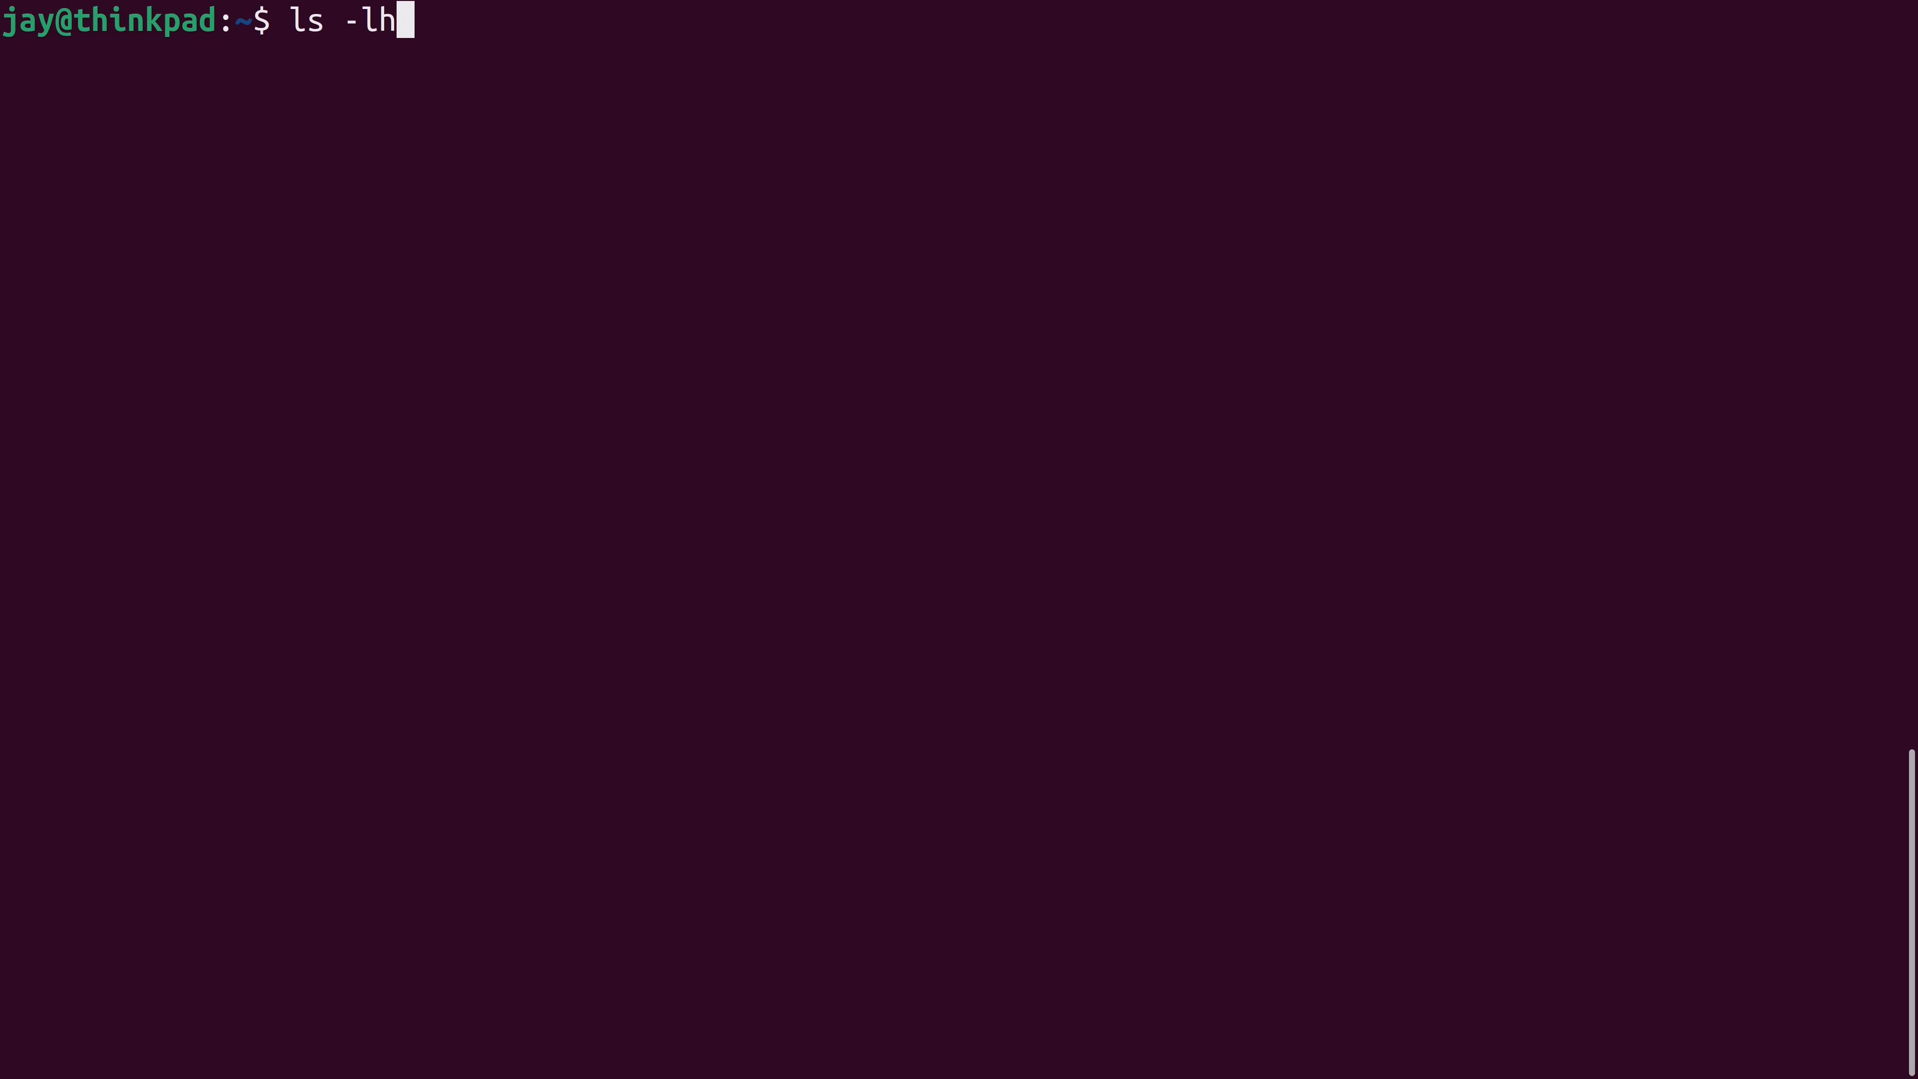
key("Return")
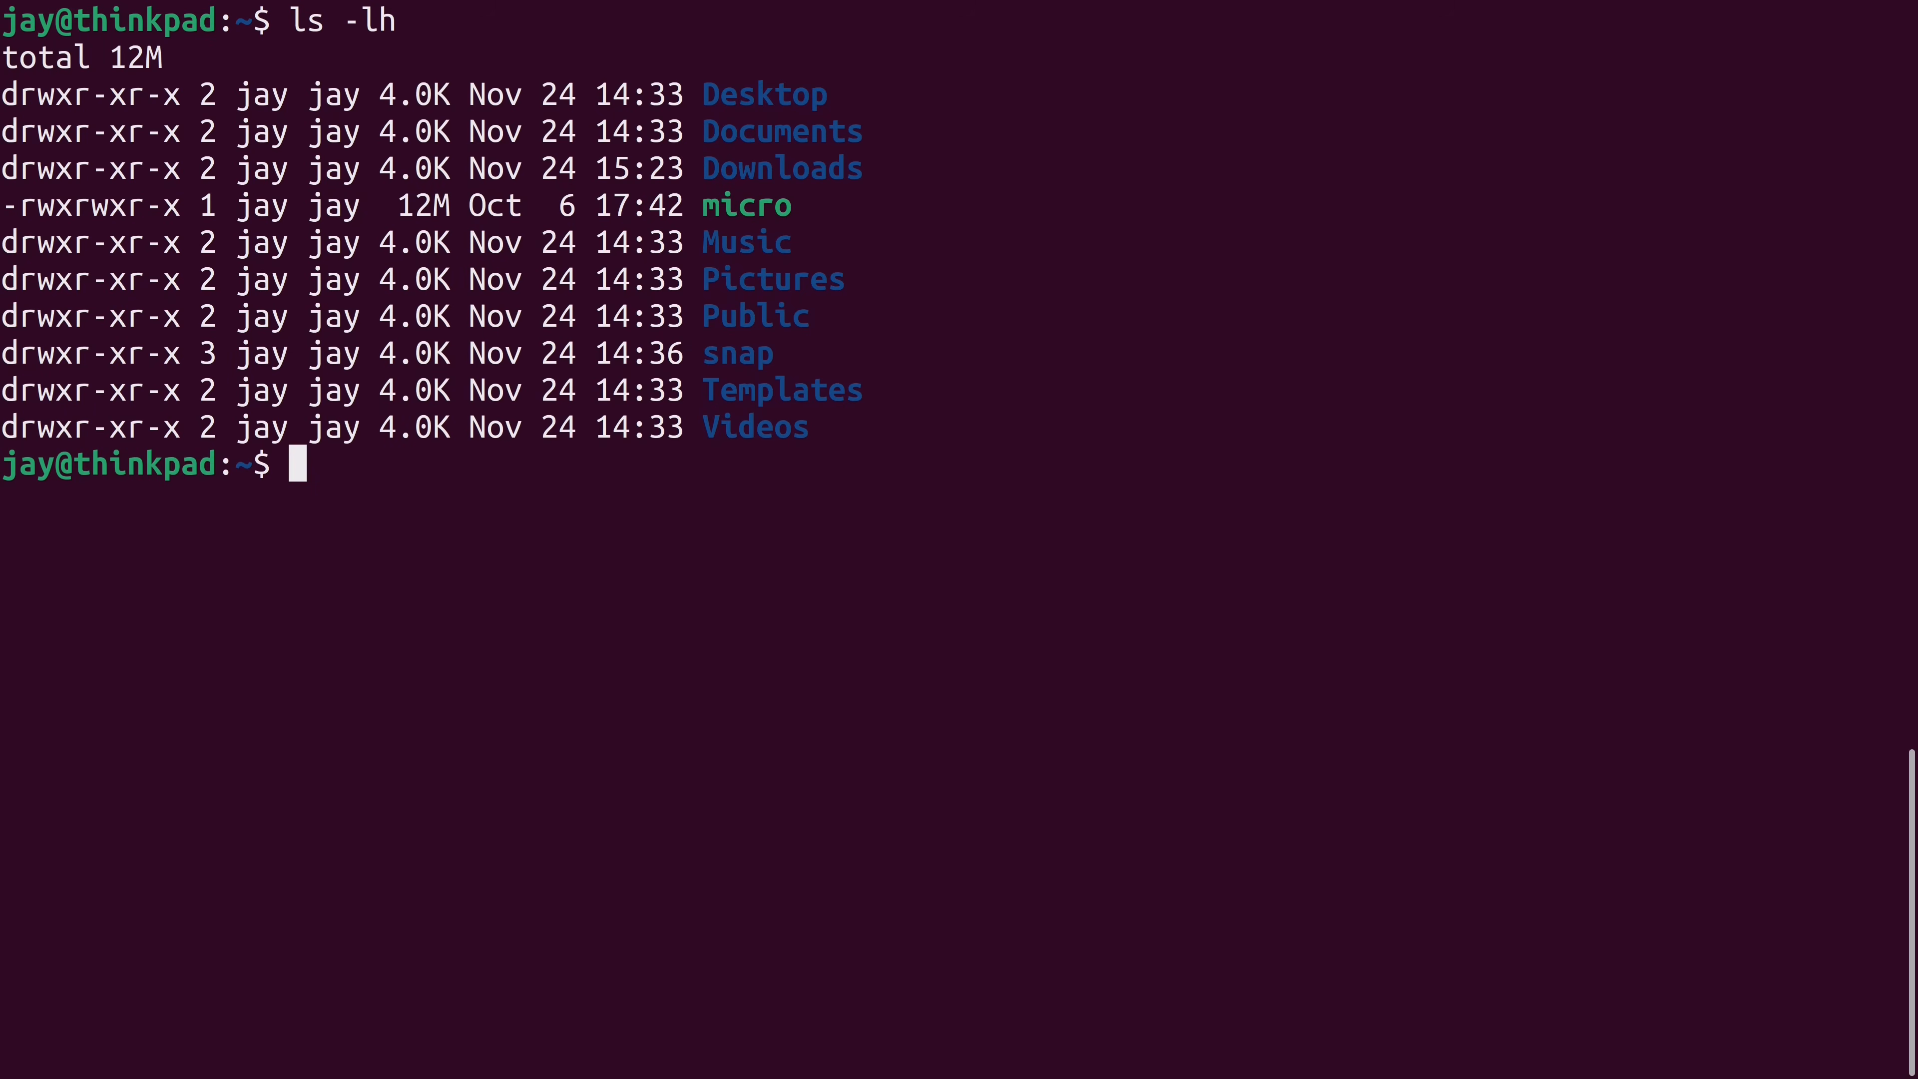
double_click(425, 205)
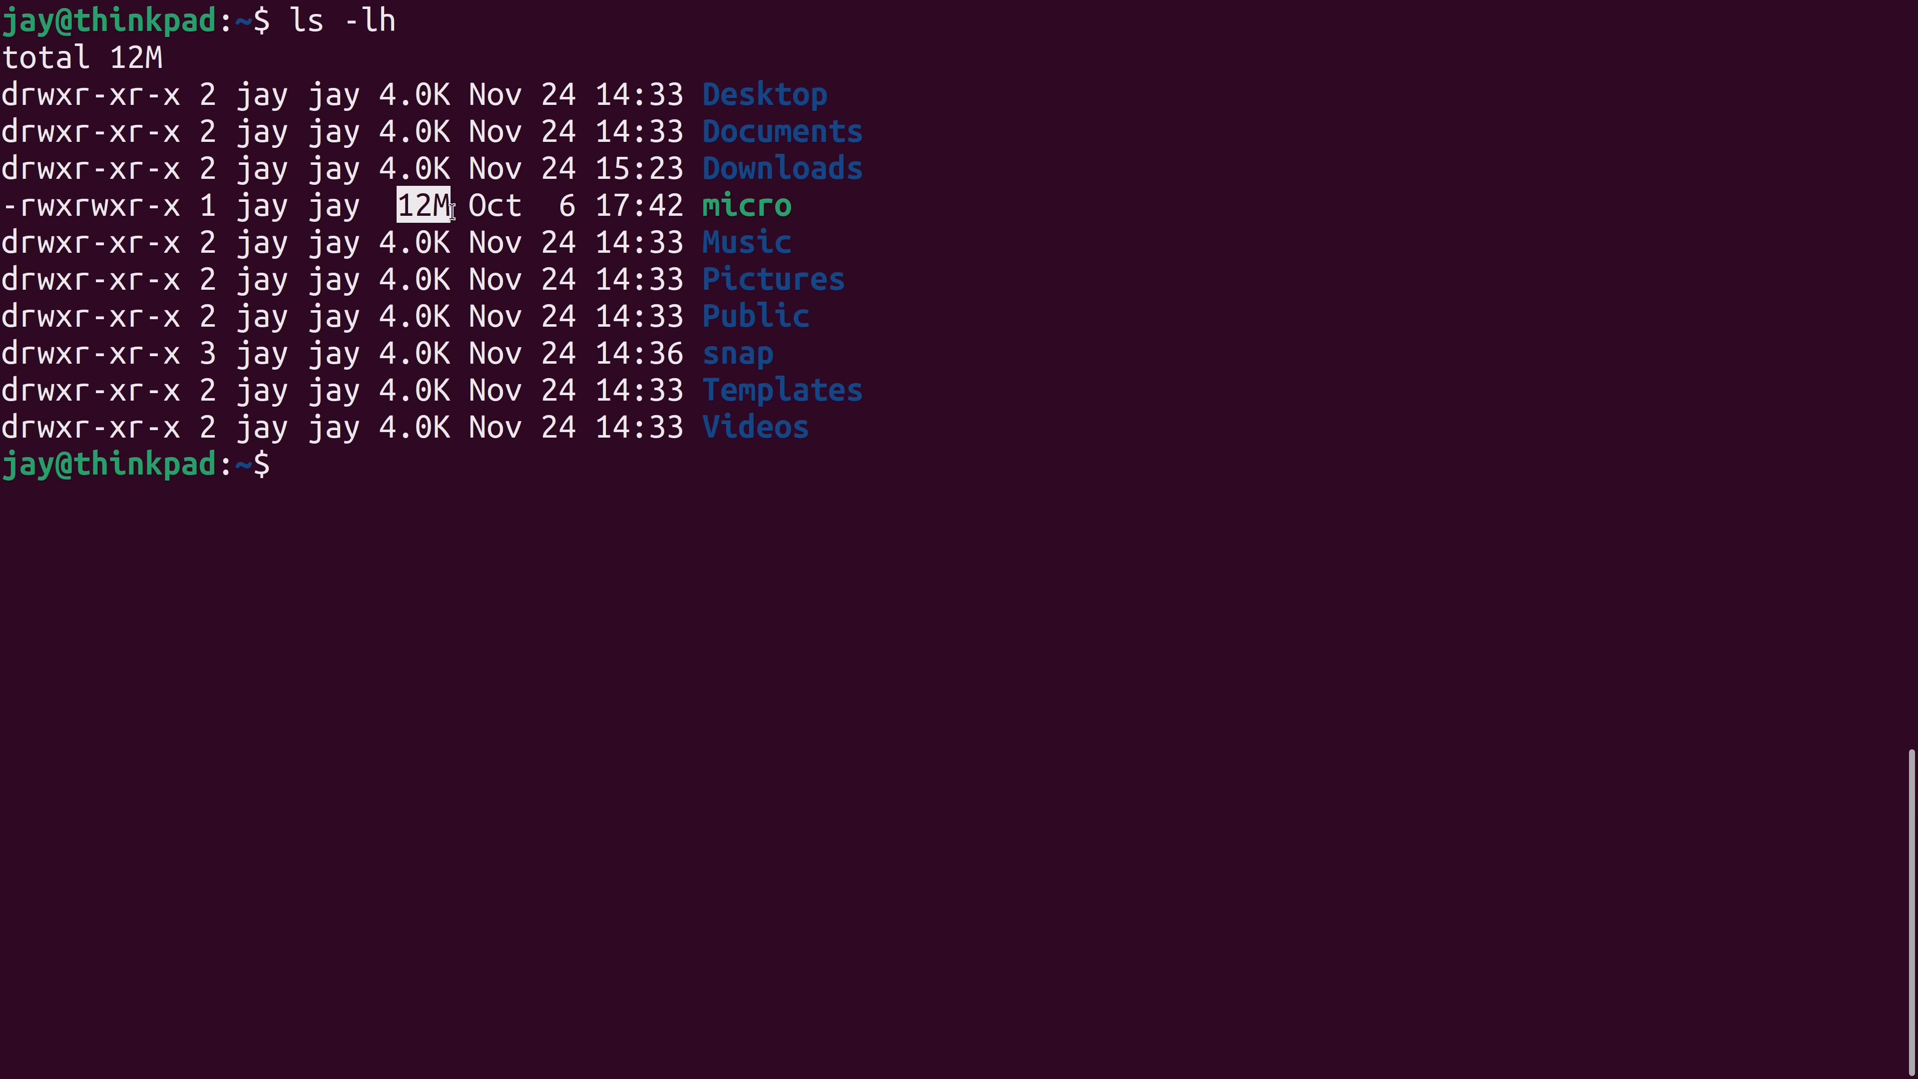
mouse_move(503, 571)
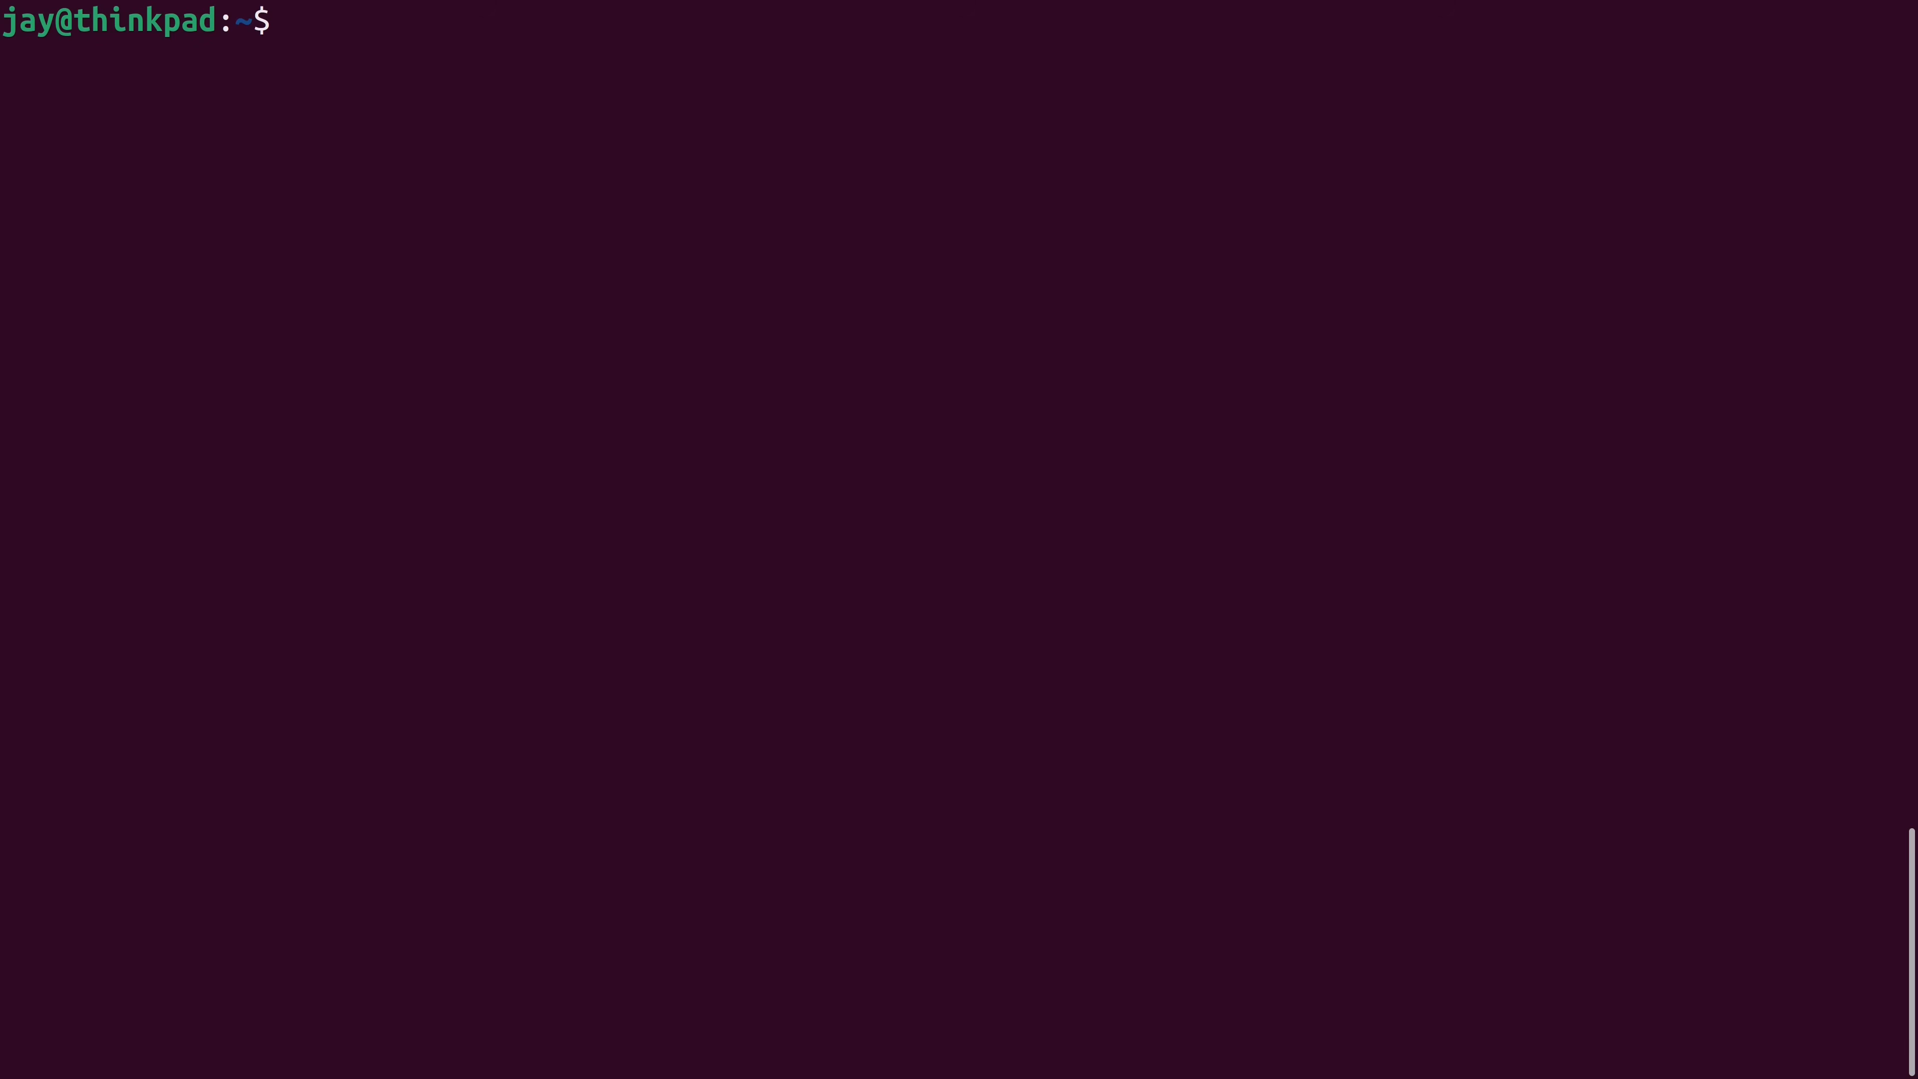
Launch the downloaded editor with ./micro from the home folder.
type("./mi")
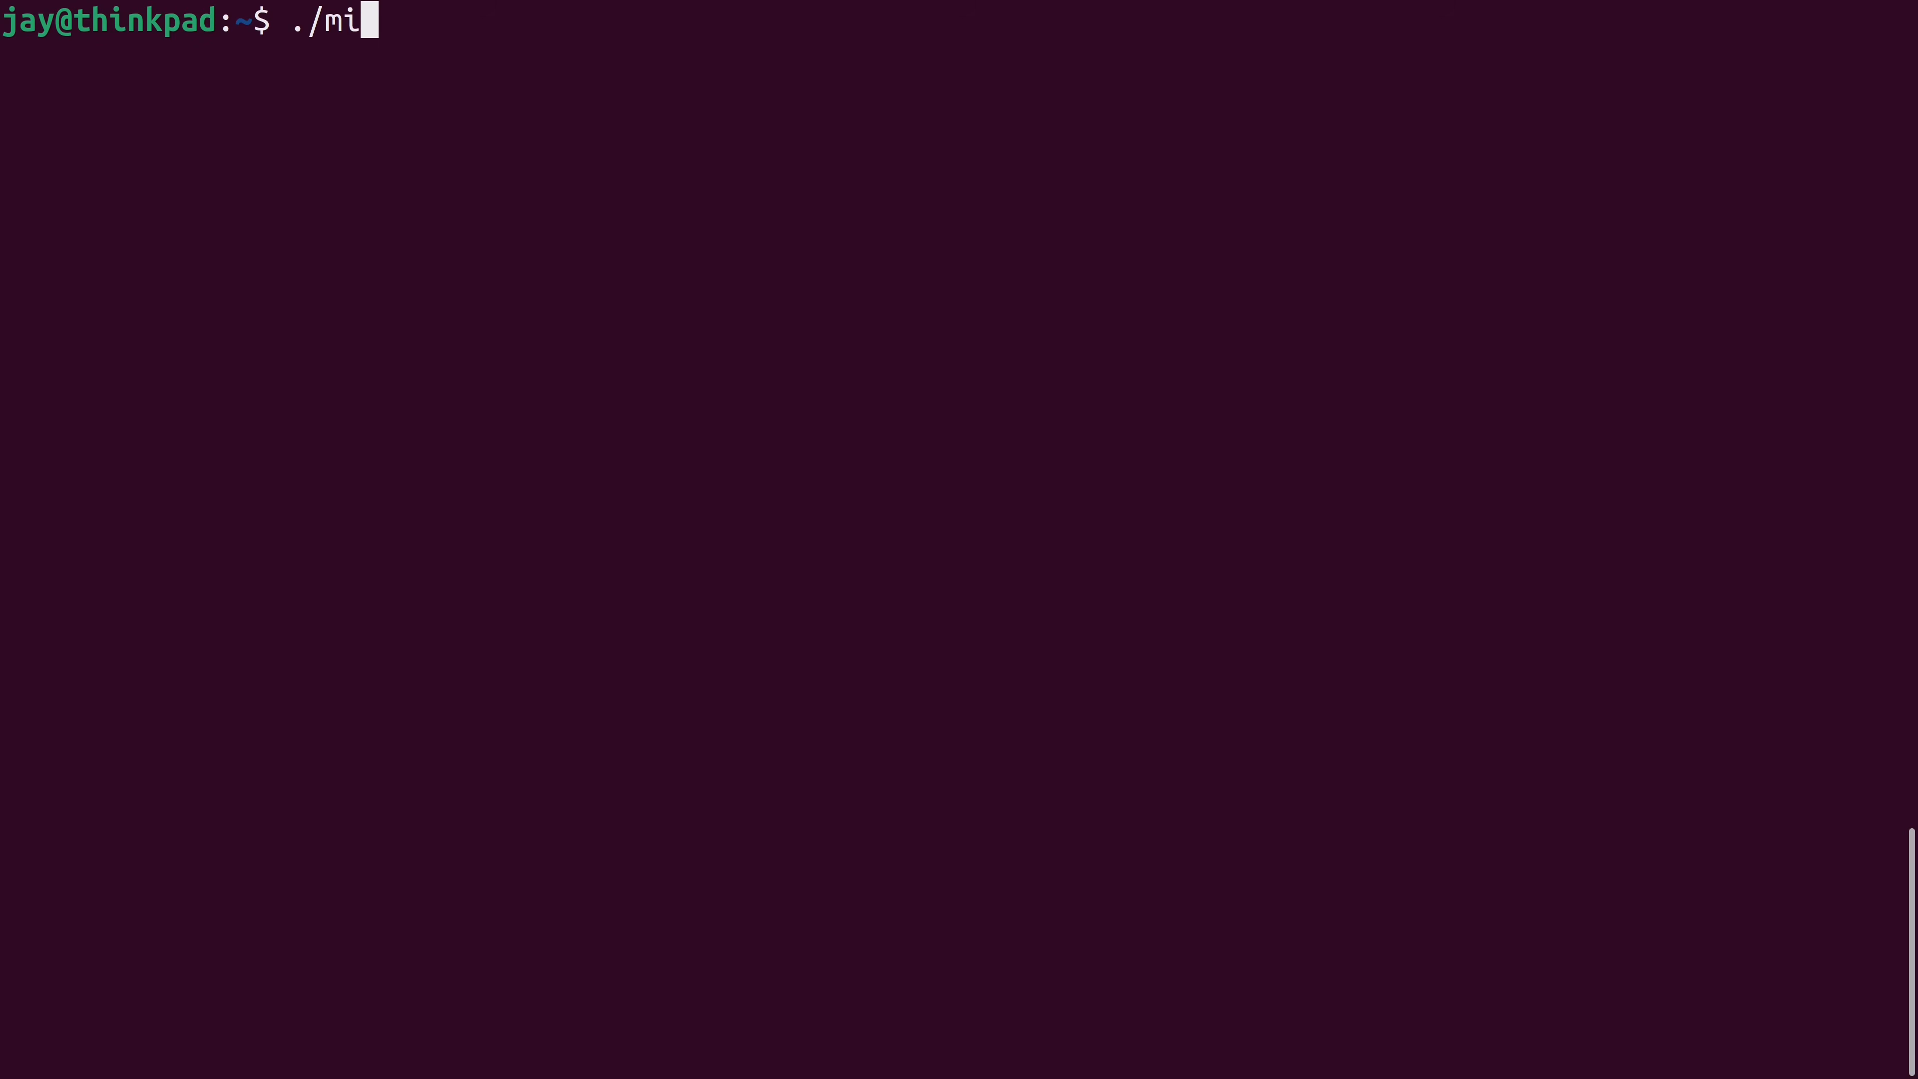
type("cro")
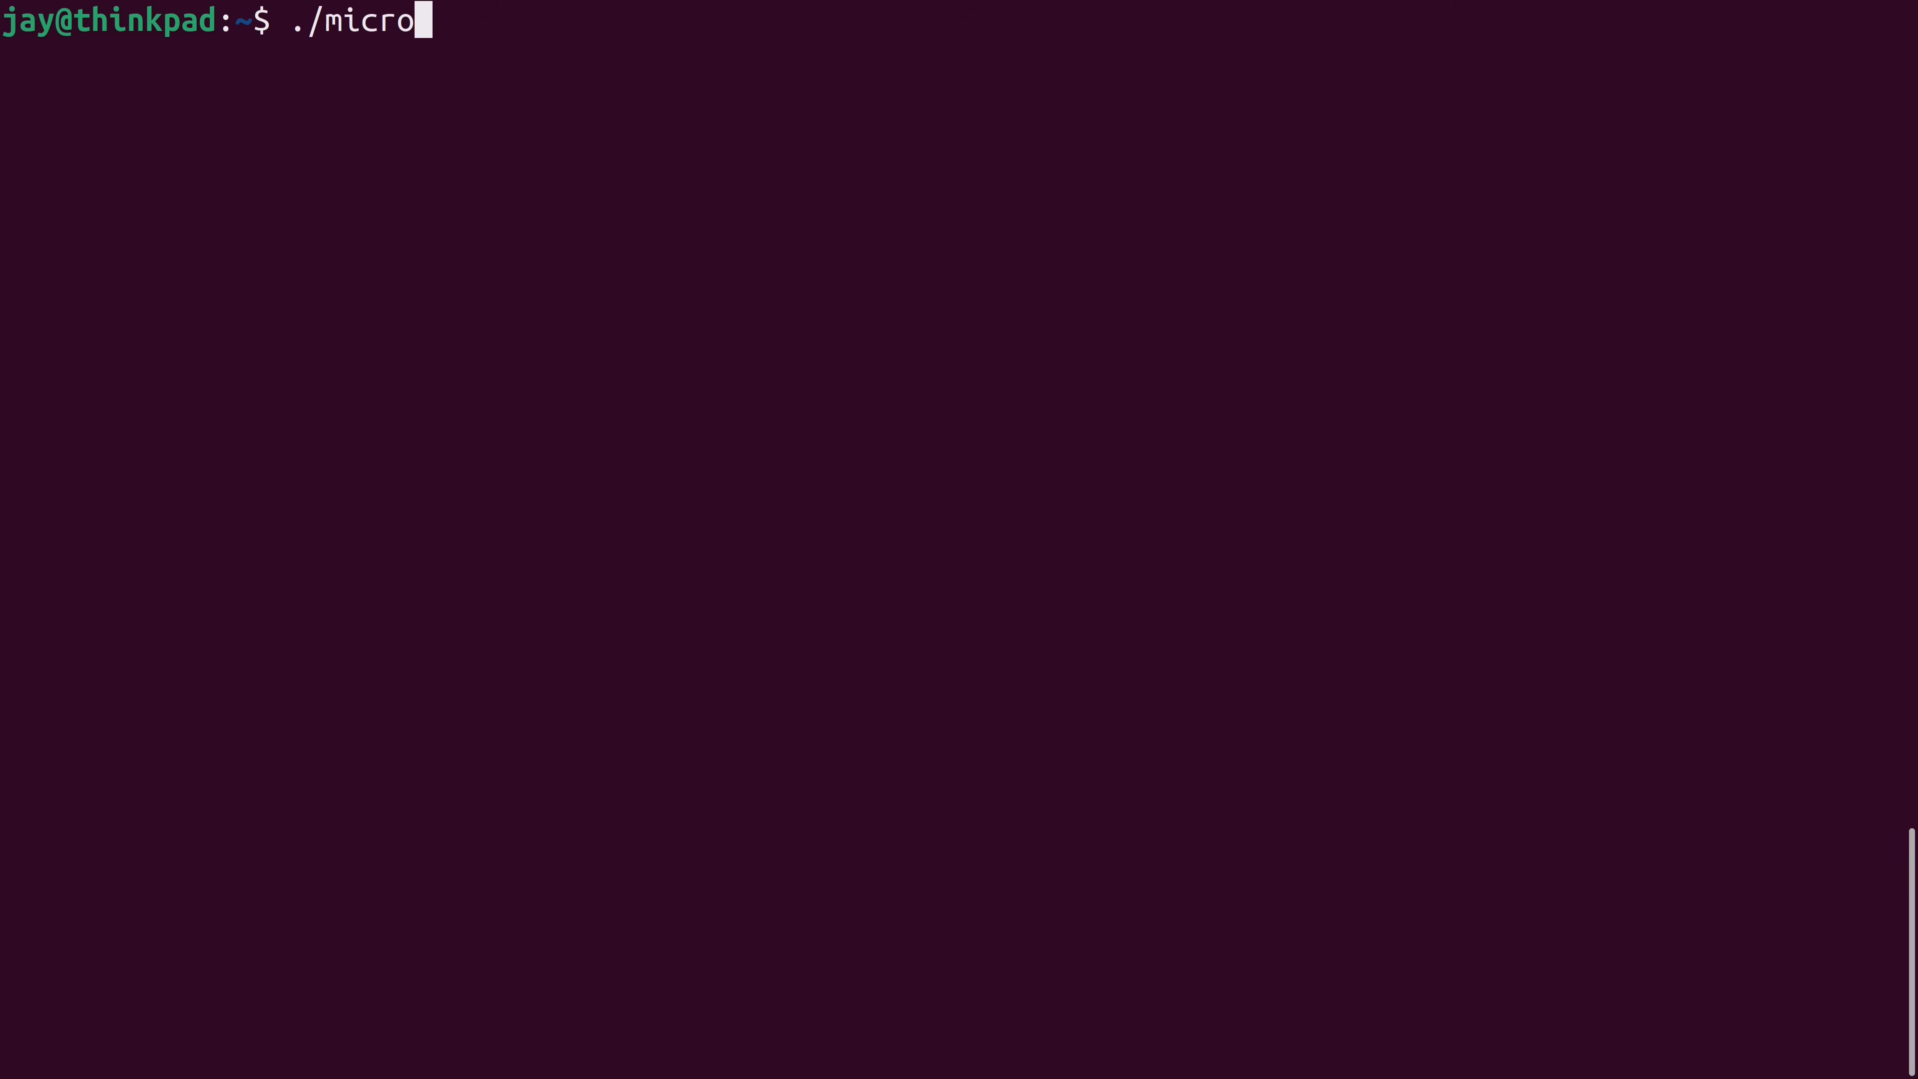
key("Return")
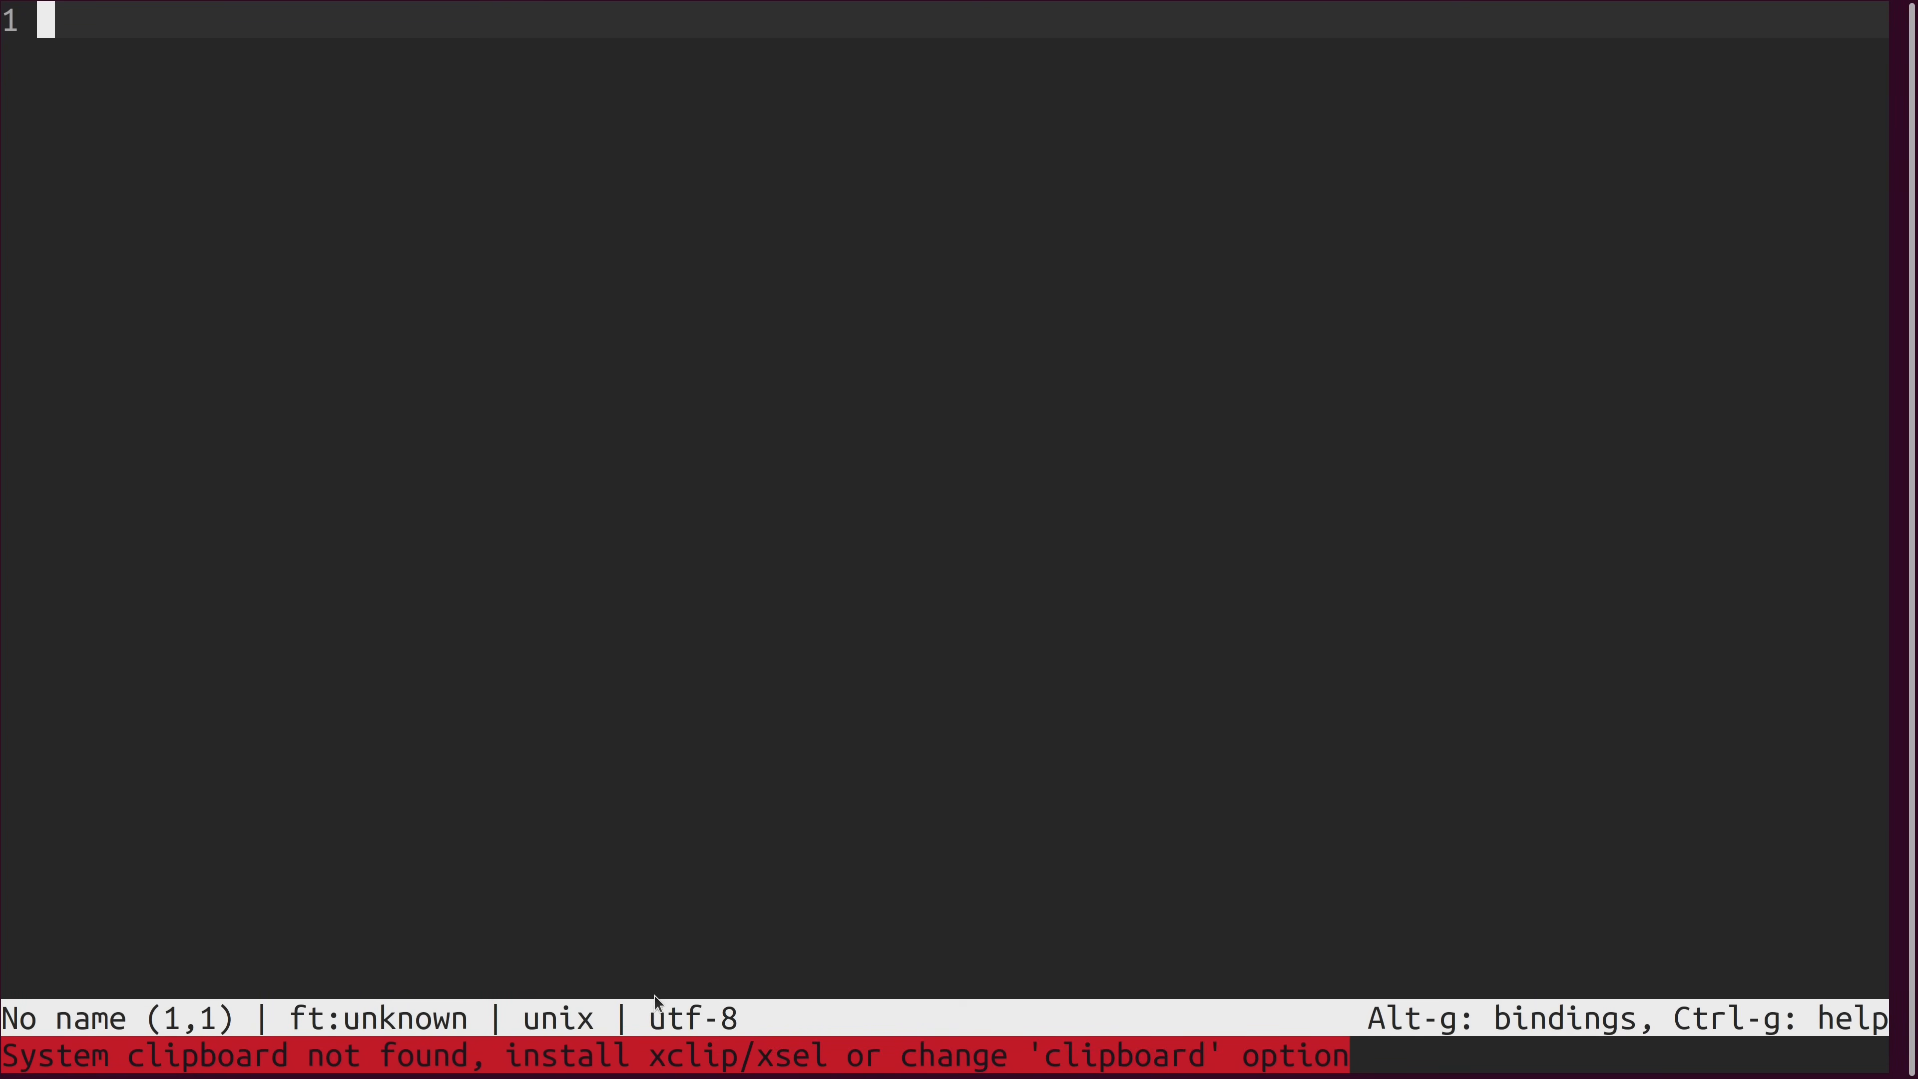
mouse_move(220, 1070)
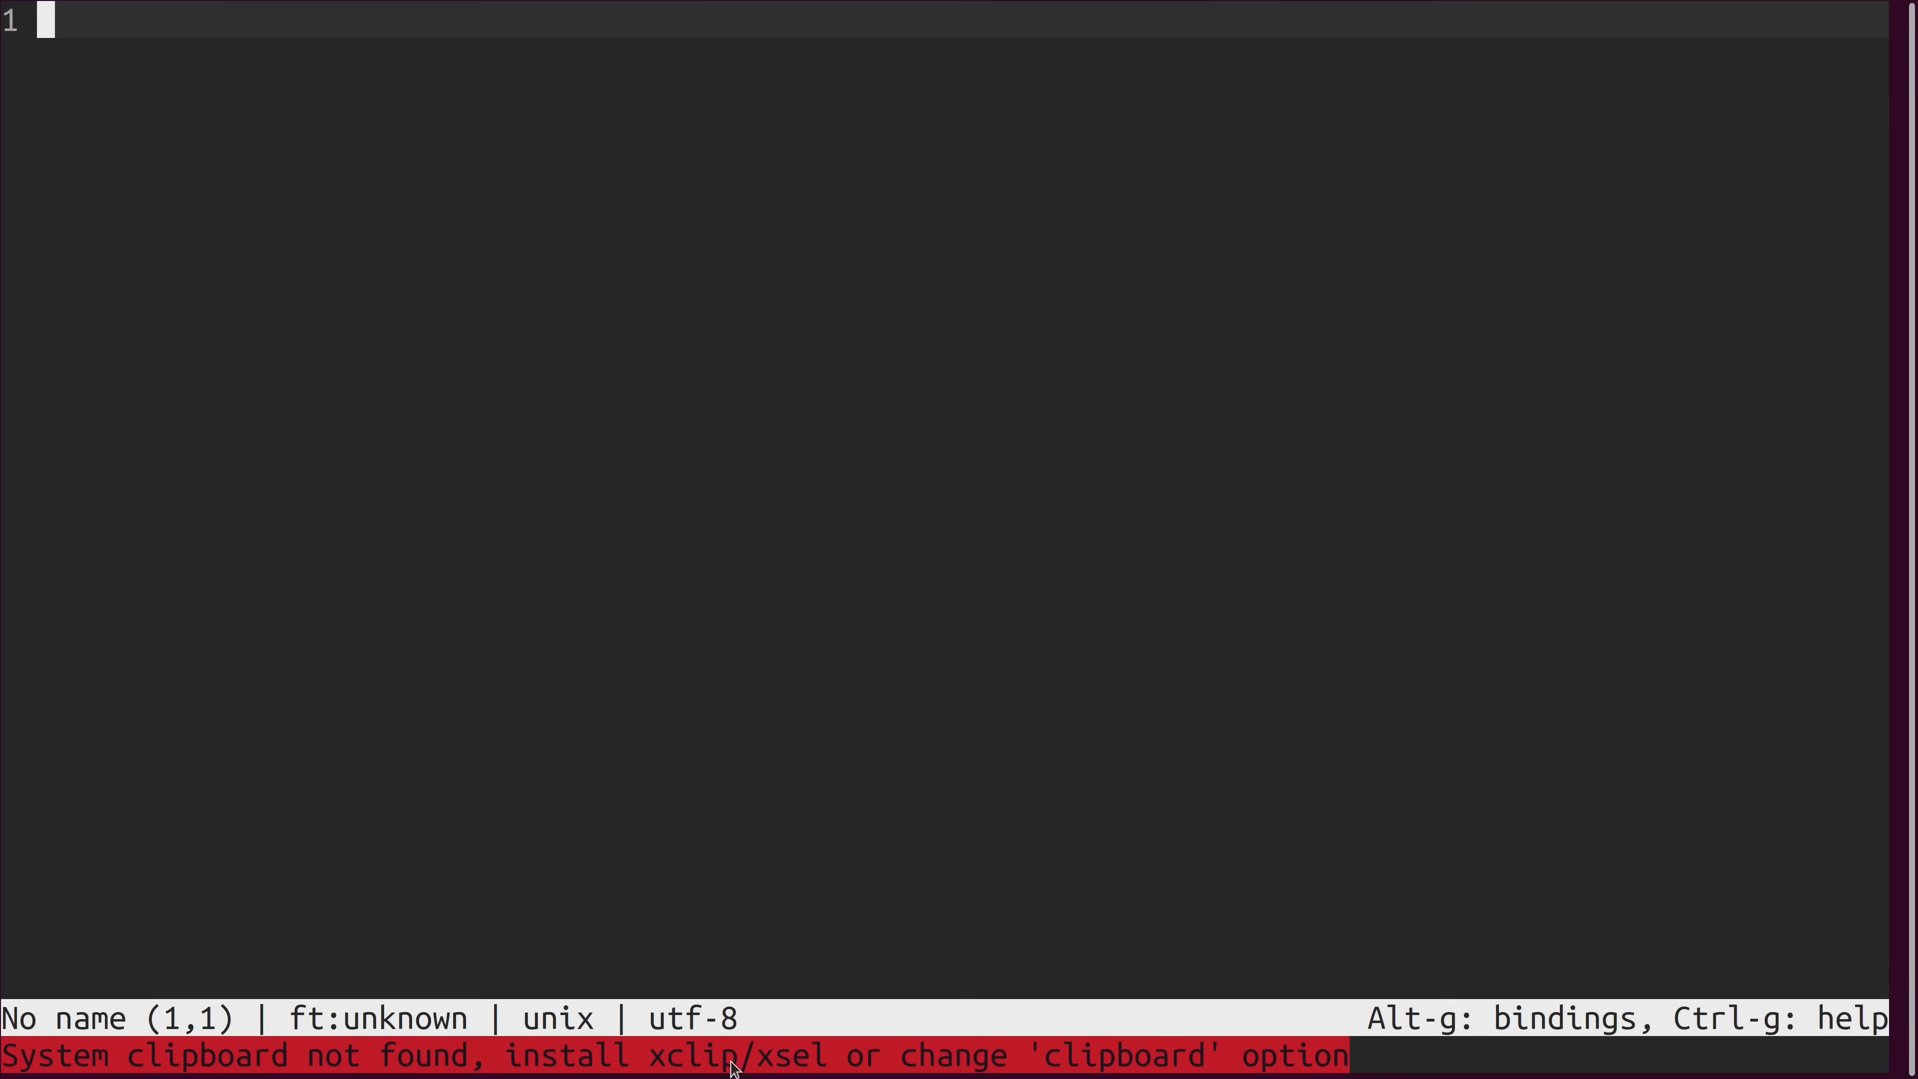
mouse_move(903, 480)
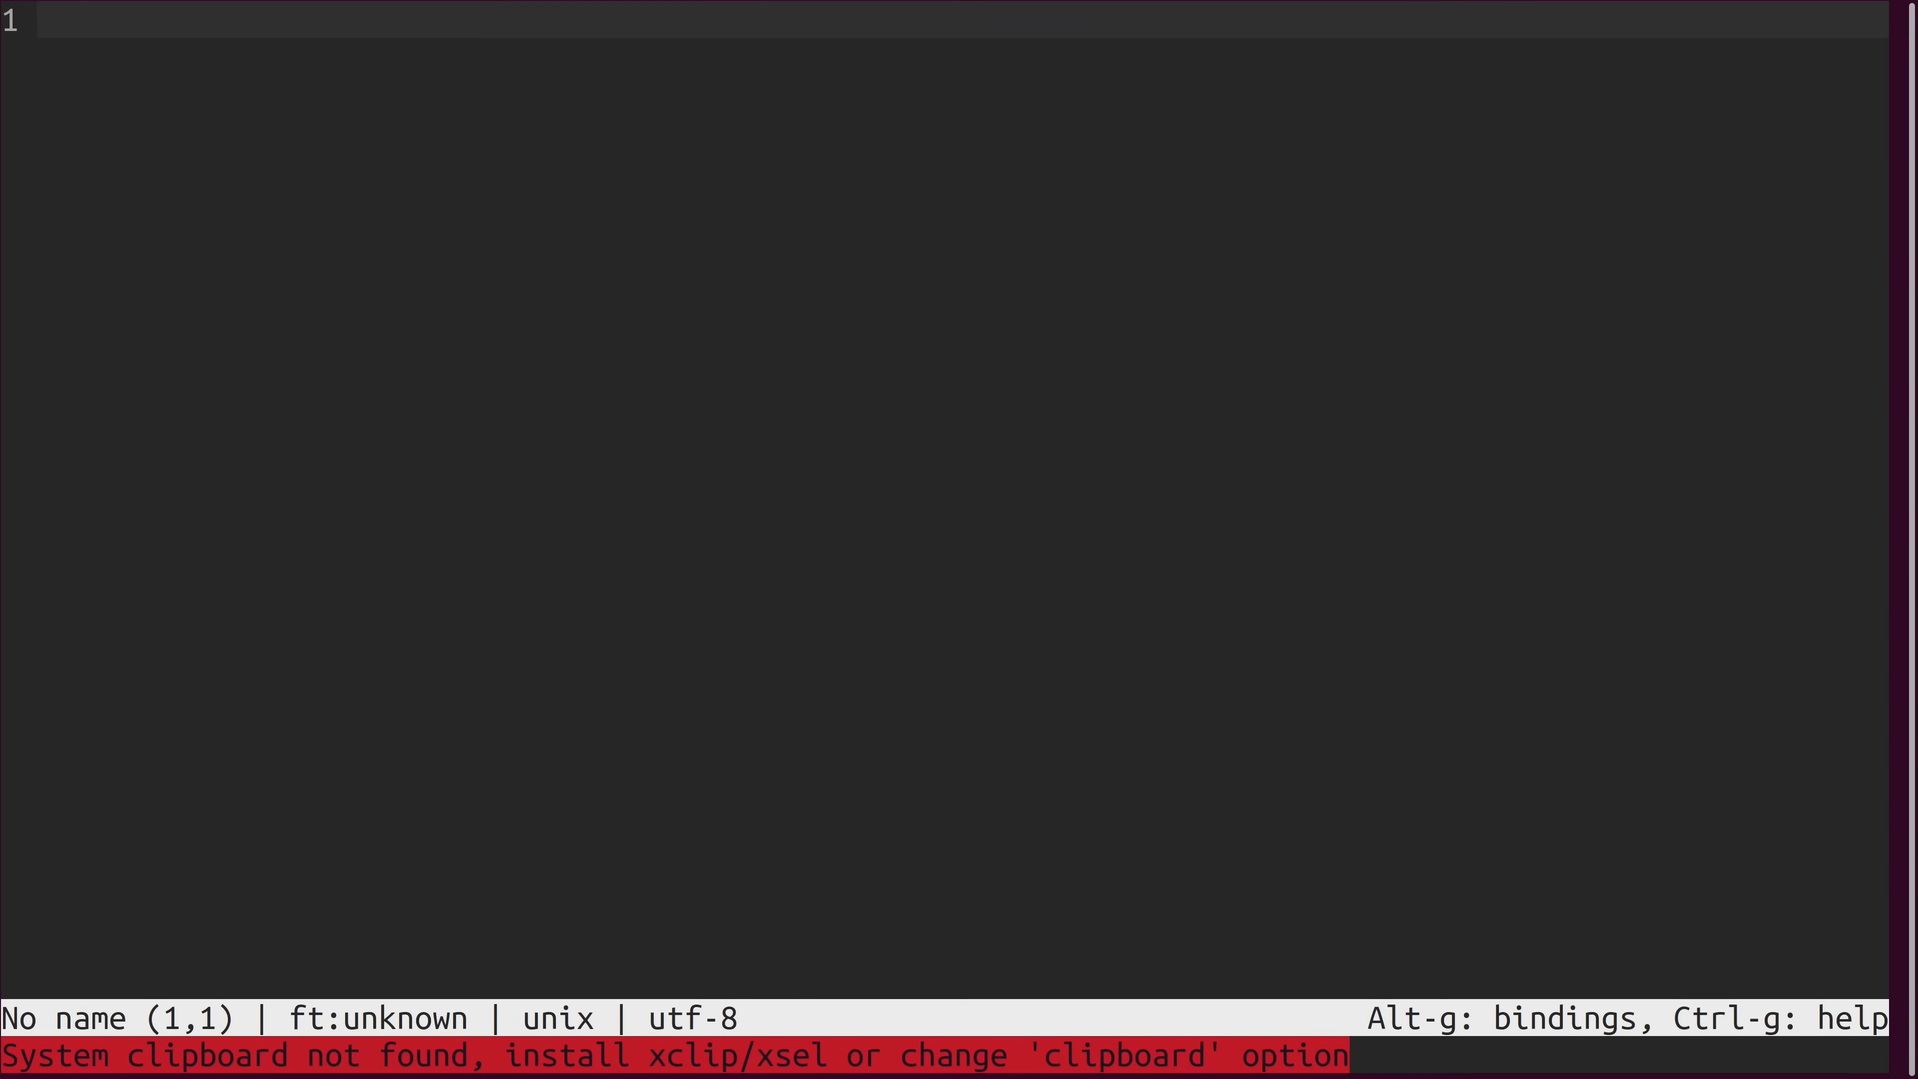
Quit micro with Ctrl+Q and list the home folder again with ls -lh.
key("Ctrl+q")
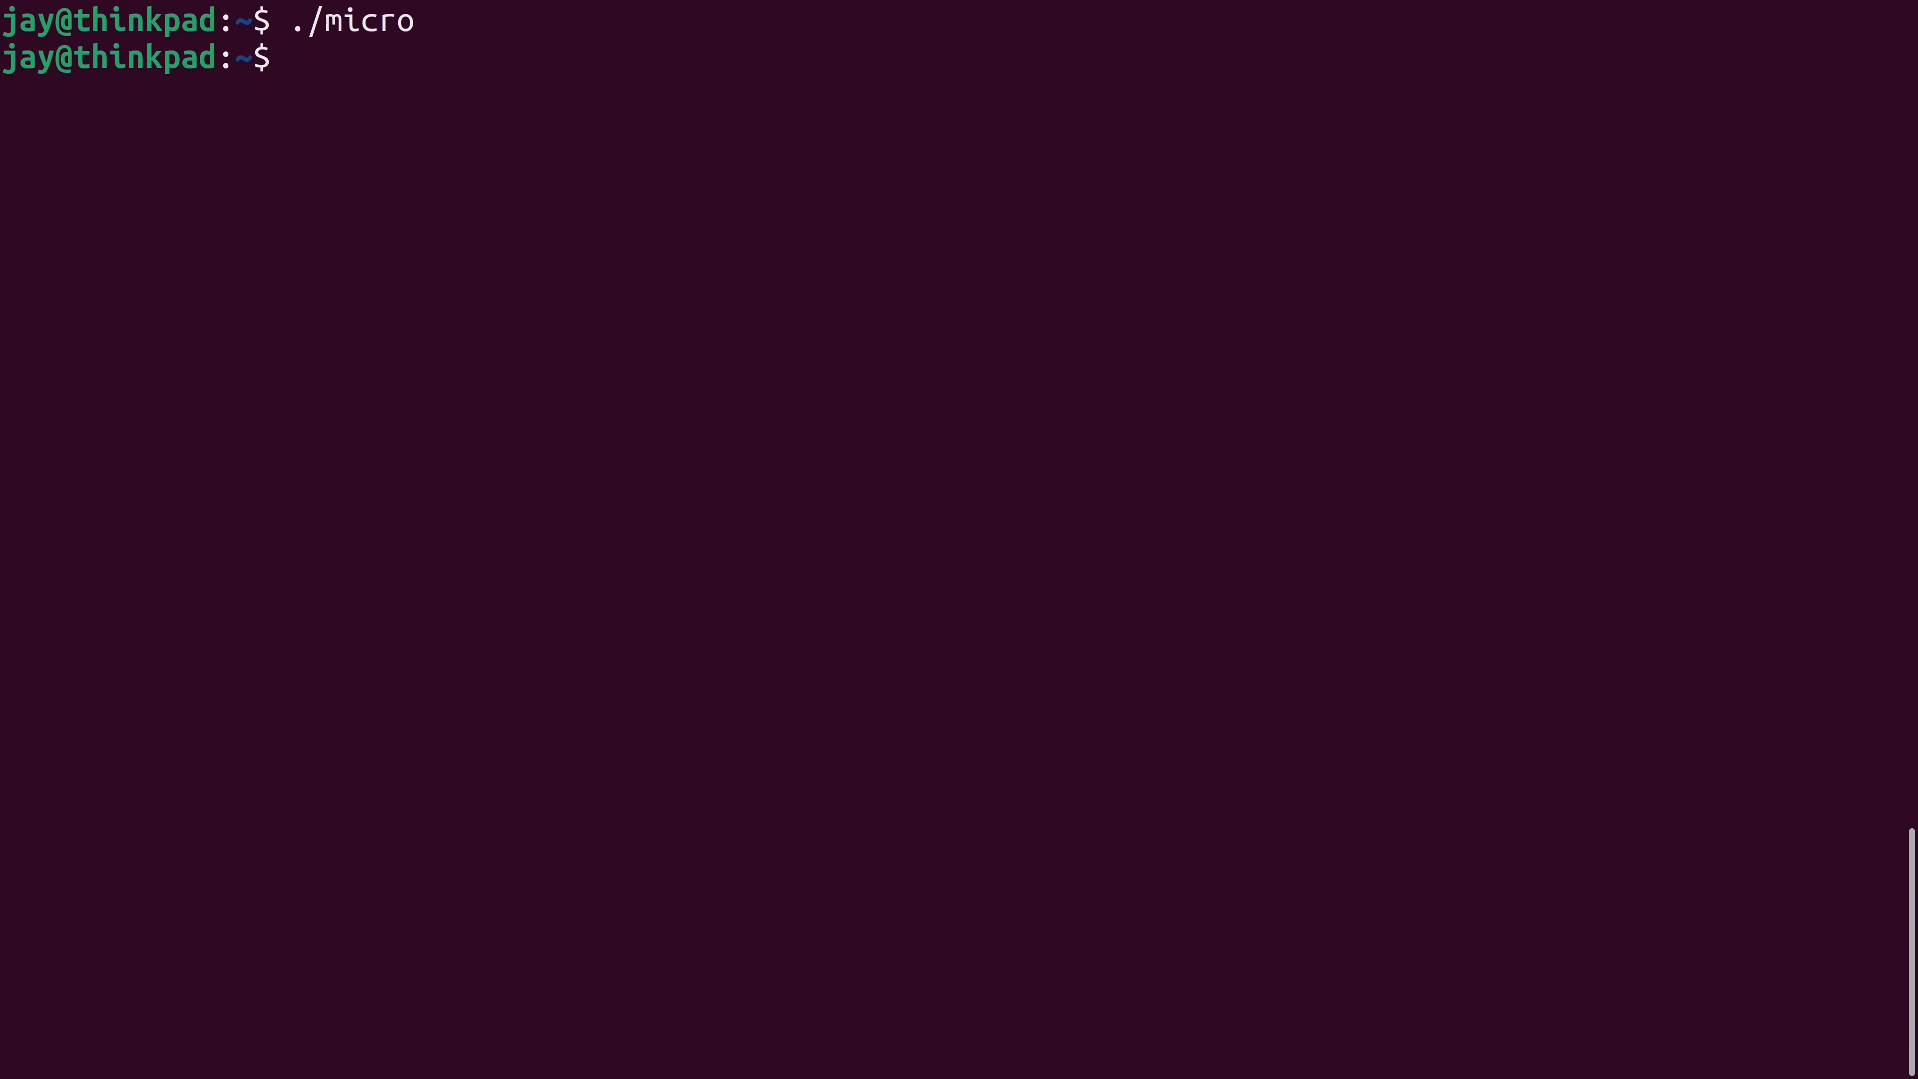
type("ls -lh")
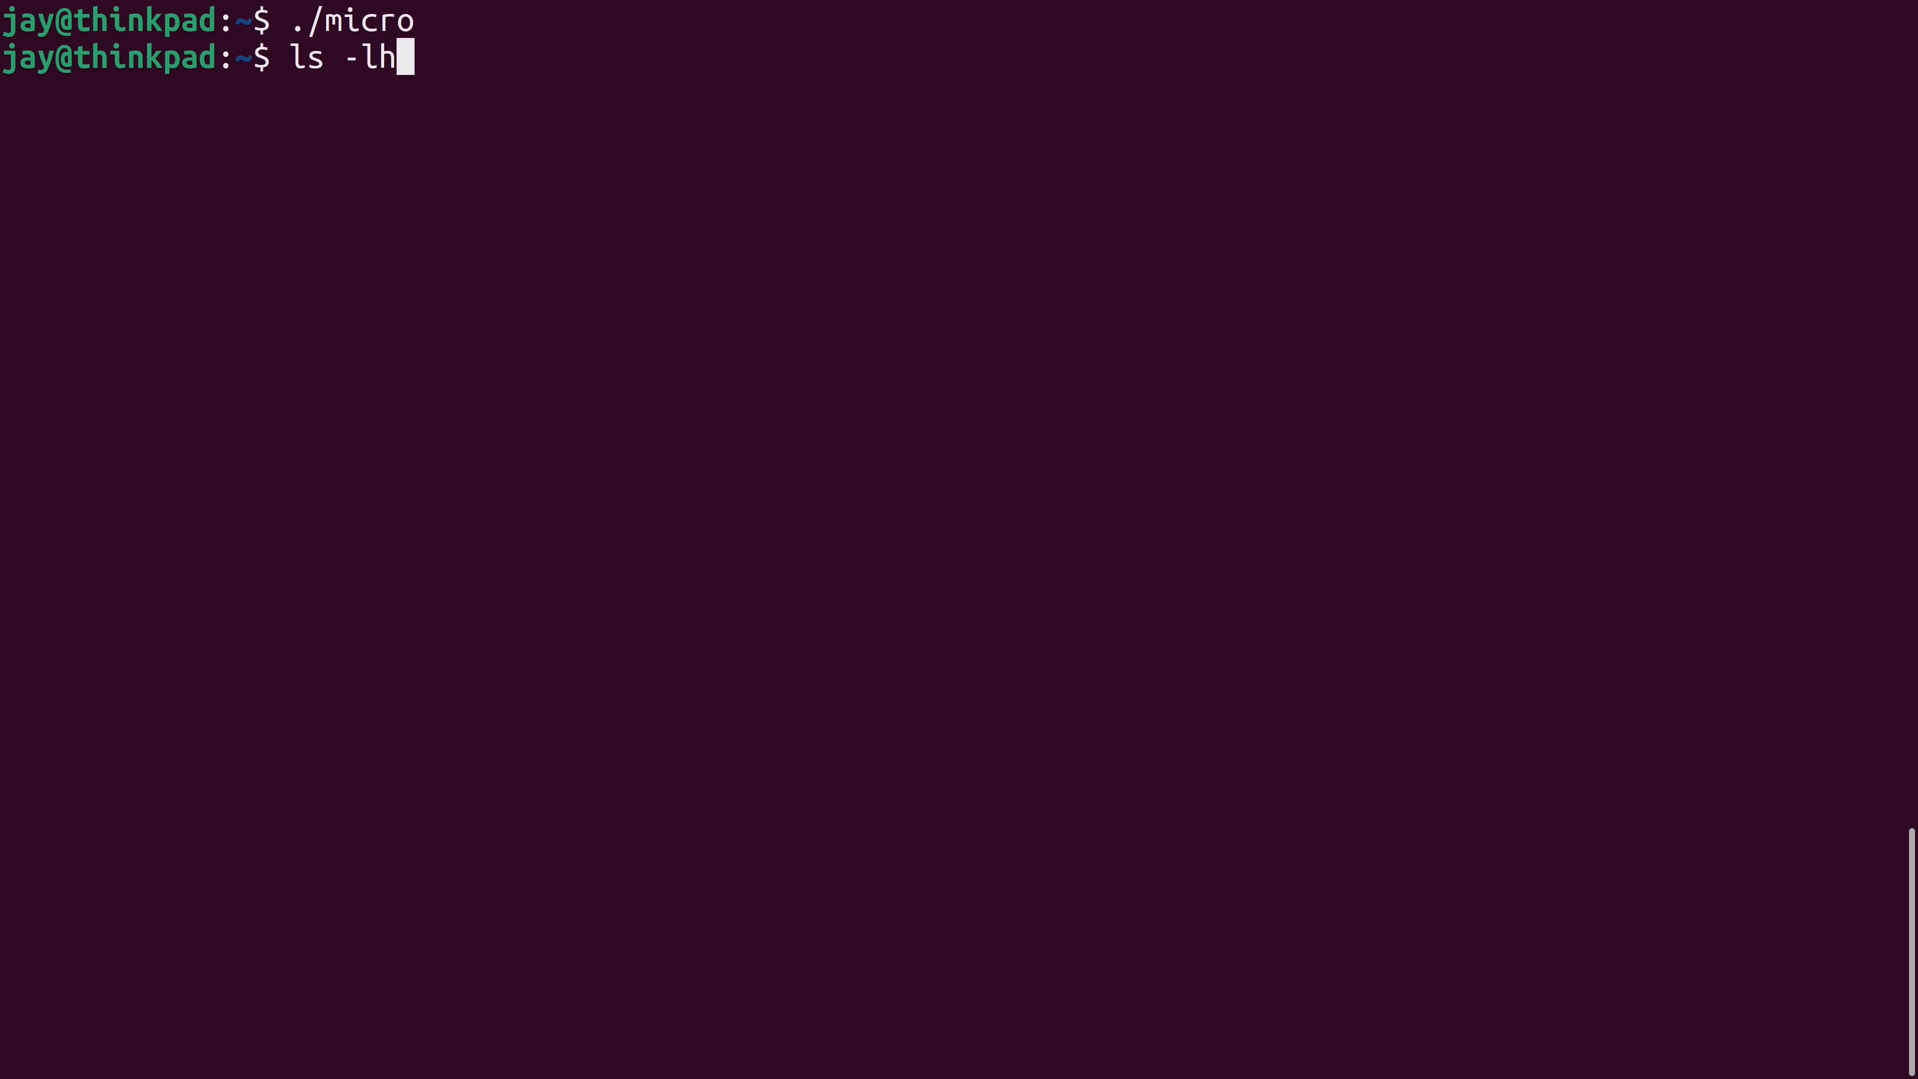
key("Return")
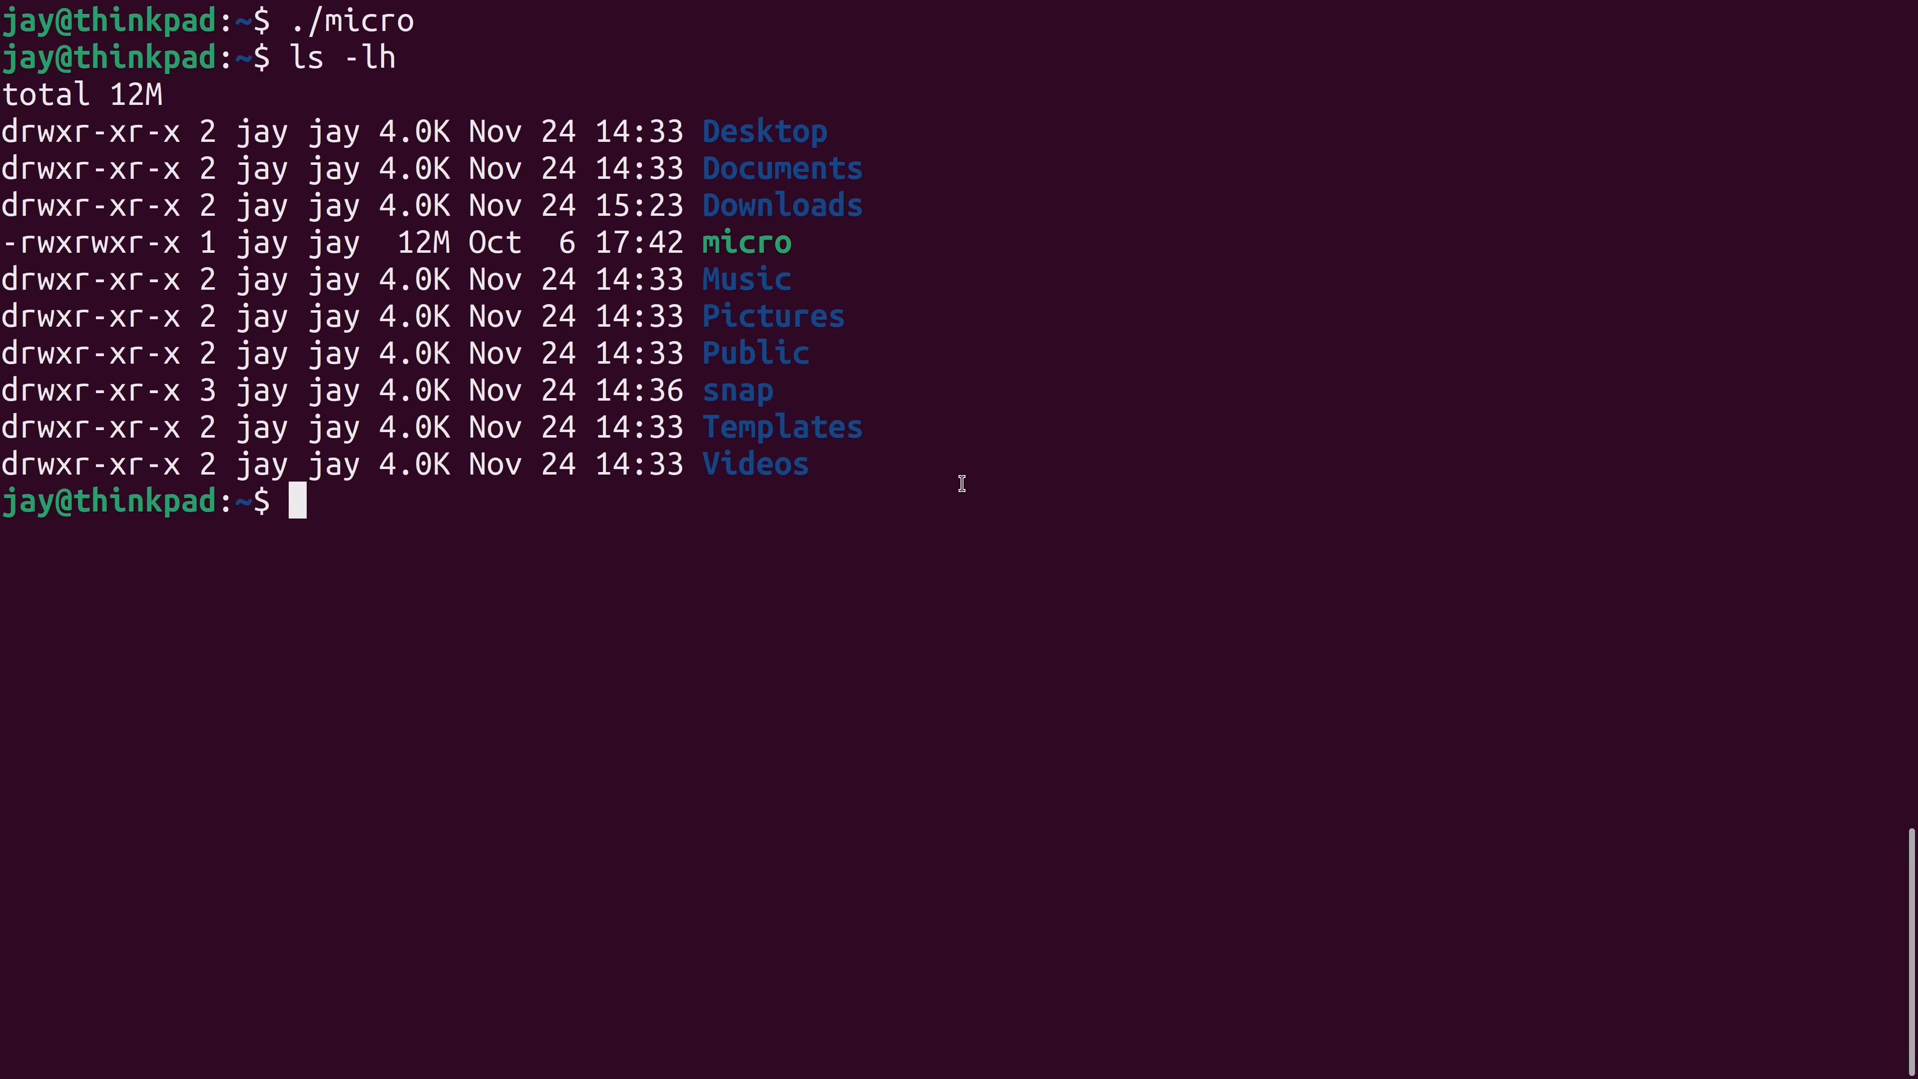
Run sudo chown root:root micro to make root the binary's owner and group.
type("sudo")
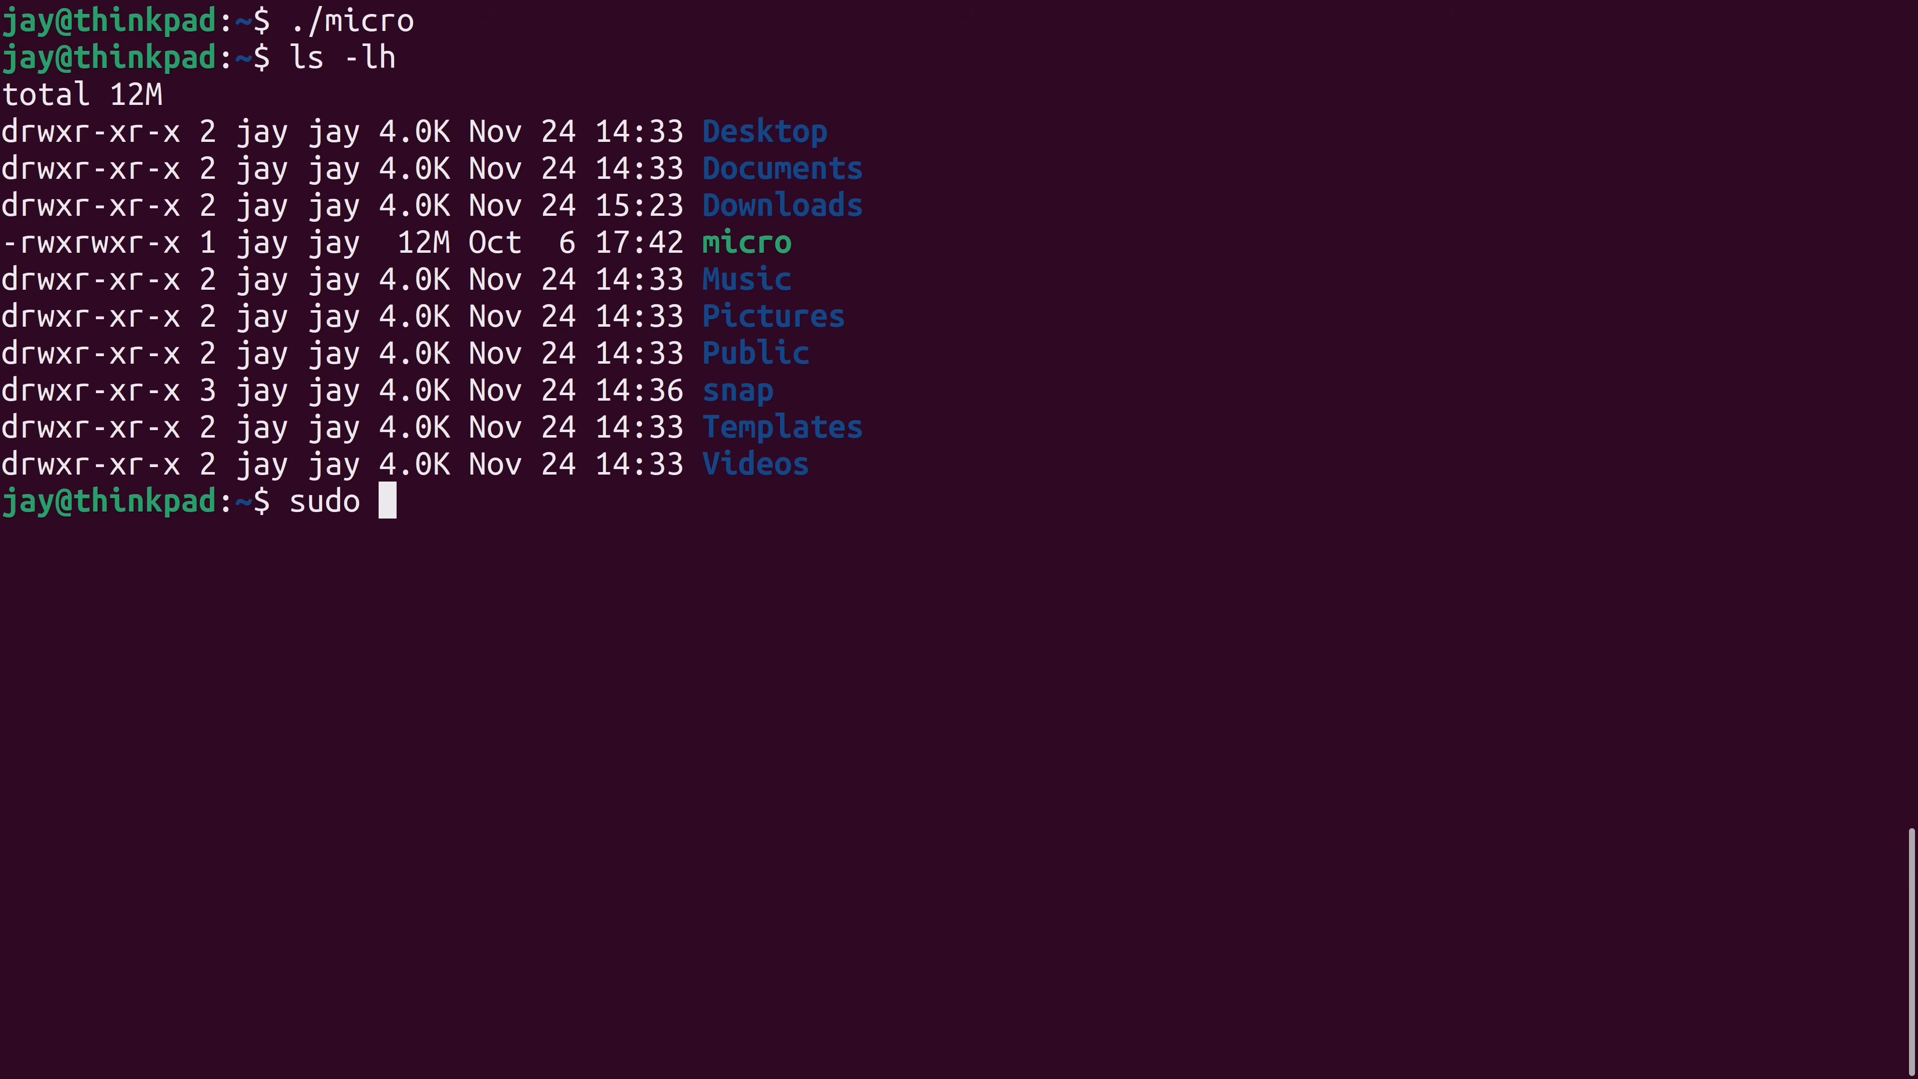
type("chown root")
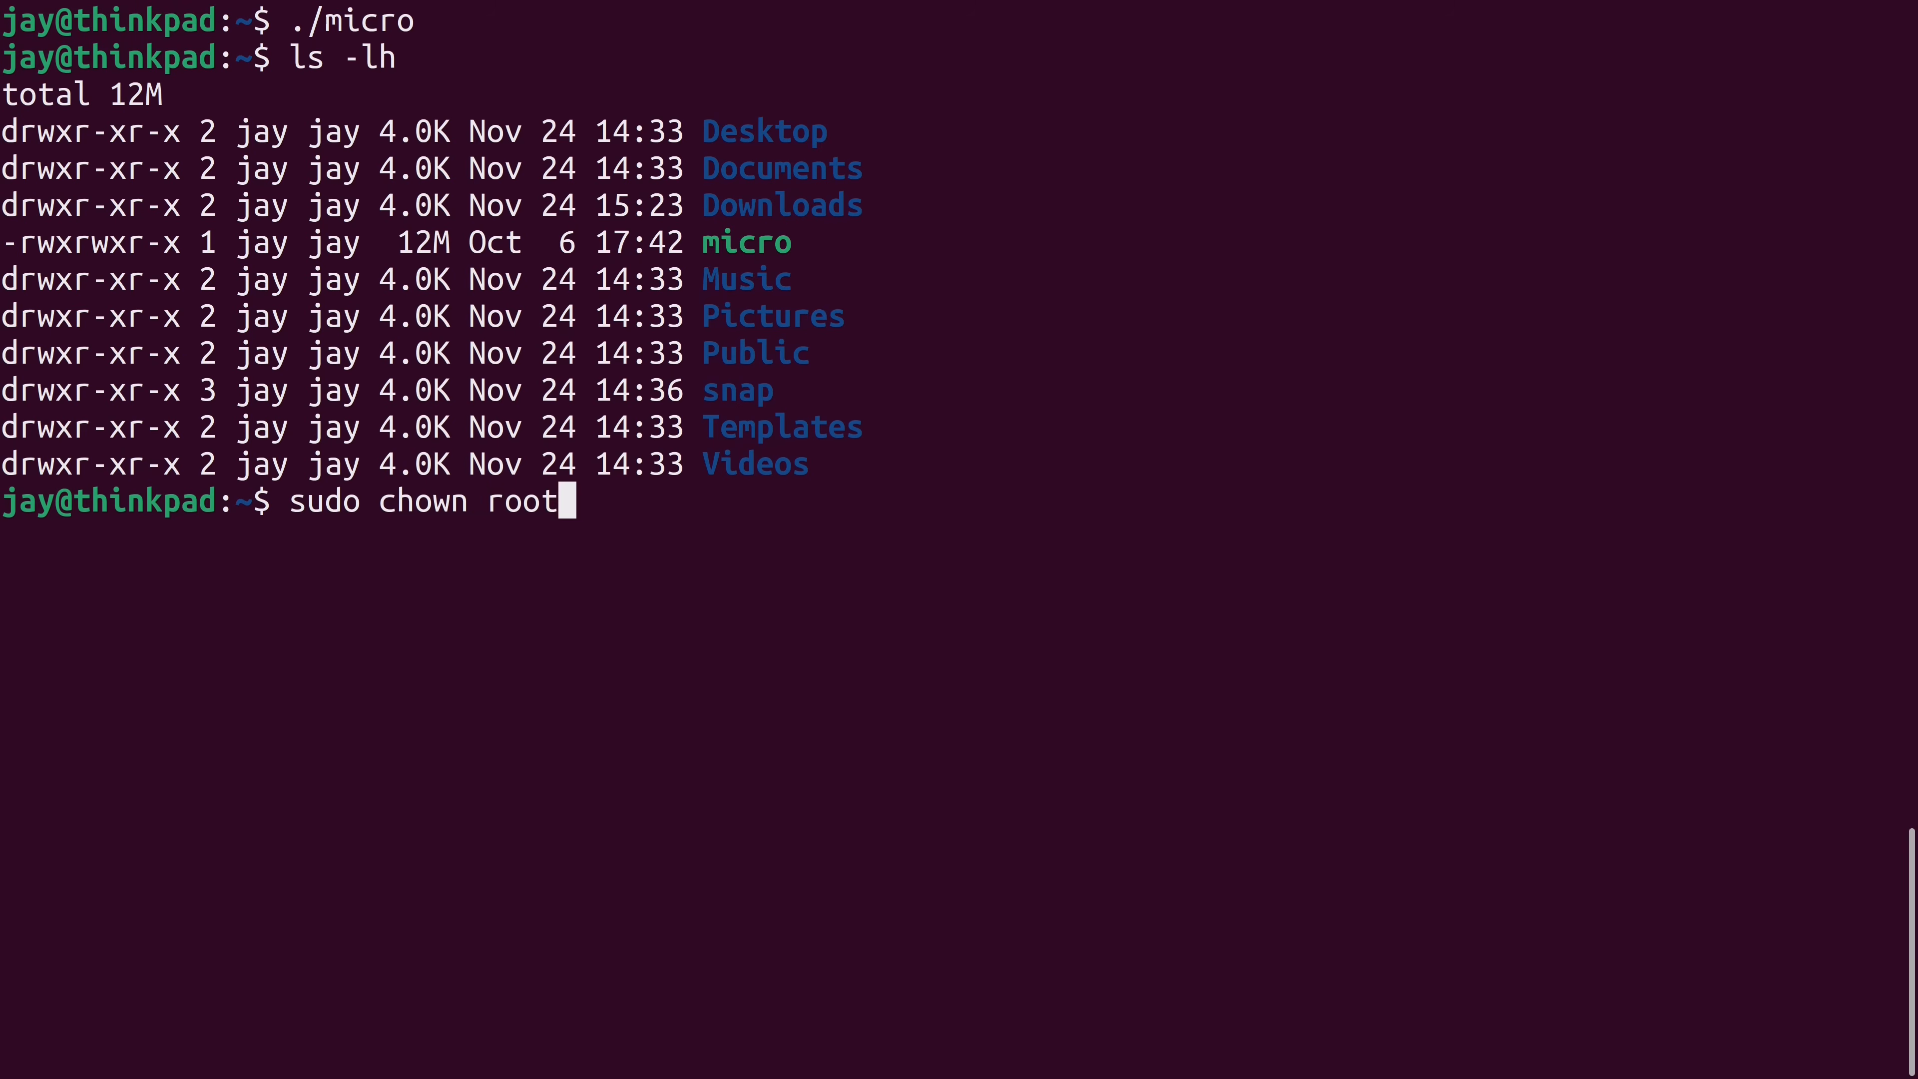
type(":root micro")
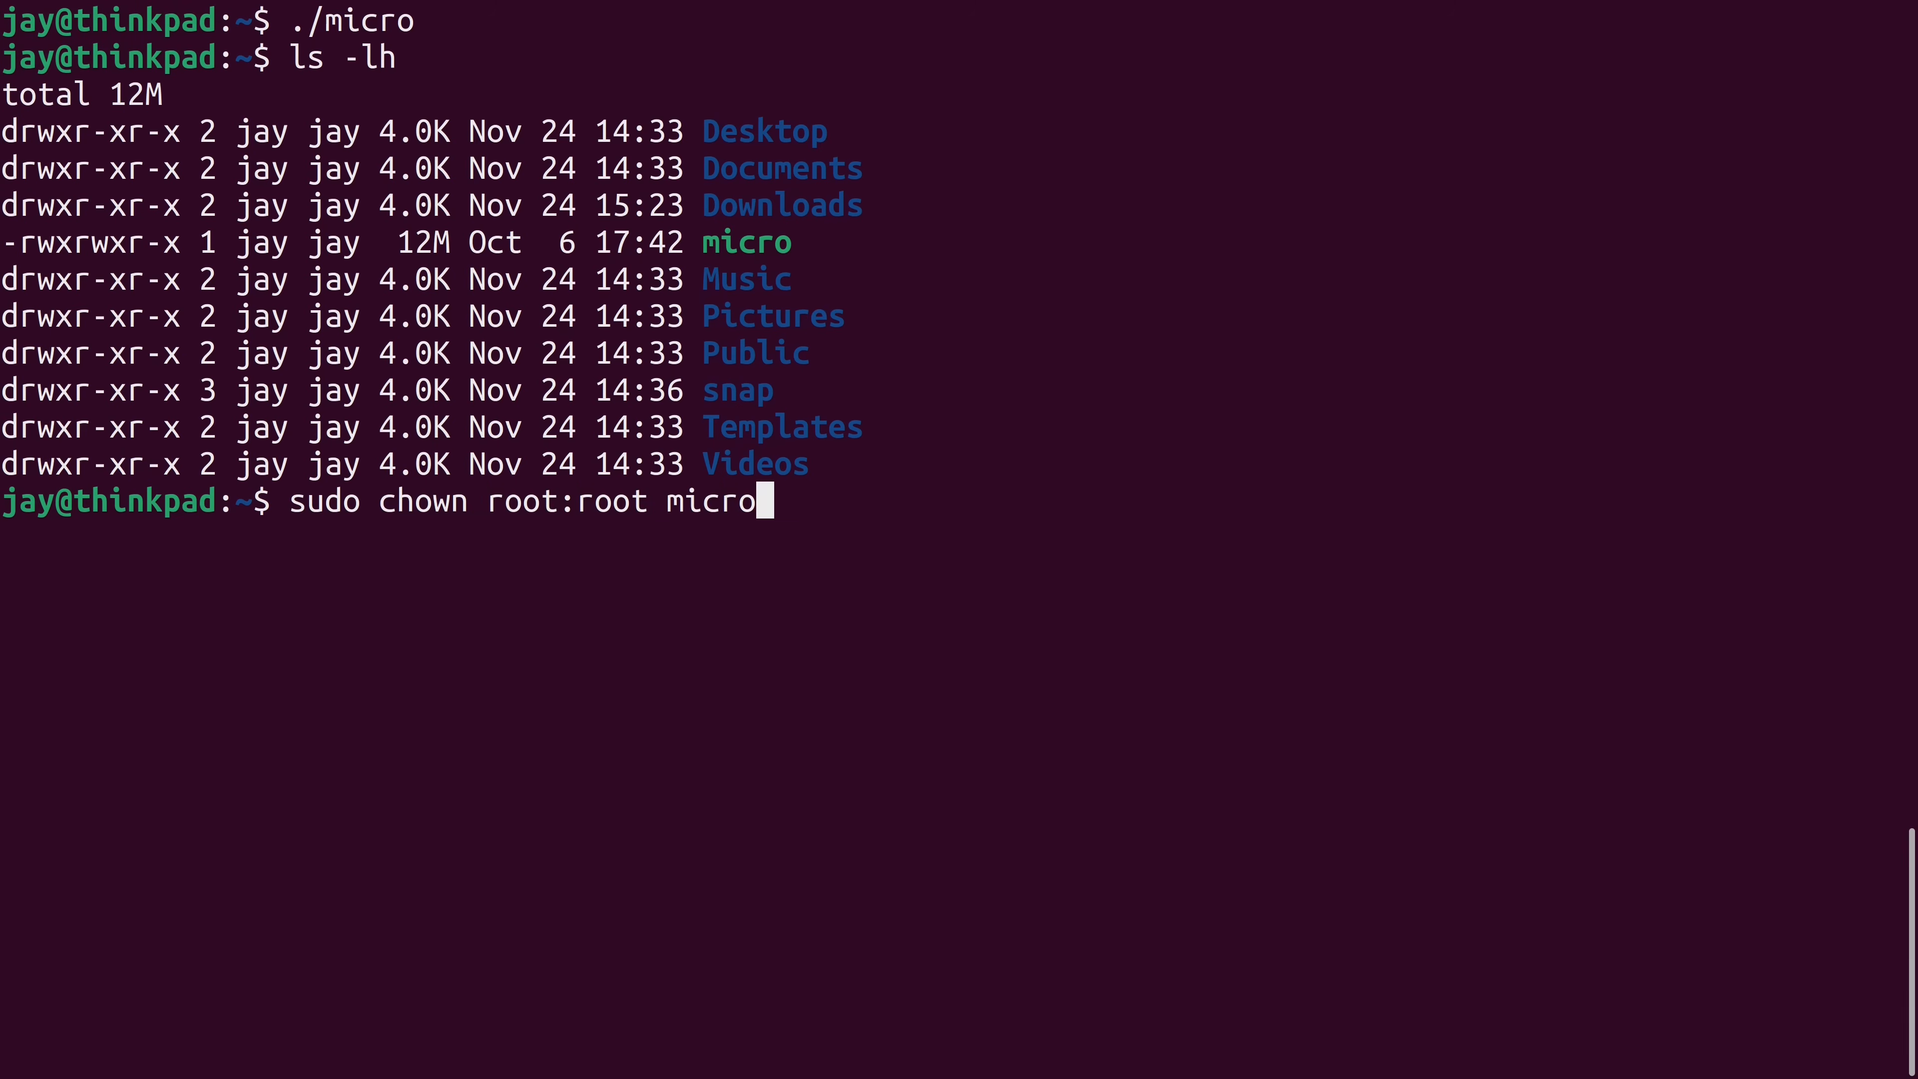
key("Return")
type("ls -lh")
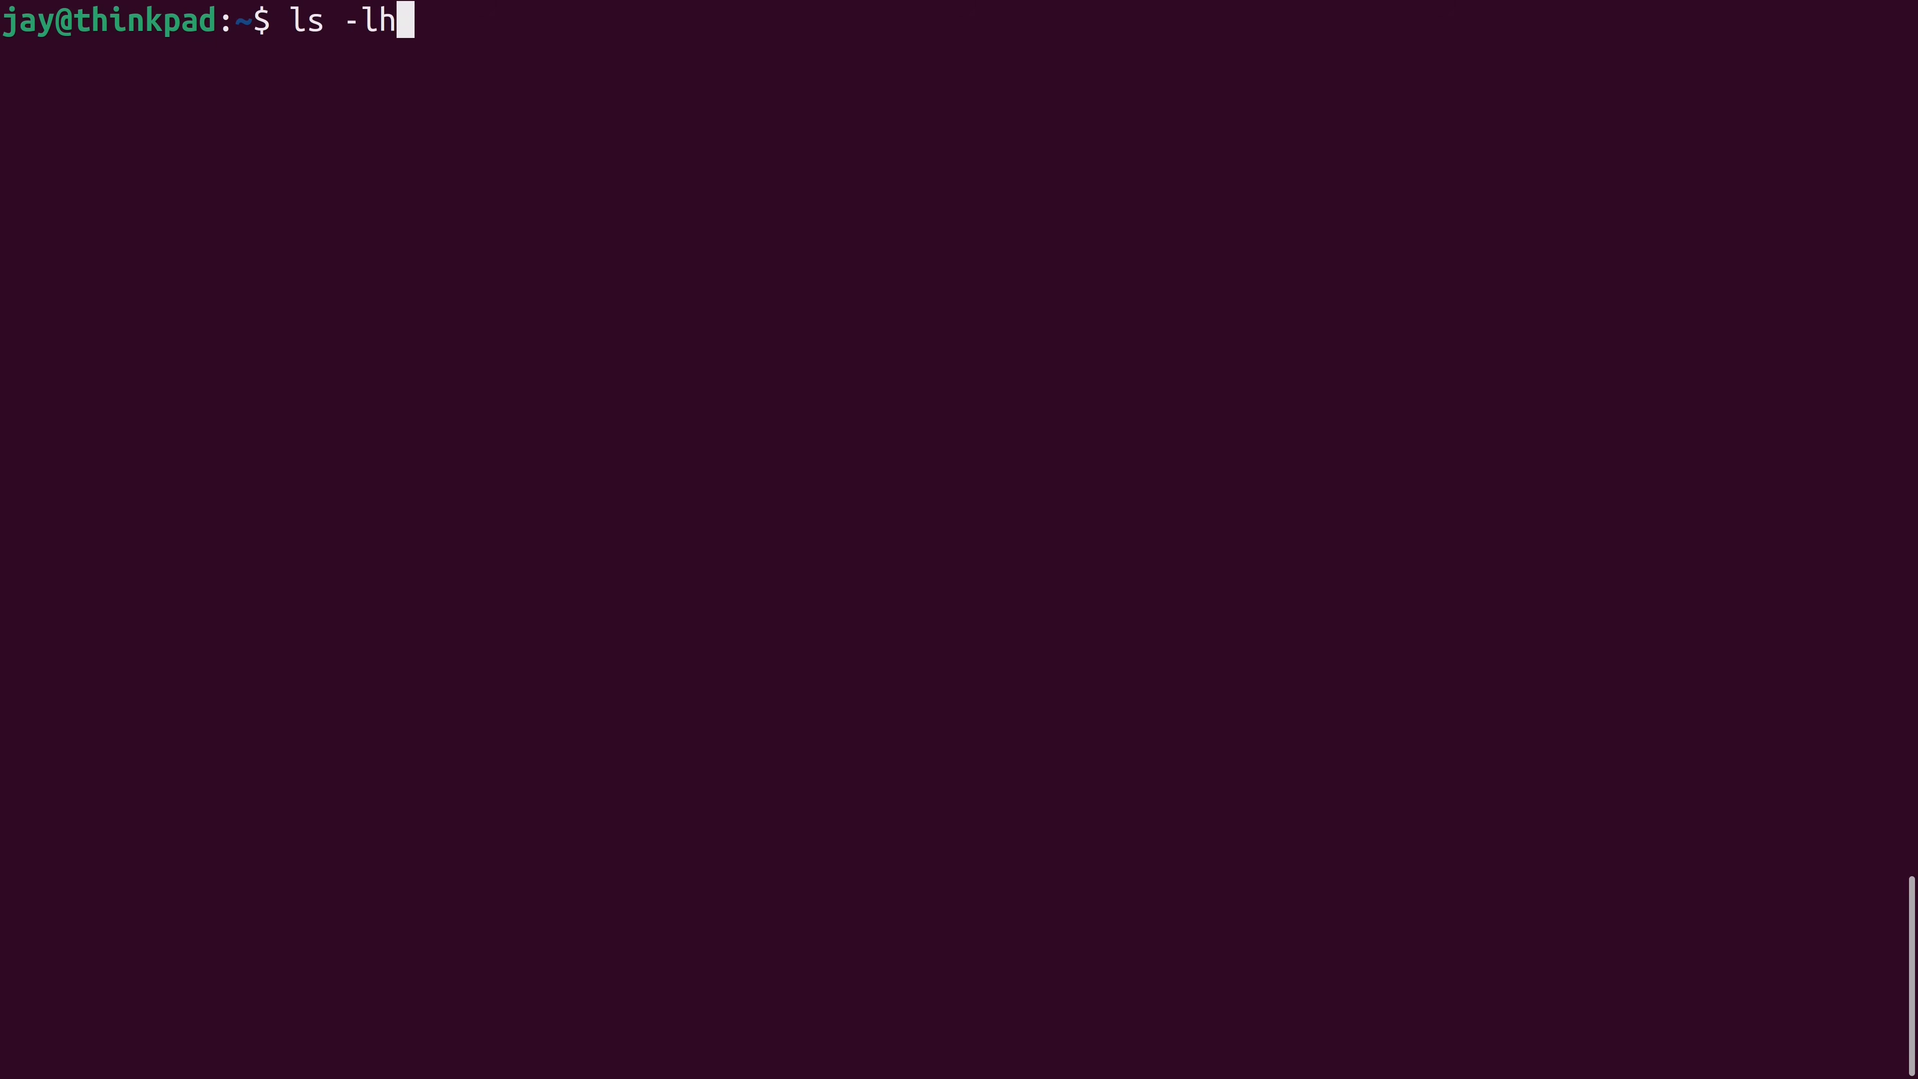
List the home folder, then run sudo mv micro /usr/local/bin.
key("Return")
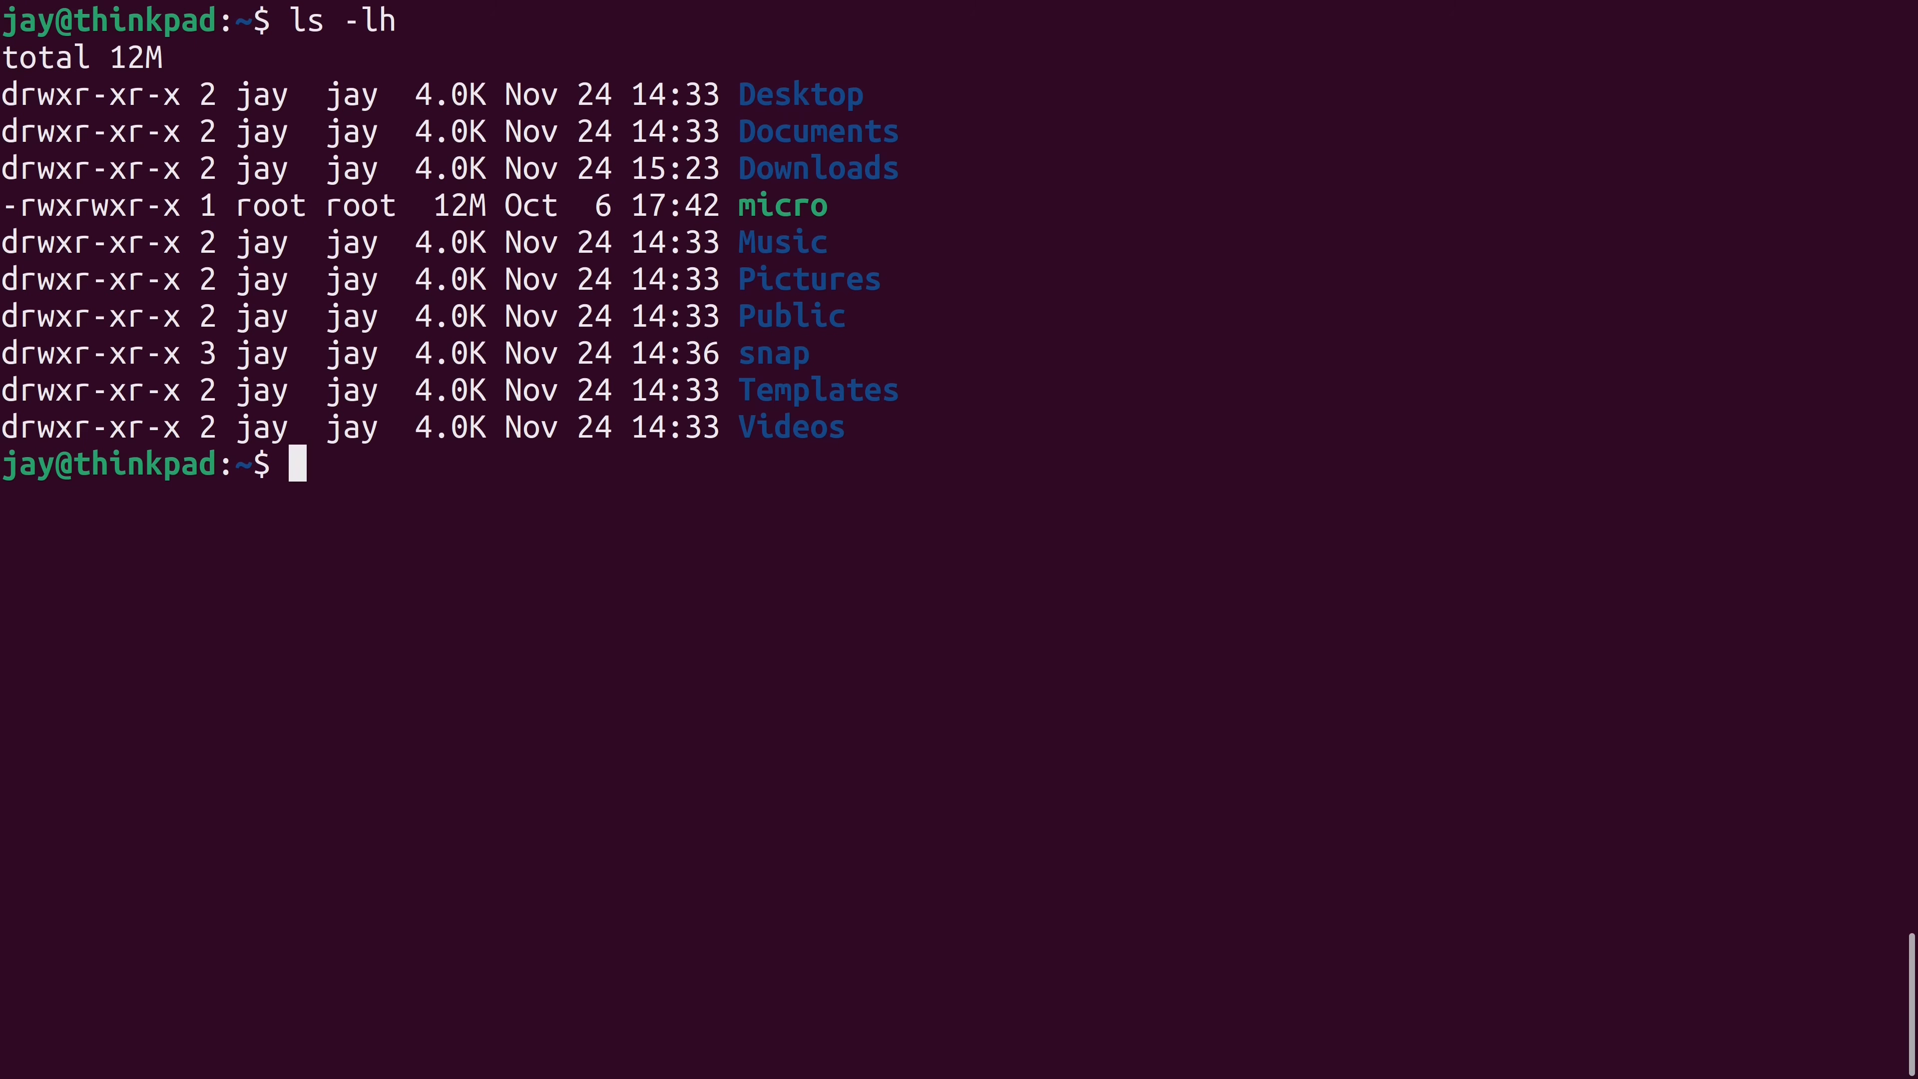
type("sudo")
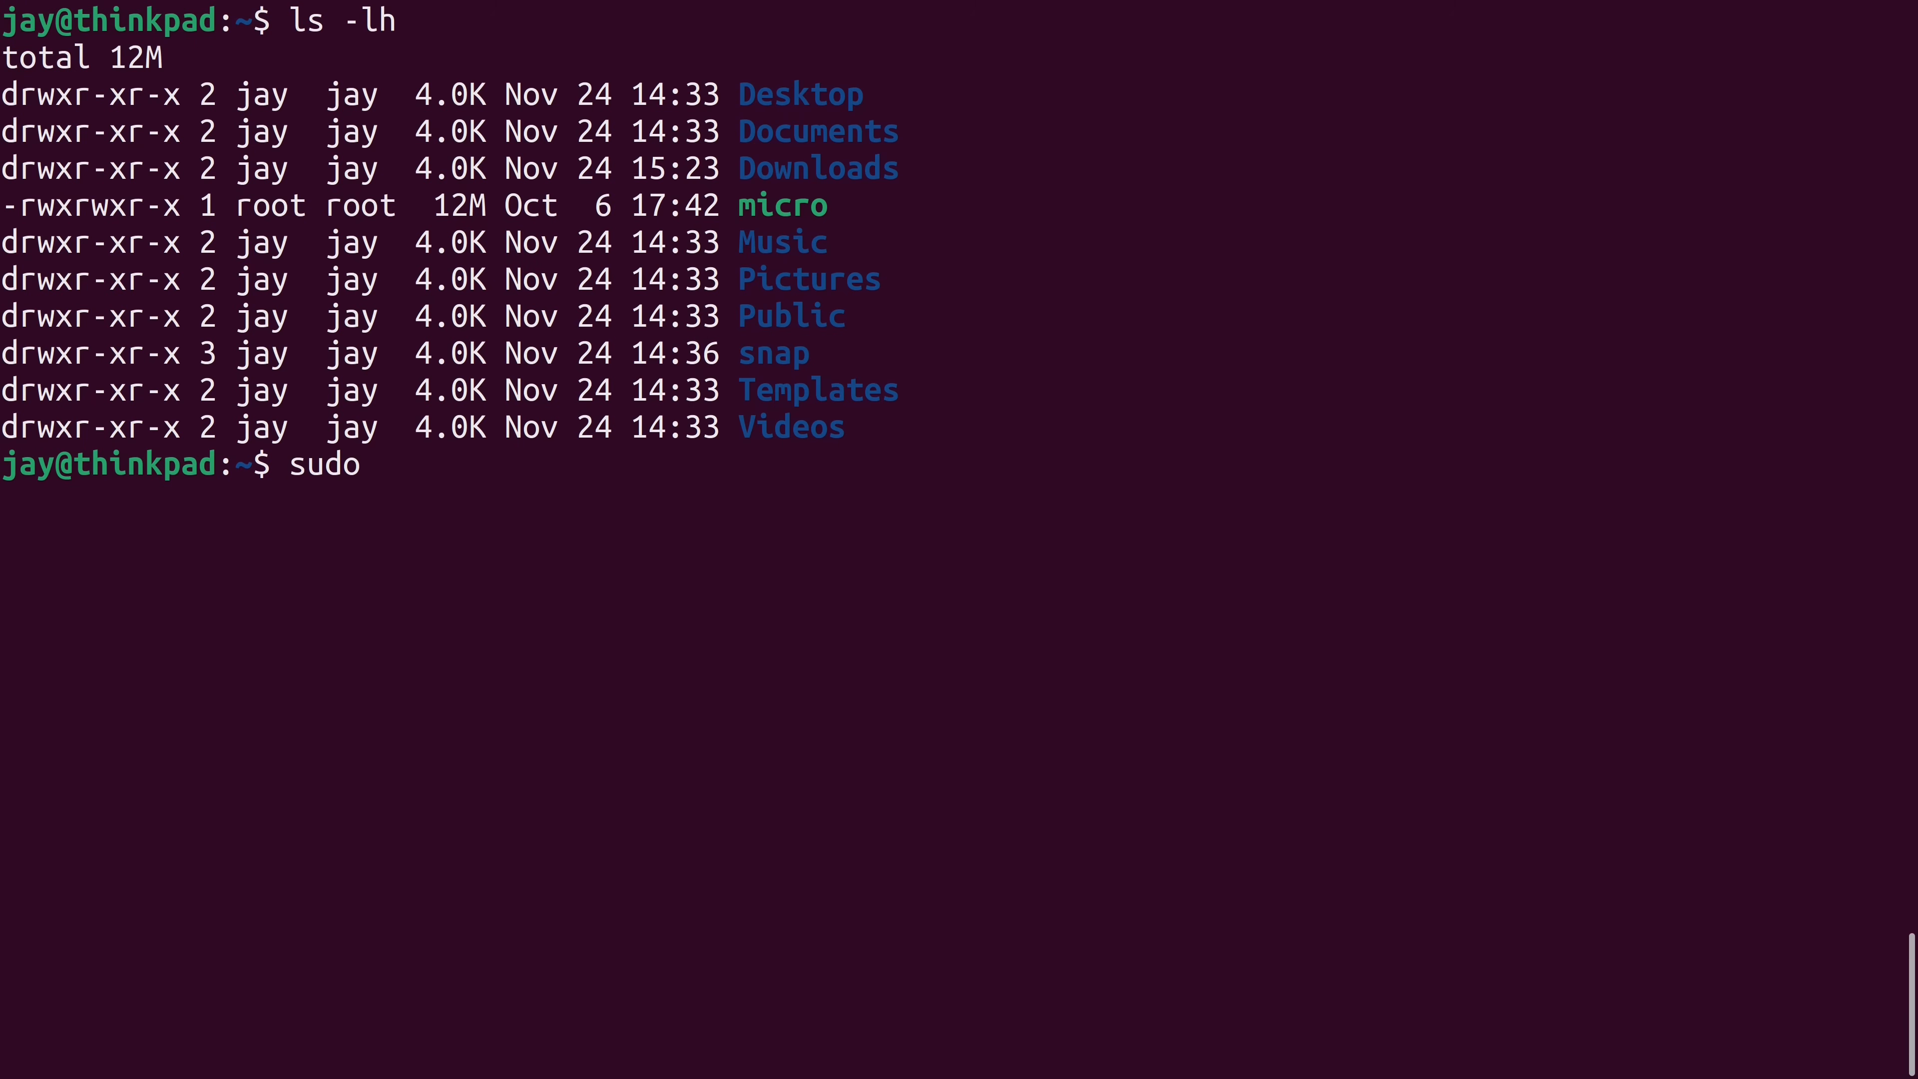
type("mv micro")
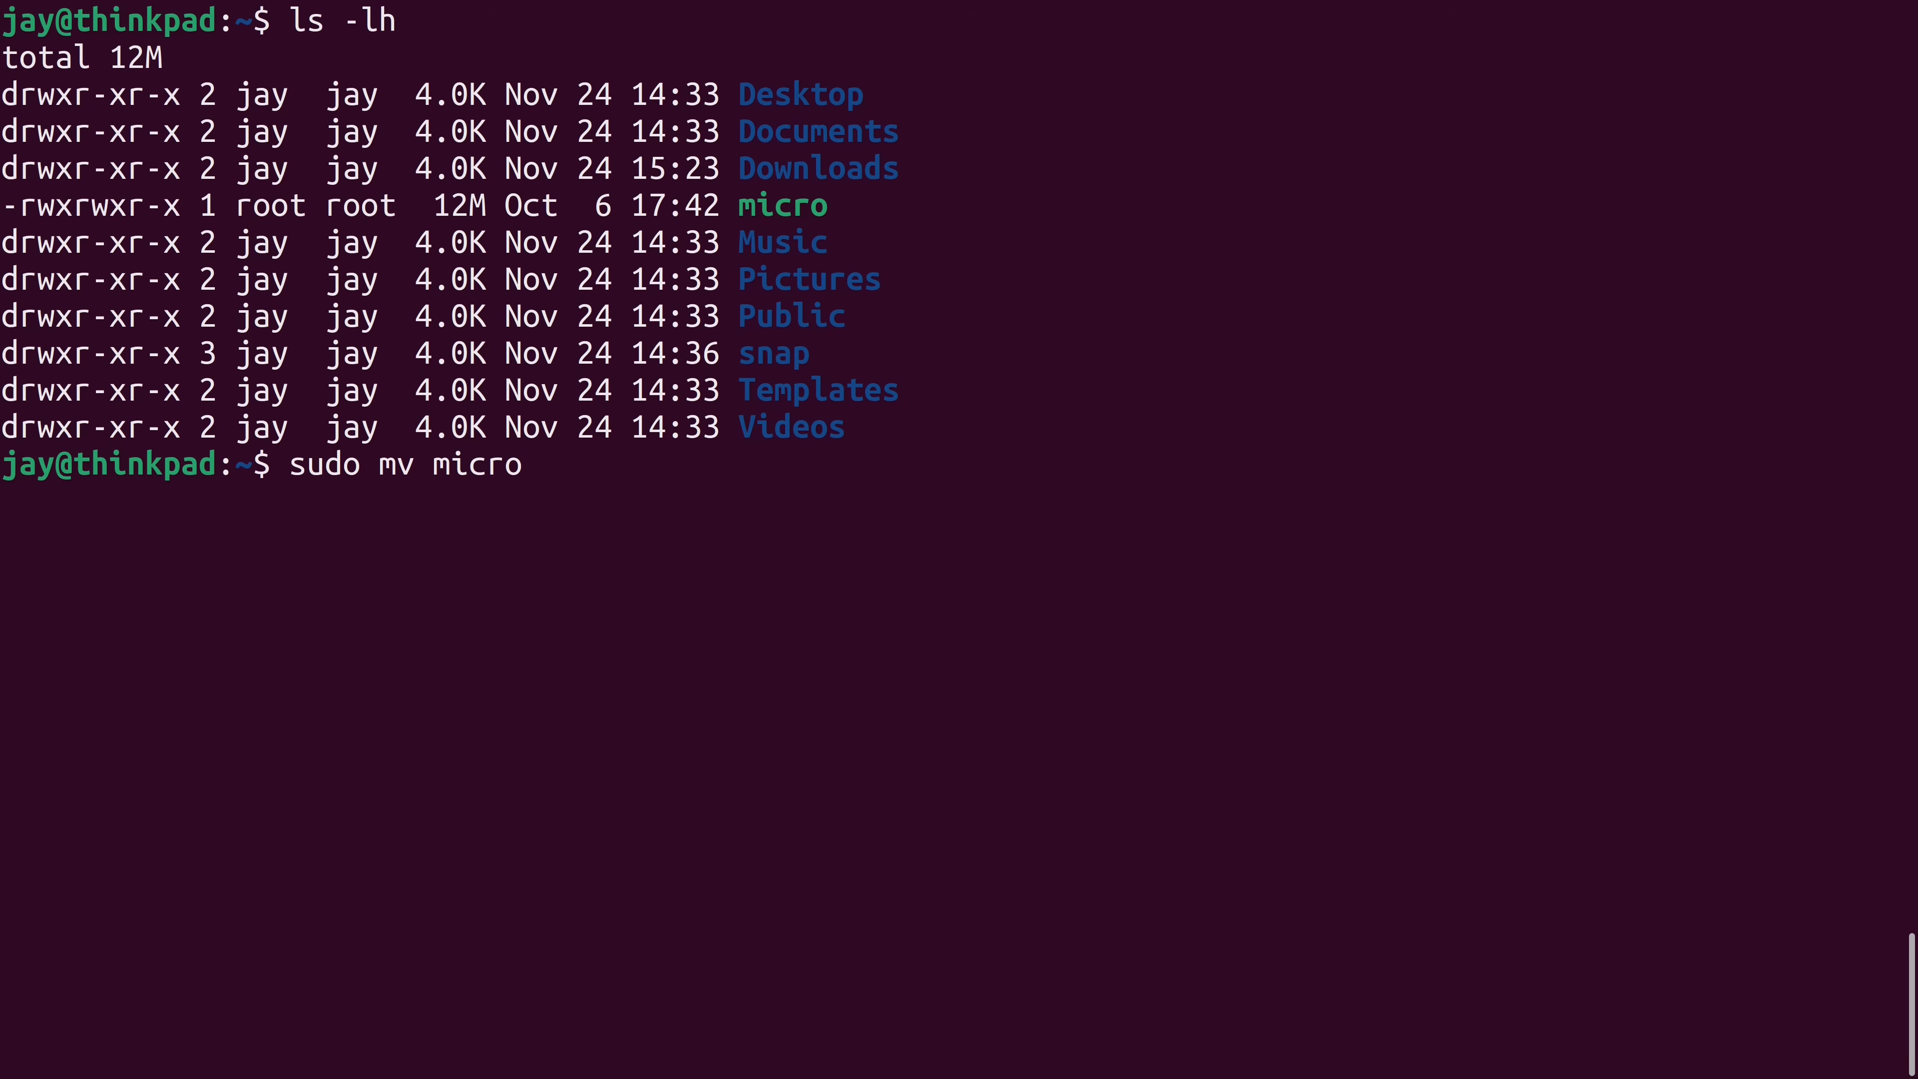
type("/usr/local/")
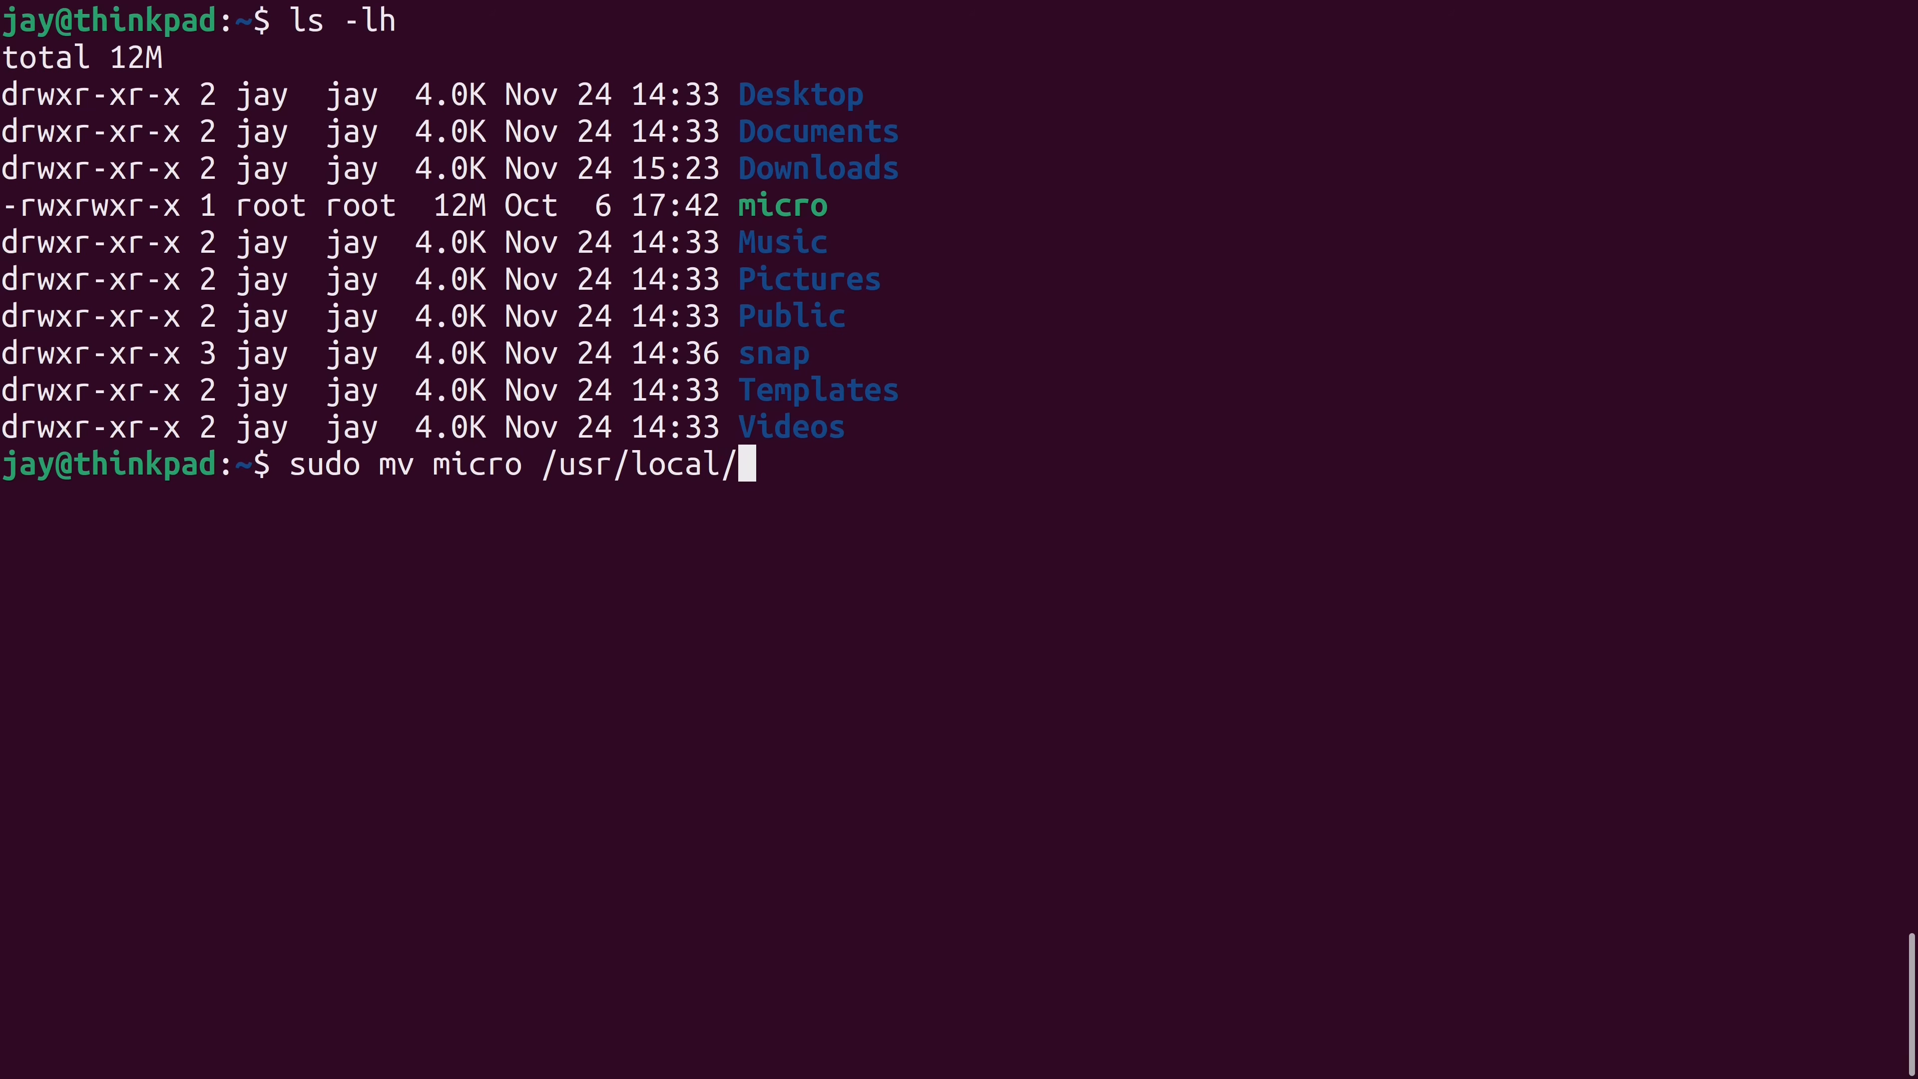
type("bin")
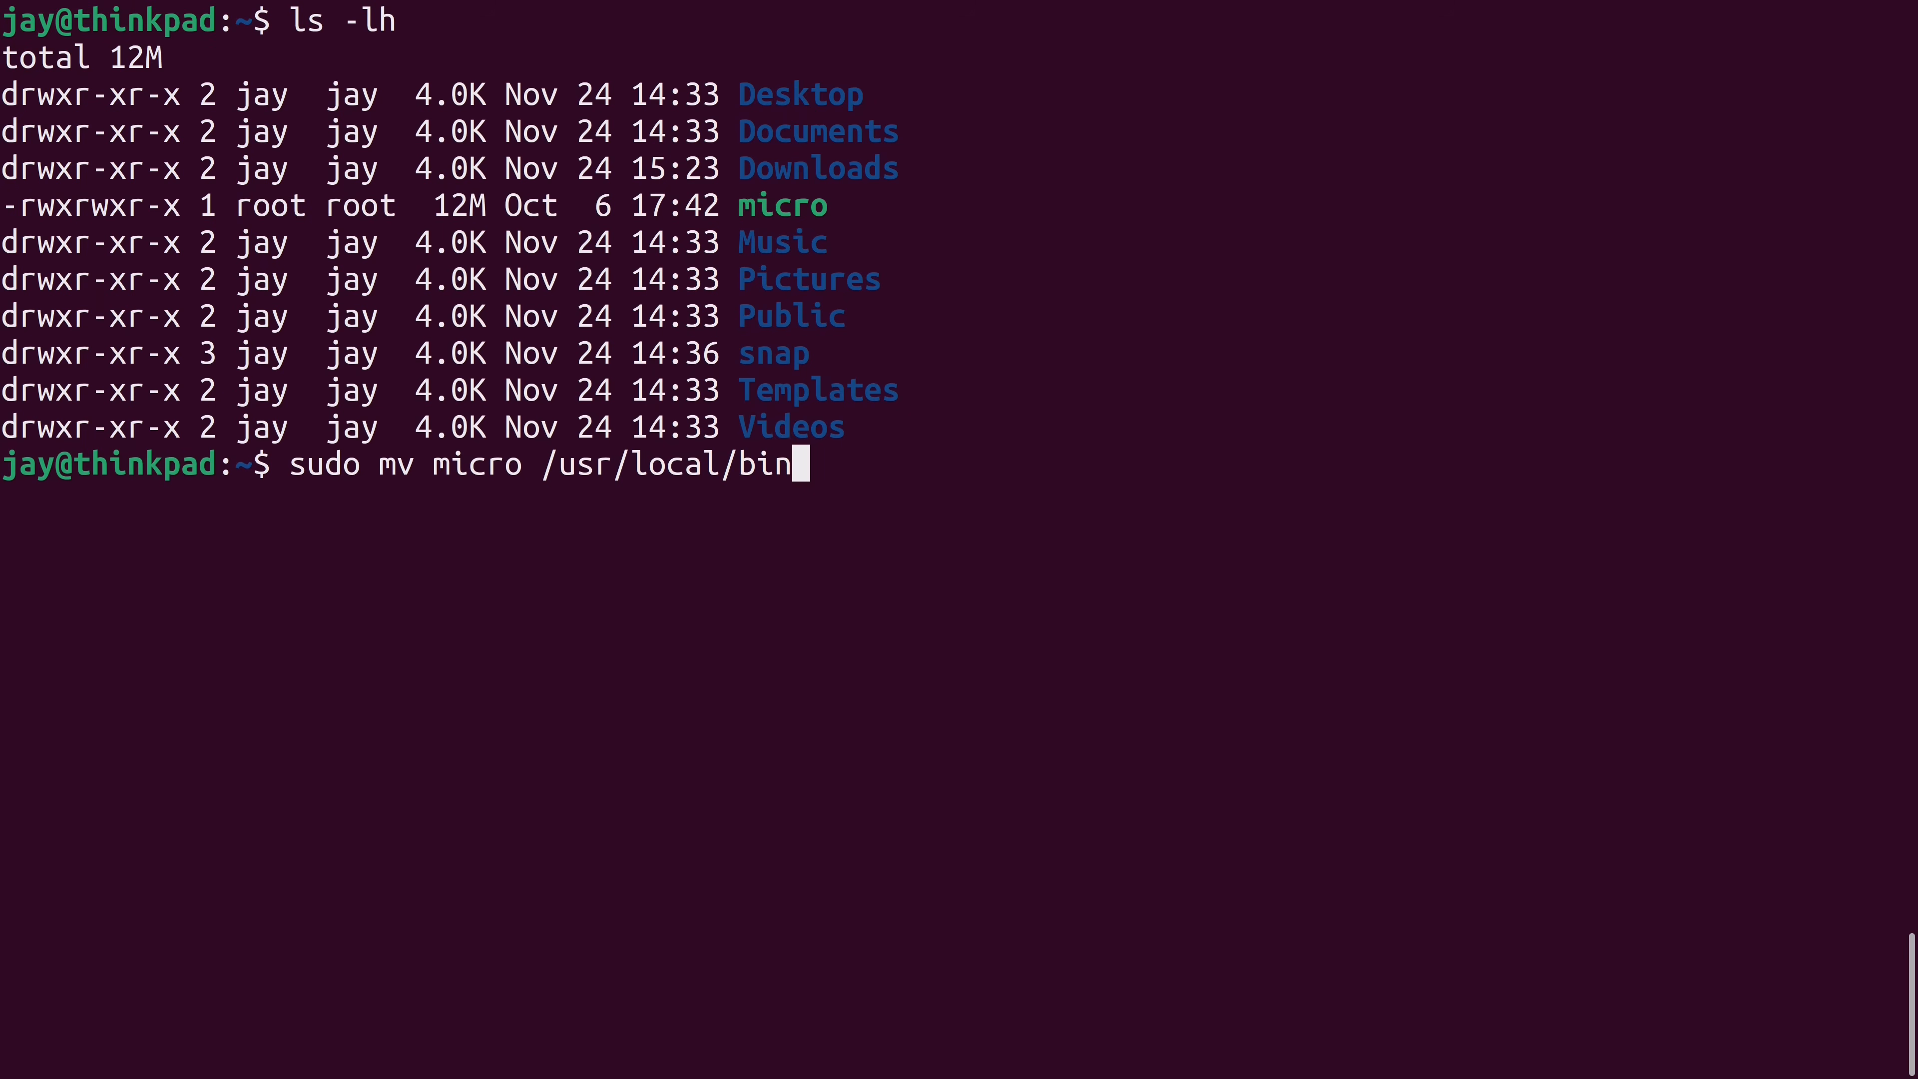
key("Return")
type("ls")
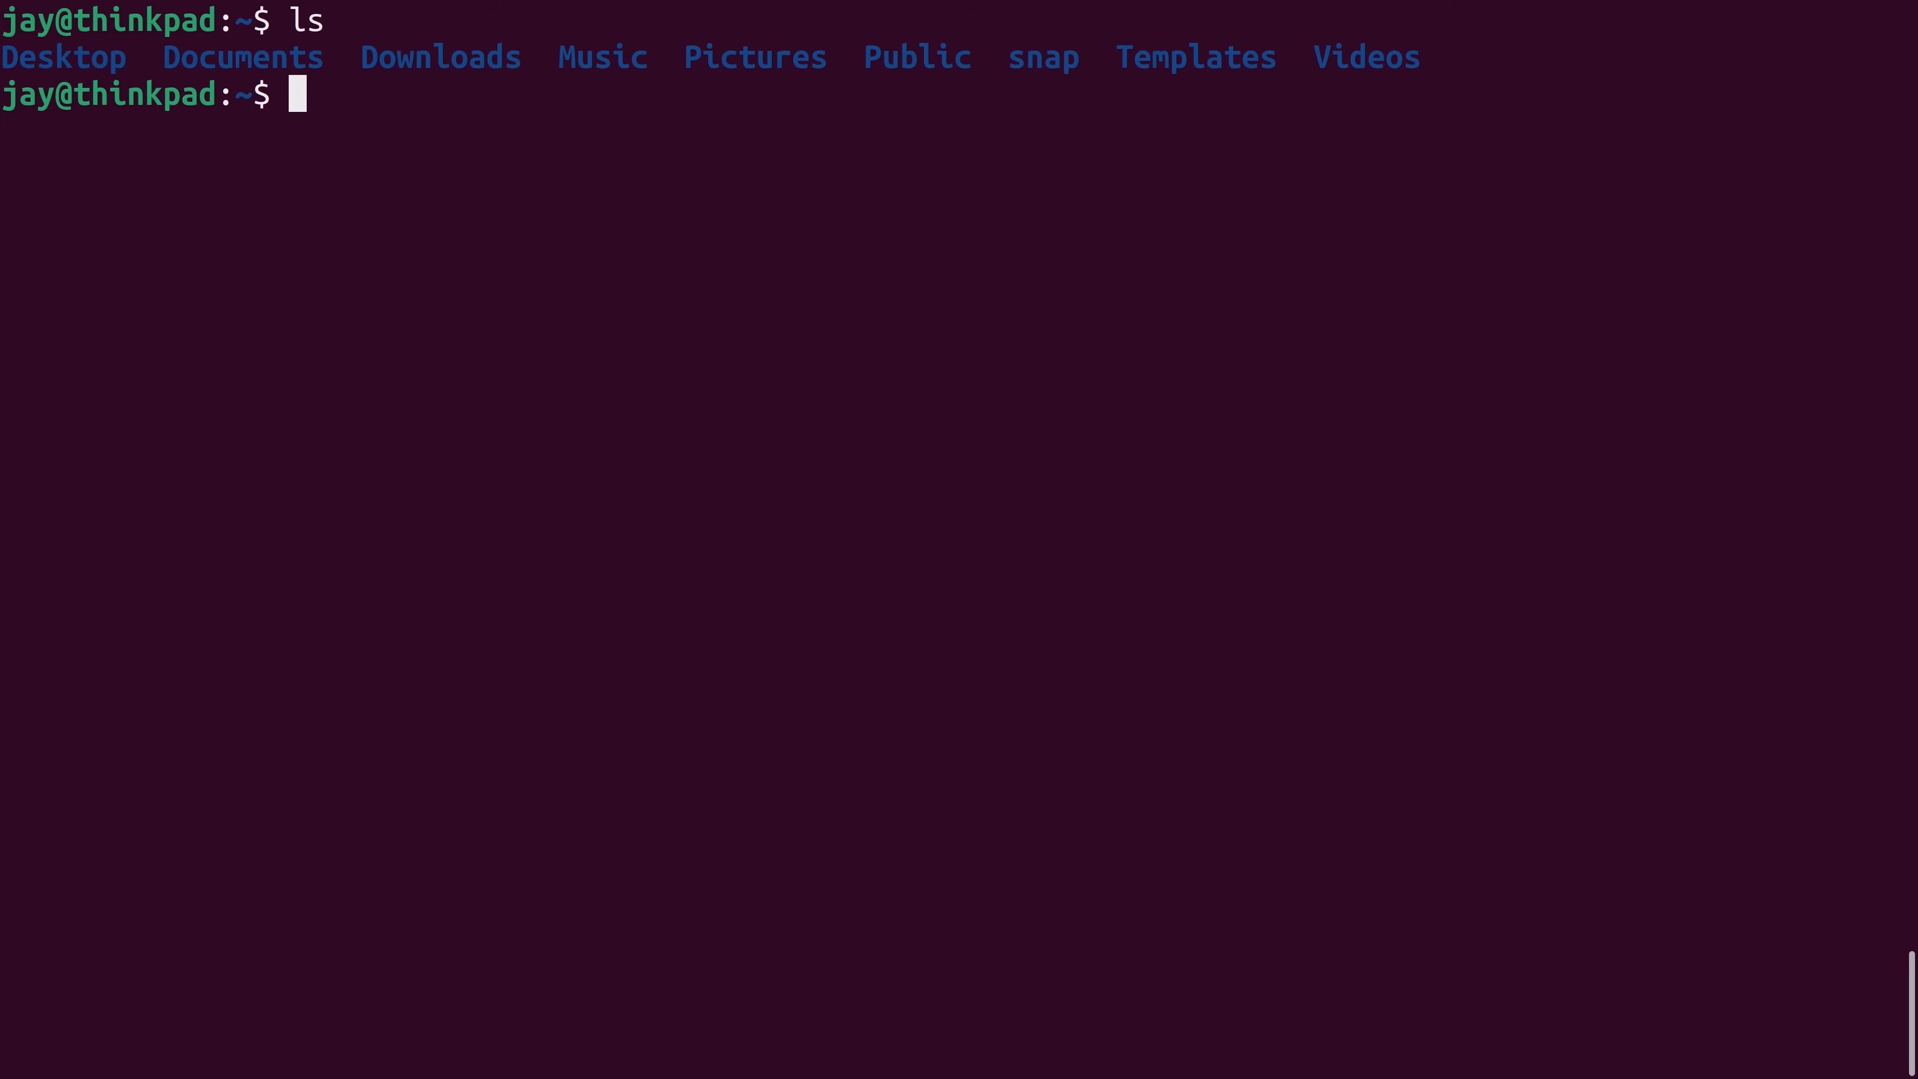
Run which micro to confirm the command now resolves to /usr/local/bin.
type("which micro")
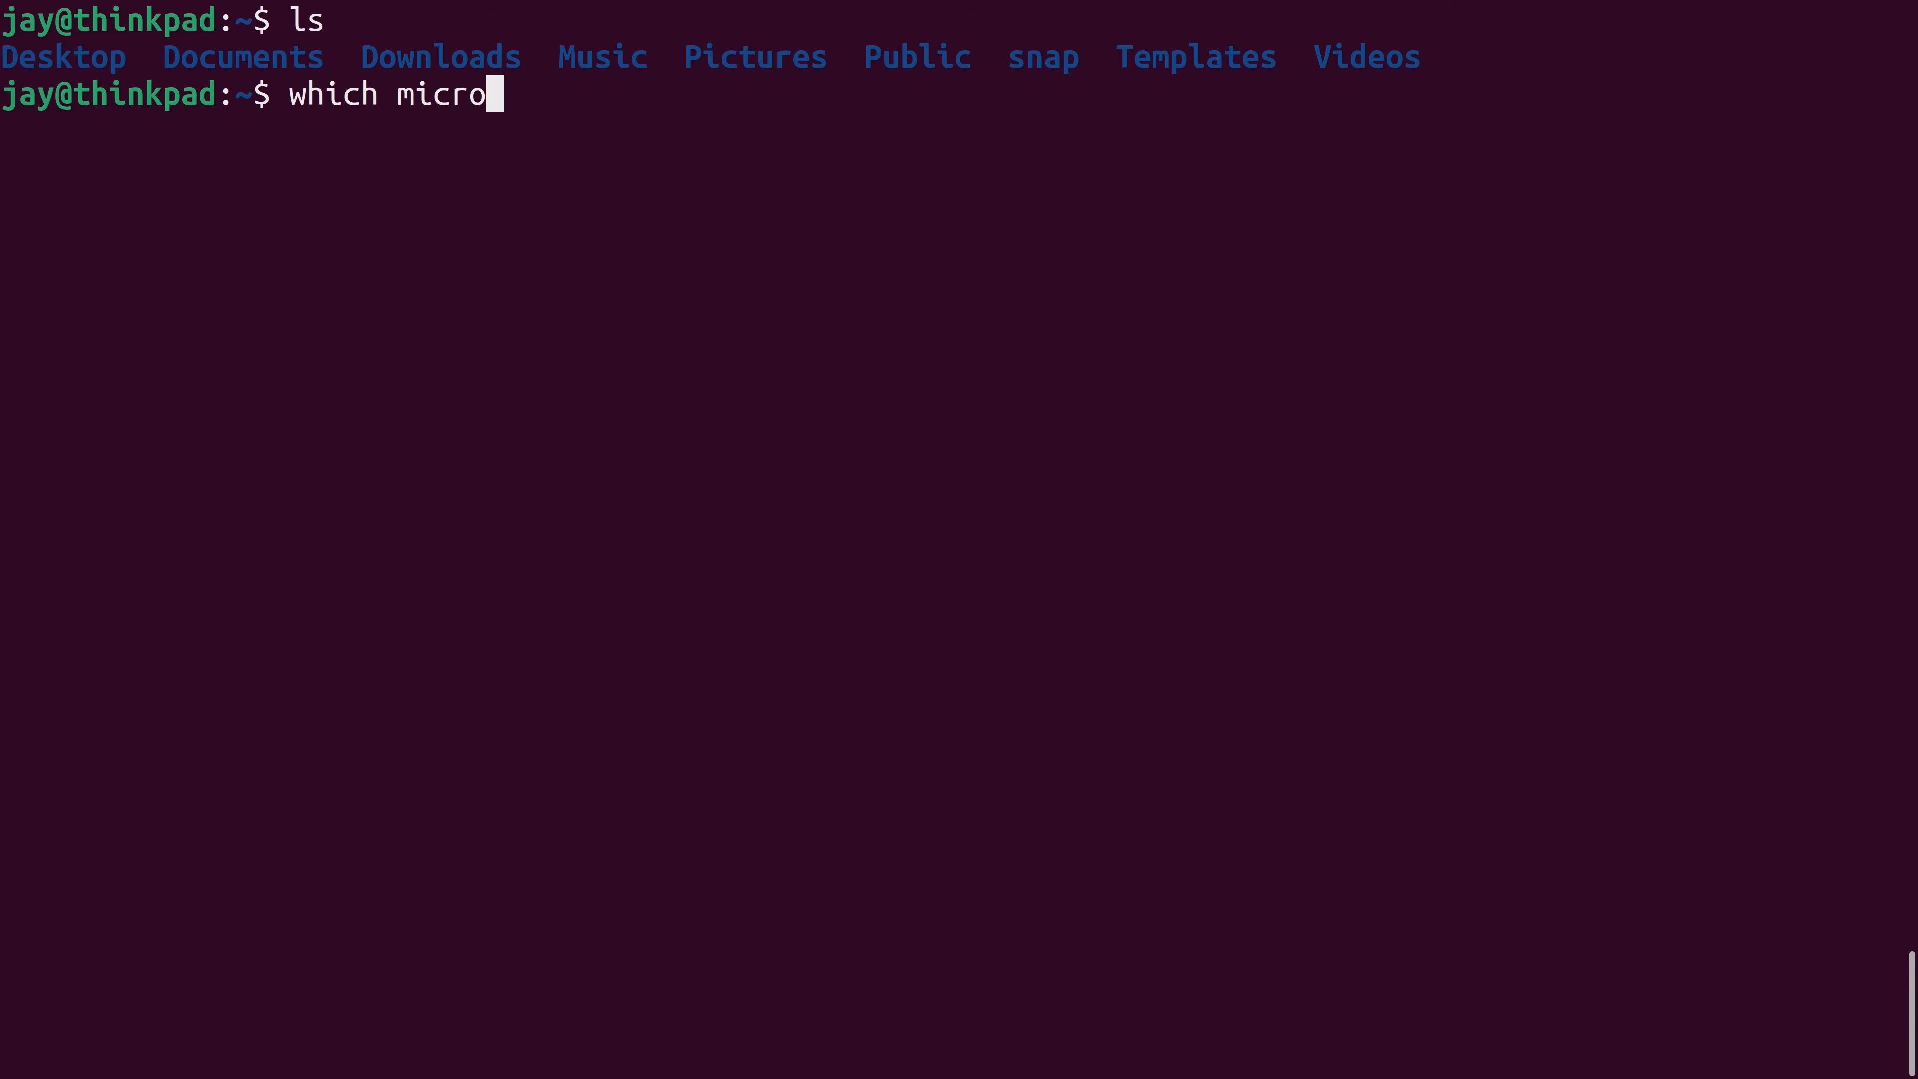
key("Return")
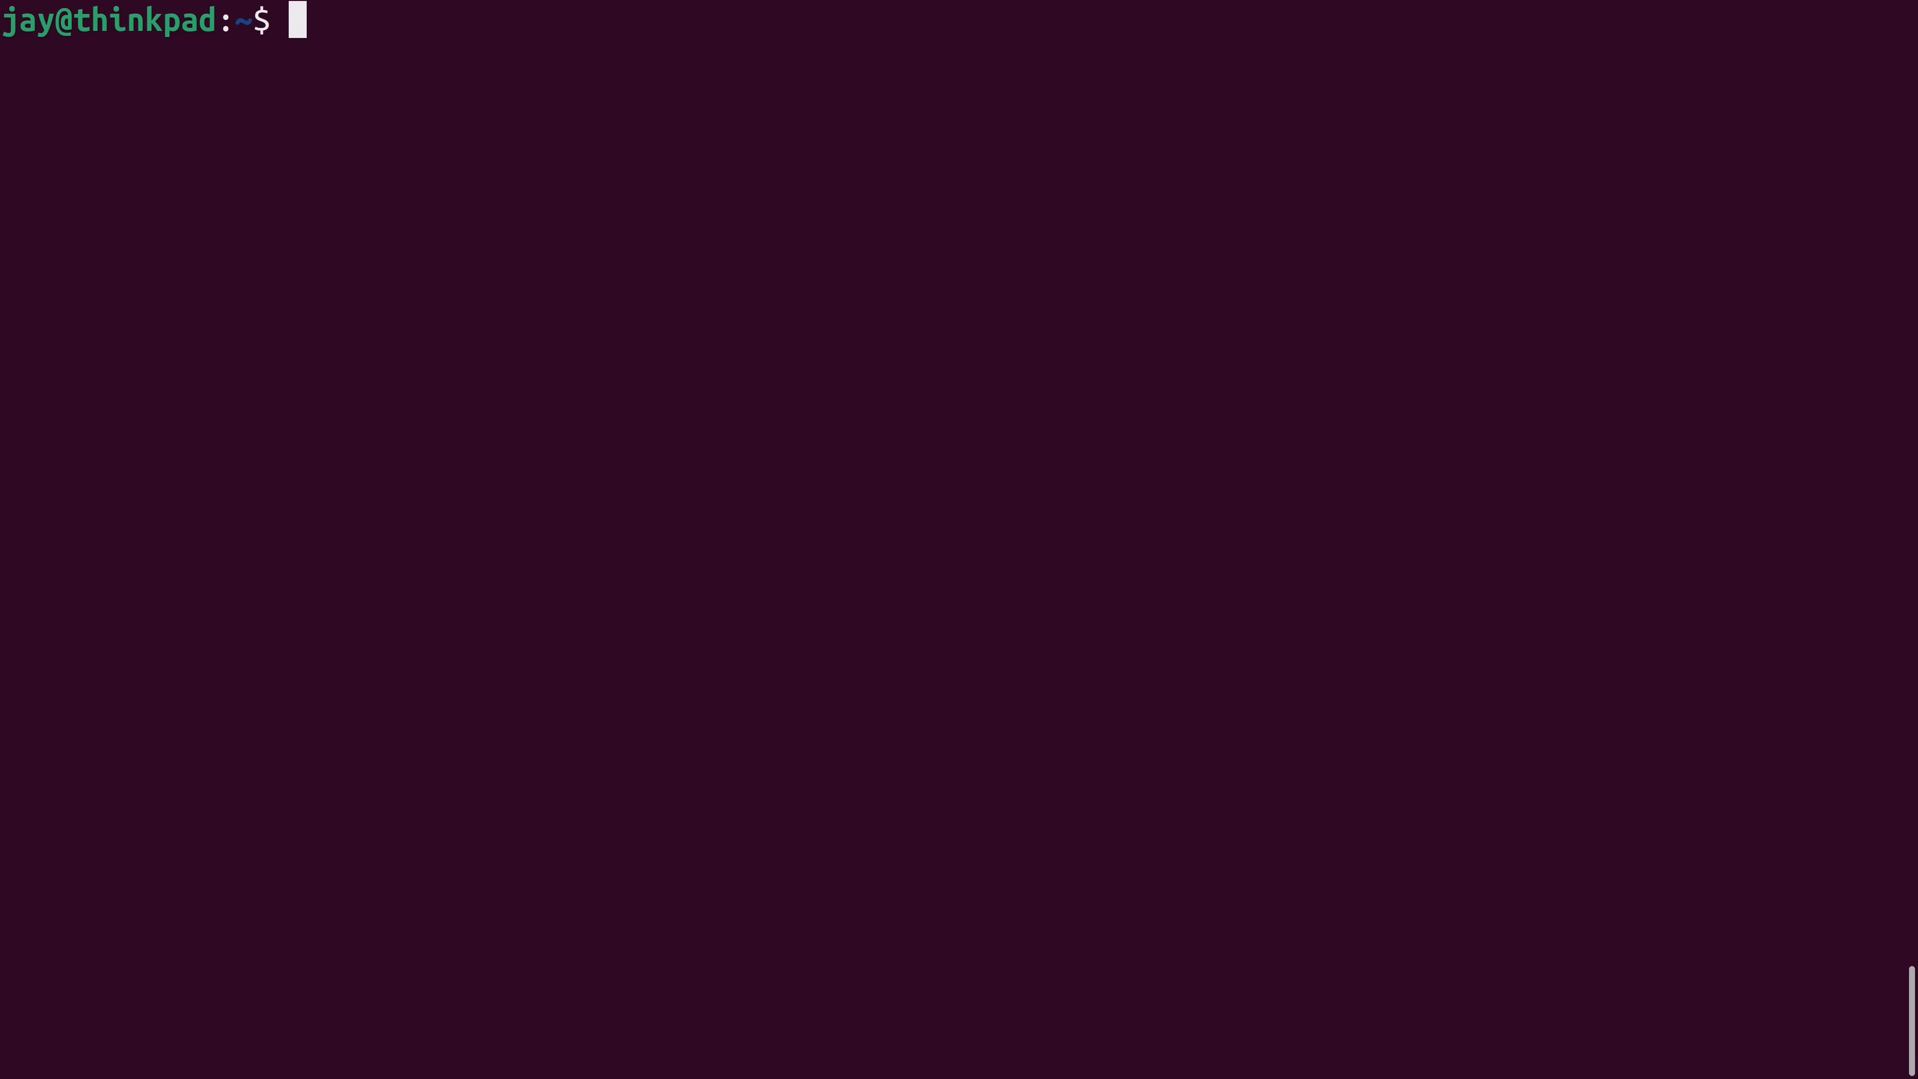
type("mic")
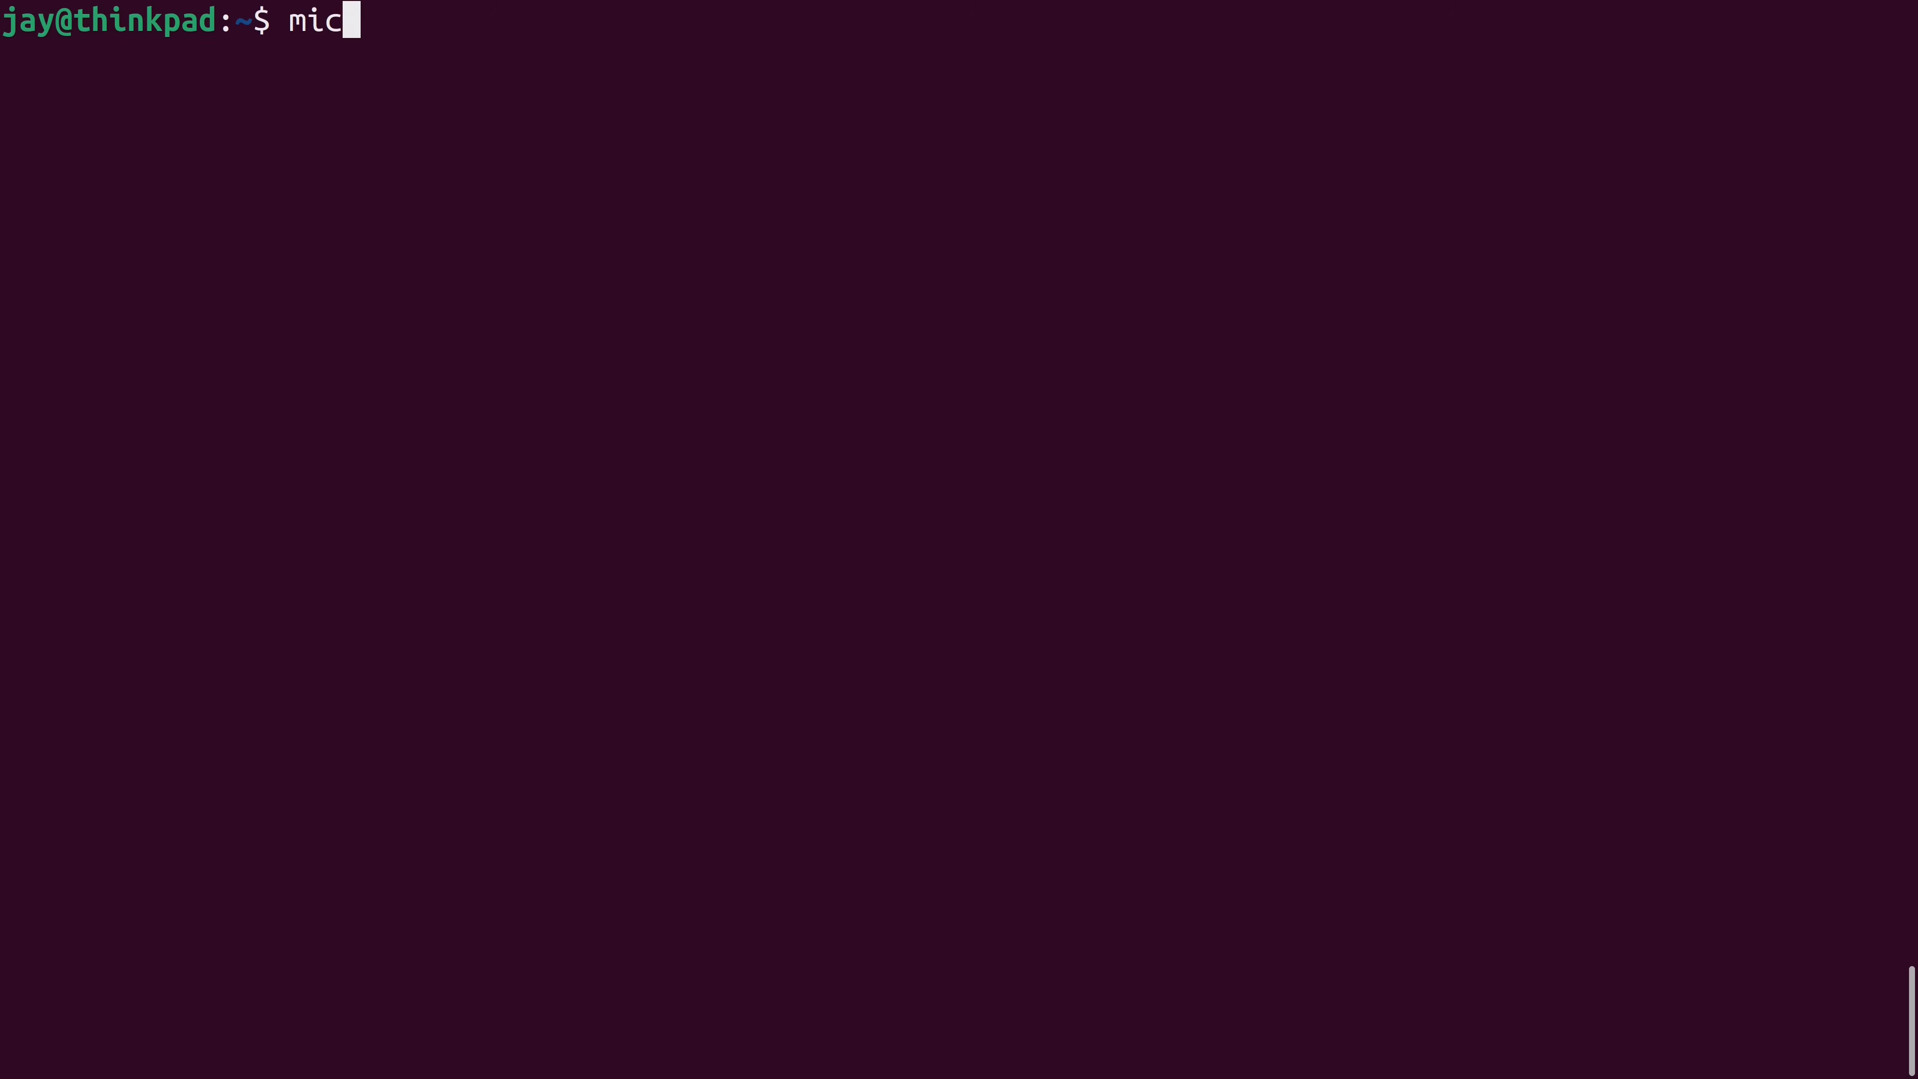
key("Return")
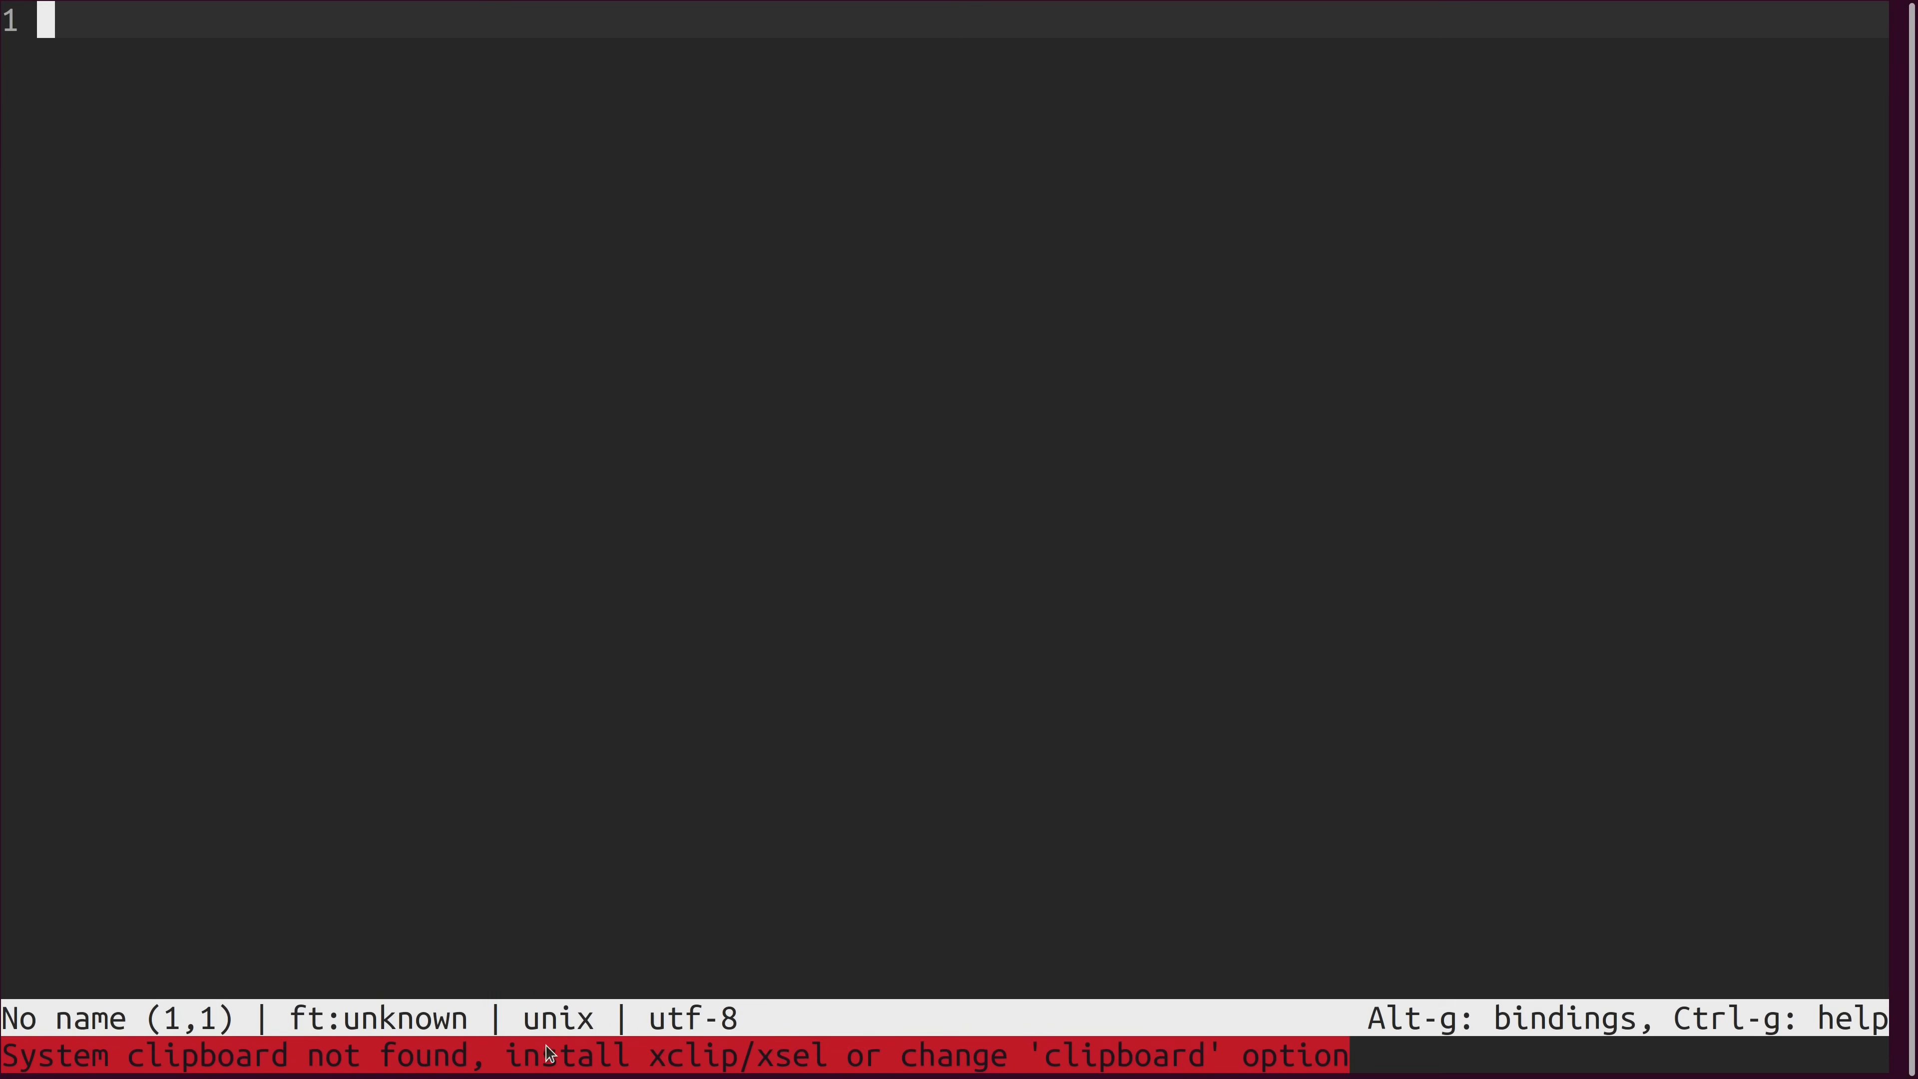
mouse_move(558, 790)
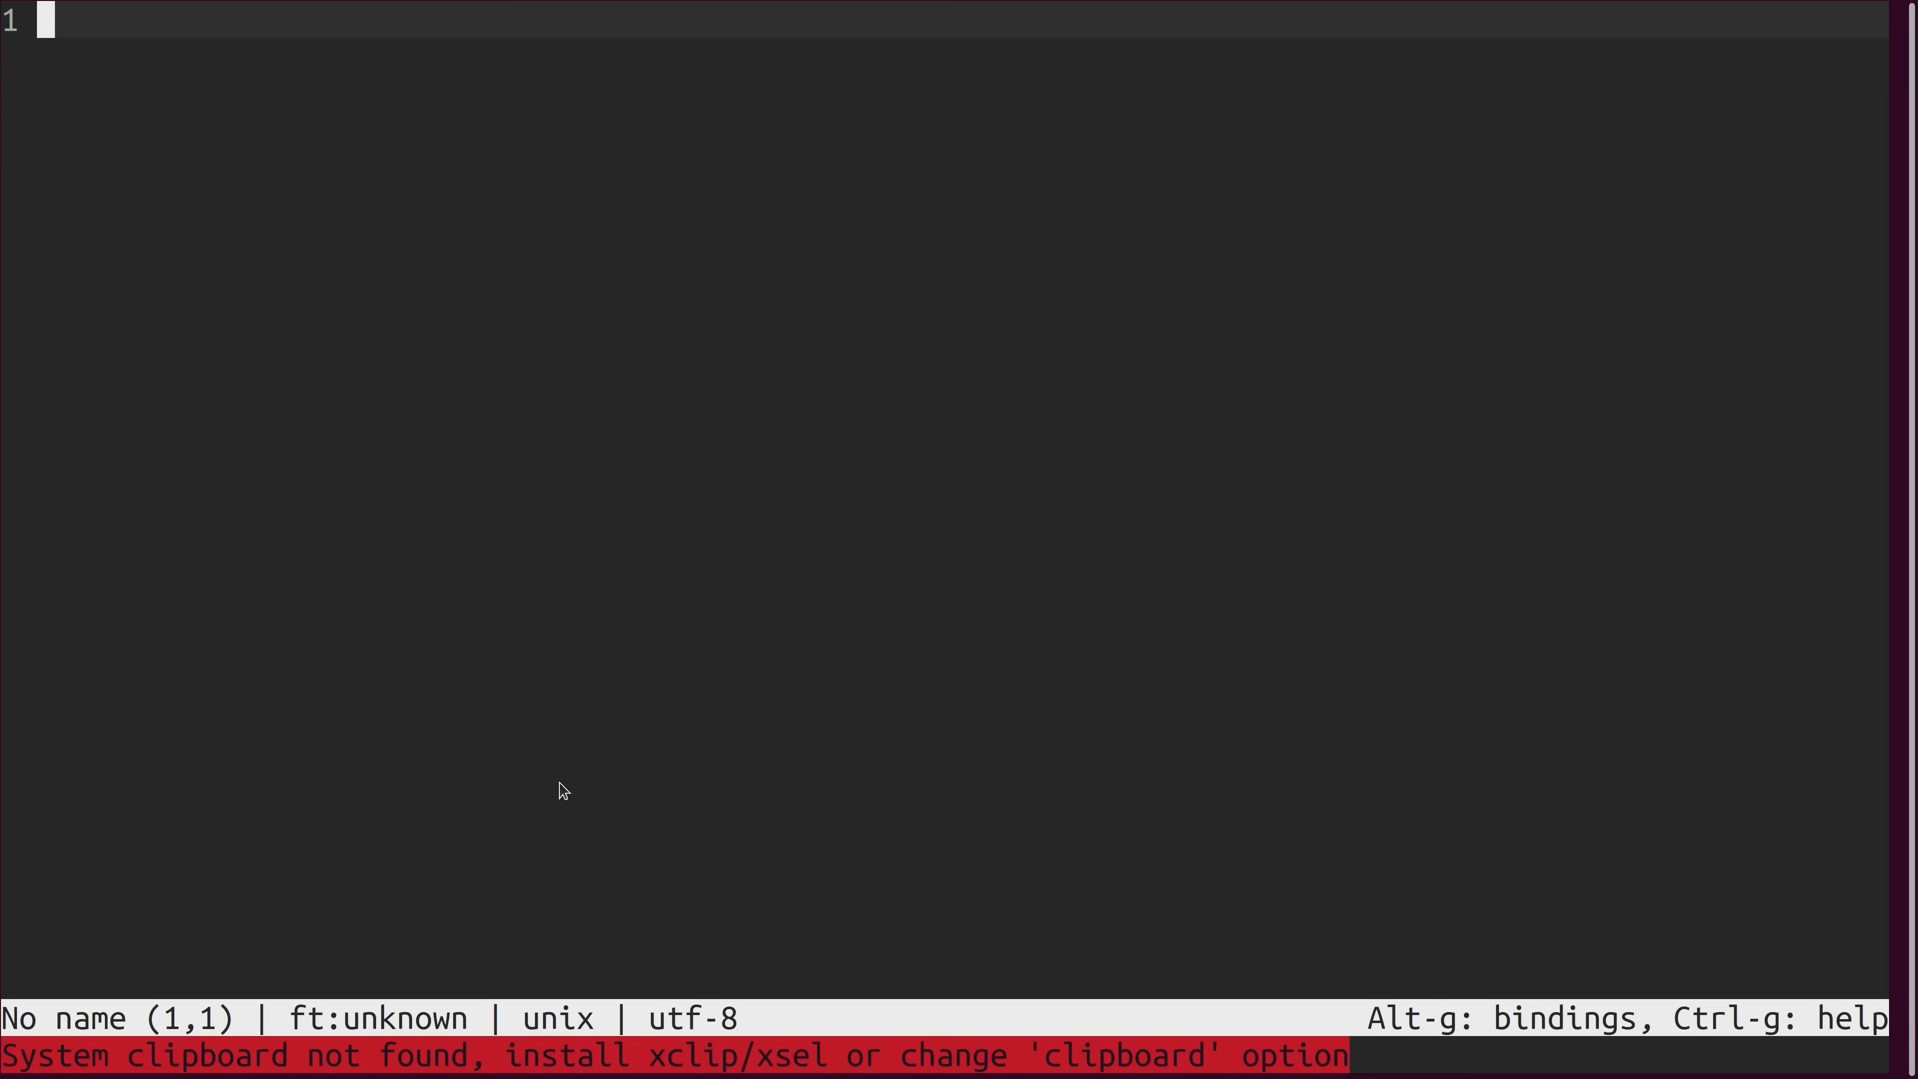
key("ctrl+q")
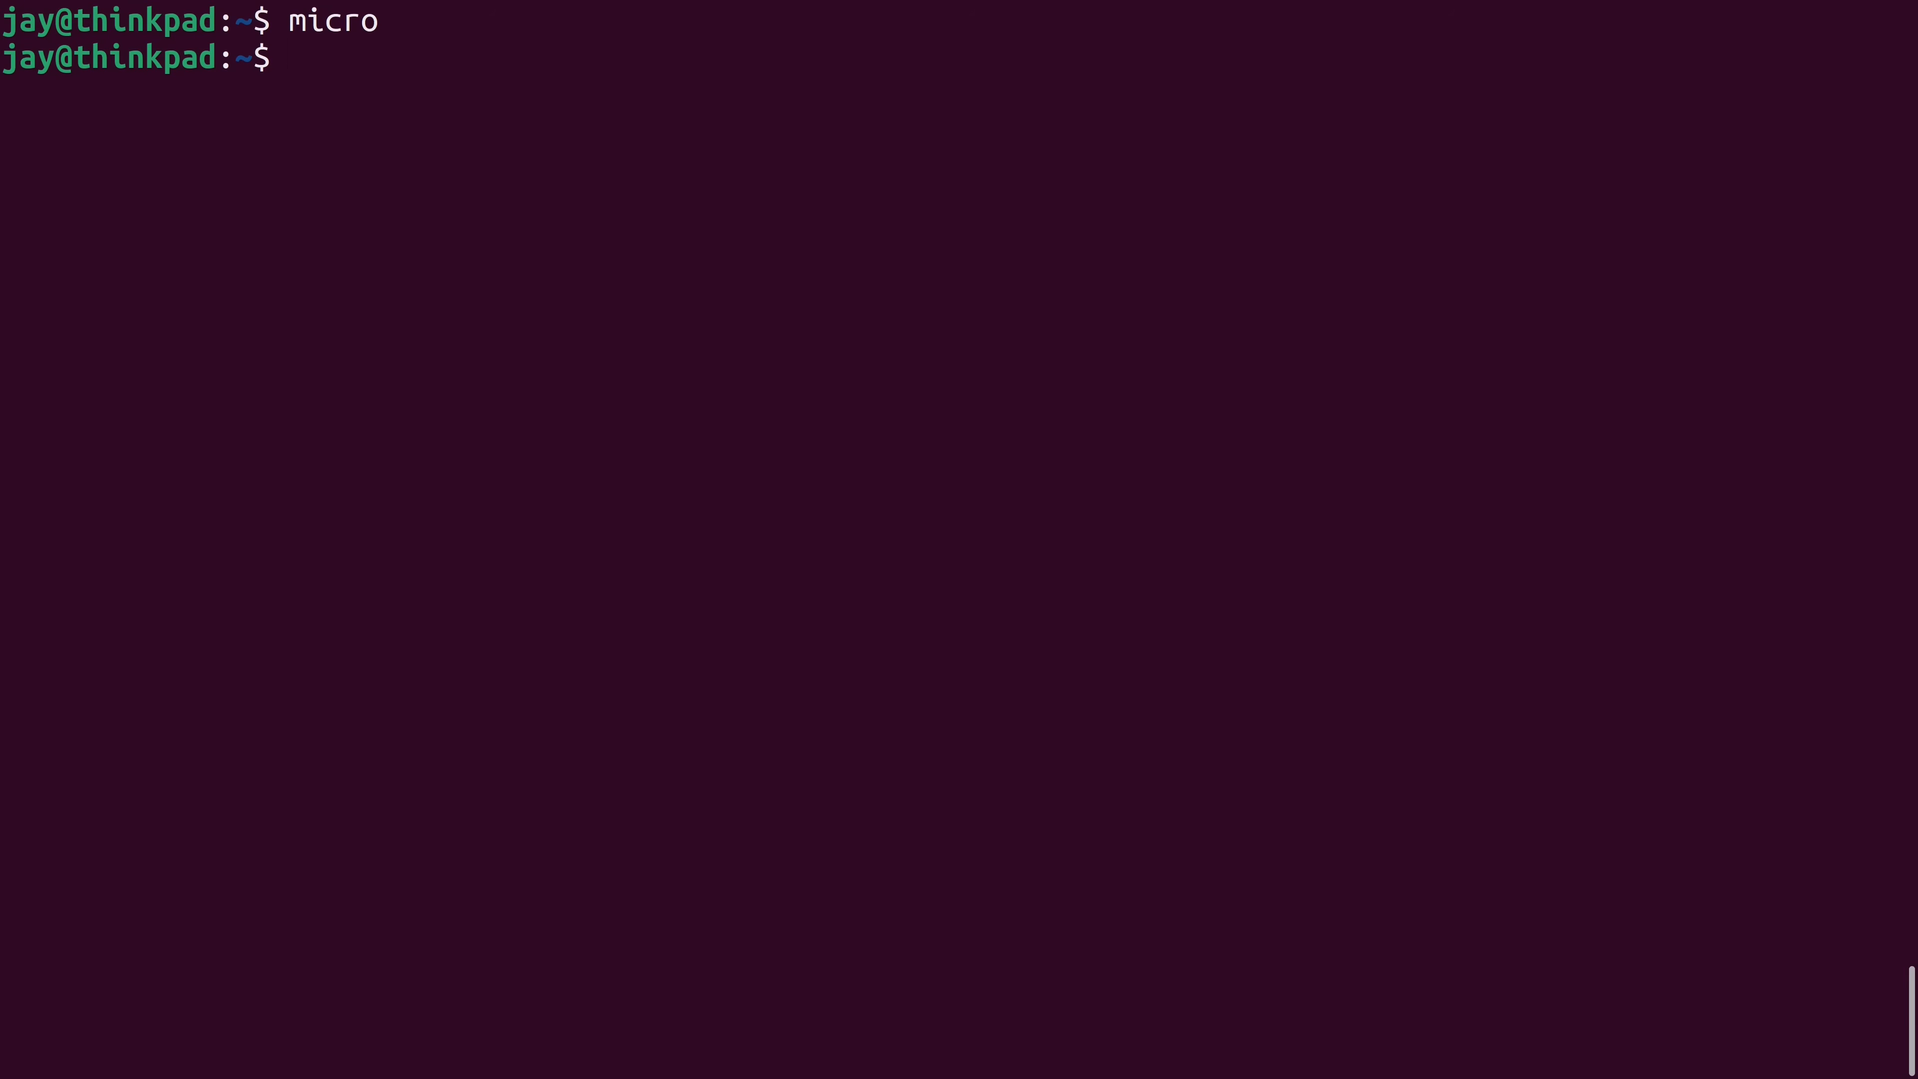
Refresh the package lists with sudo apt update.
type("sudo a")
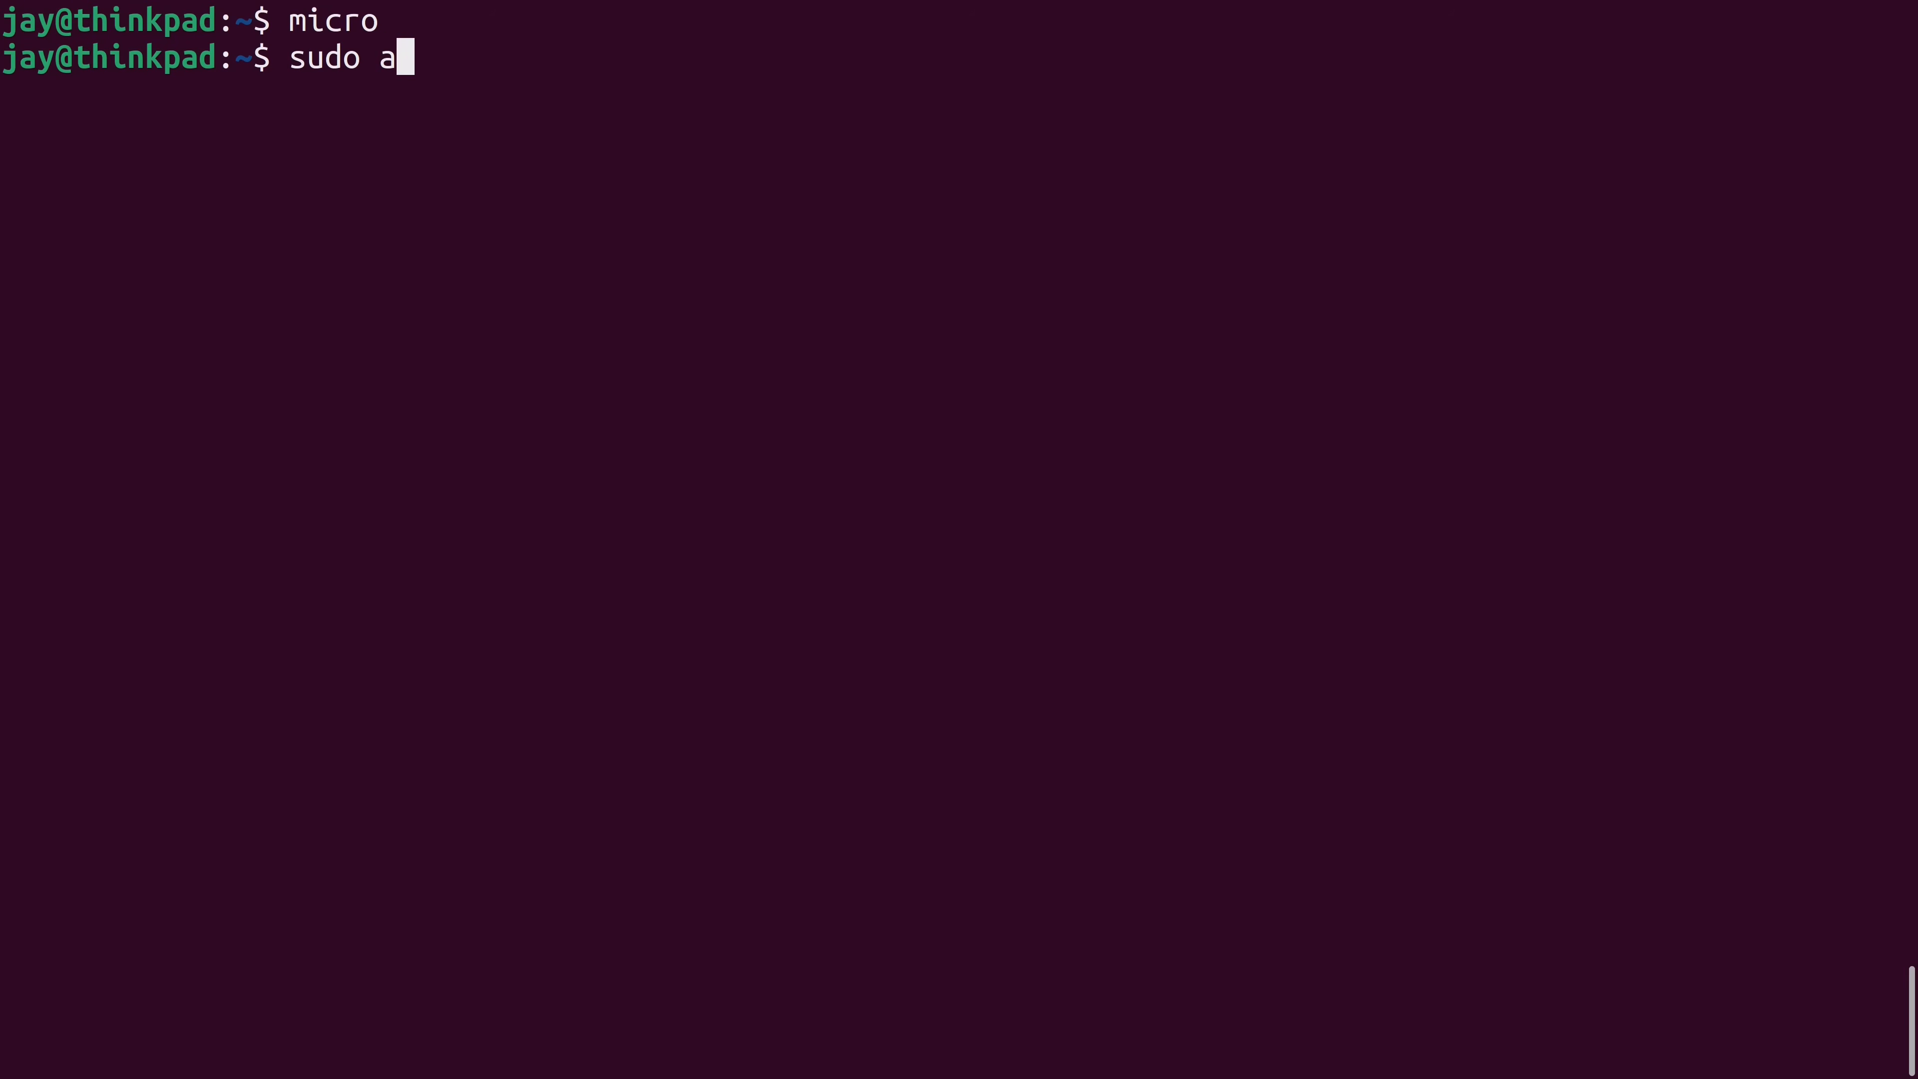
key("Return")
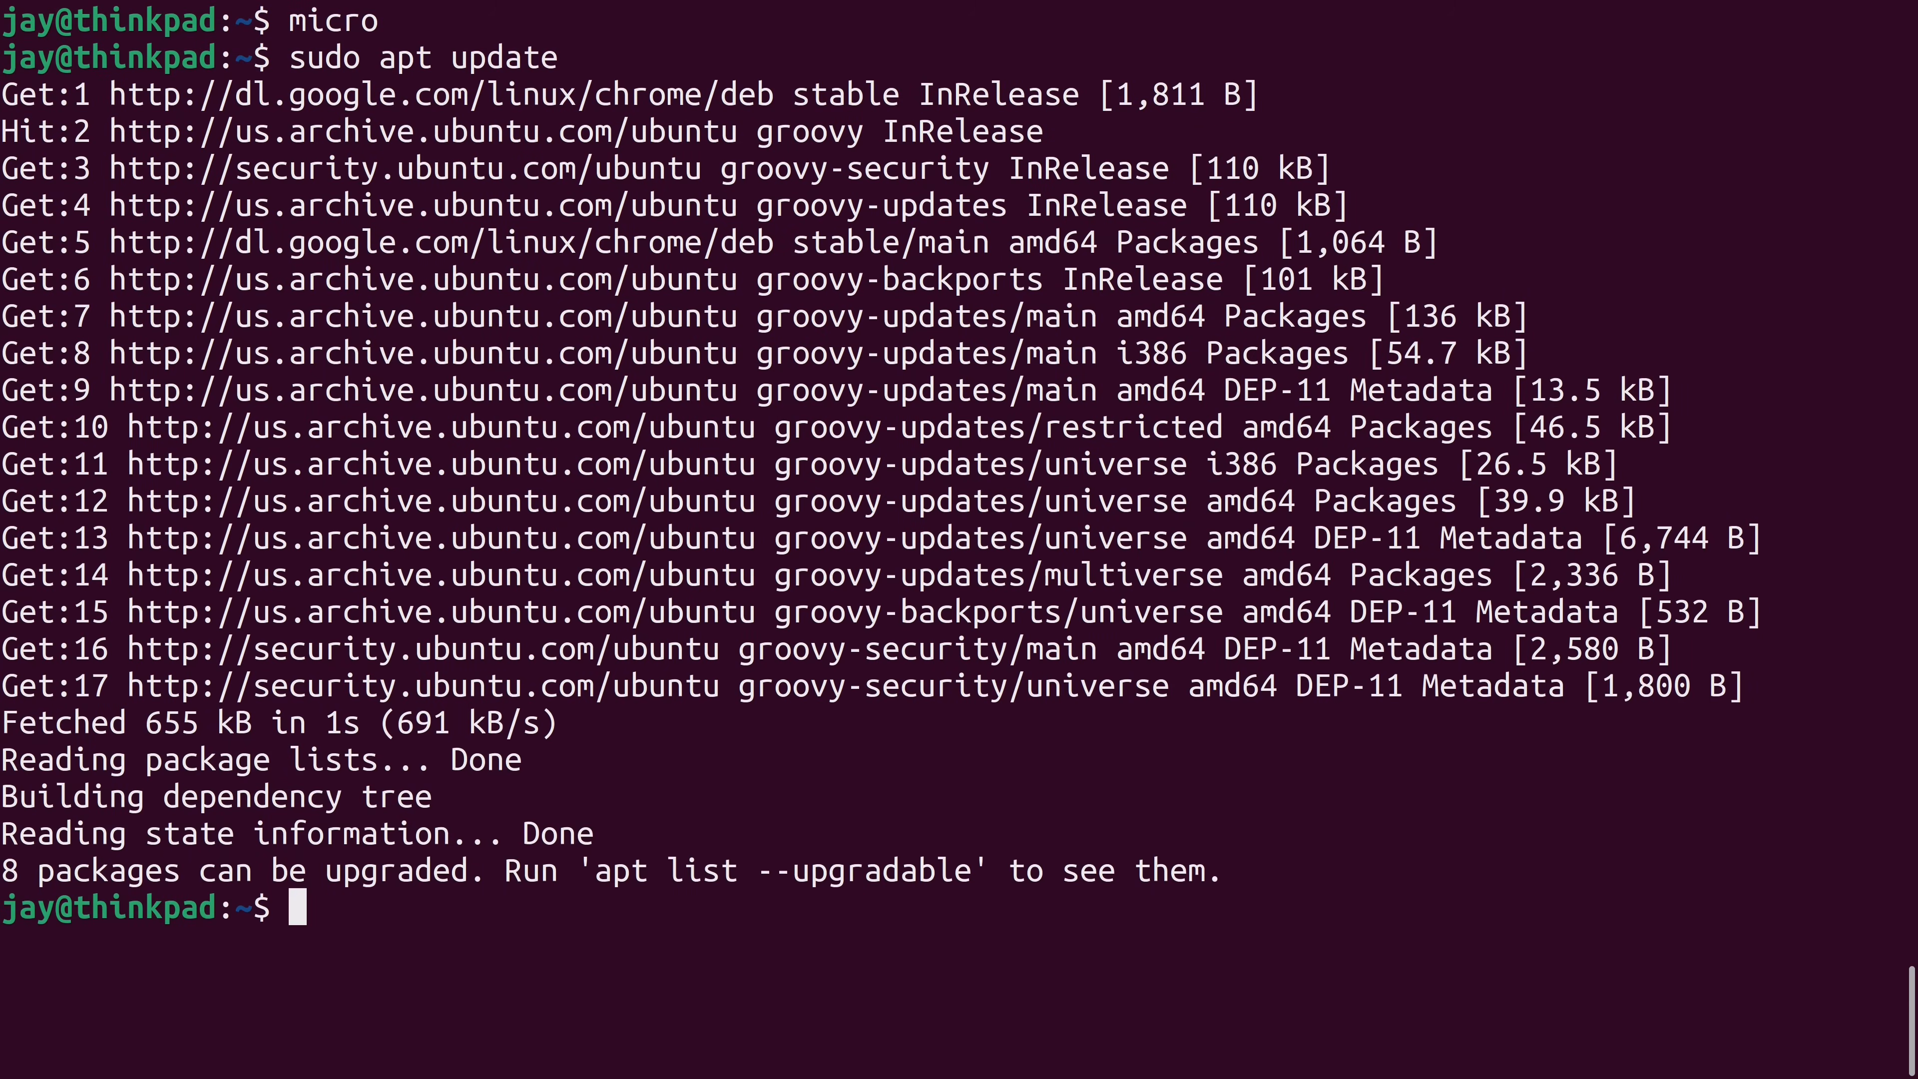
Install xclip with sudo apt install, then enter micro at the cleared prompt.
type("s")
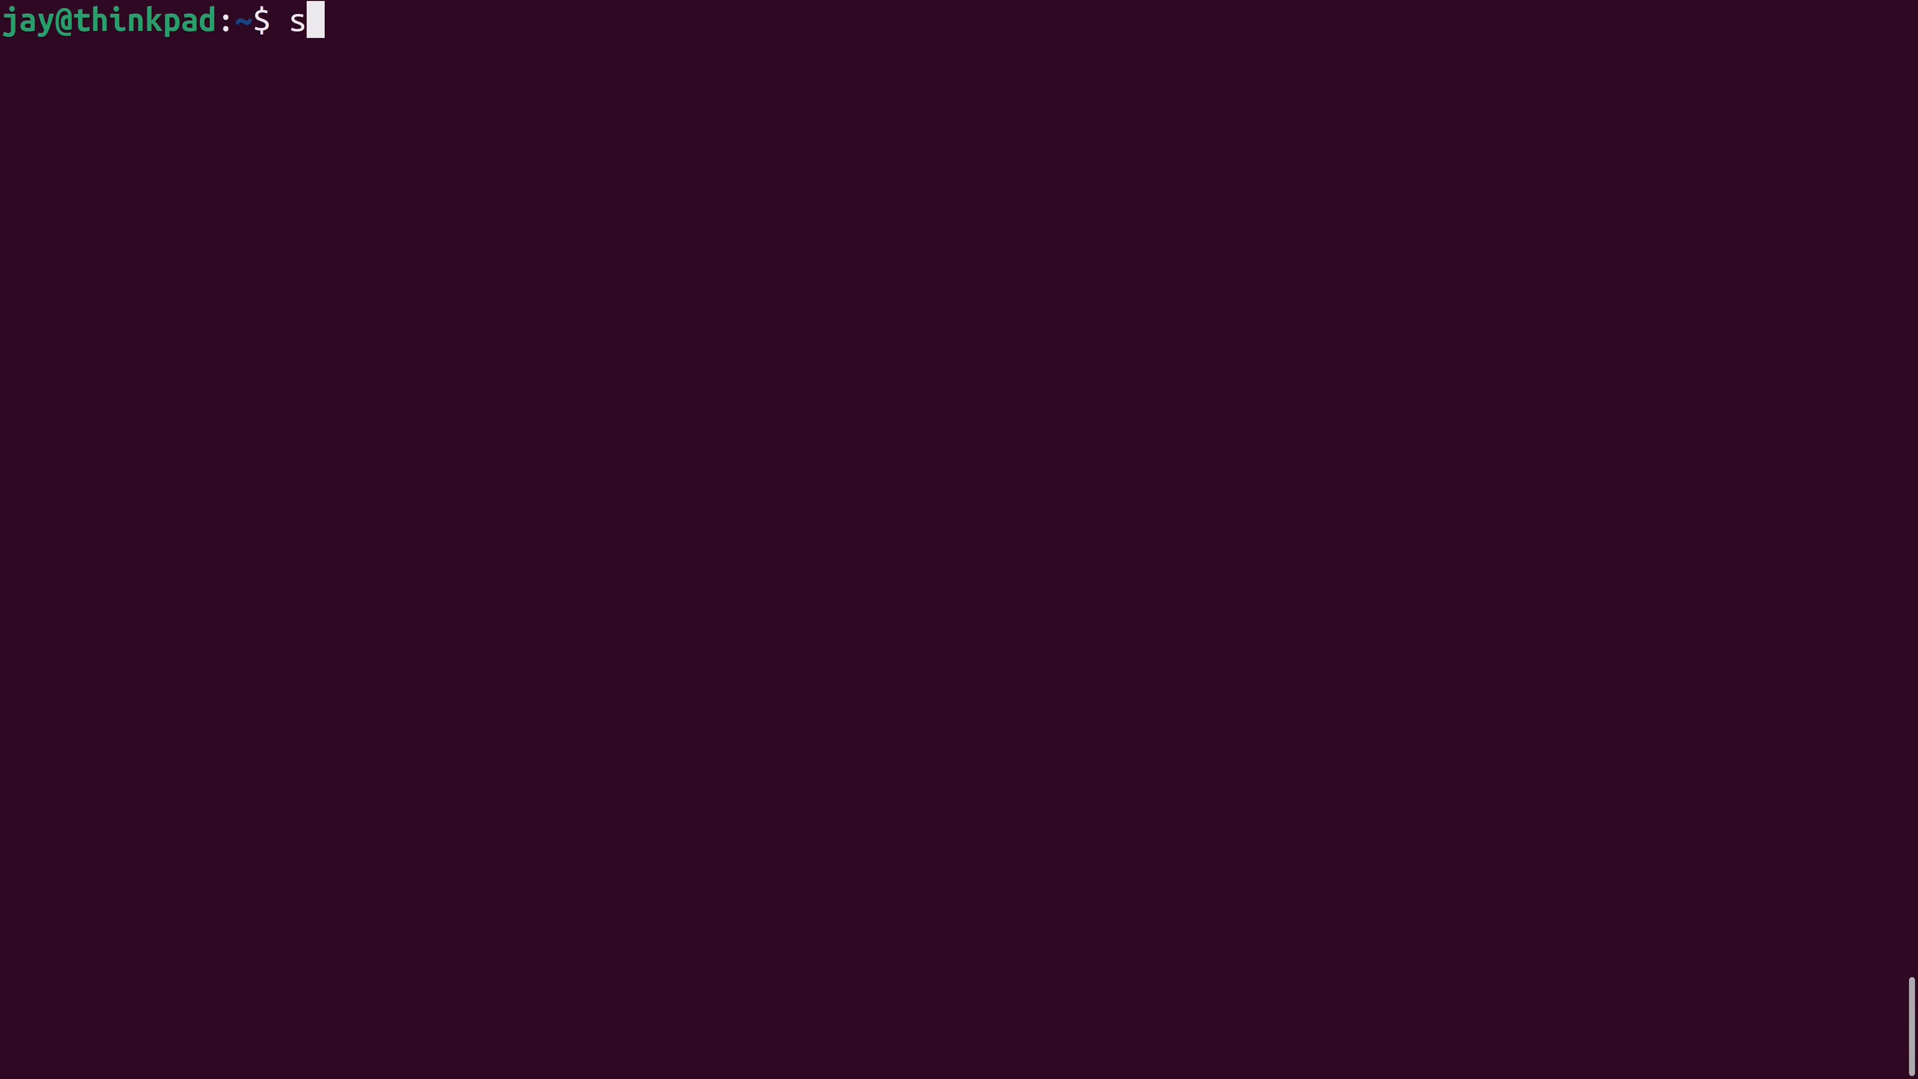
type("udo apt install")
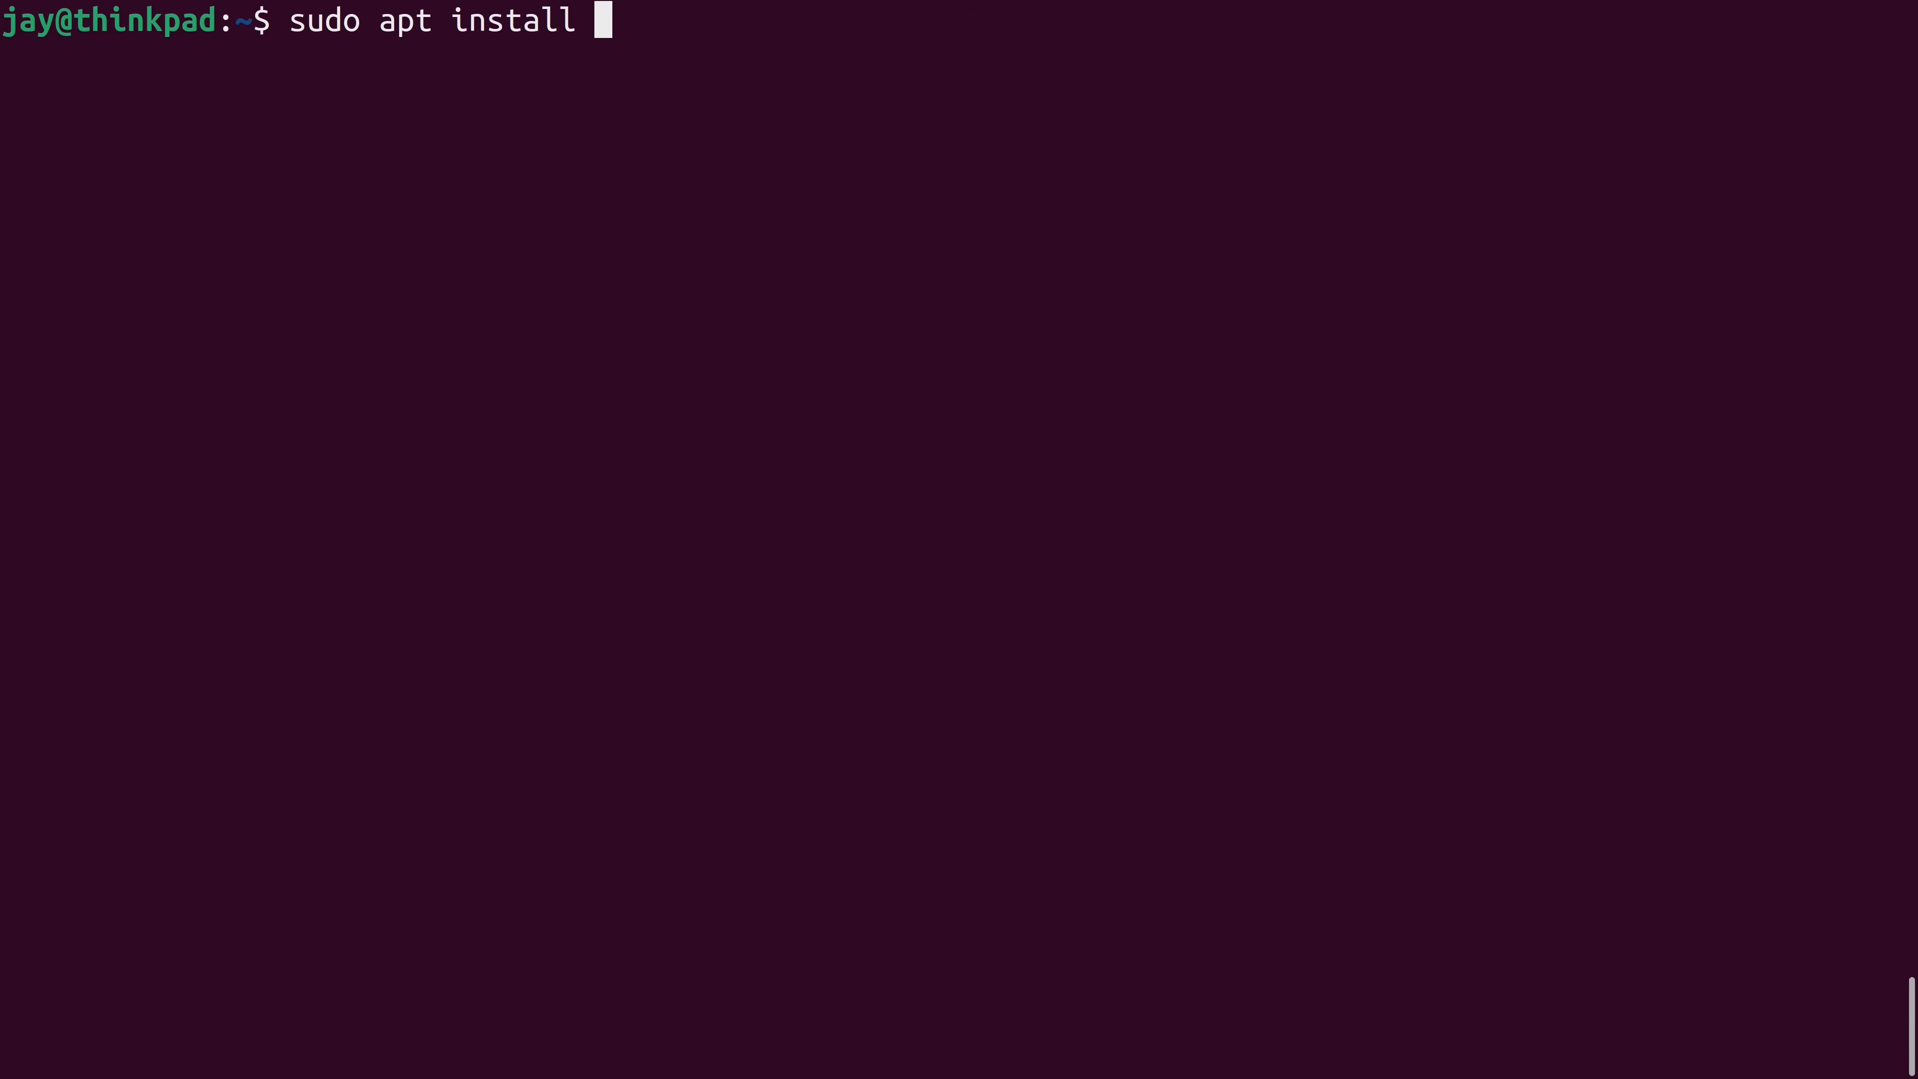
type("xcl")
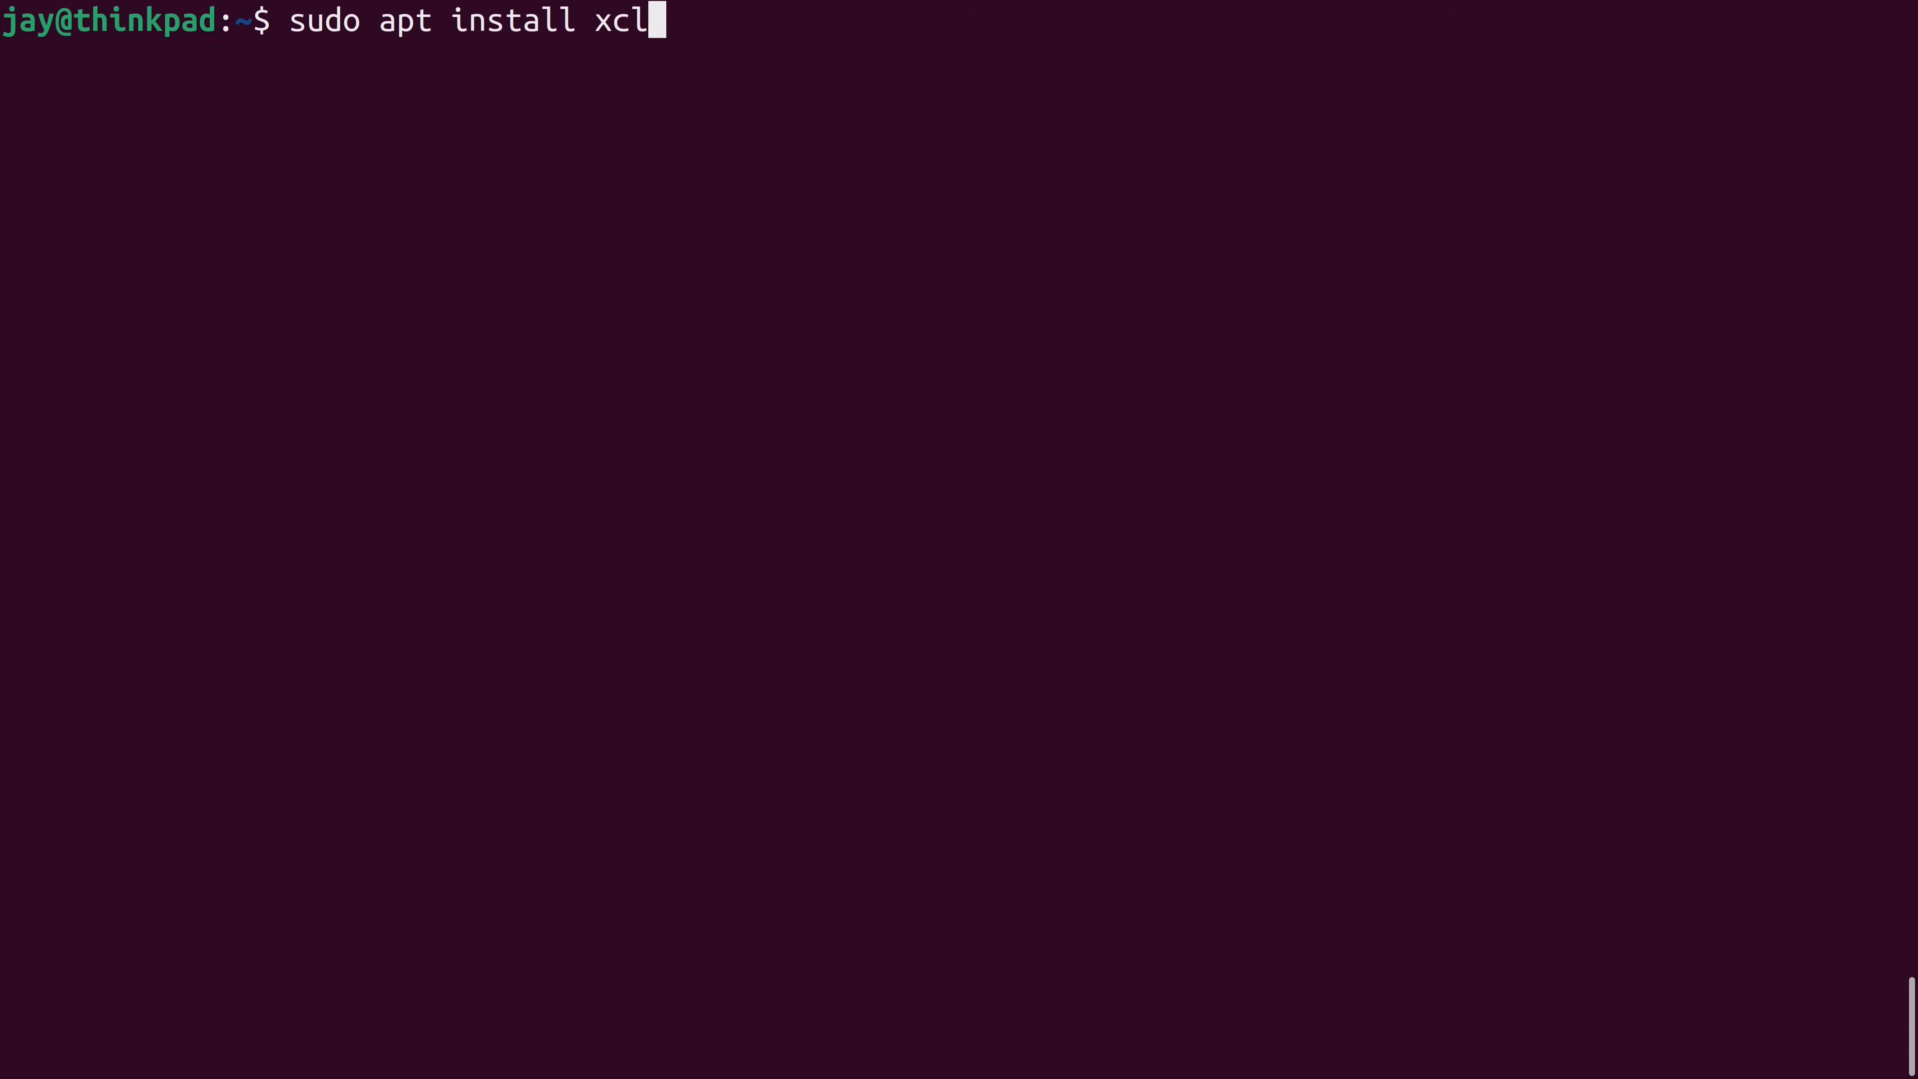
key("Return")
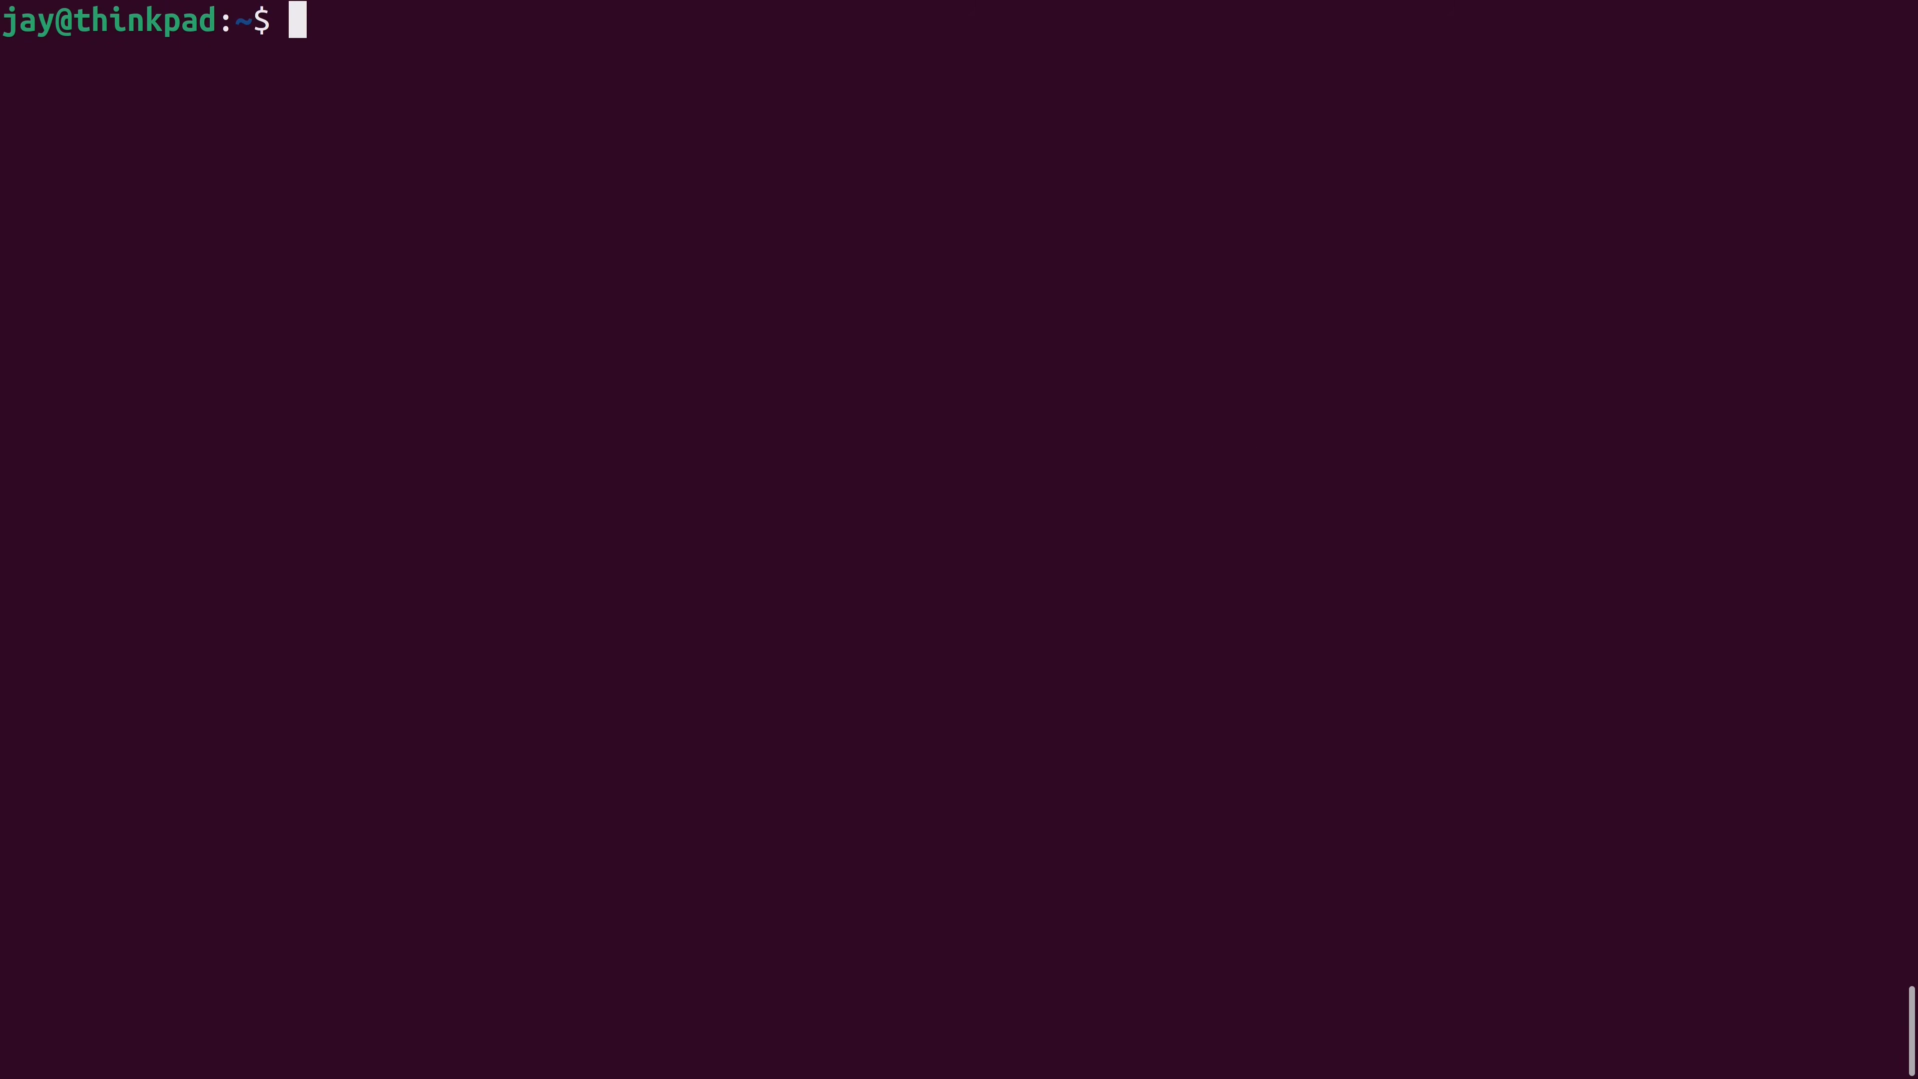
type("micro")
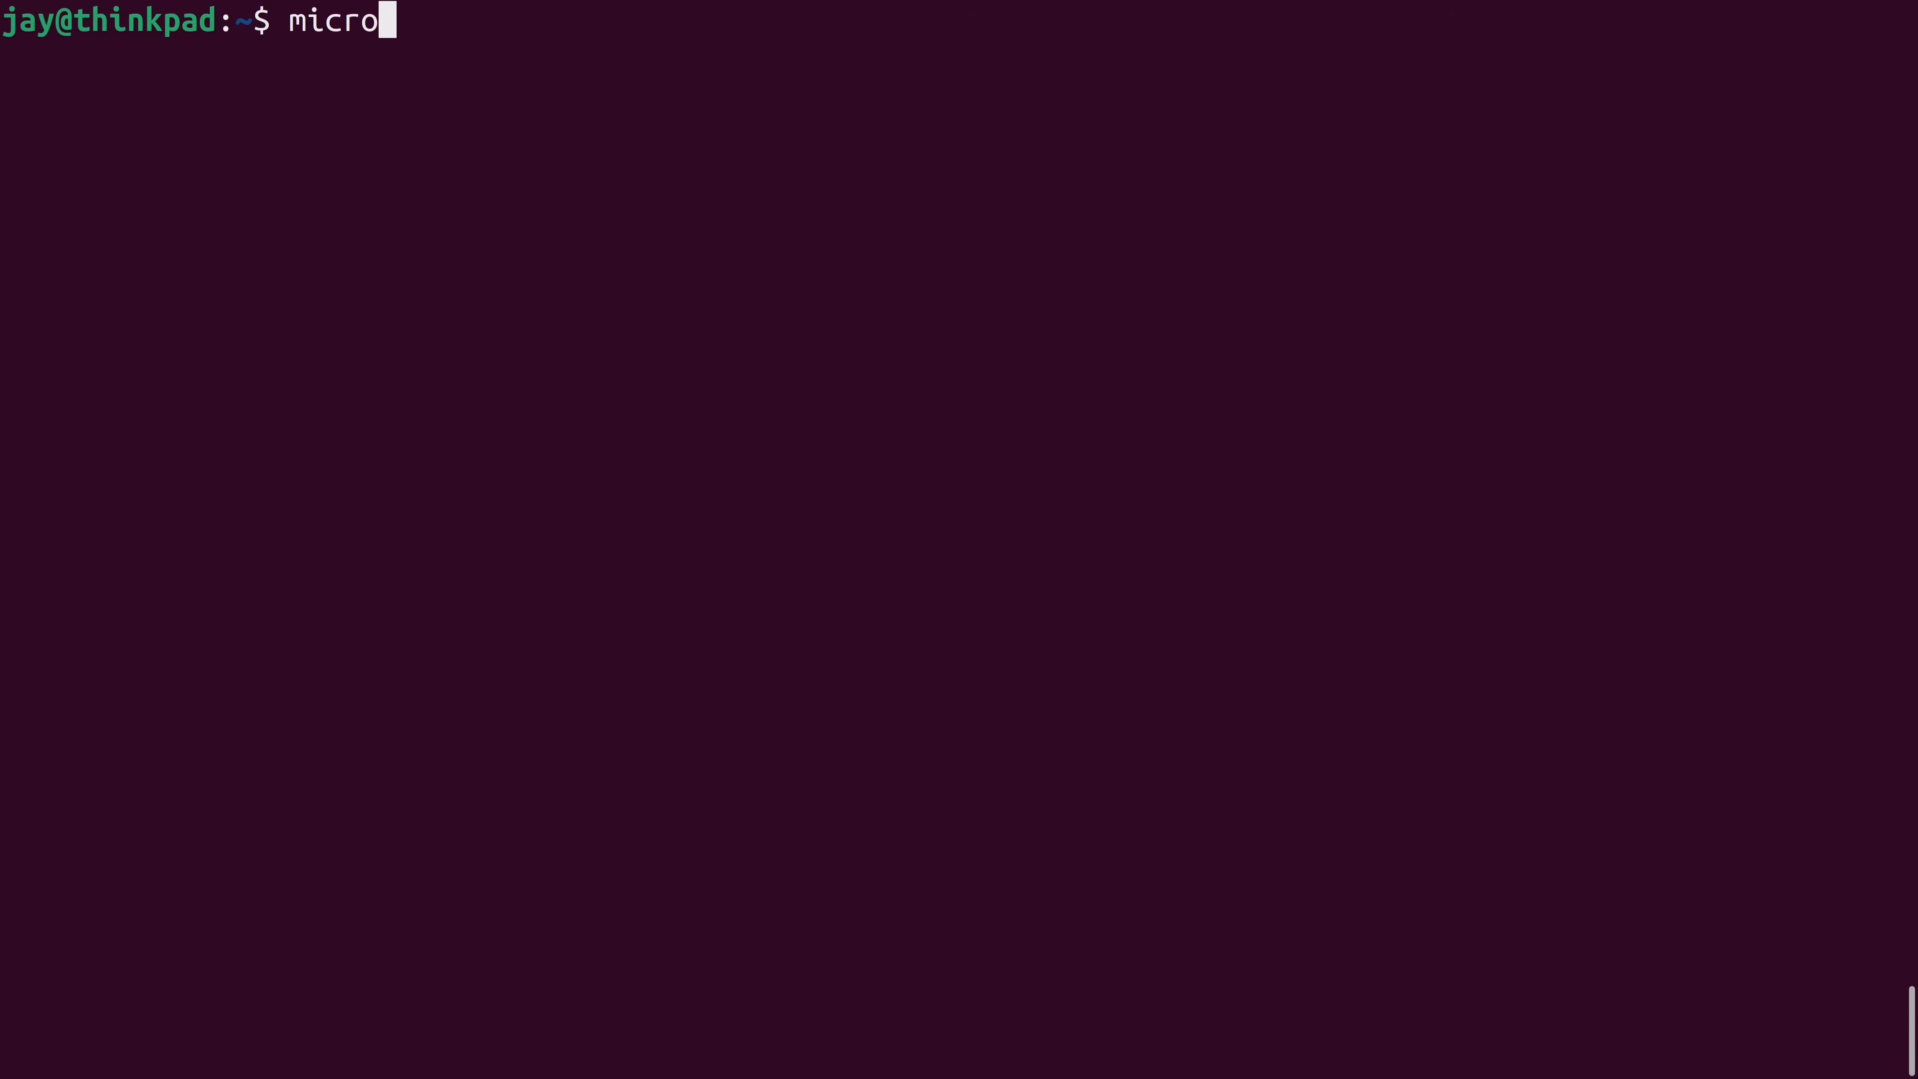
Launch micro and write the line 'this is a test' in a new buffer.
key("Return")
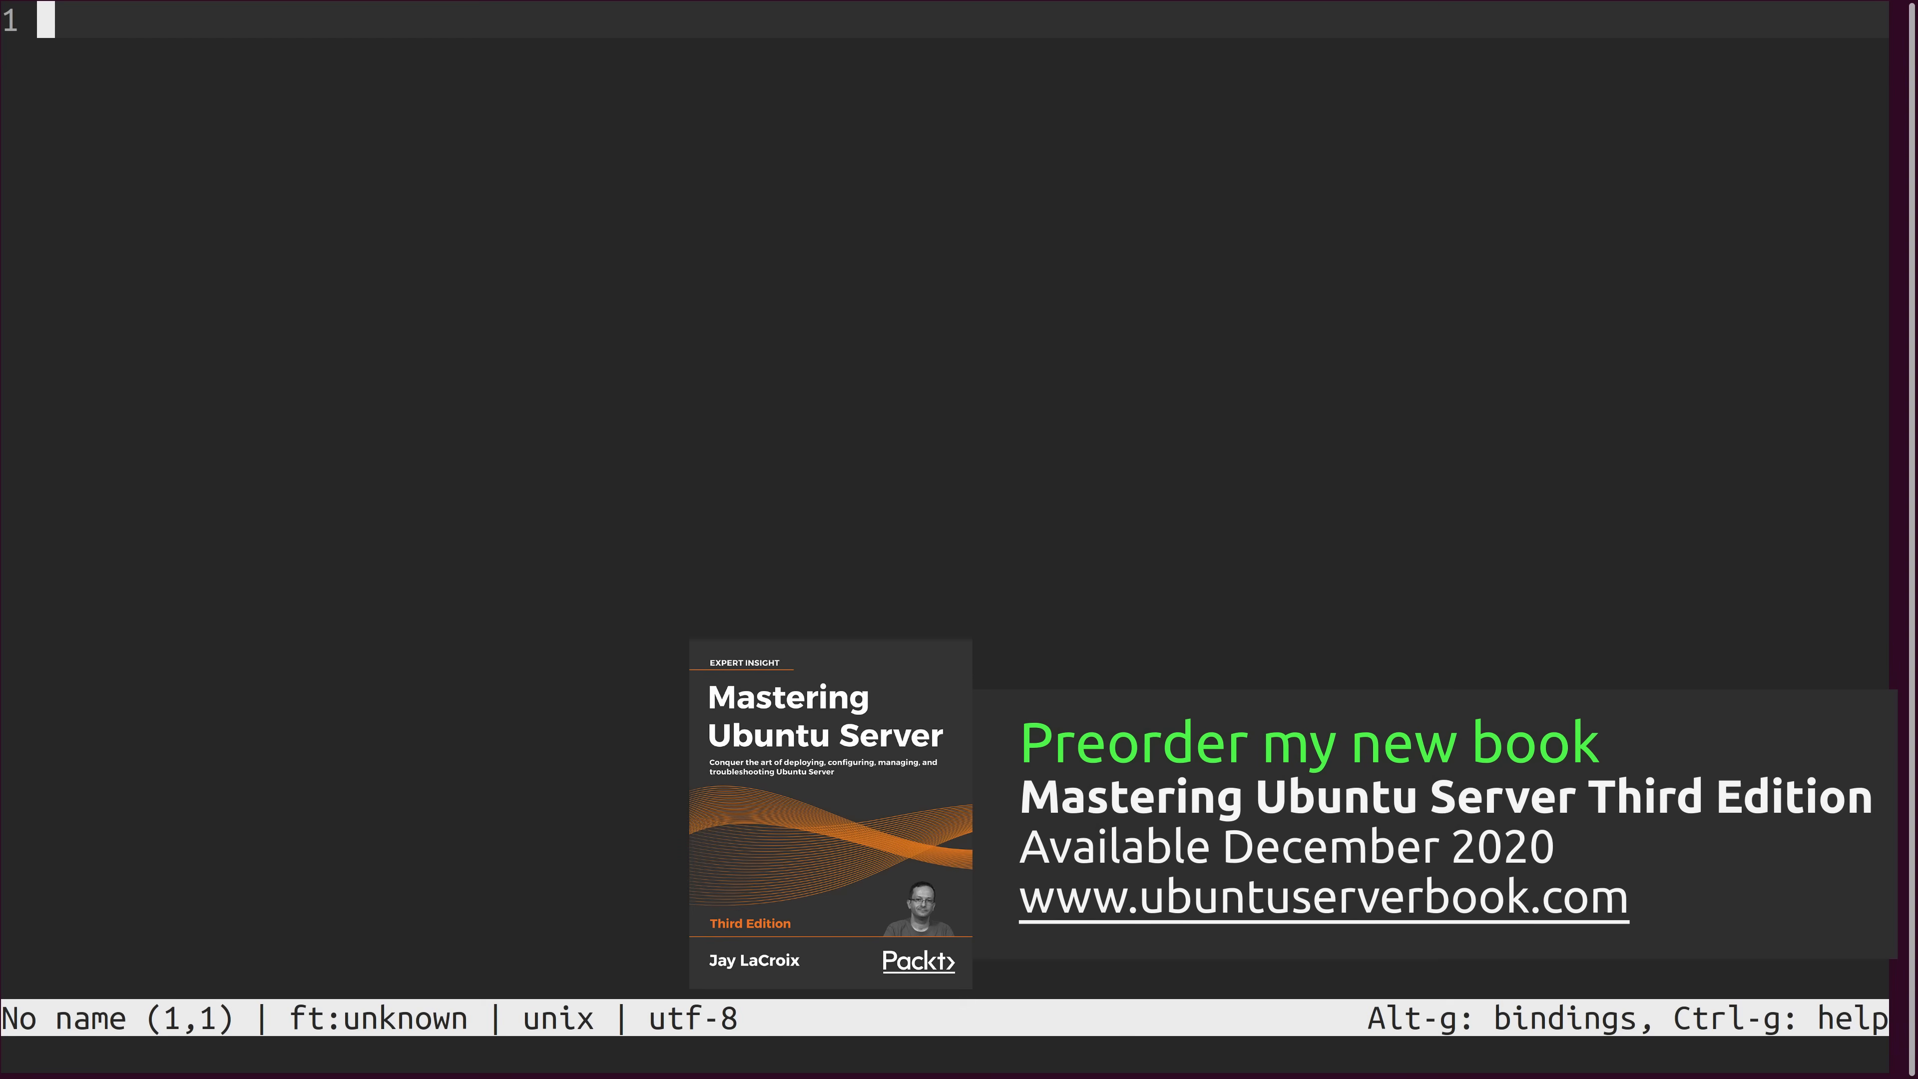
type("this is a t")
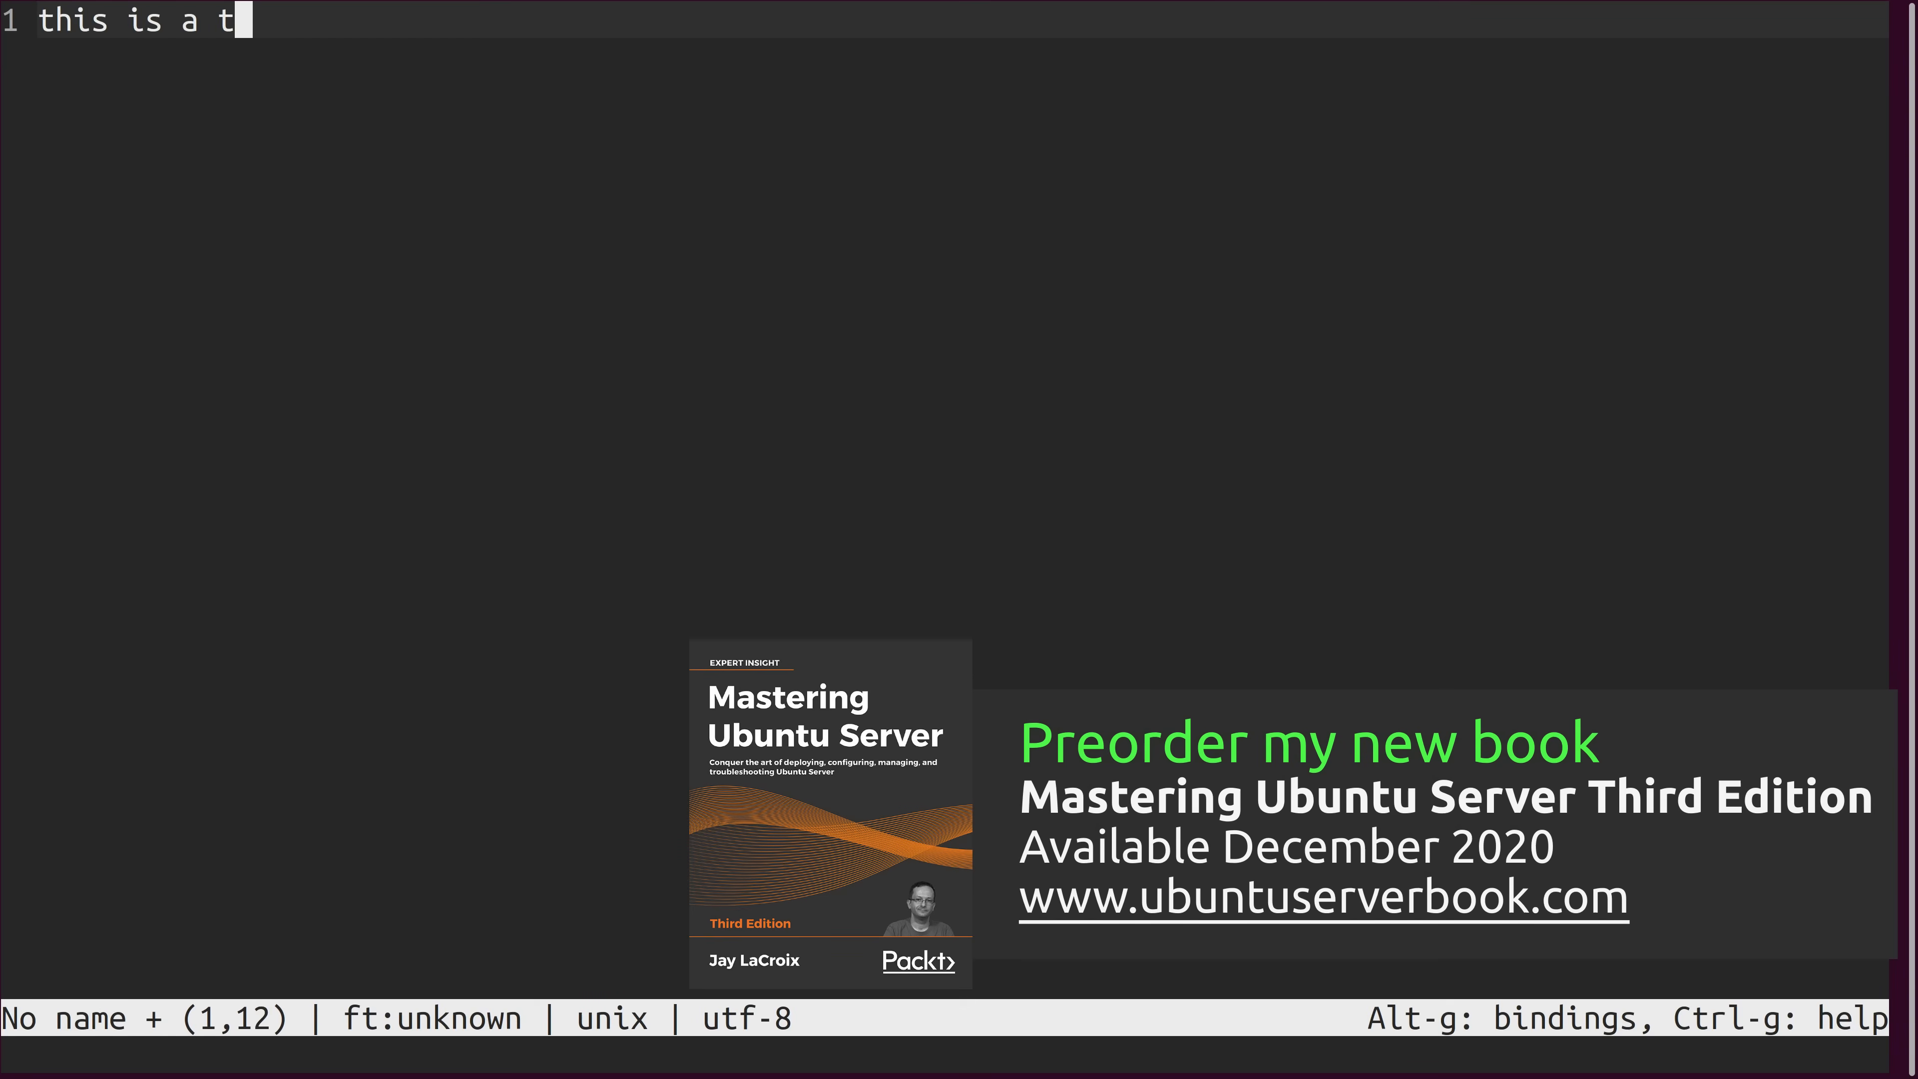
type("est")
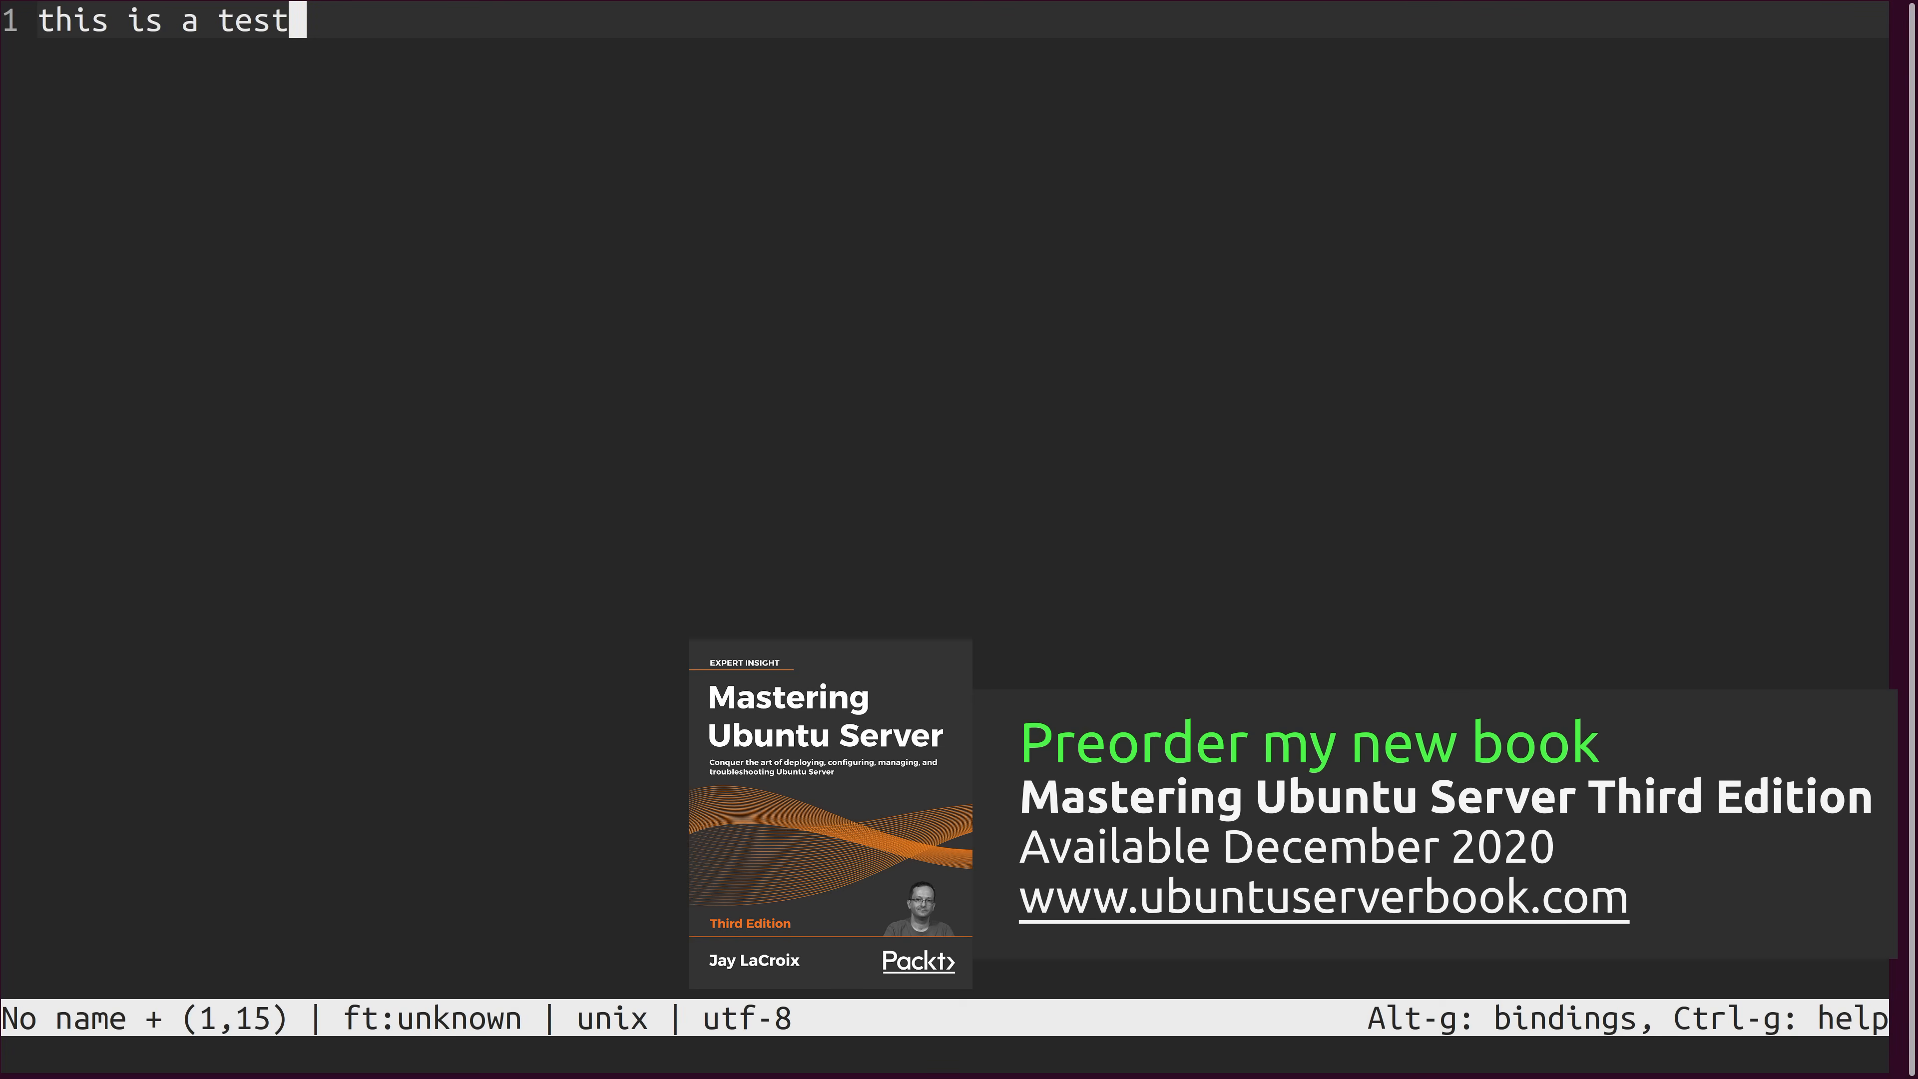
key("Escape")
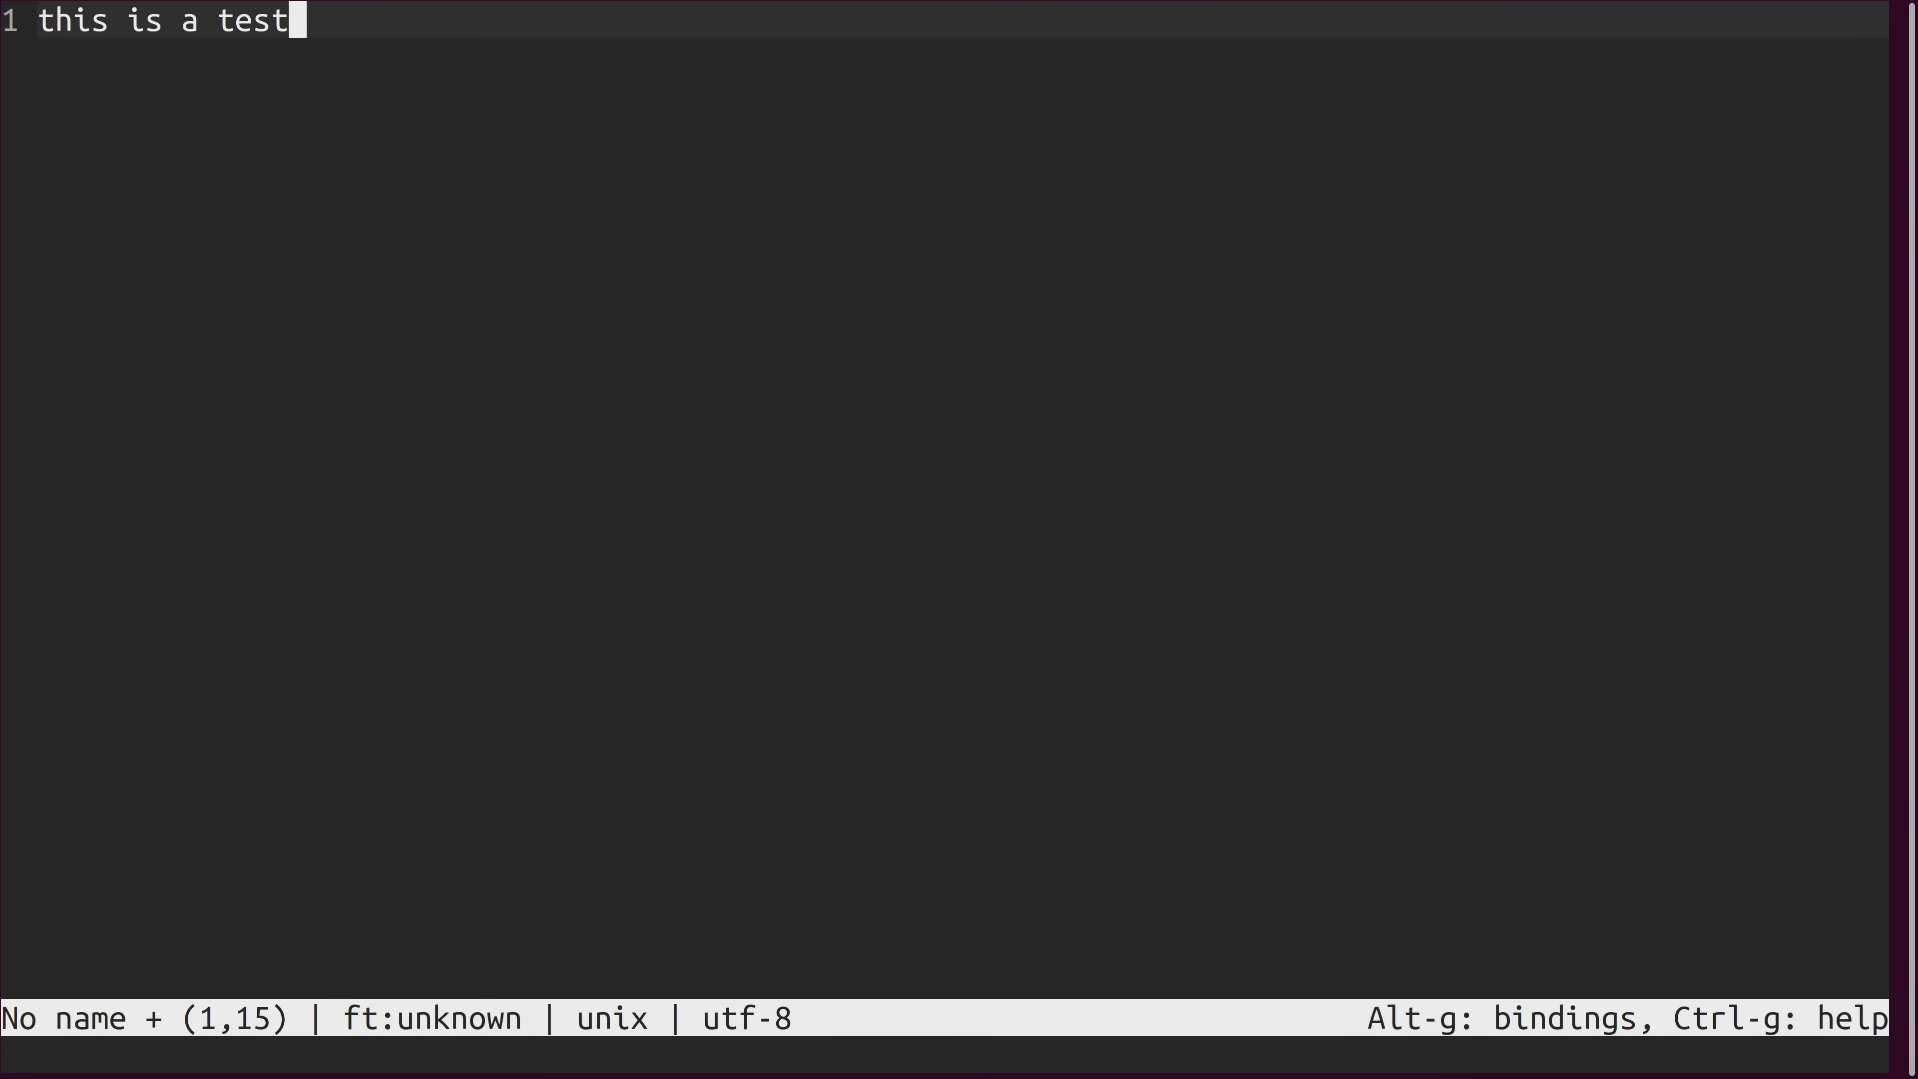
Save the buffer as testfile.txt.
key("ctrl+s")
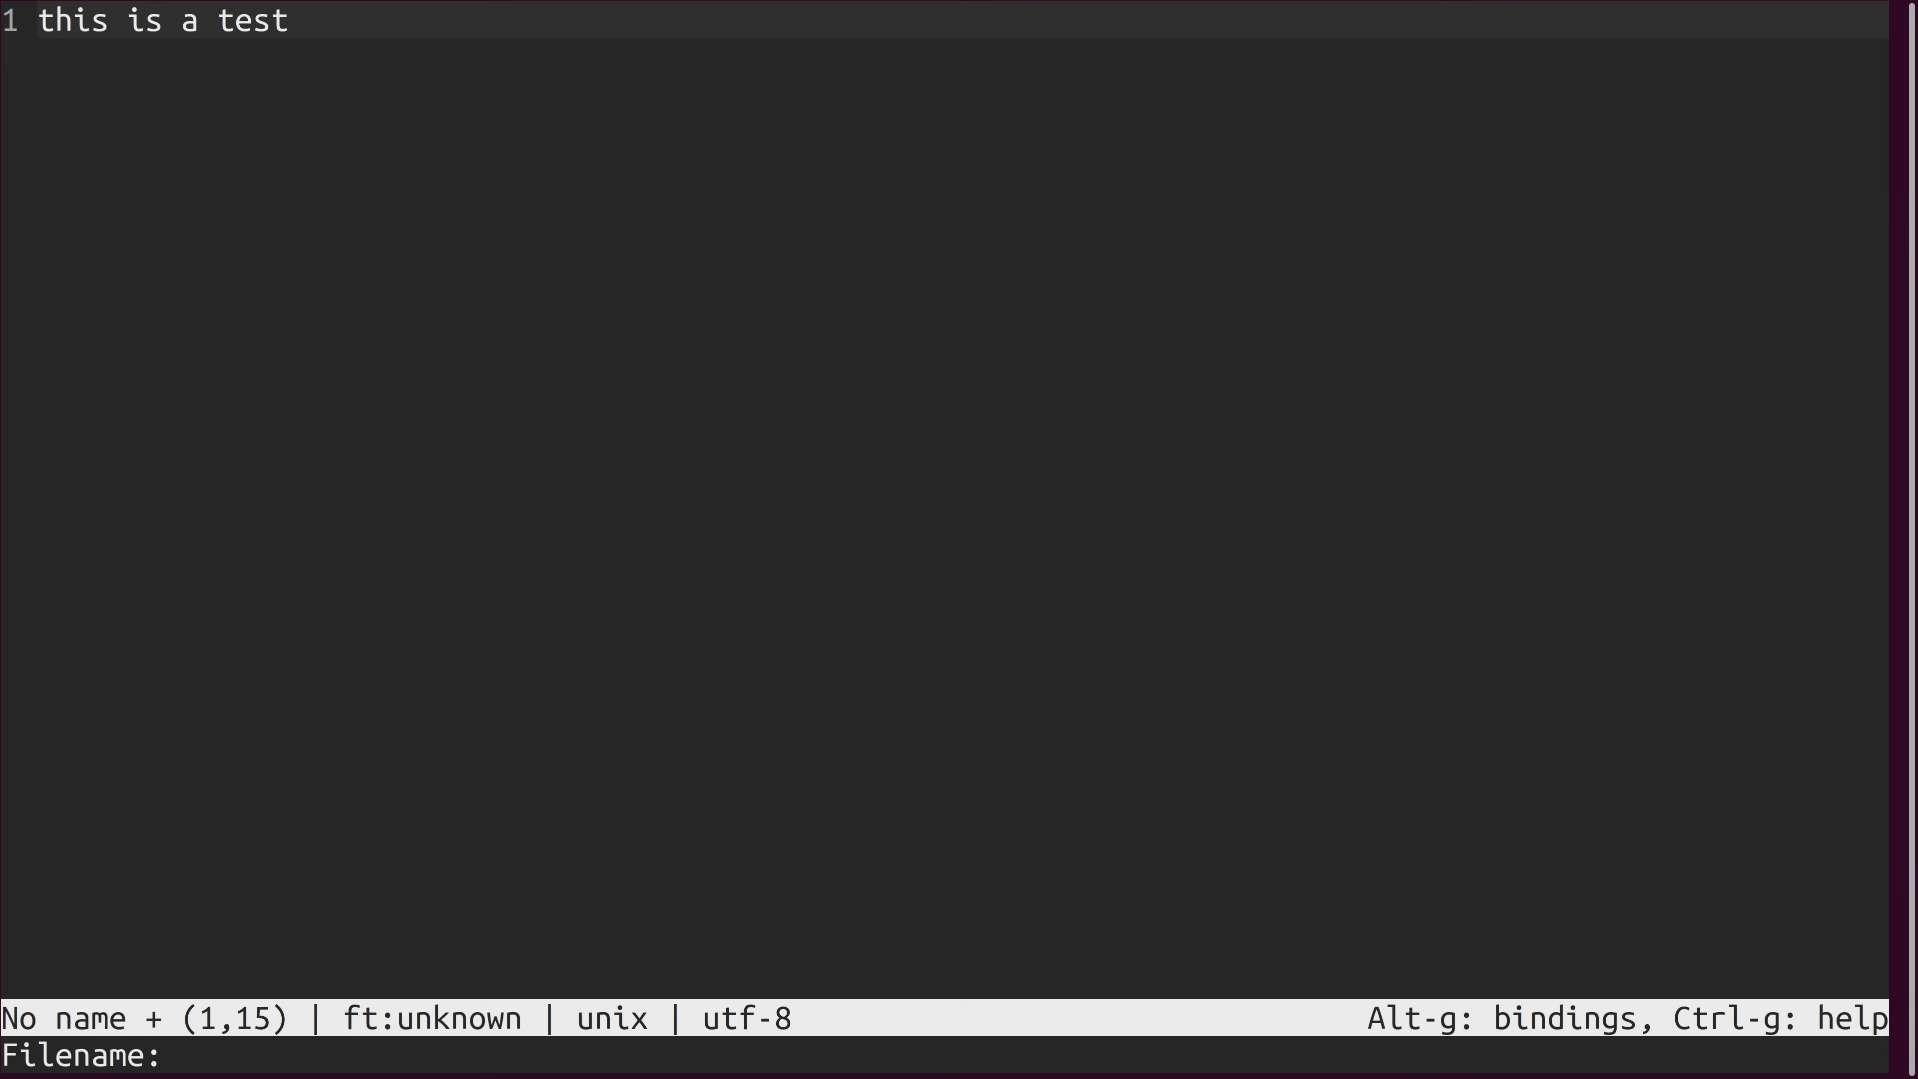
type("testfile.t")
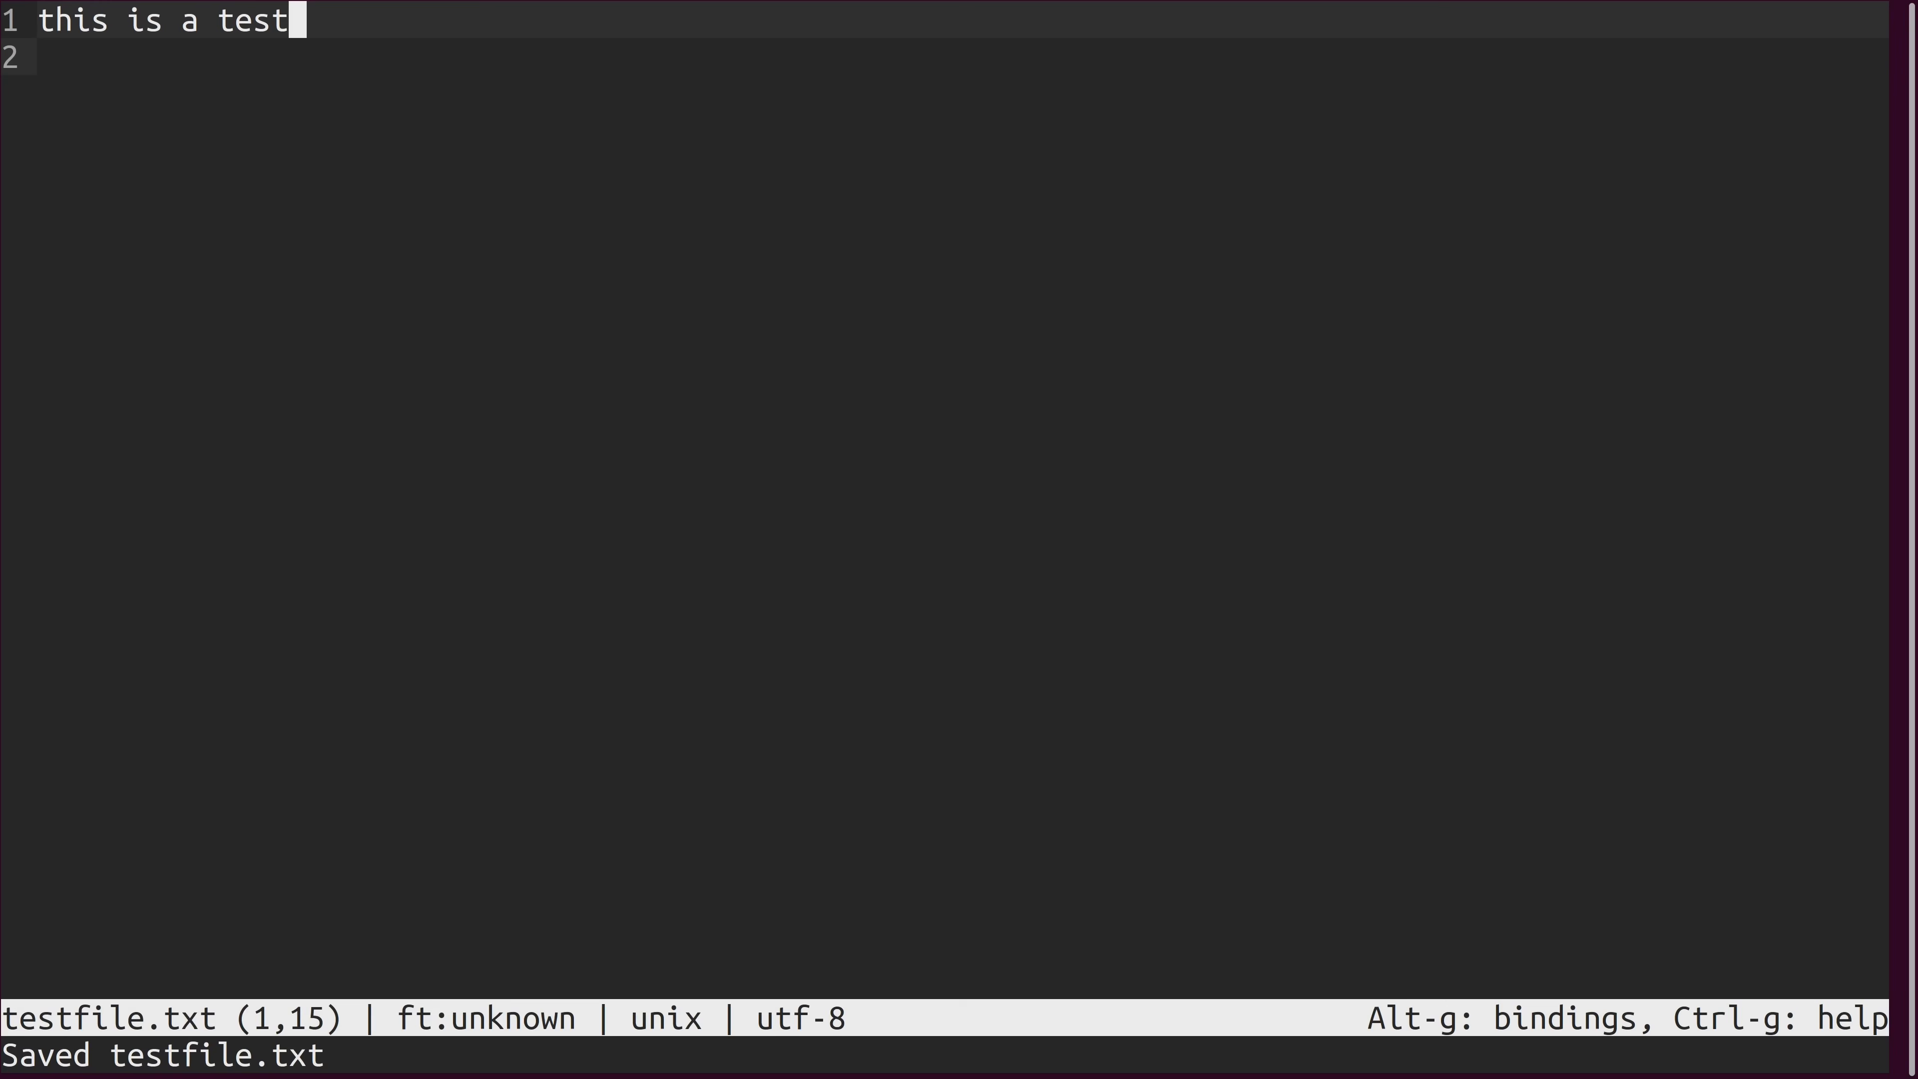
key("ctrl+z")
type("ls")
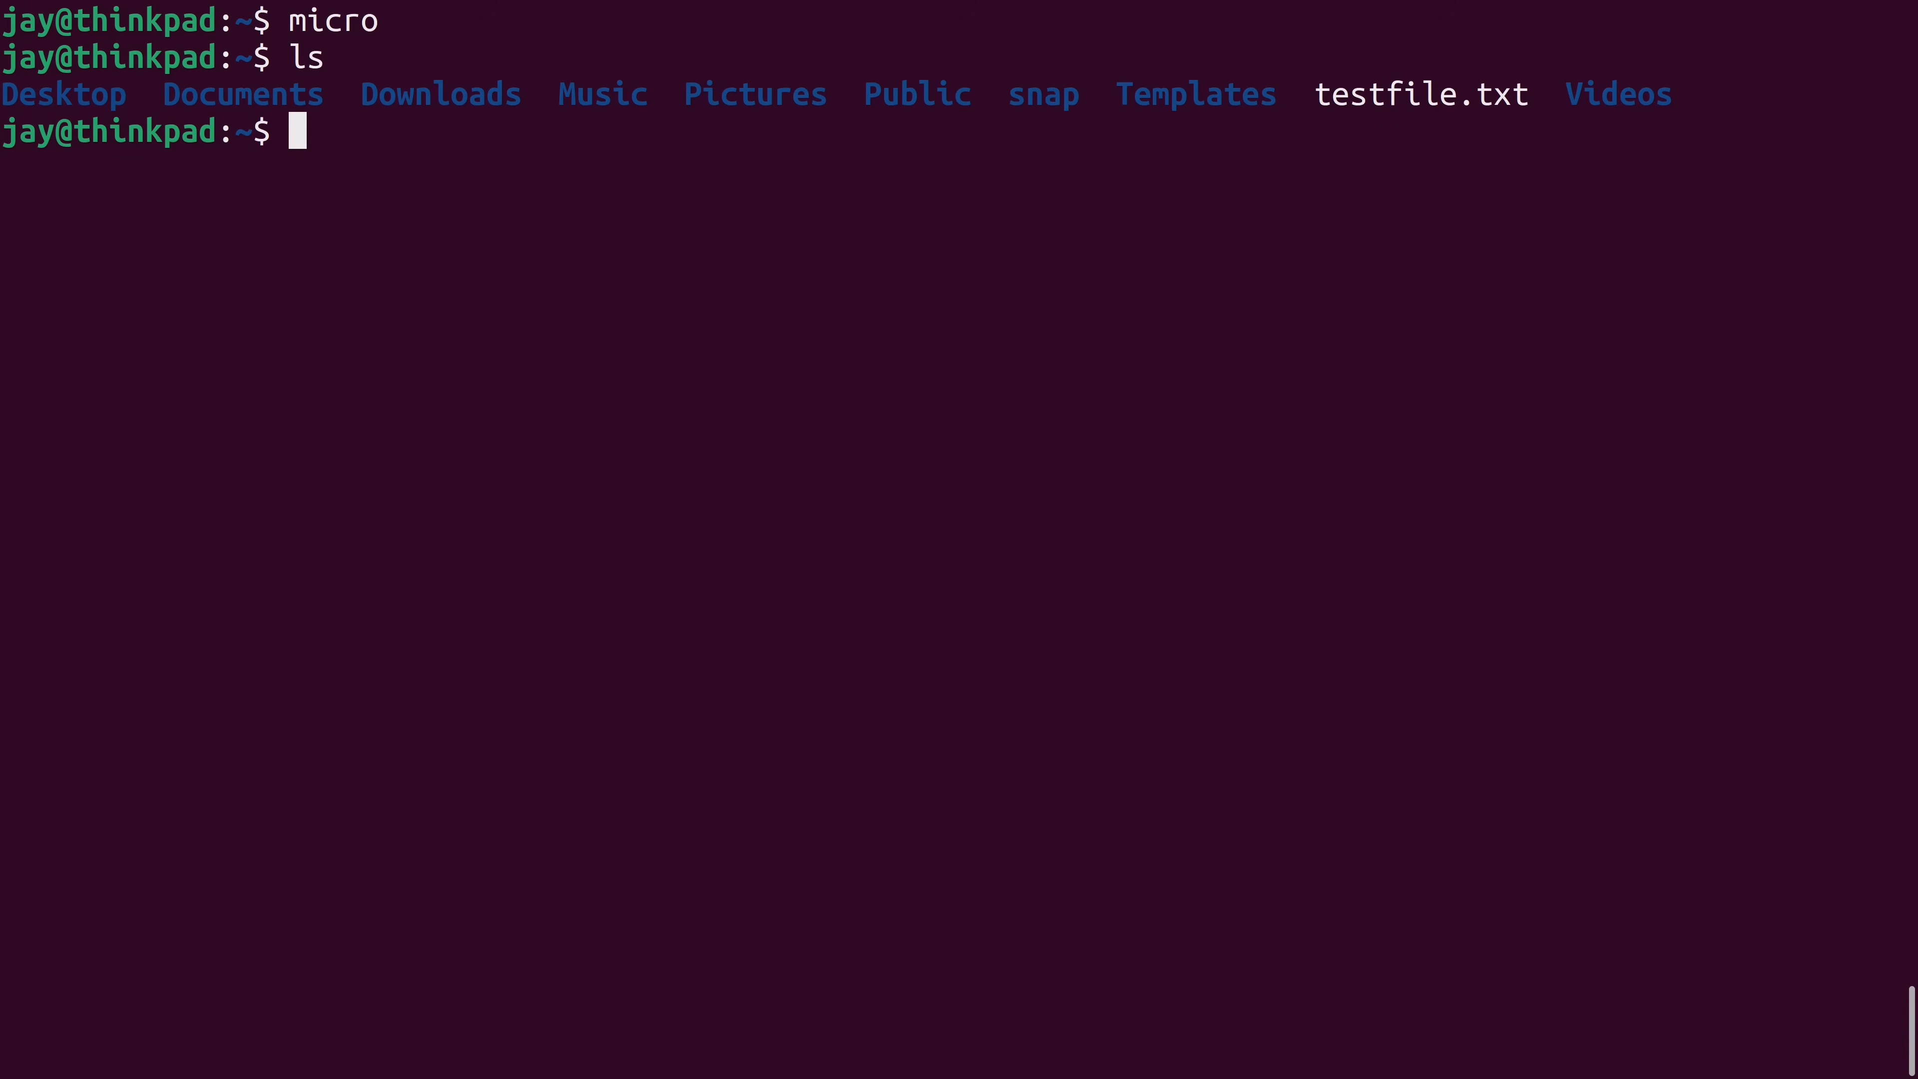
type("micro")
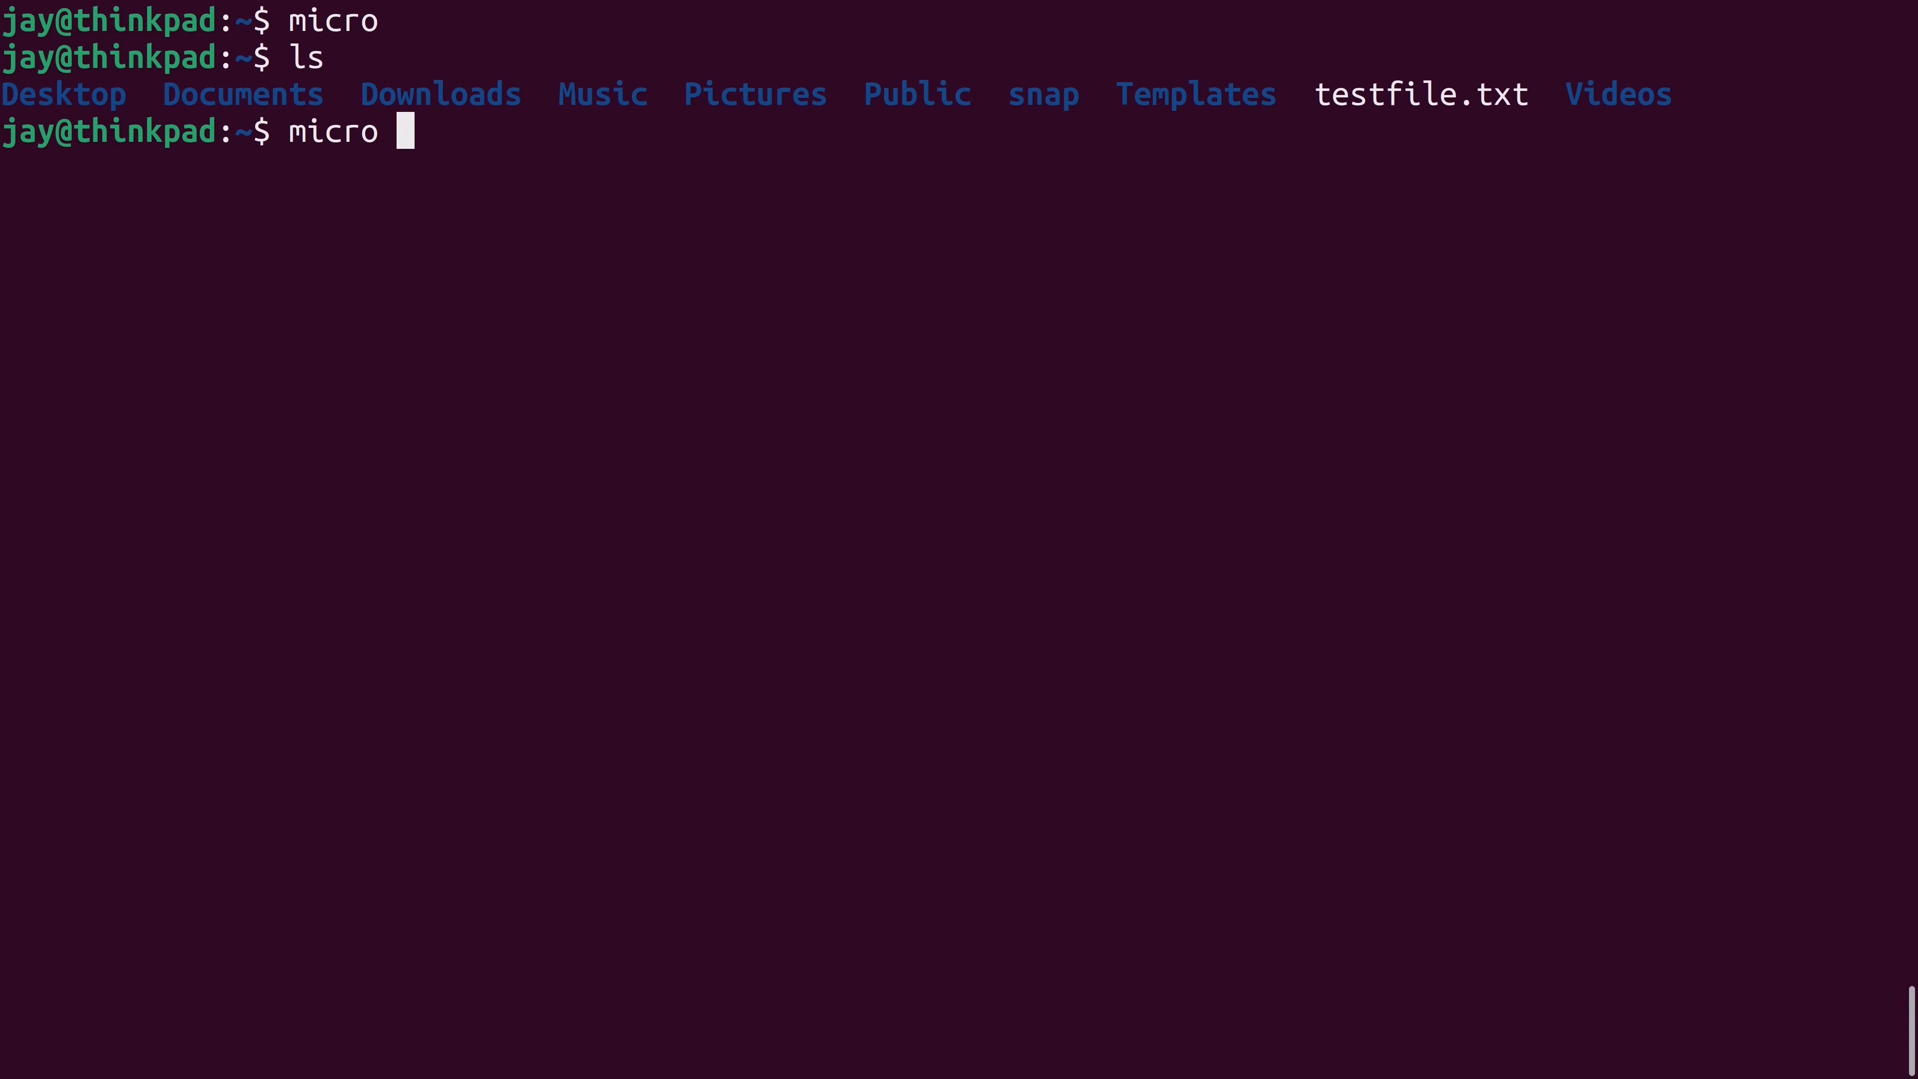
type("testfile.txt")
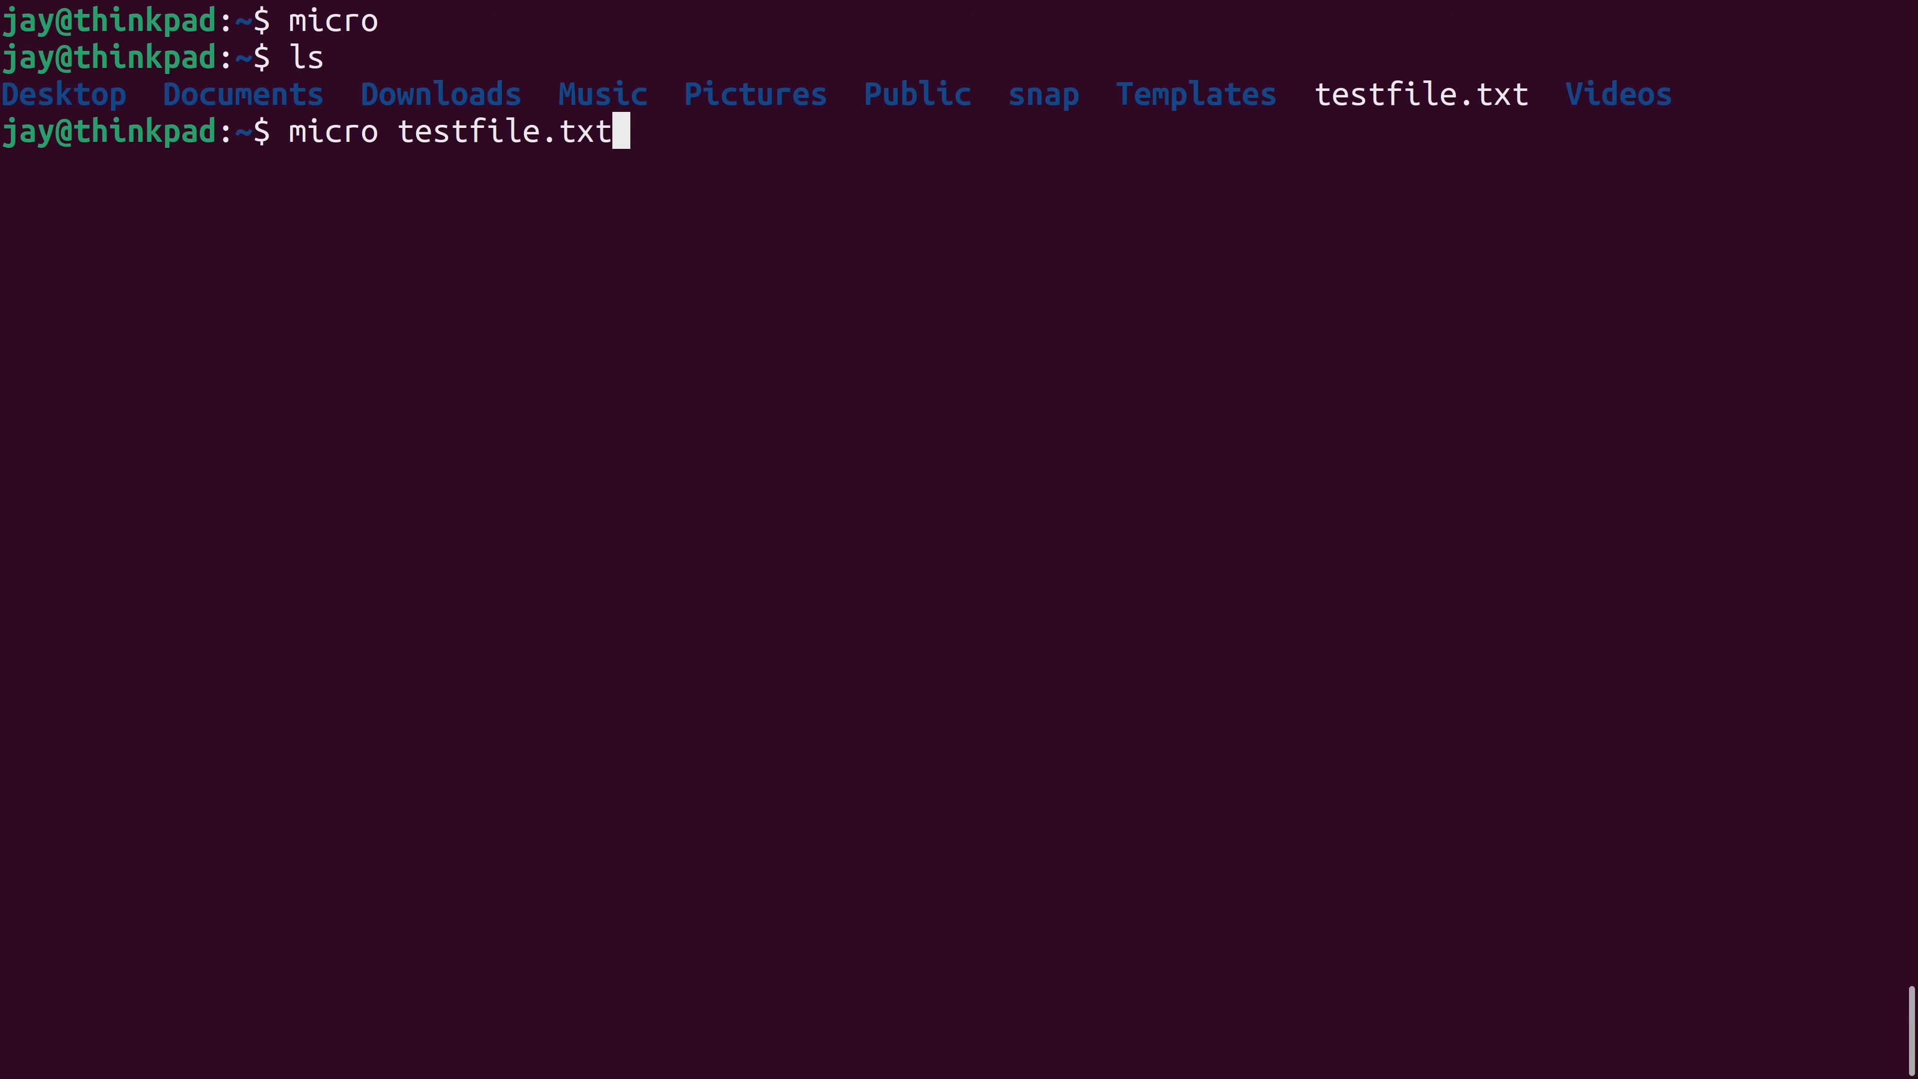
key("Return")
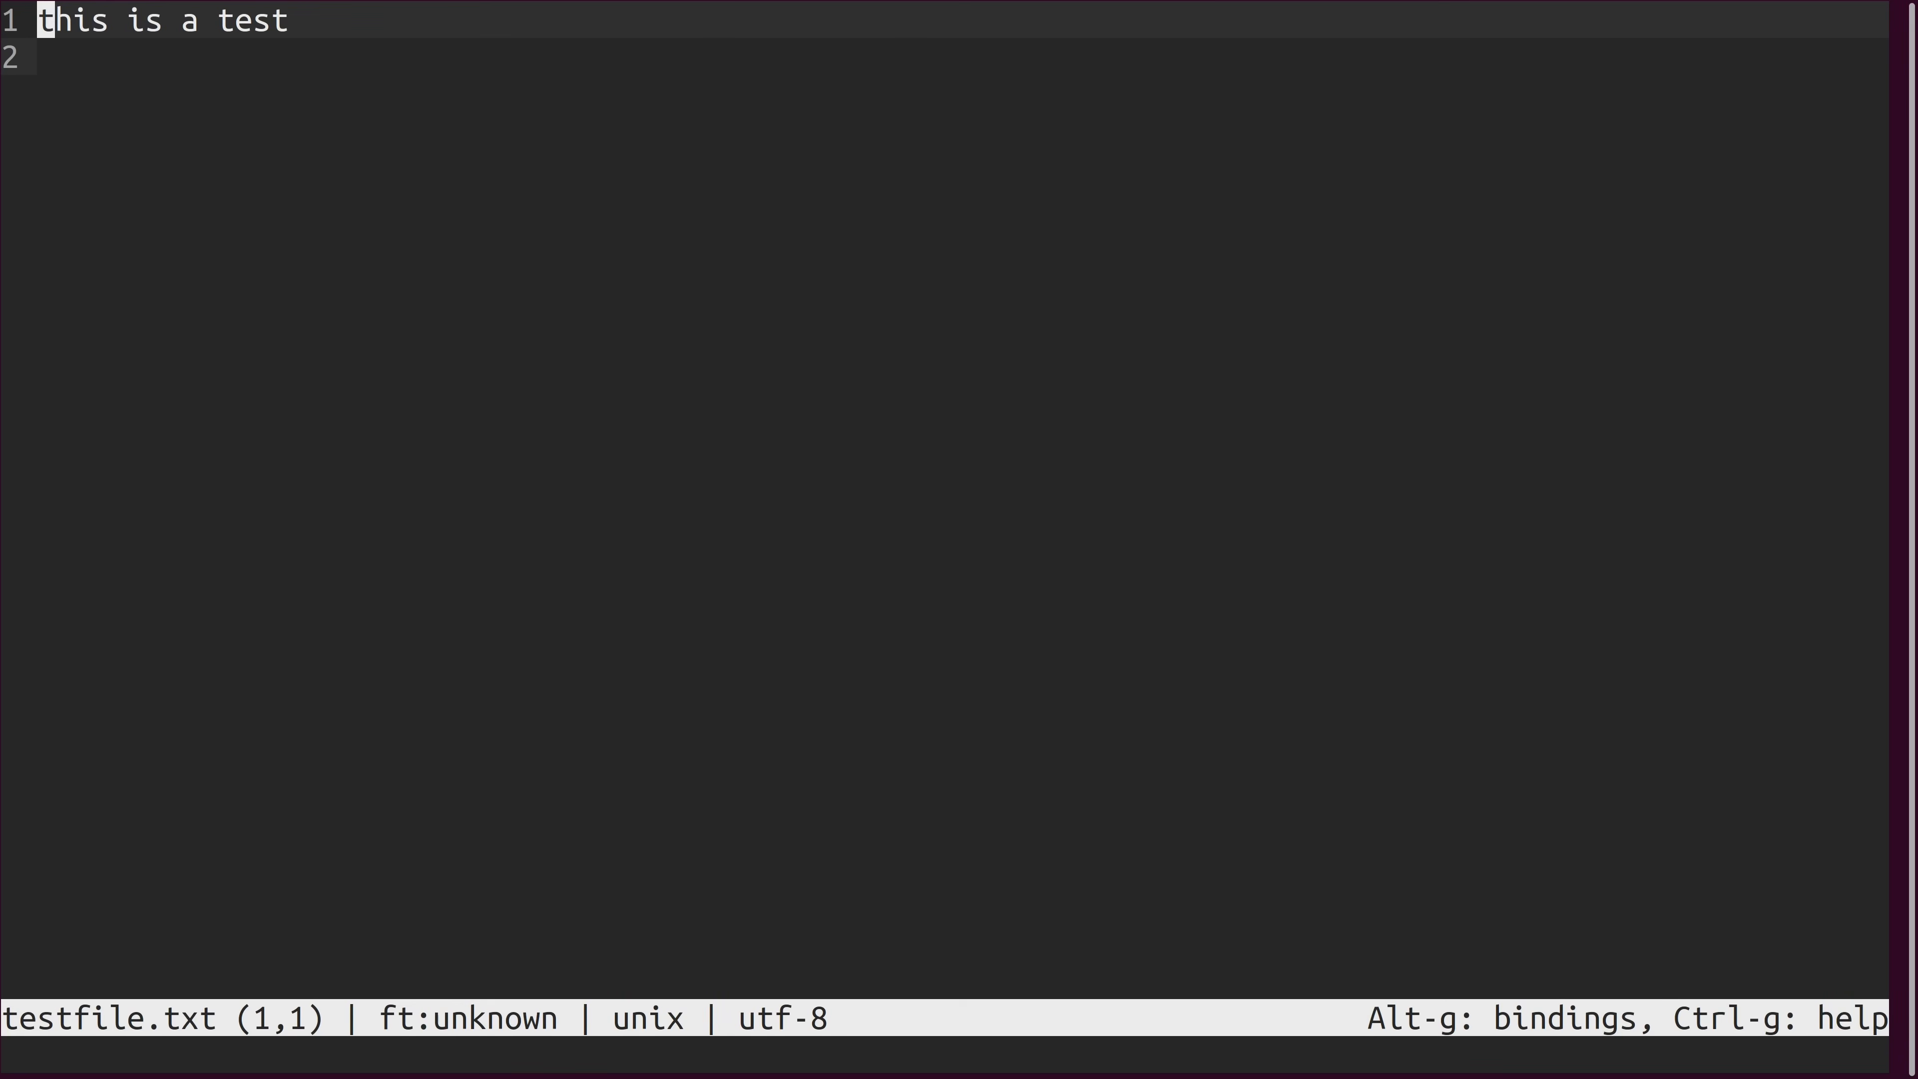
key("ctrl+q")
type("micr")
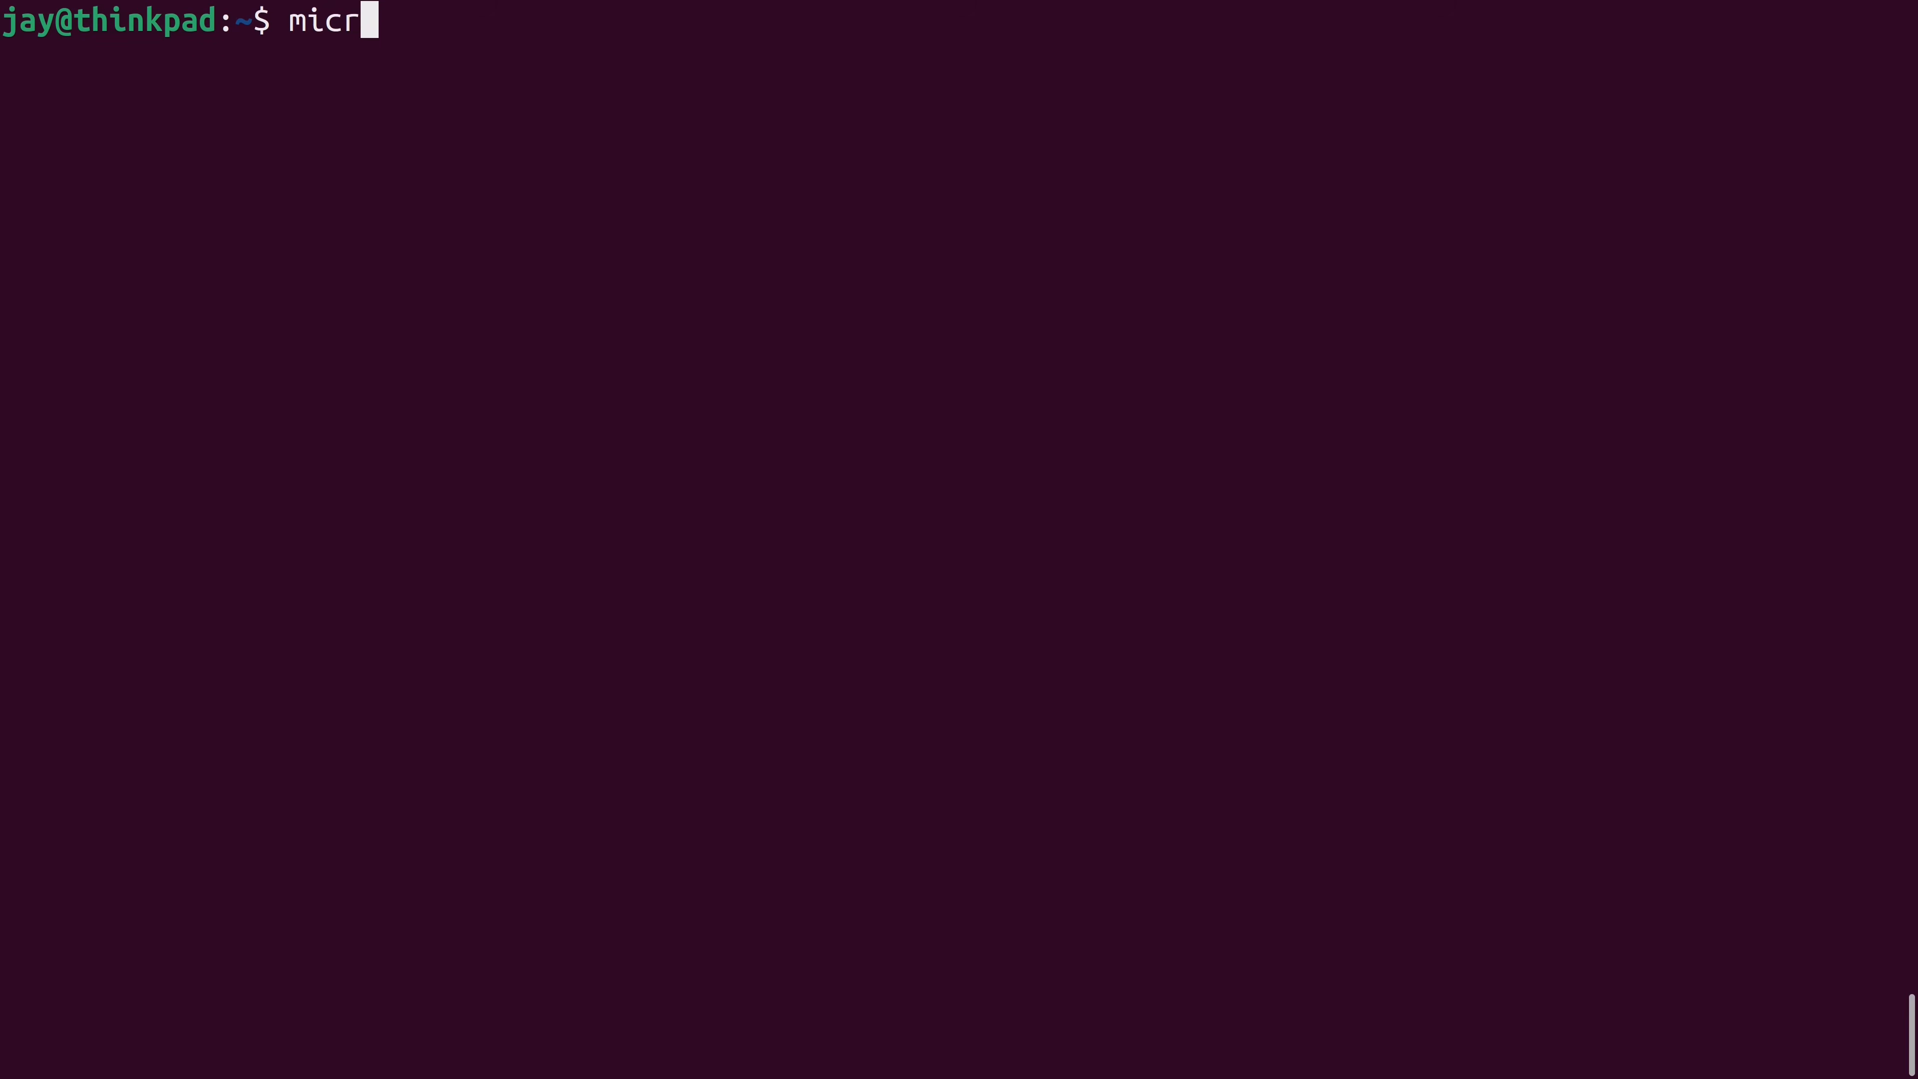
Start micro with a new buffer and write print("Hello World").
key("Return")
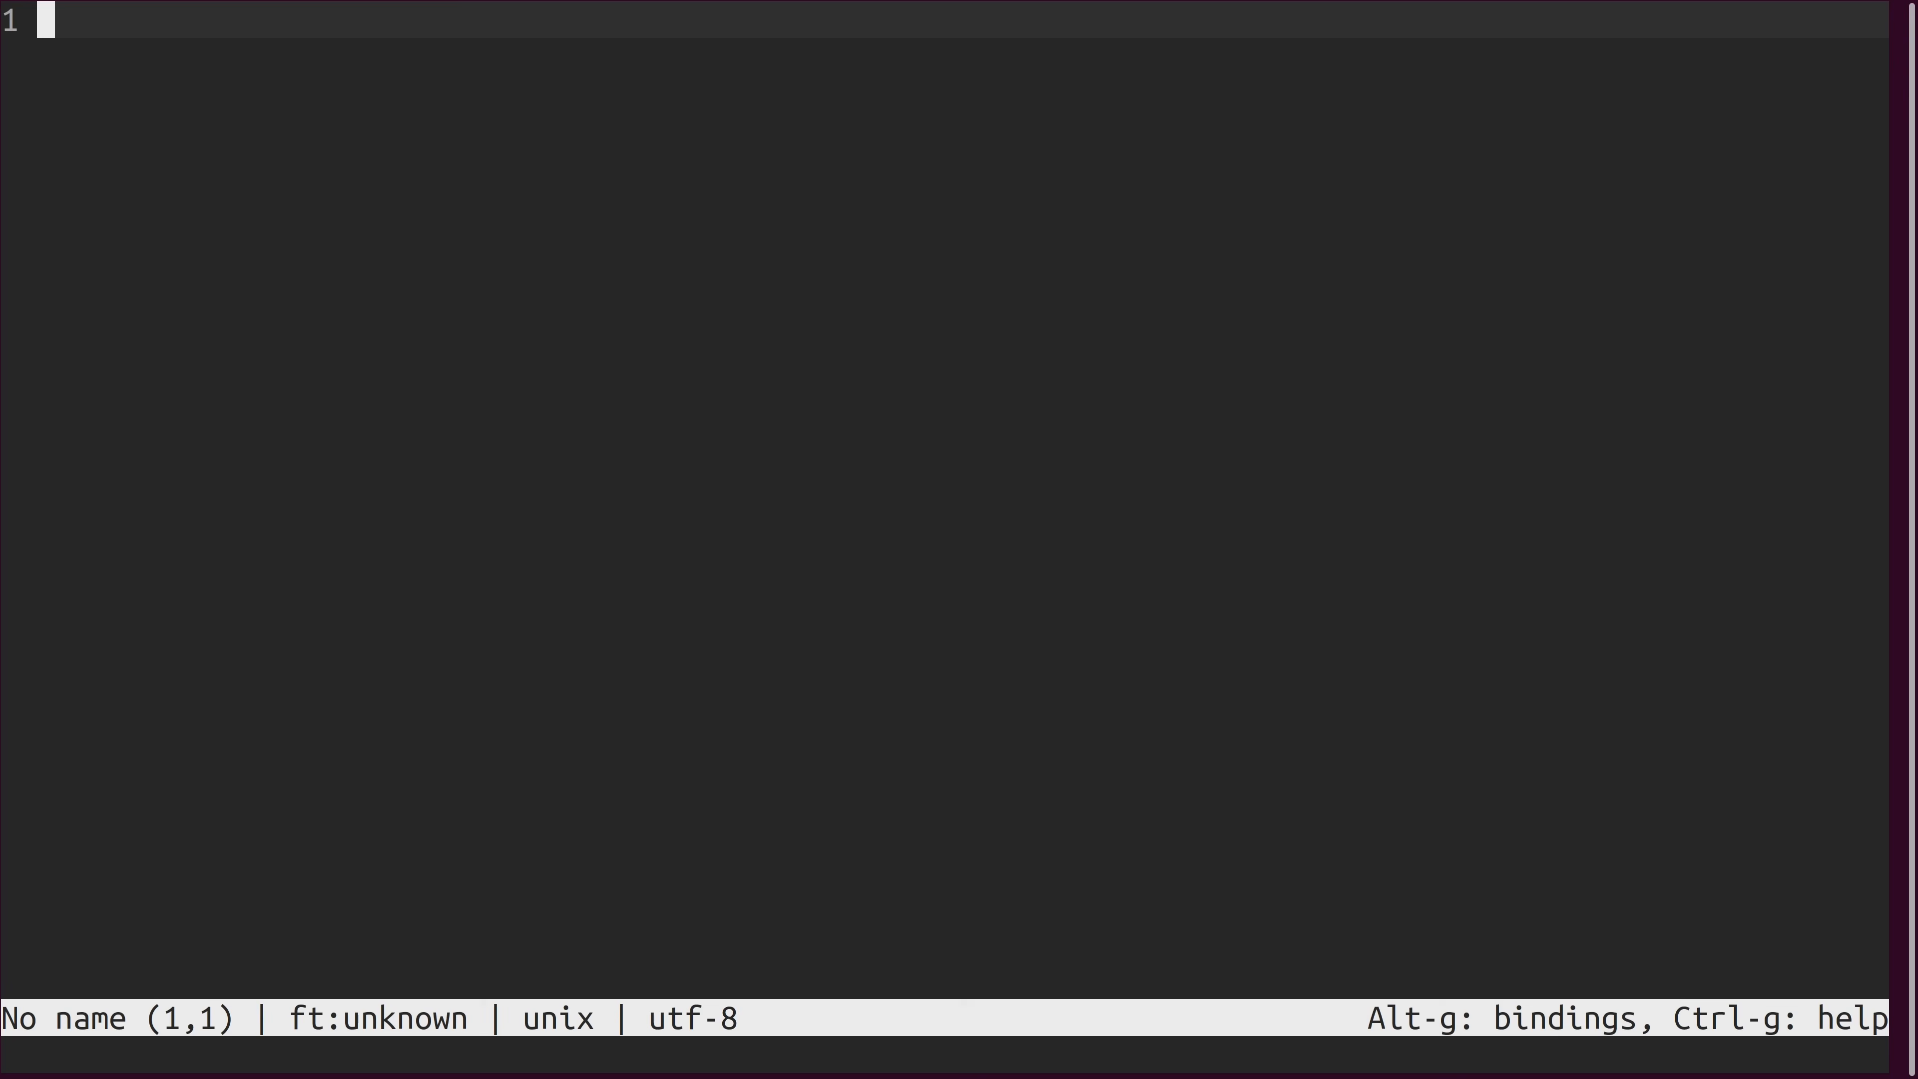
type("print")
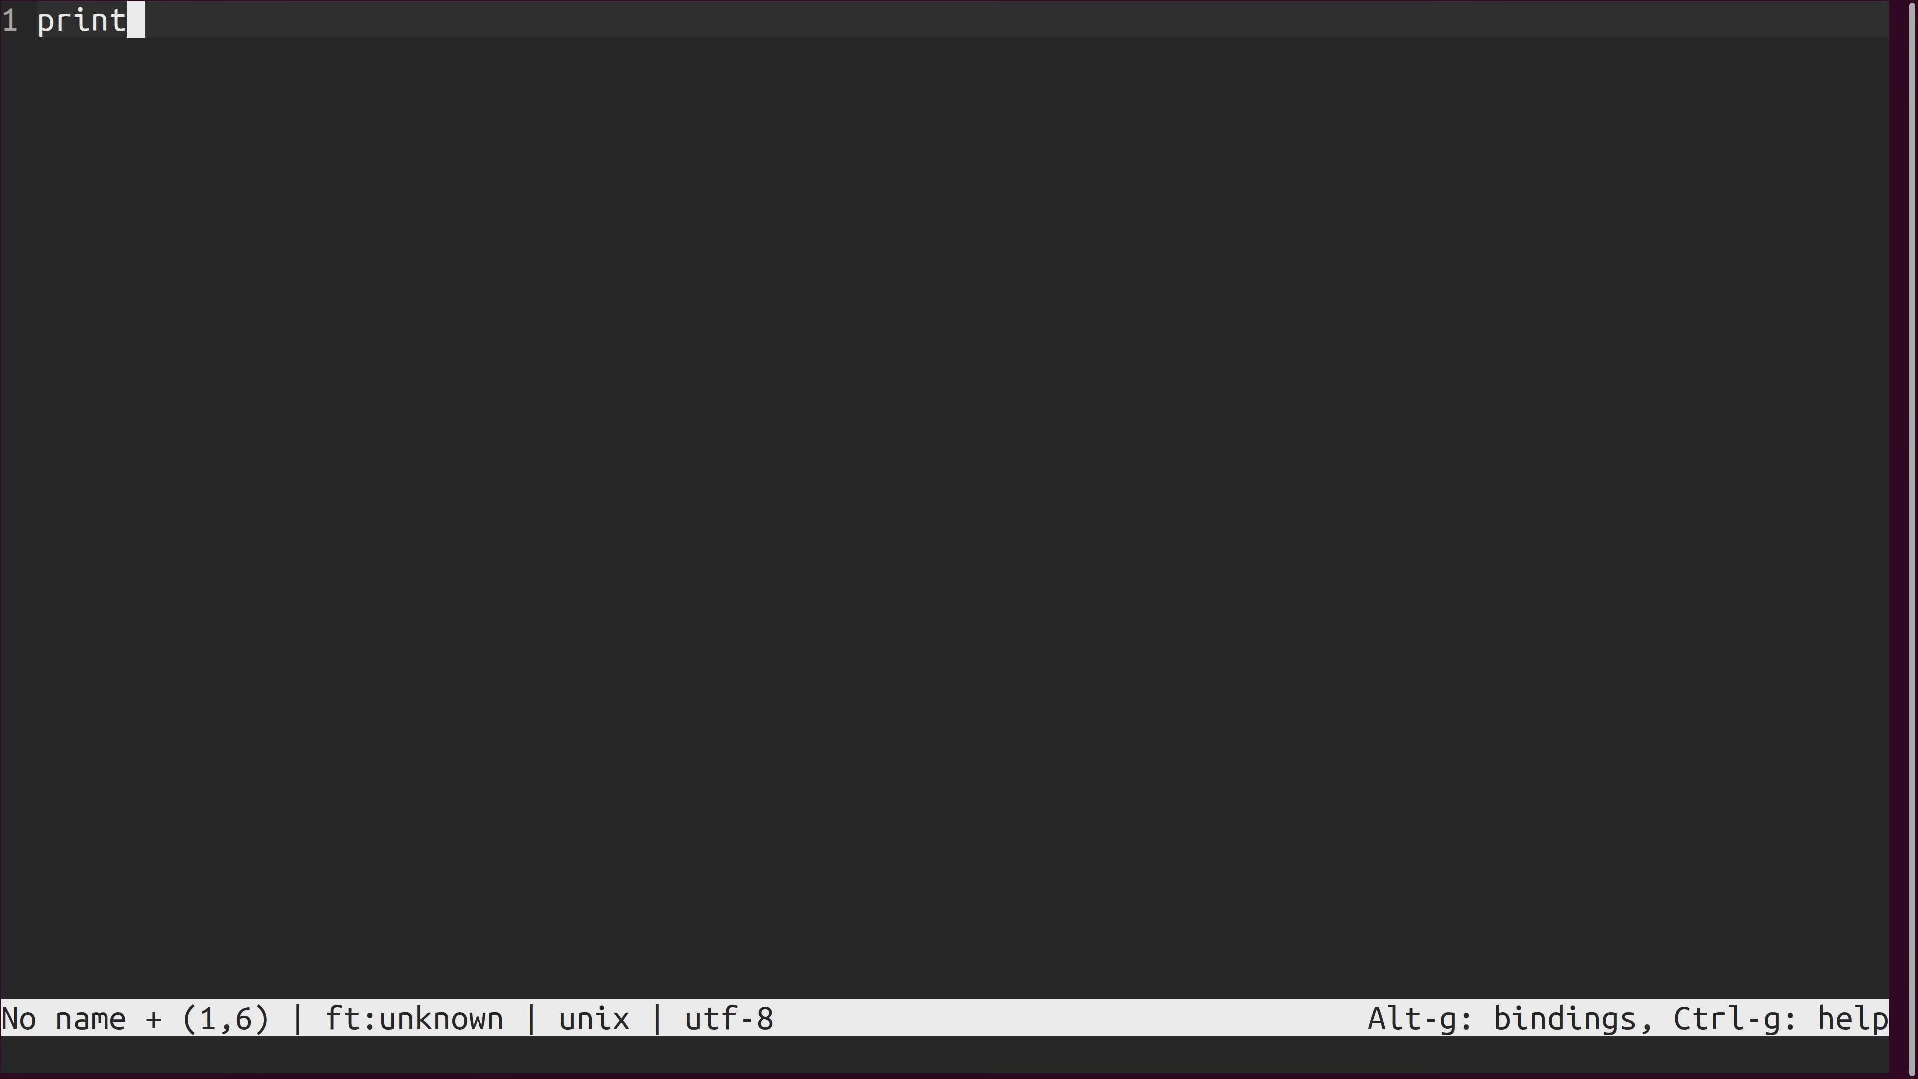
type("(\"Hello \"")
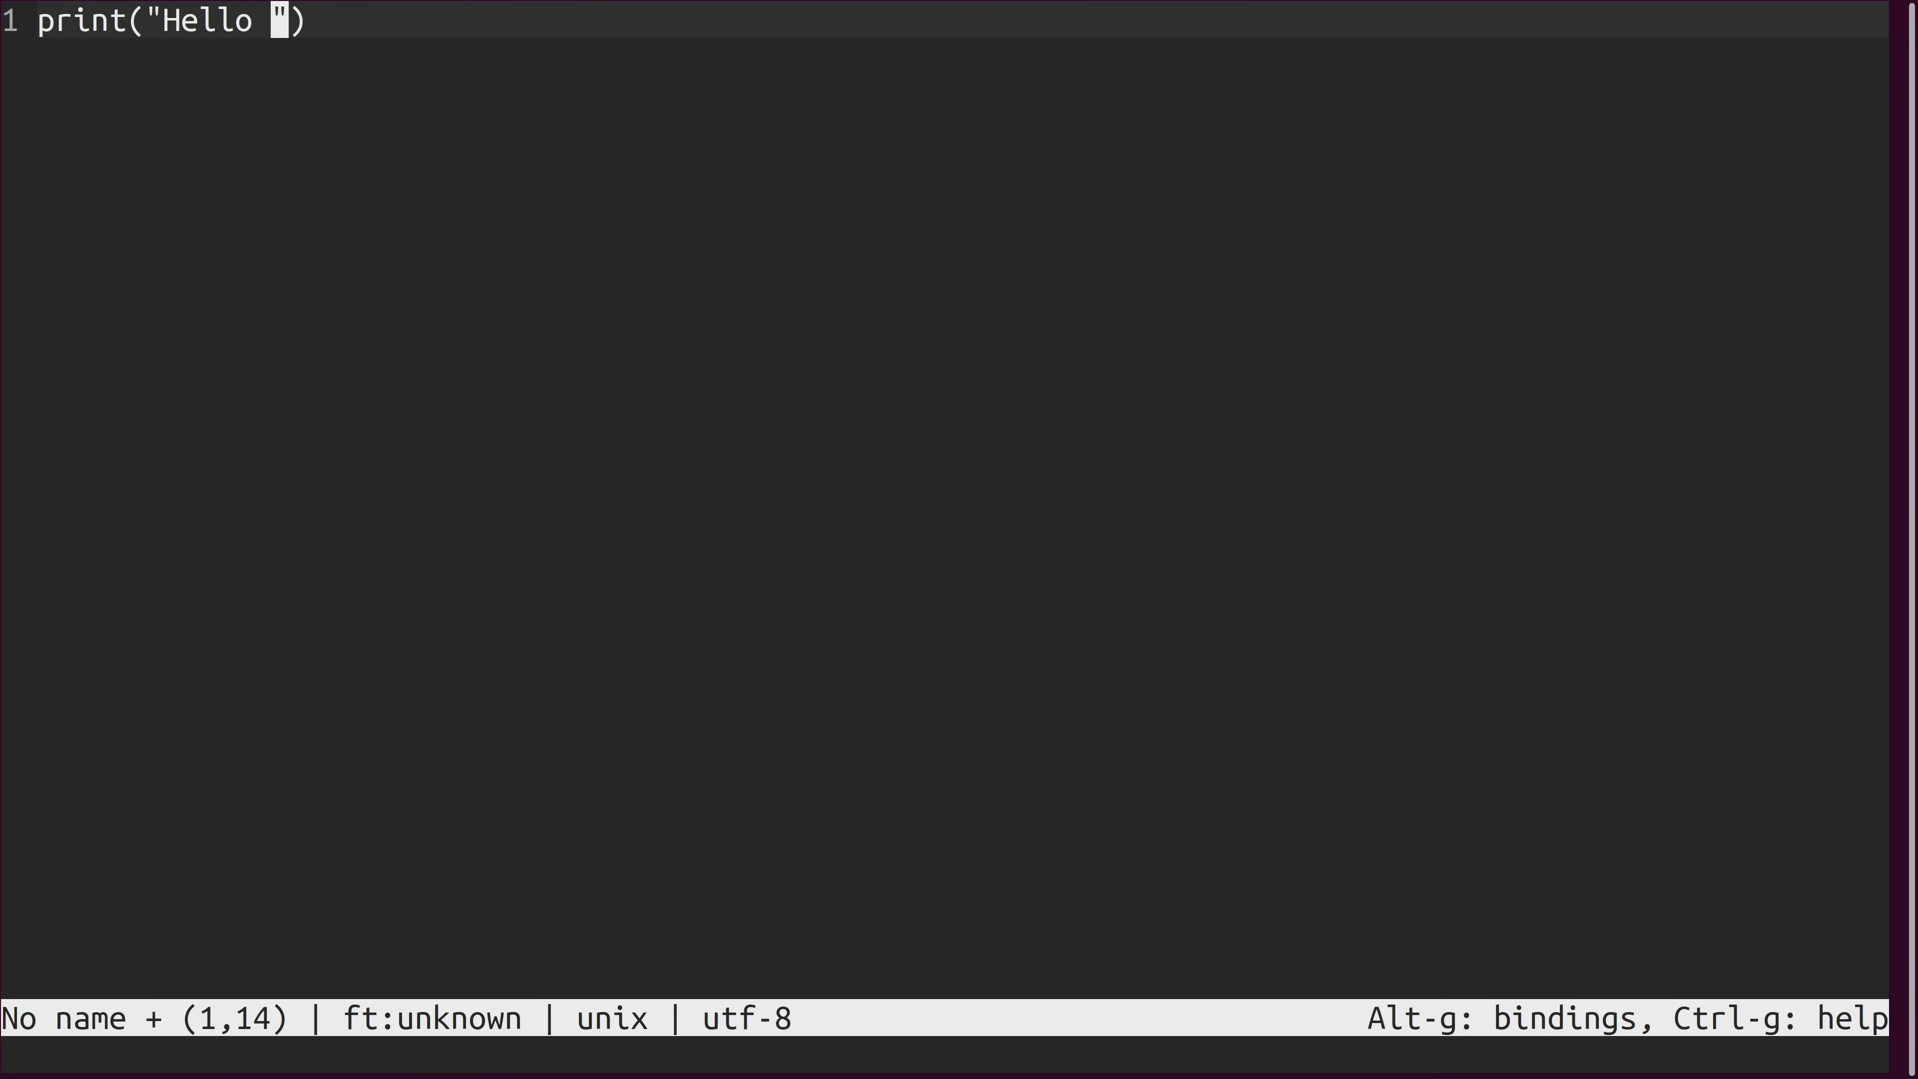
type("World")
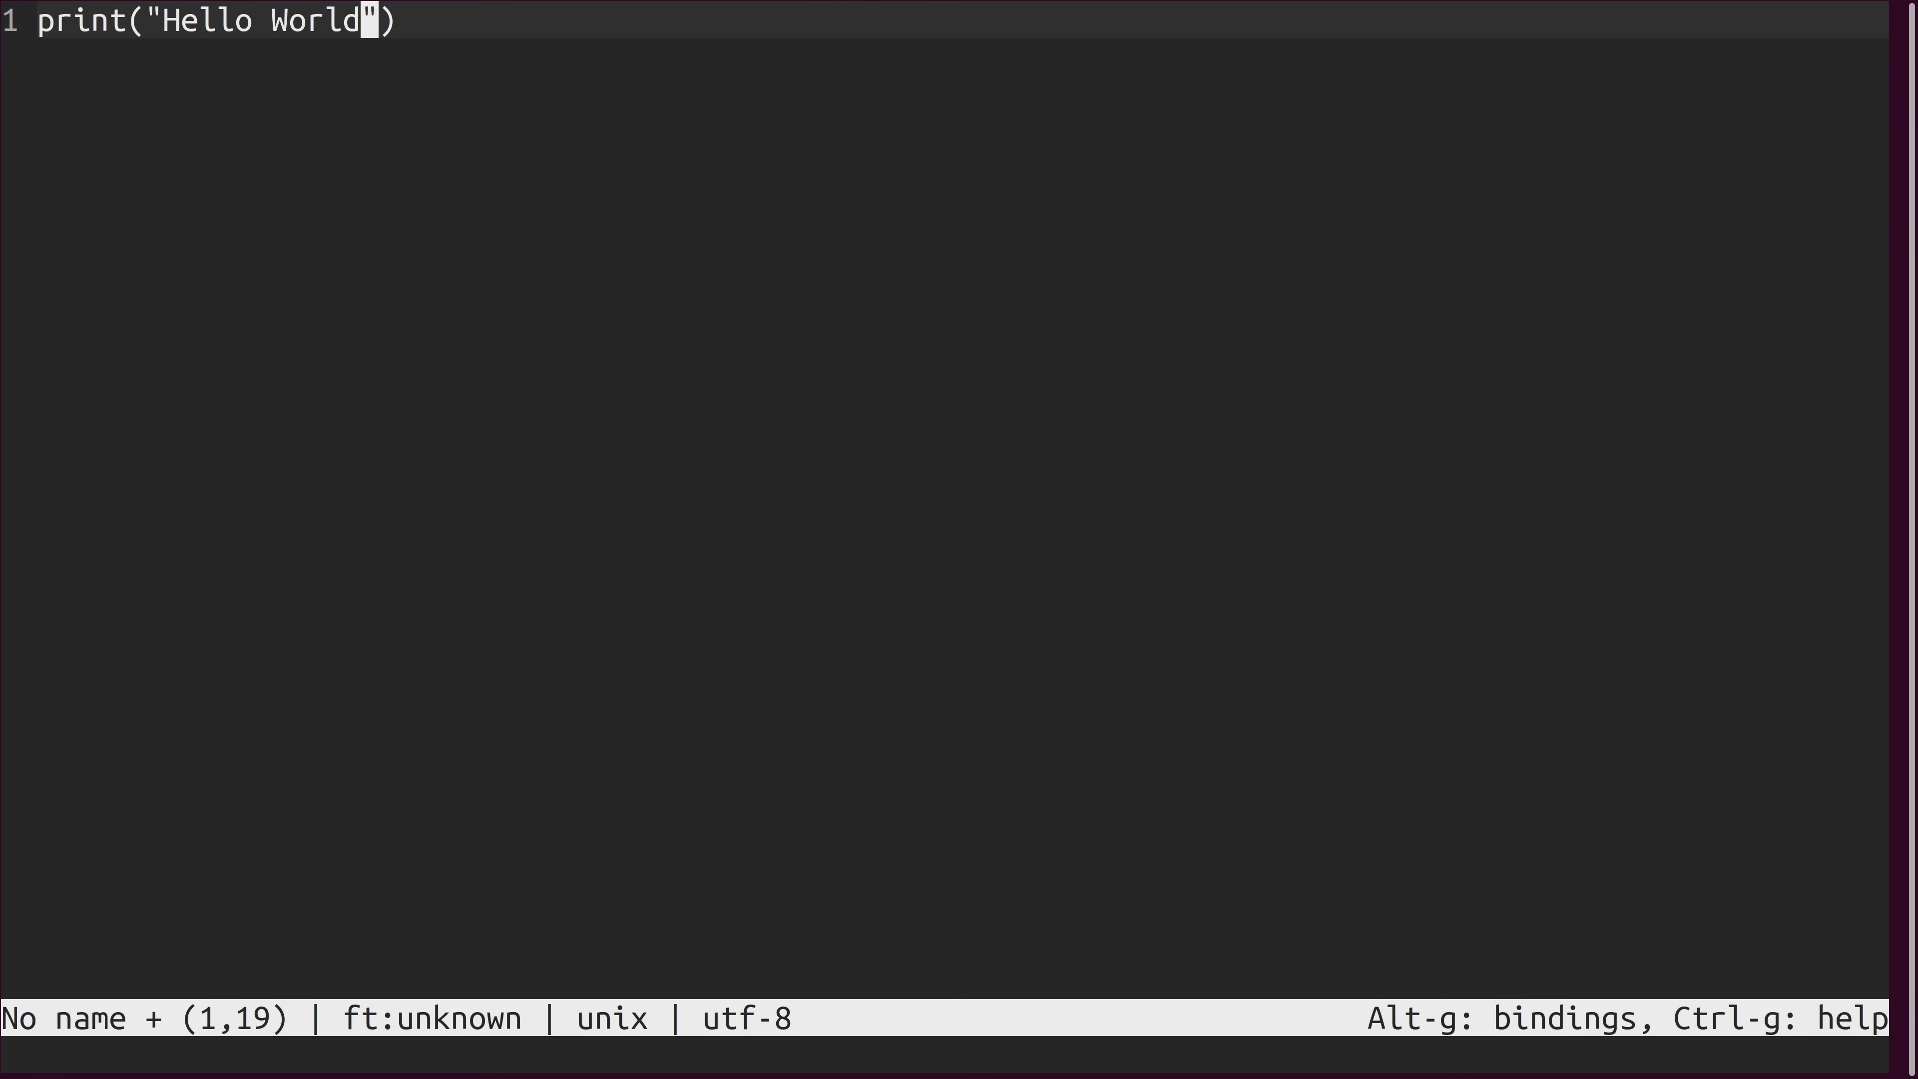
key("Return")
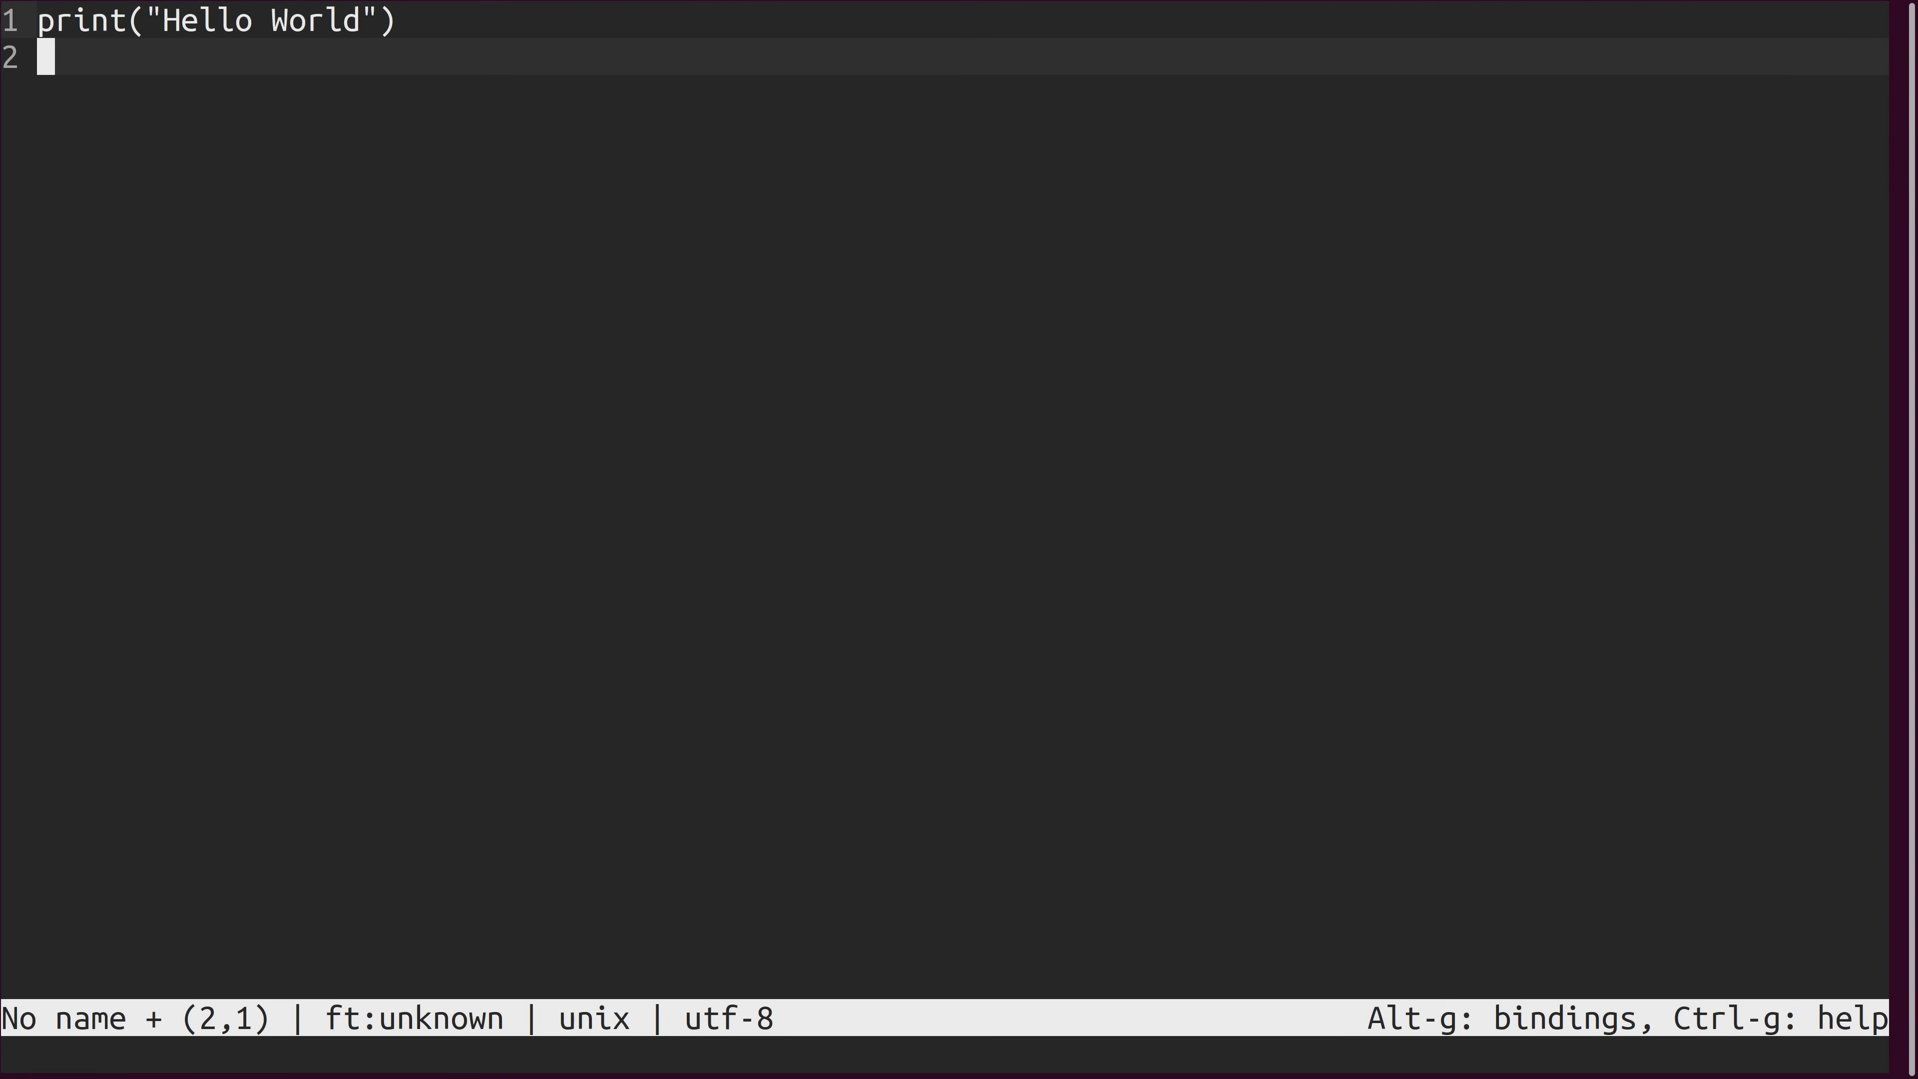
Save the buffer as test.py.
key("ctrl+s")
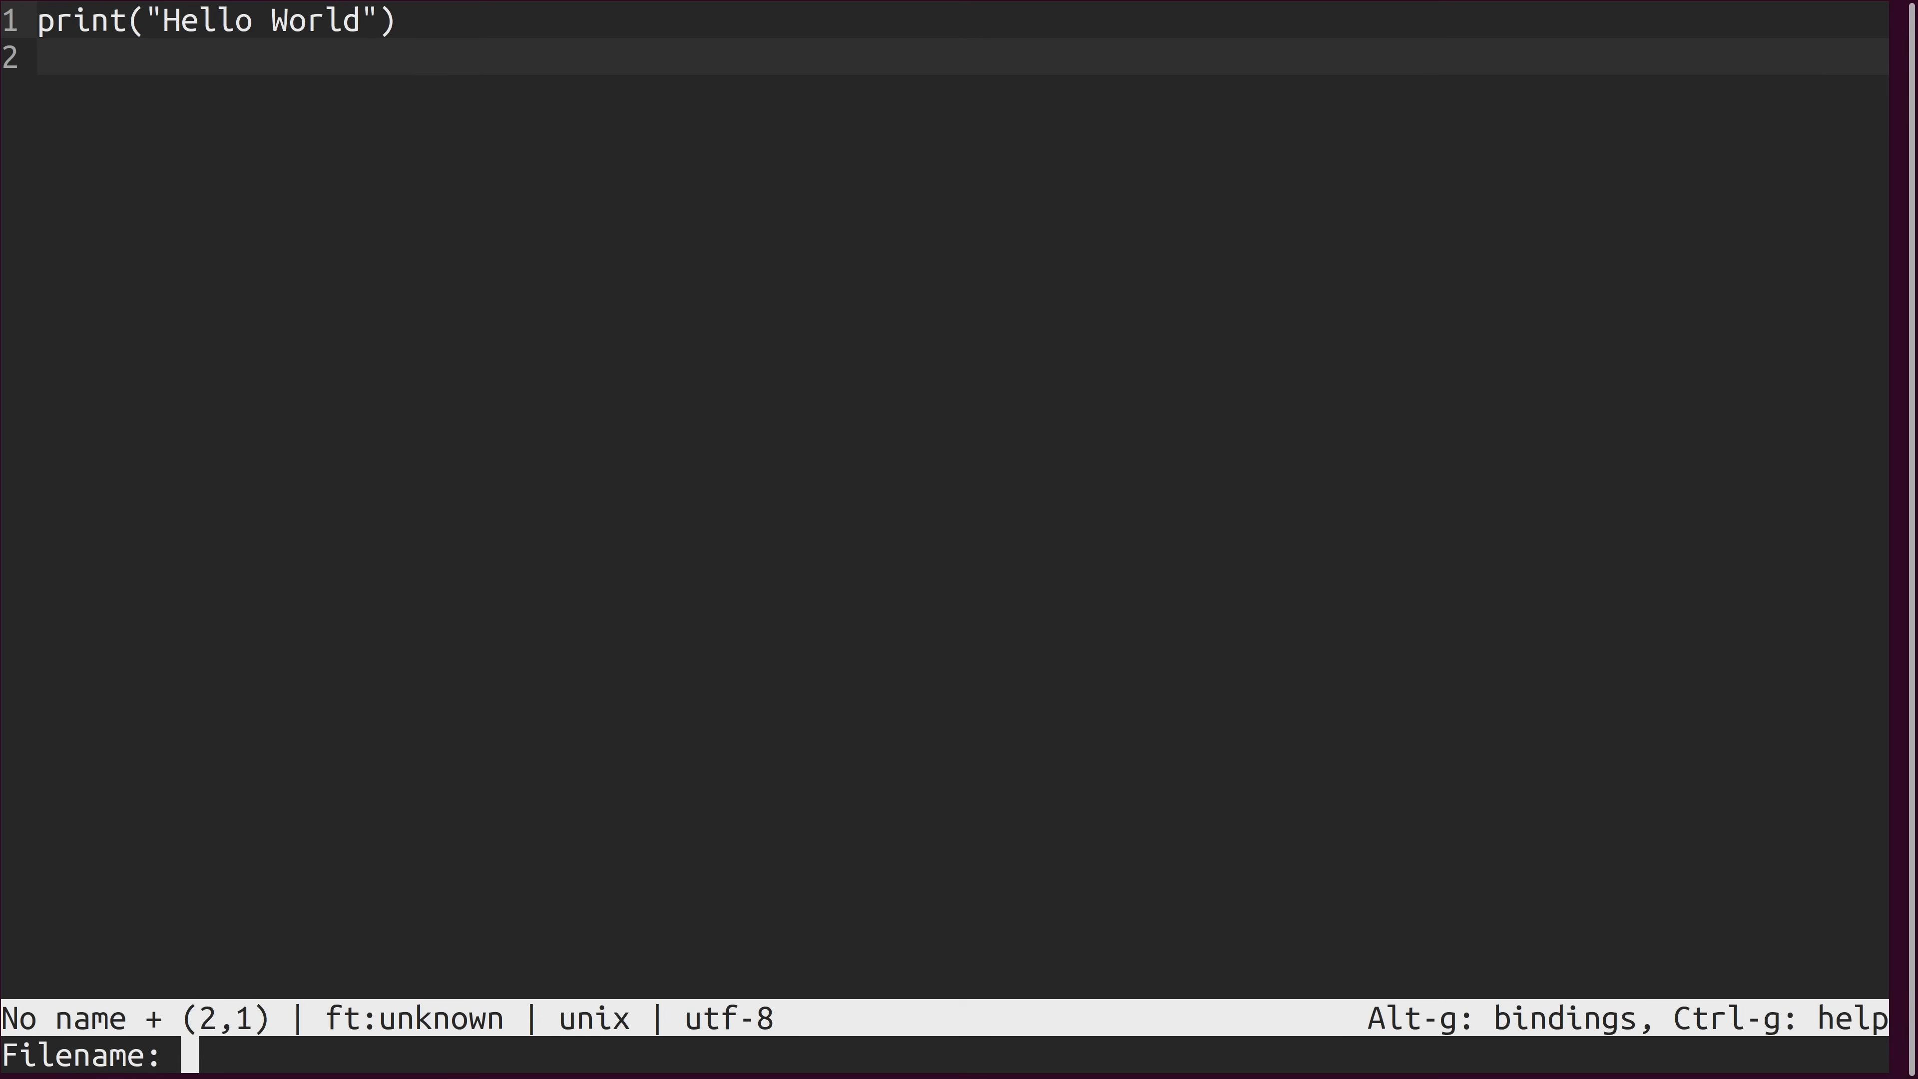
type("test.")
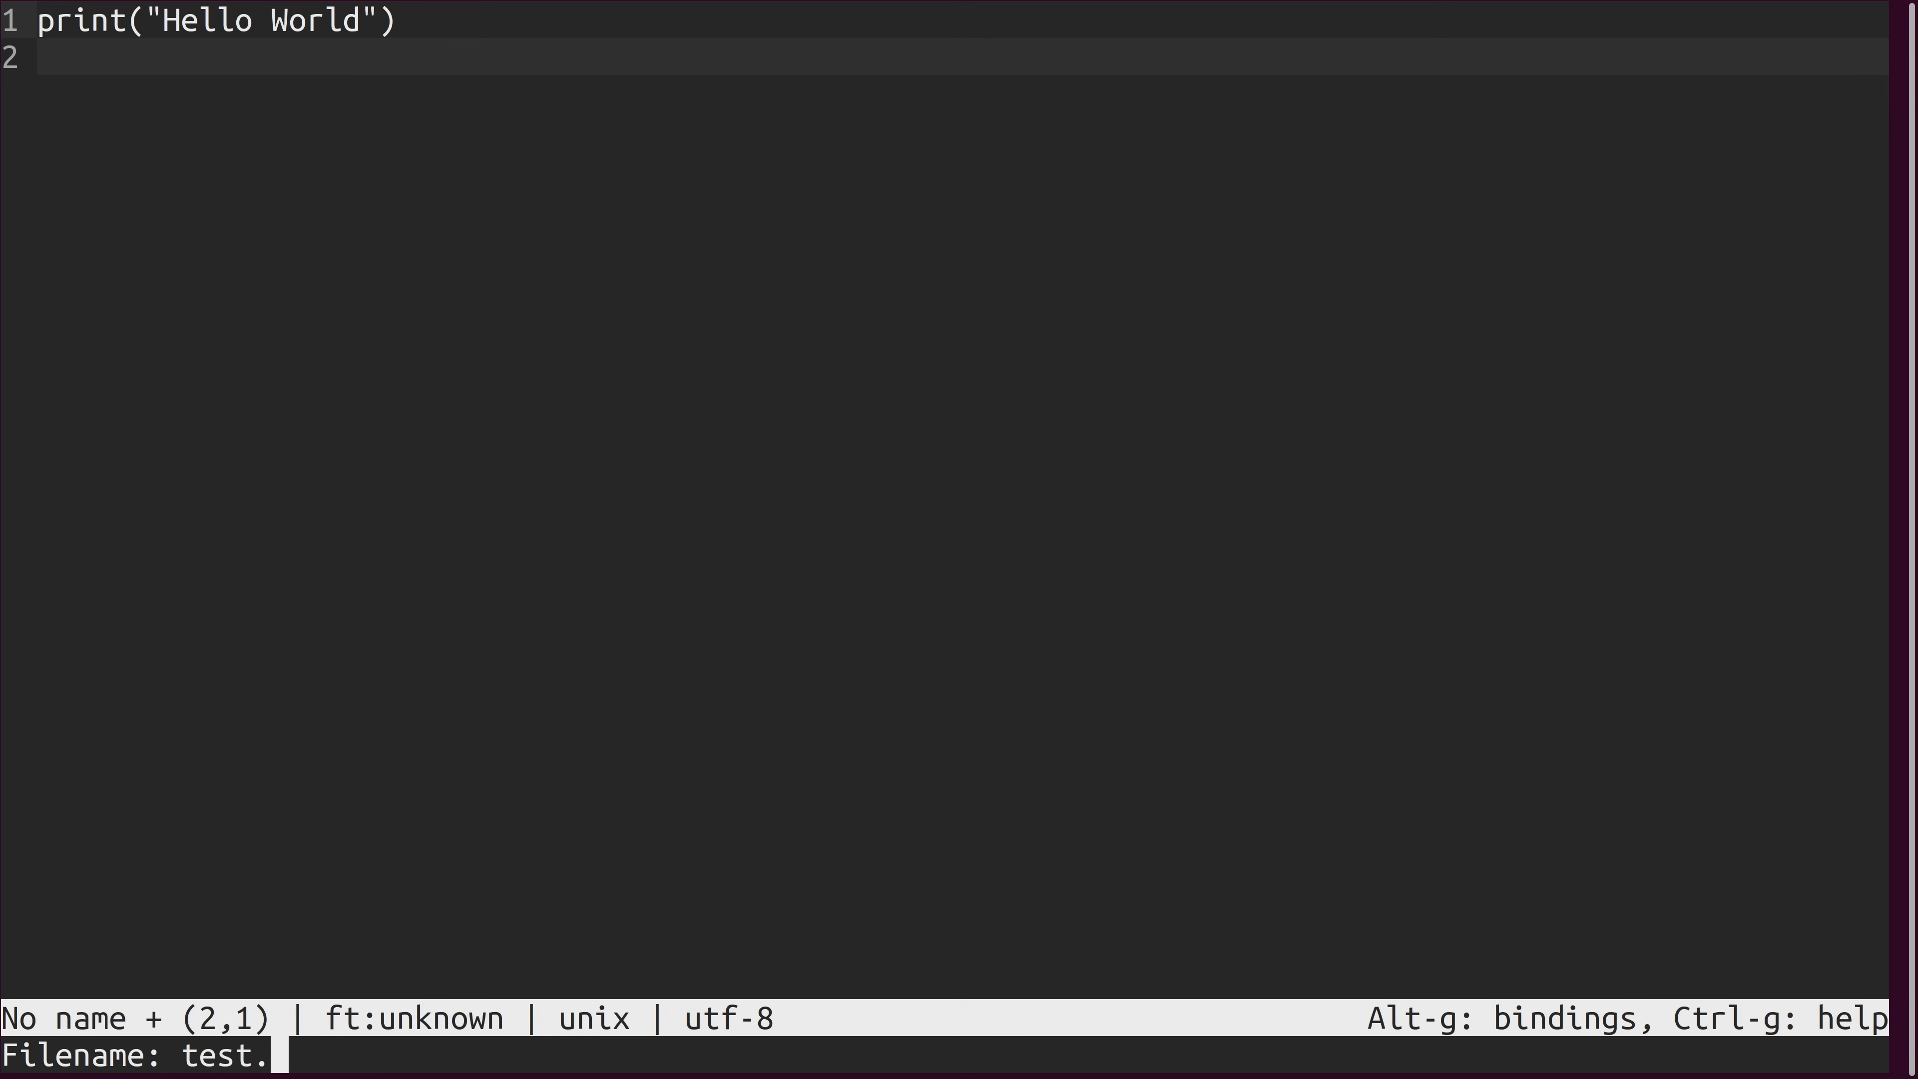
key("Return")
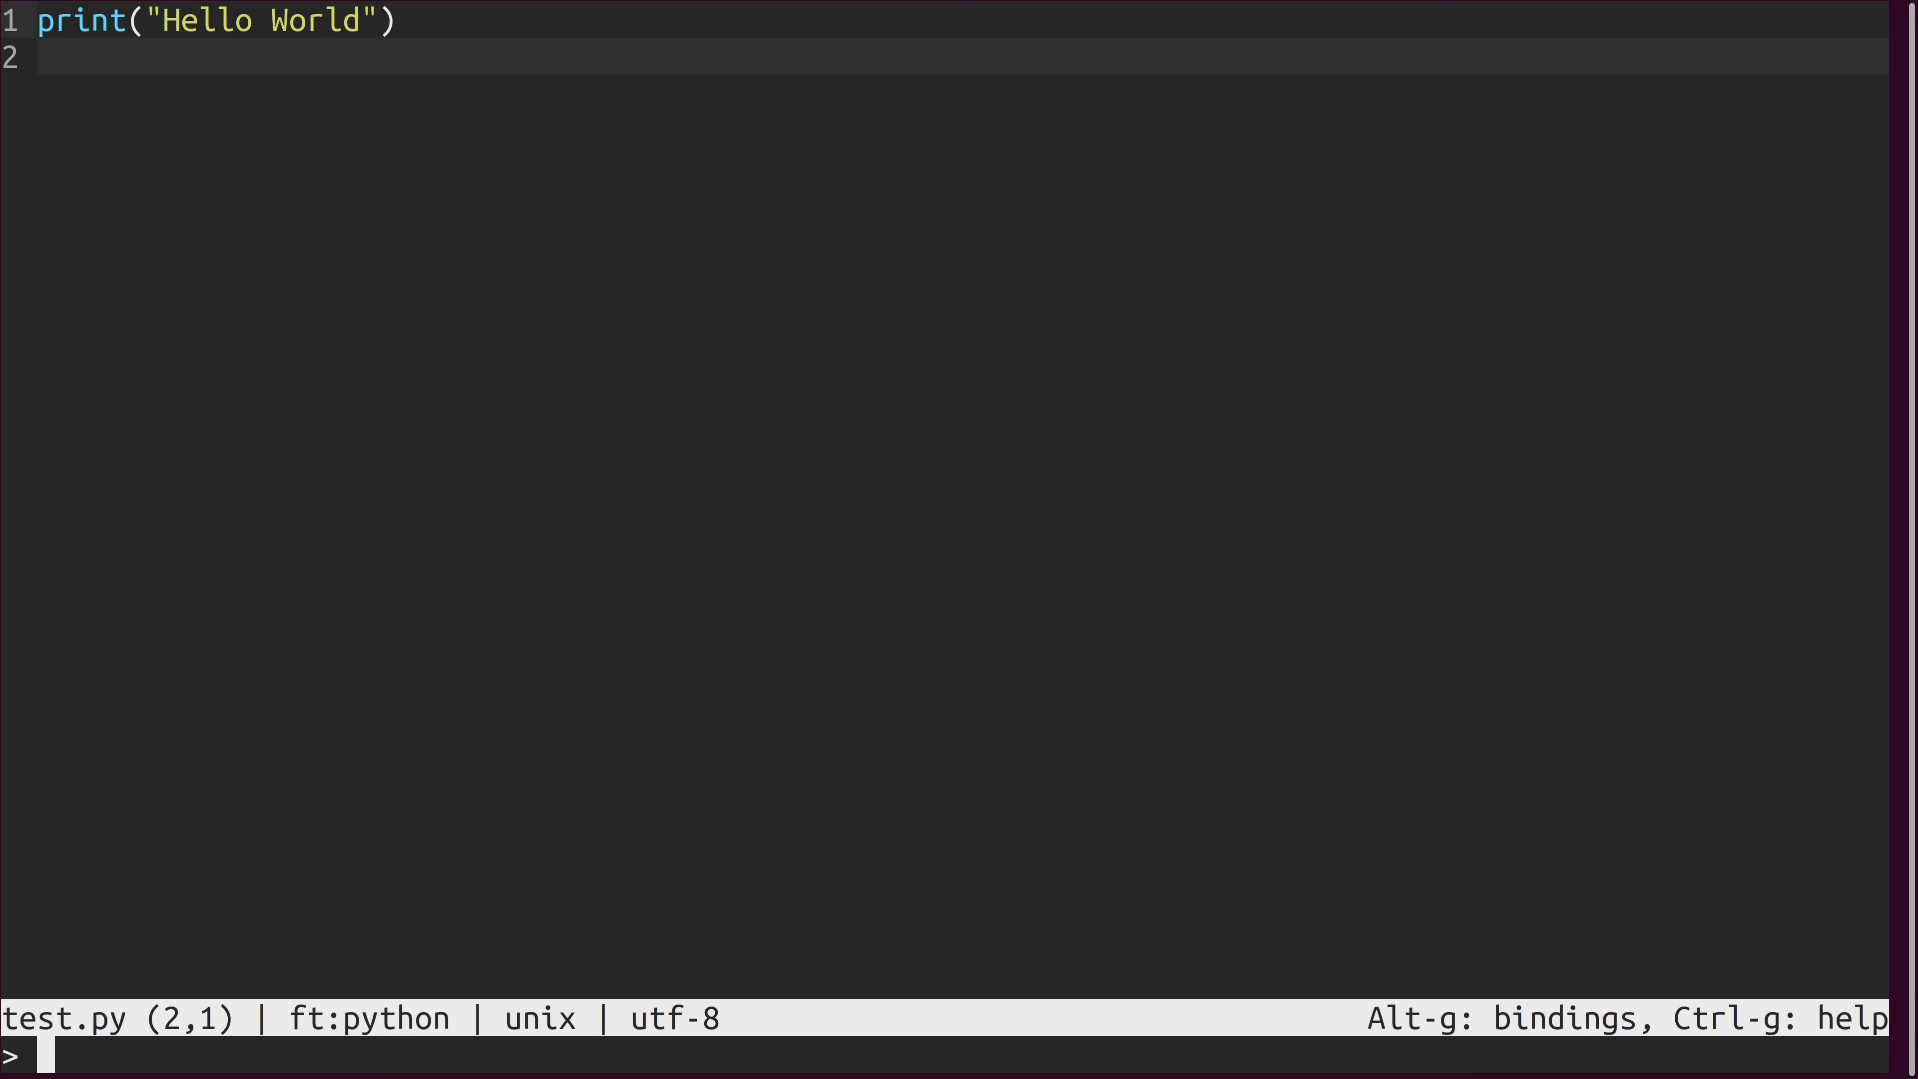
type("help")
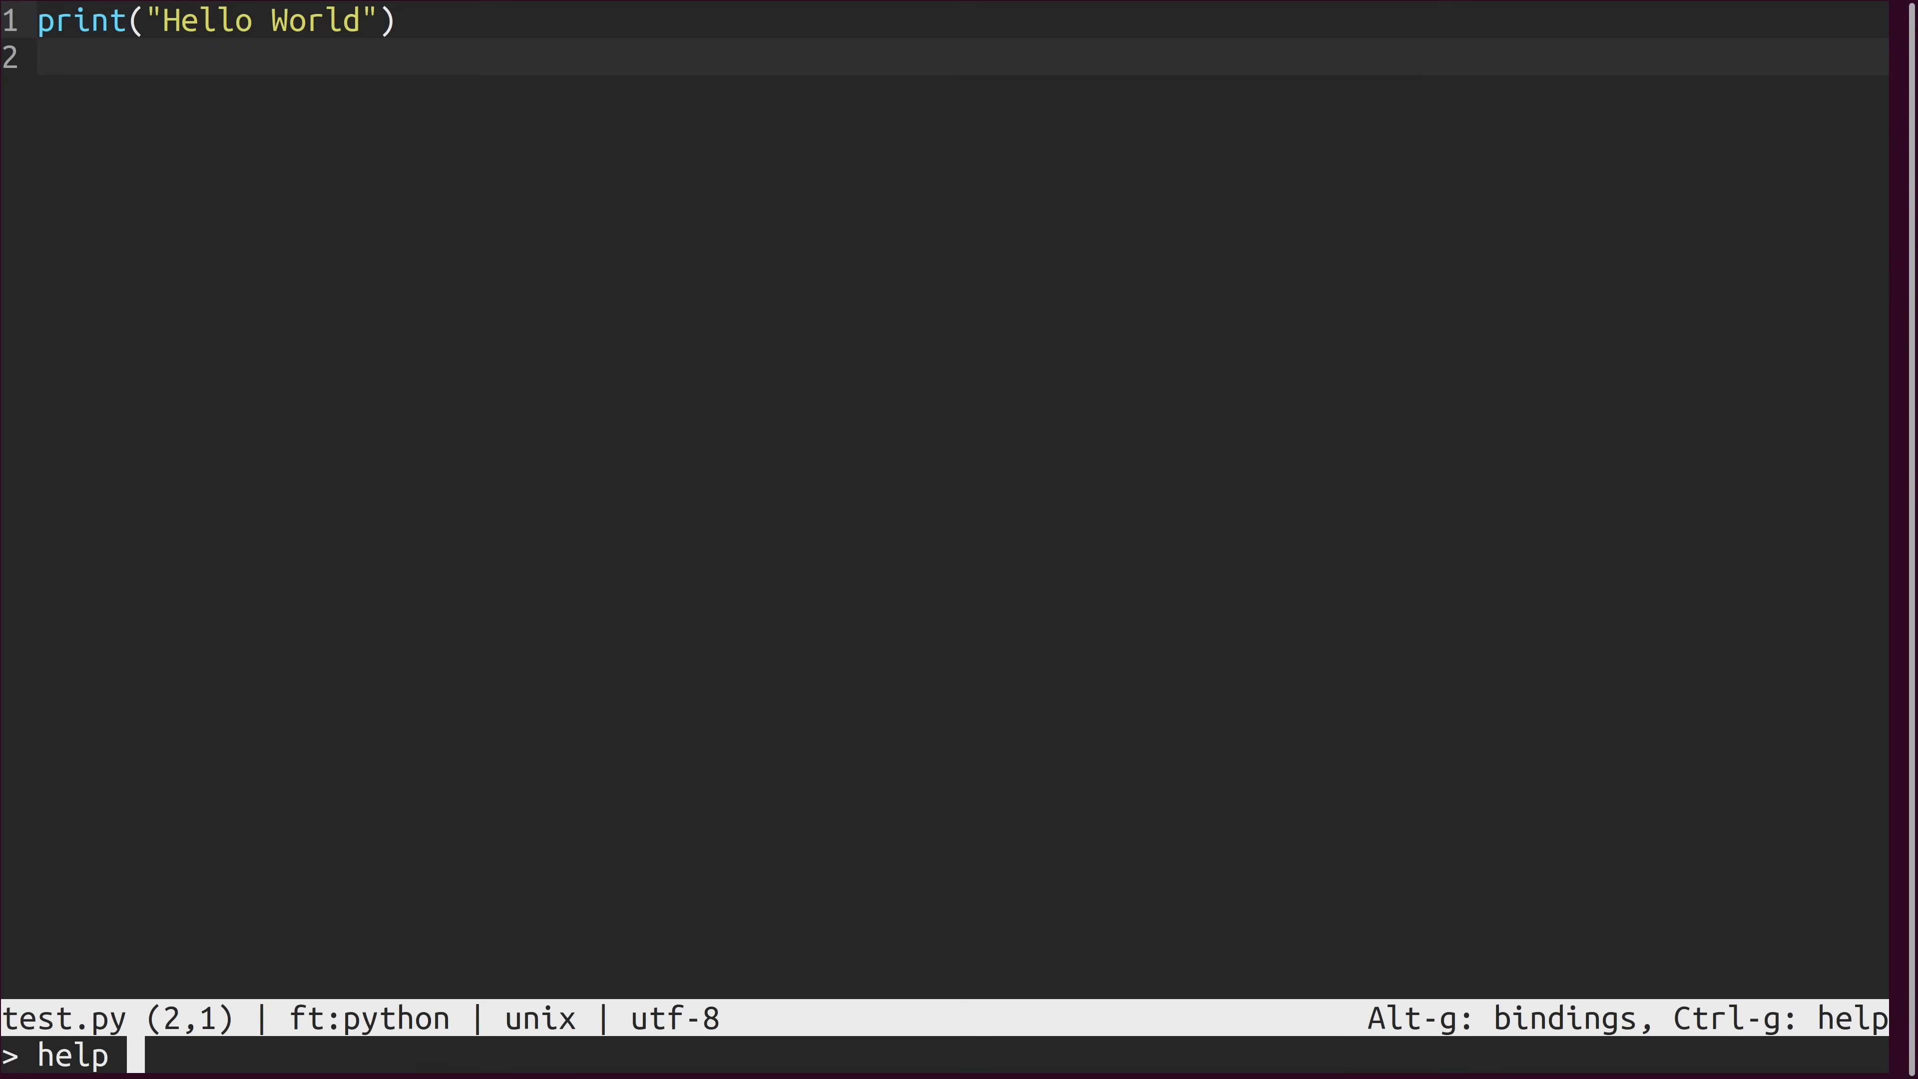
type("default")
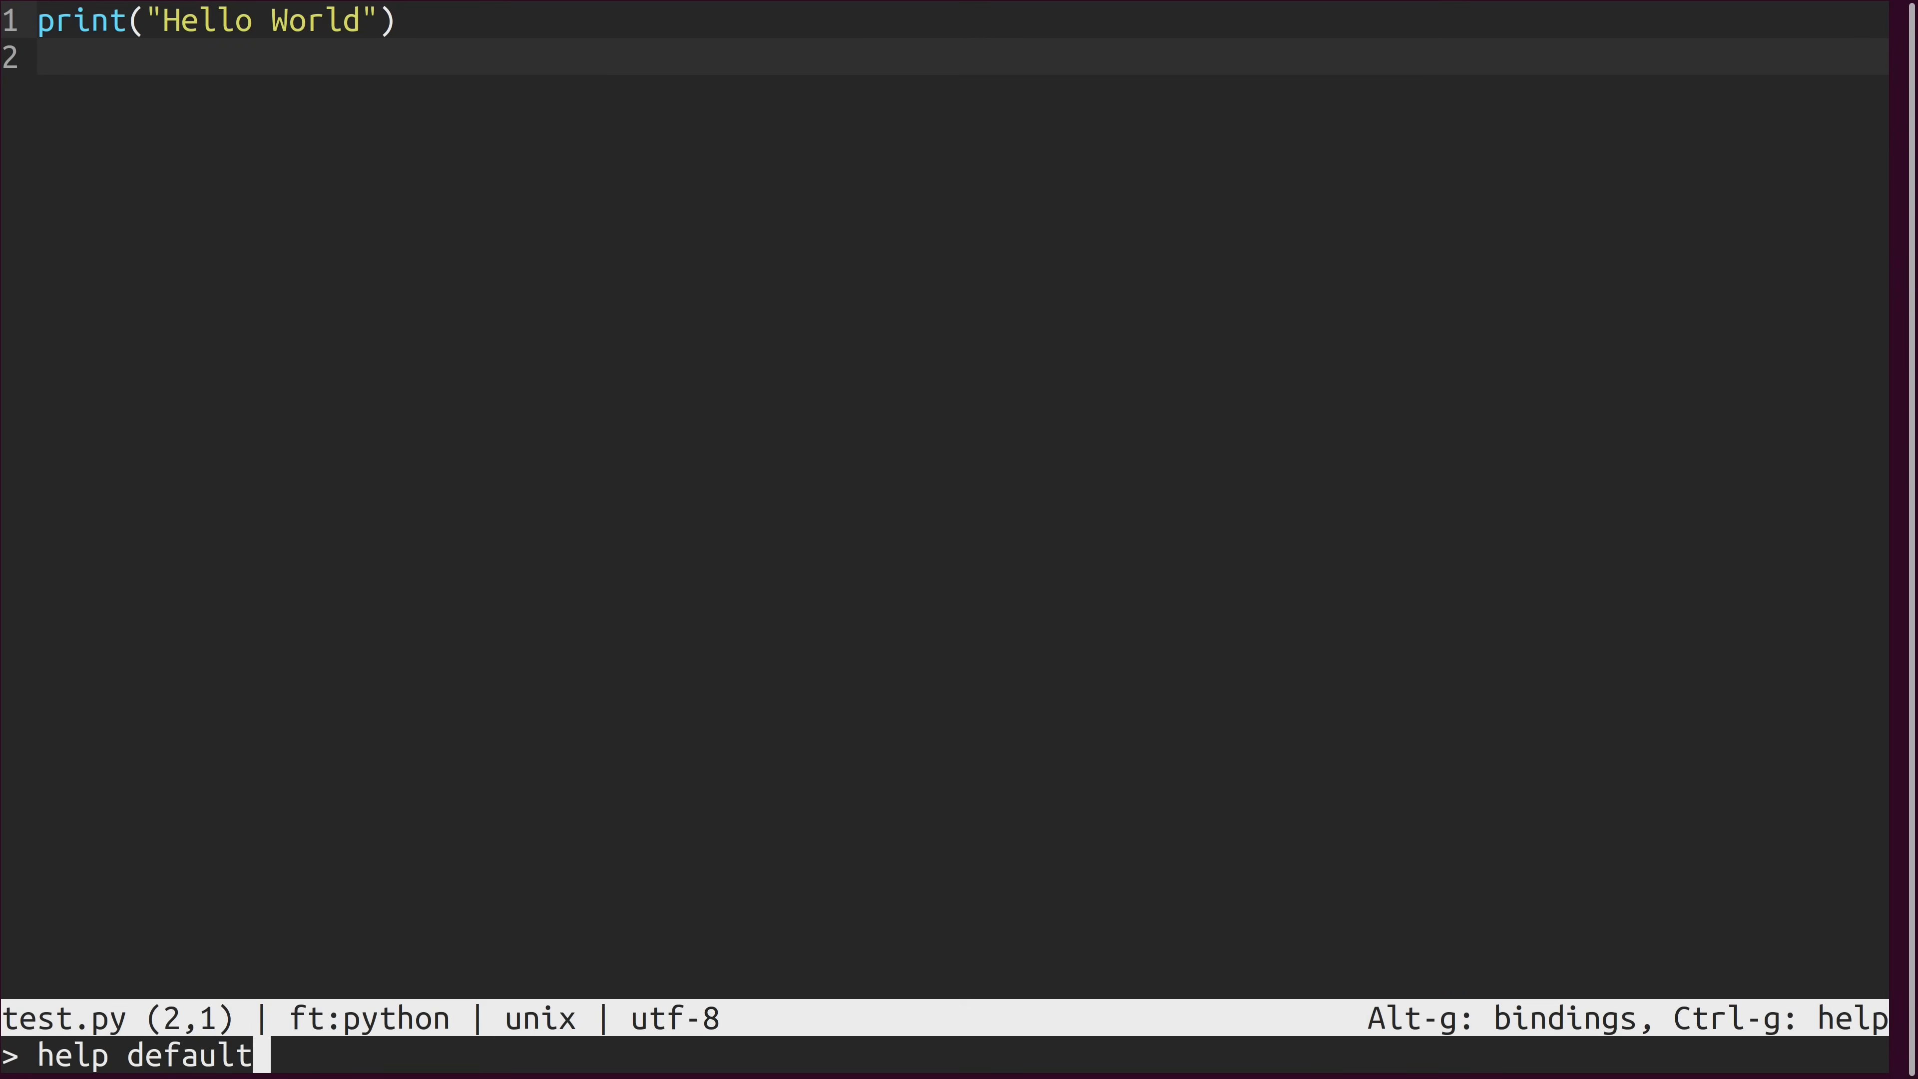
type("keys")
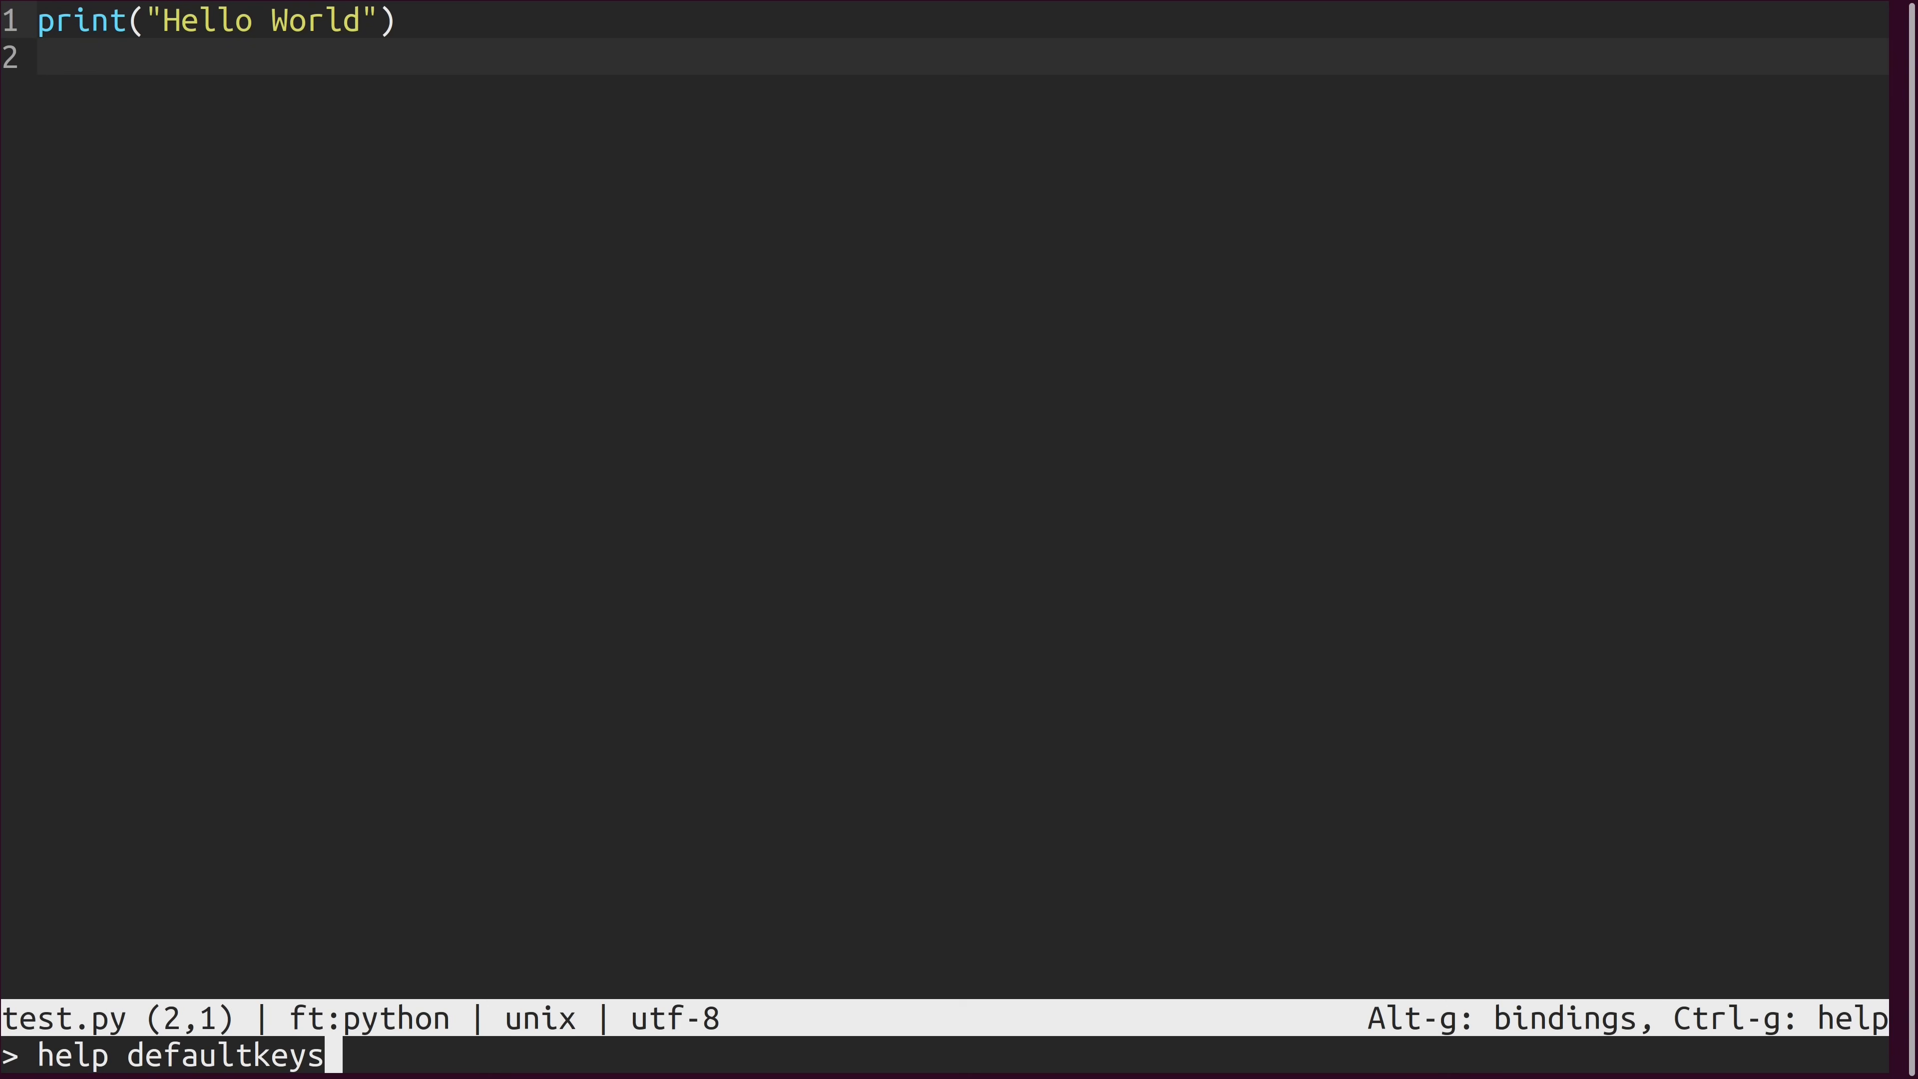
key("Return")
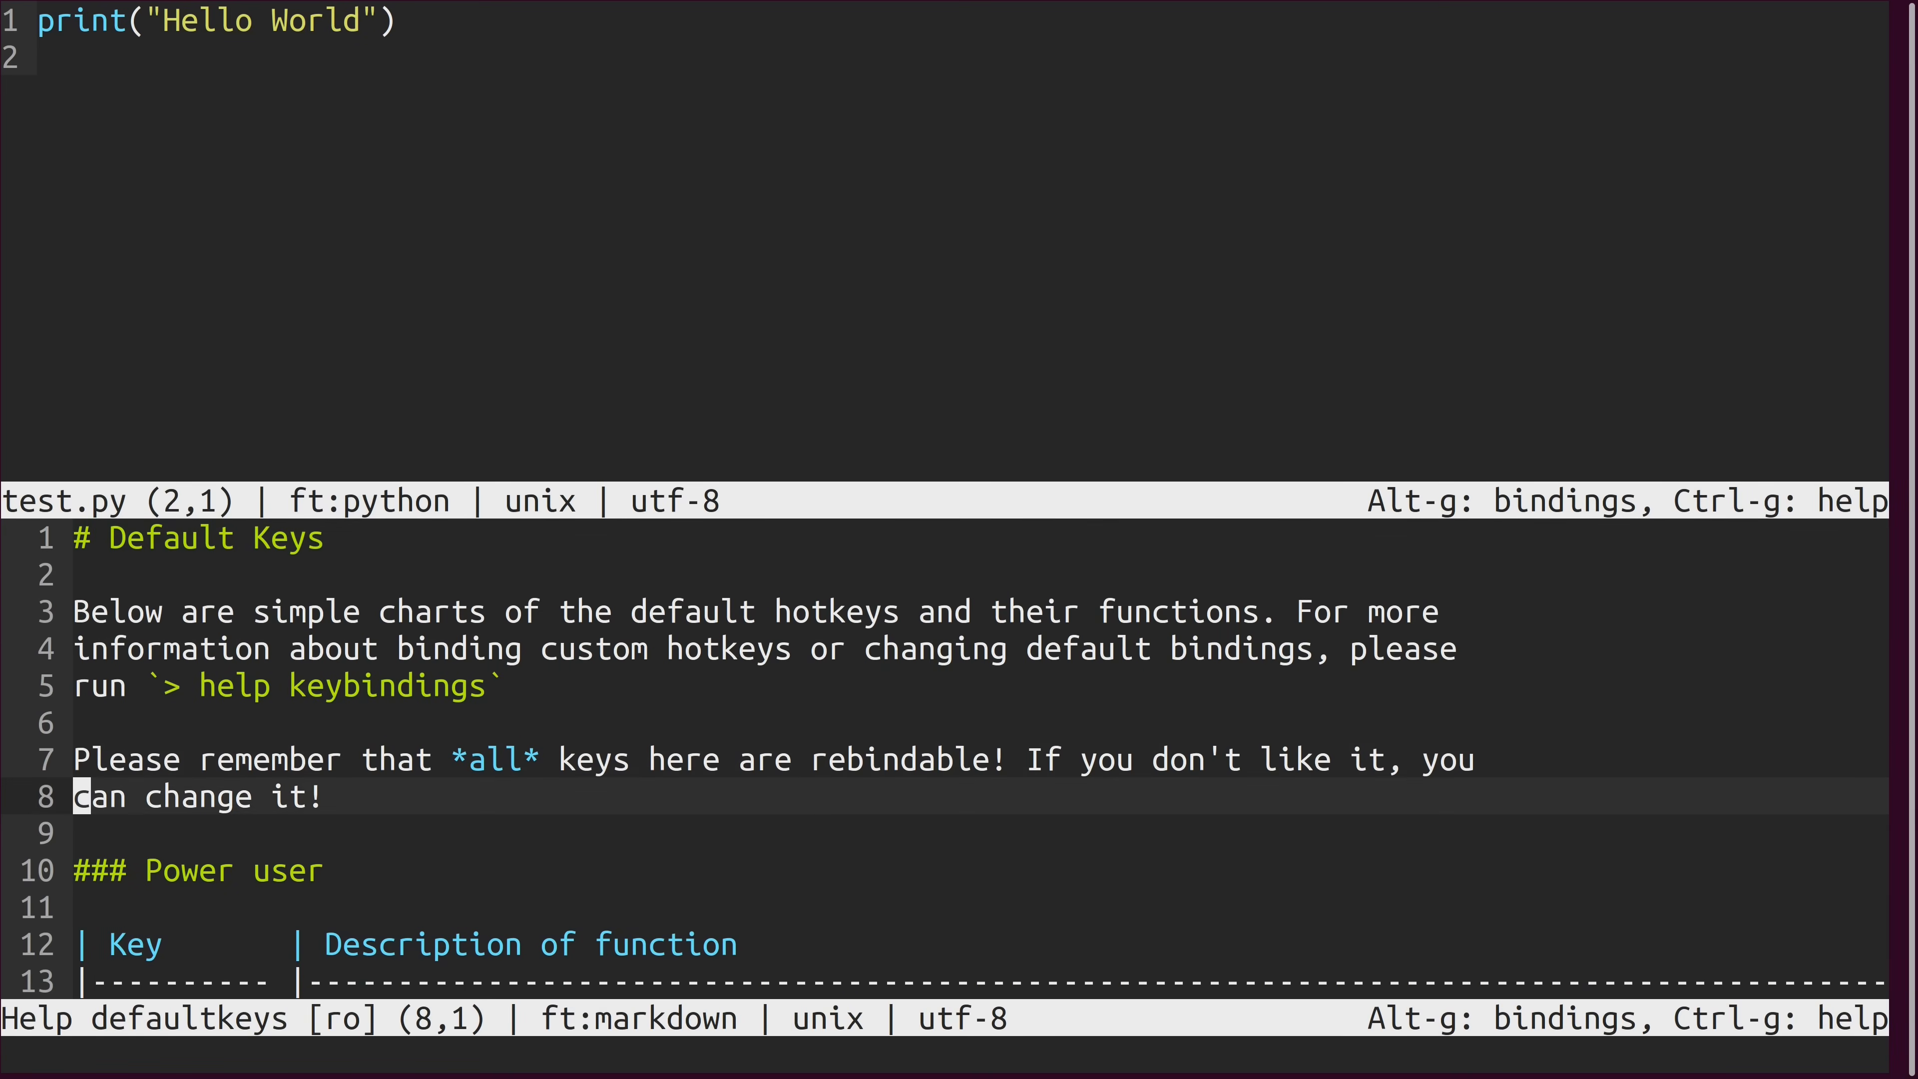
scroll("down", 3)
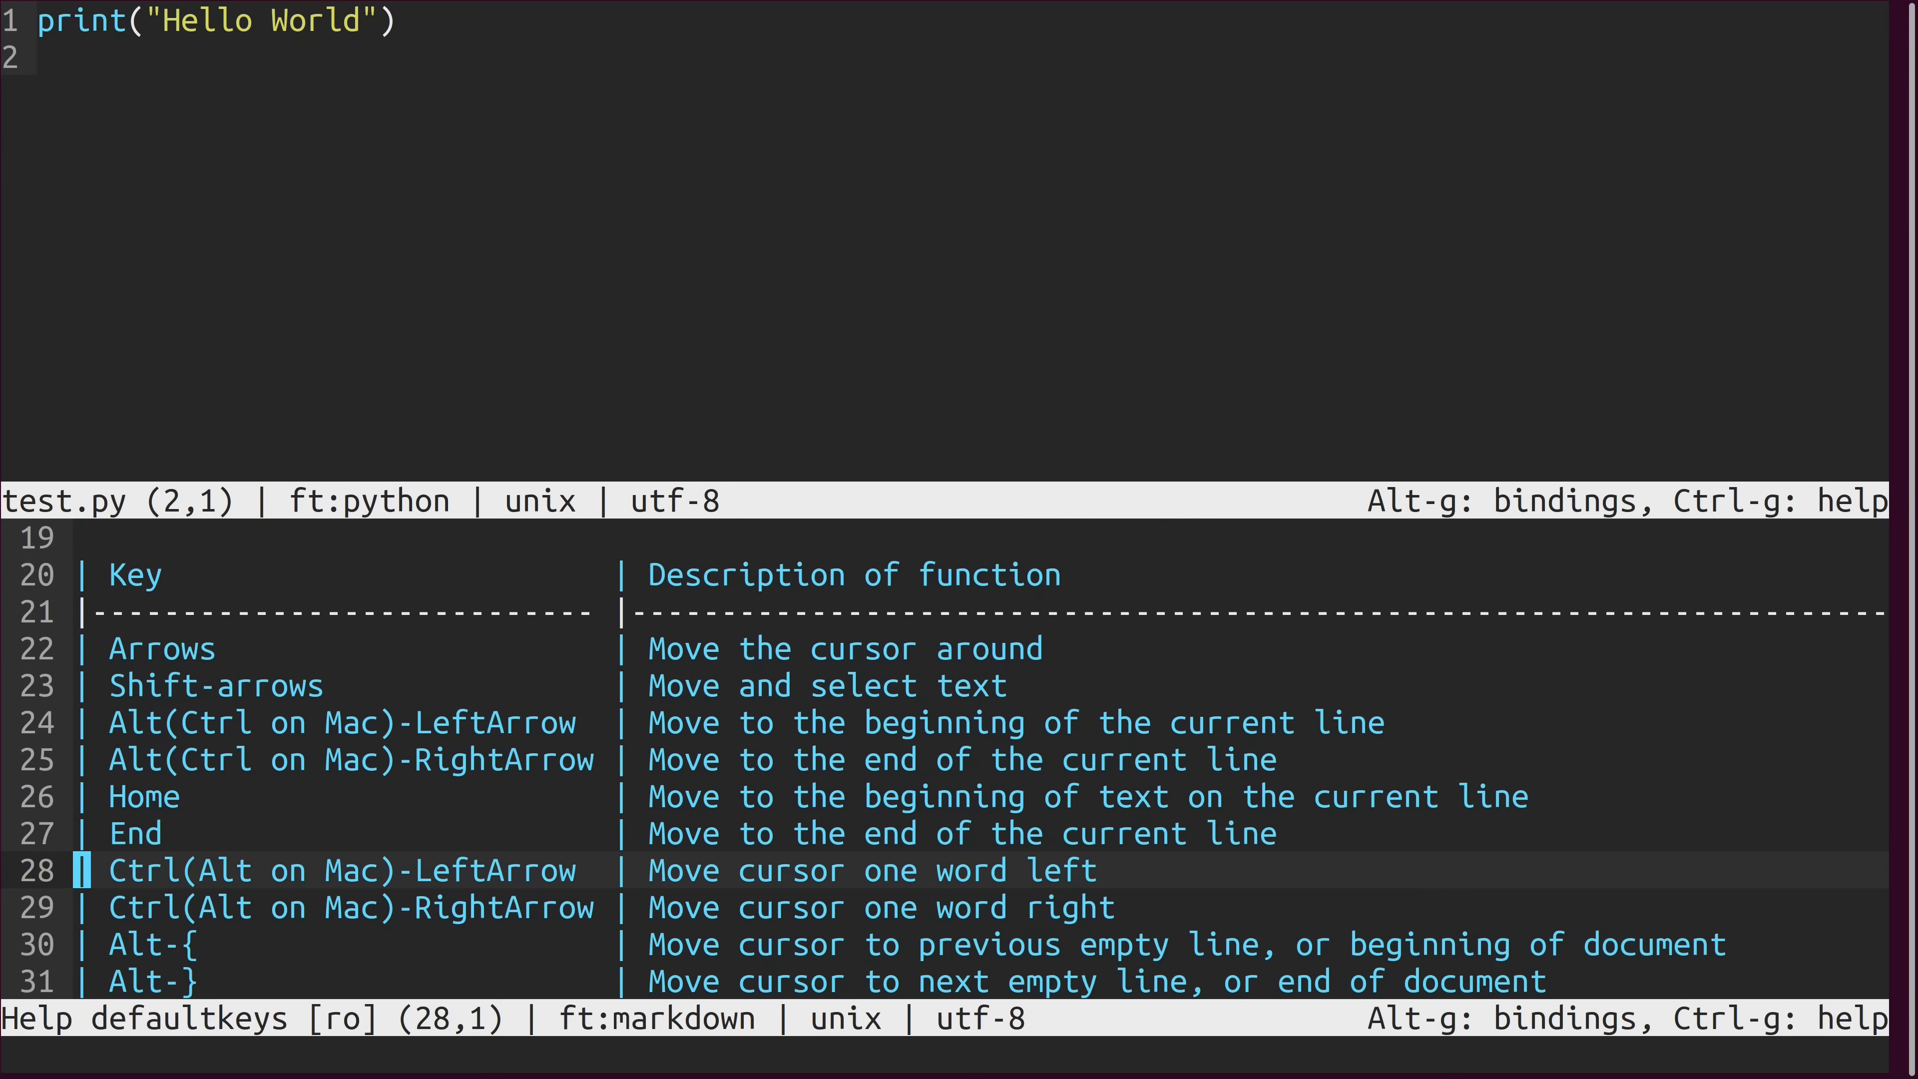
scroll("down", 3)
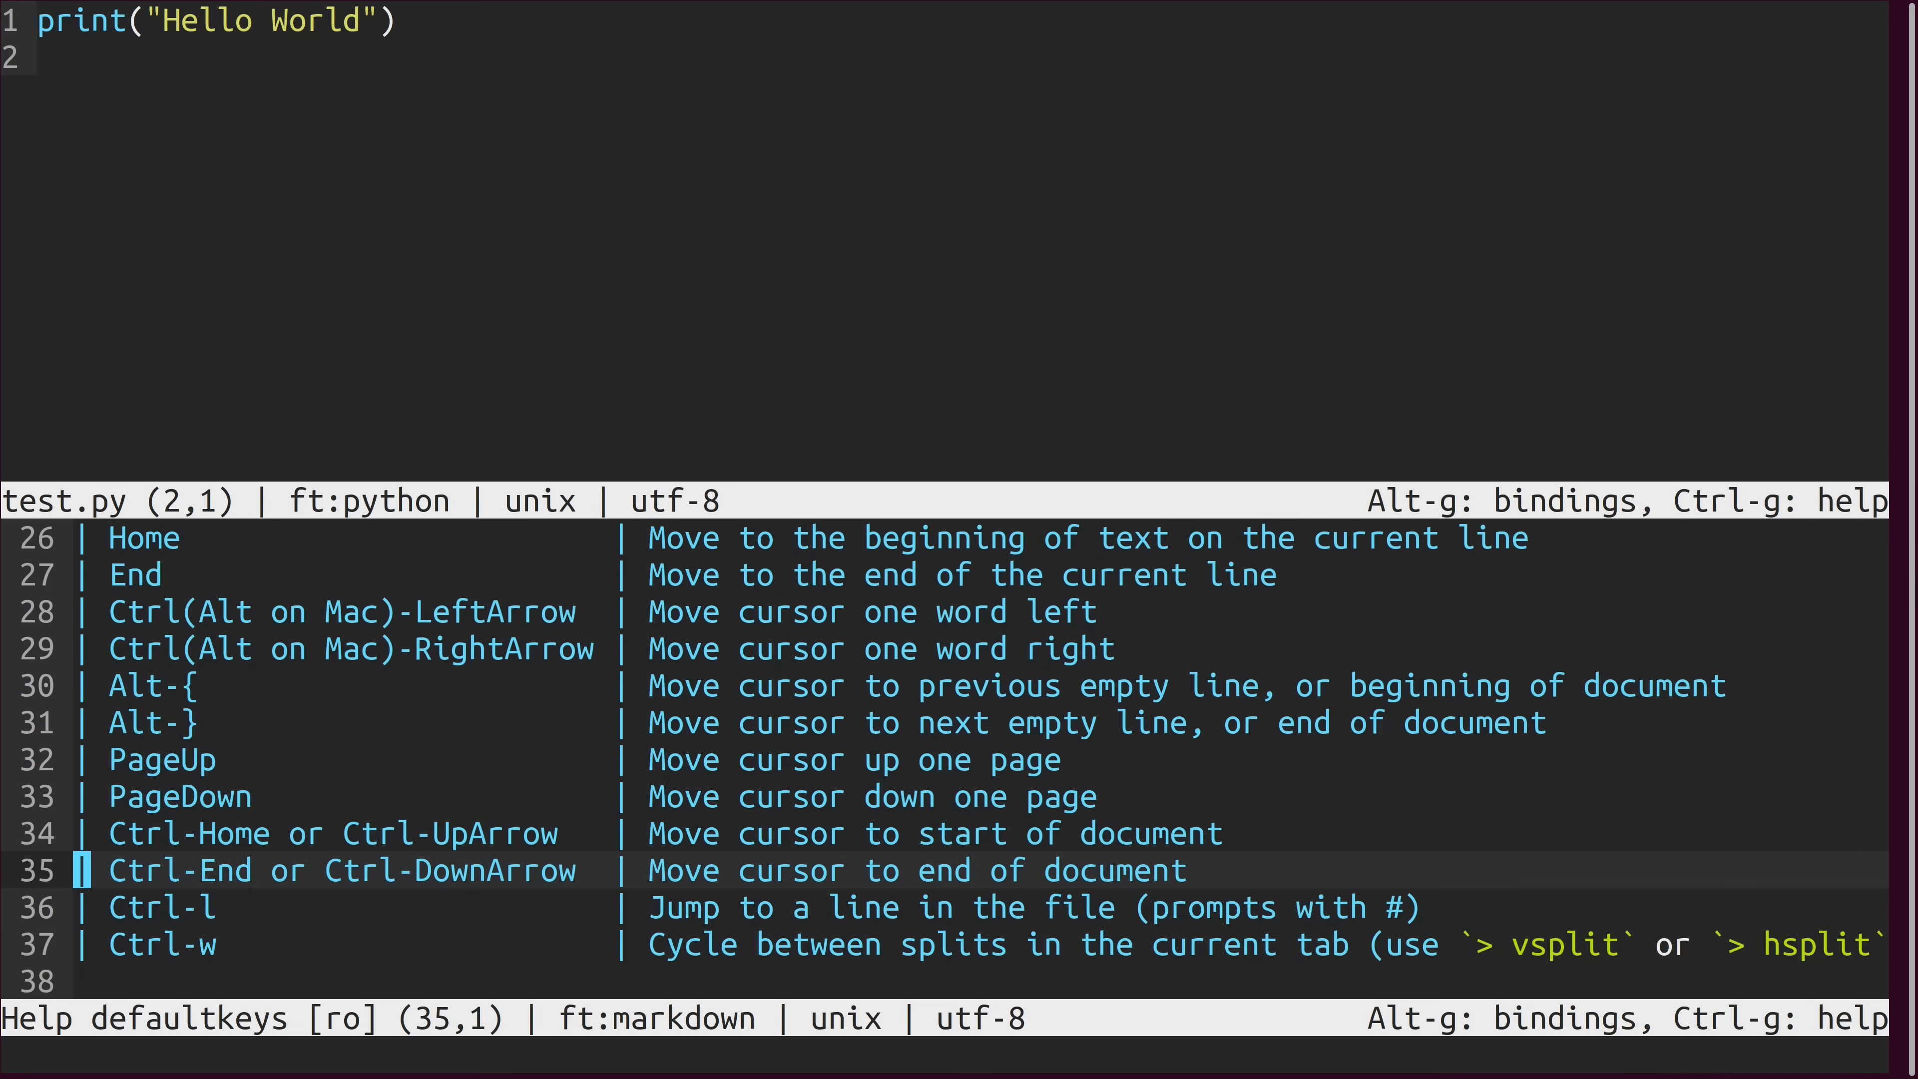
scroll("down", 3)
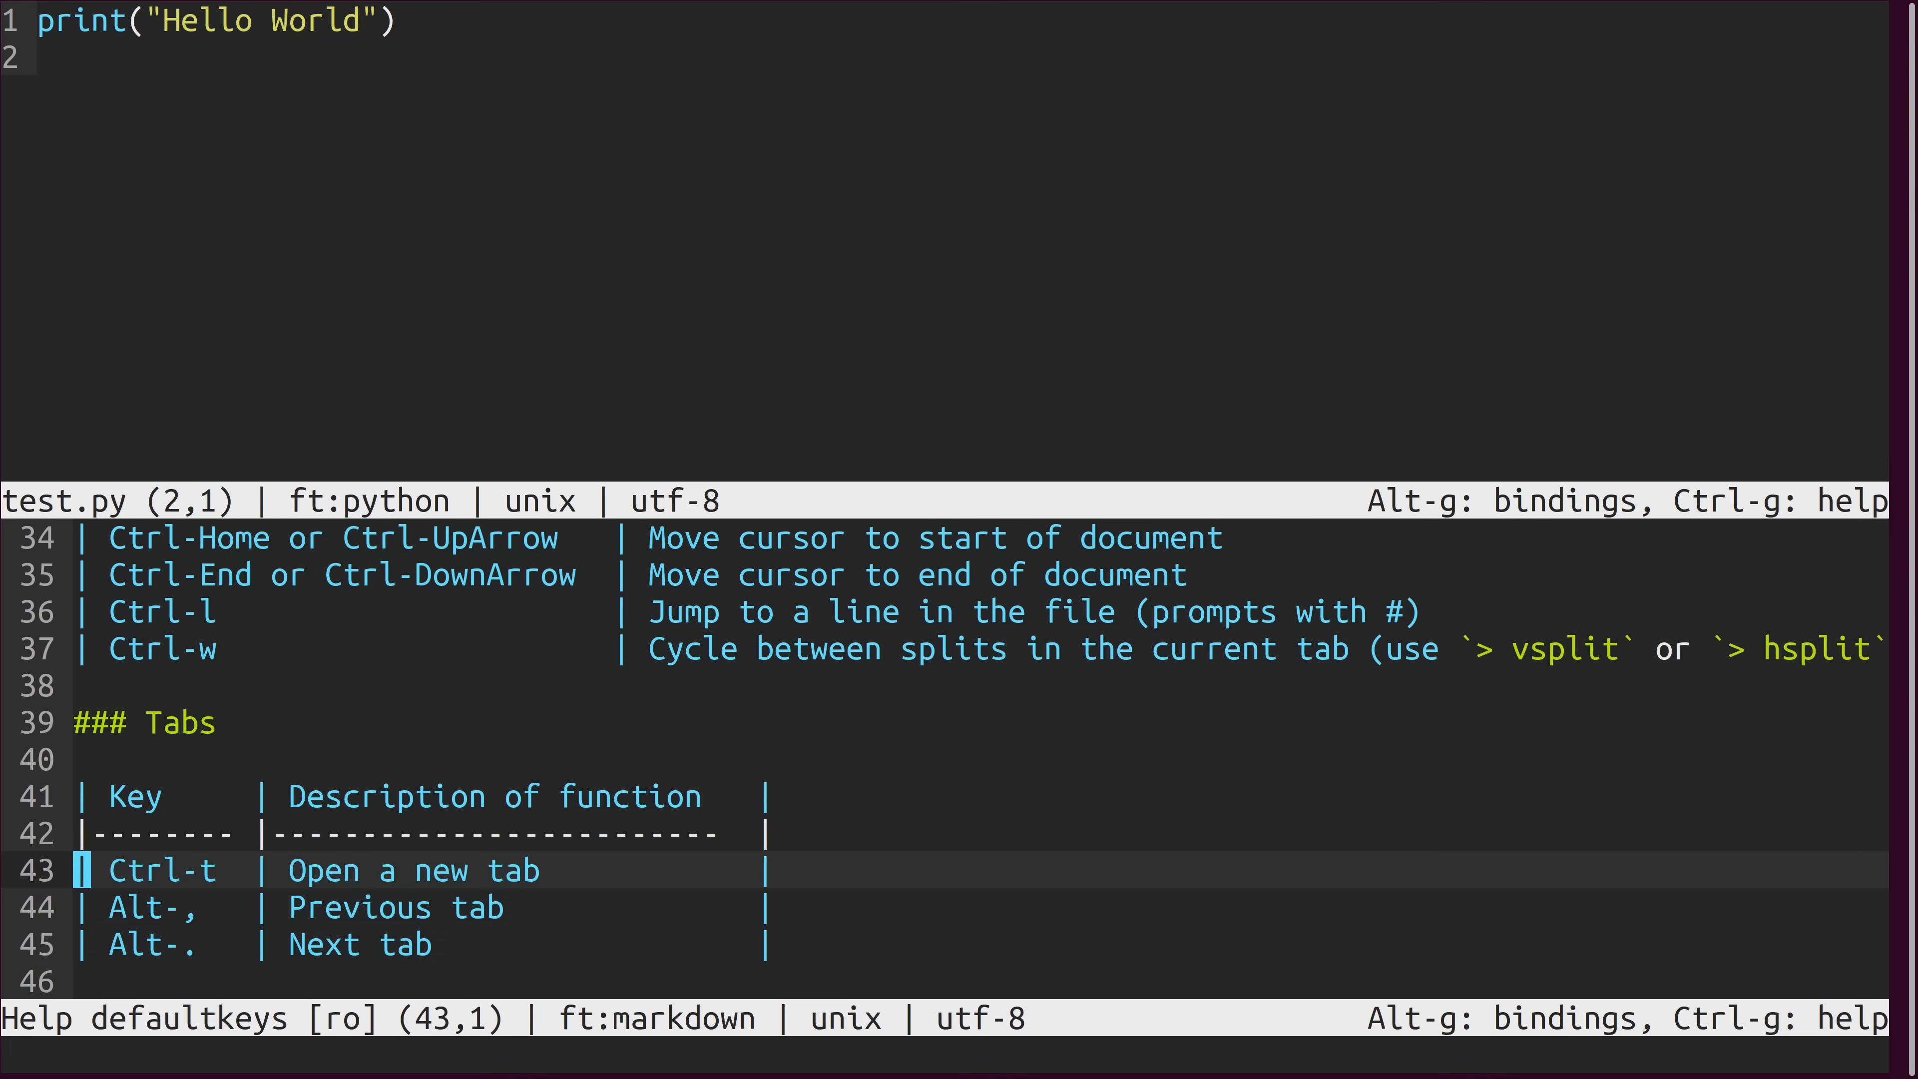
scroll("down", 3)
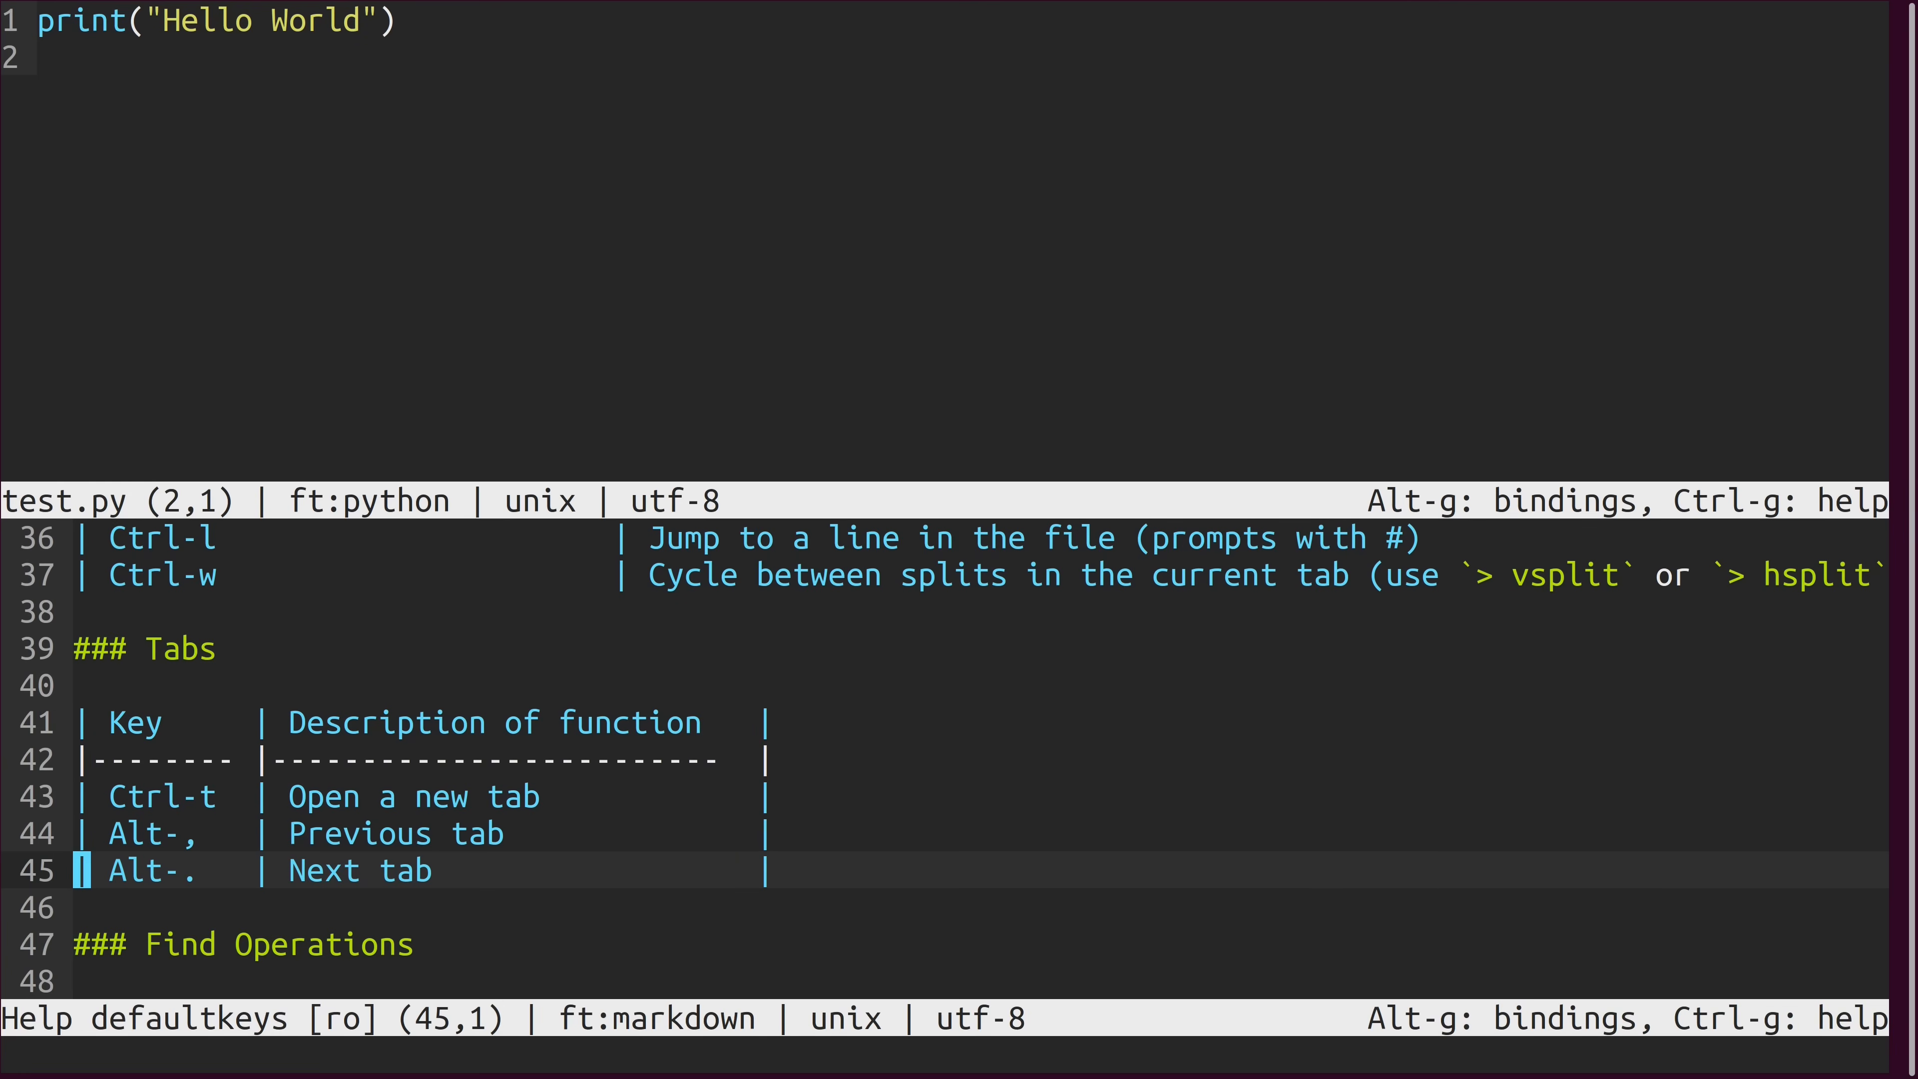
scroll("down", 3)
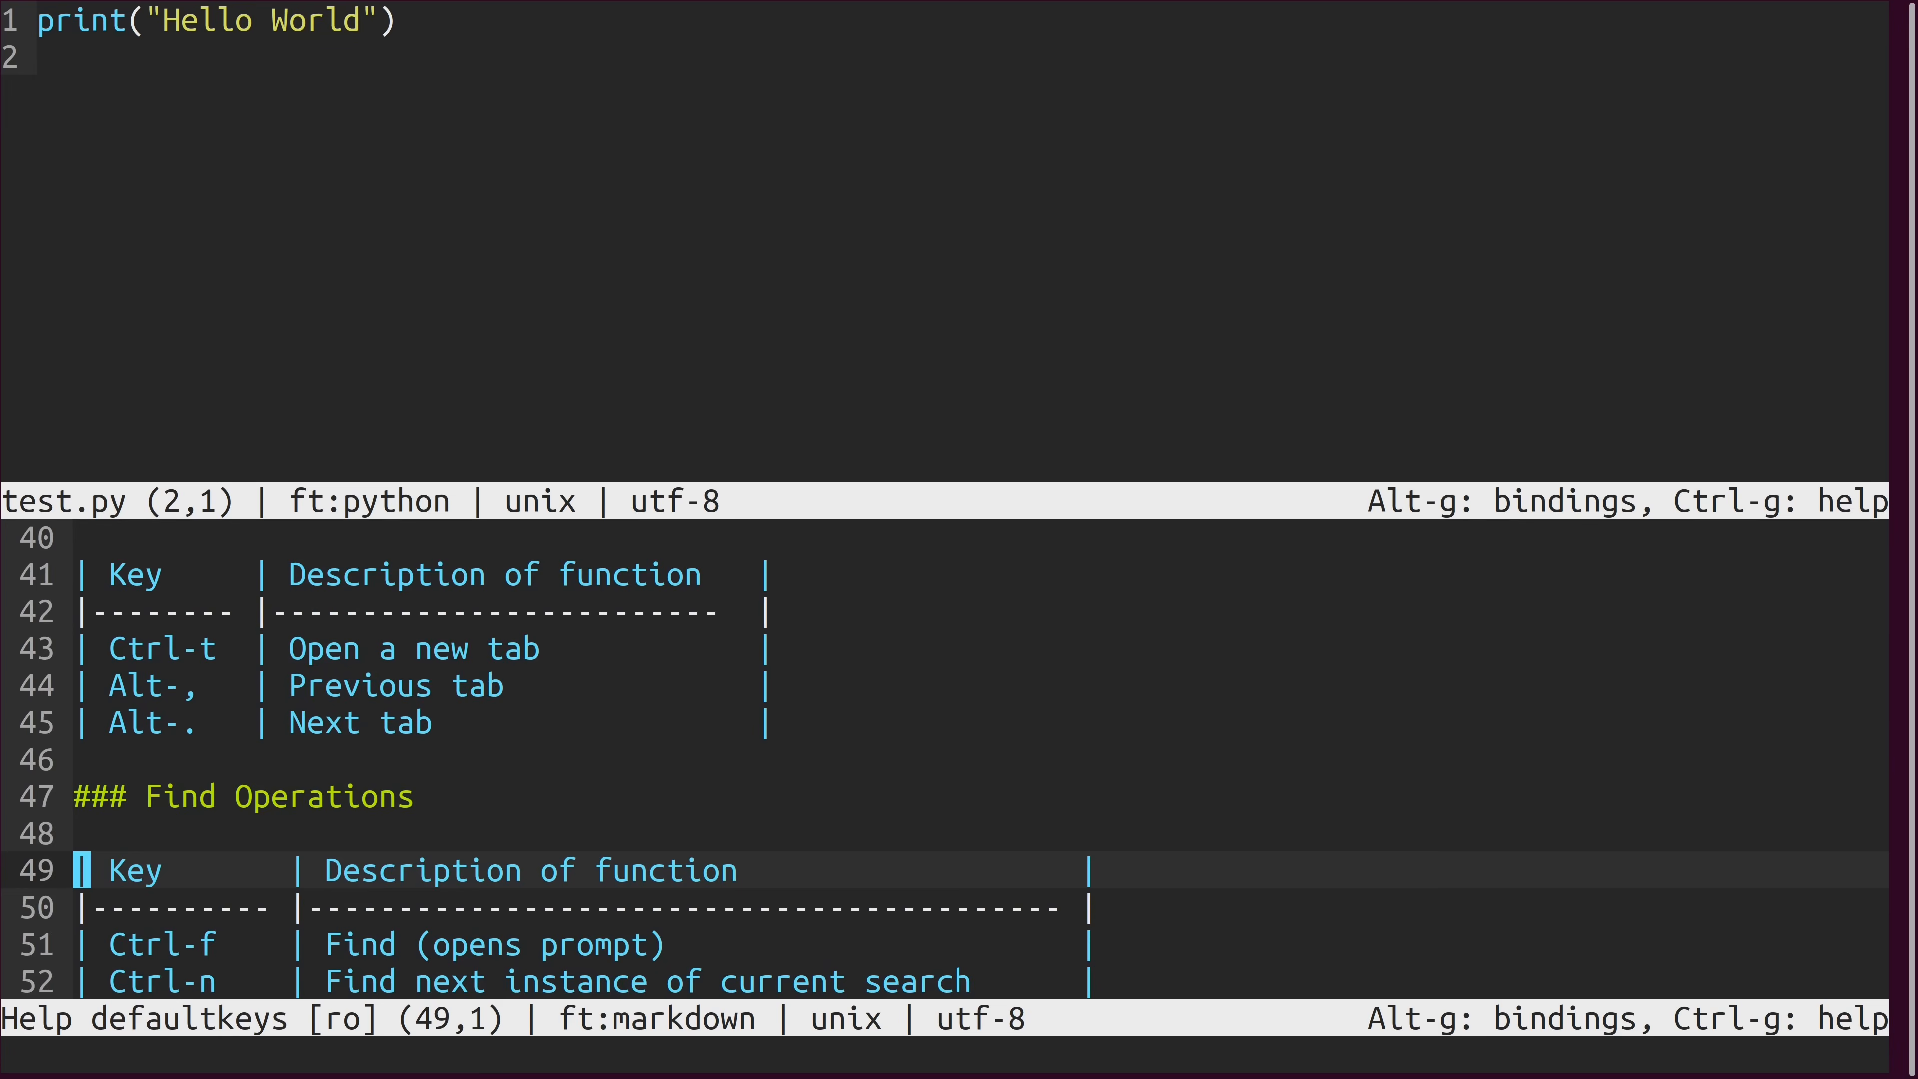
scroll("down", 3)
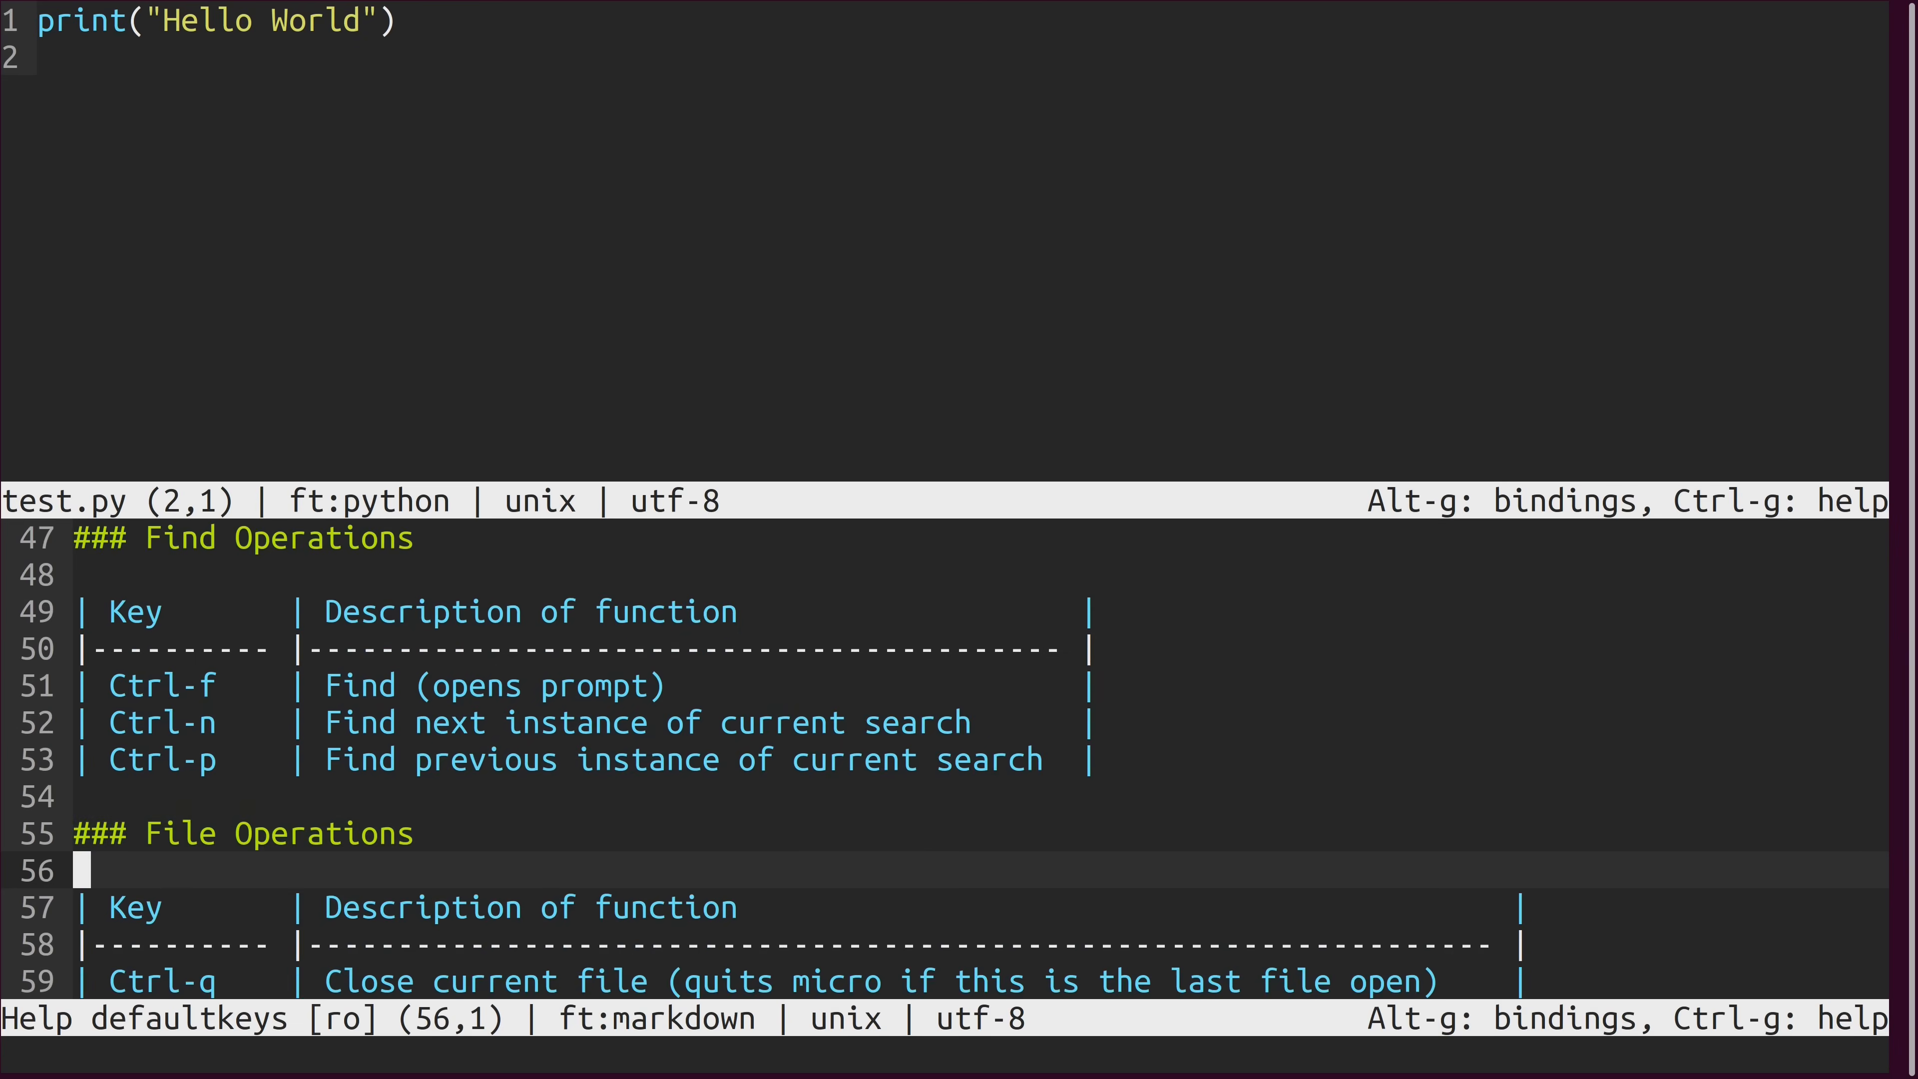
scroll("down", 3)
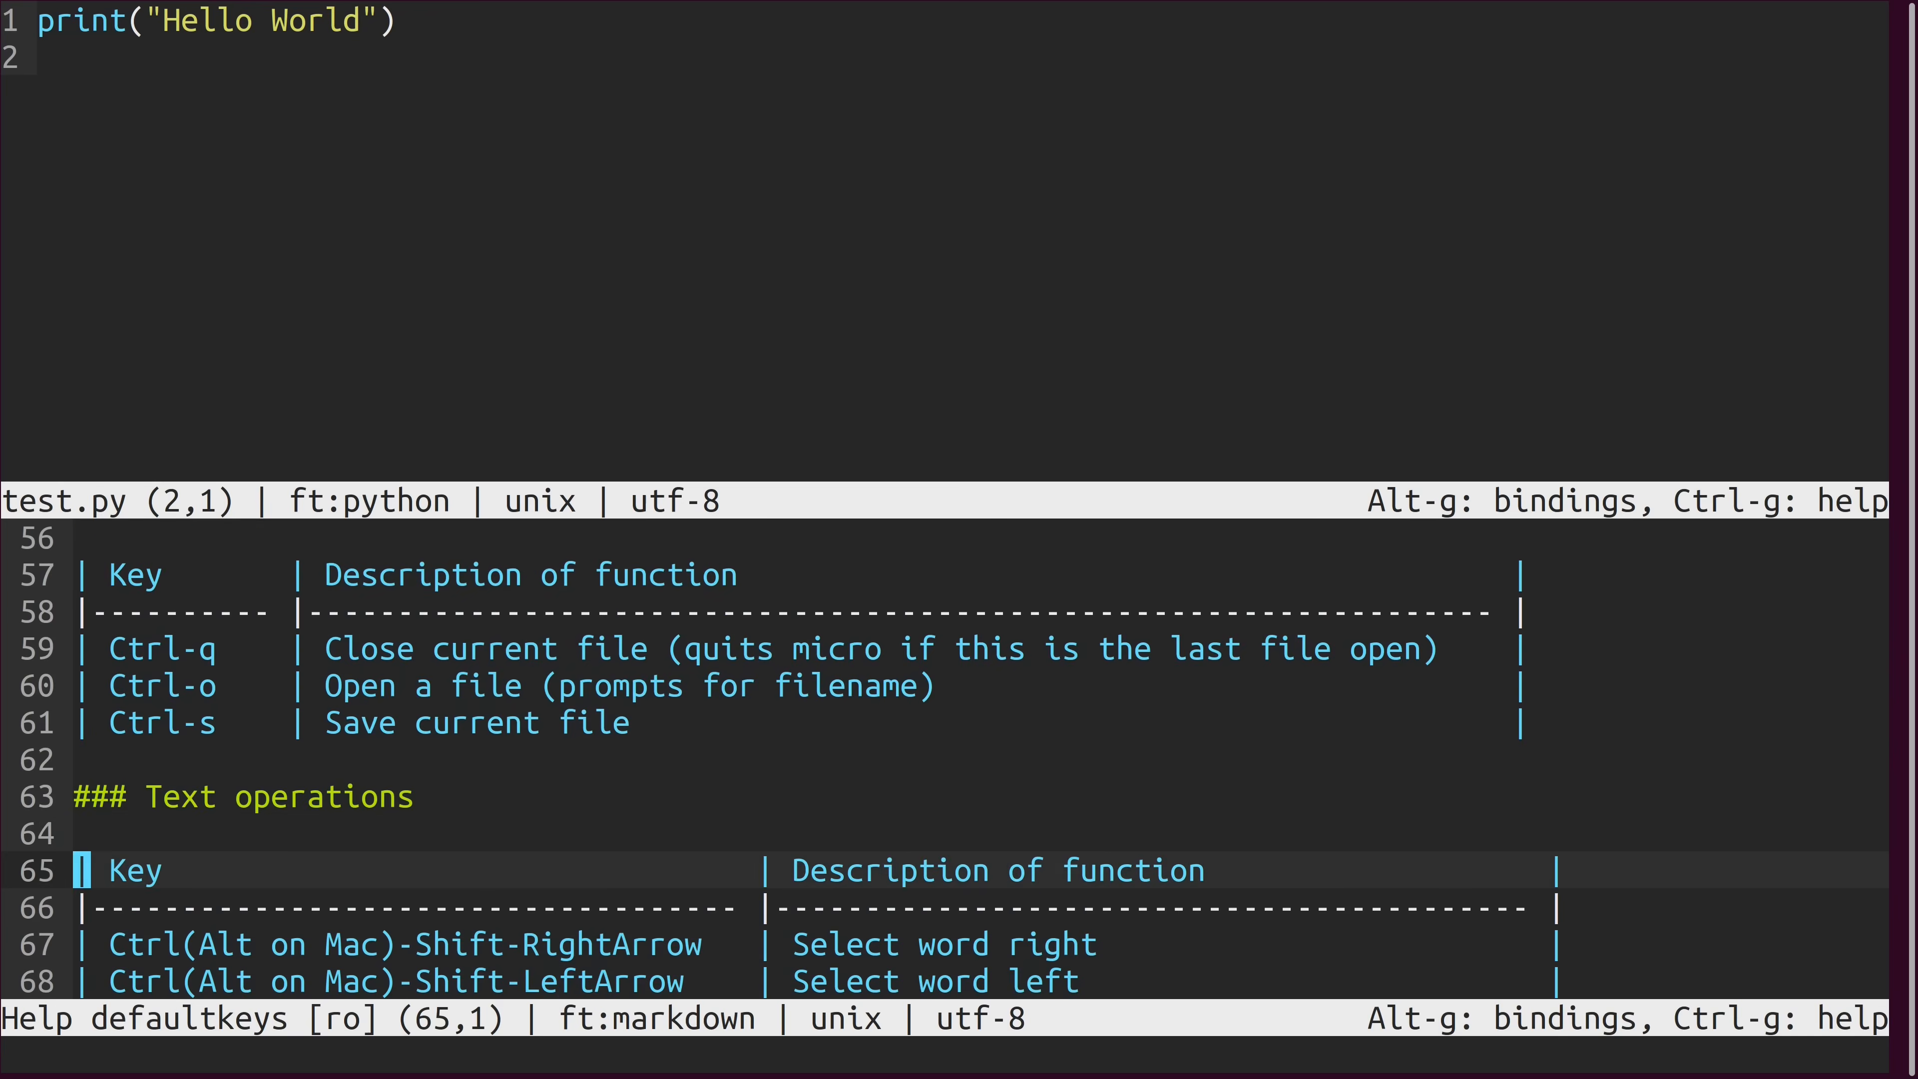
scroll("down", 3)
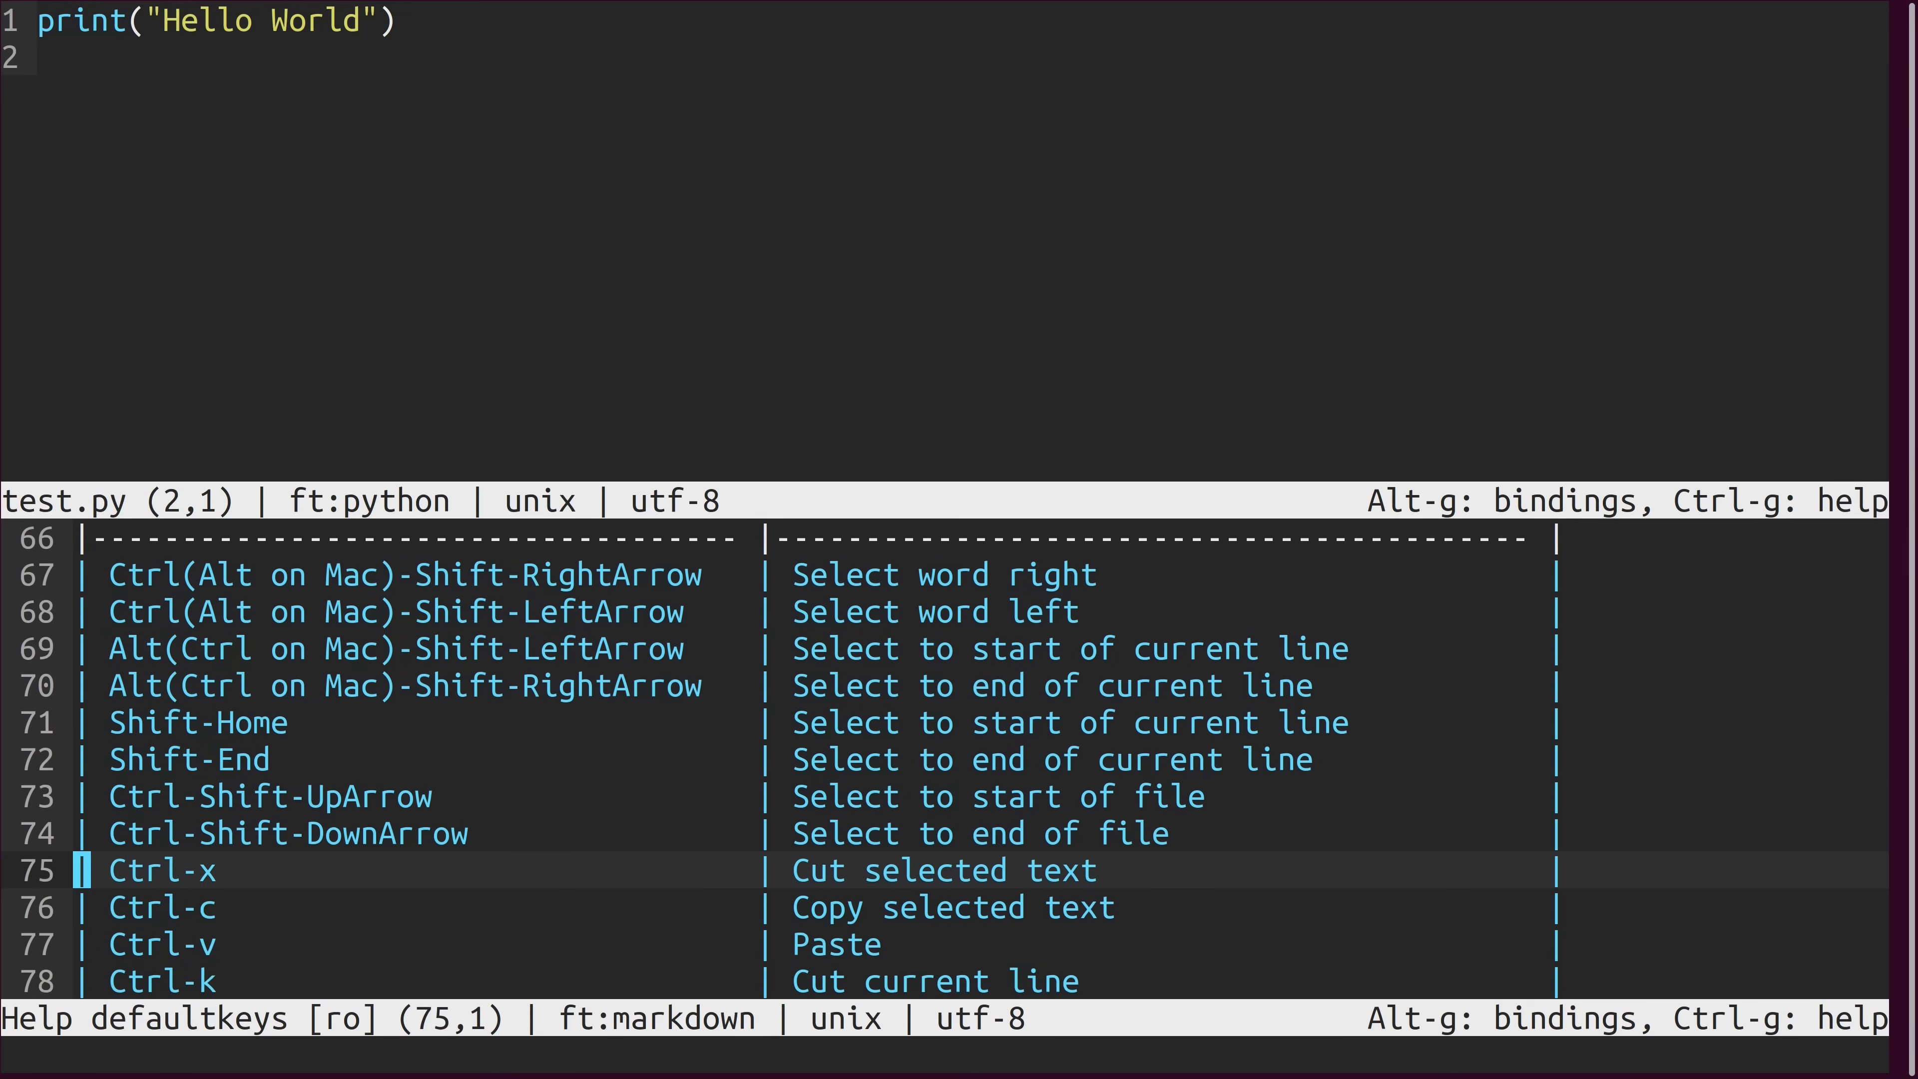
scroll("down", 3)
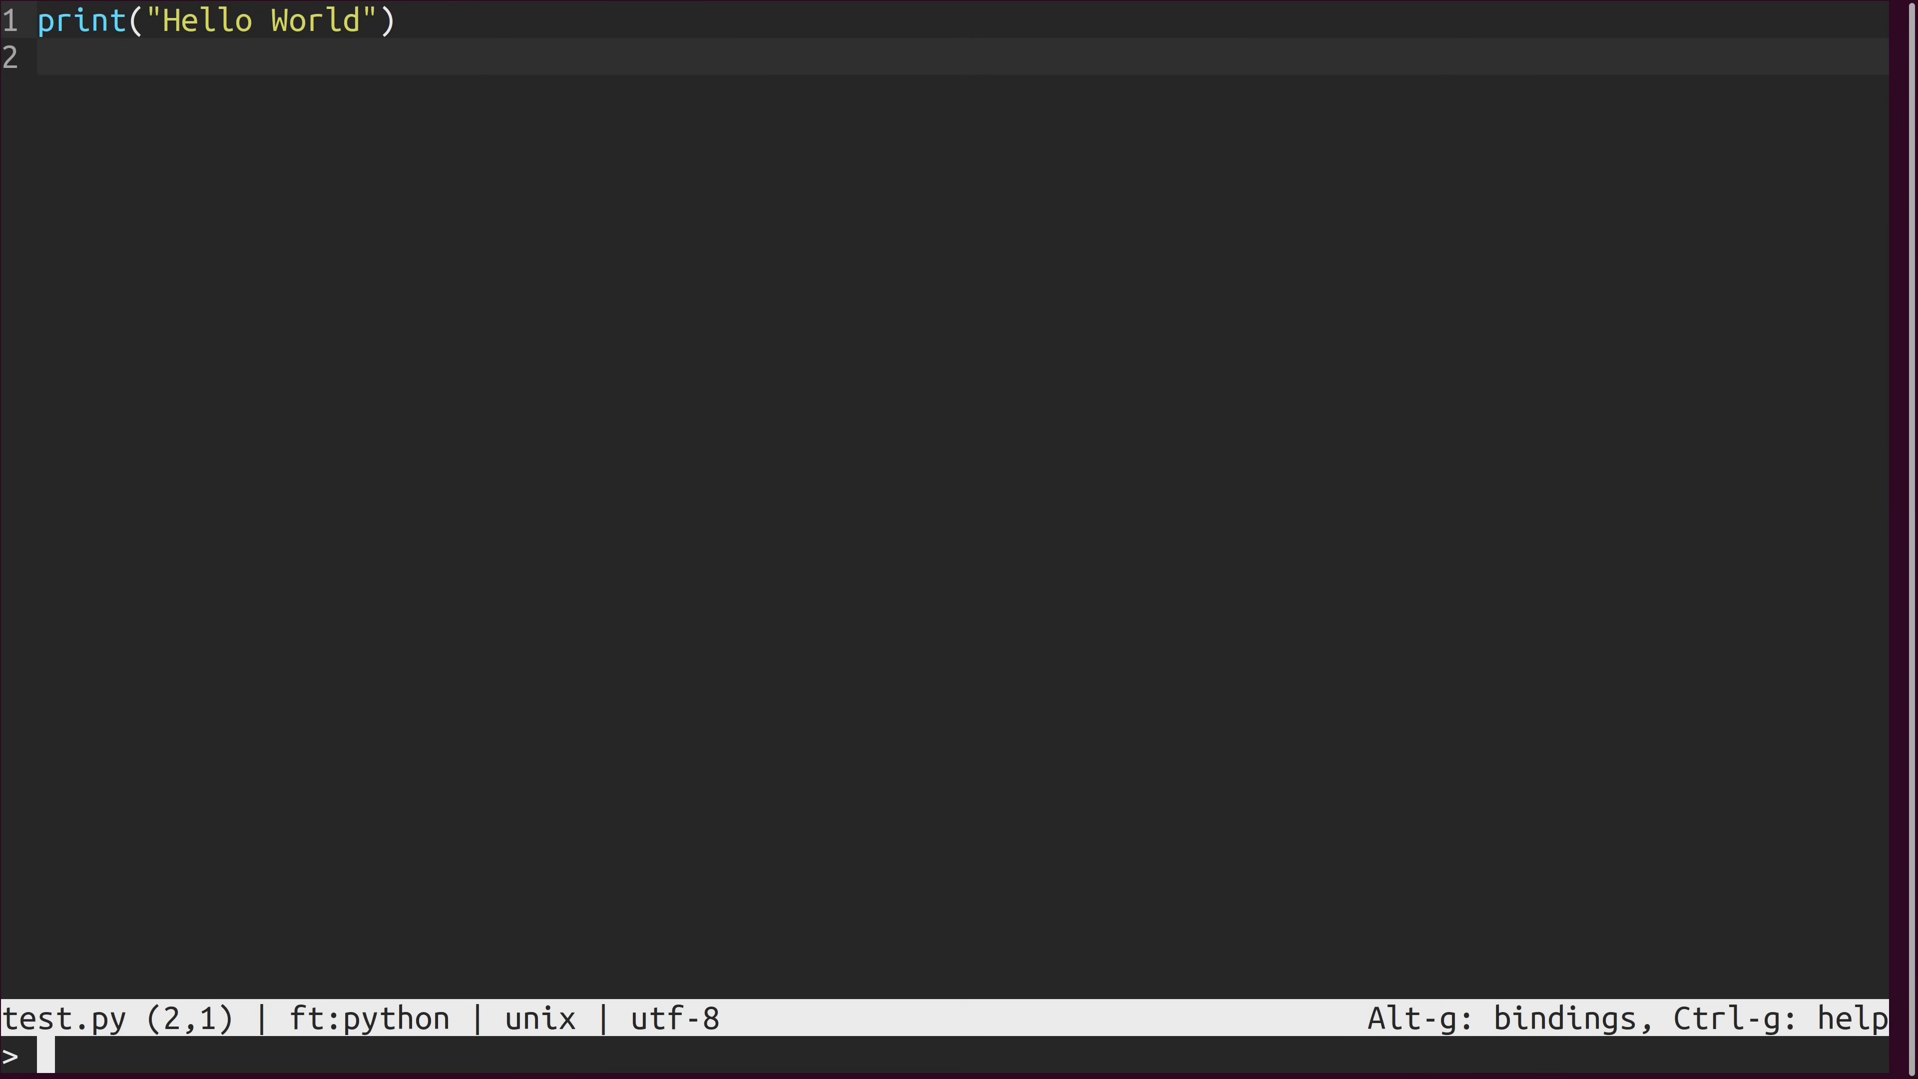
key("ctrl+g")
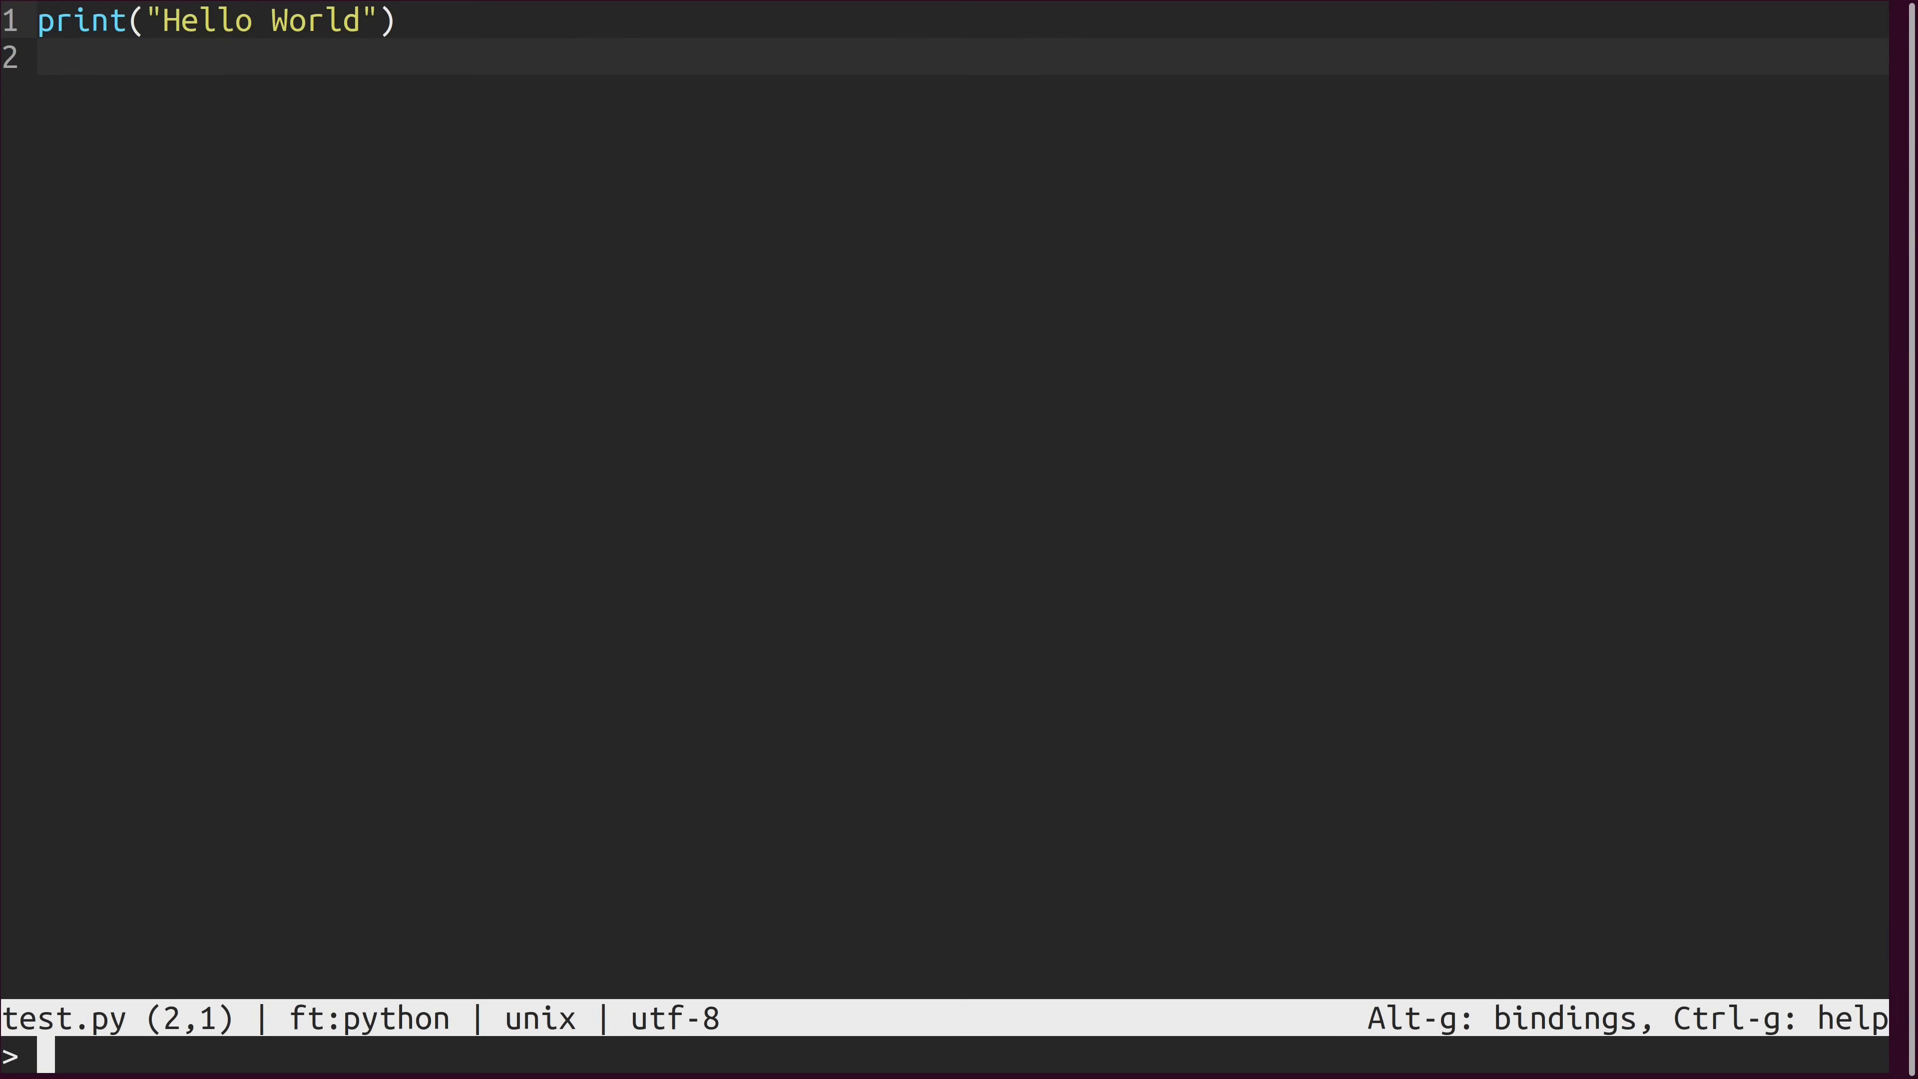
Bring up the 'help commands' page in micro.
type("he")
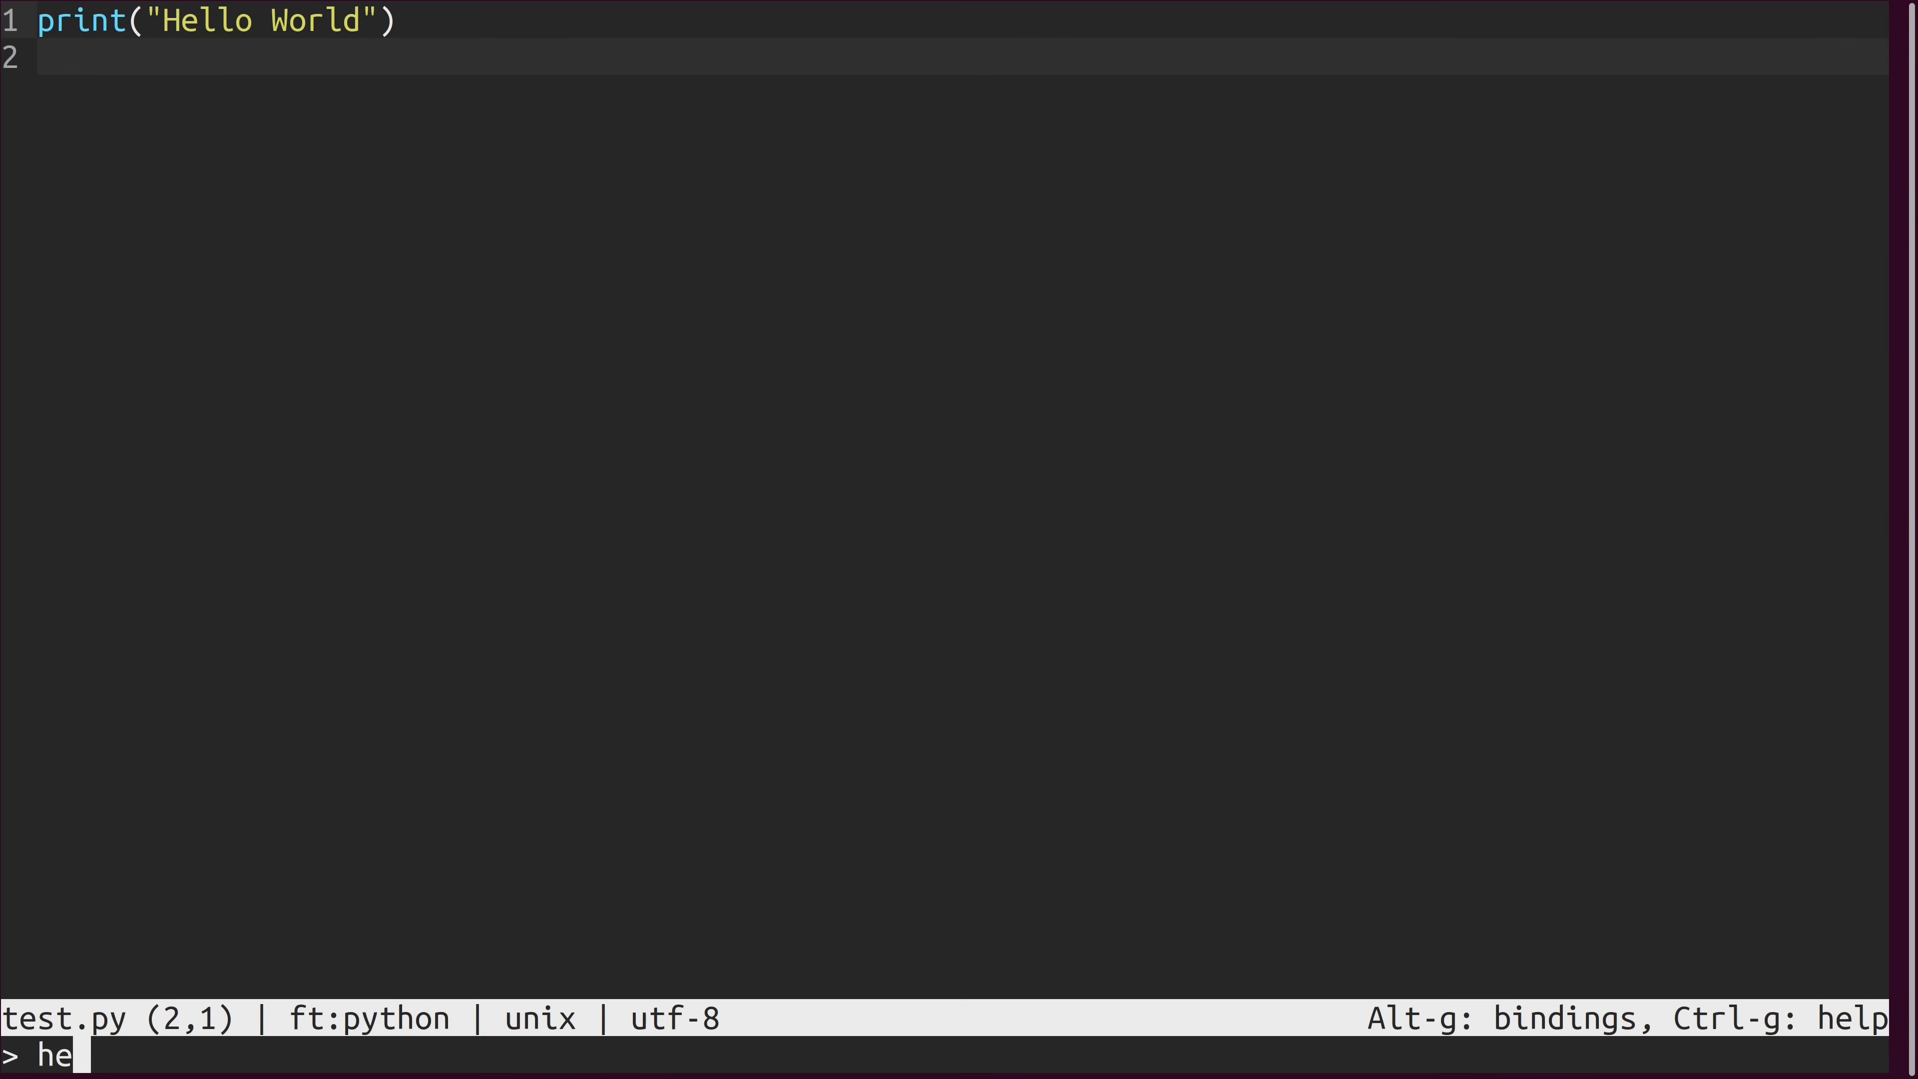
type("lp com")
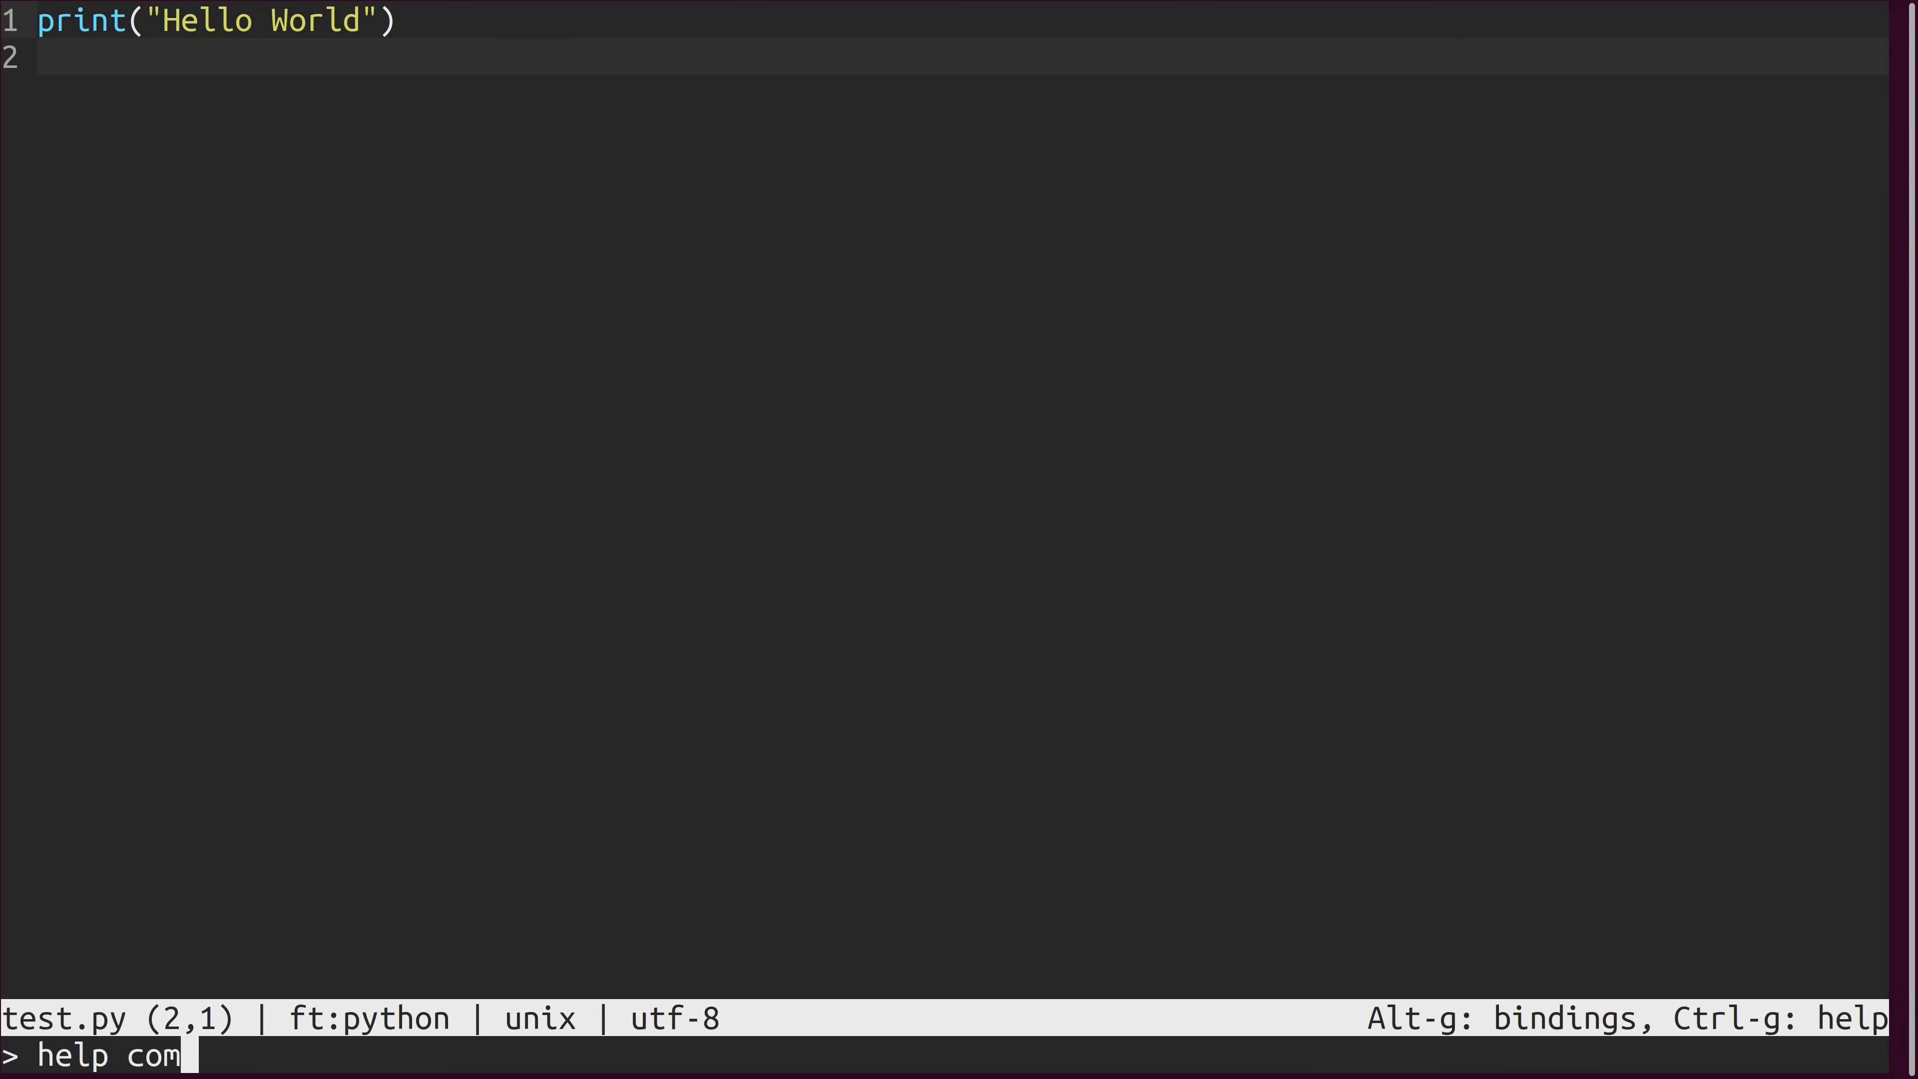
type("mands")
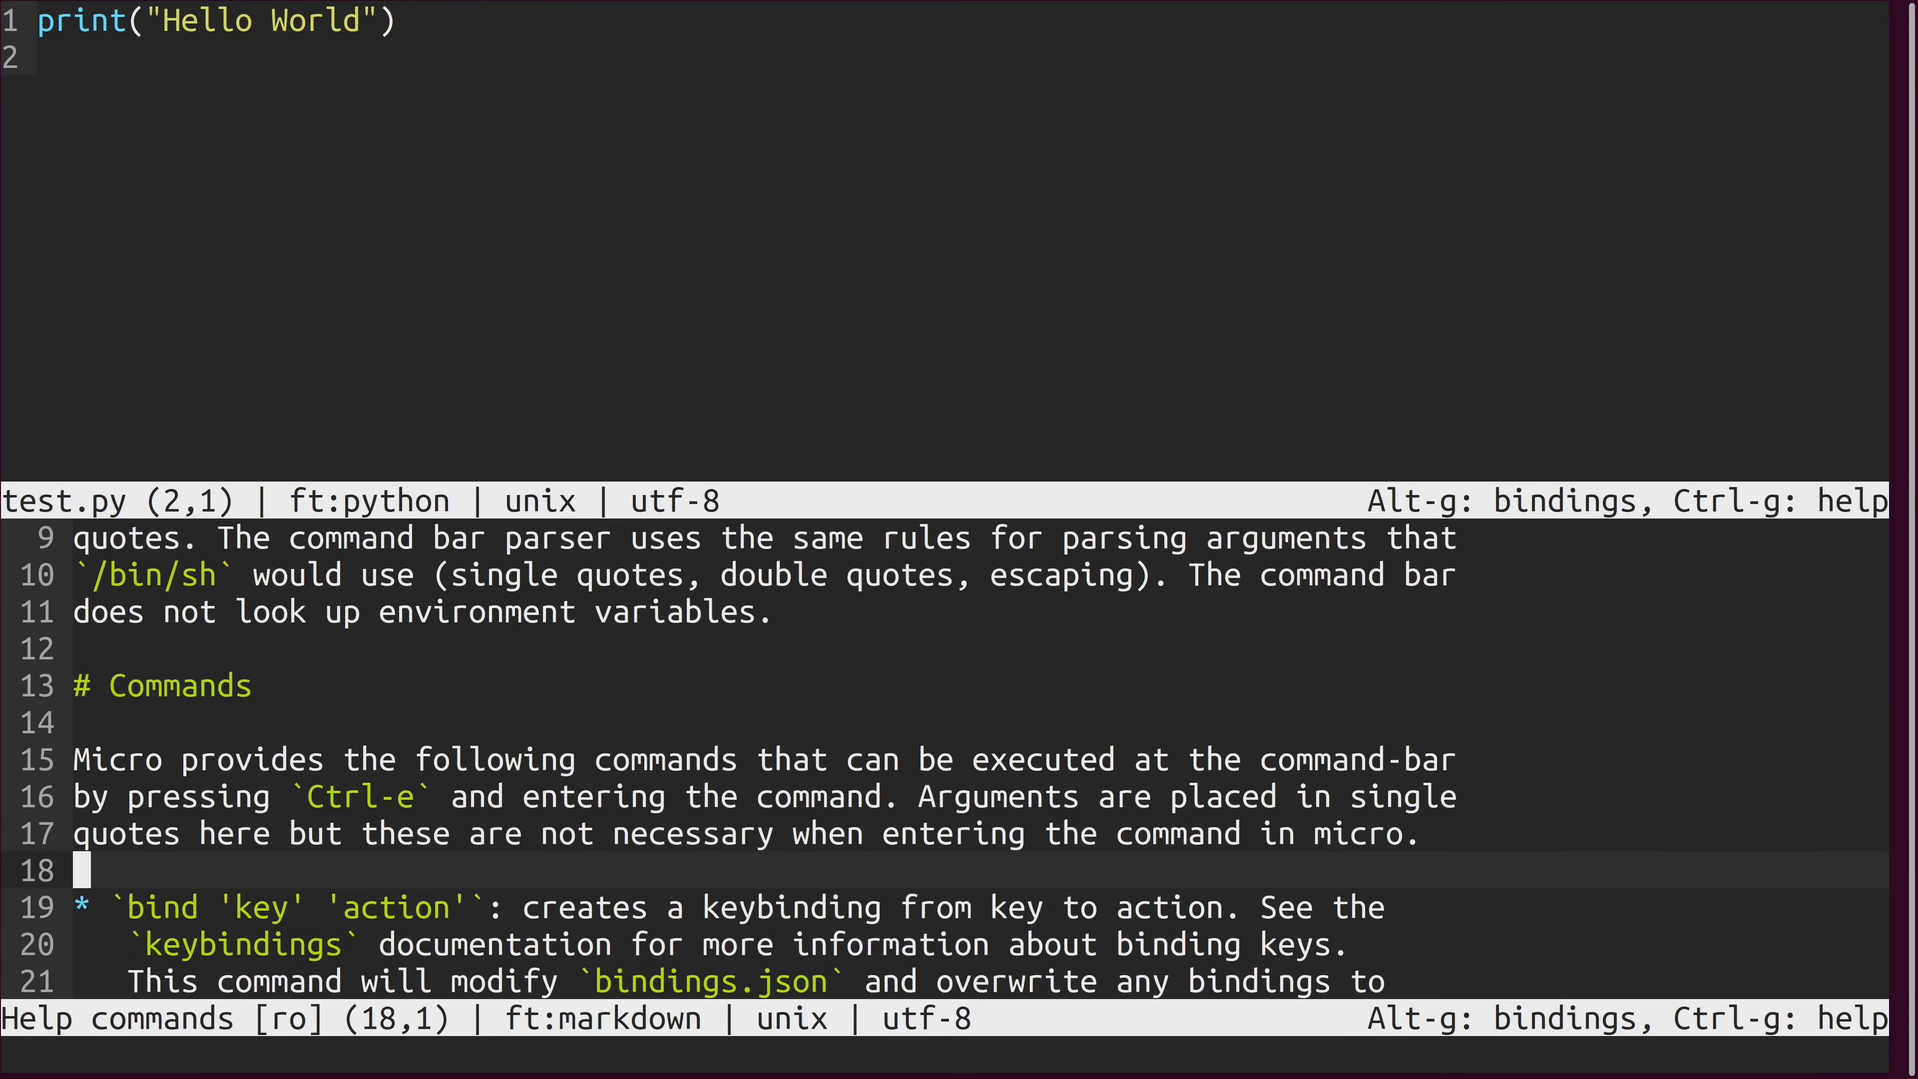
scroll("down", 3)
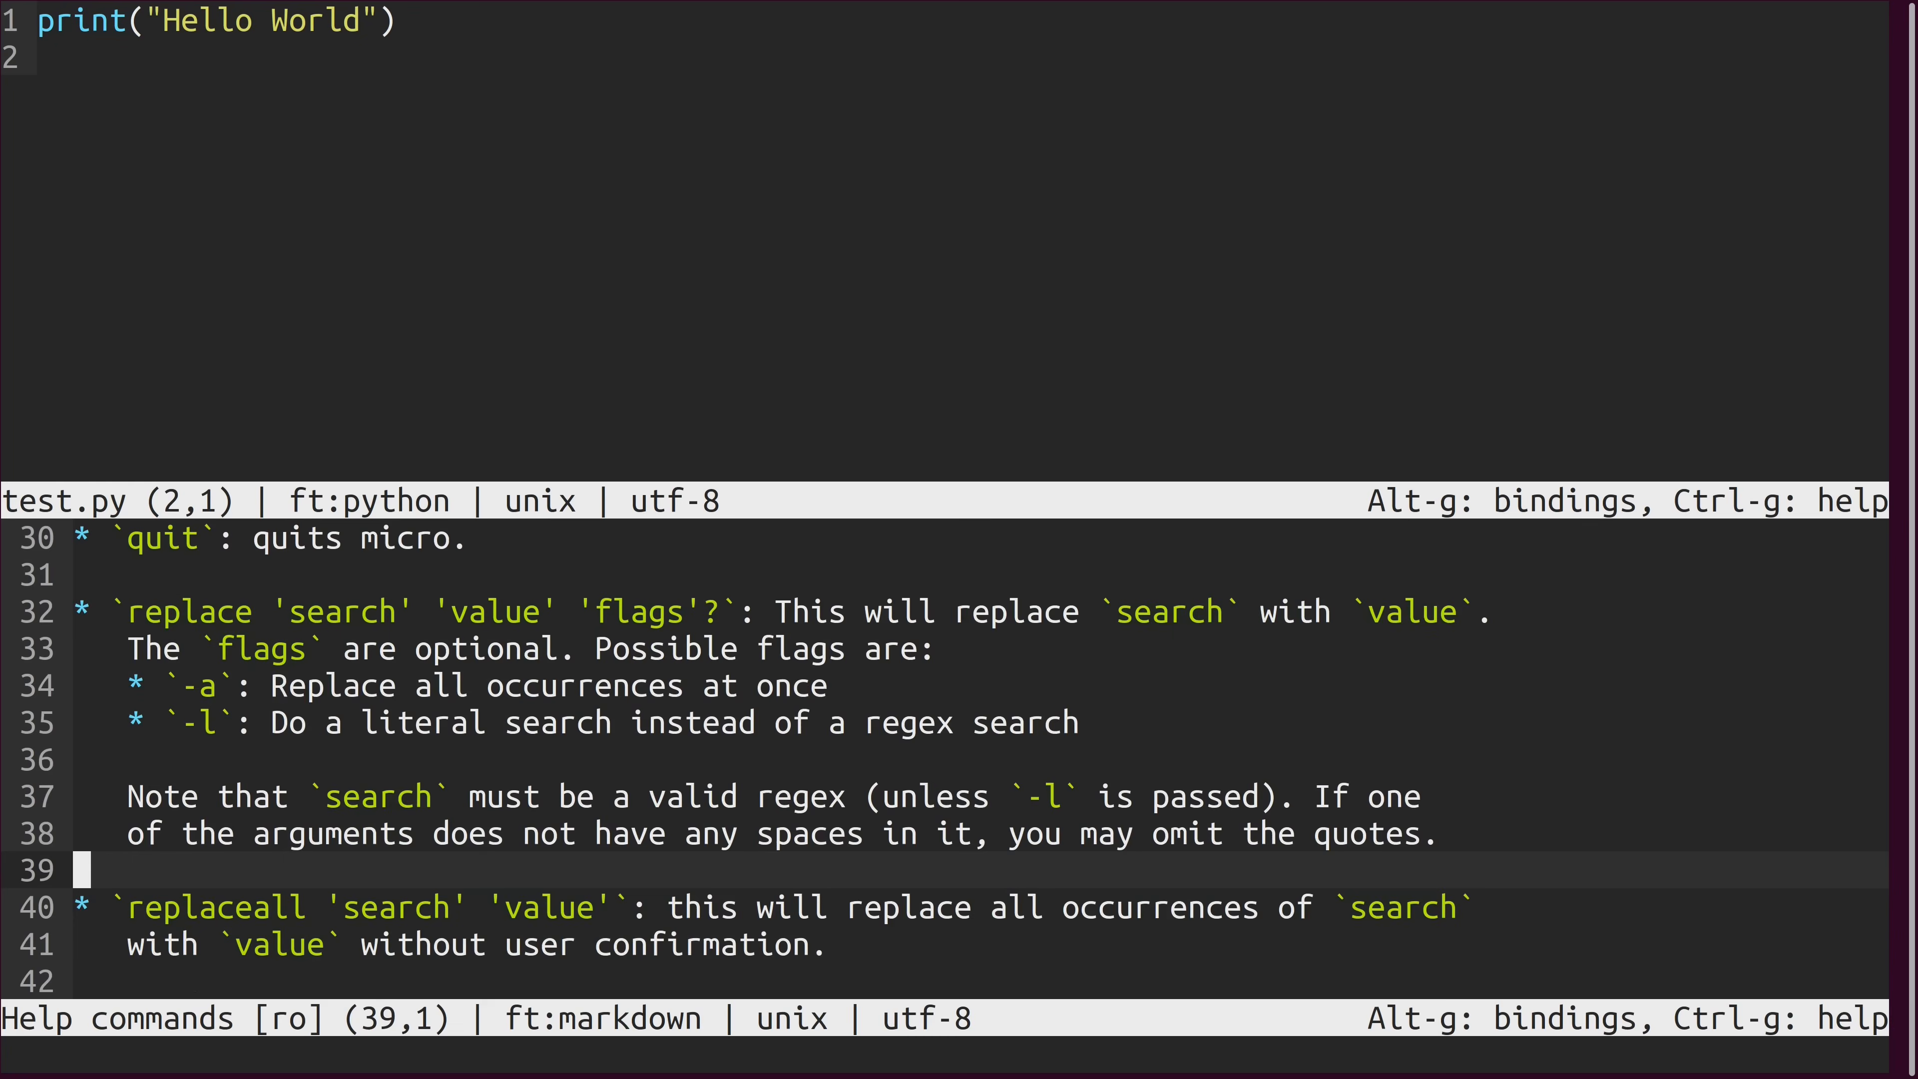
Read through the replace command documentation, then return to test.py's command prompt.
key("Up")
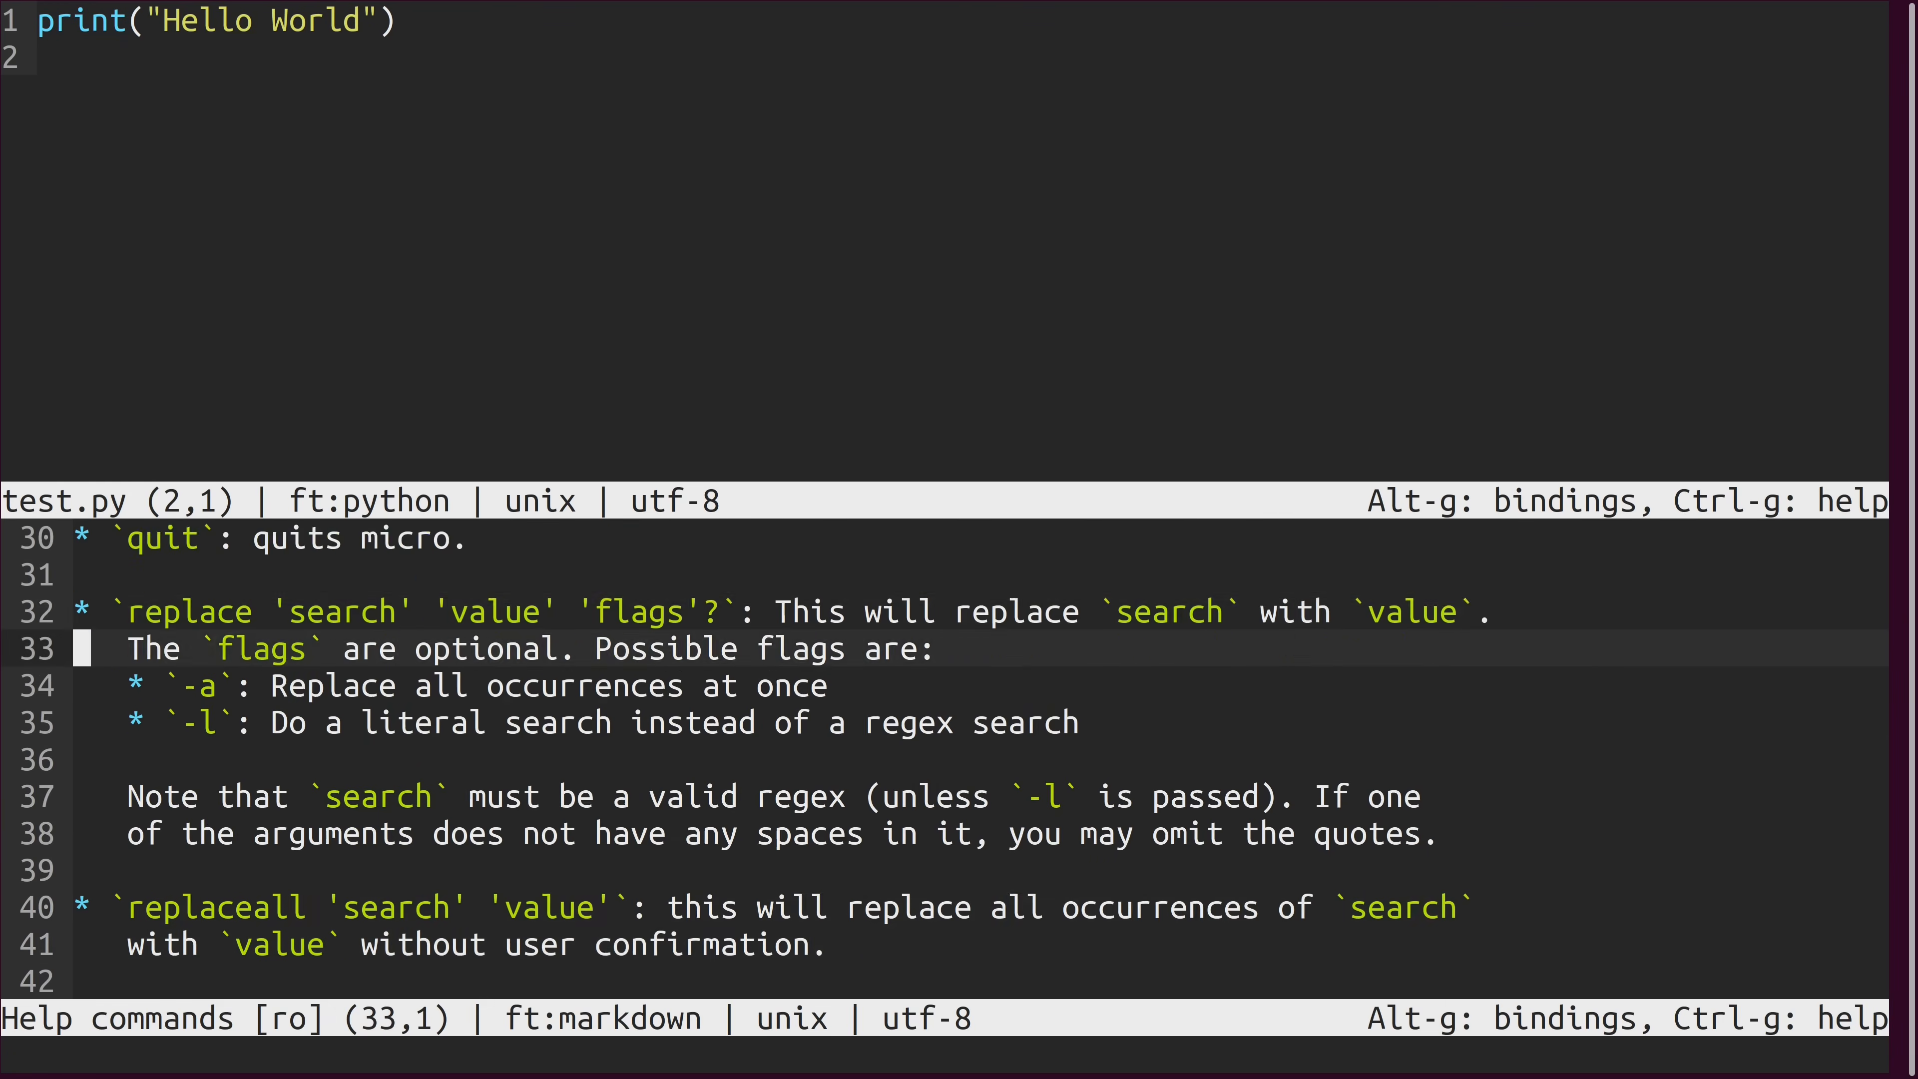
scroll("up", 3)
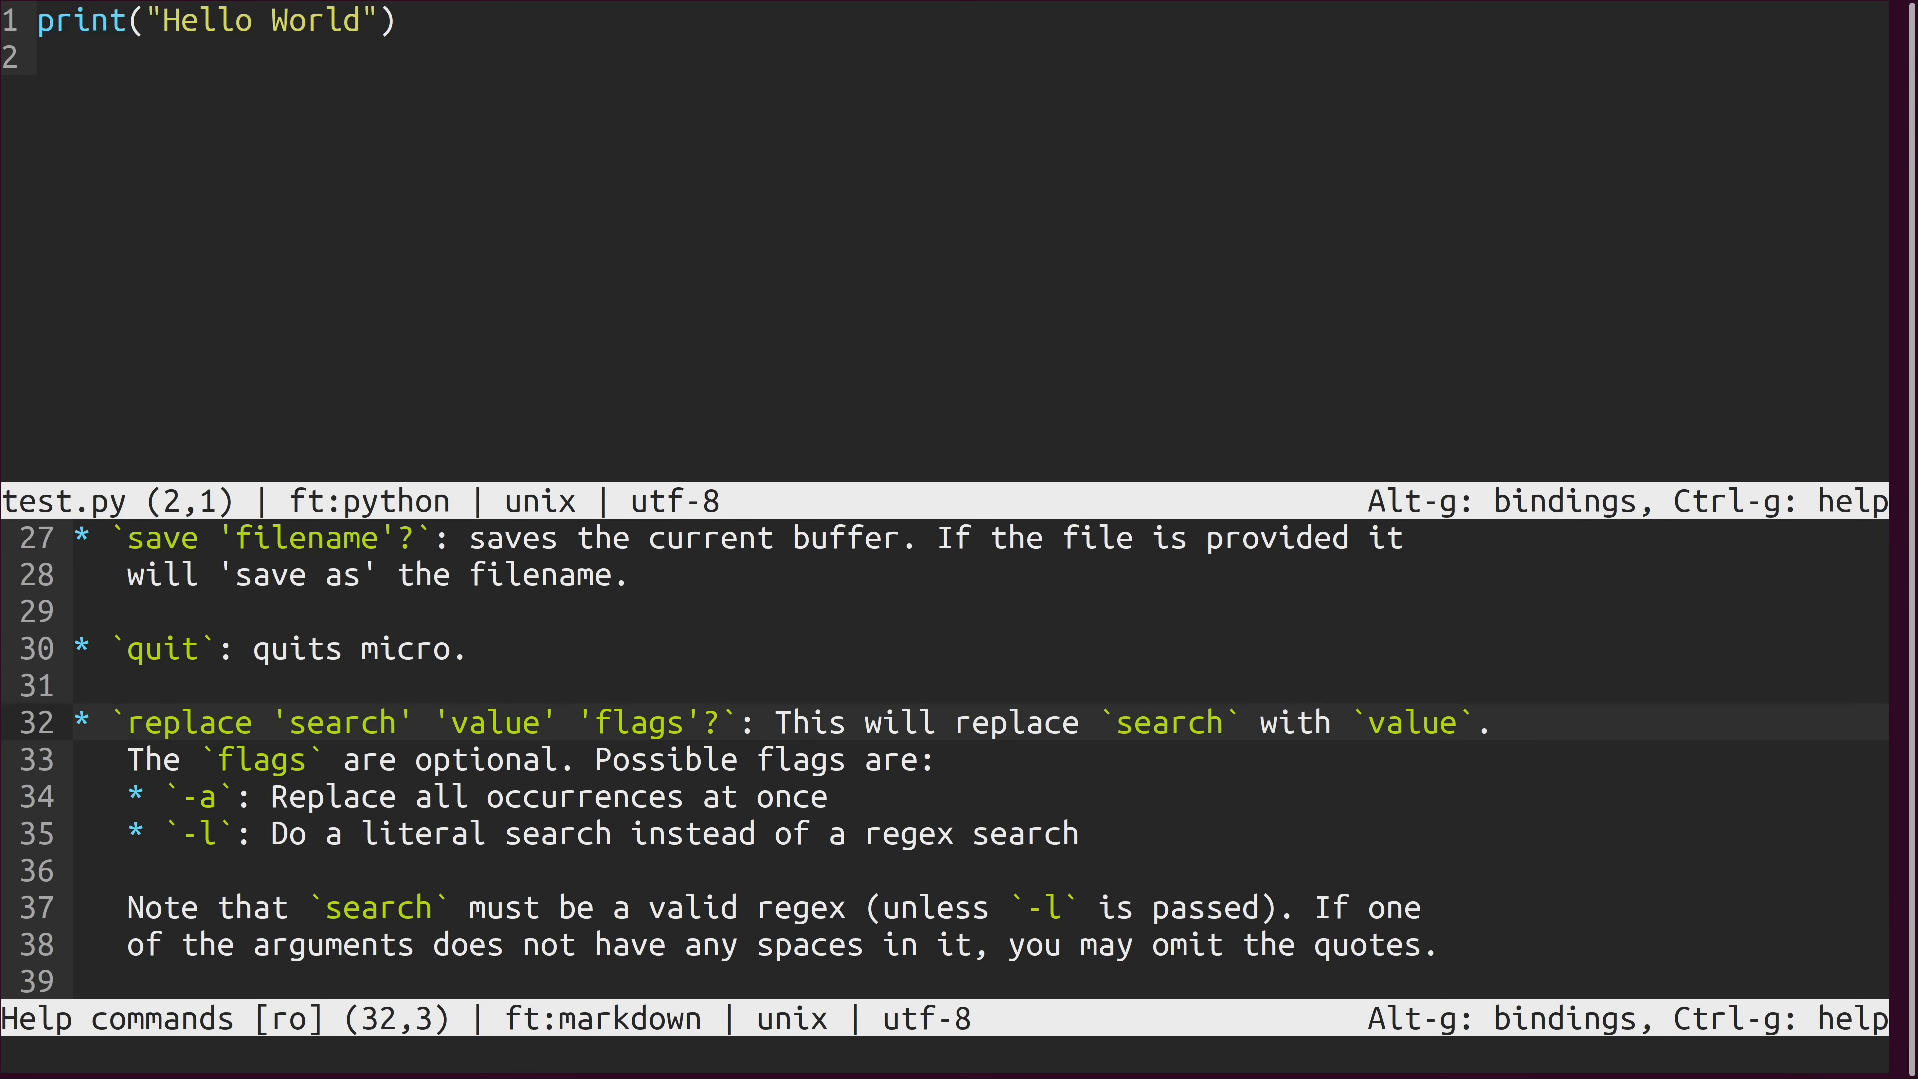
key("Right")
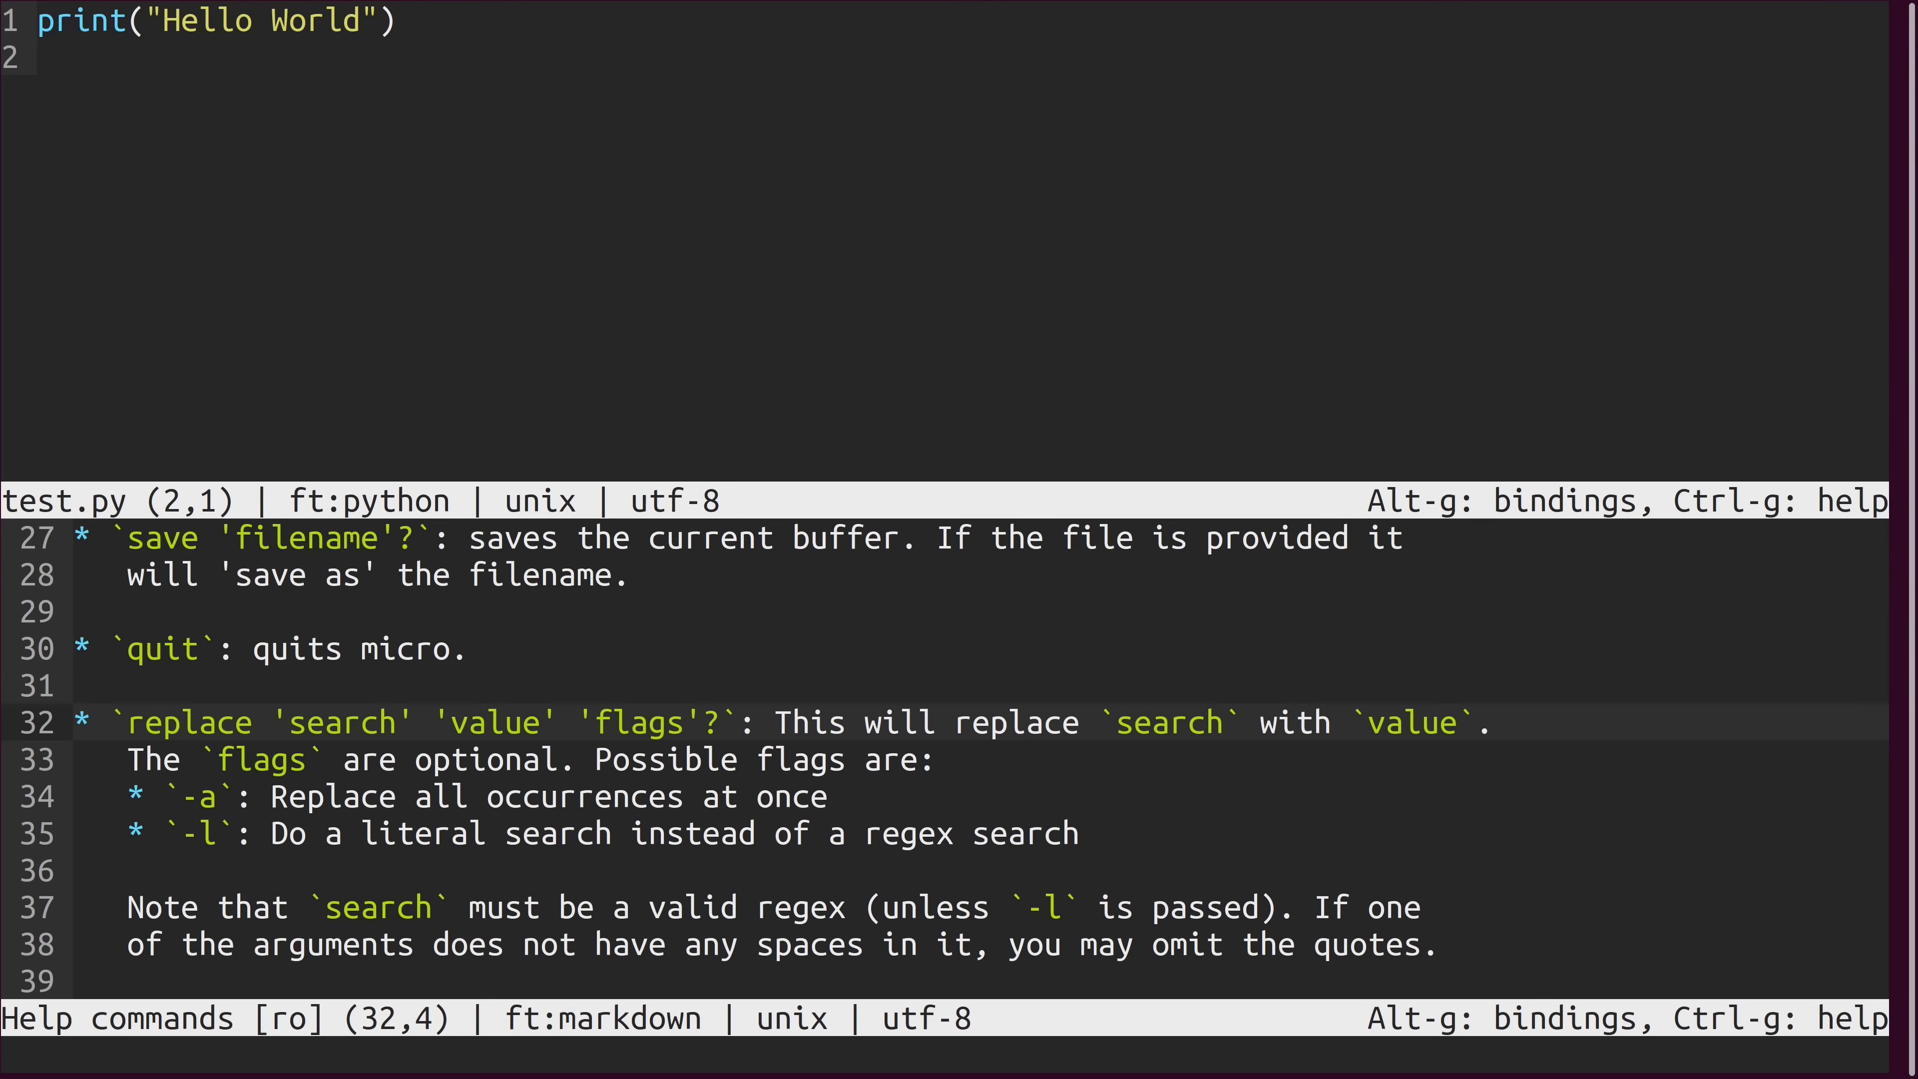
left_click(136, 721)
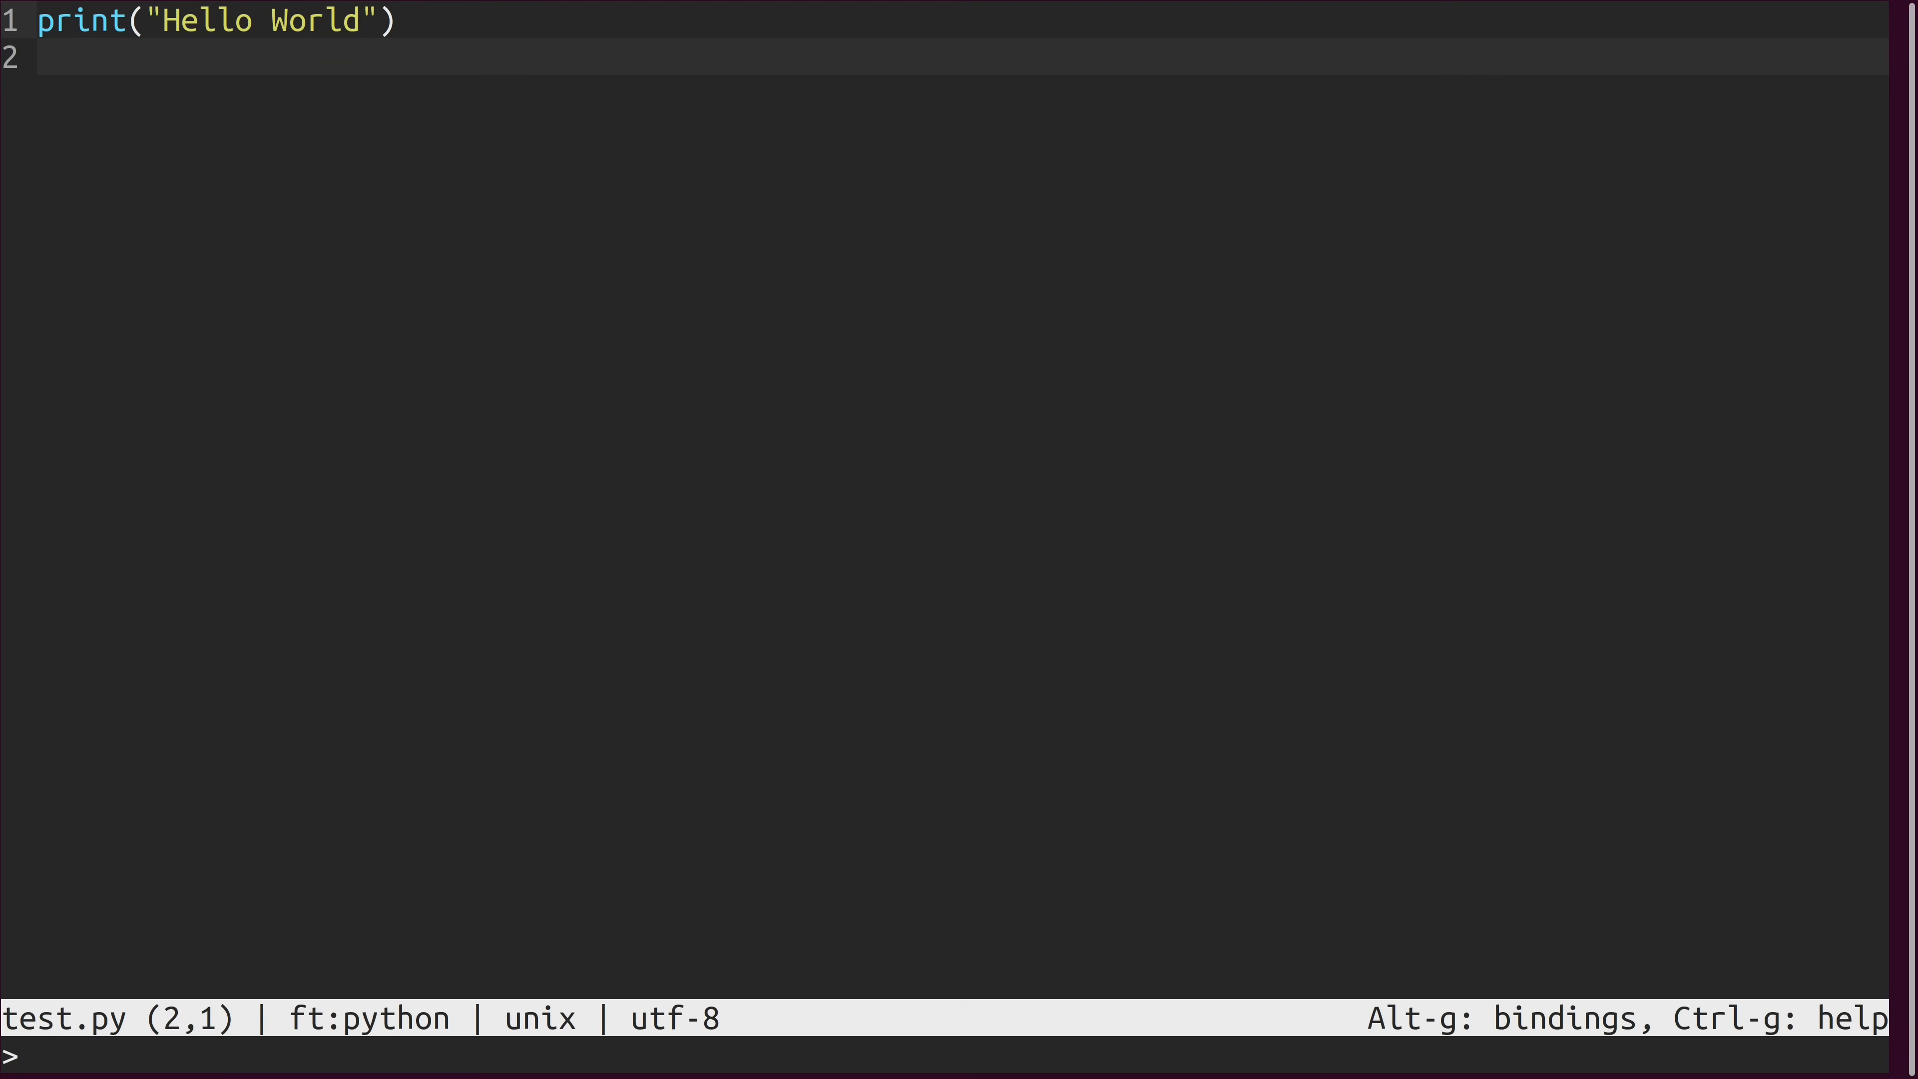
Enter the command 'replaceall World YouTube' so the script prints Hello YouTube.
type("replace")
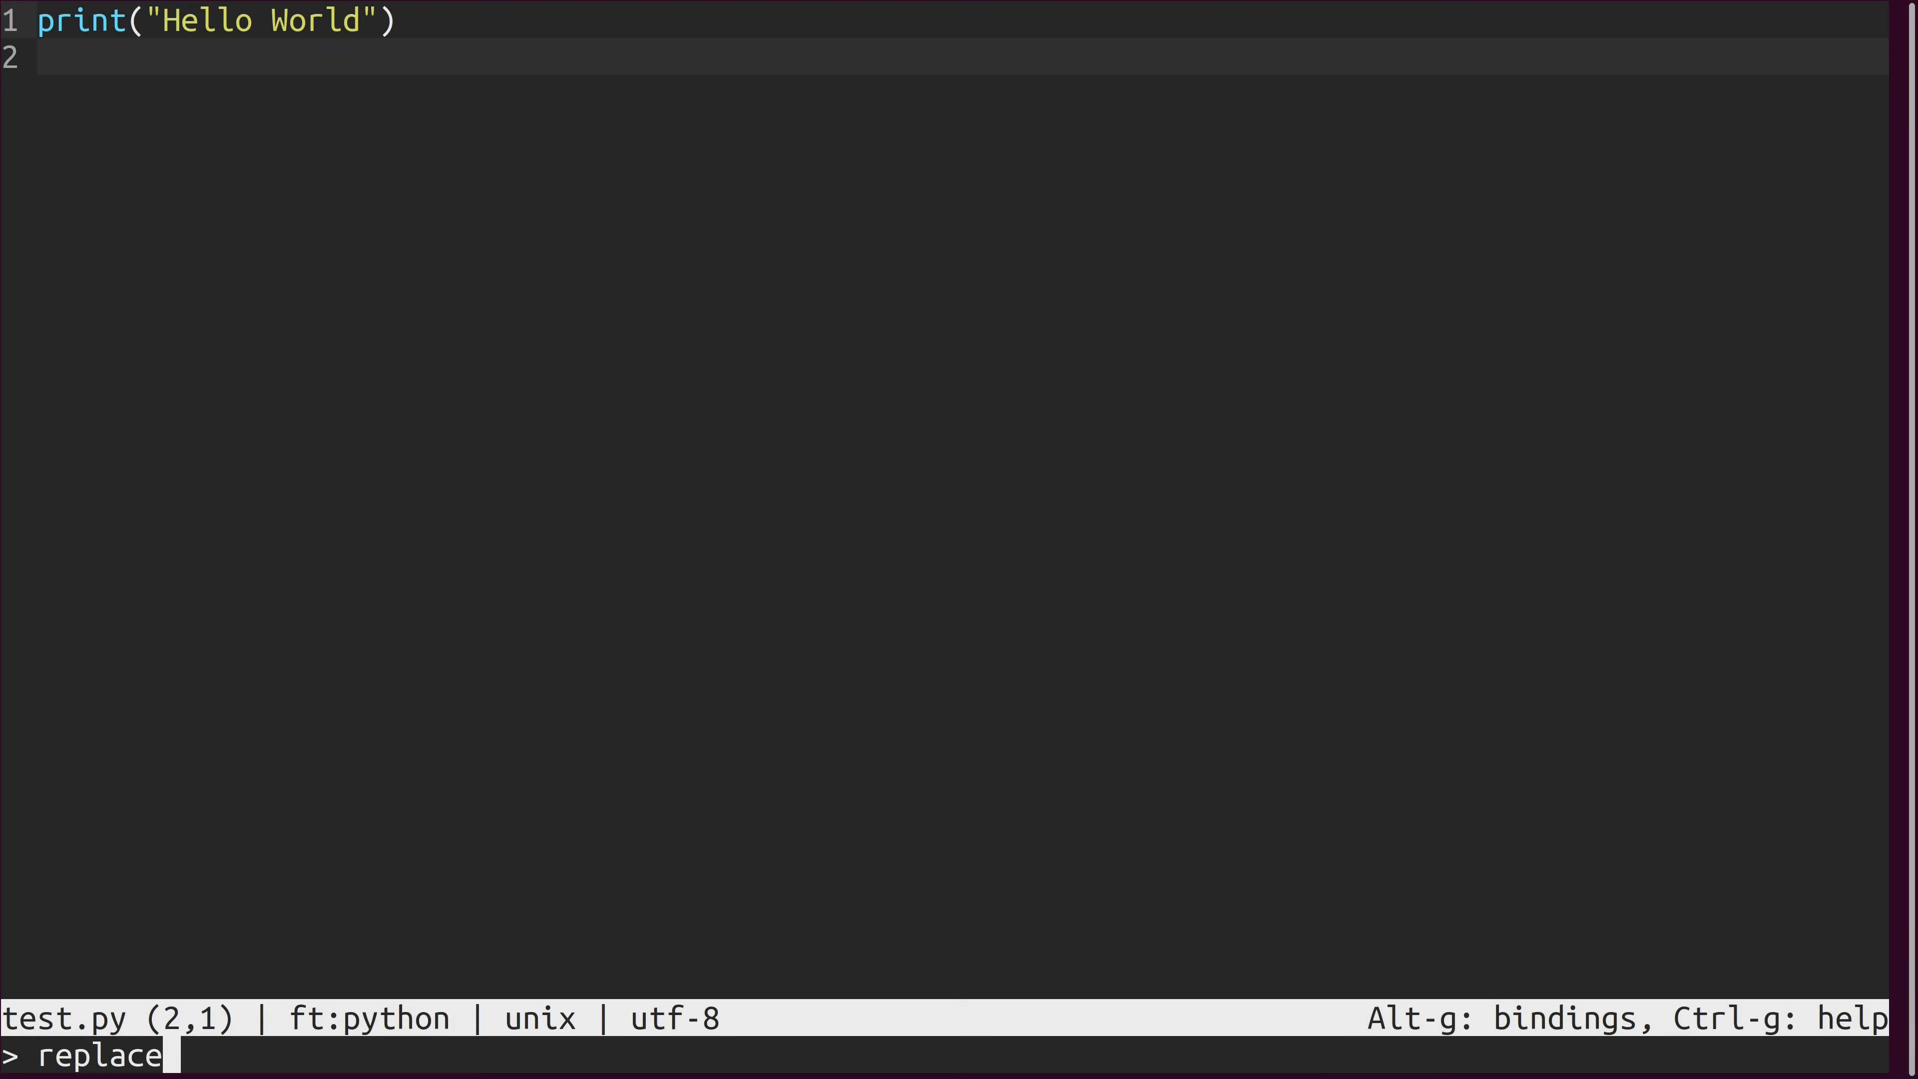
type("all")
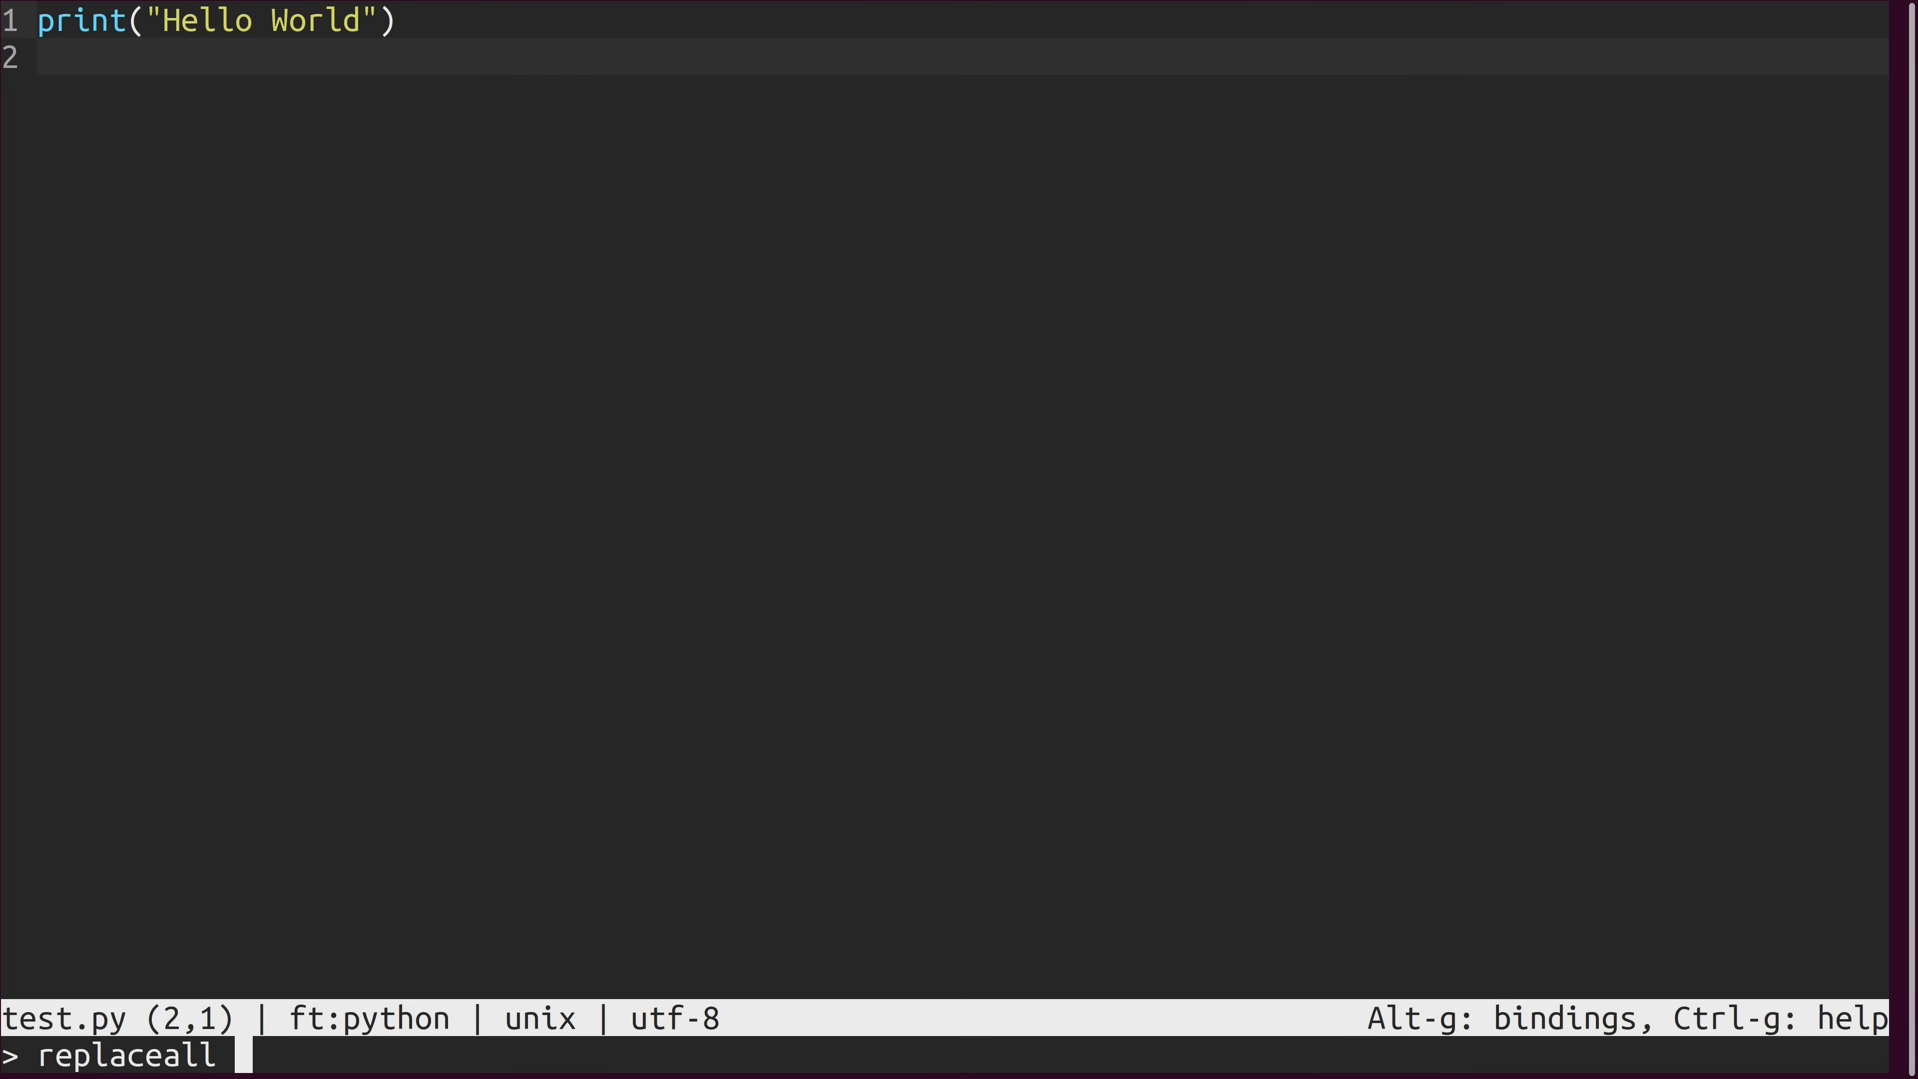
type("Worl")
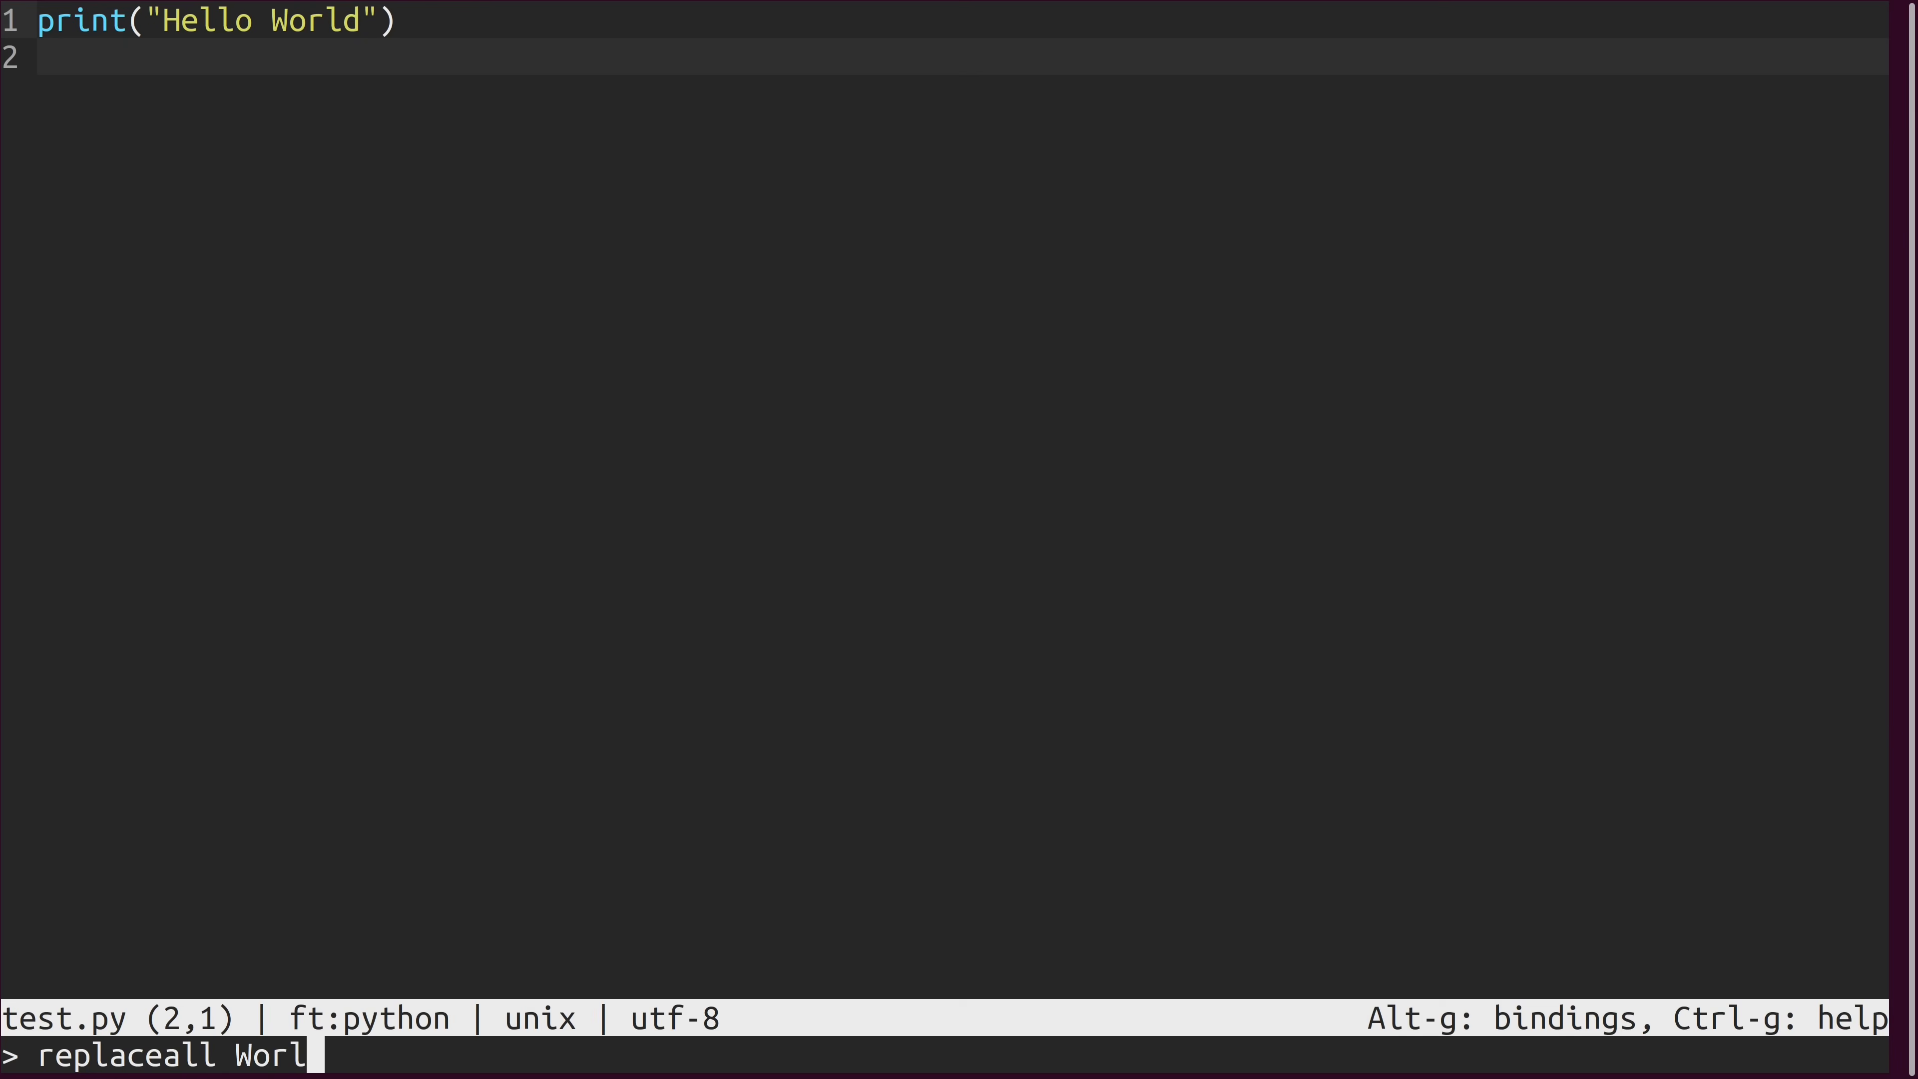
type("d")
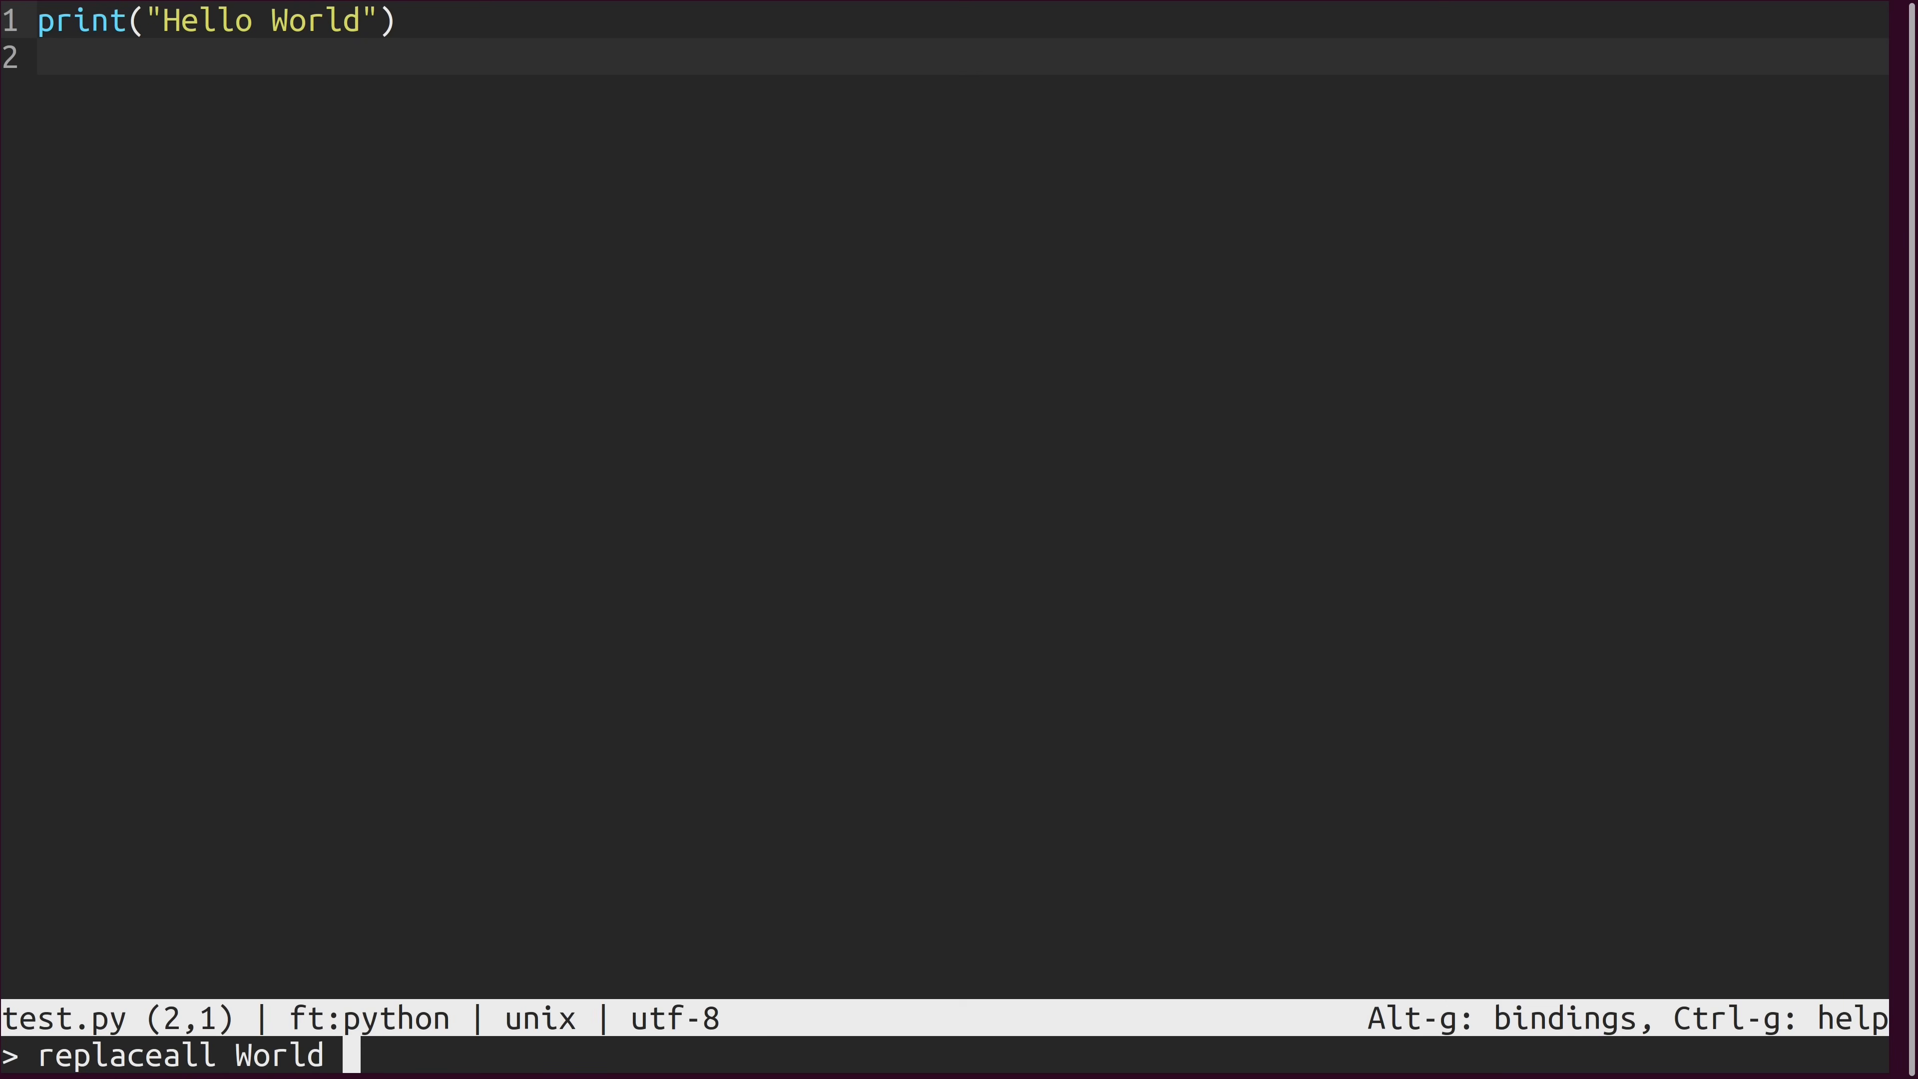
type("You")
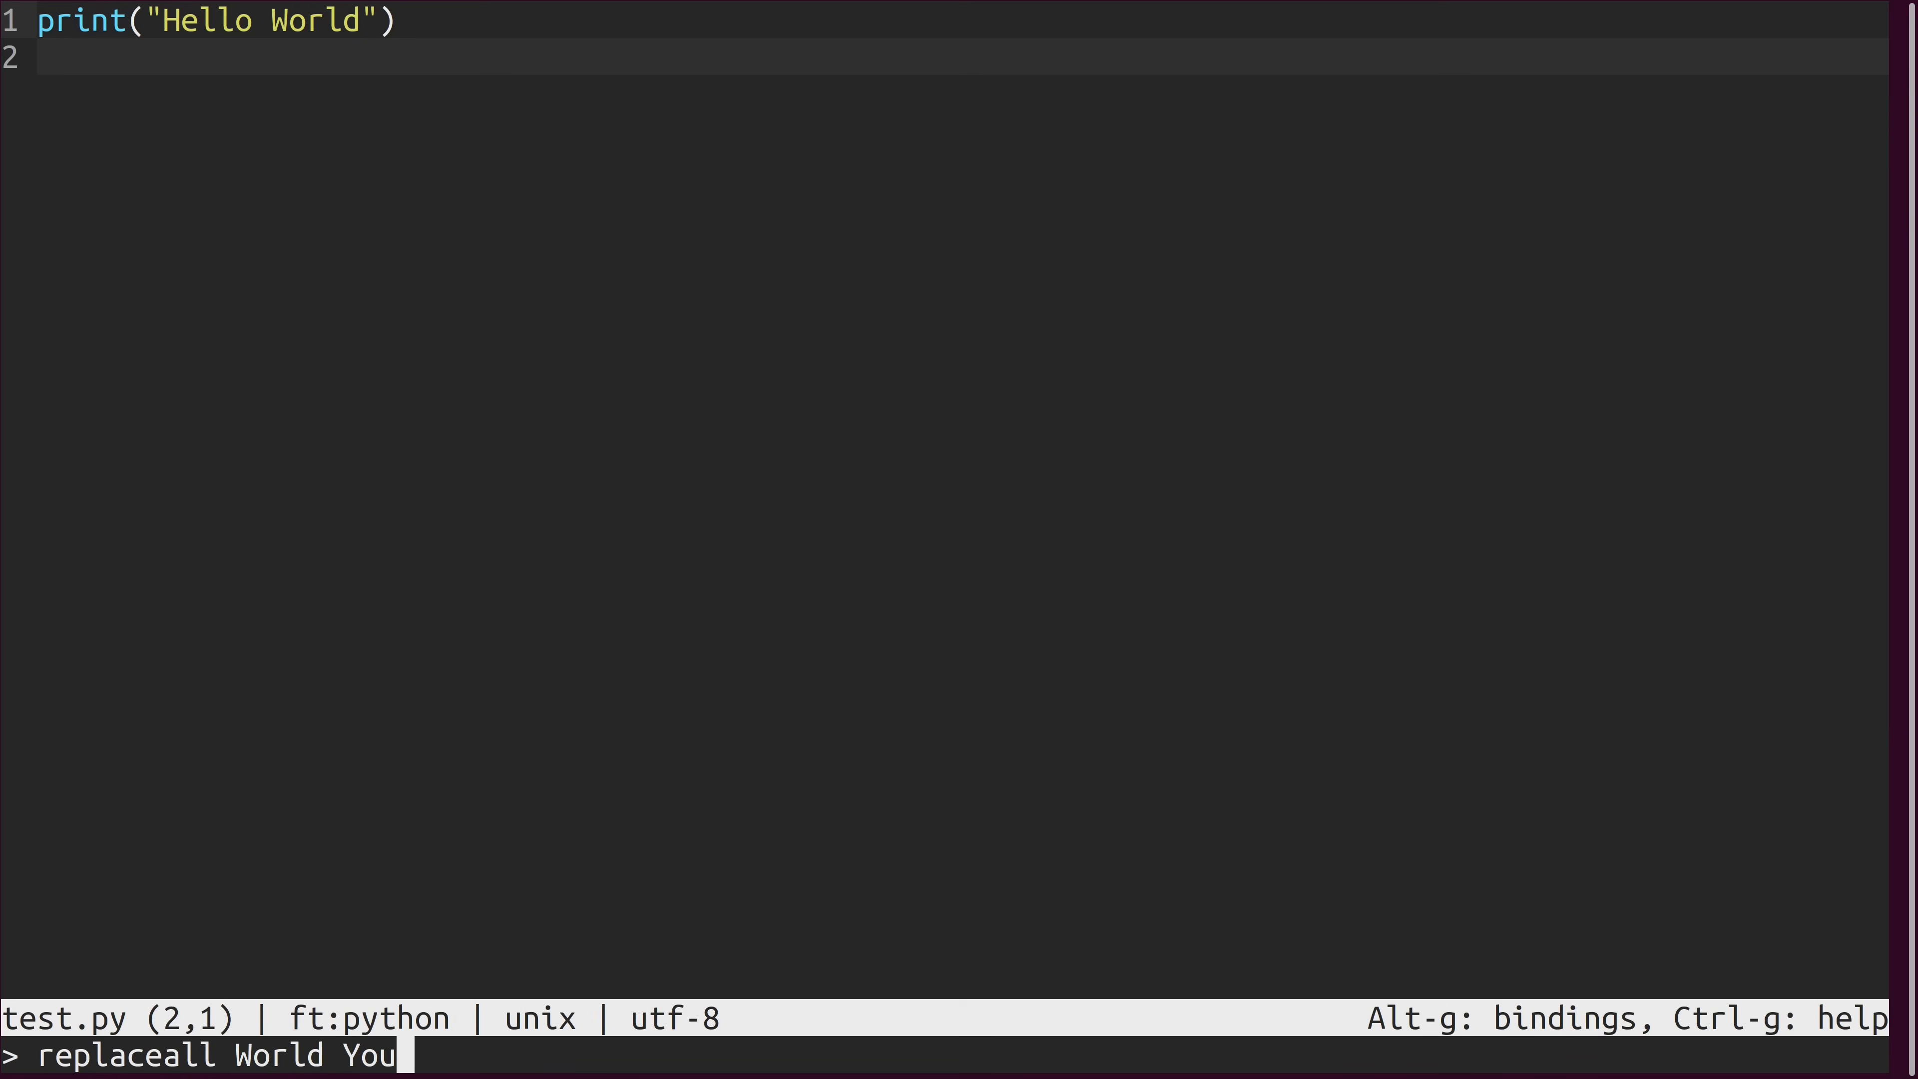
type("Tube")
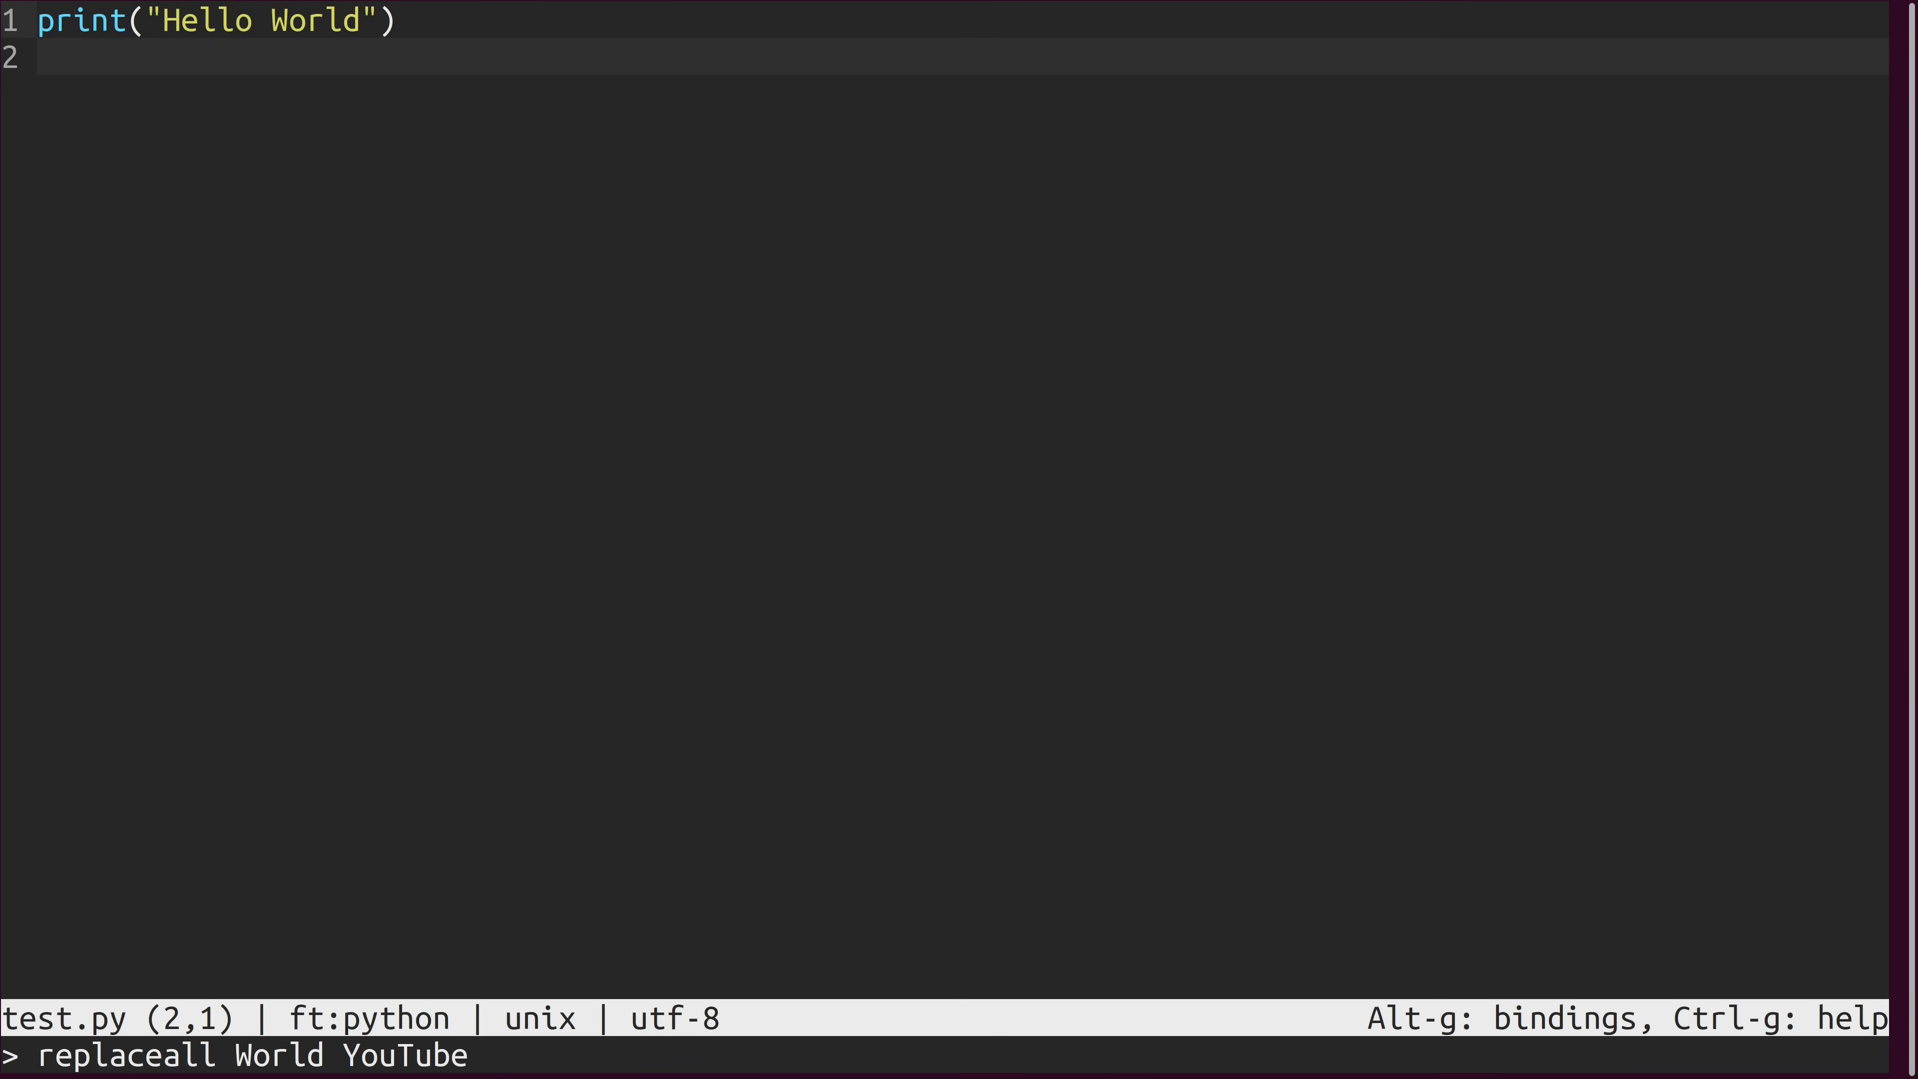
mouse_move(478, 1055)
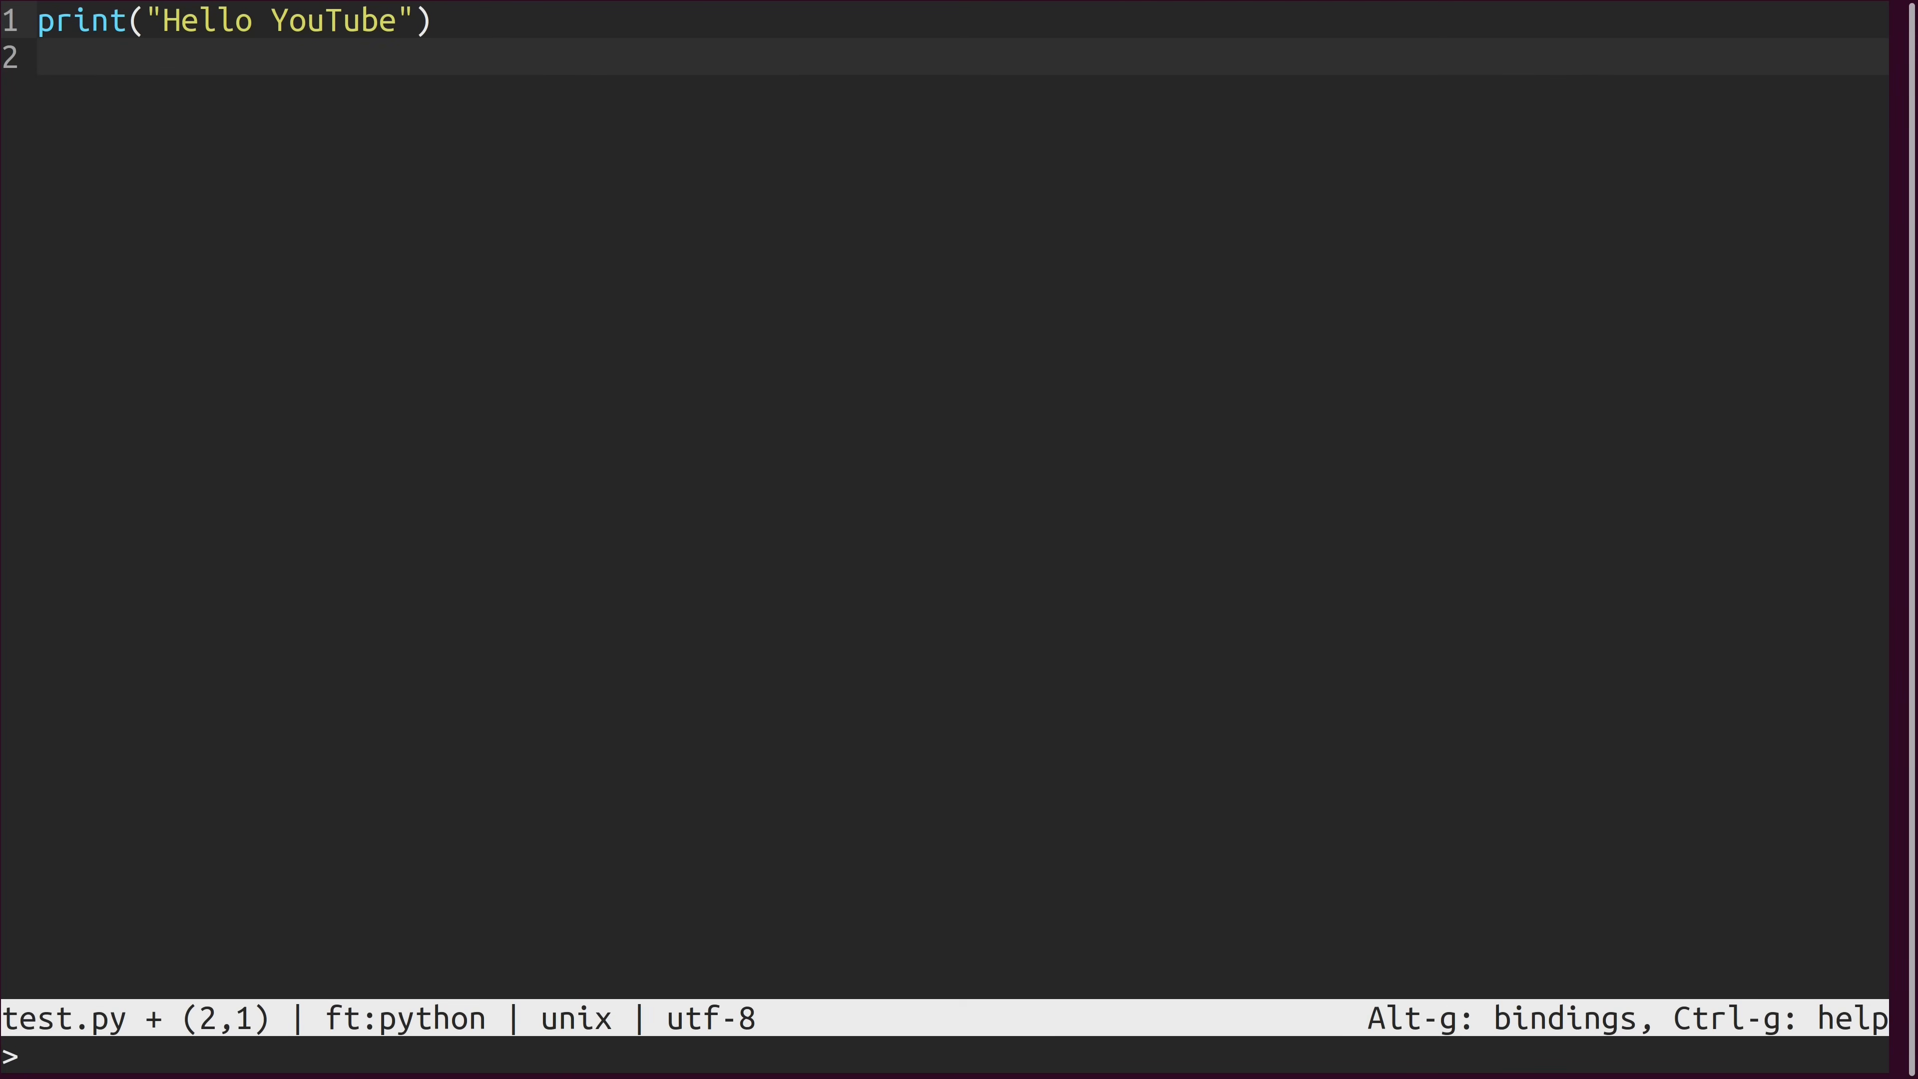
Open testfile.txt beside test.py with vsplit via Tab completion, then add an empty pane below with hsplit.
type("vsplit")
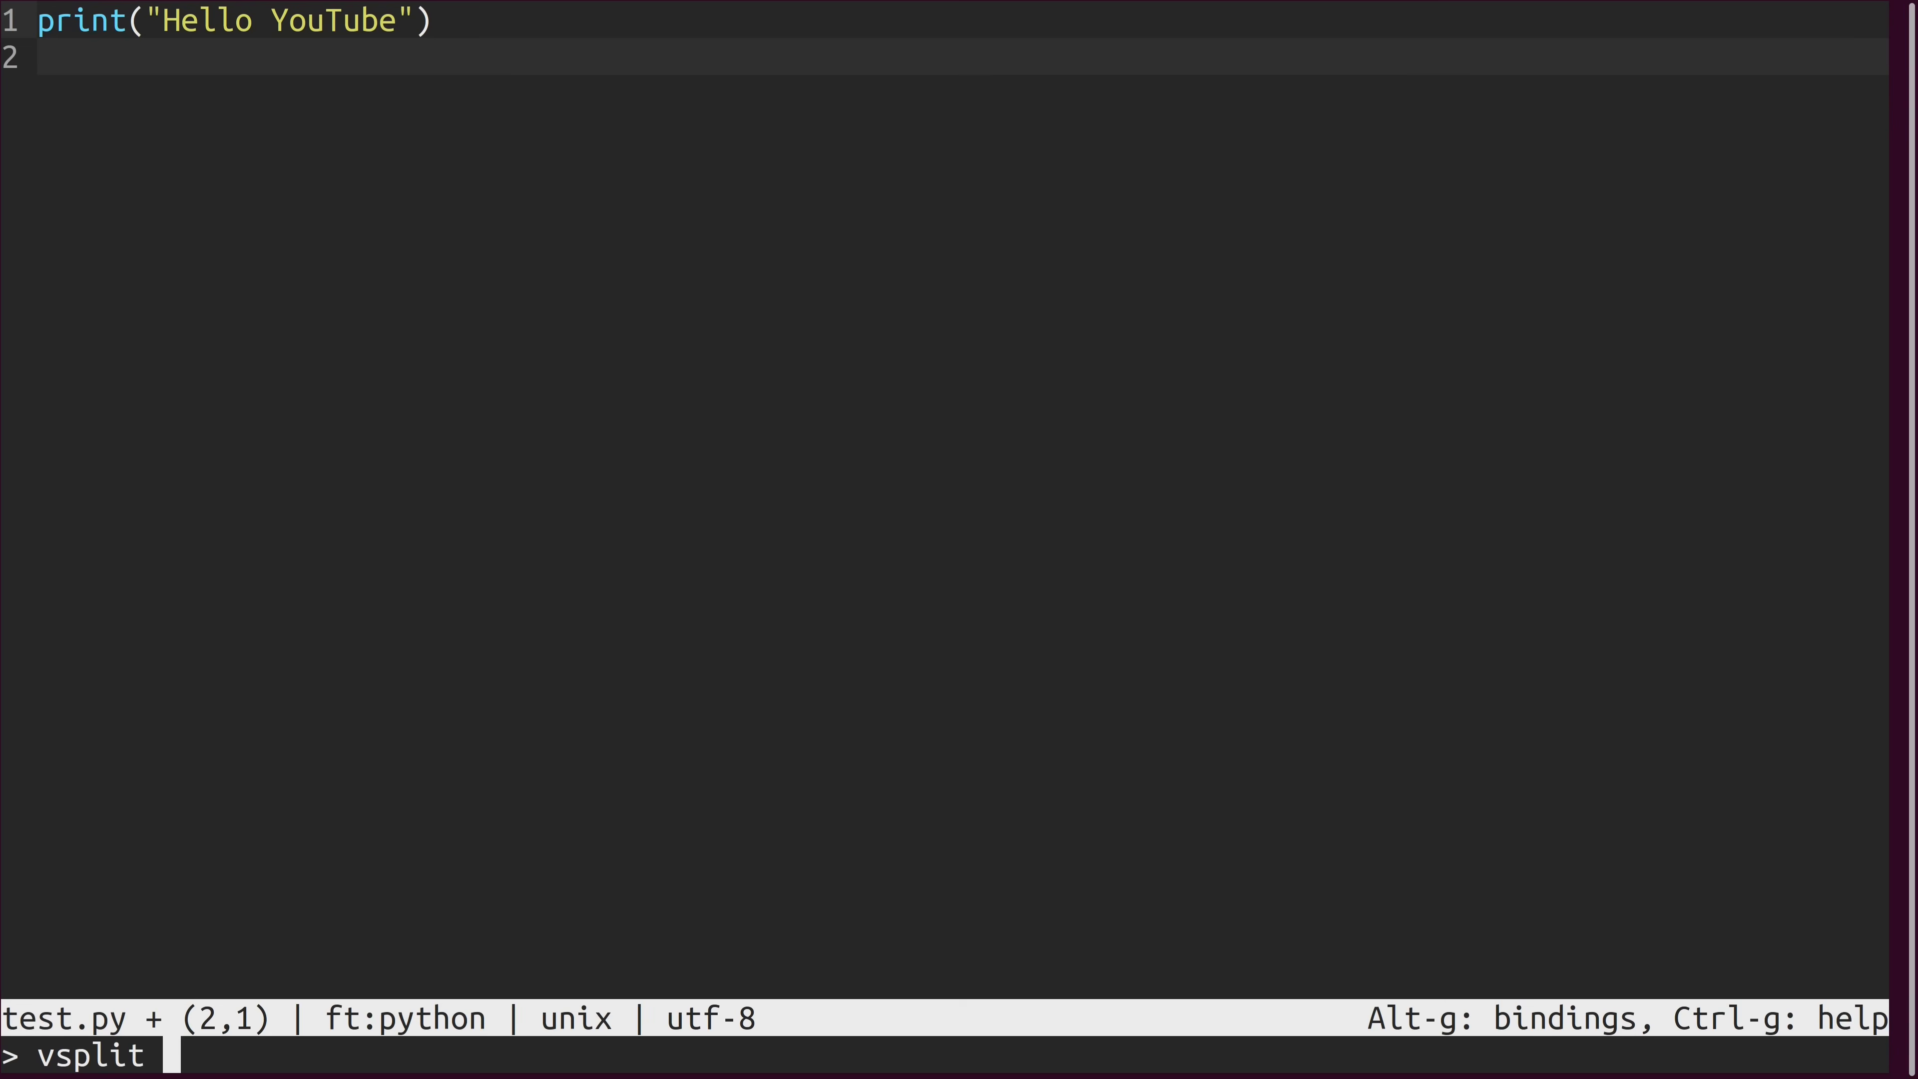
key("Tab")
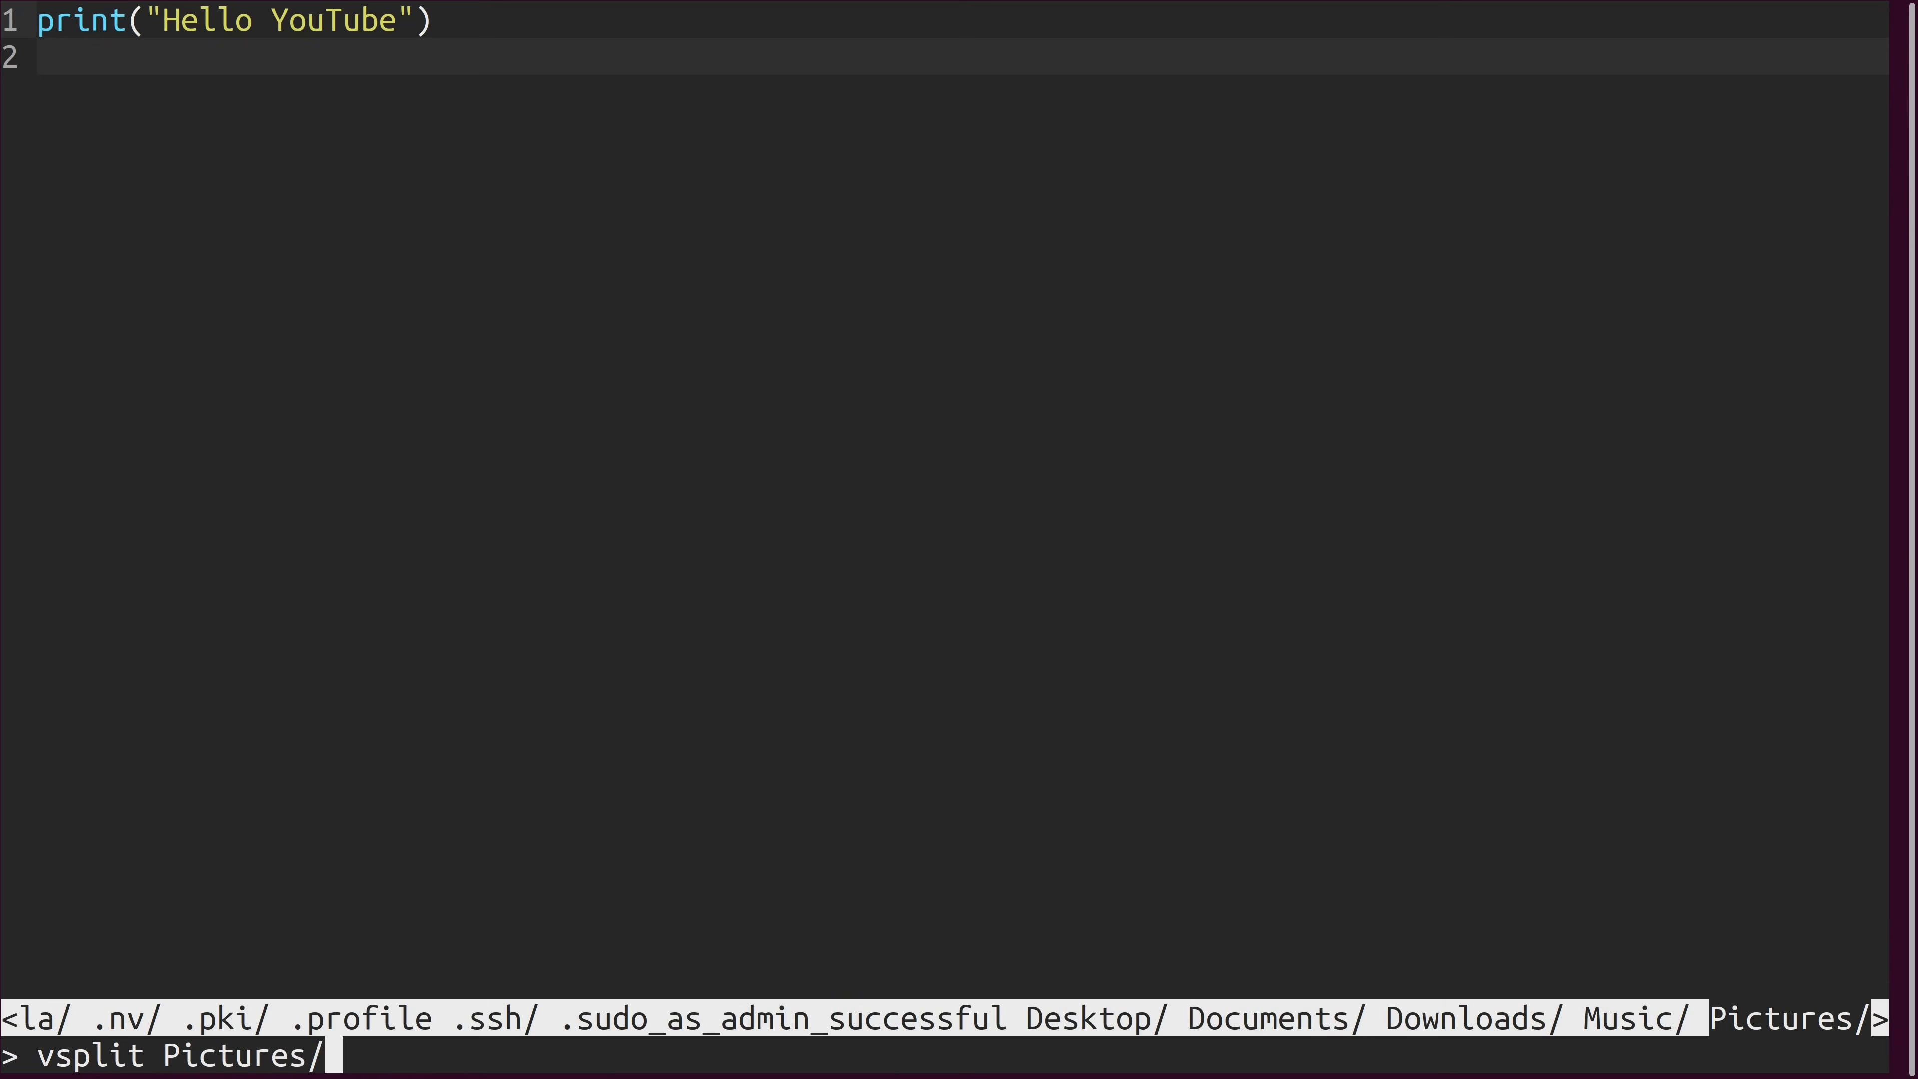
key("Tab")
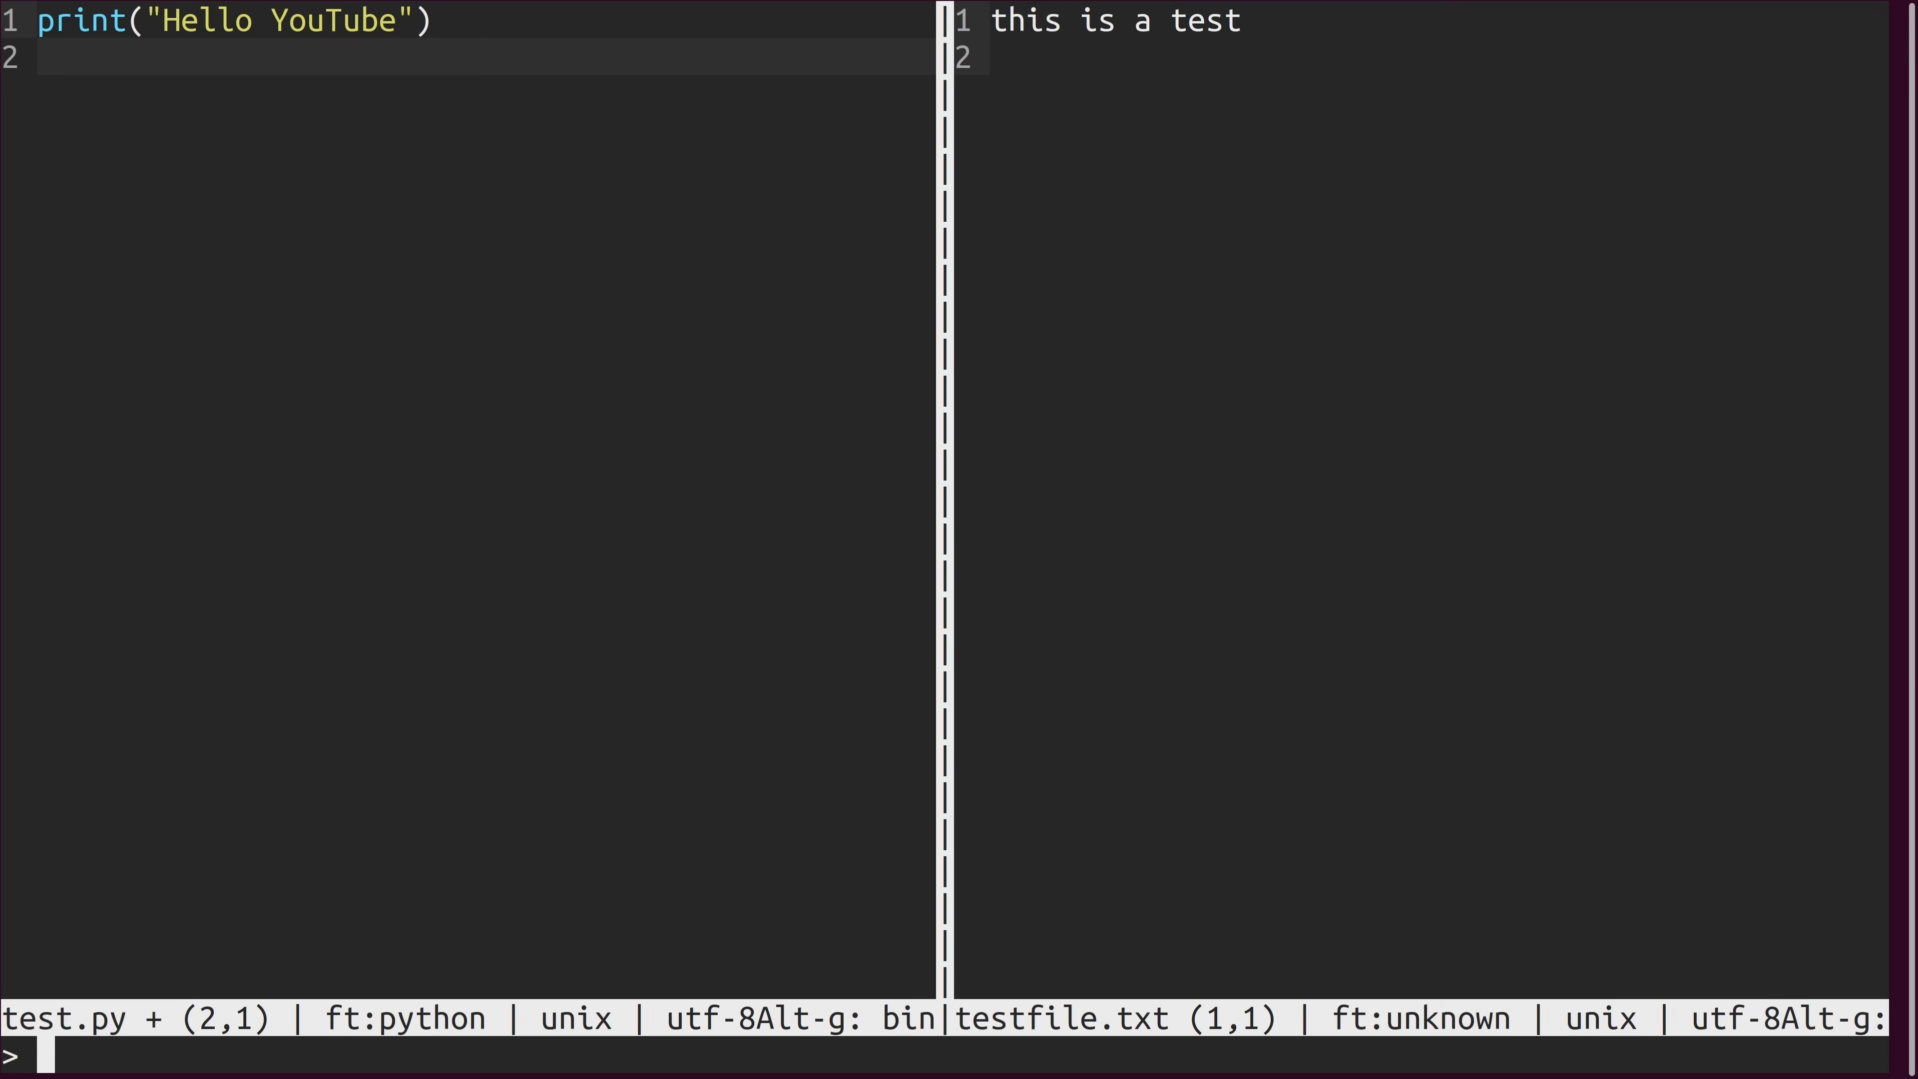
type("hsp")
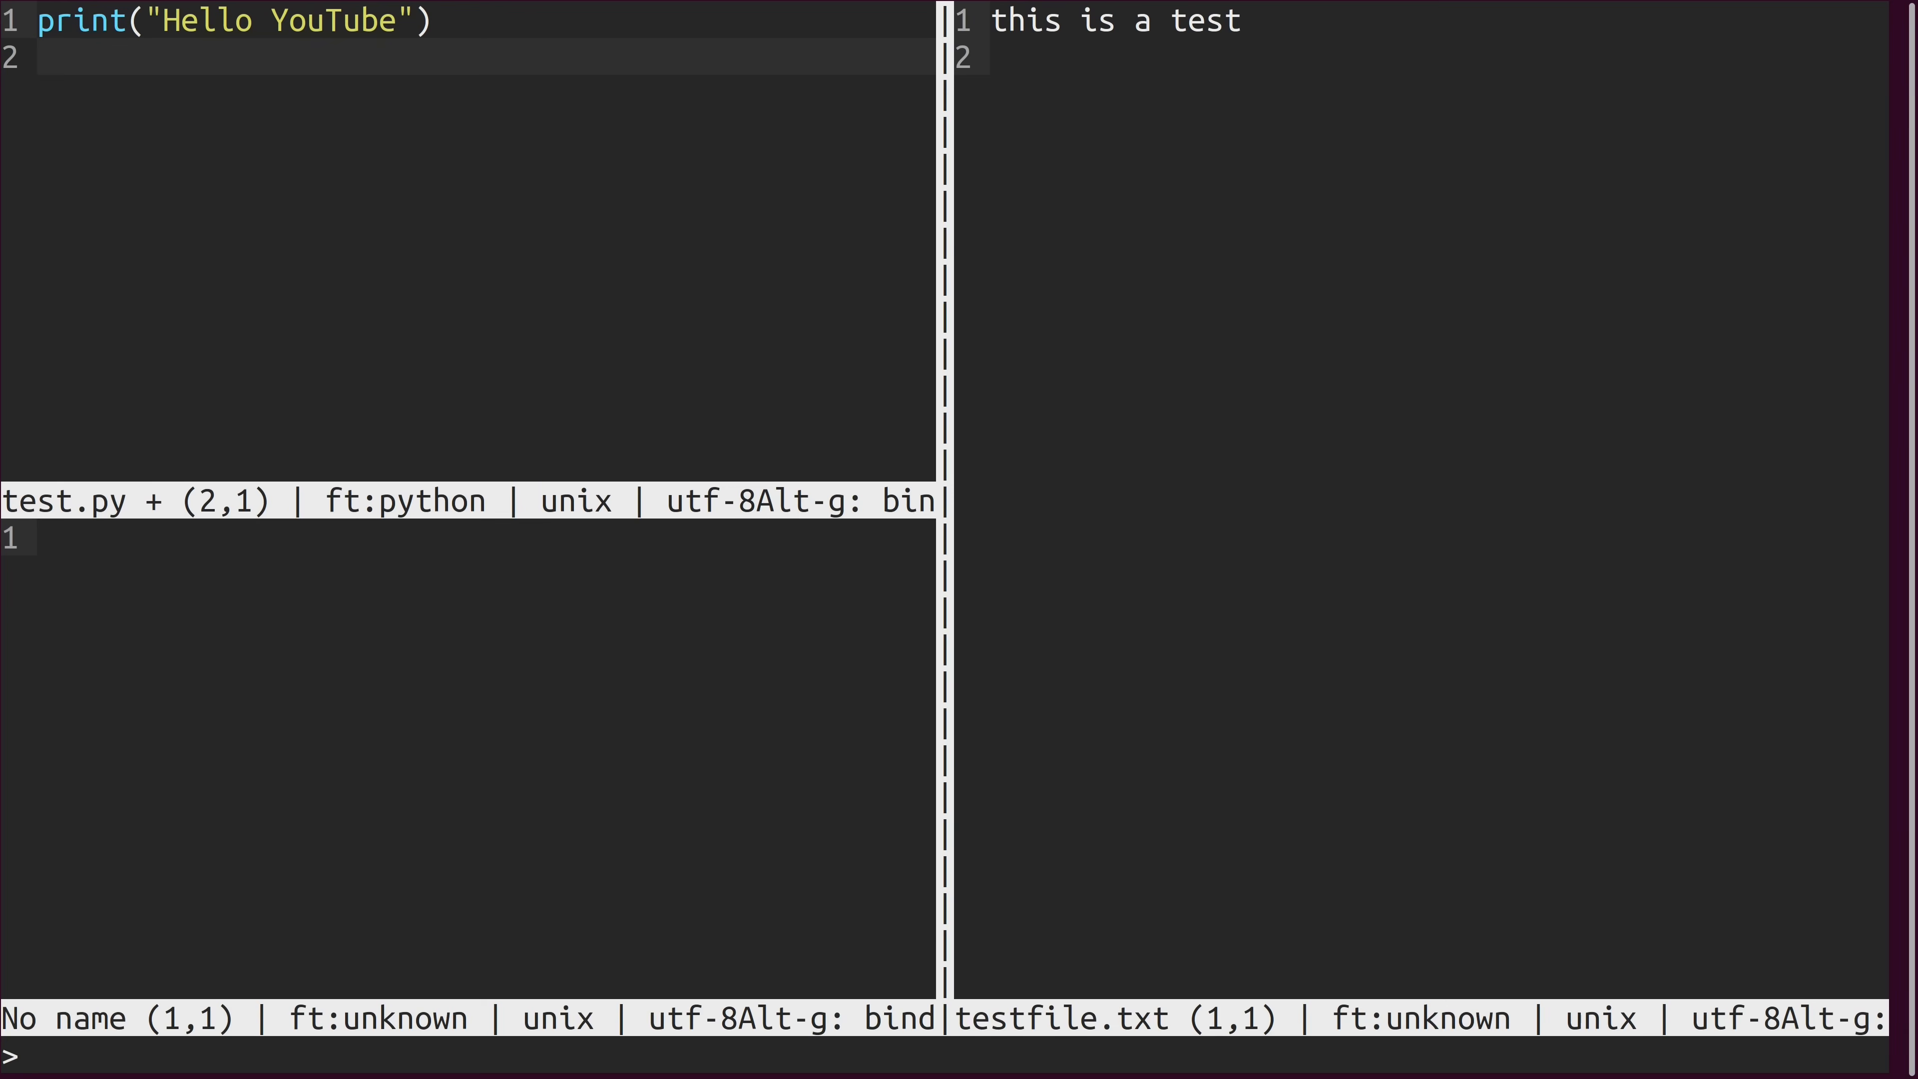
Cycle through the 'set colorscheme' suggestions and apply monokai-dark.
type("set")
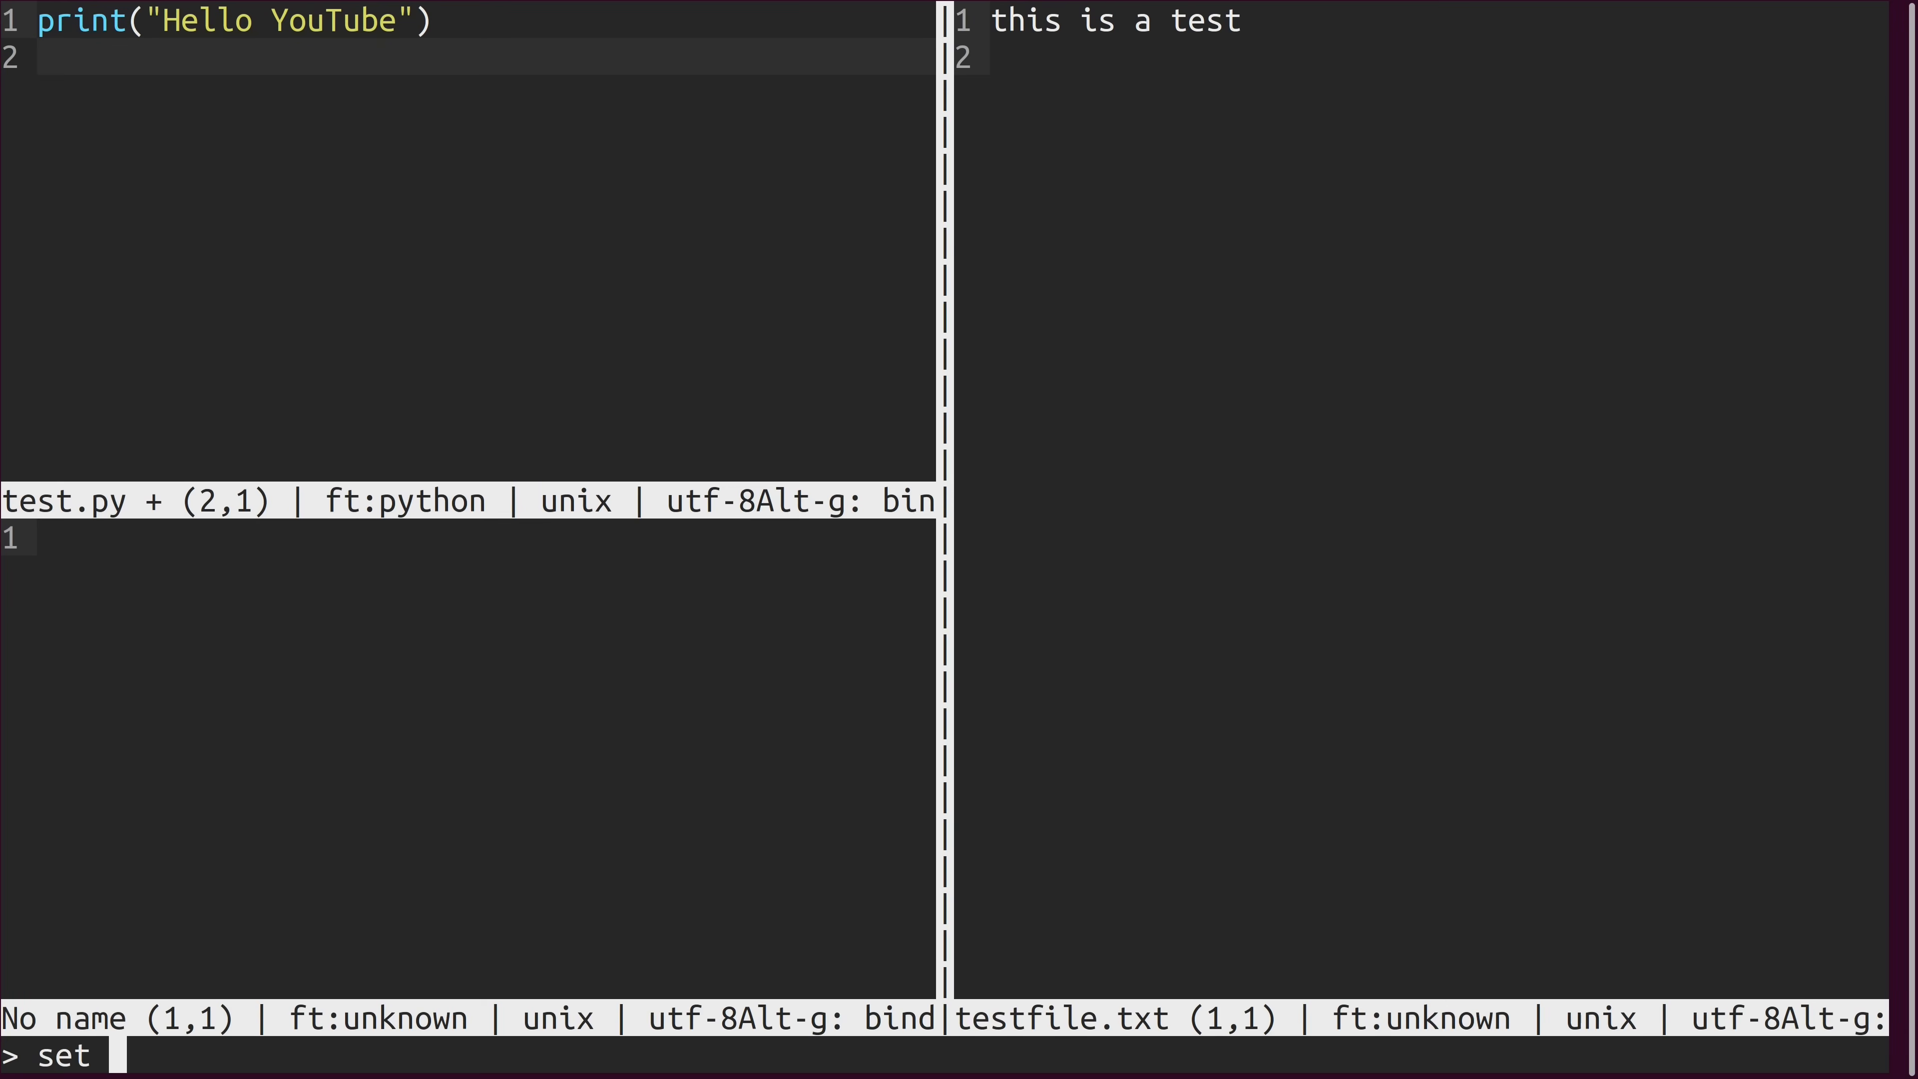
type("colorscheme atom-dark")
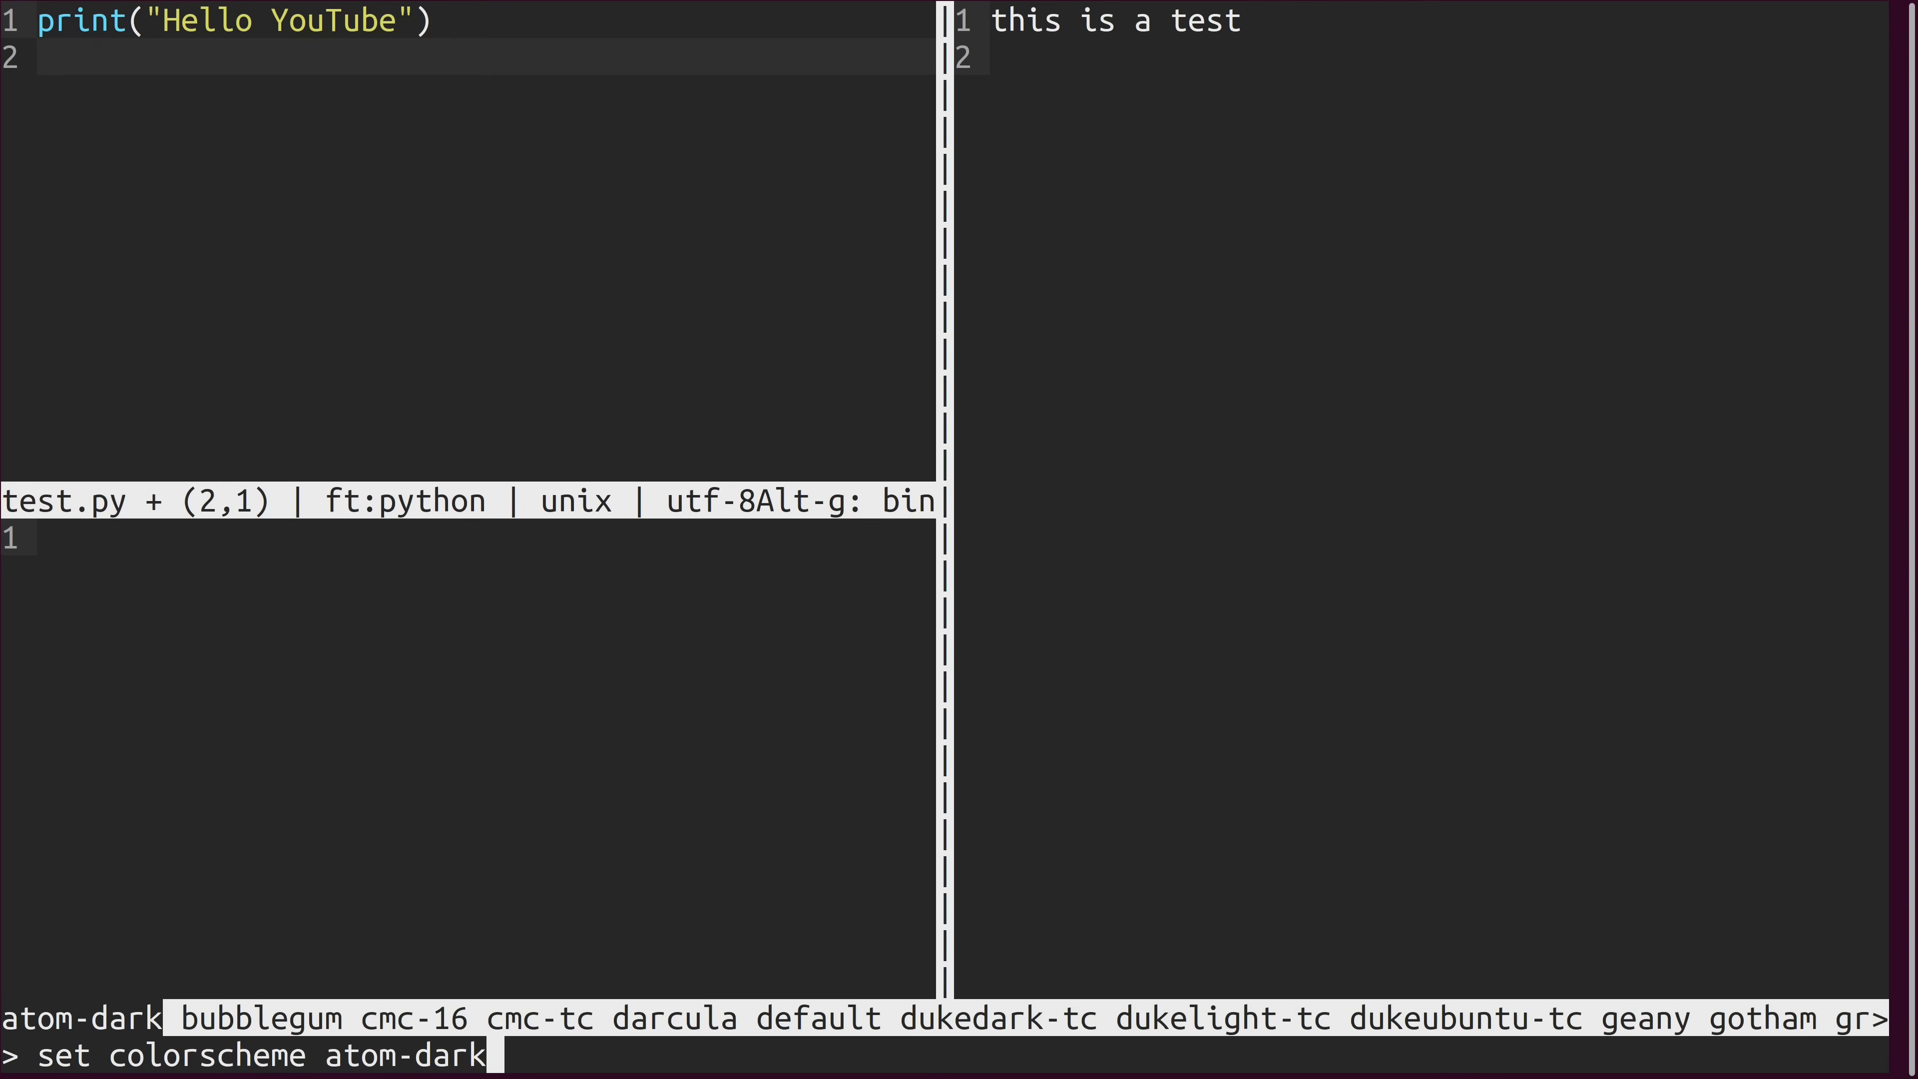
key("Tab")
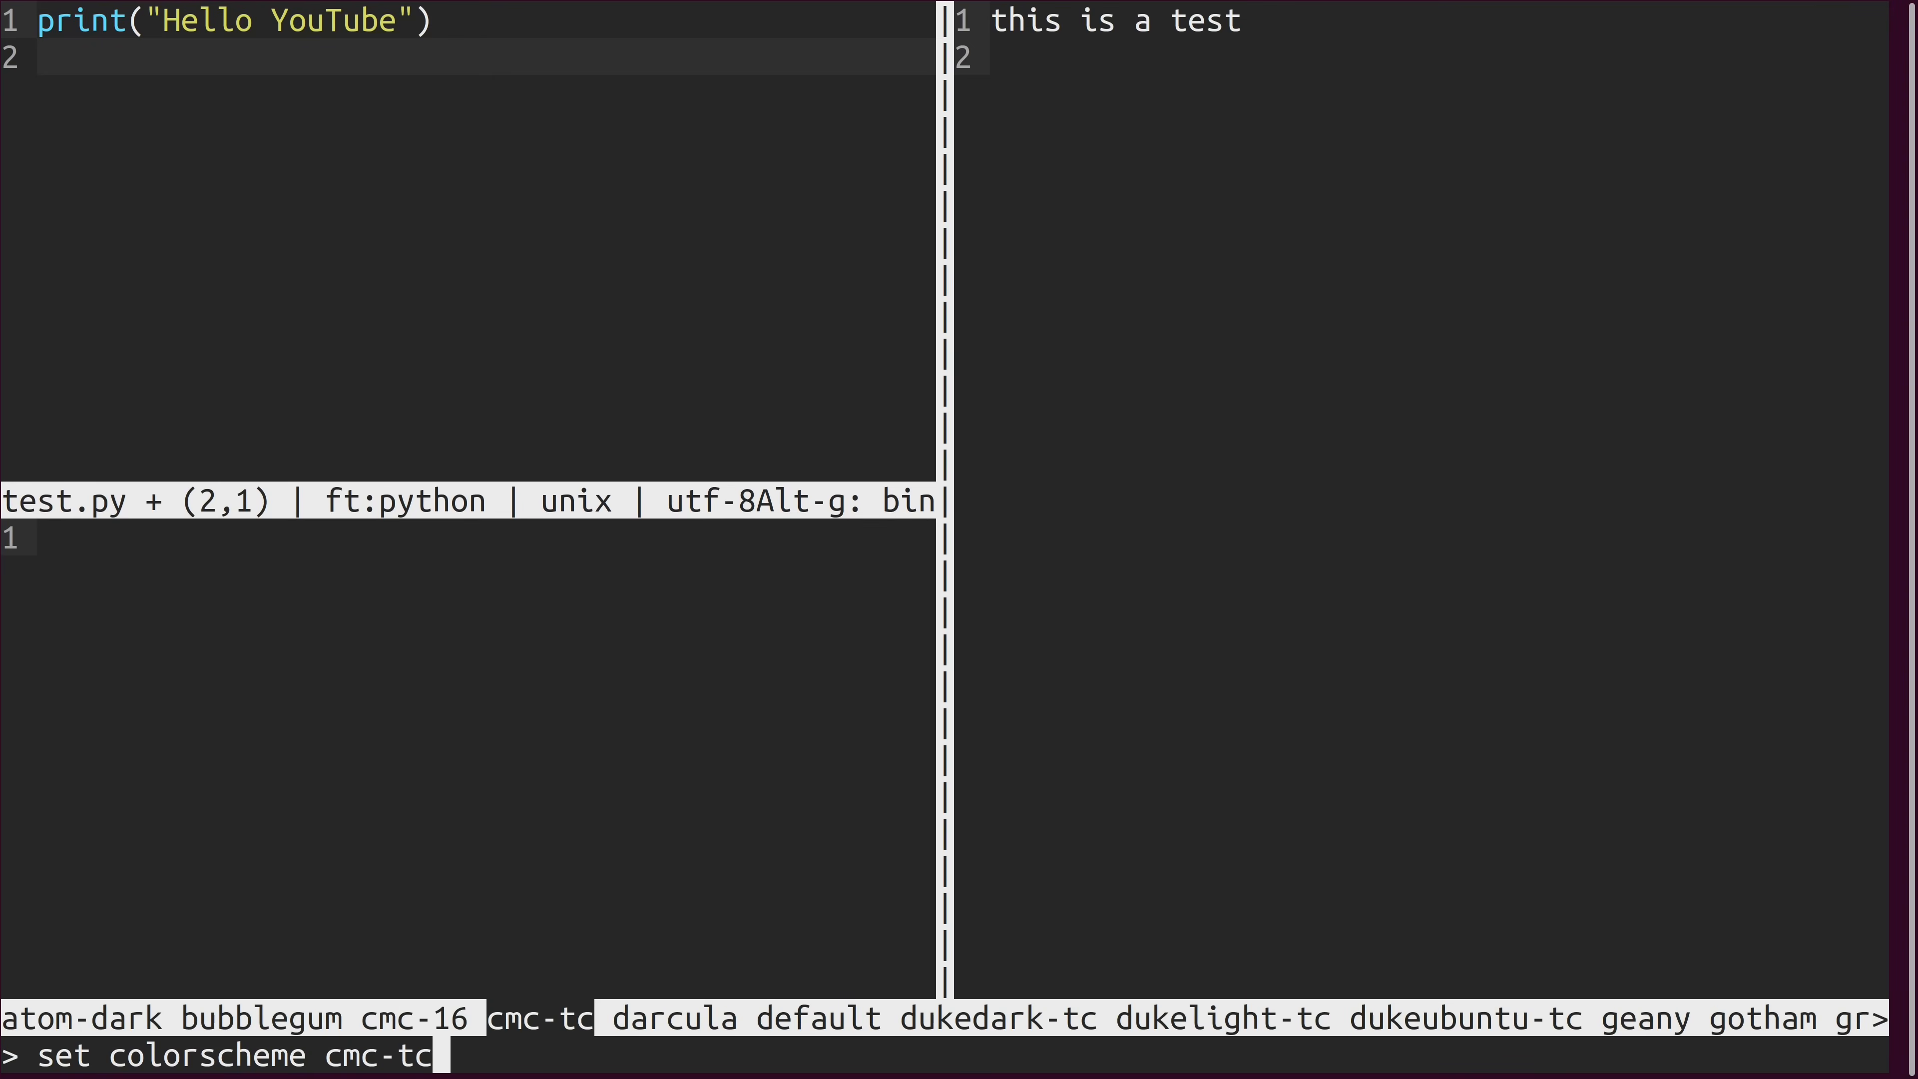
key("Tab")
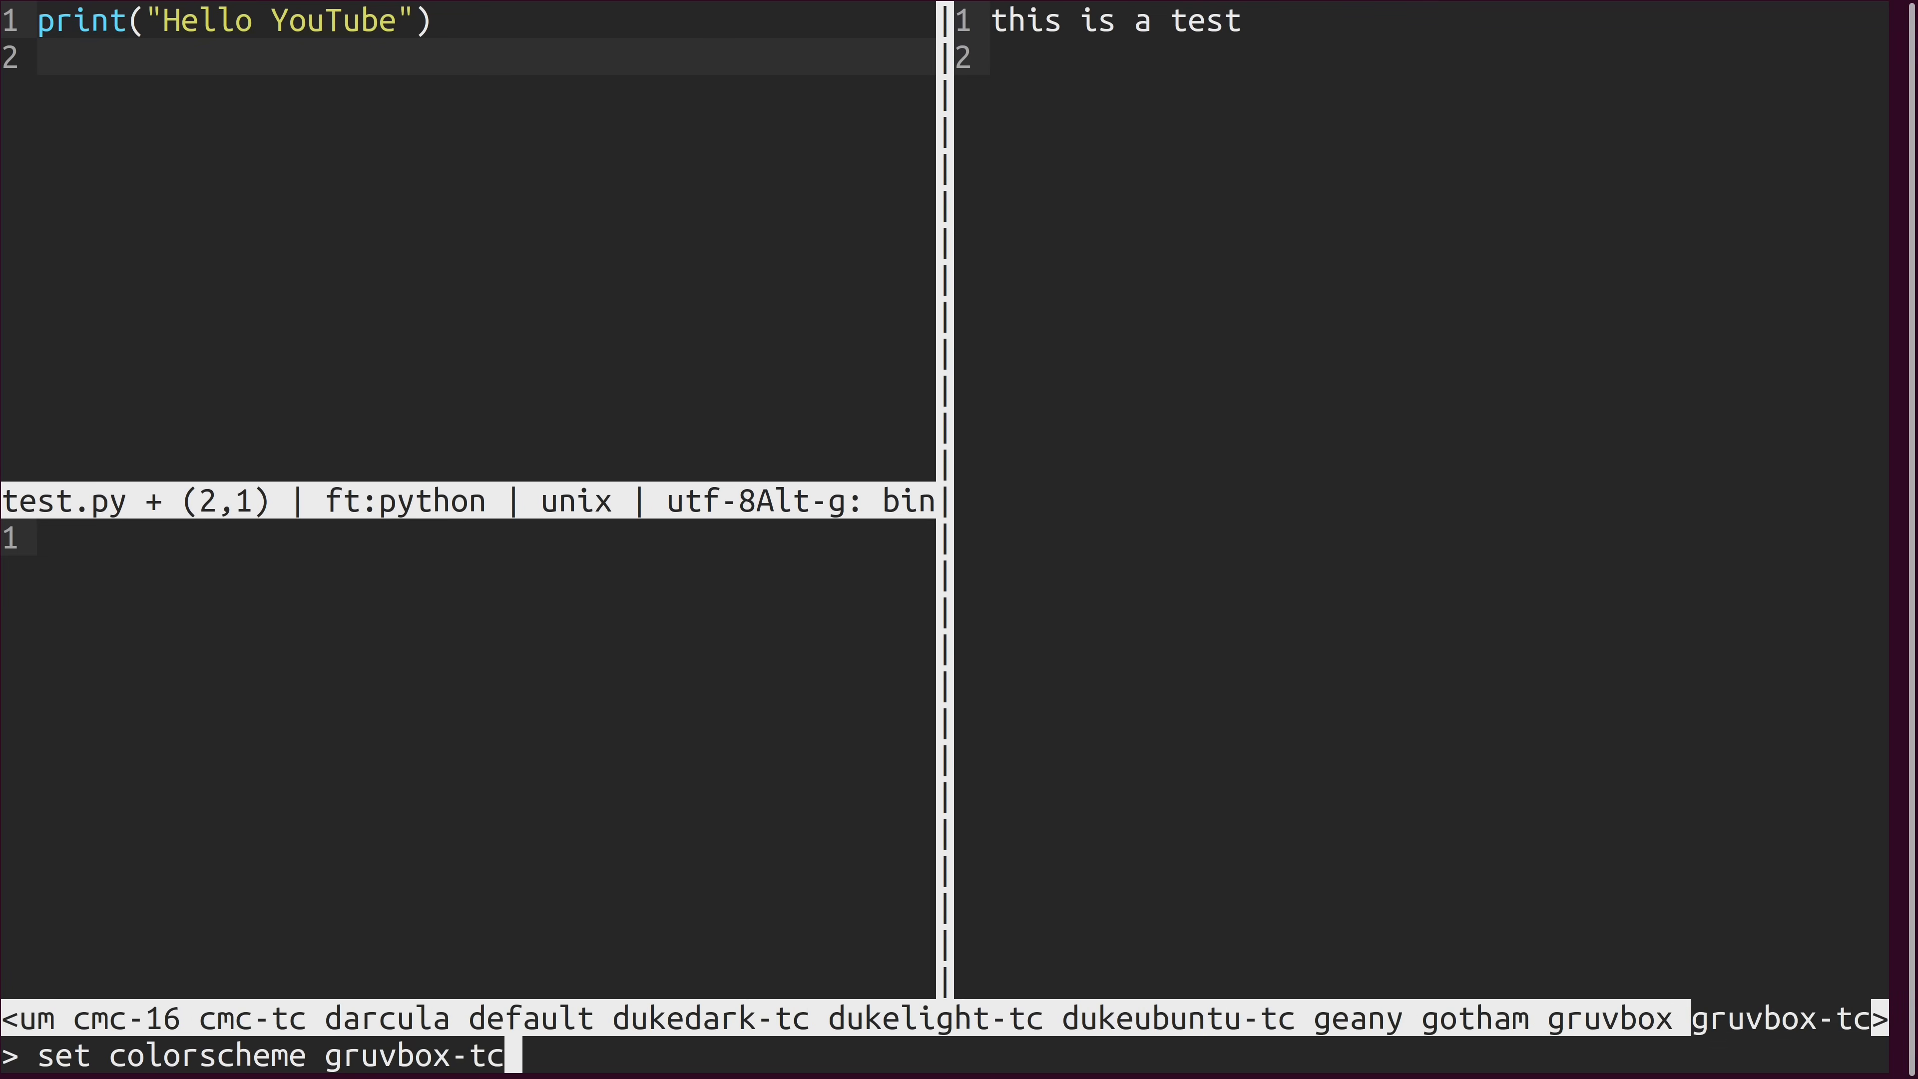
key("Tab")
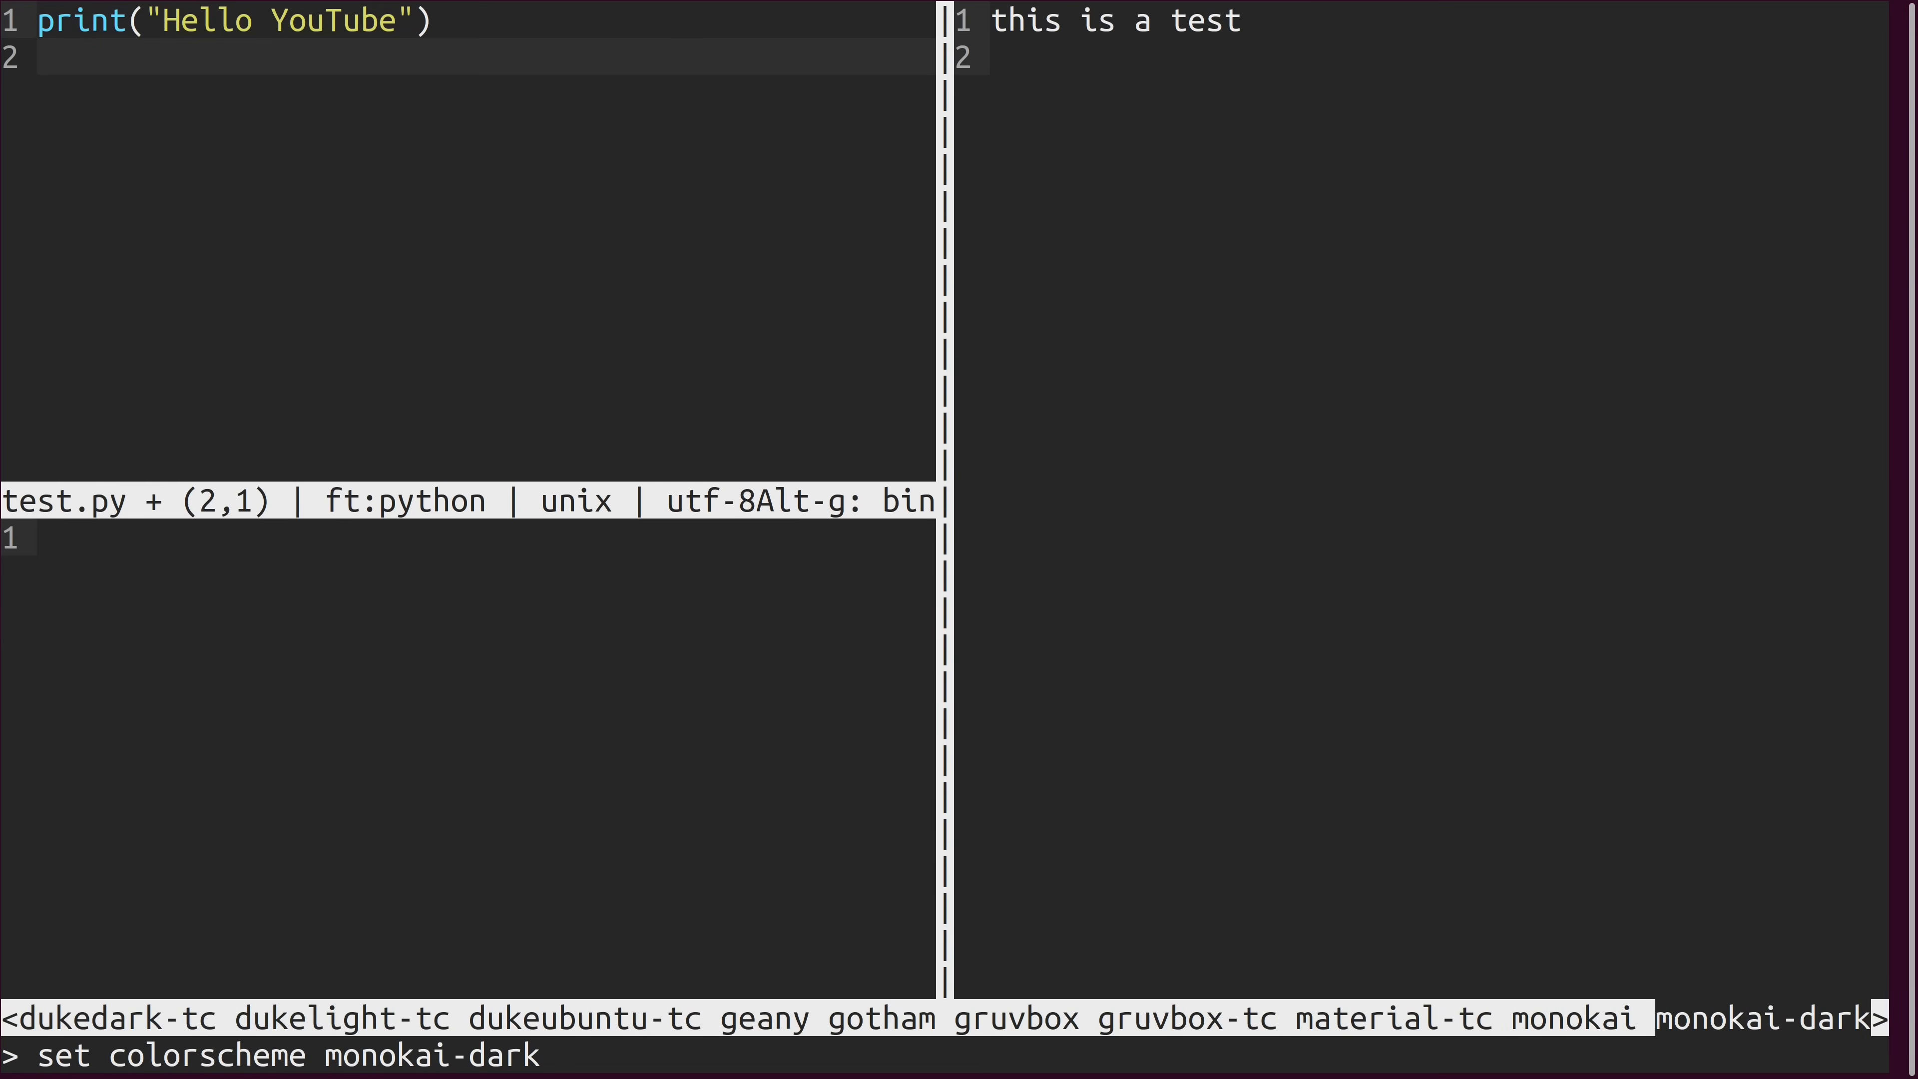
key("Return")
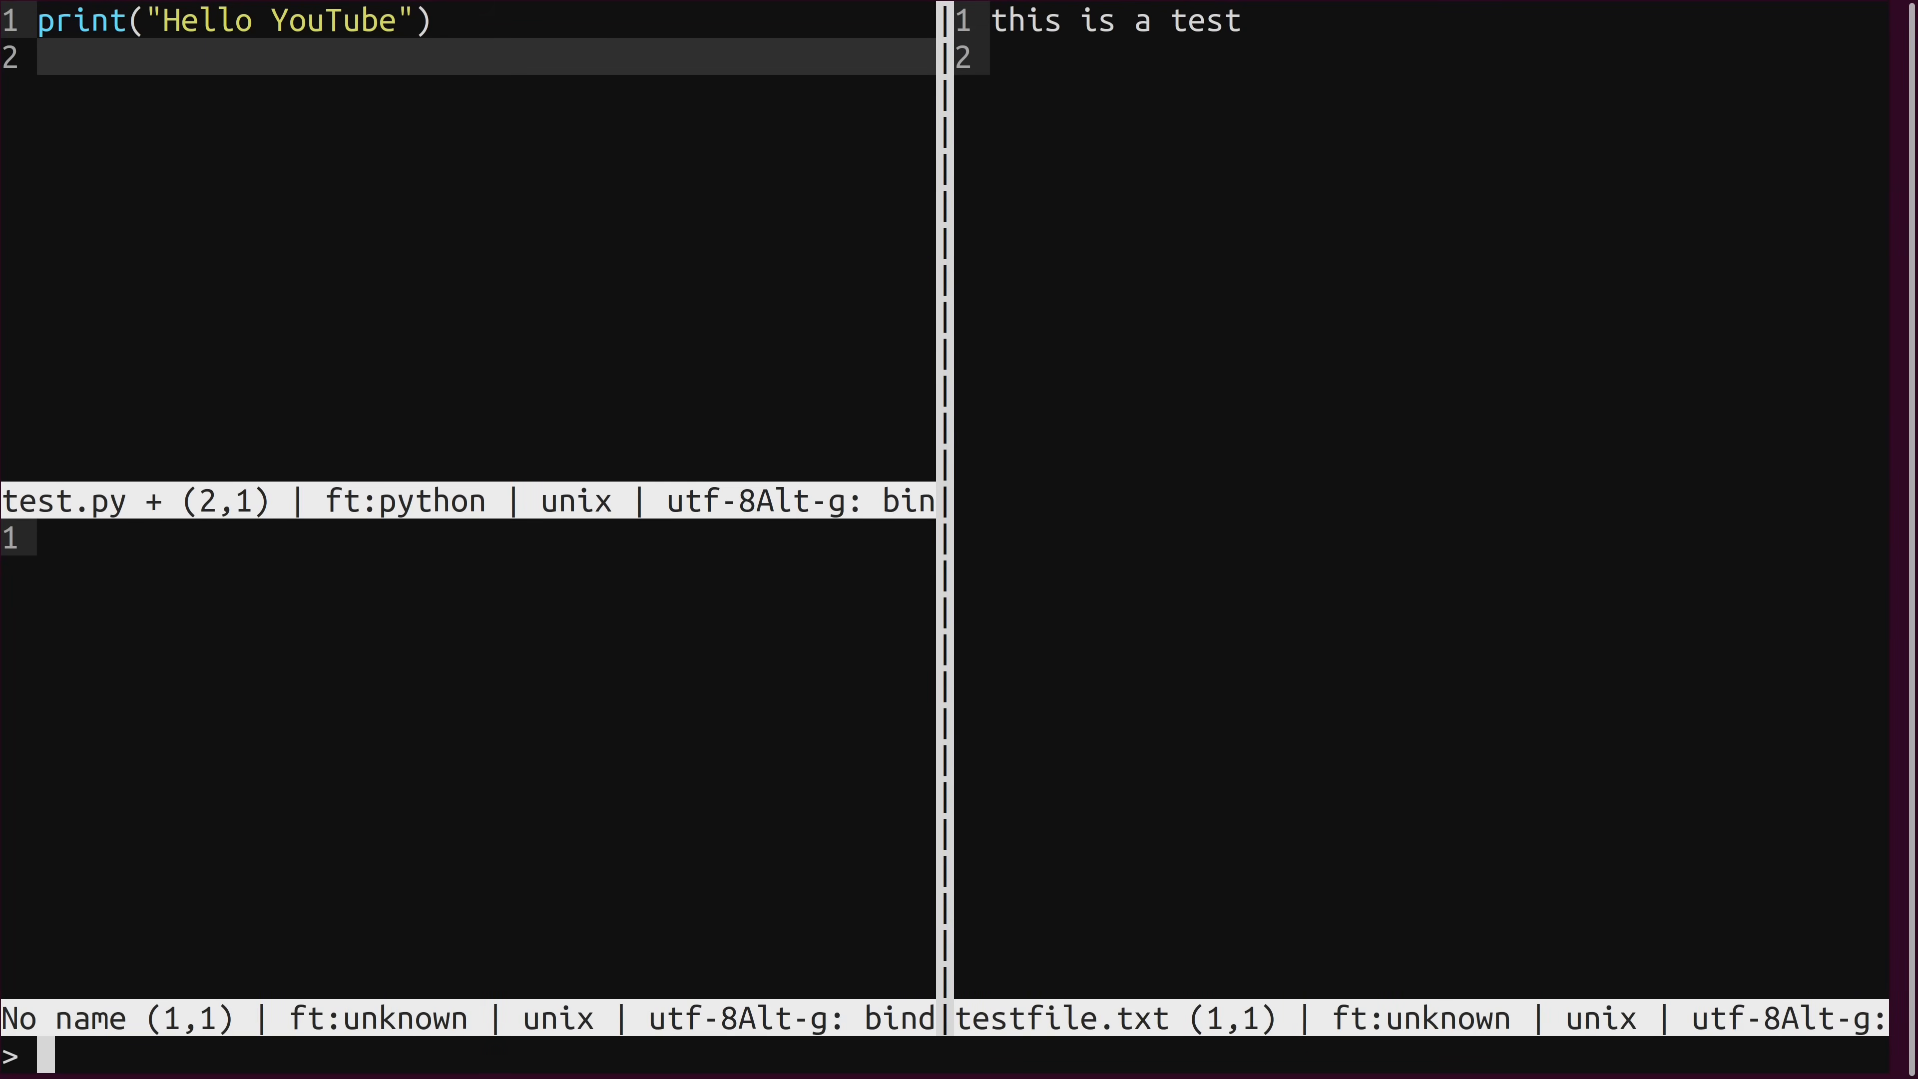
Try another colour scheme starting with 'm', then leave micro for the shell.
type("set colorscheme m")
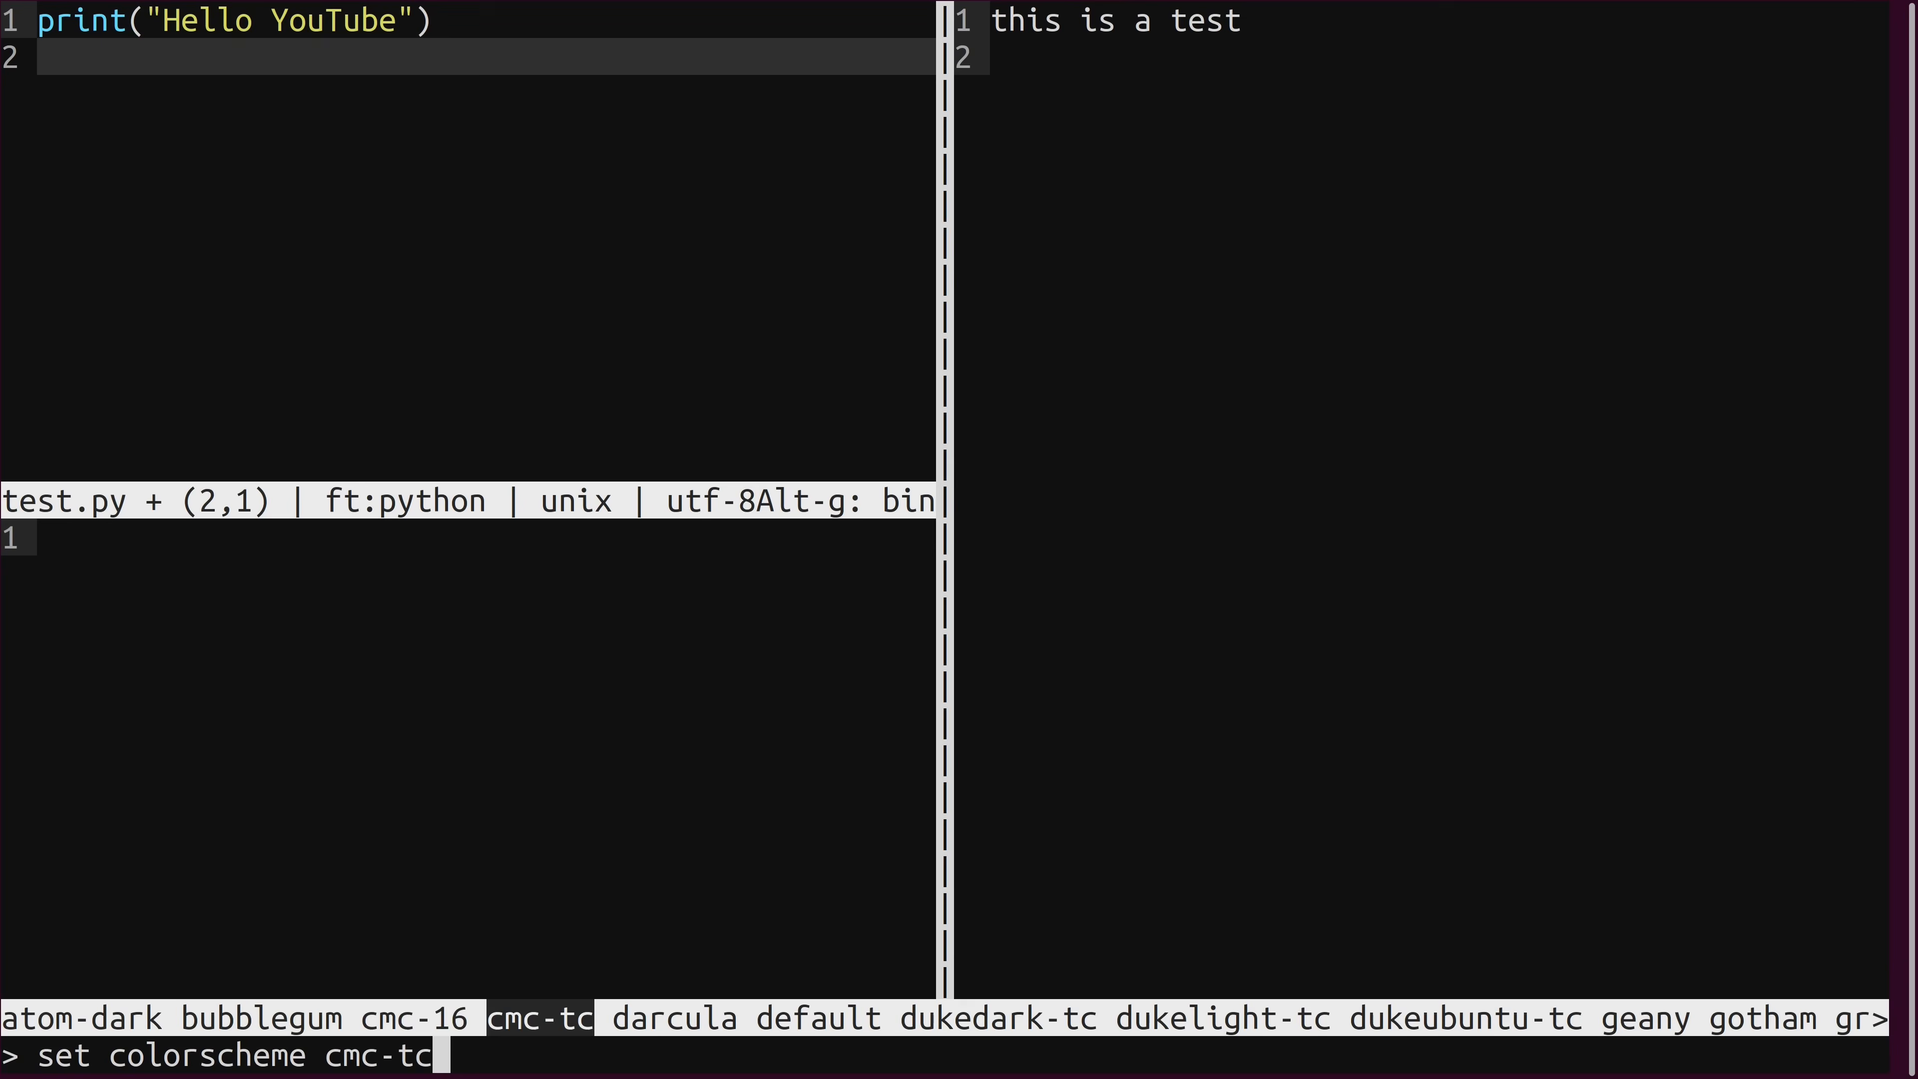
key("Return")
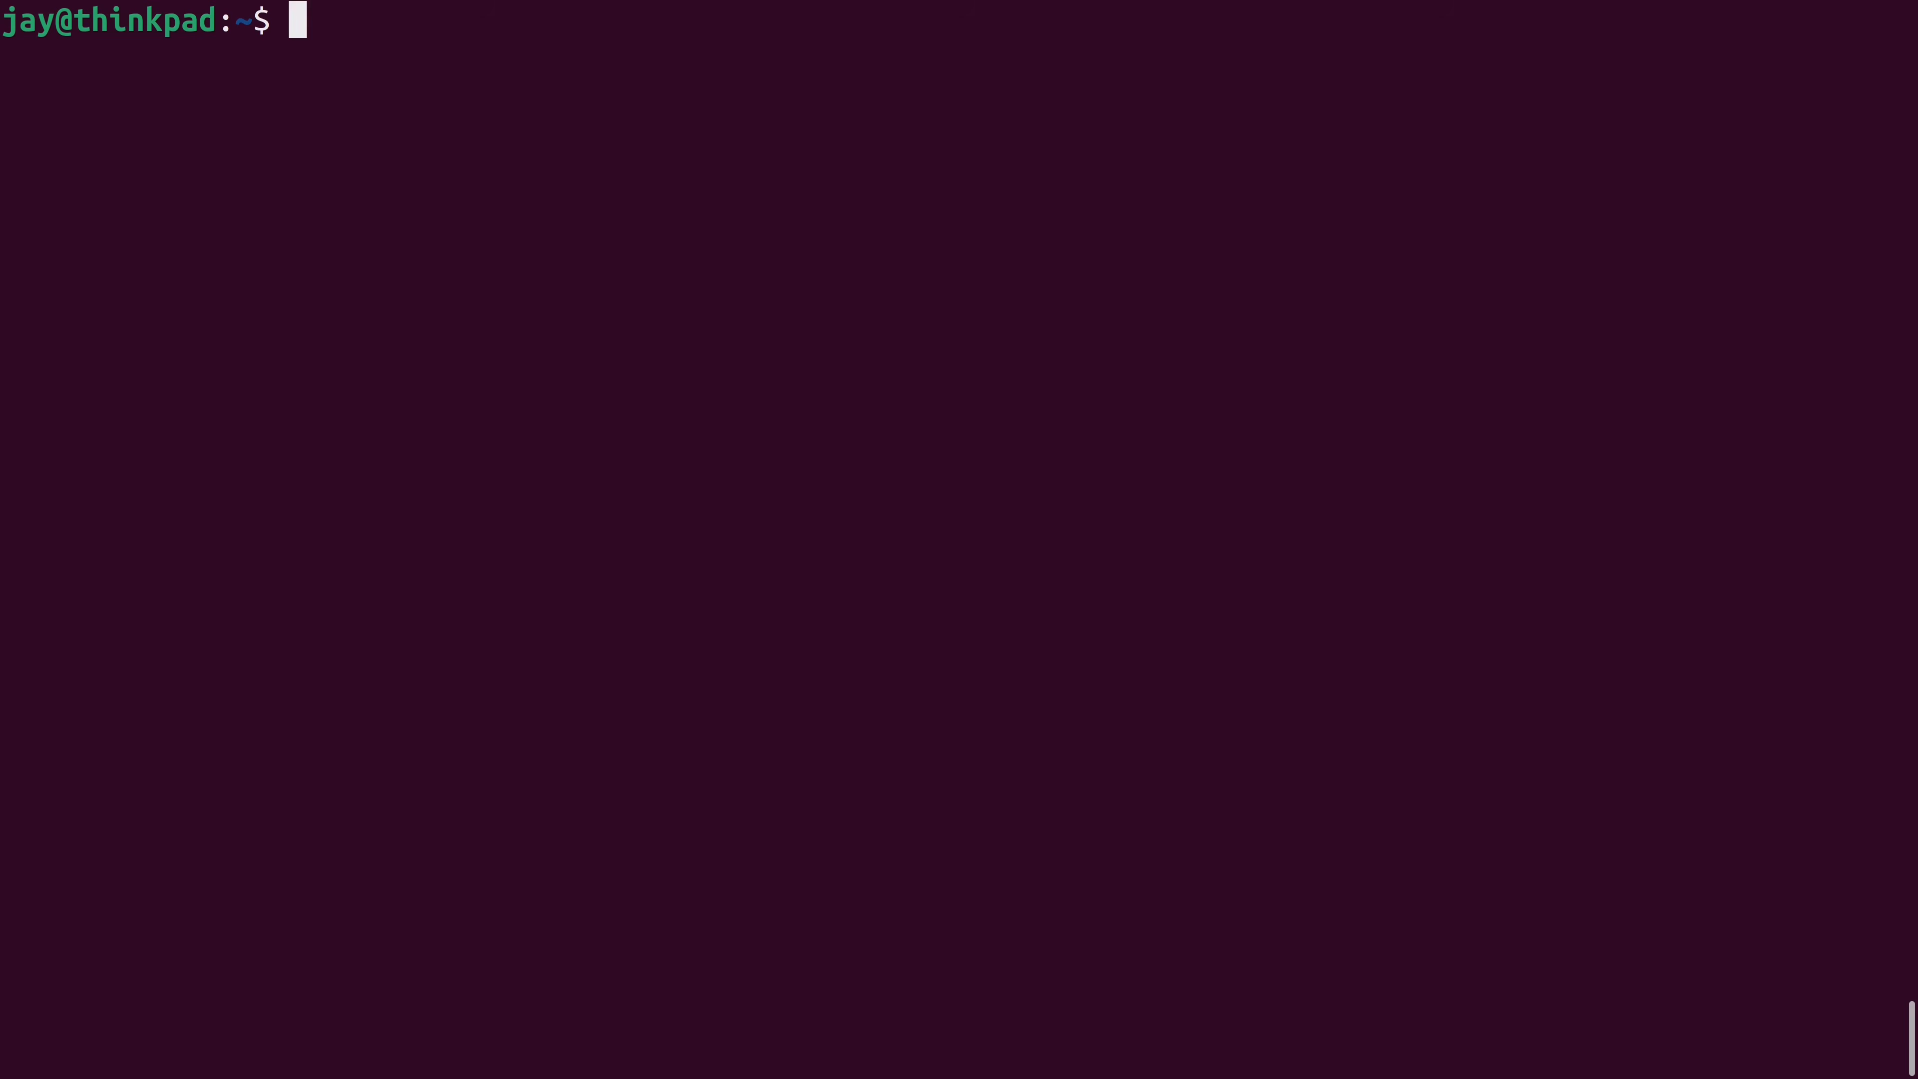
List /usr/local/bin with ls -lh to confirm the 12M micro binary is there.
type("ls")
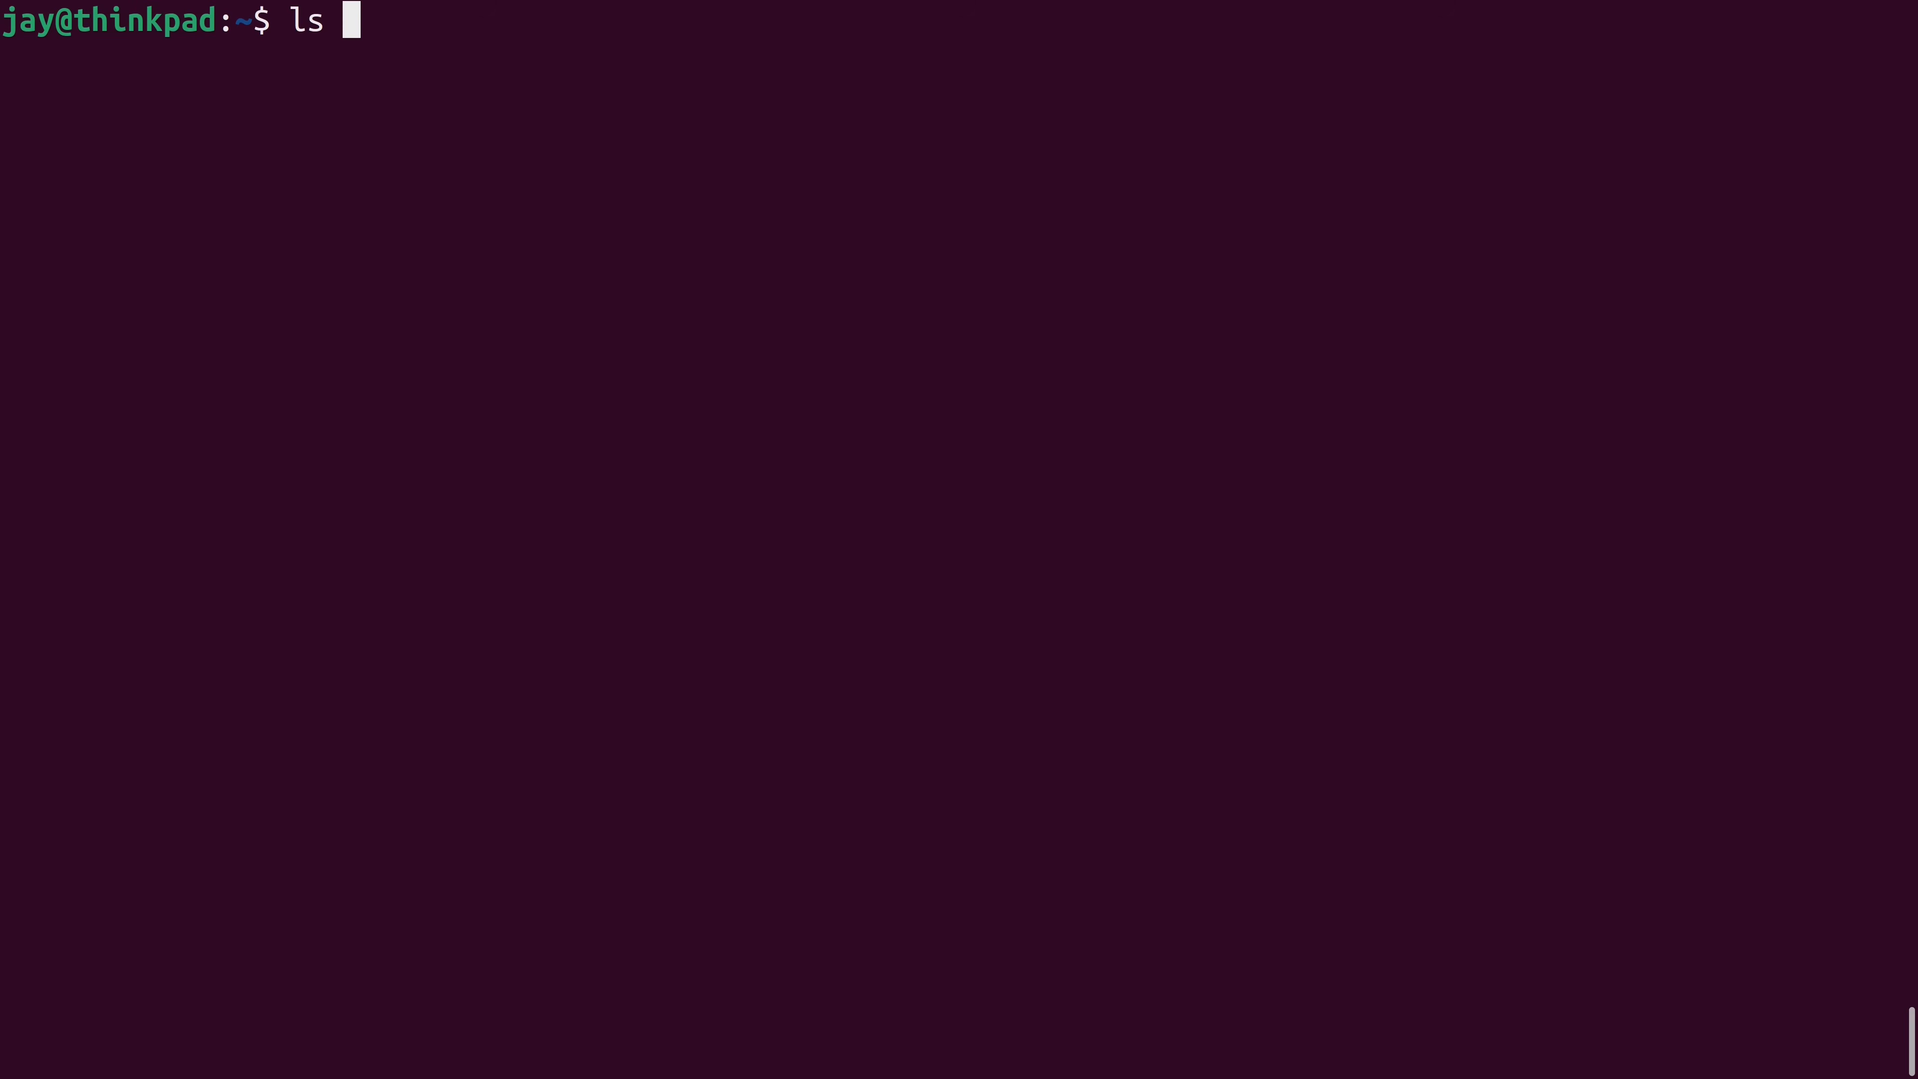
type("-lh /usr/l")
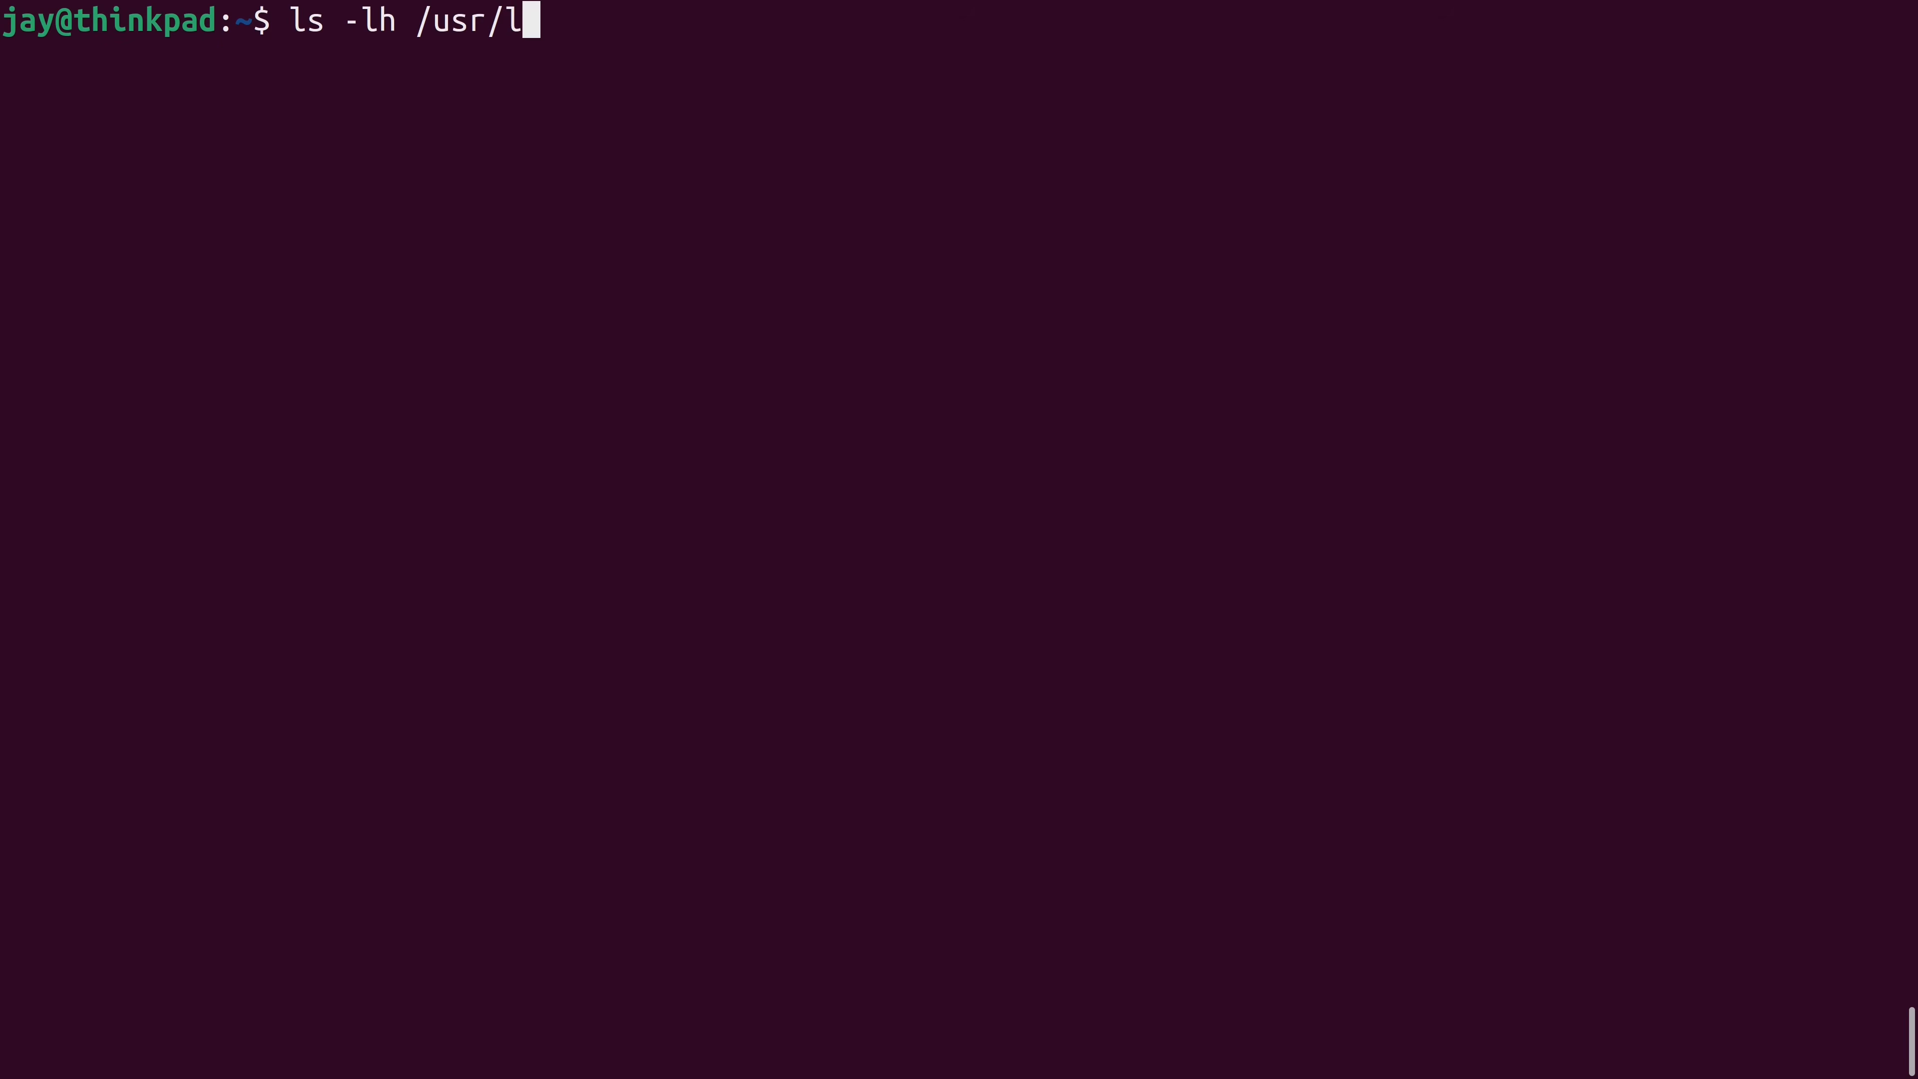
key("Return")
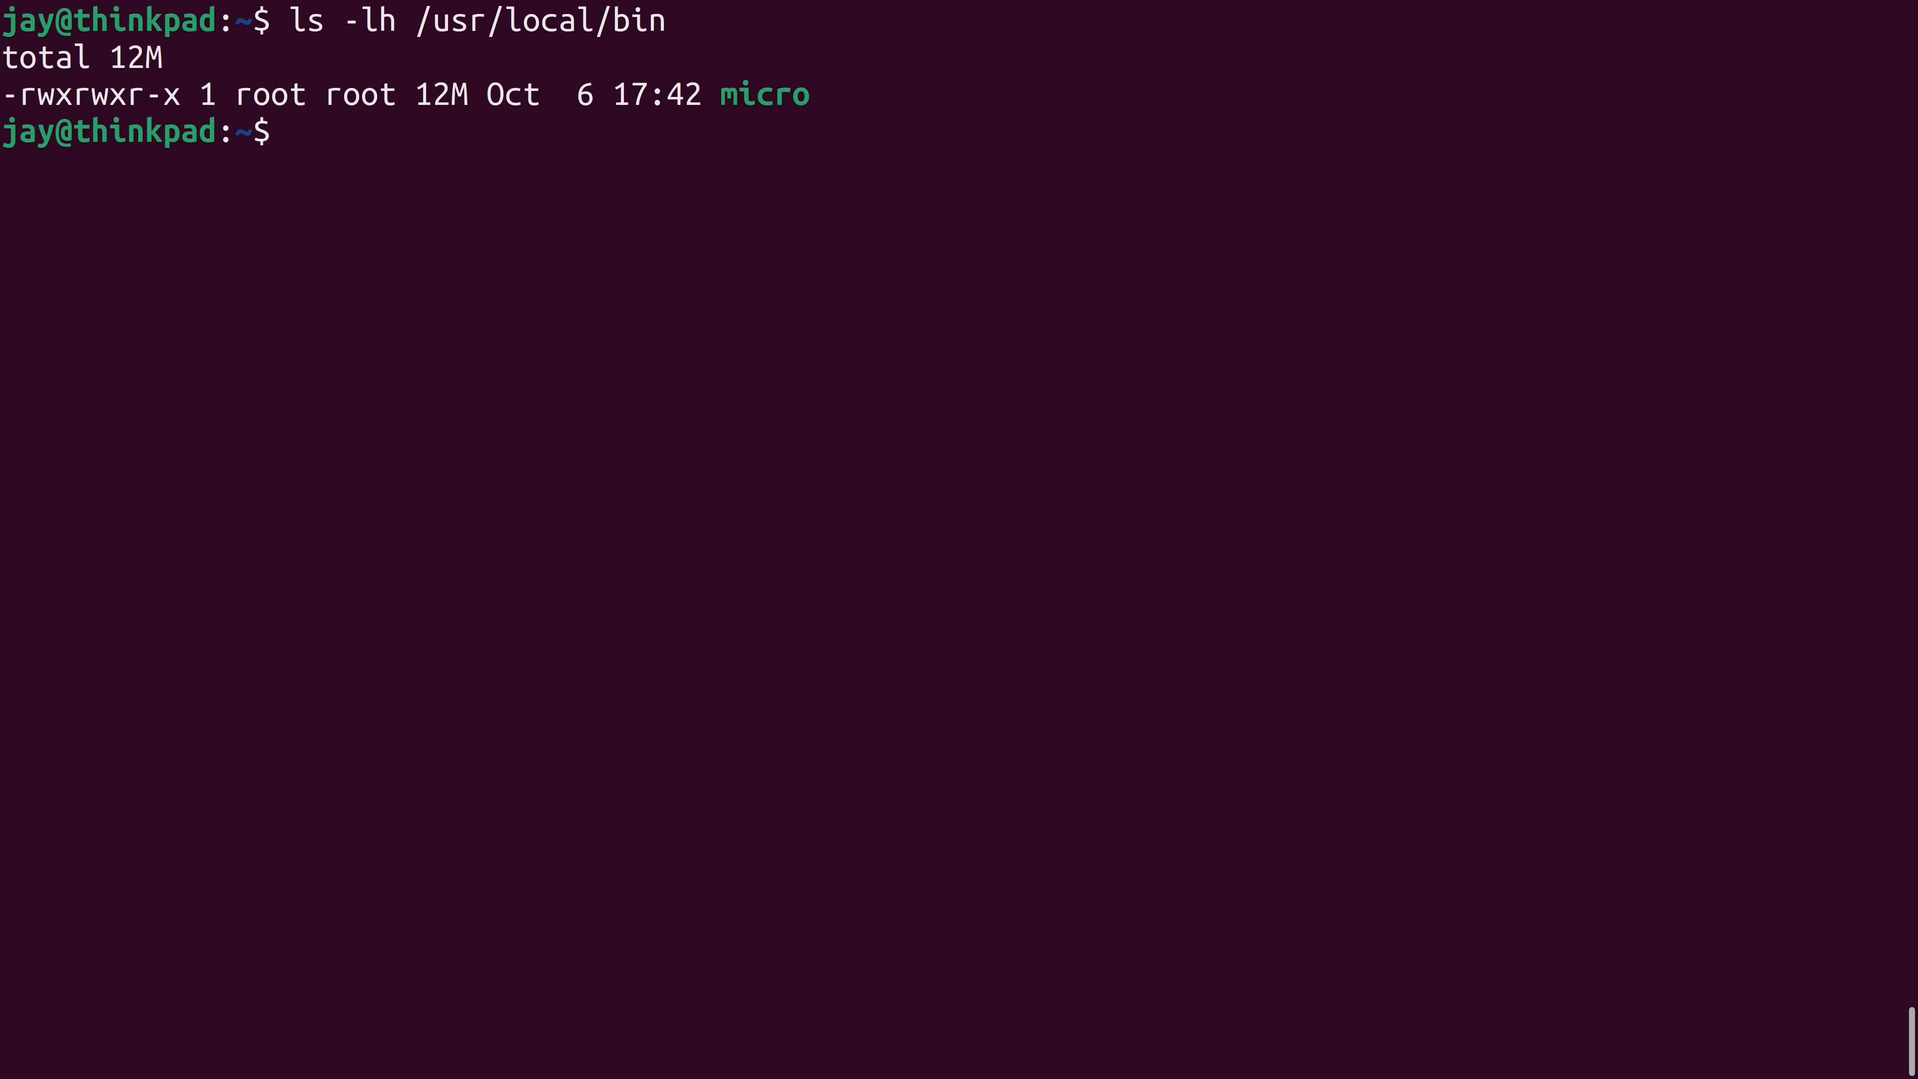